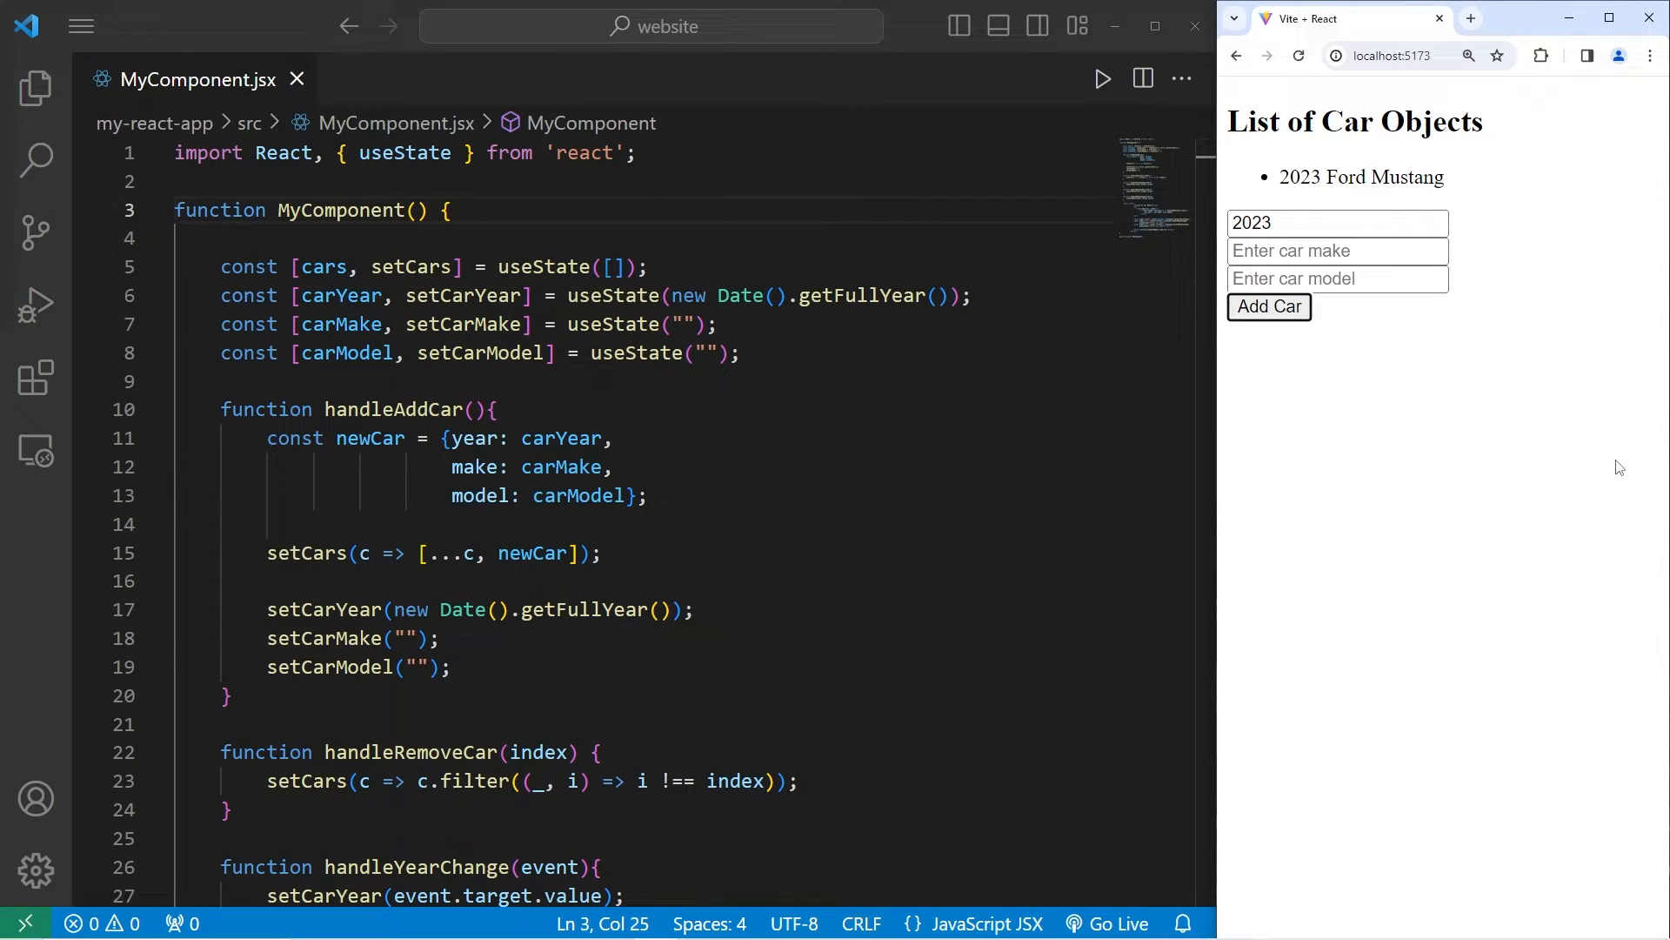
Step: Add a 2024 Chevrolet Corvette to the car list, then start entering Dodge
{"action": "type", "text": "2024"}
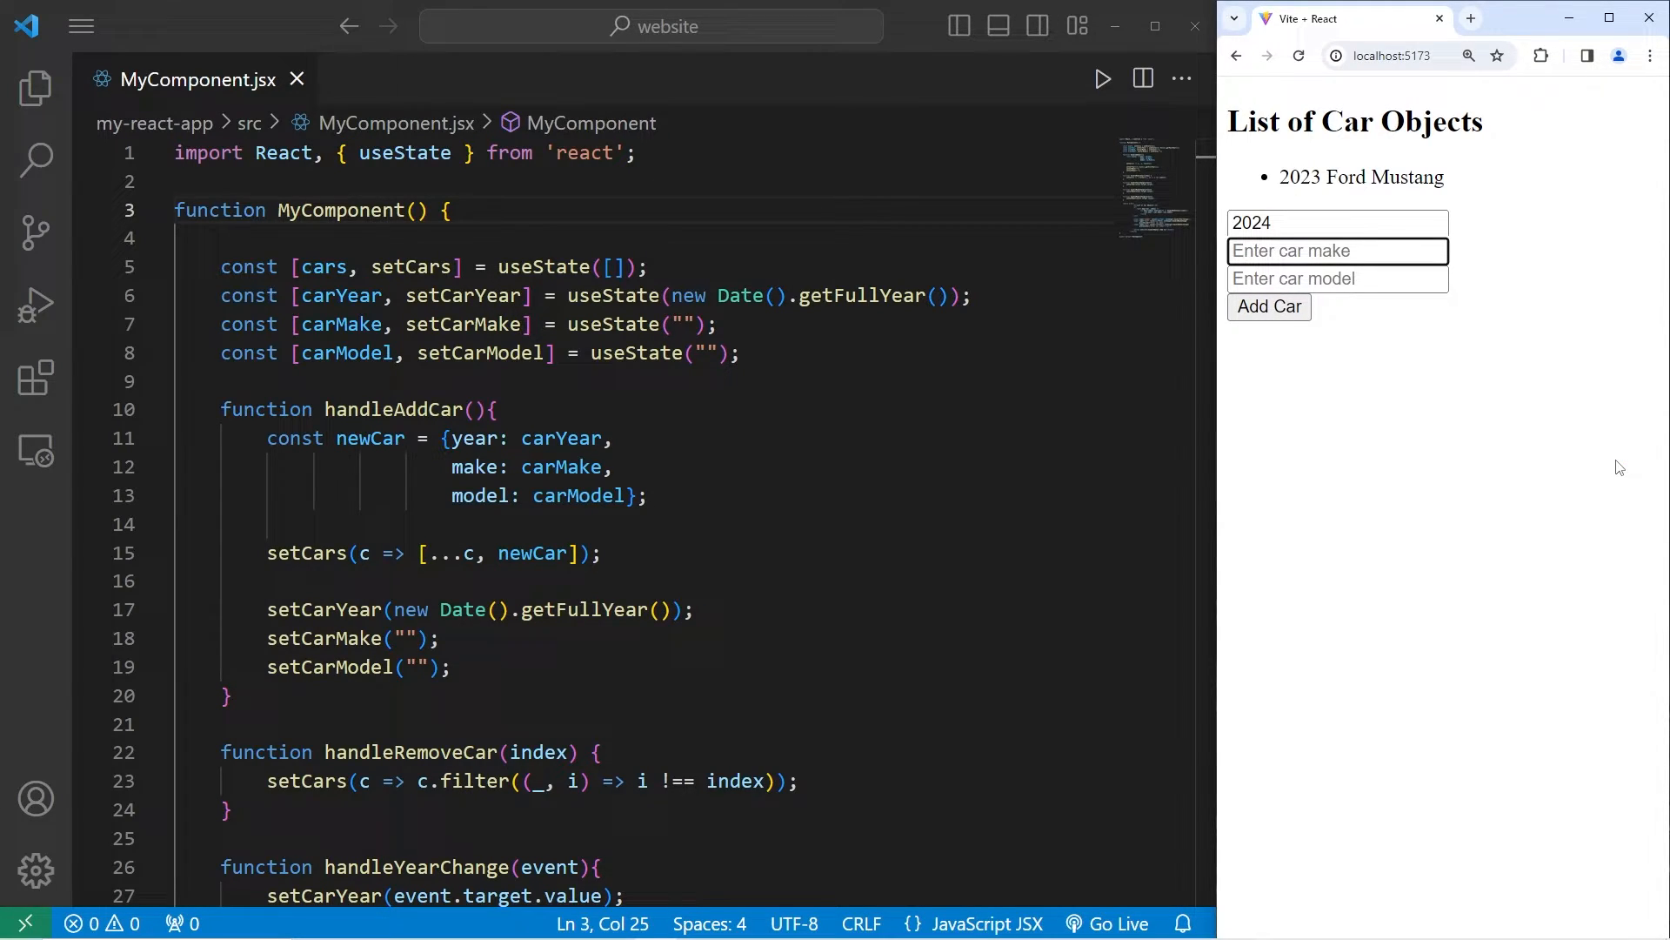
{"action": "type", "text": "Chevrolet"}
{"action": "left_click", "coordinate": [1338, 278]}
{"action": "type", "text": "Corvette"}
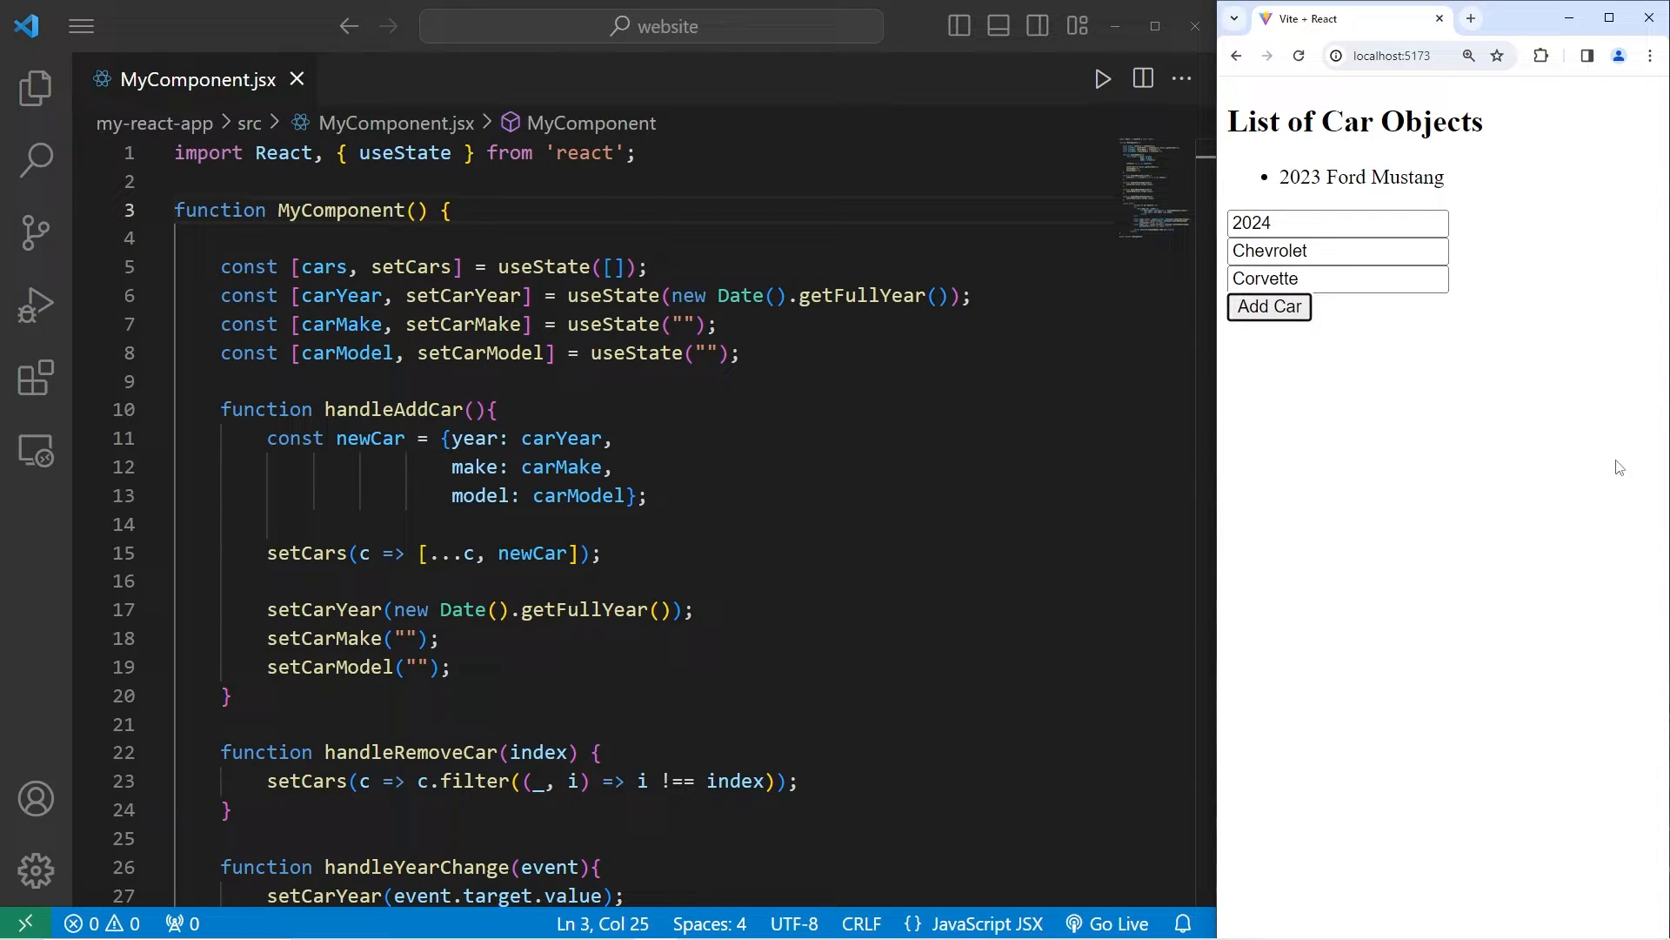
{"action": "left_click", "coordinate": [1268, 307]}
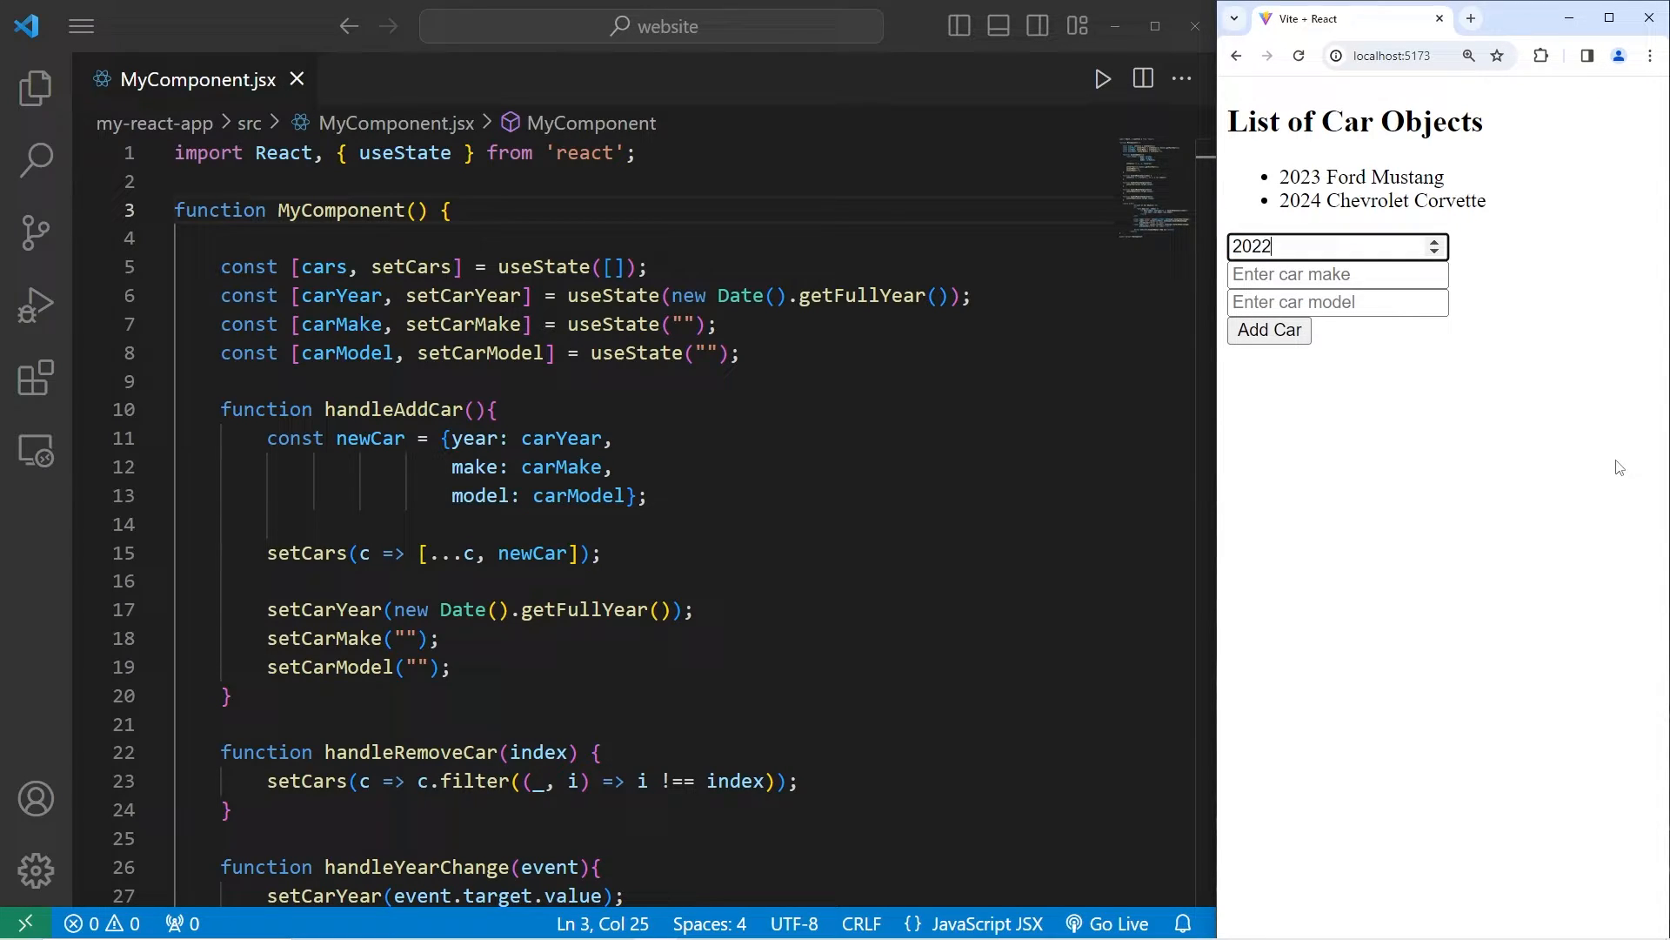
{"action": "type", "text": "Dodge"}
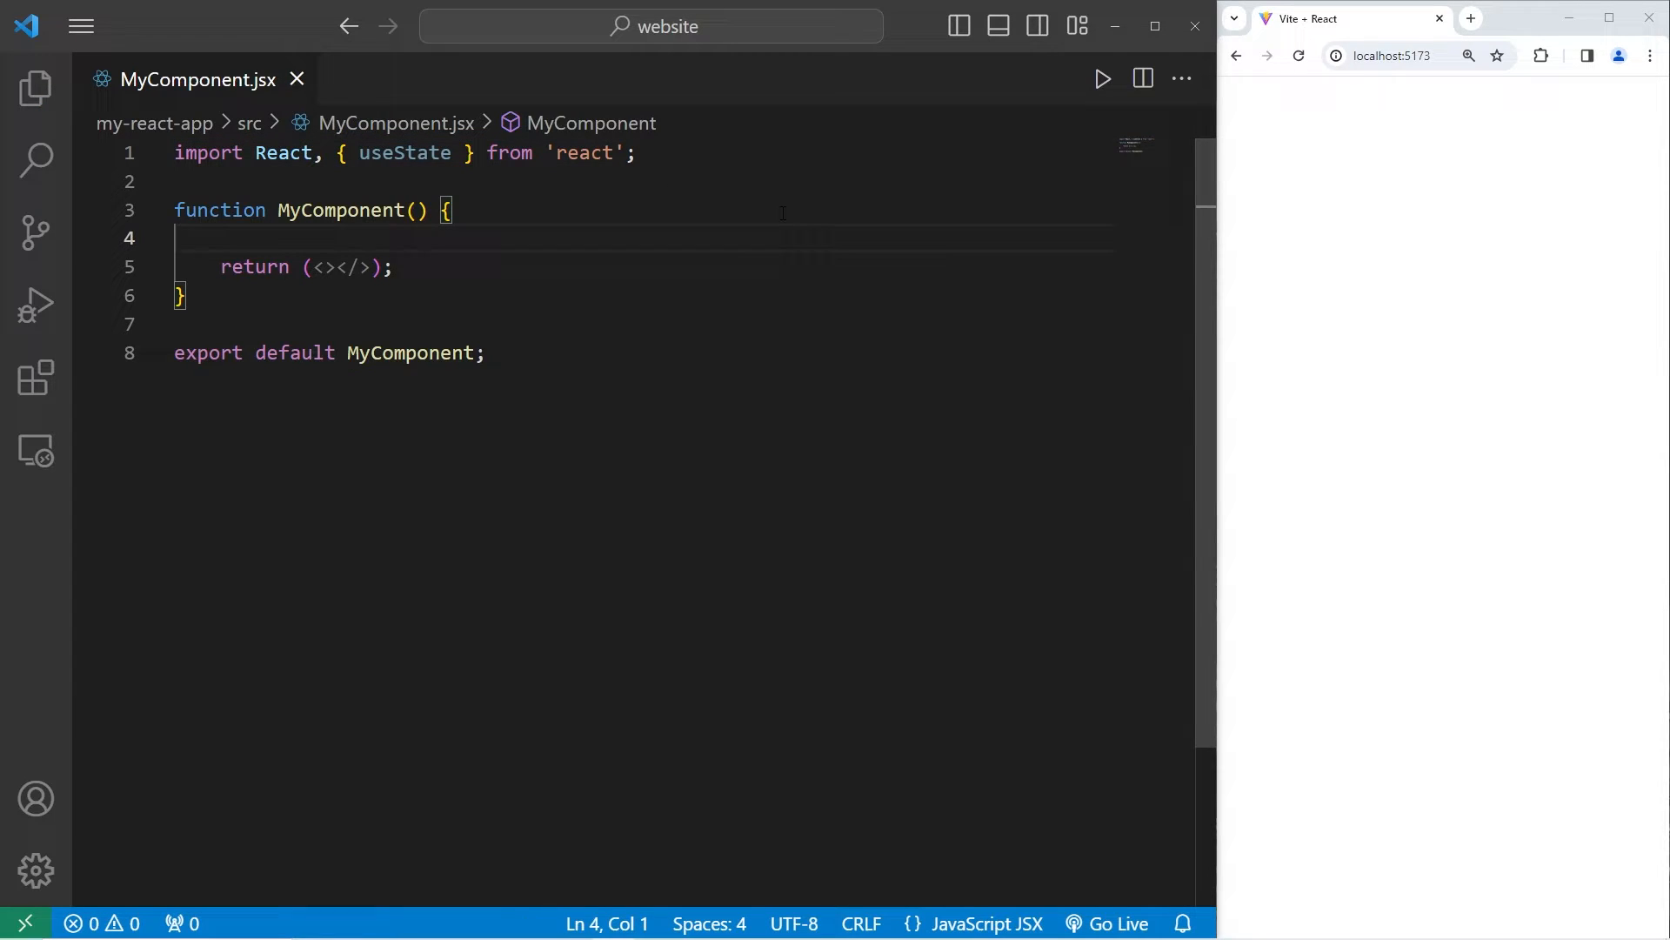
Step: Declare const [cars, setCars] = useState([]) on a new line and begin another const
{"action": "key", "text": "enter"}
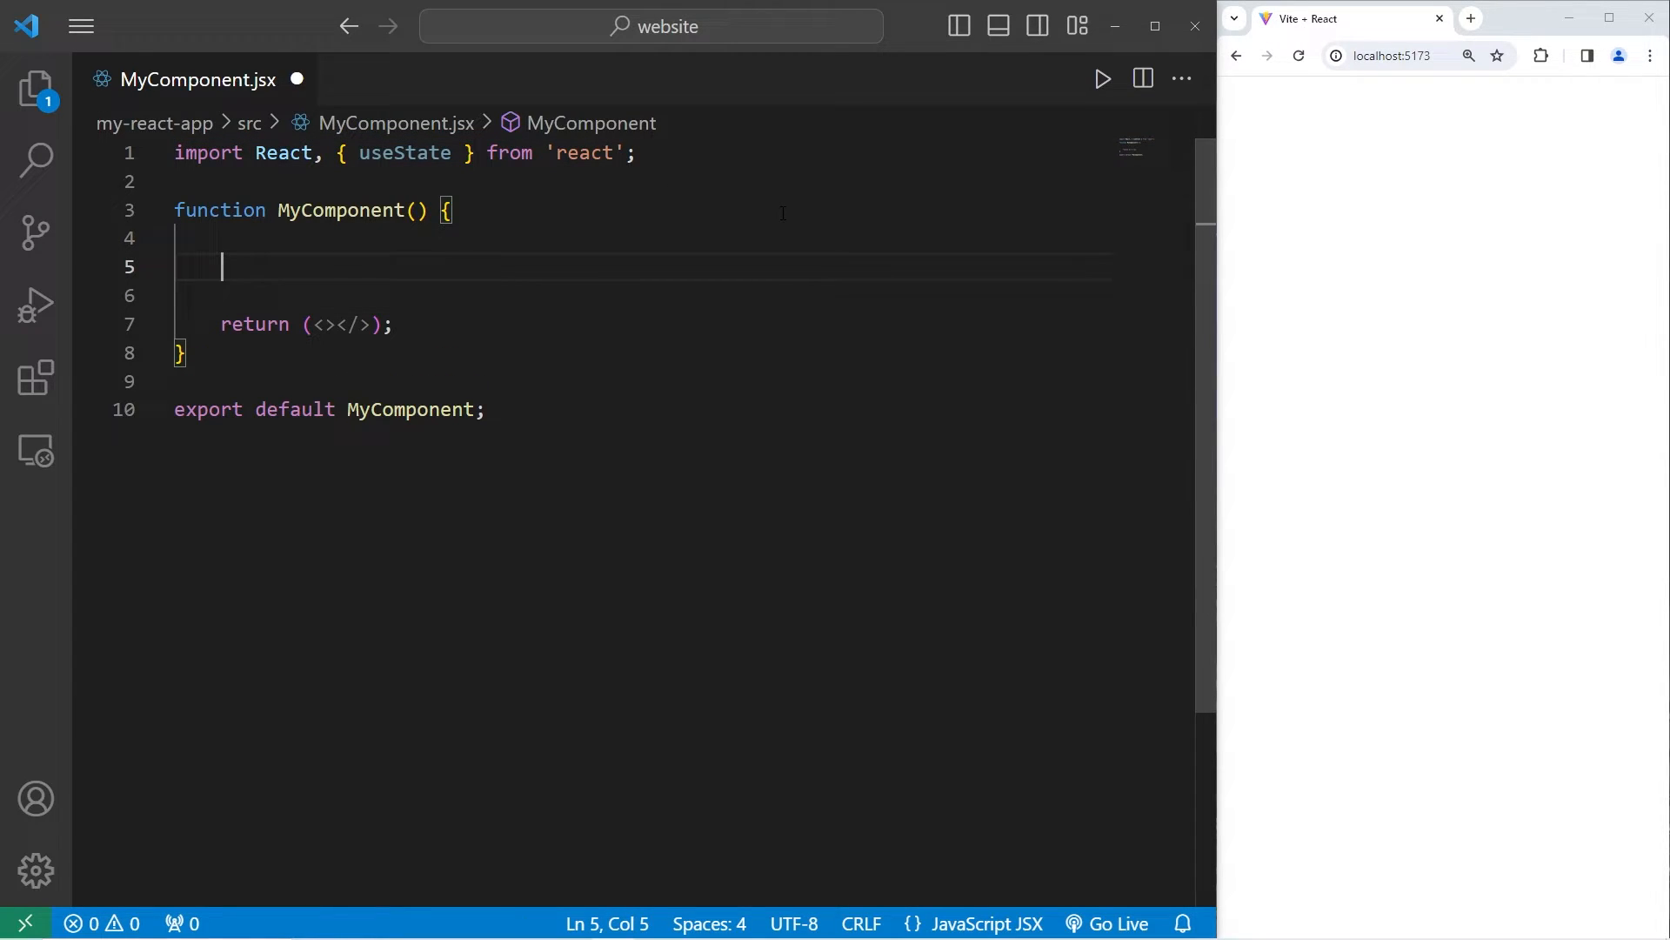
{"action": "type", "text": "const ["}
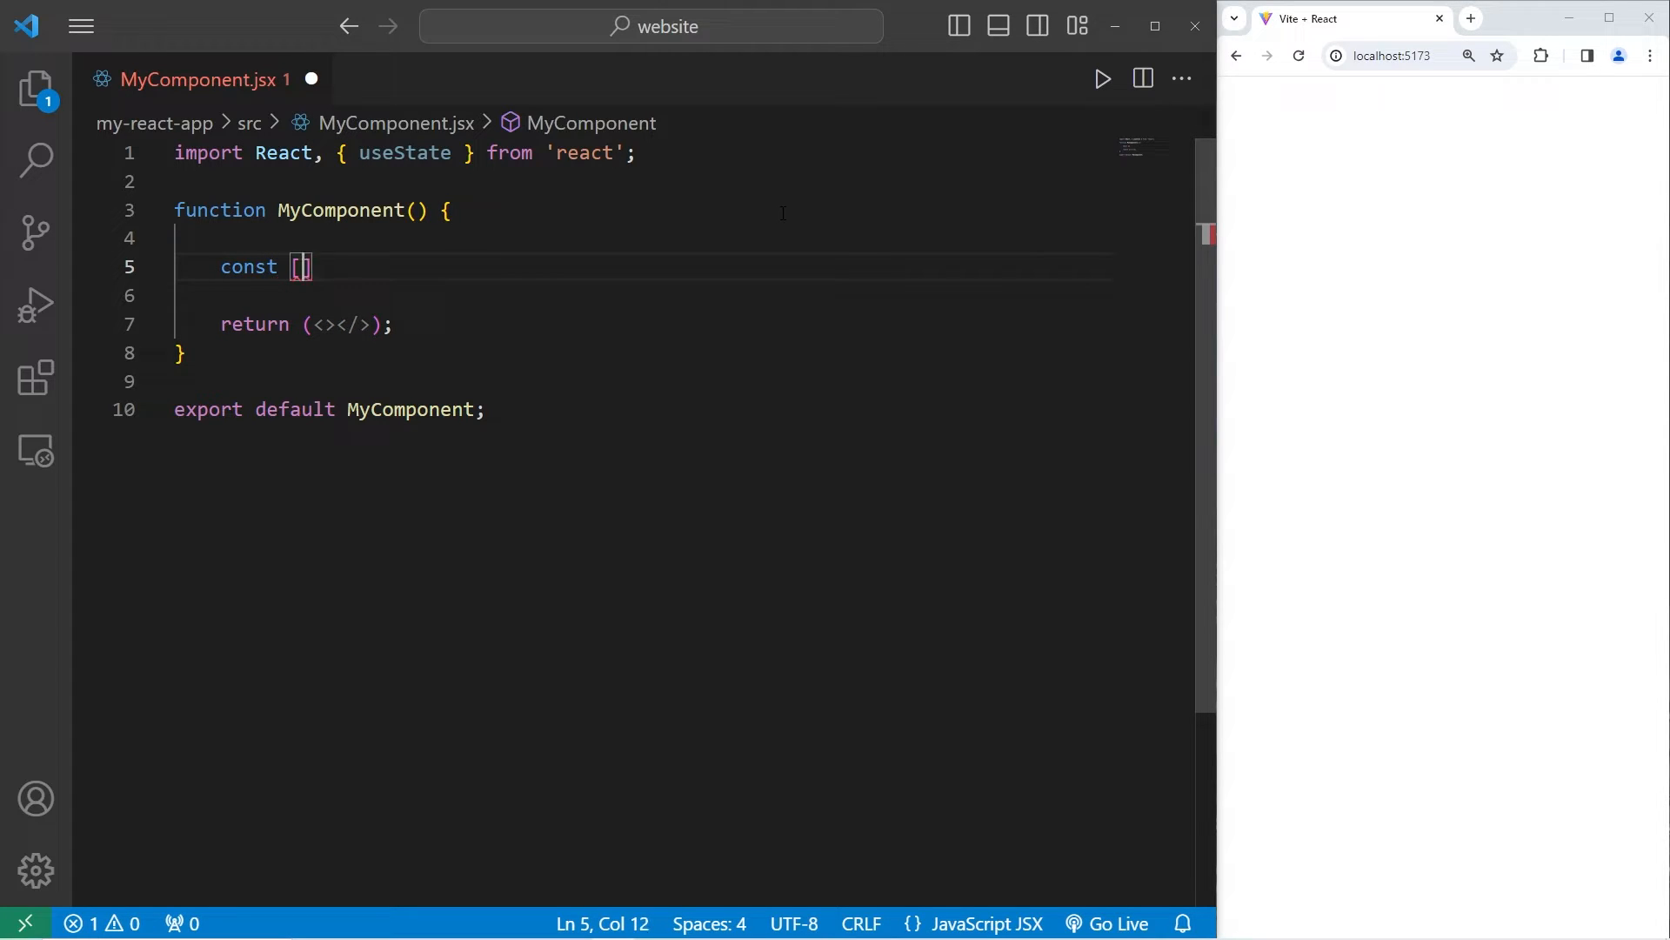
{"action": "type", "text": "cars"}
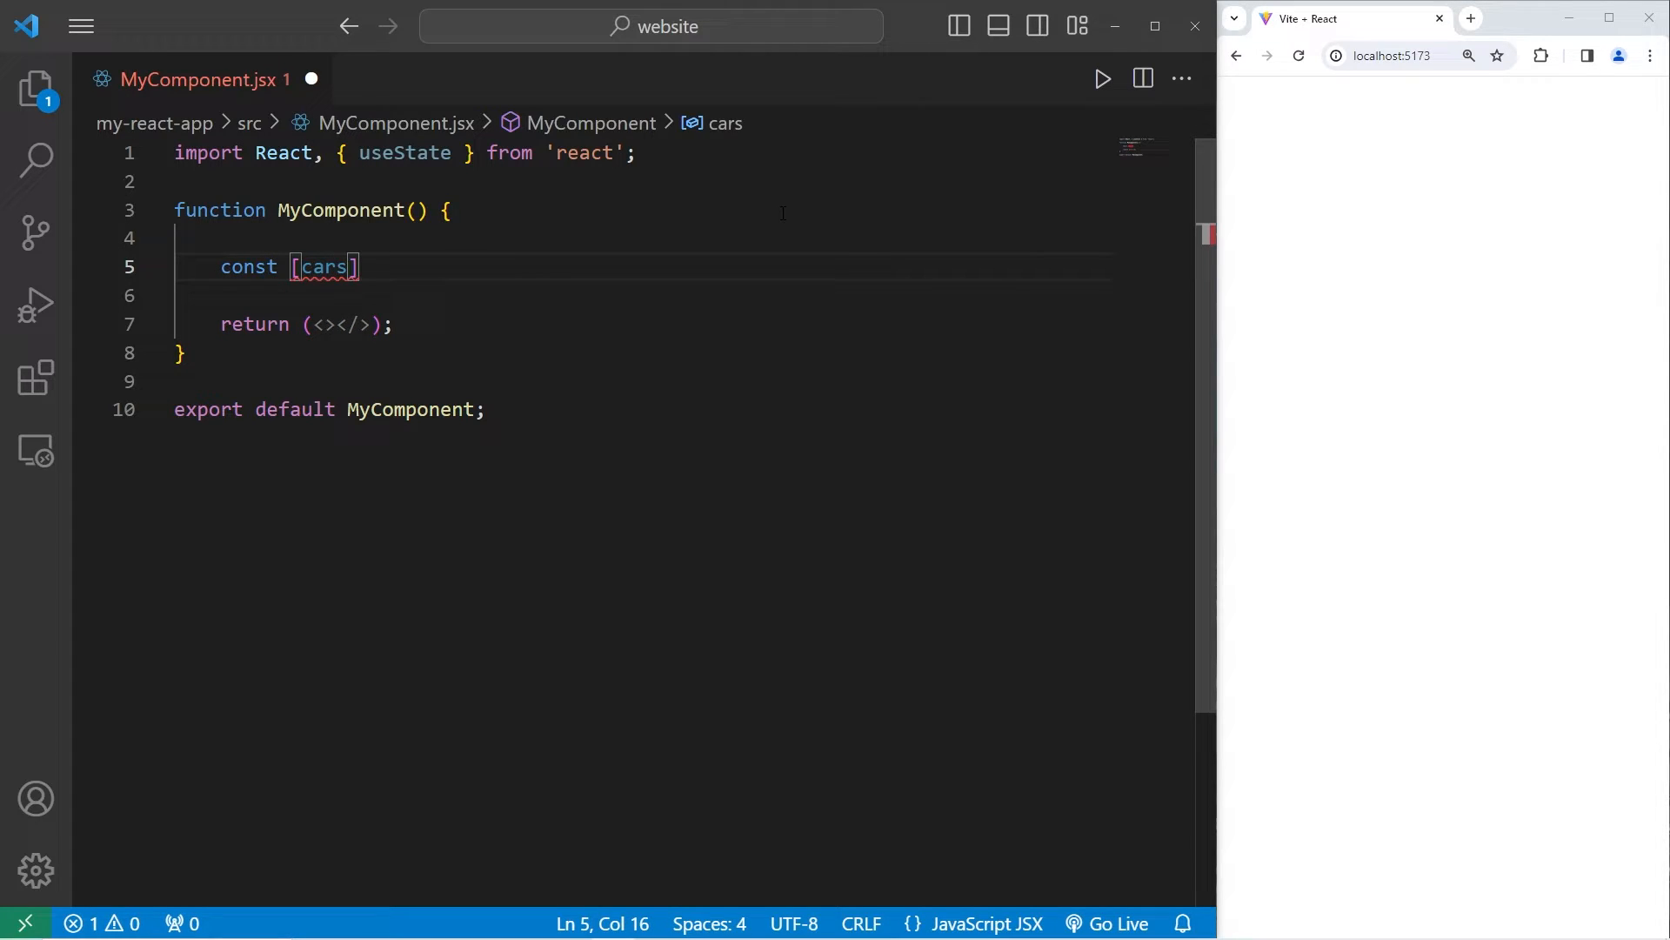
{"action": "type", "text": ", s"}
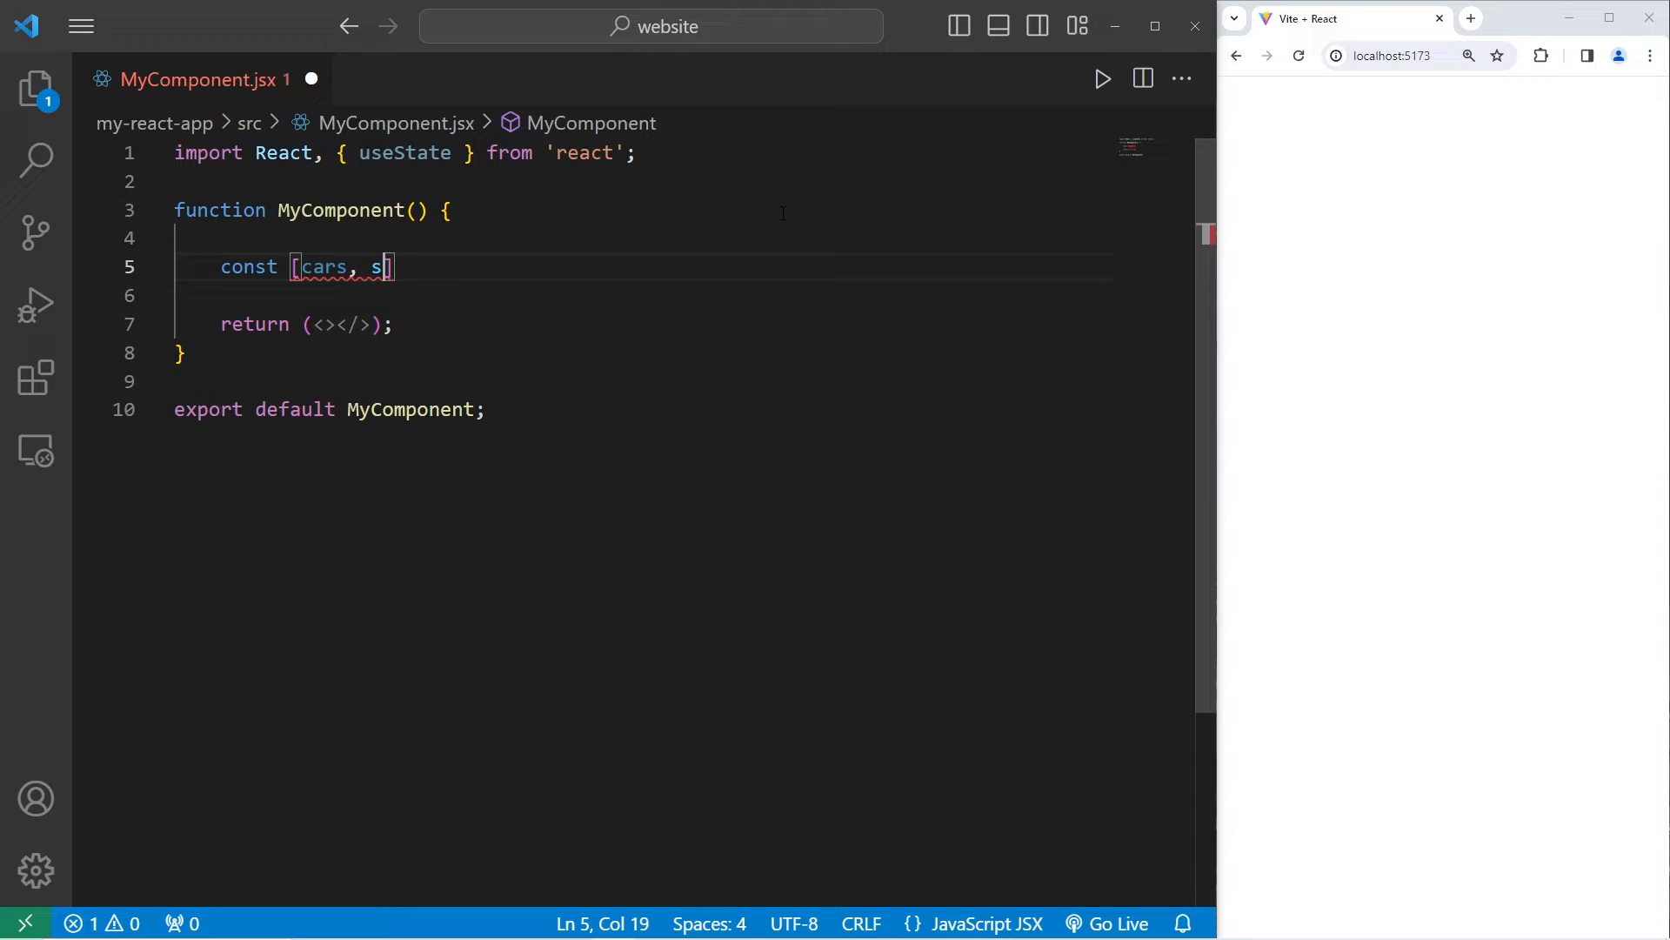
{"action": "type", "text": "etCars]"}
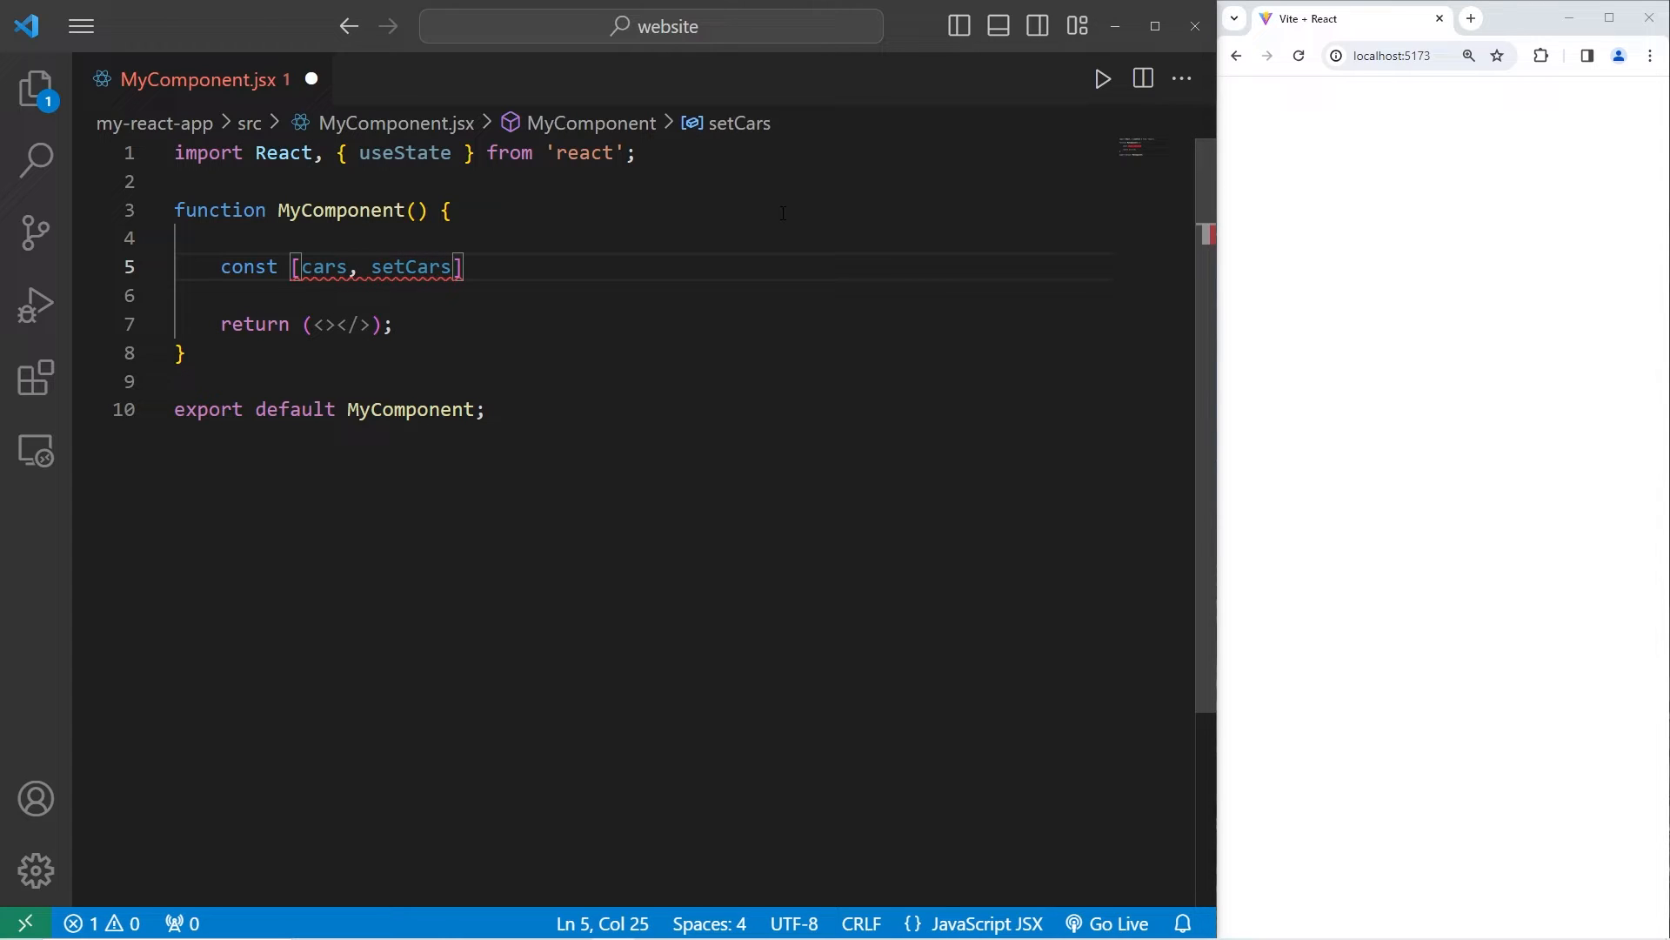
{"action": "type", "text": "= useState("}
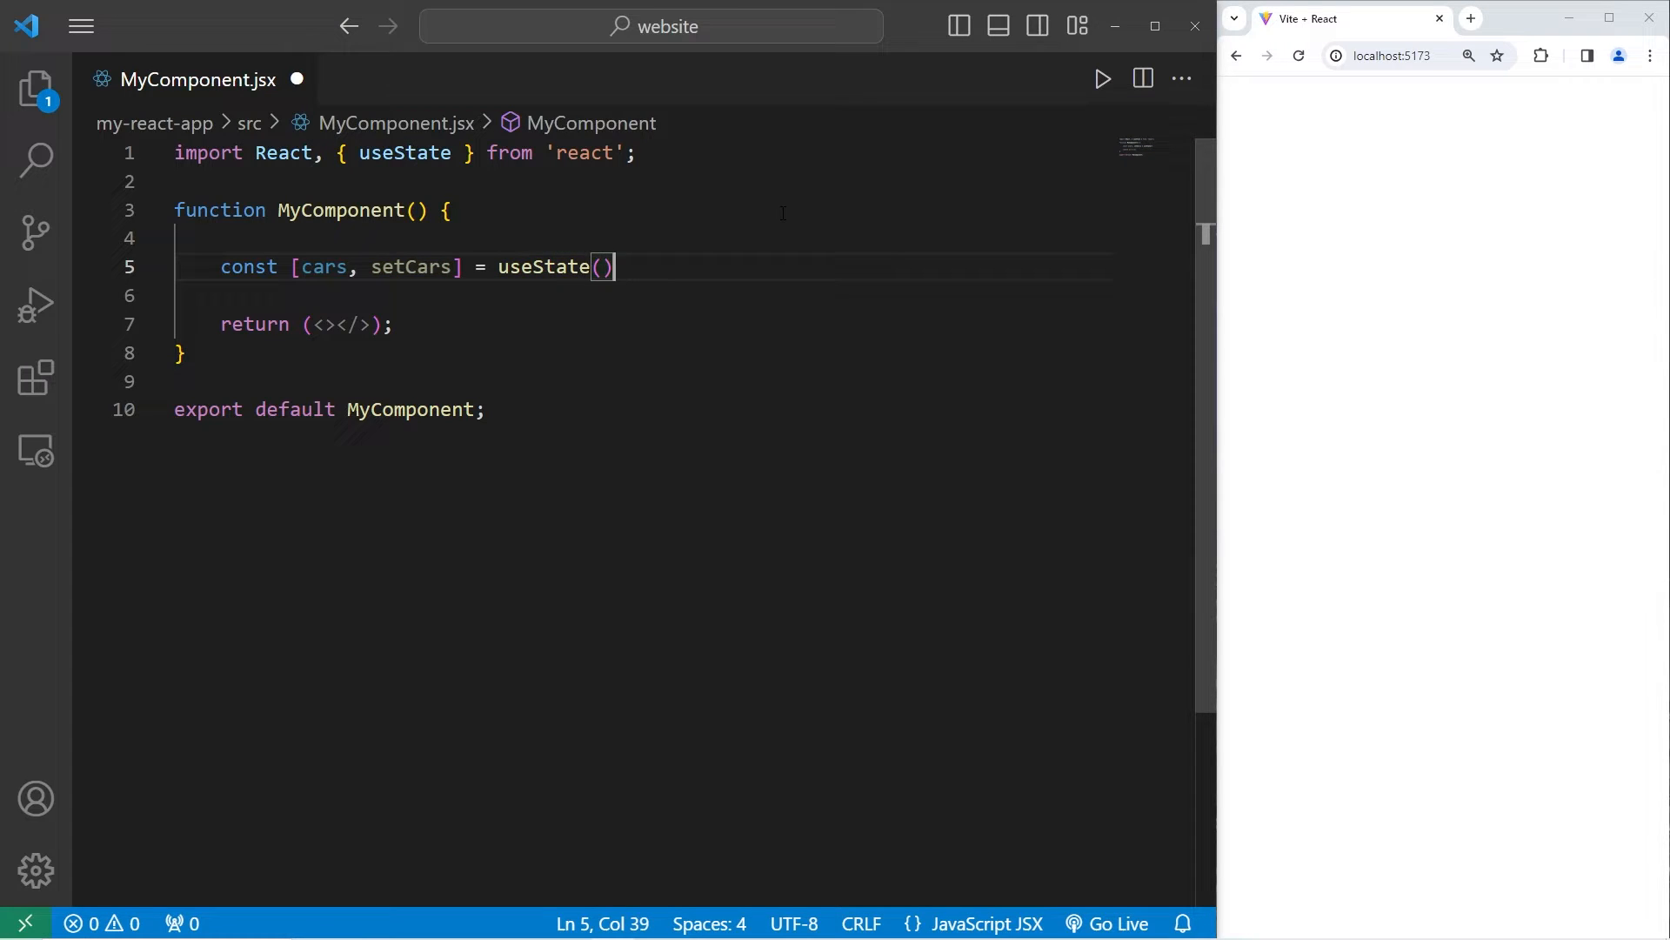
{"action": "type", "text": ";"}
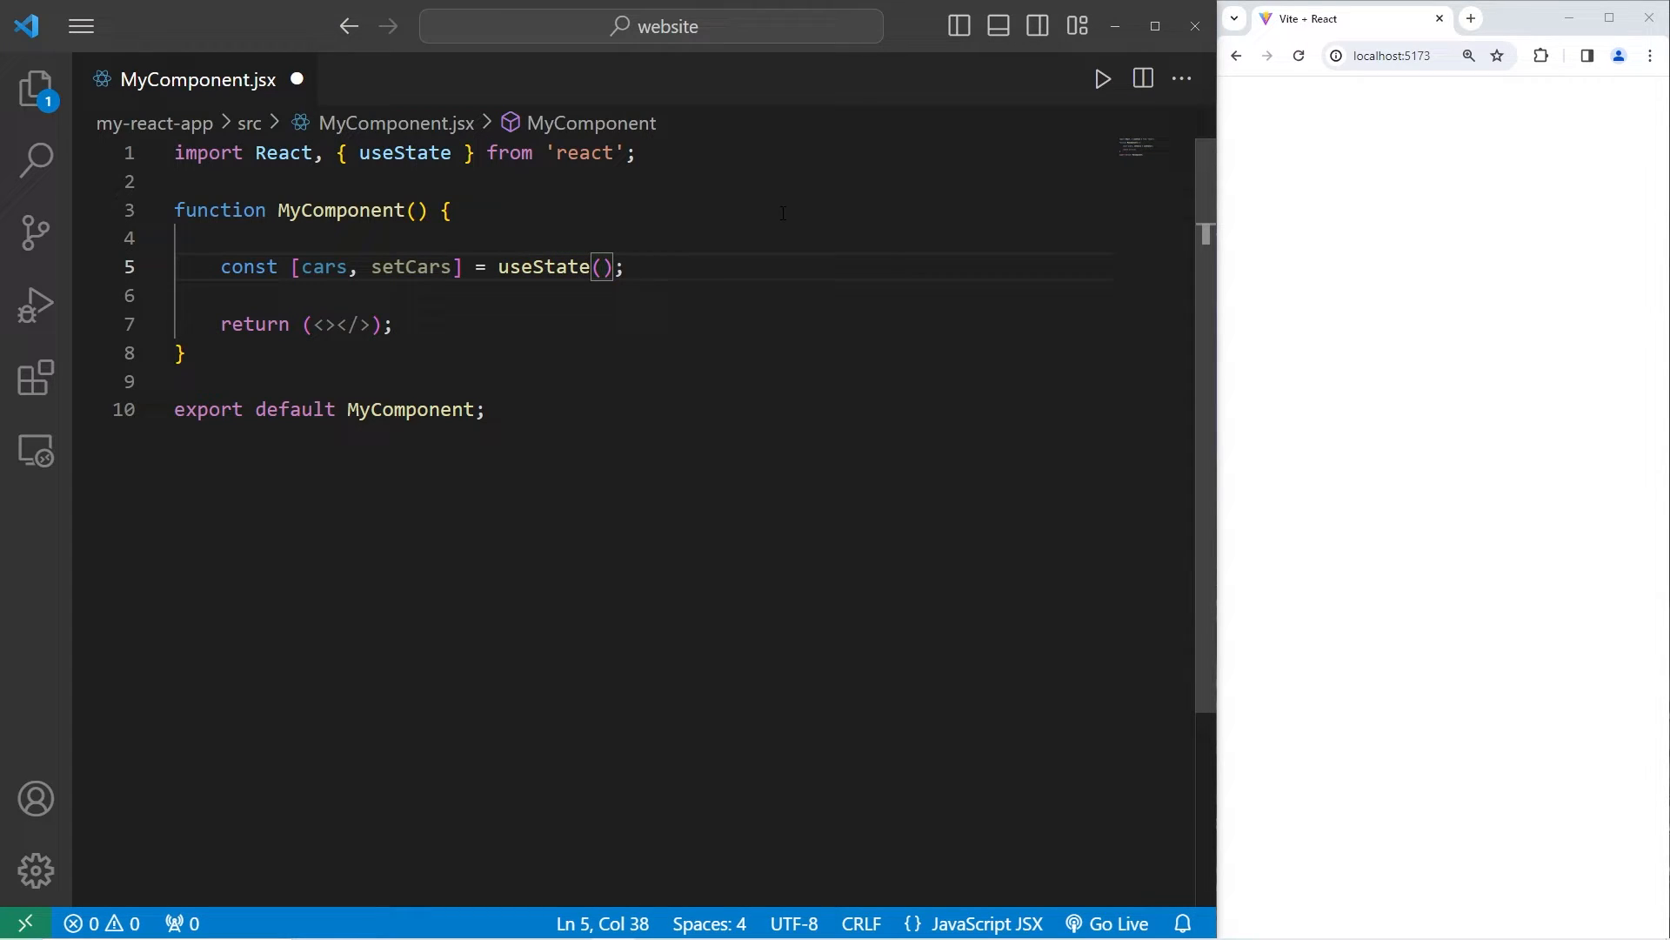
{"action": "type", "text": "[]"}
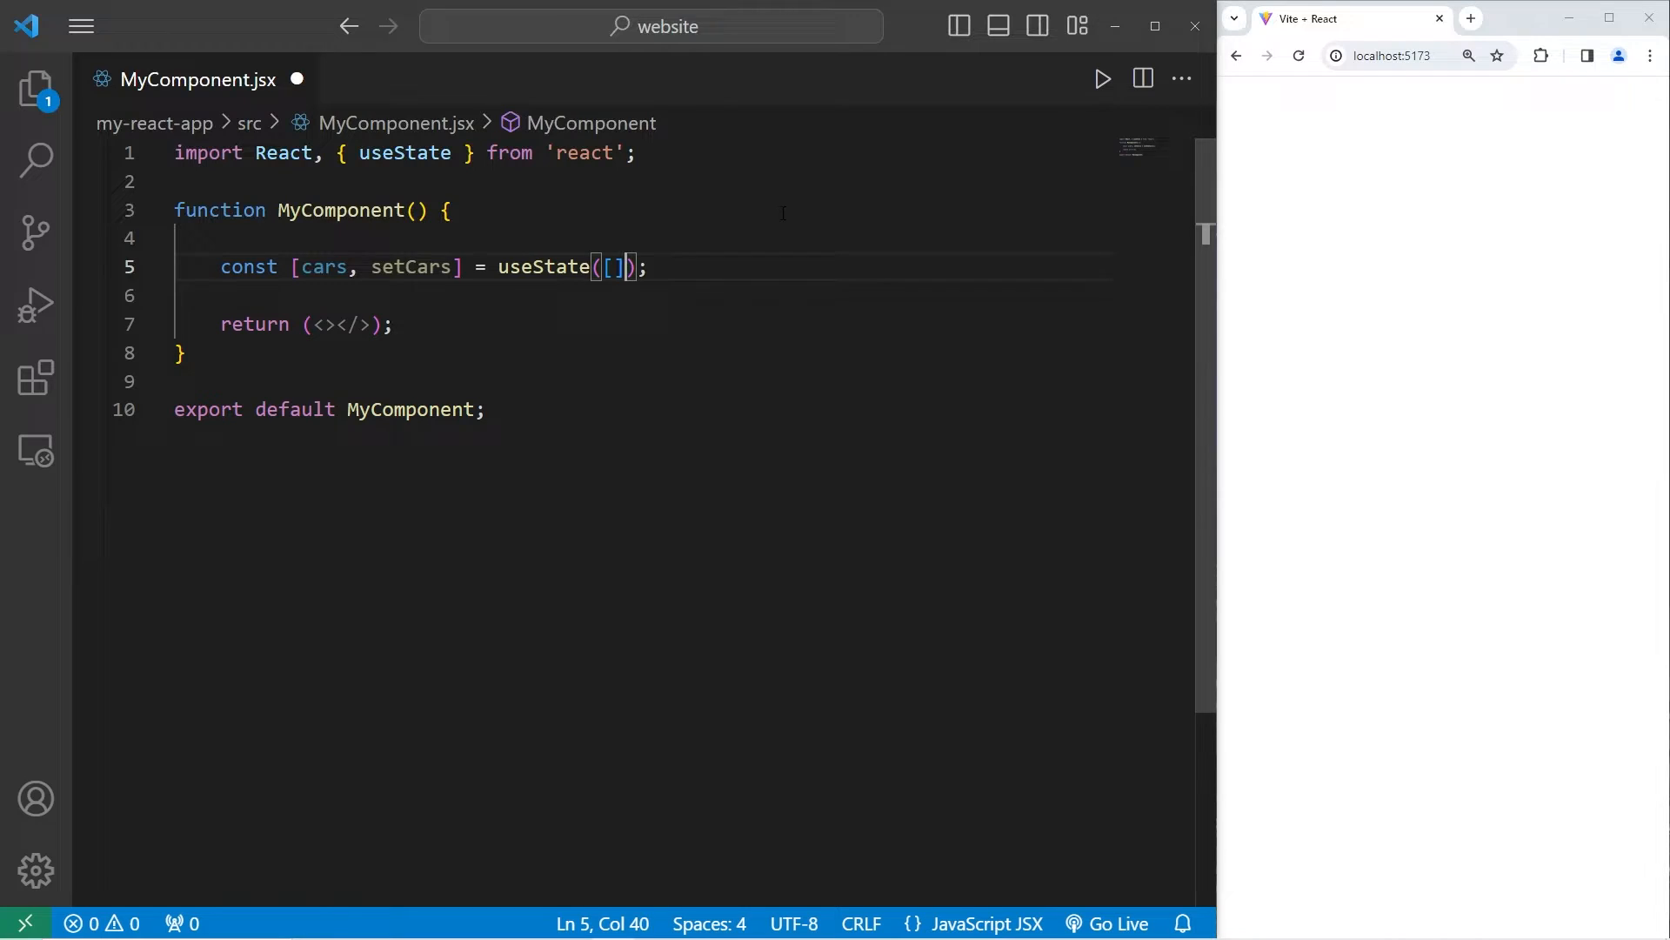
{"action": "type", "text": "const"}
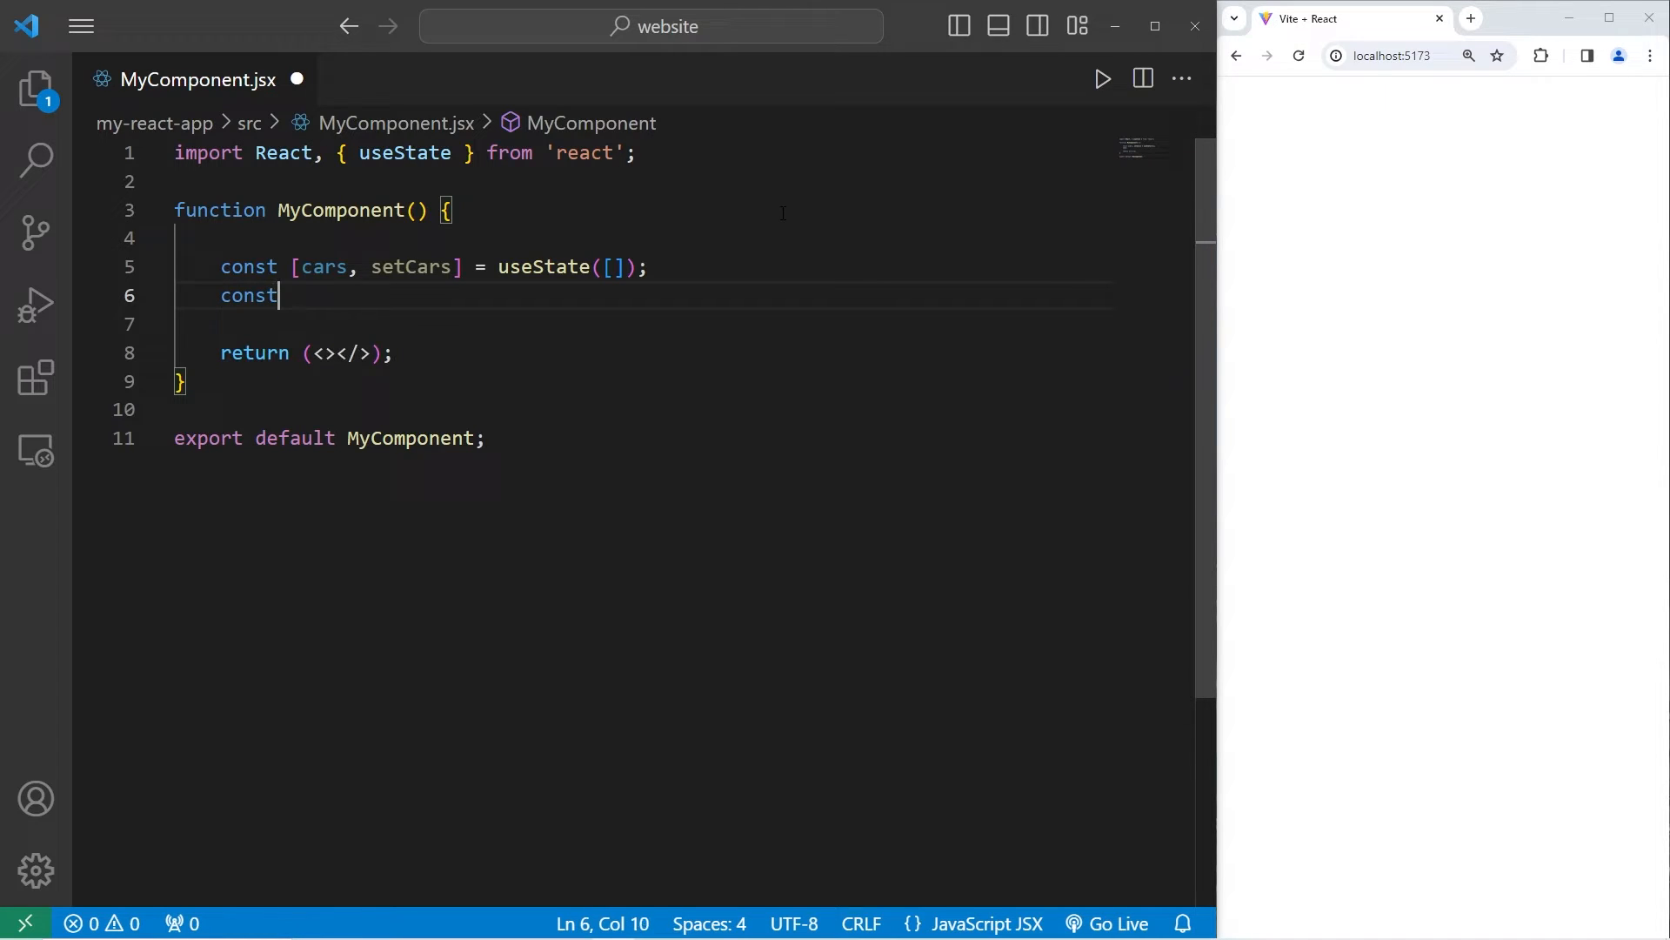
Step: Declare a carYear state with setCarYear, initially hard-coded to useState(2024)
{"action": "type", "text": "[carYear, setCar]"}
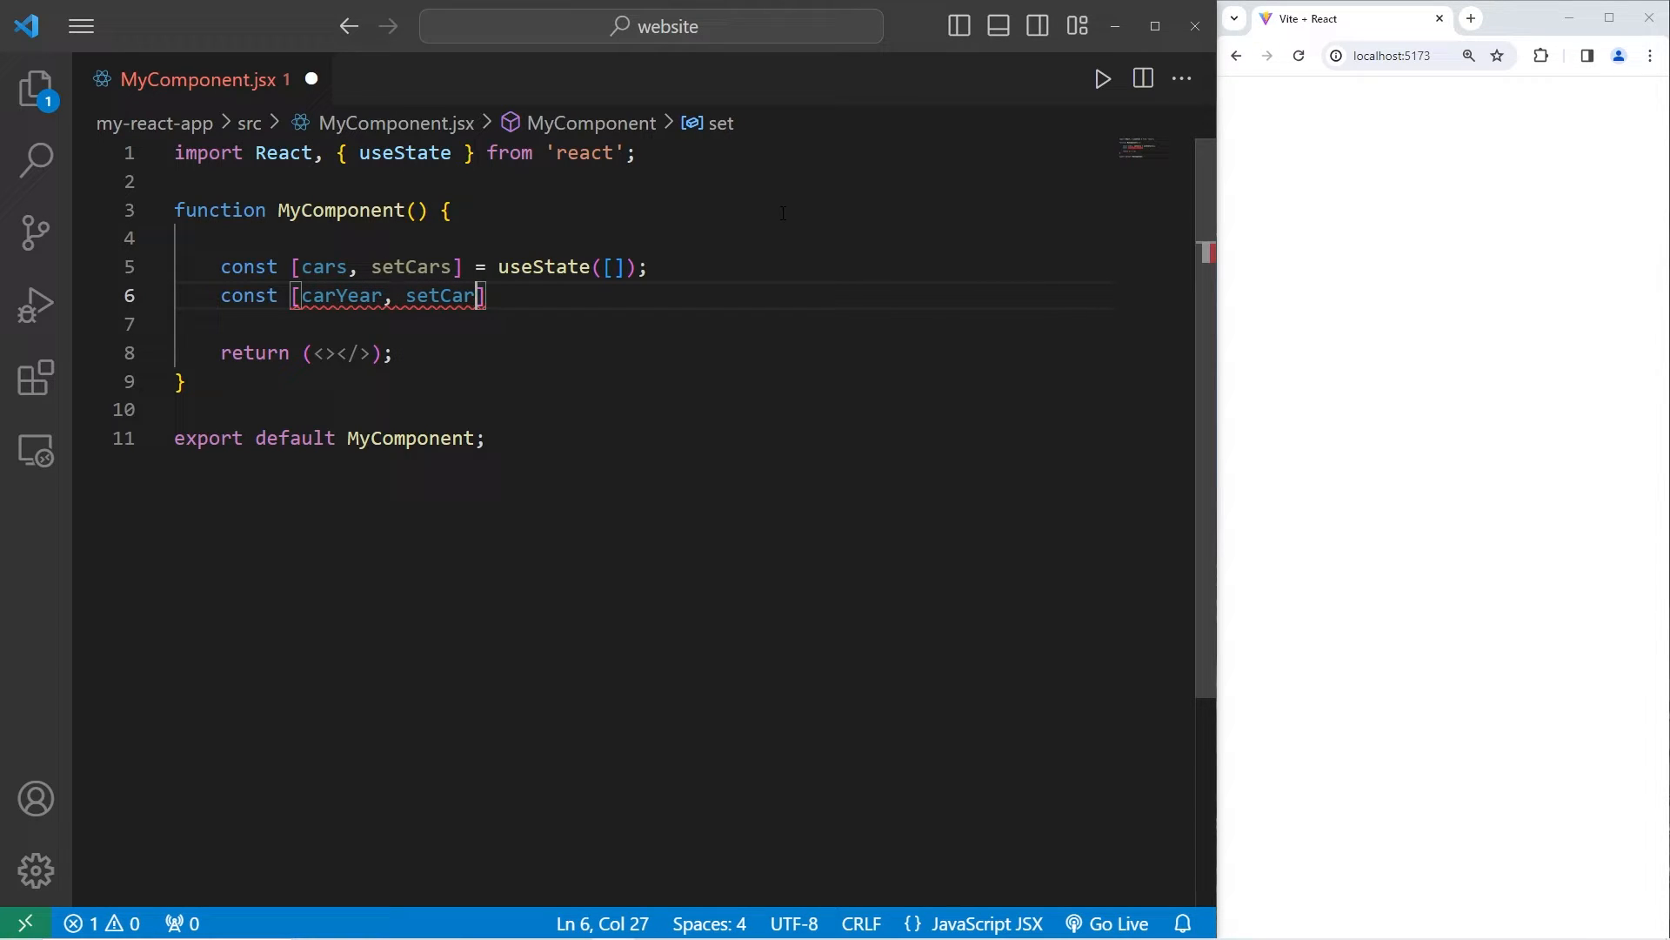
{"action": "type", "text": "Year] ="}
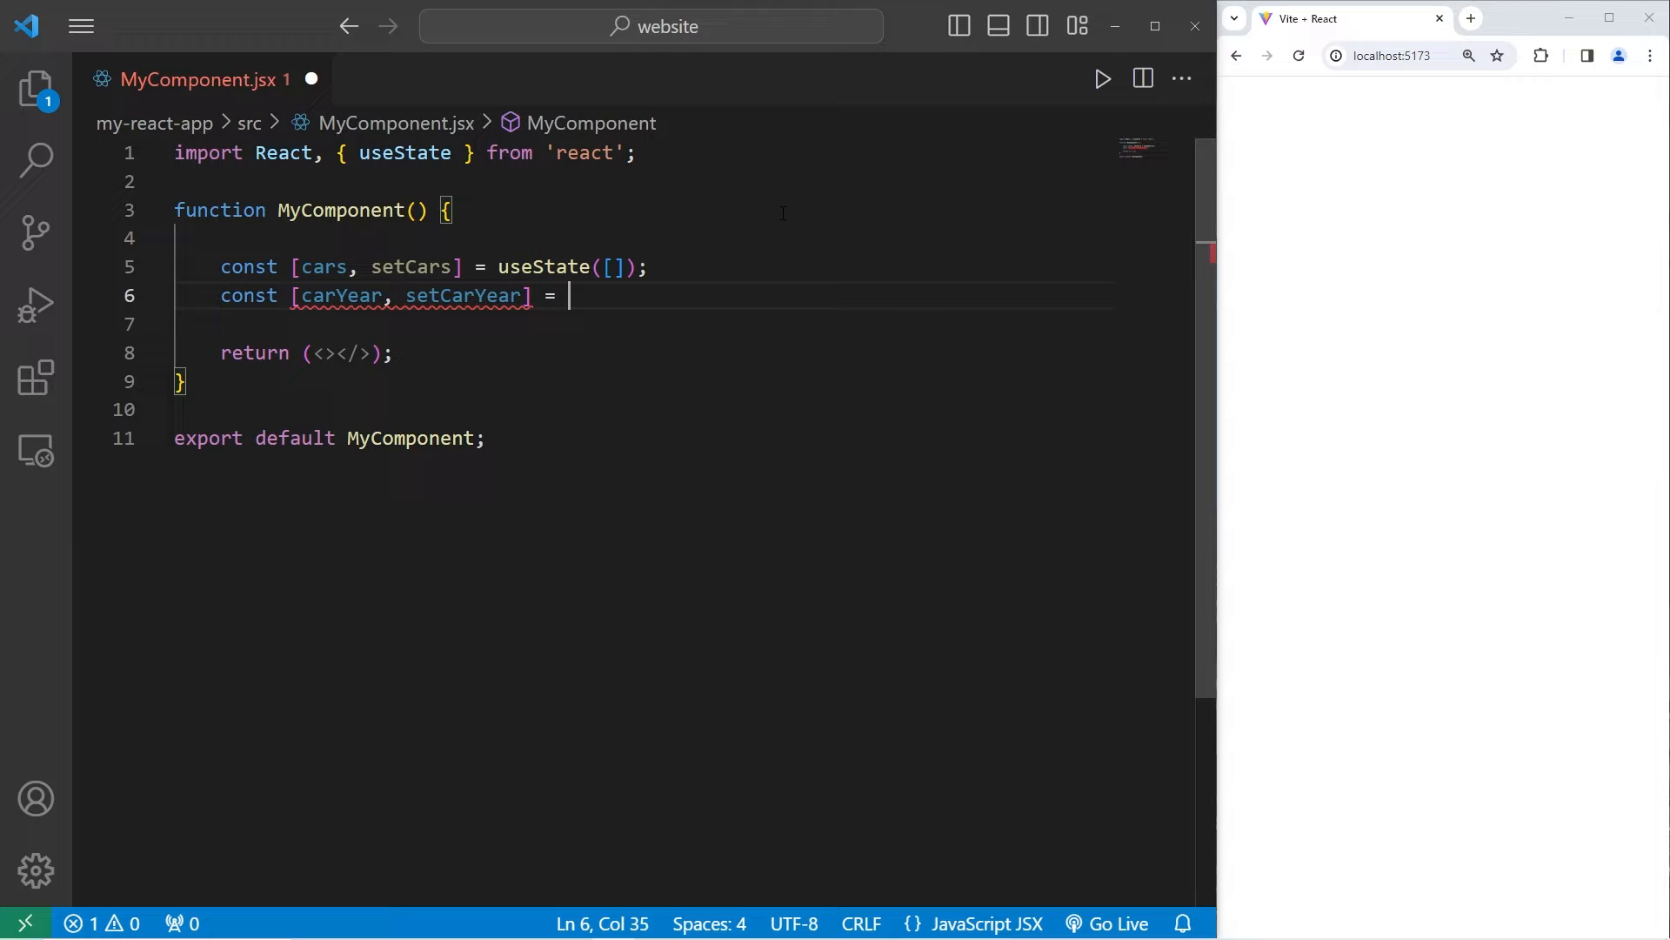
{"action": "type", "text": "useState();"}
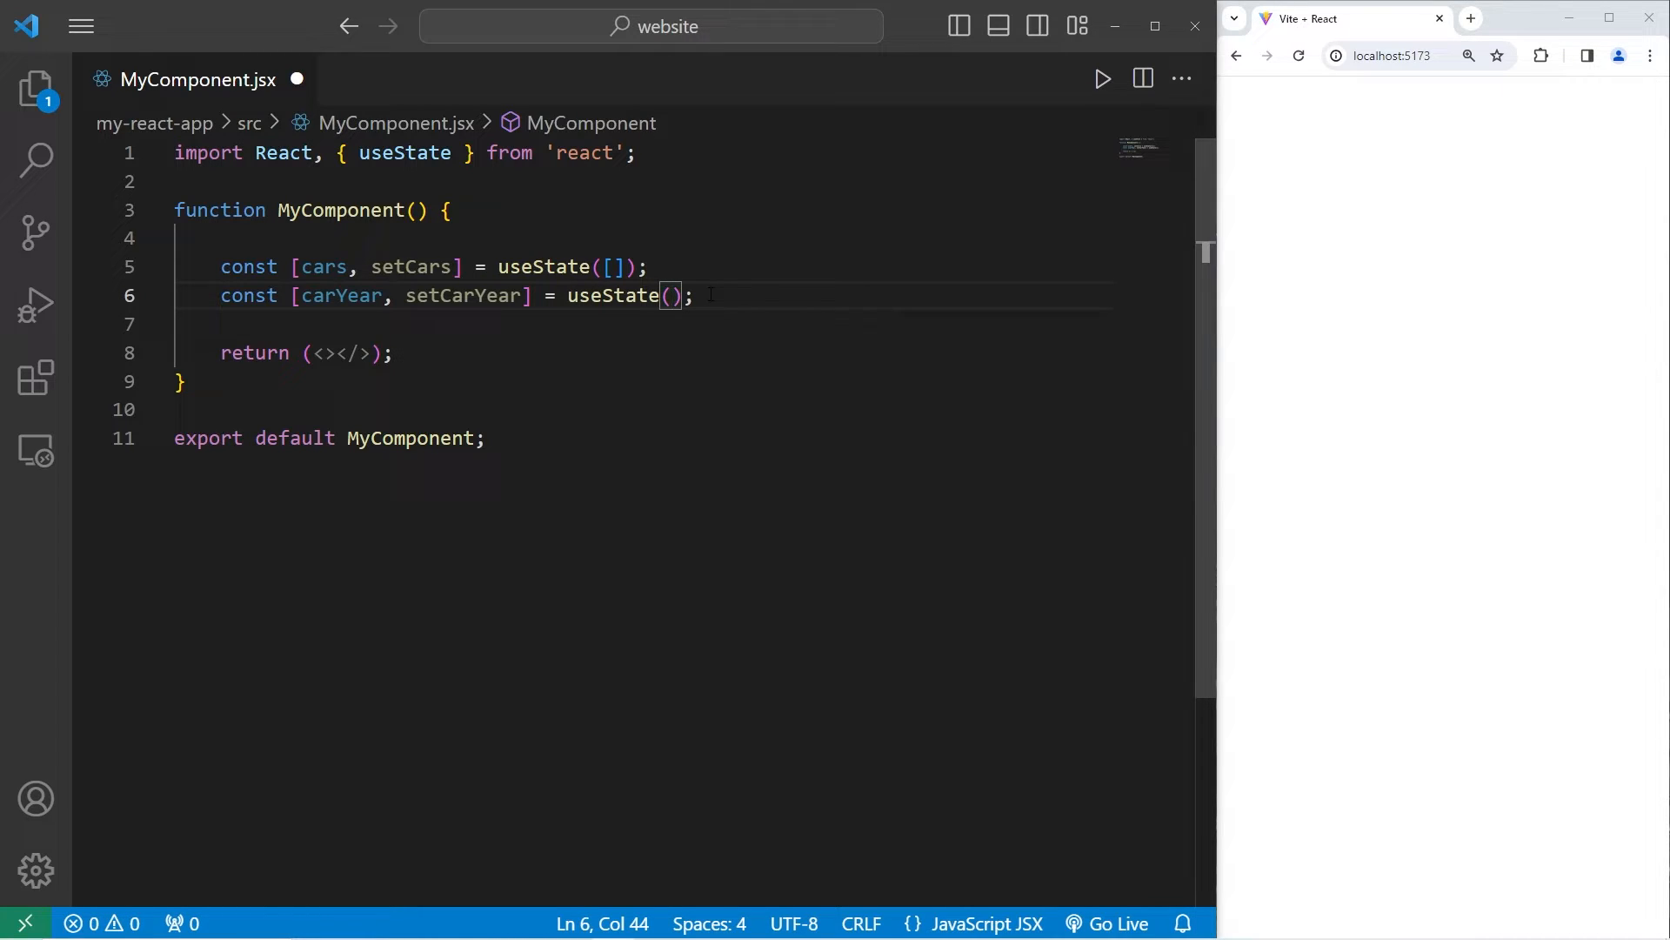
{"action": "type", "text": "2024"}
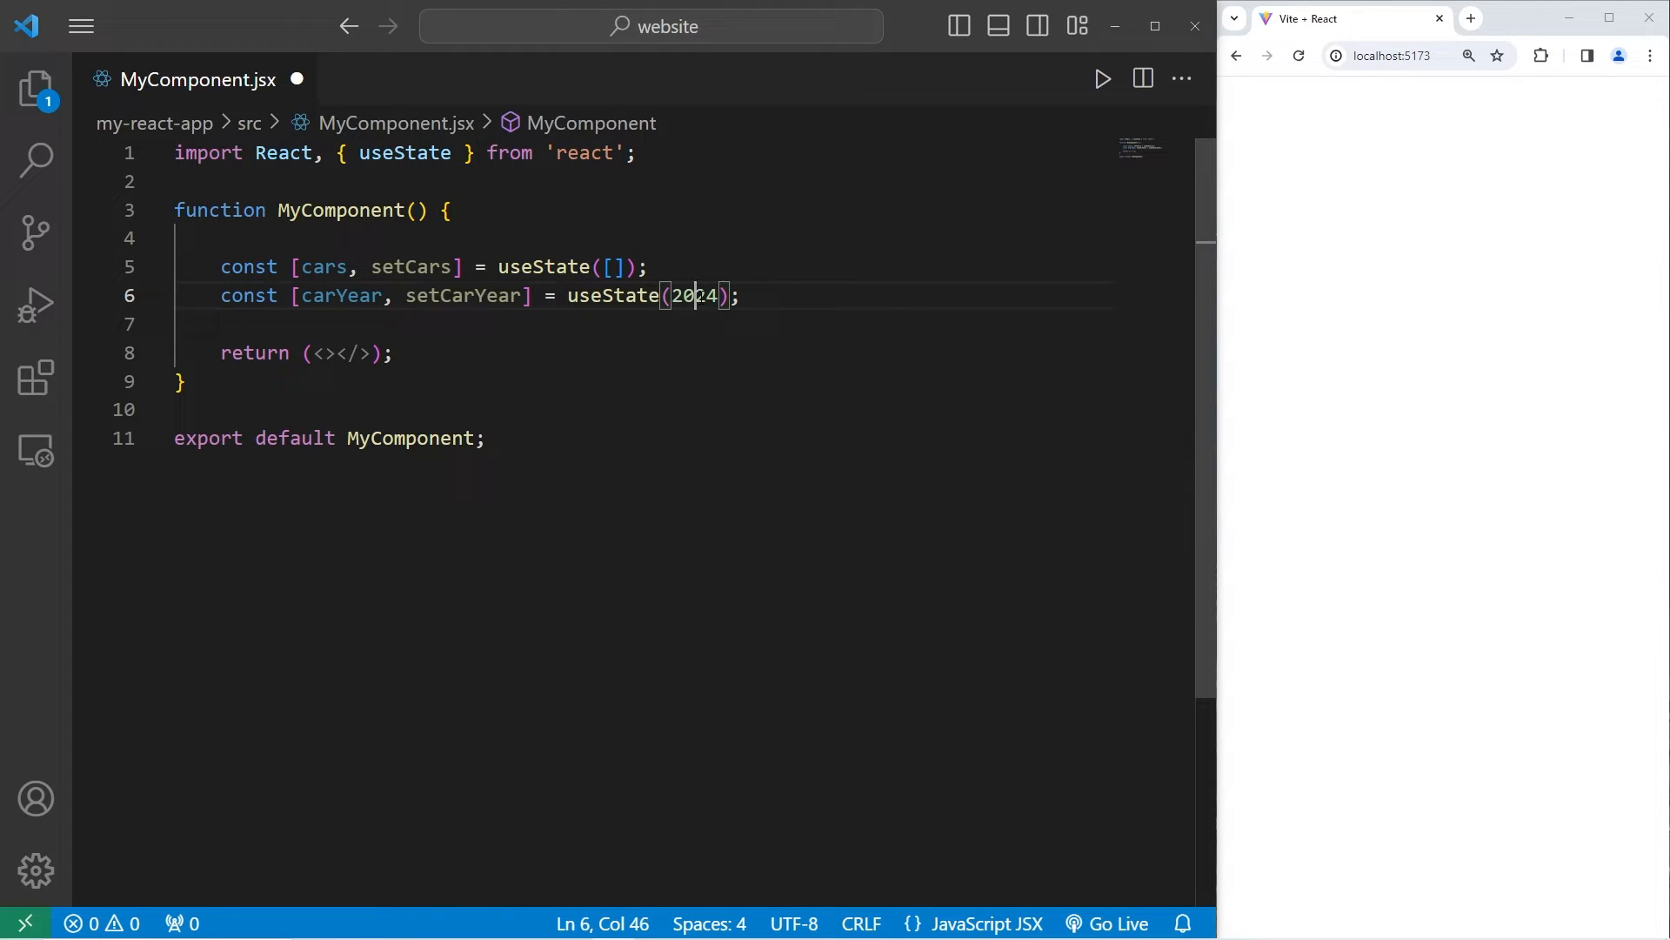
Step: Replace 2024 with new Date().getFullYear() and begin the next const declaration
{"action": "double_click", "coordinate": [693, 294]}
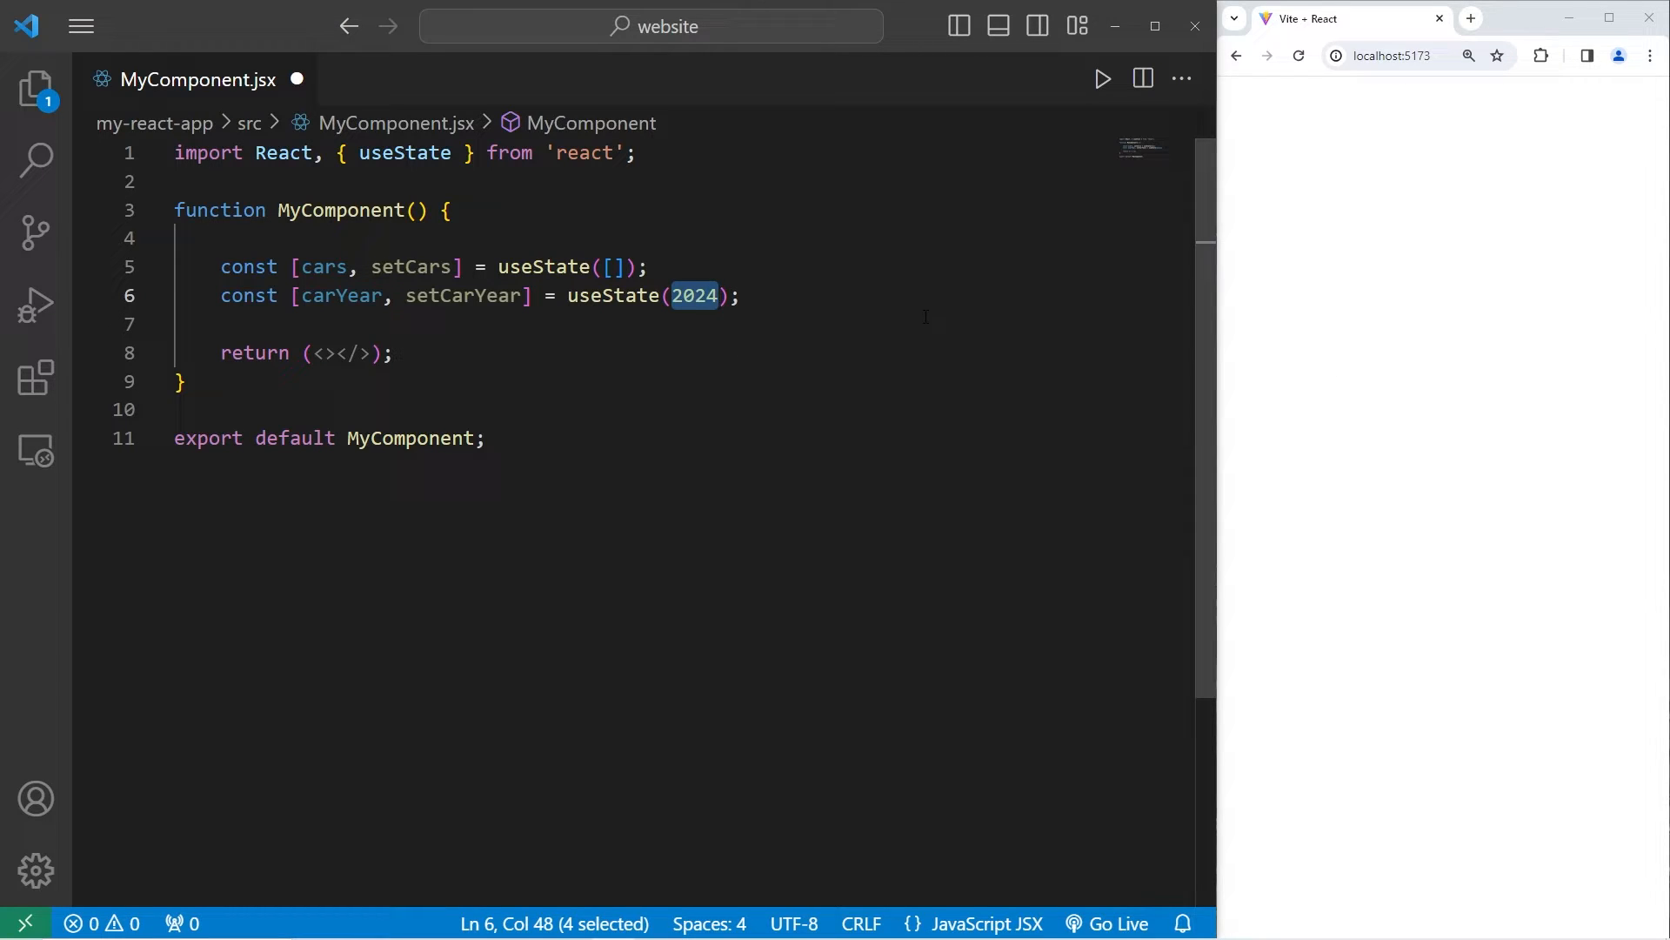
{"action": "key", "text": "Delete"}
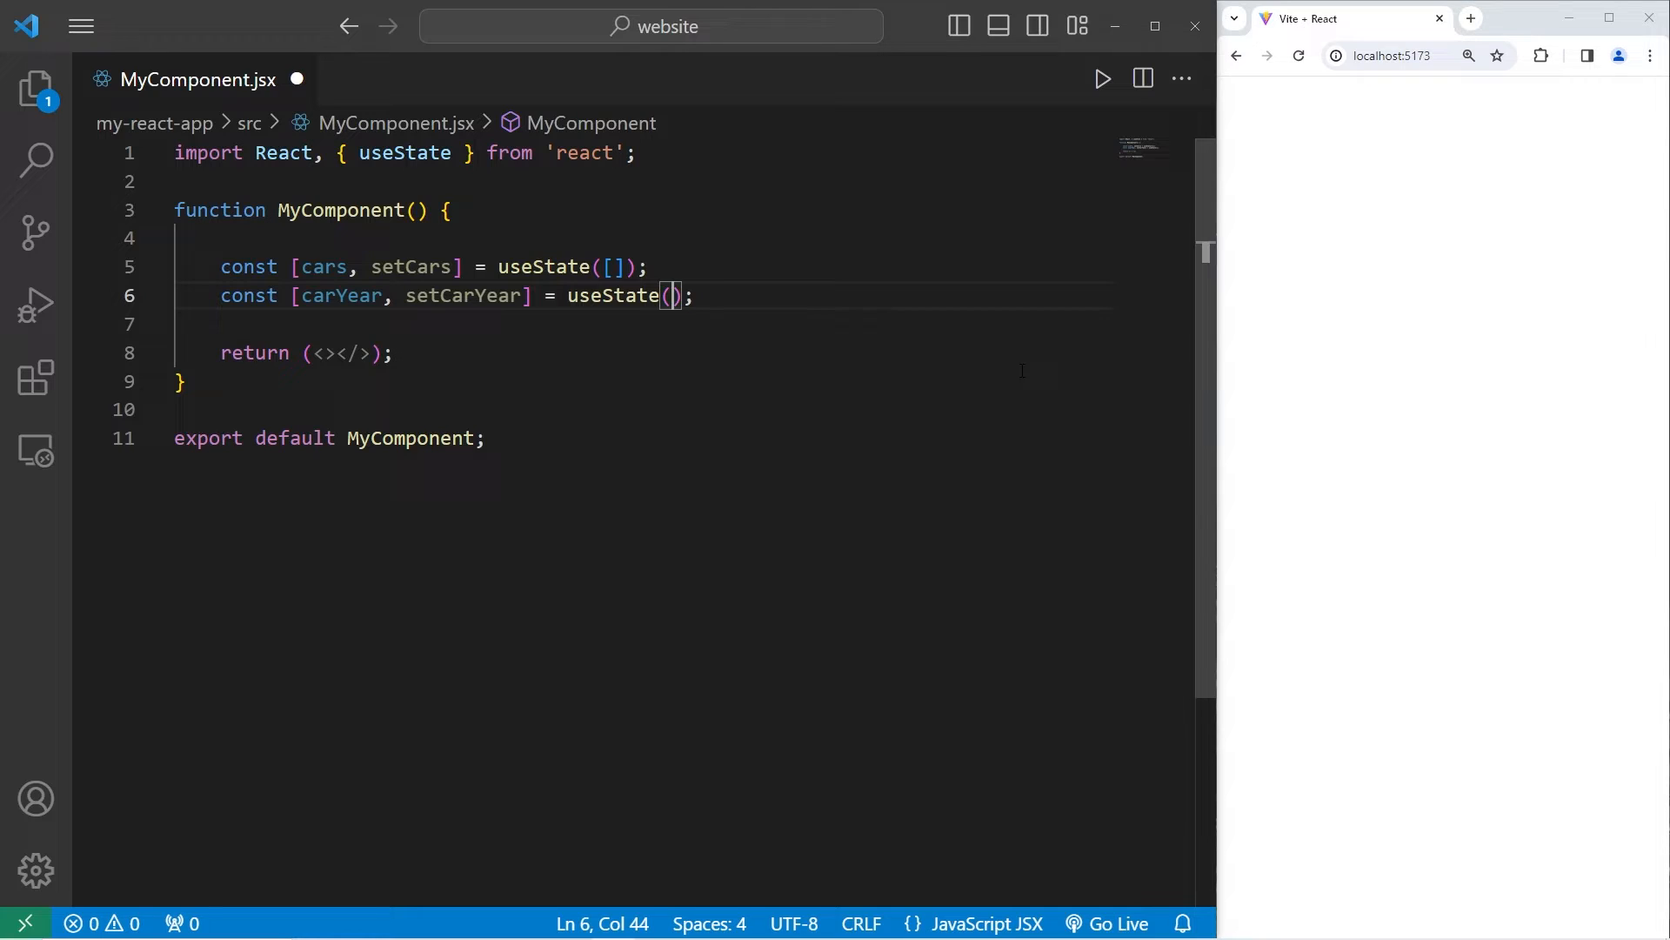
{"action": "type", "text": "new D"}
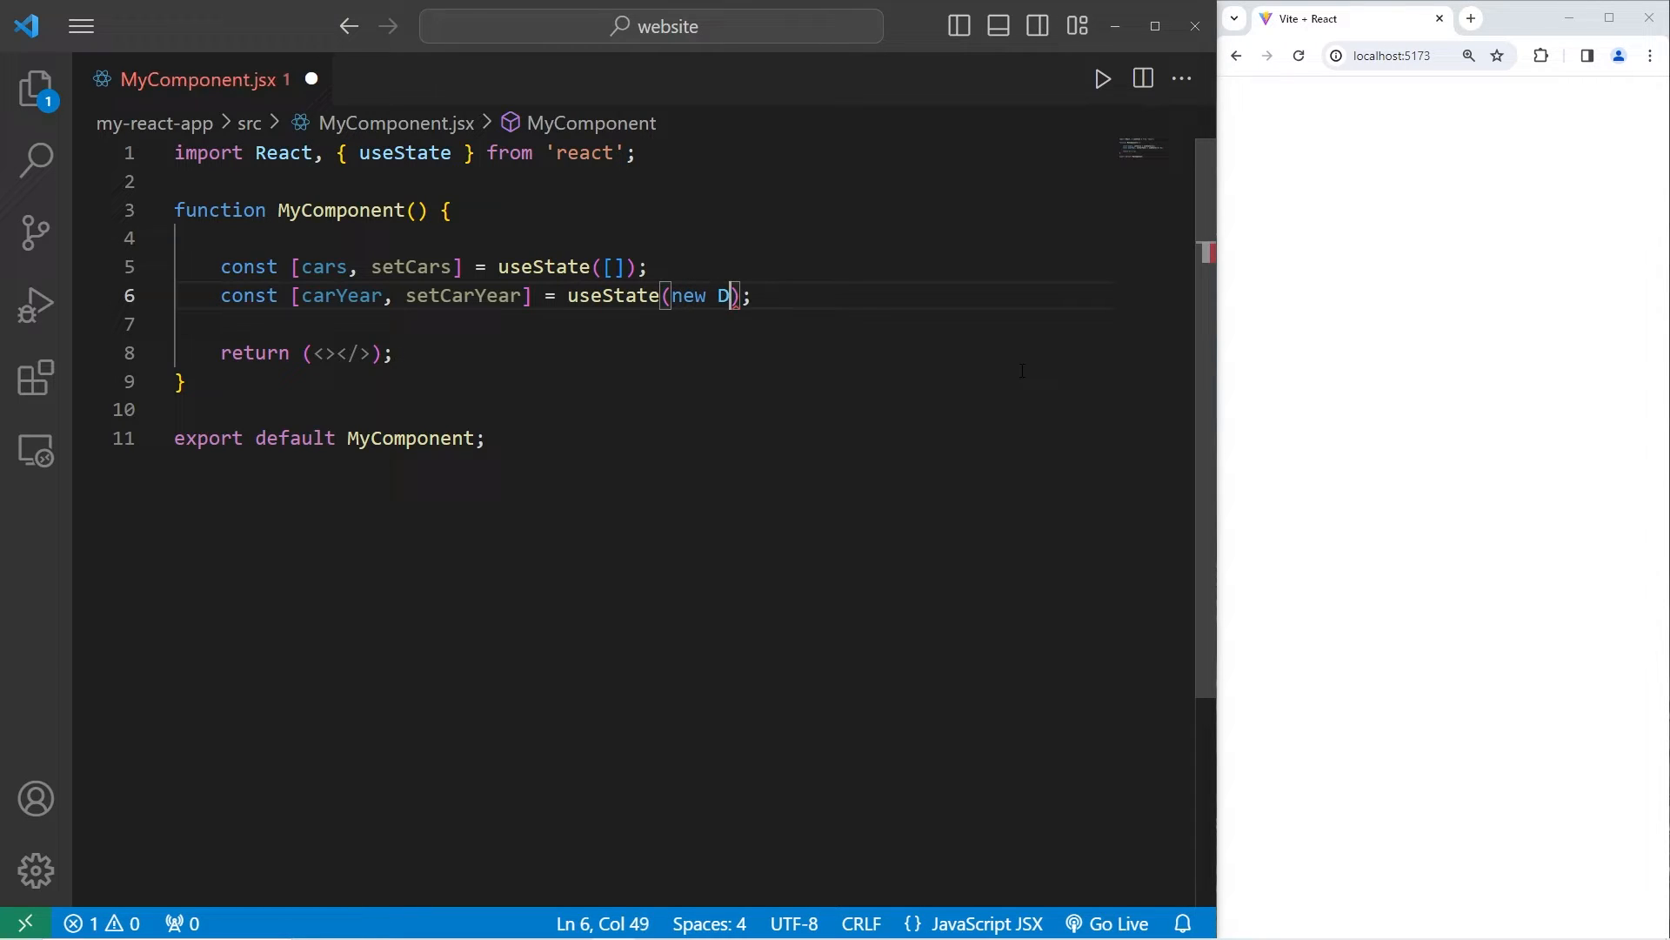
{"action": "type", "text": "ate()"}
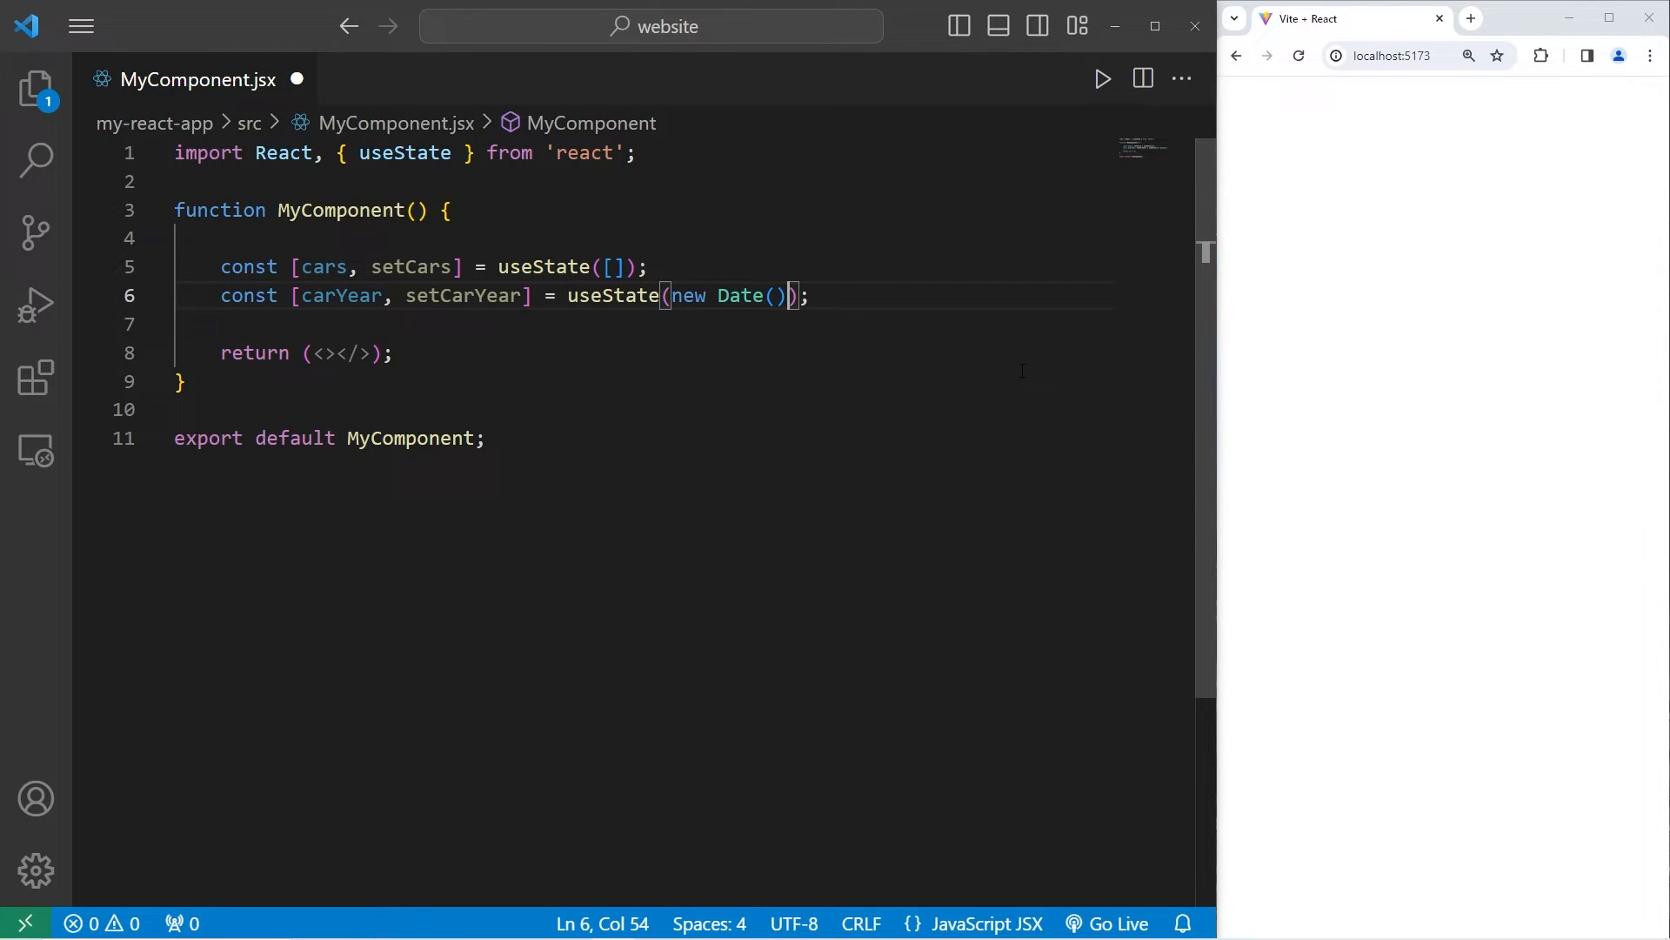
{"action": "type", "text": ".getFull"}
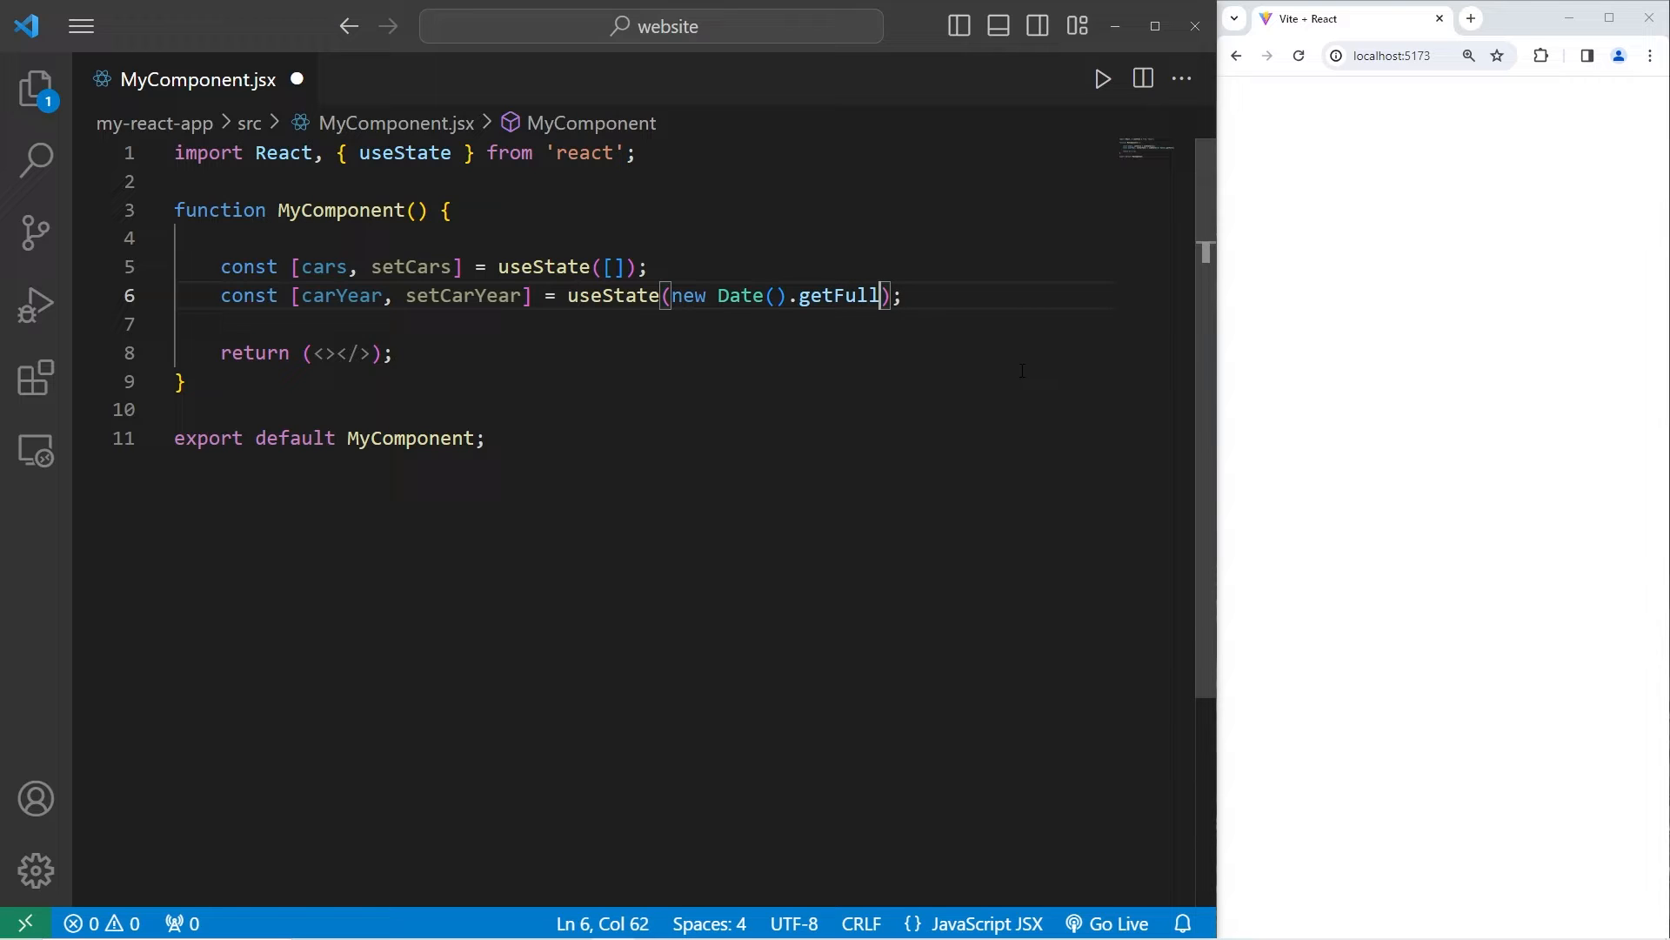
{"action": "type", "text": "Year()"}
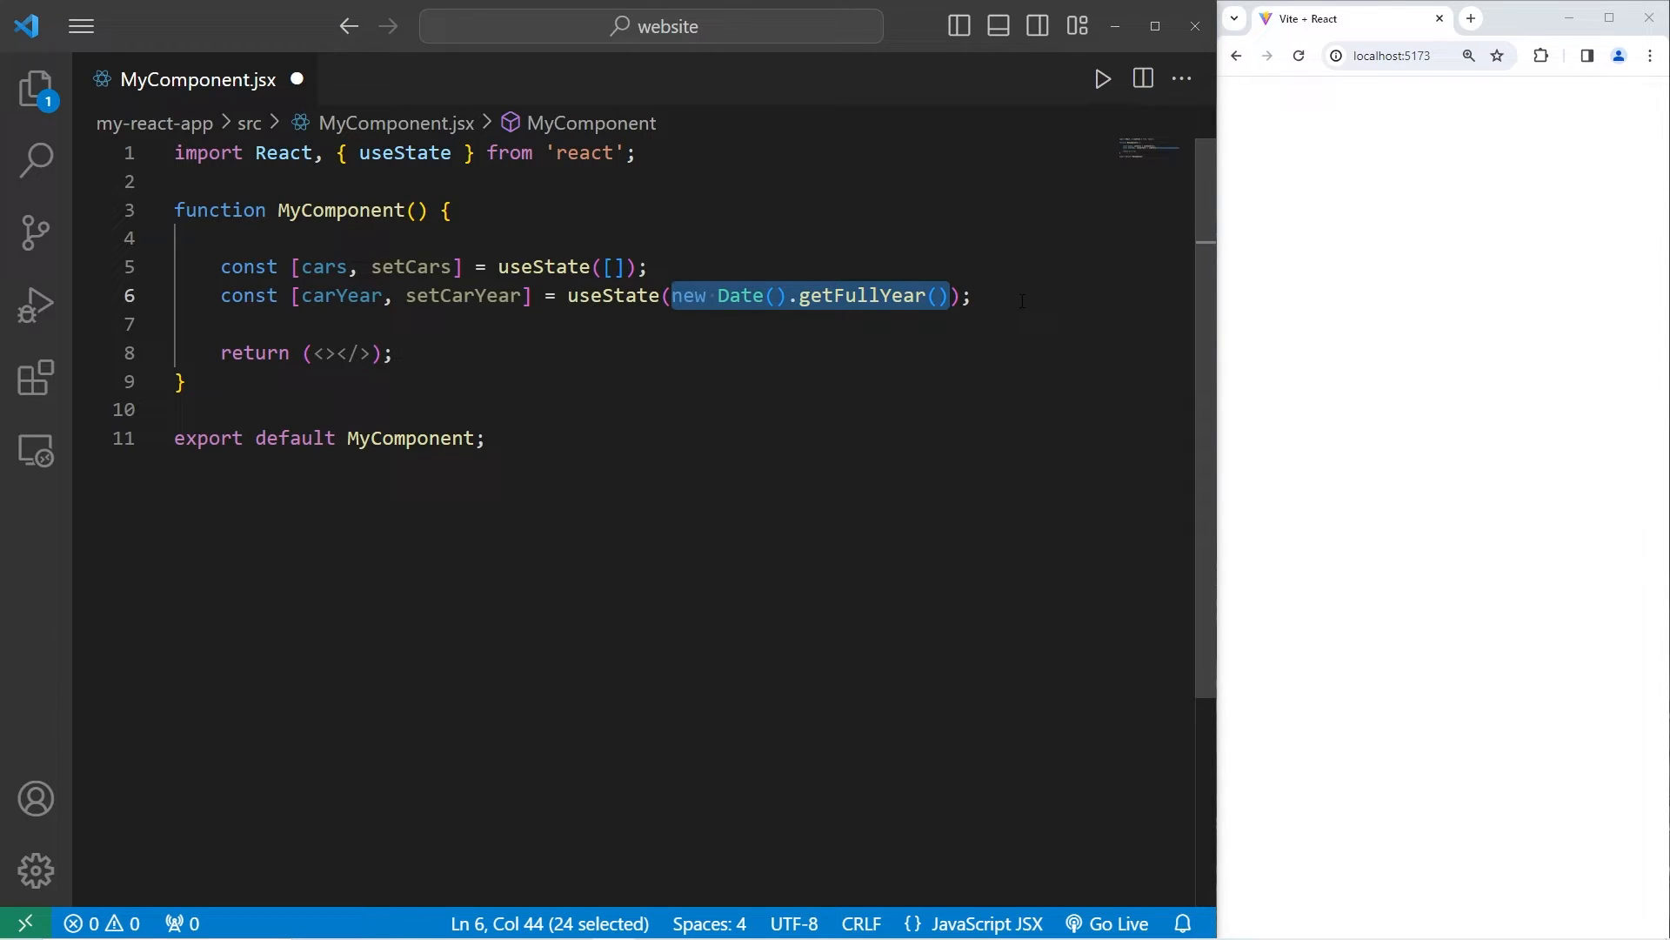
{"action": "type", "text": "const"}
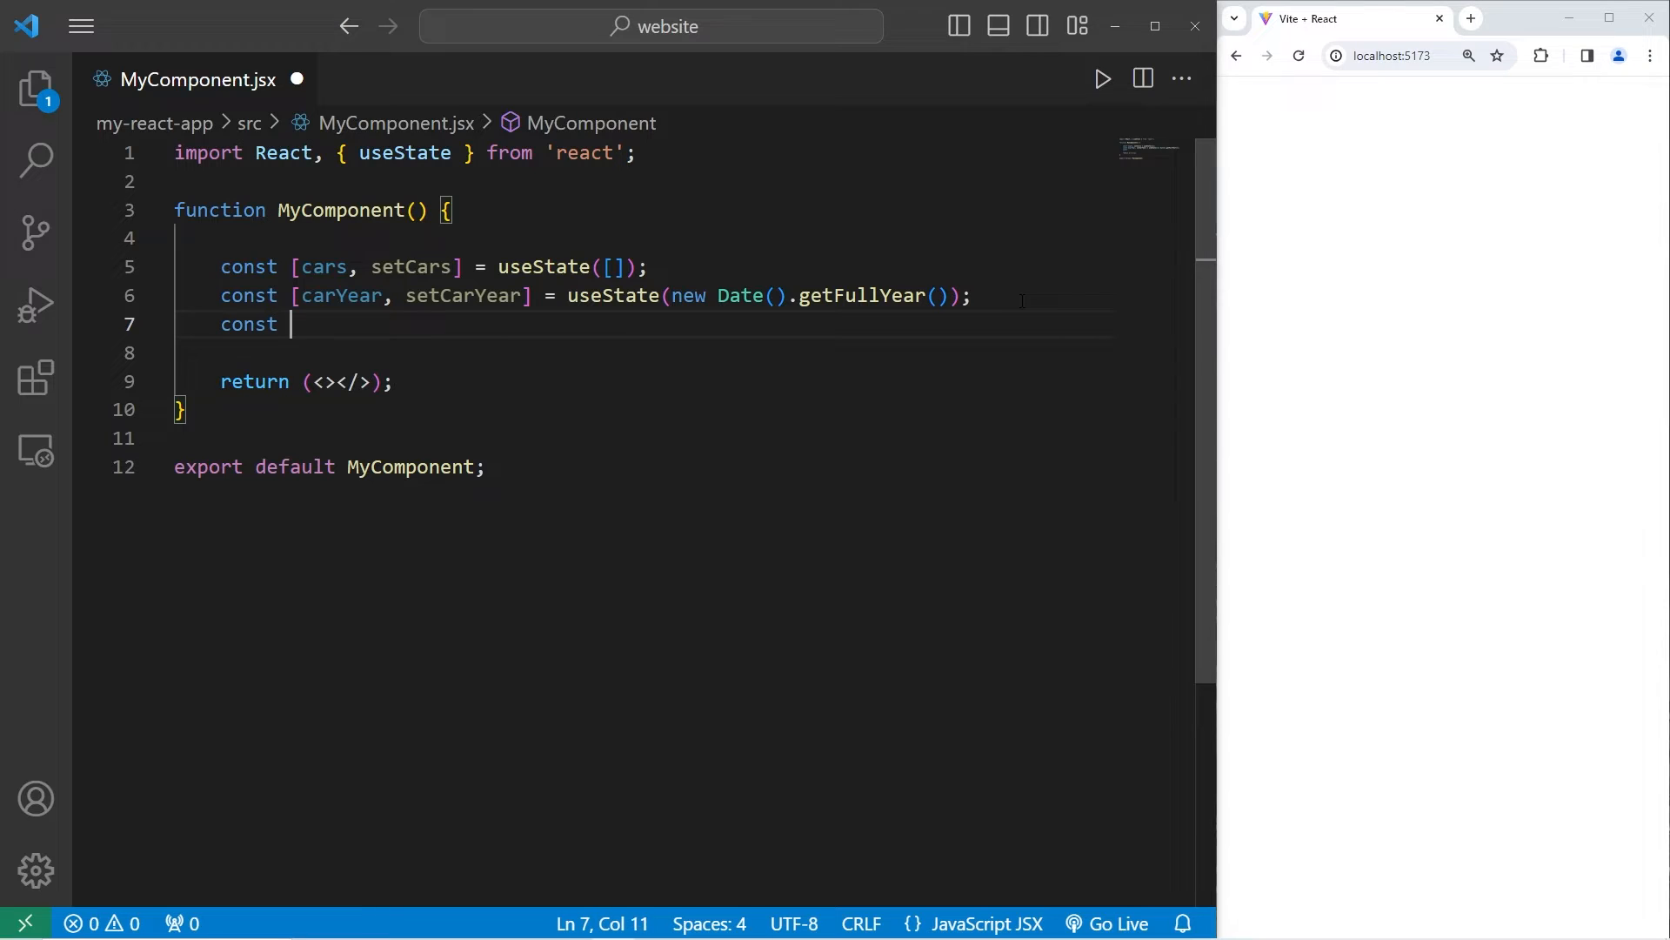
Step: Declare carMake and carModel states defaulting to "", save, and add blank lines
{"action": "type", "text": "[car]"}
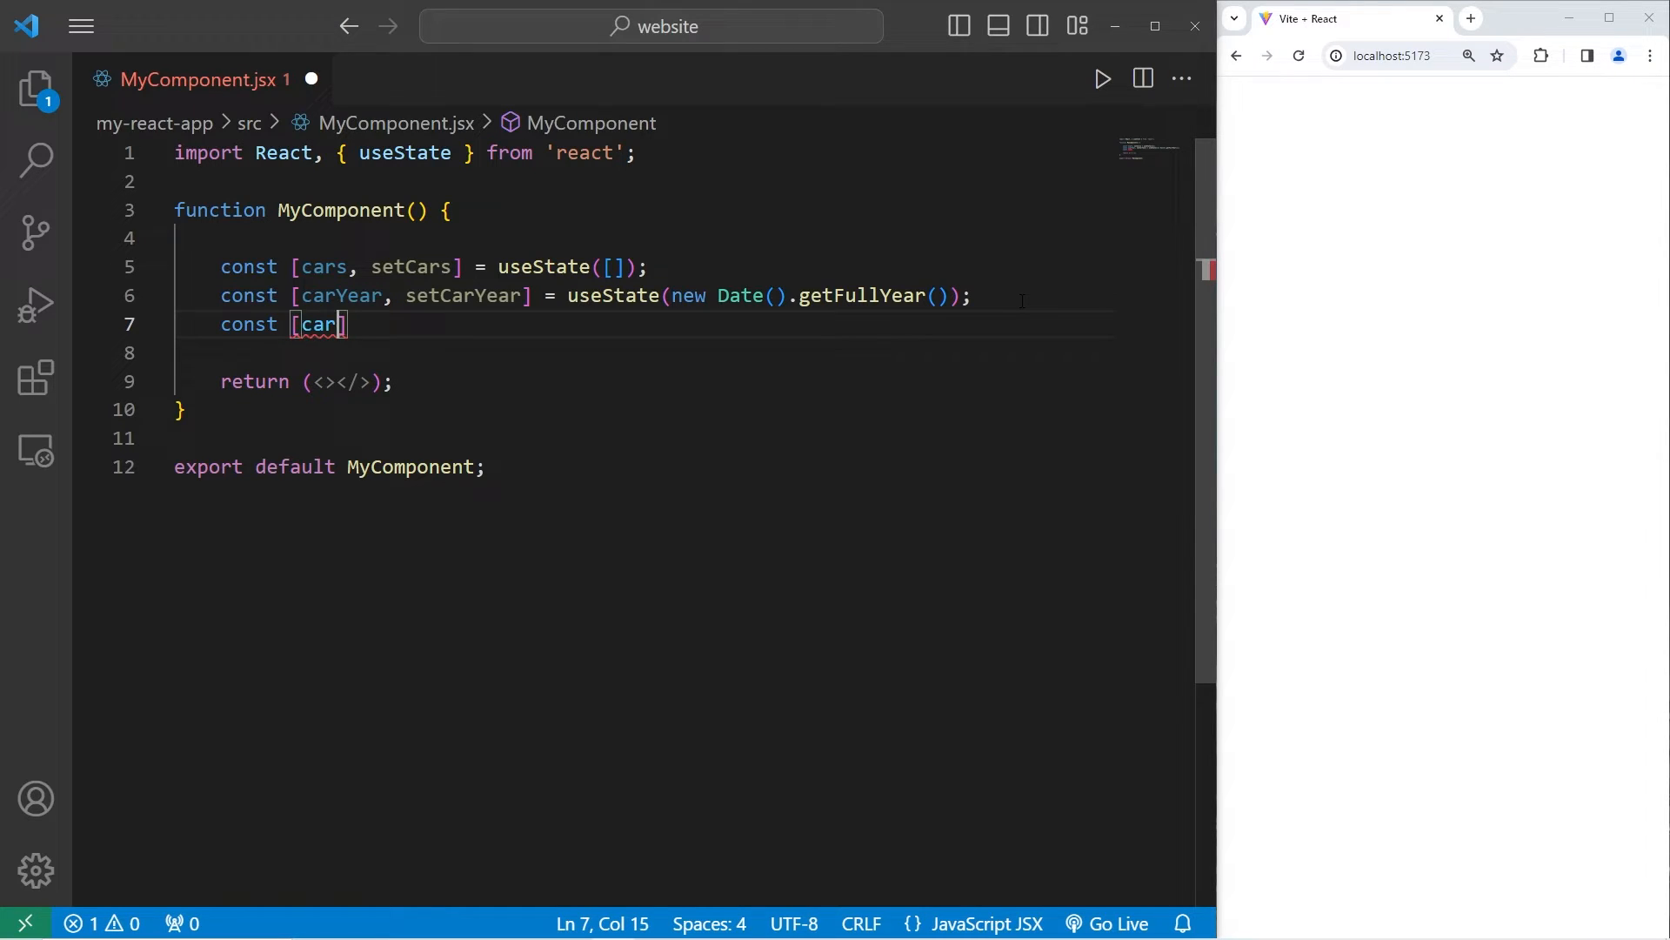
{"action": "type", "text": "Make,"}
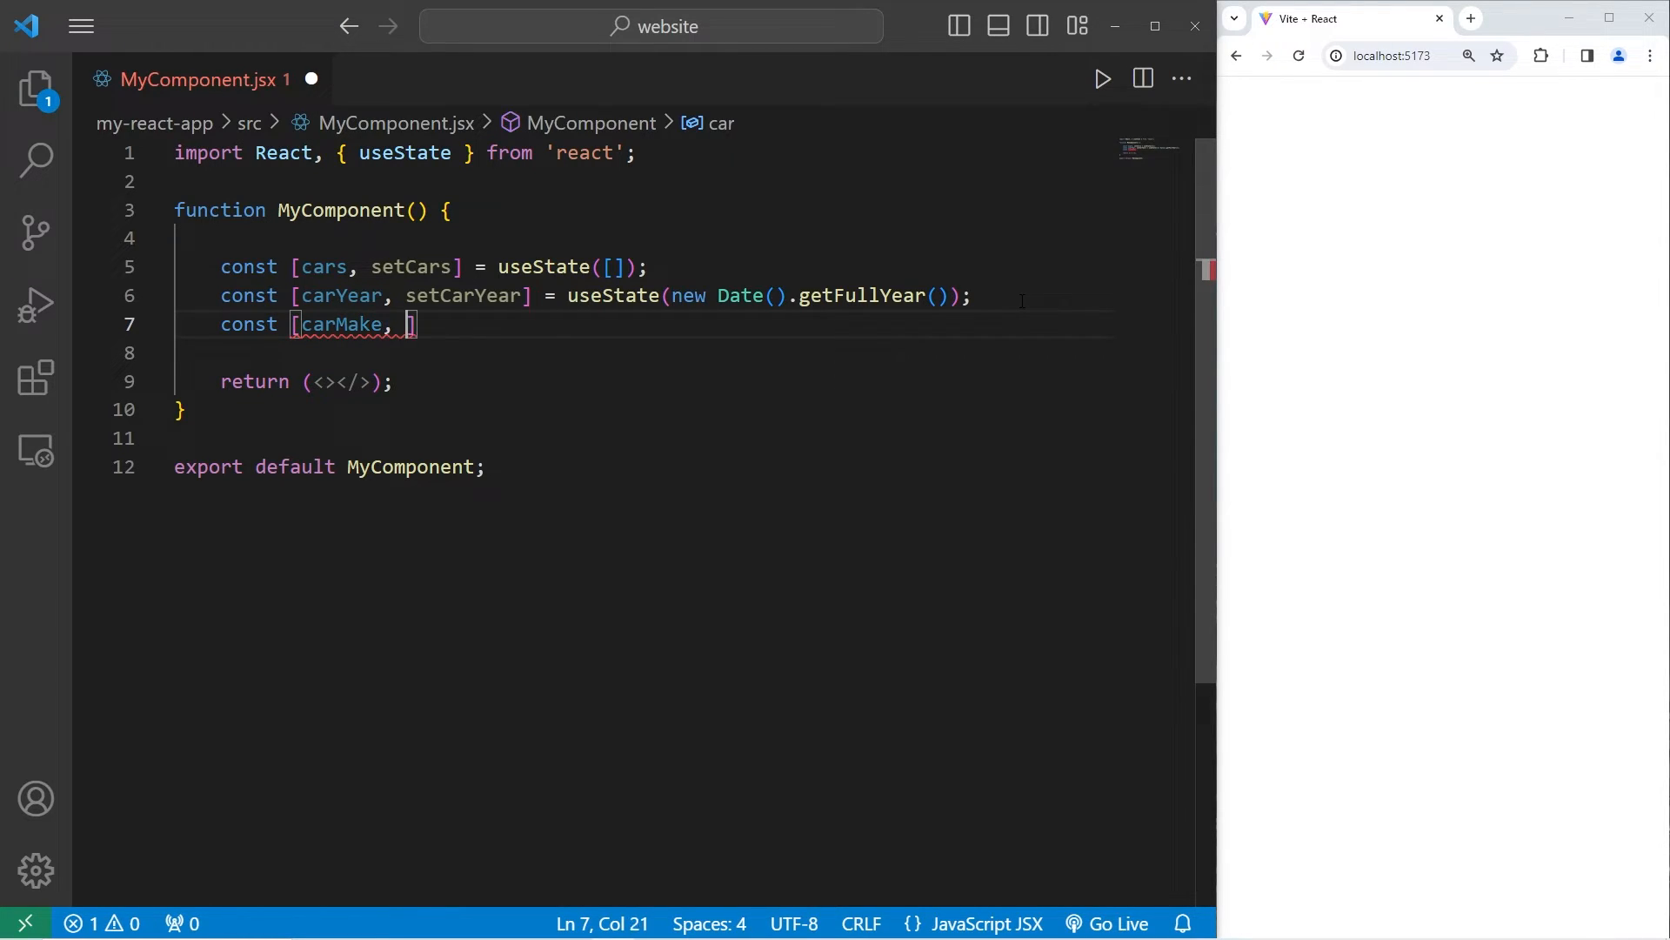
{"action": "type", "text": "setCarMake"}
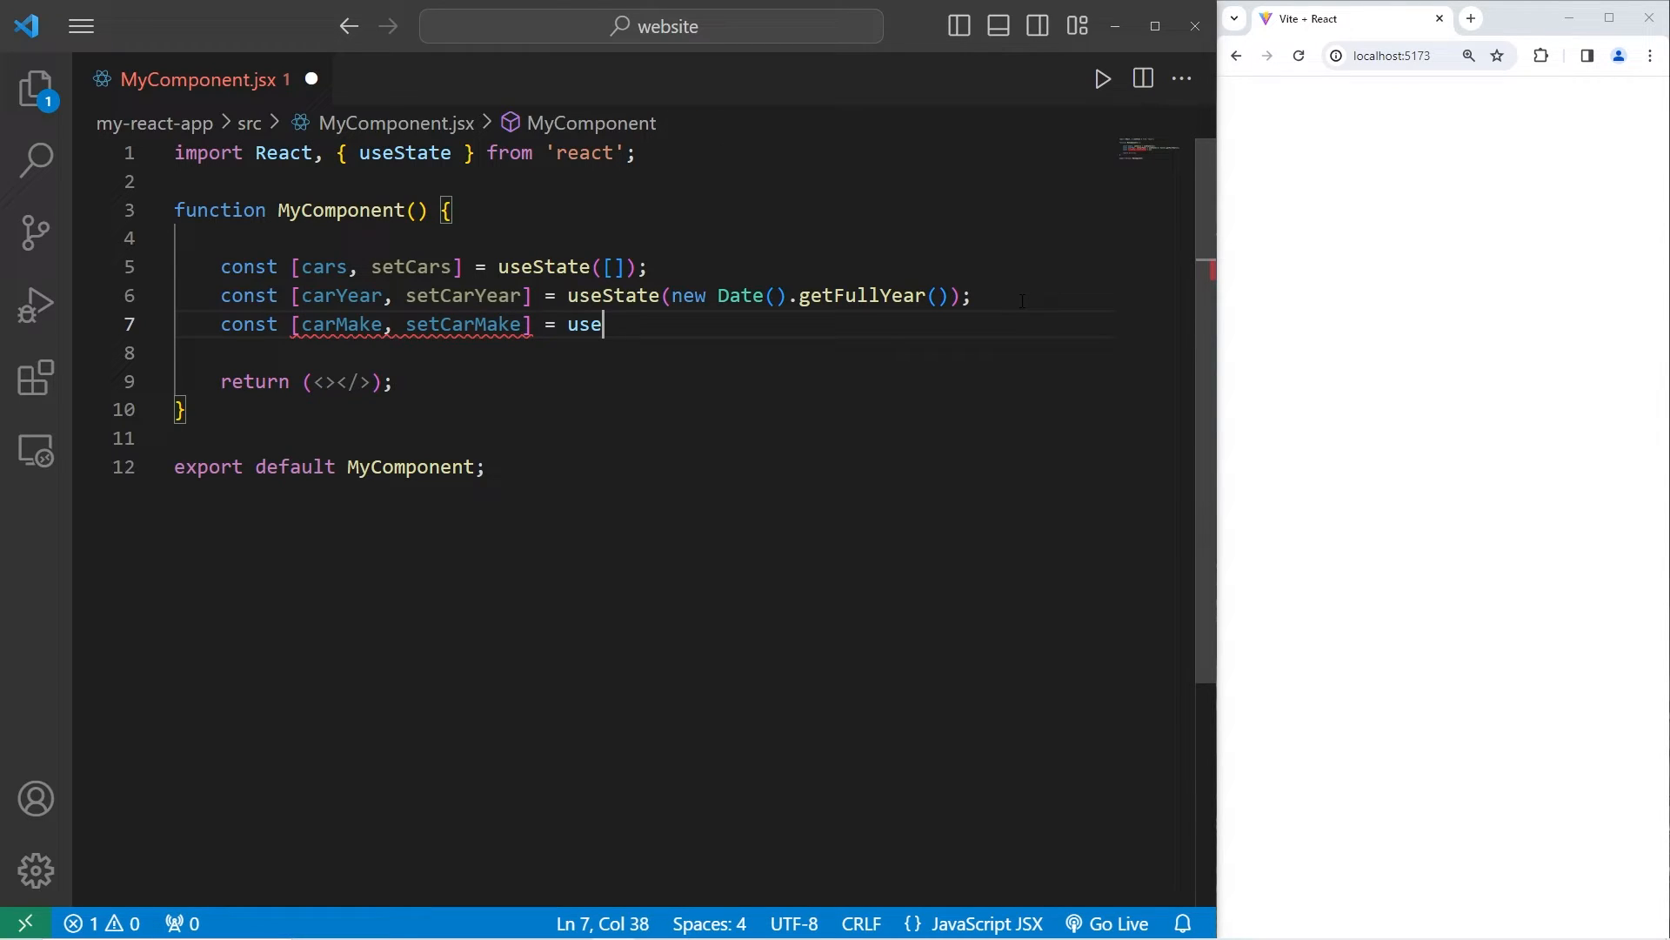
{"action": "type", "text": "State();"}
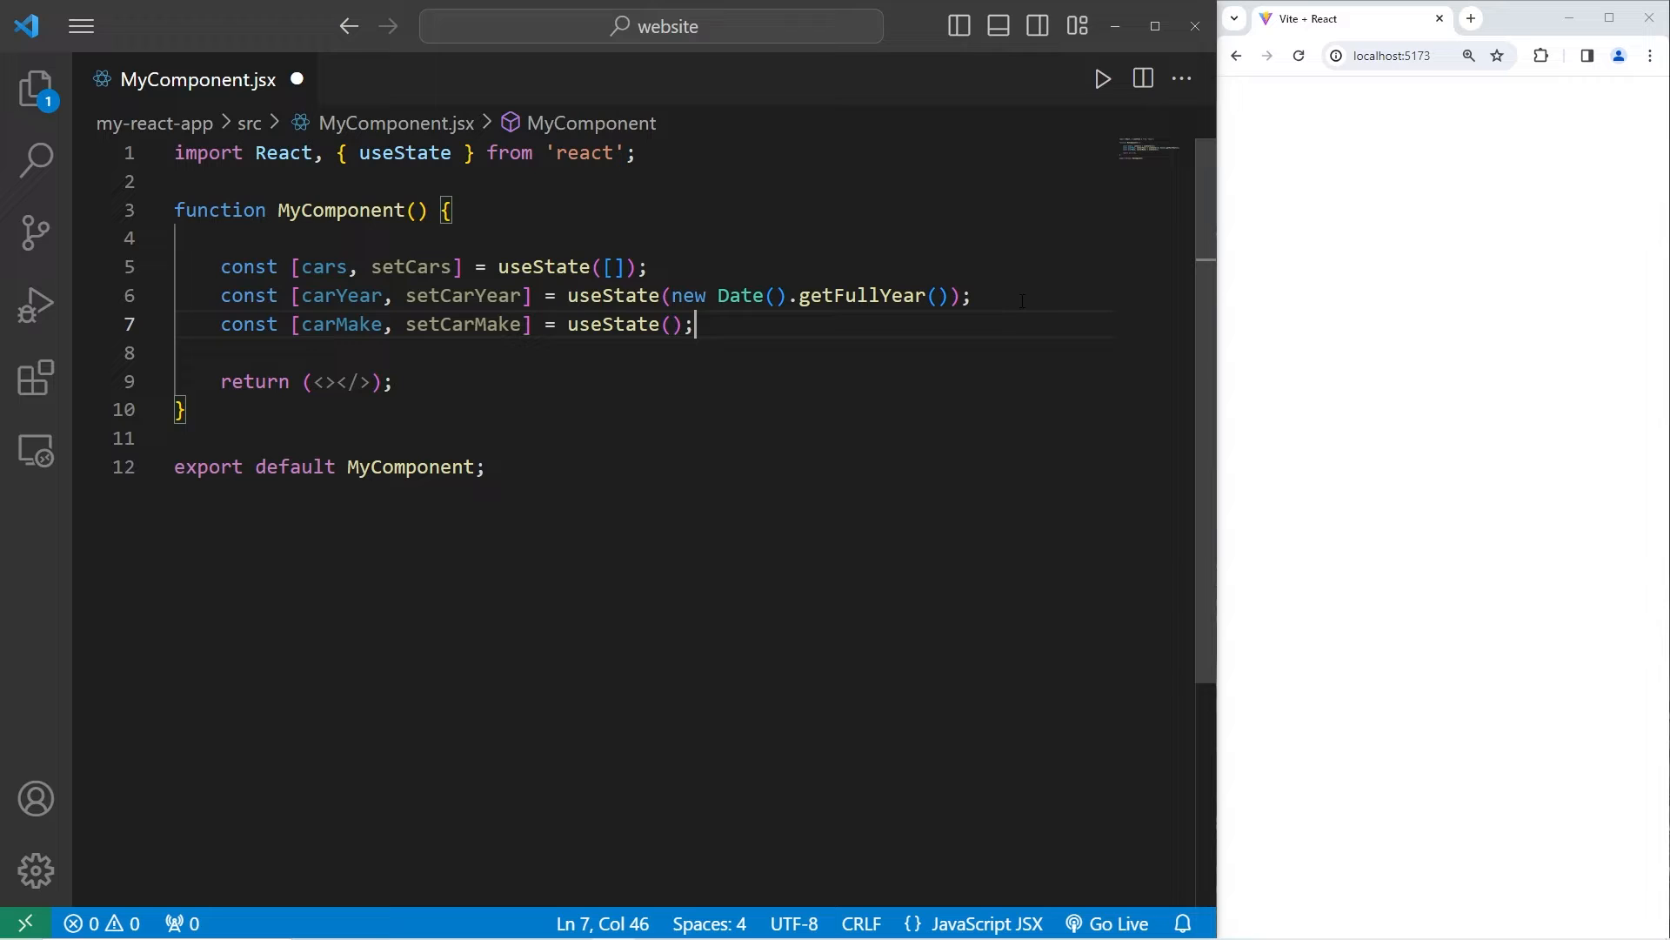
{"action": "type", "text": "\"\""}
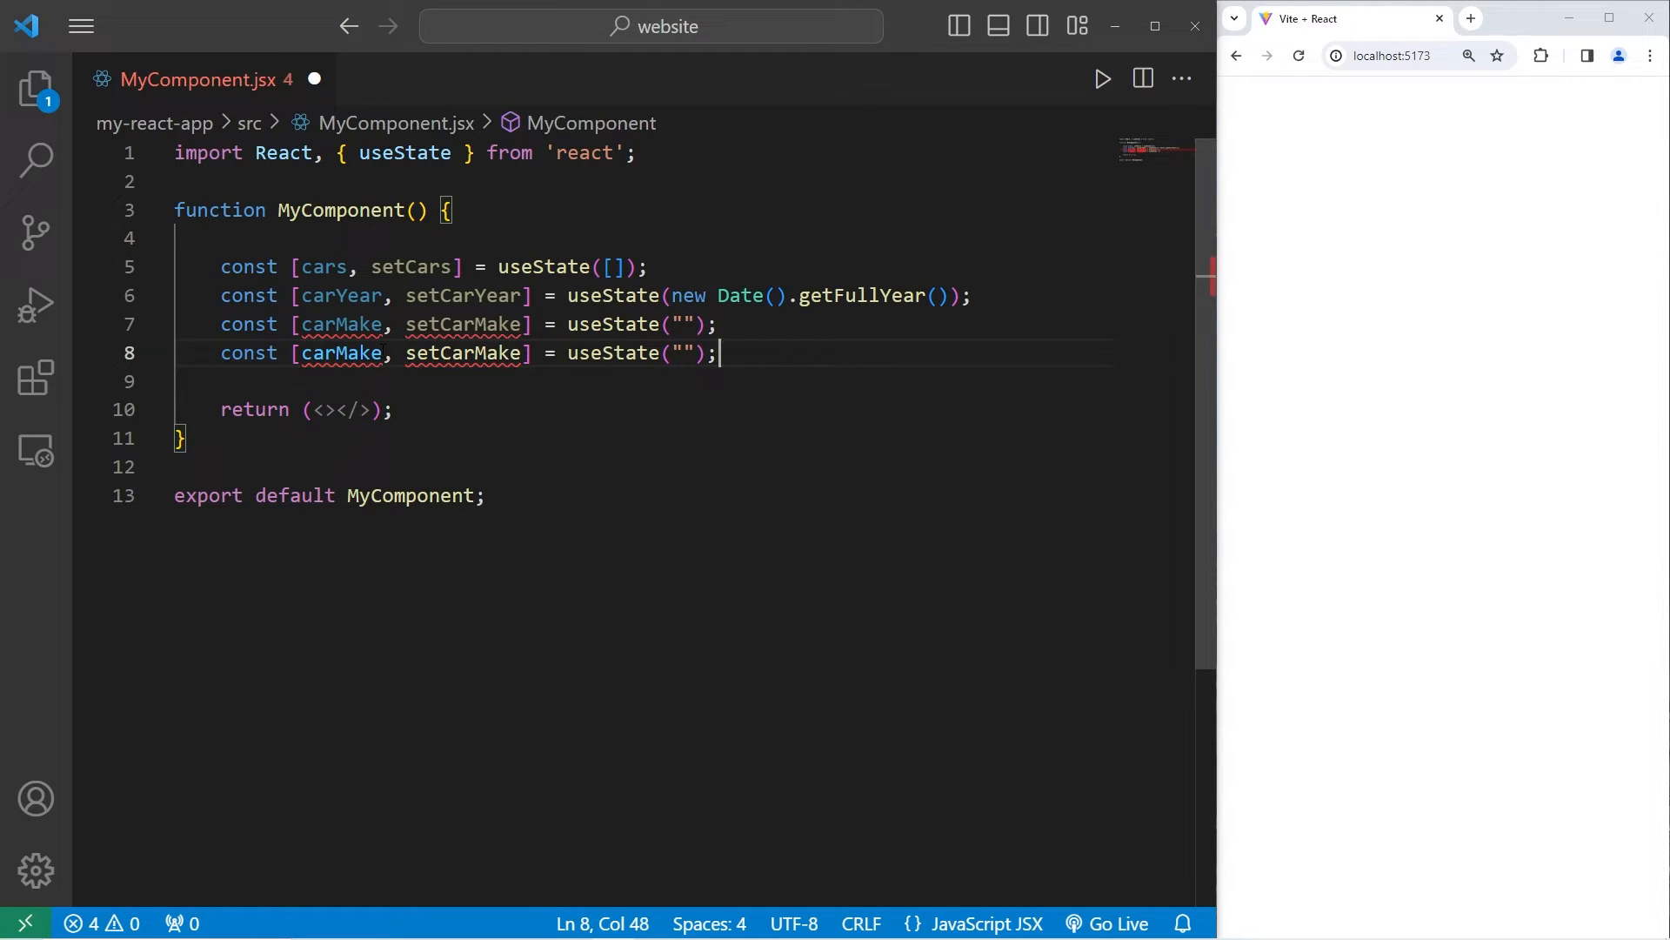
{"action": "type", "text": "carModel"}
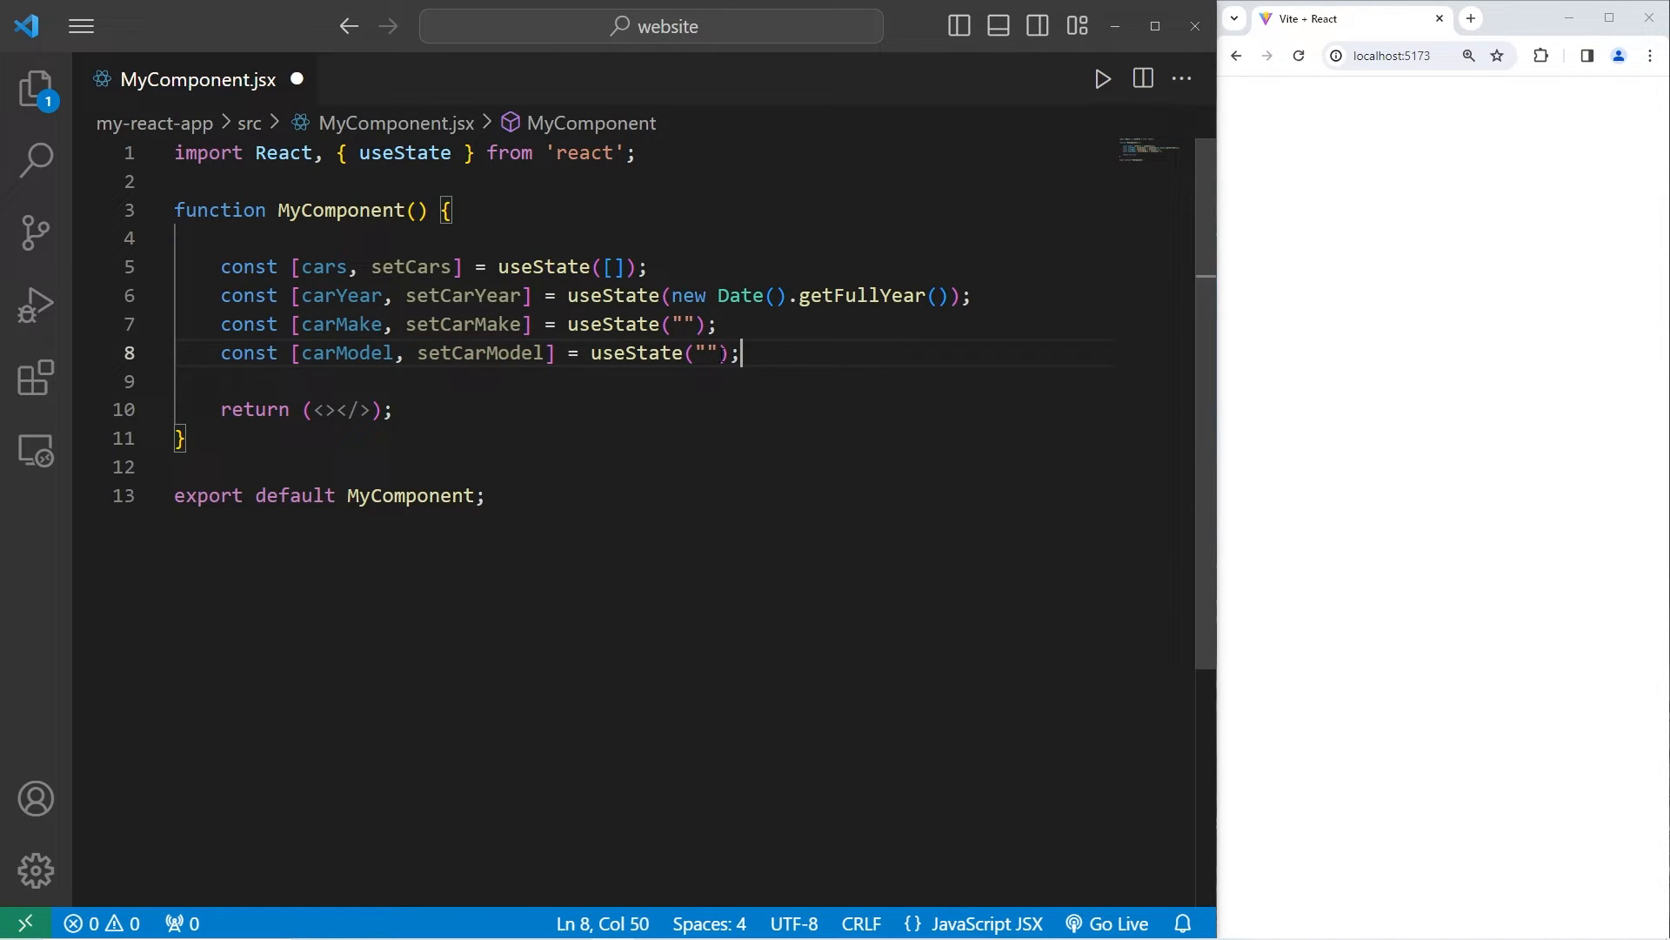
{"action": "key", "text": "ctrl+s"}
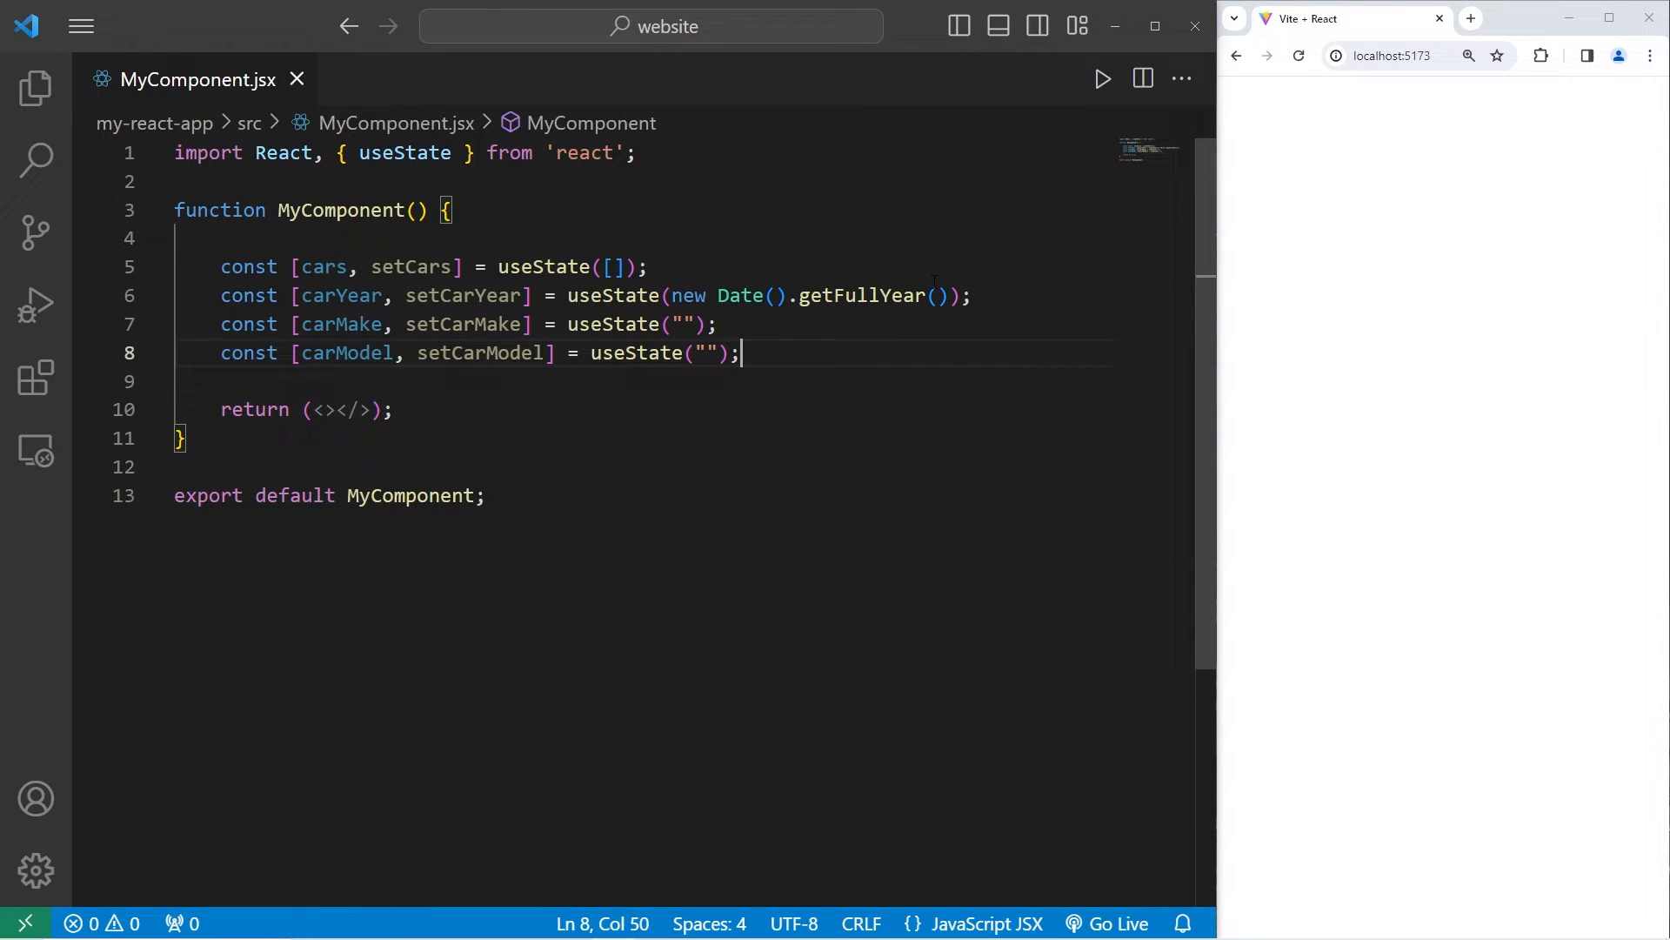
{"action": "key", "text": "Enter"}
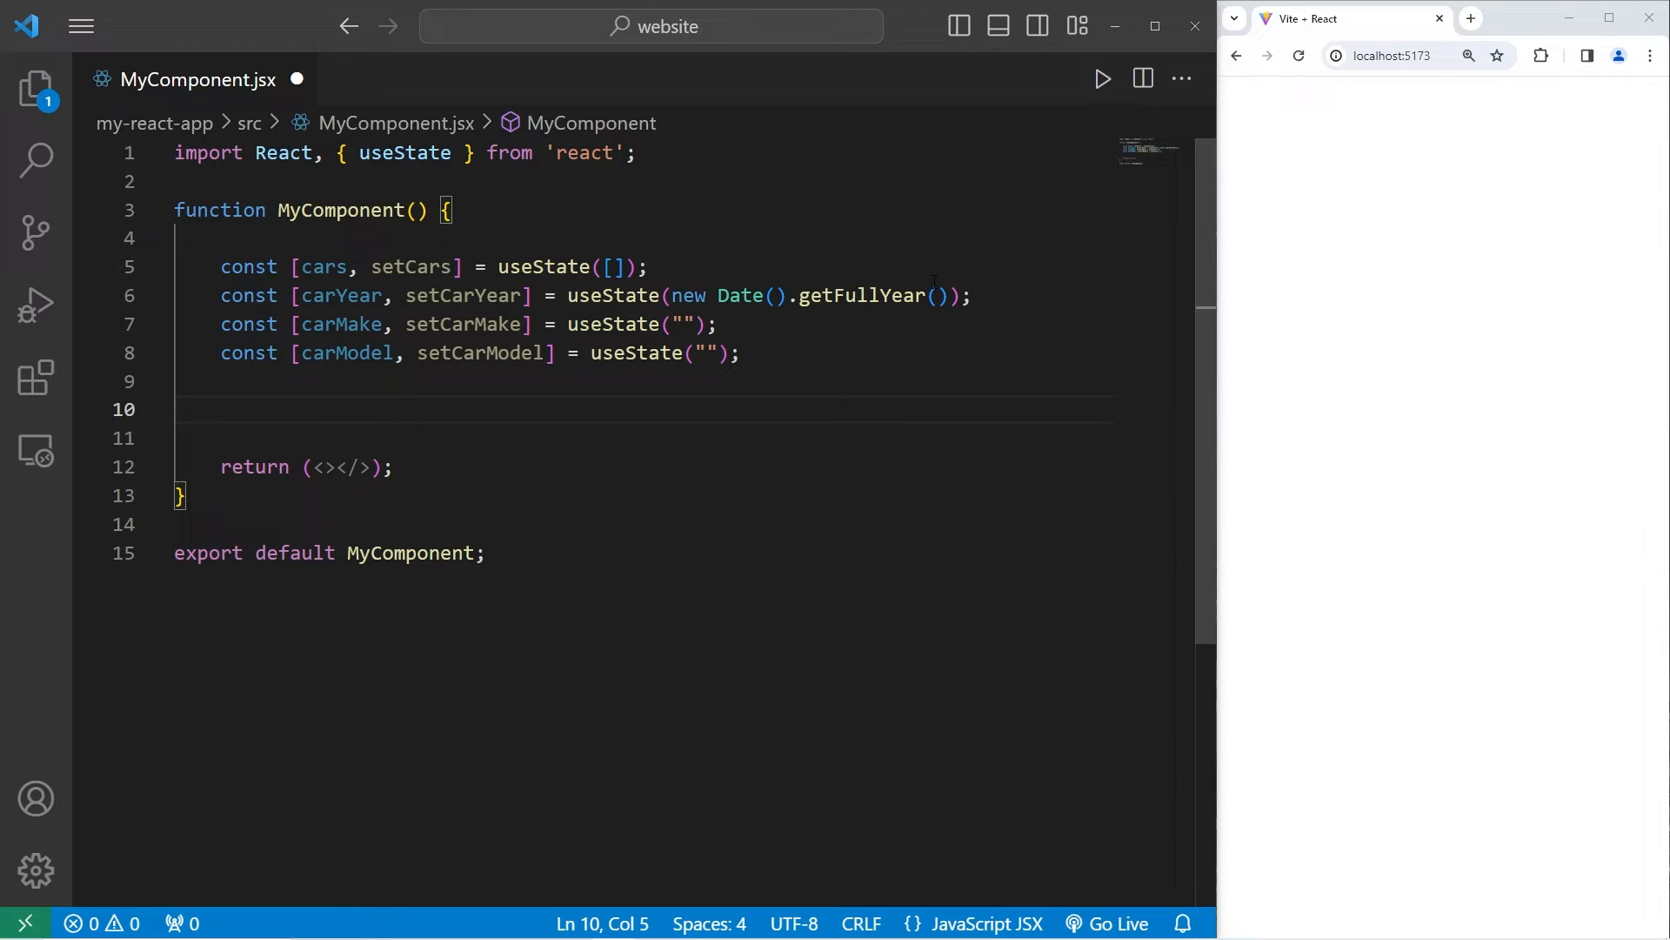
Step: Add empty handleAddCar() and handleRemoveCar(index) function declarations on line 10
{"action": "double_click", "coordinate": [323, 266]}
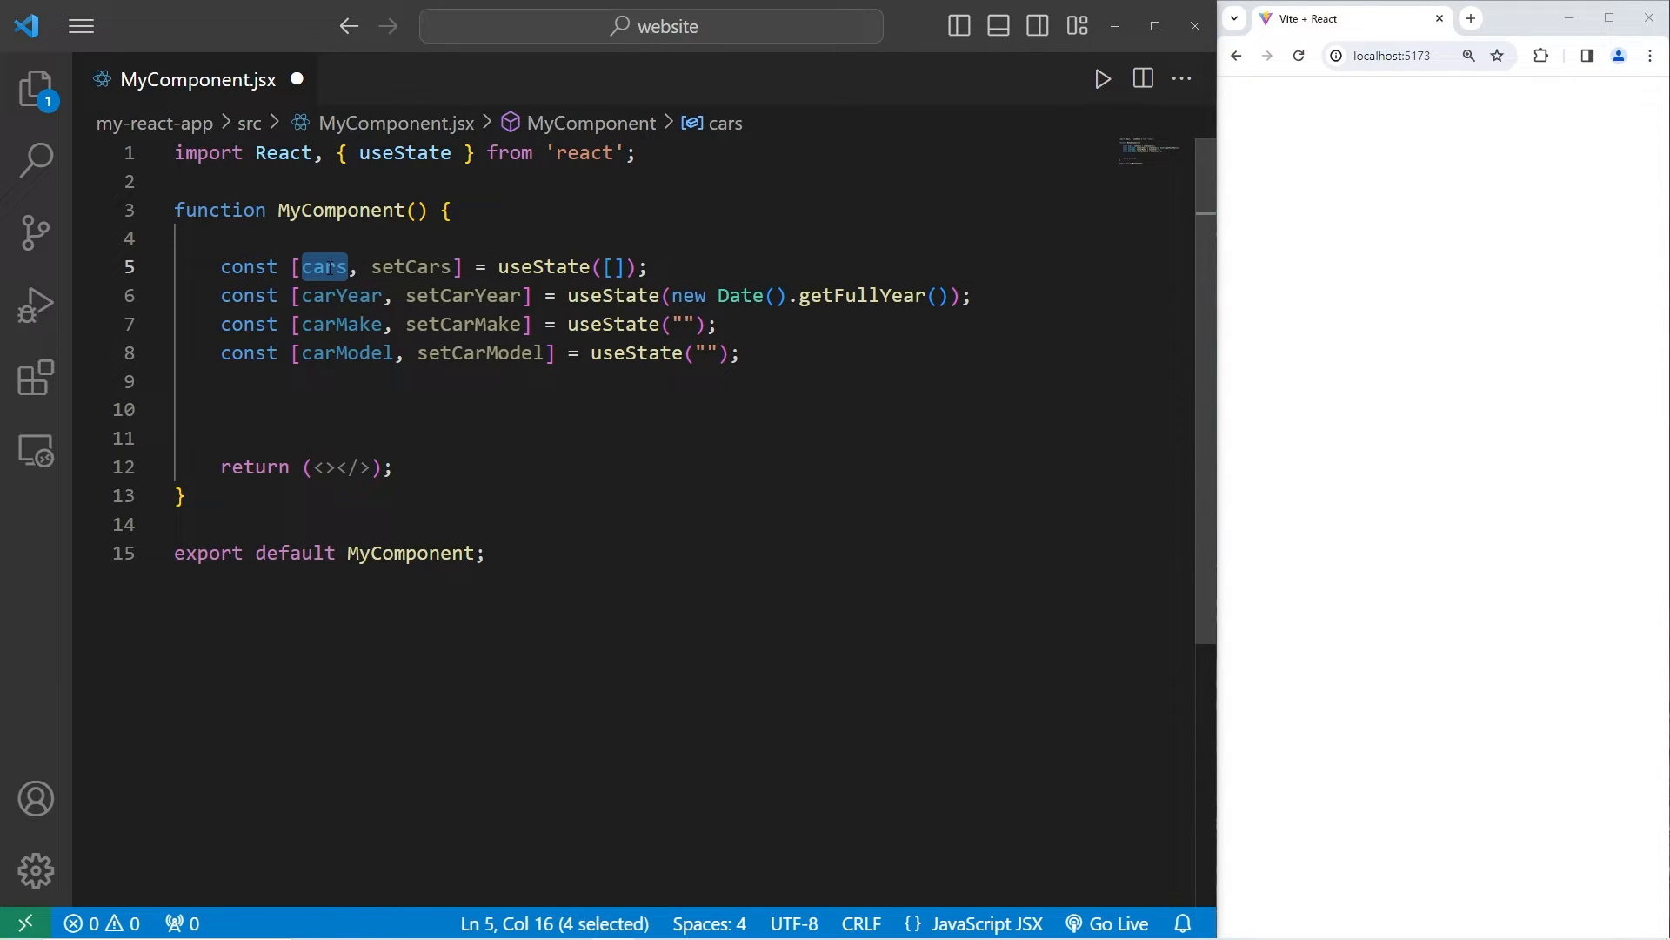
{"action": "double_click", "coordinate": [341, 295]}
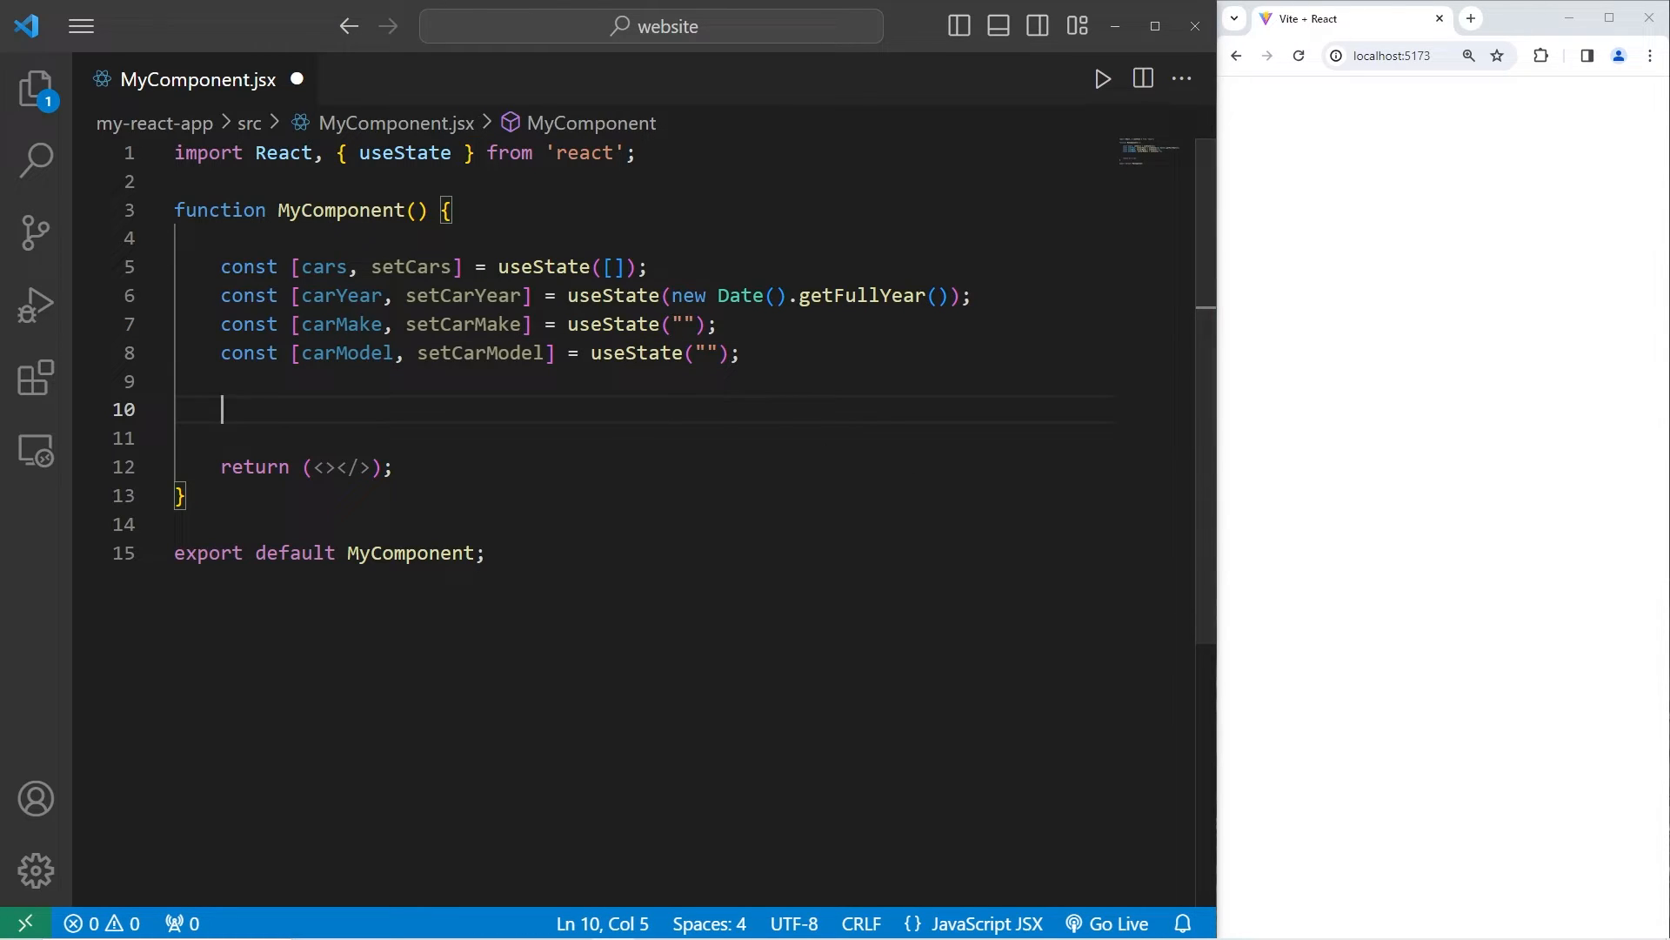
{"action": "type", "text": "functio"}
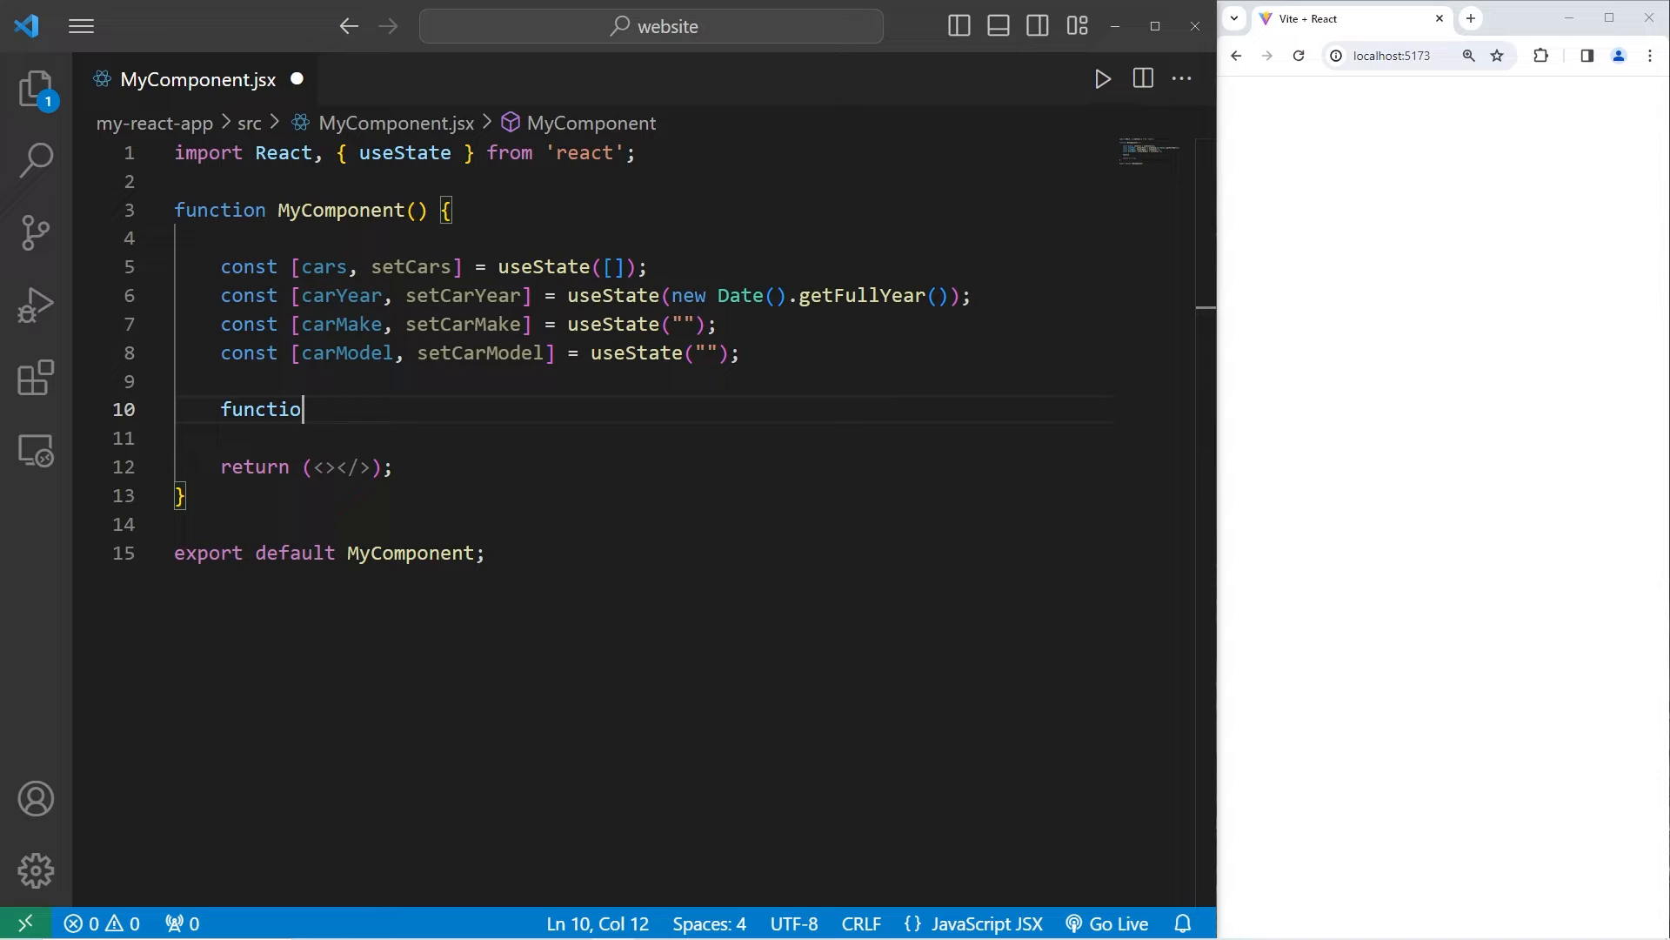
{"action": "type", "text": "n handle"}
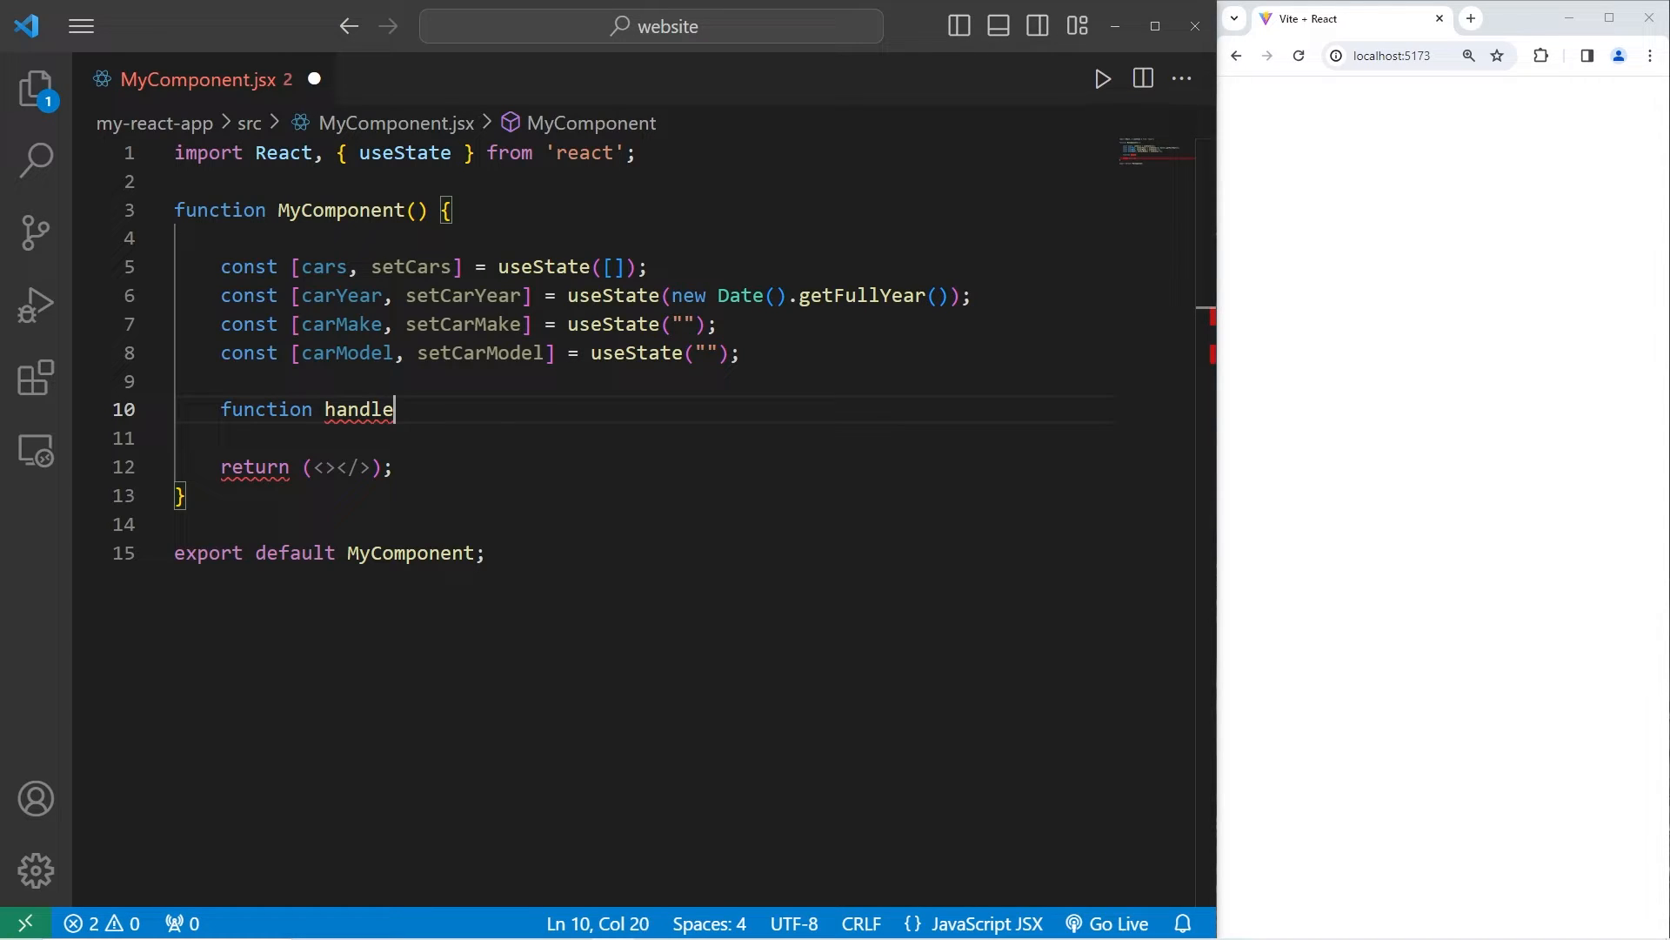
{"action": "type", "text": "AddCar(){"}
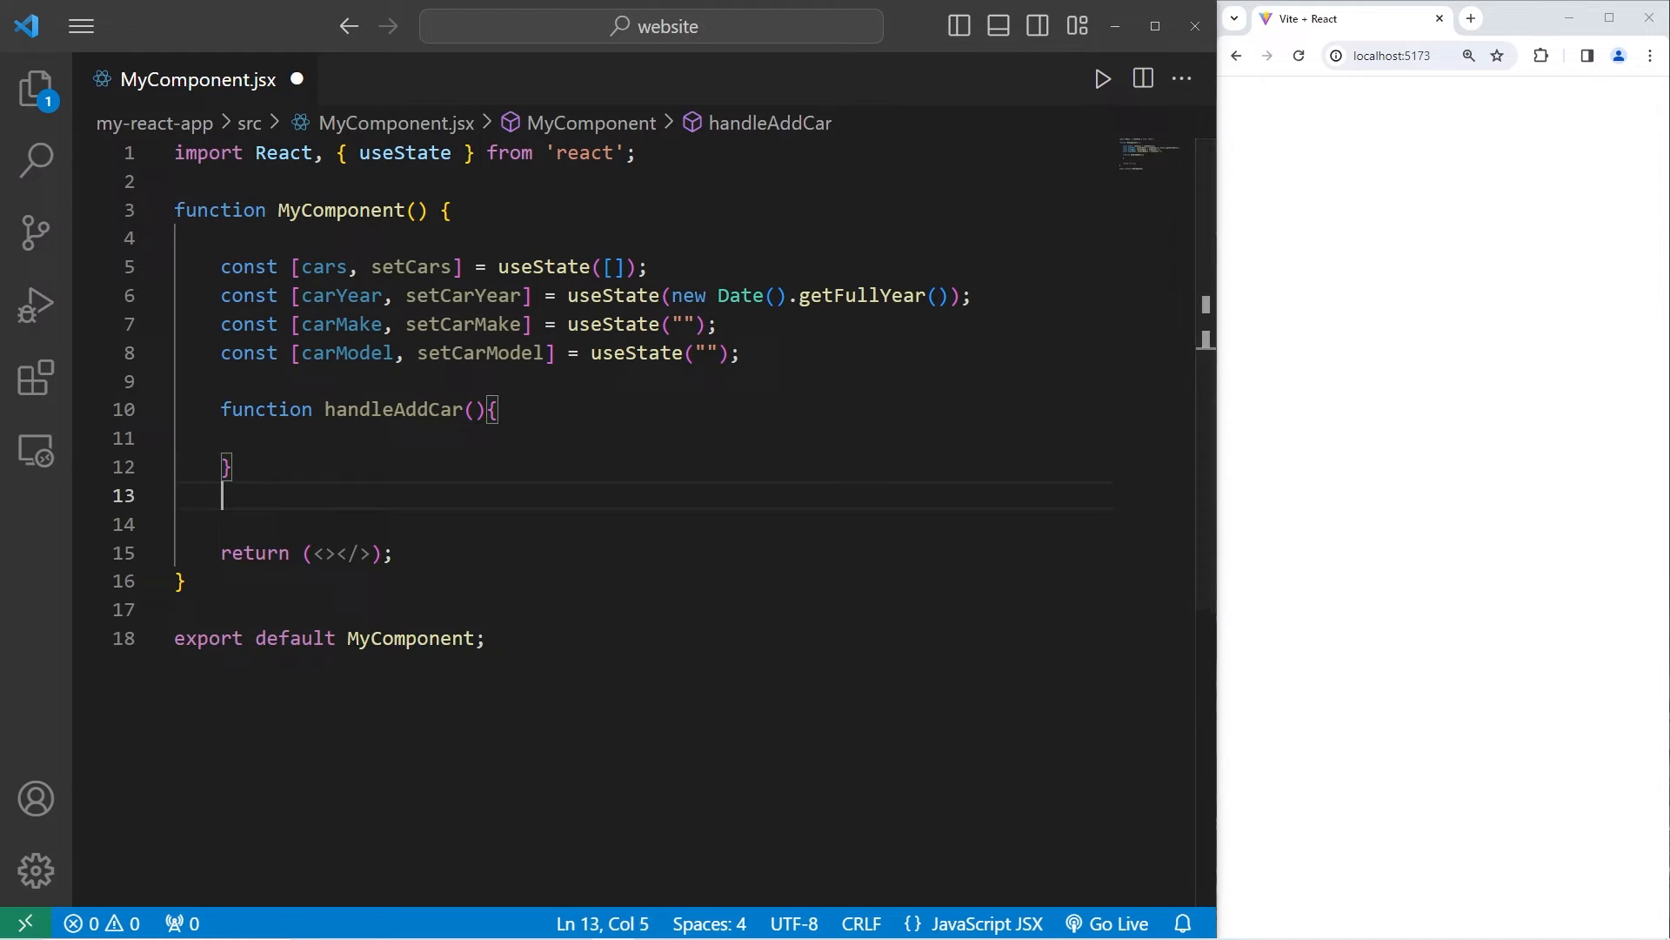
{"action": "type", "text": "function"}
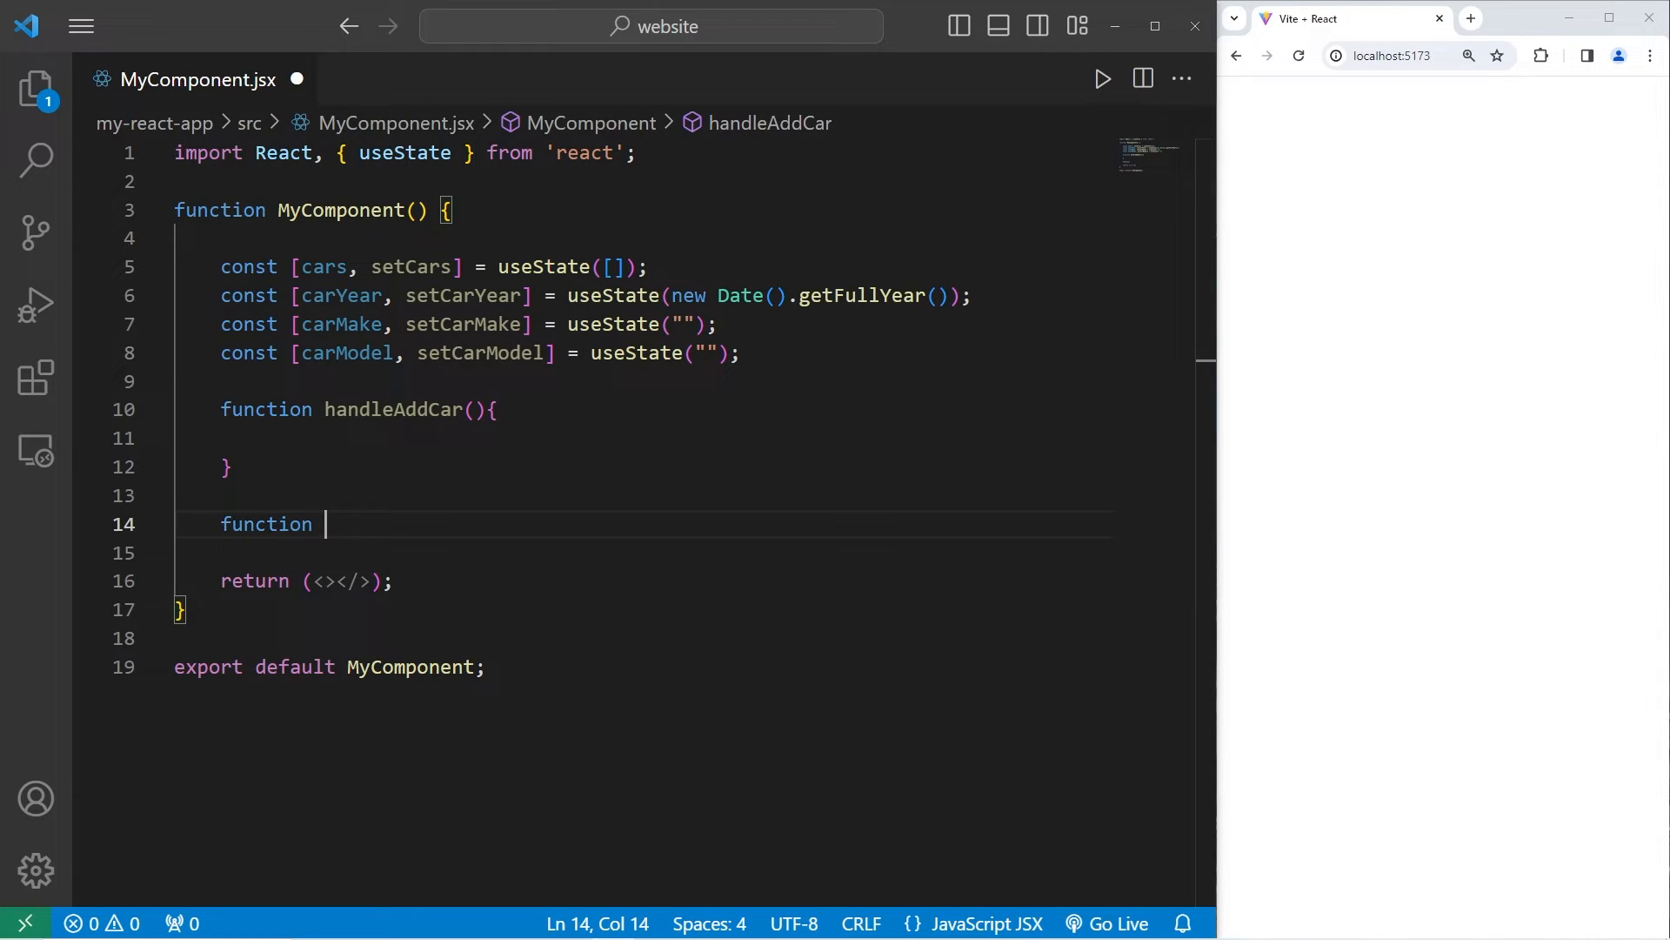
{"action": "type", "text": "handleRemo"}
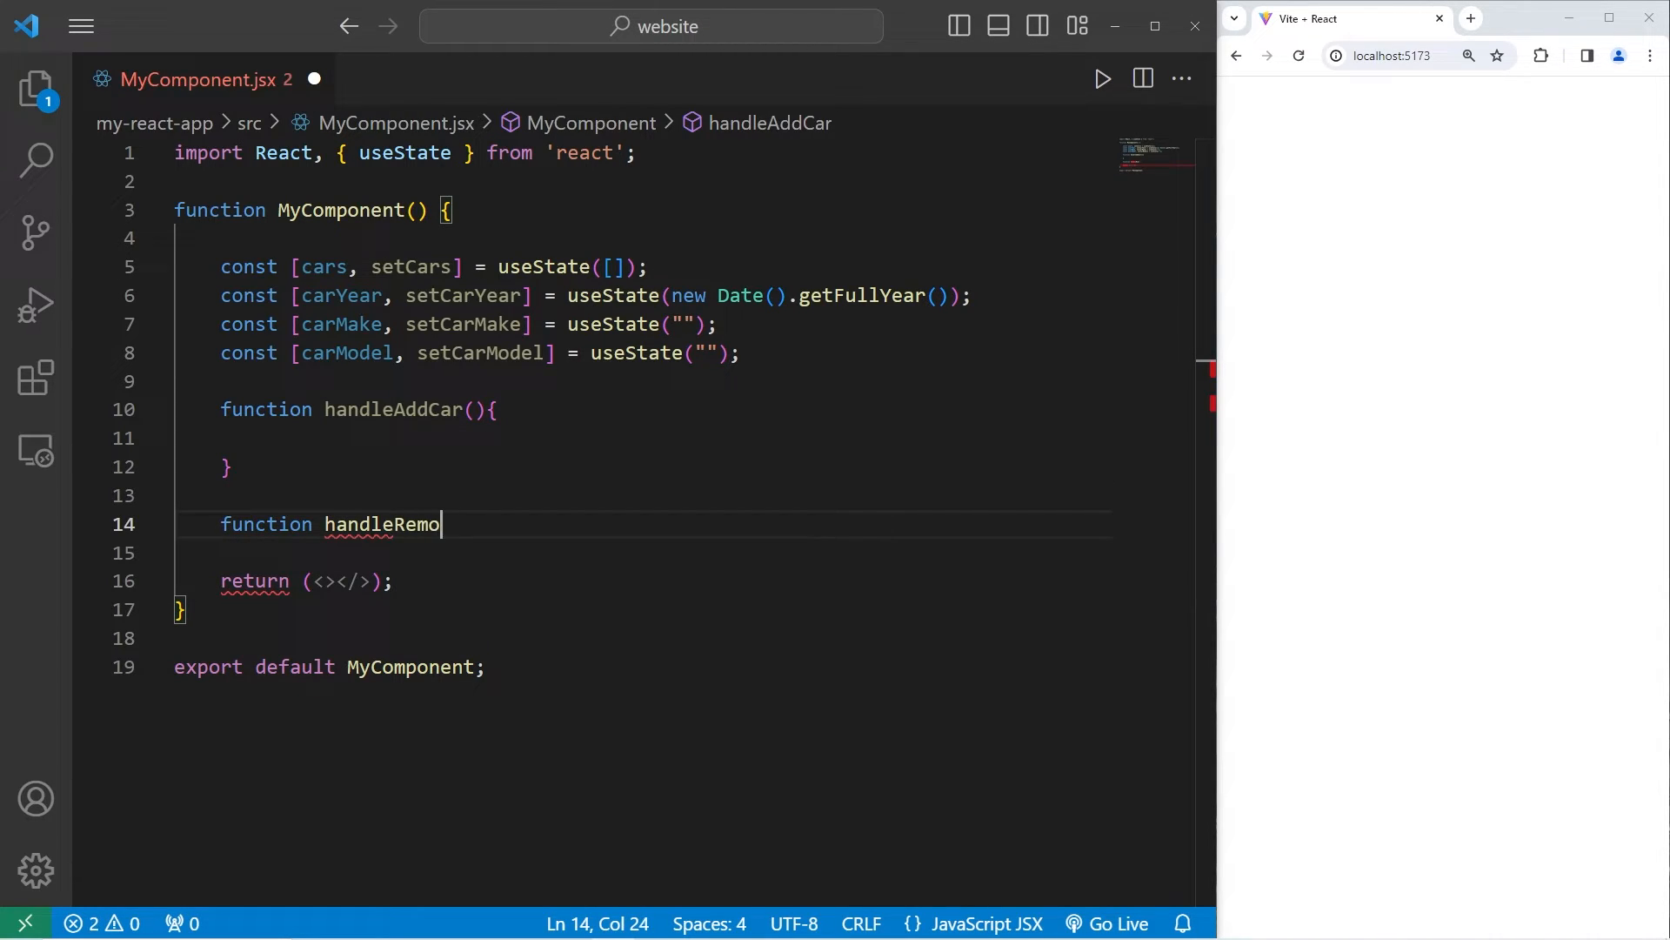
{"action": "type", "text": "veCar(){}"}
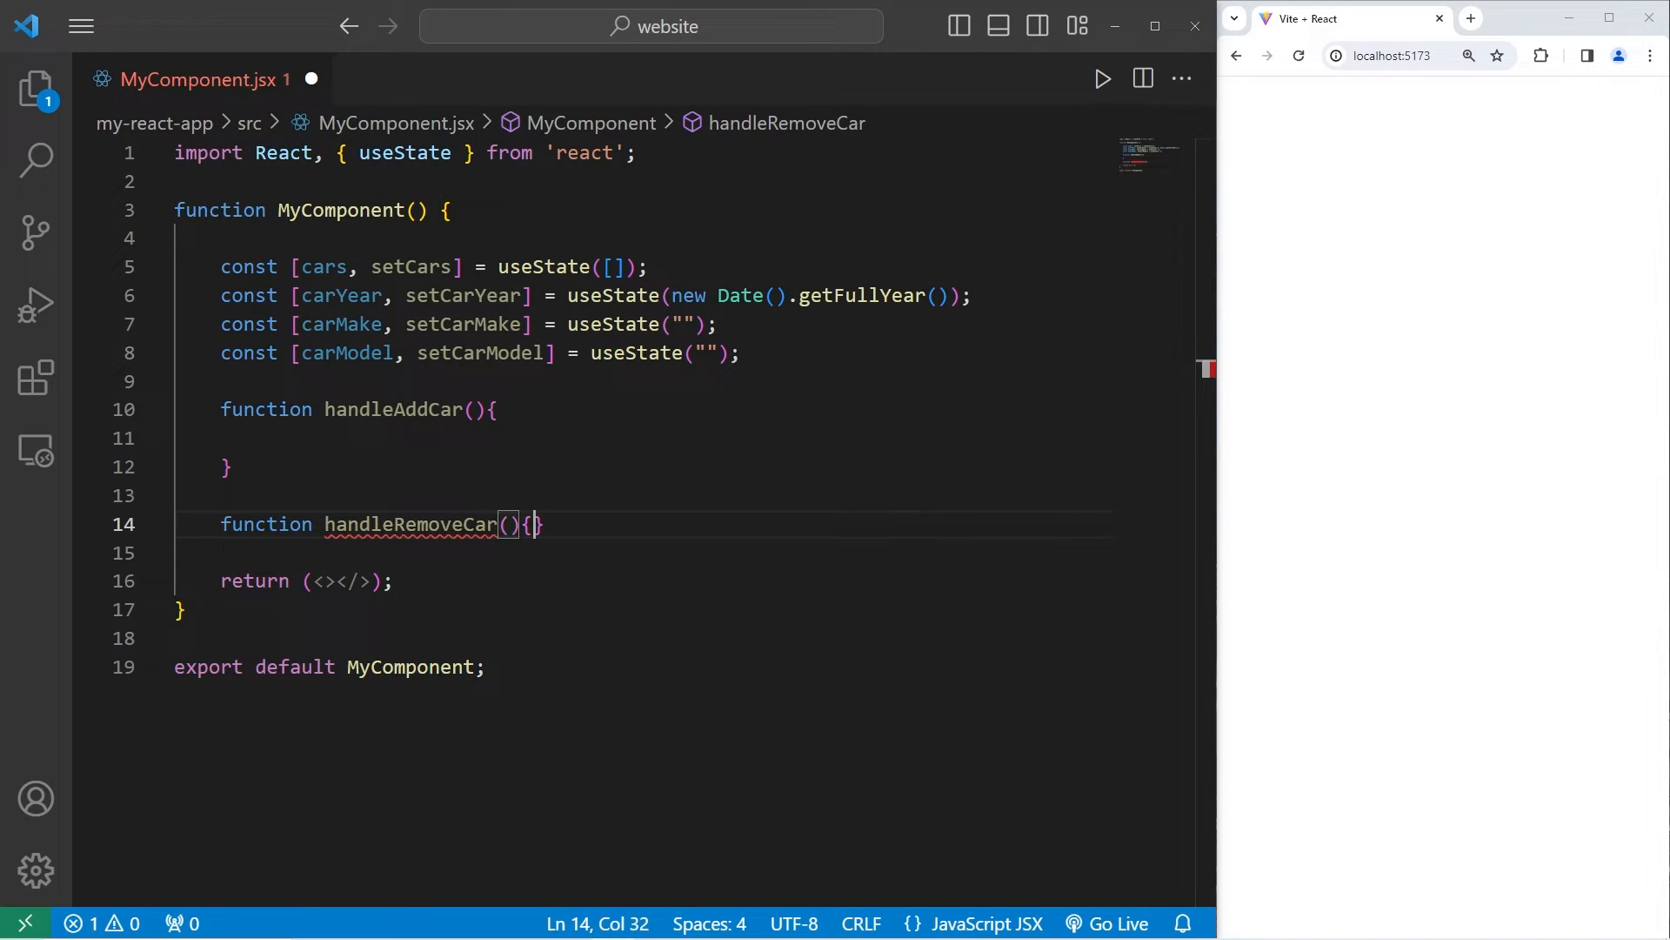
{"action": "key", "text": "Enter"}
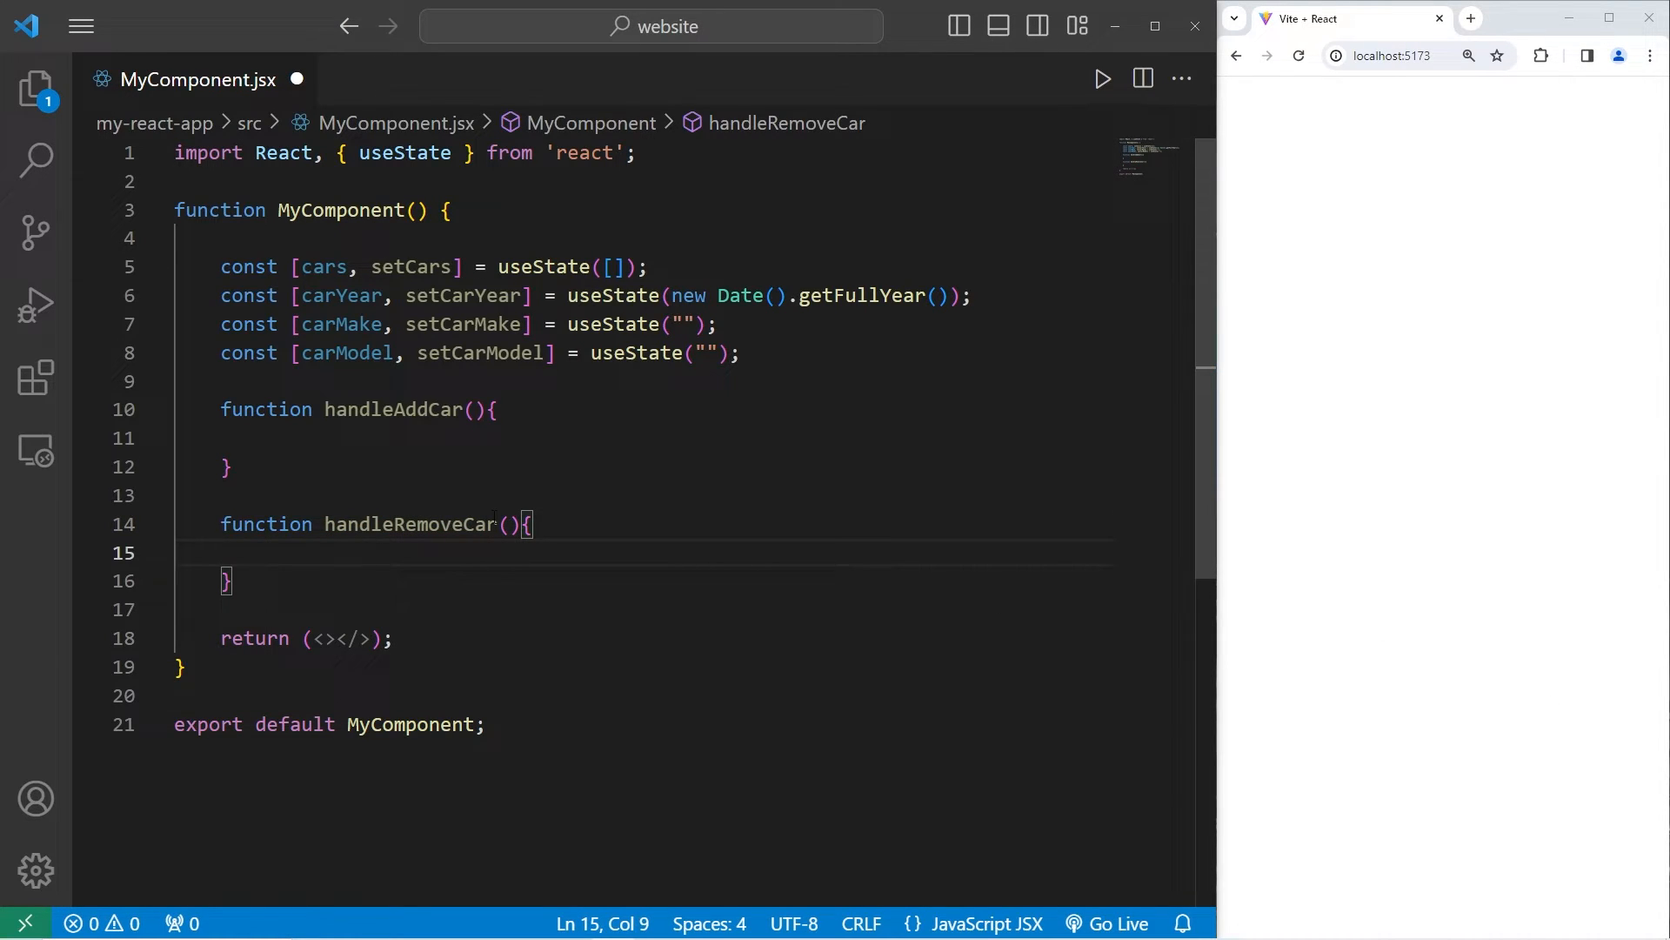
{"action": "type", "text": "index"}
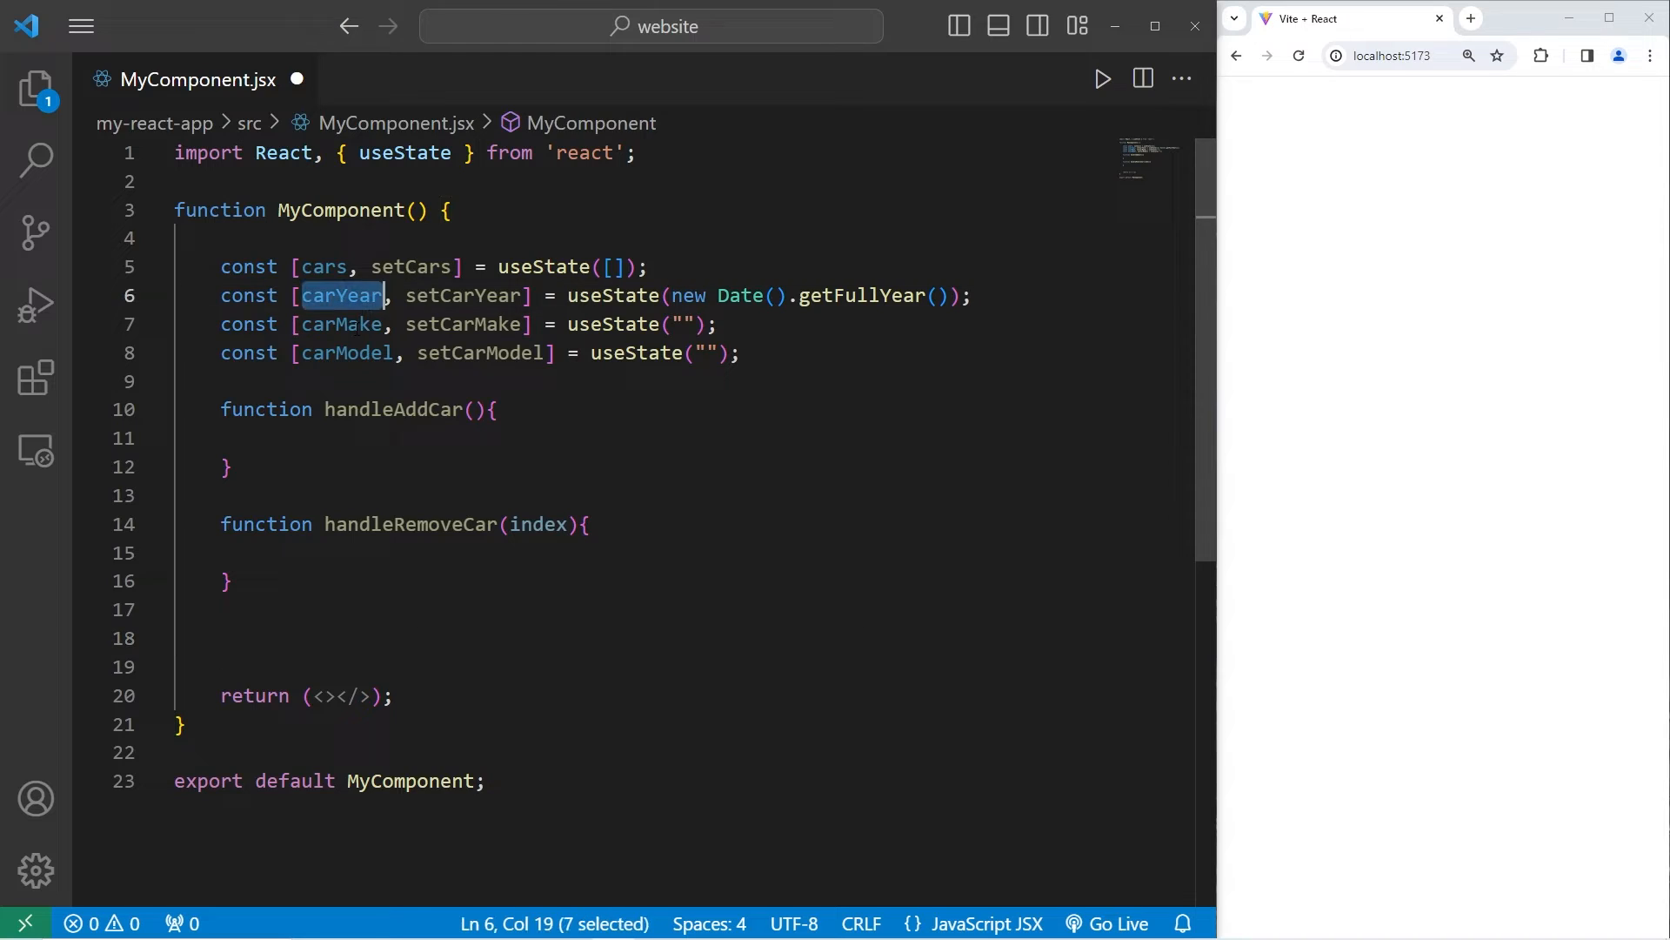
Step: Add handleYearChange(event), handleMakeChange and a duplicated handler renamed to handleModelChange
{"action": "type", "text": "f"}
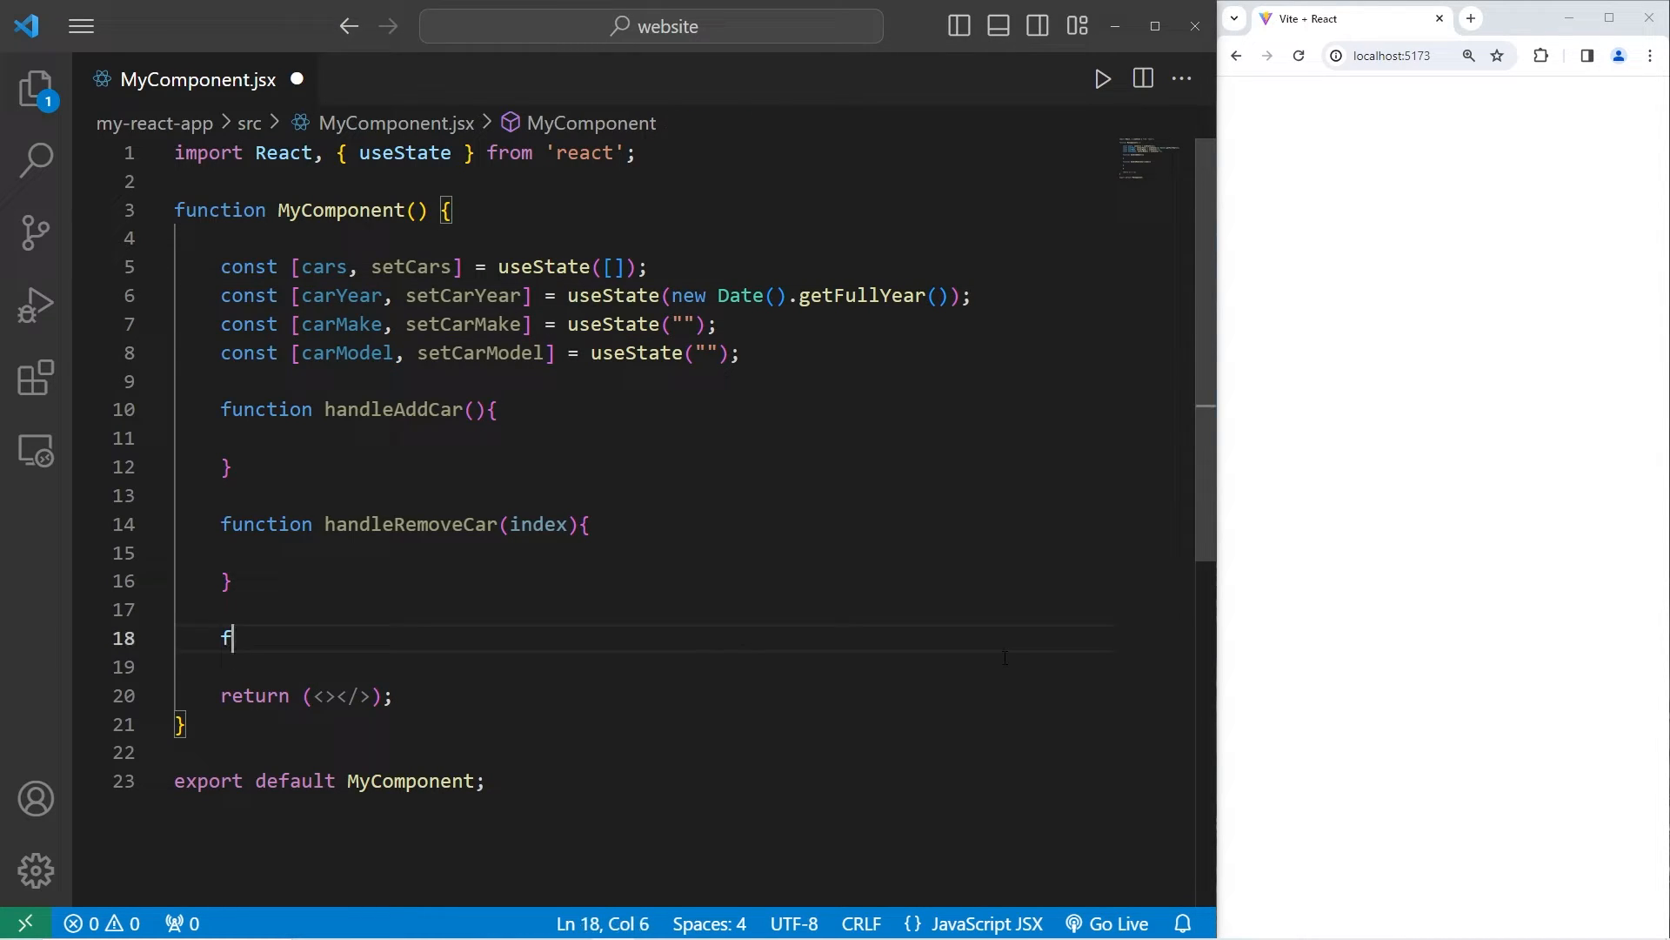
{"action": "type", "text": "unction handle"}
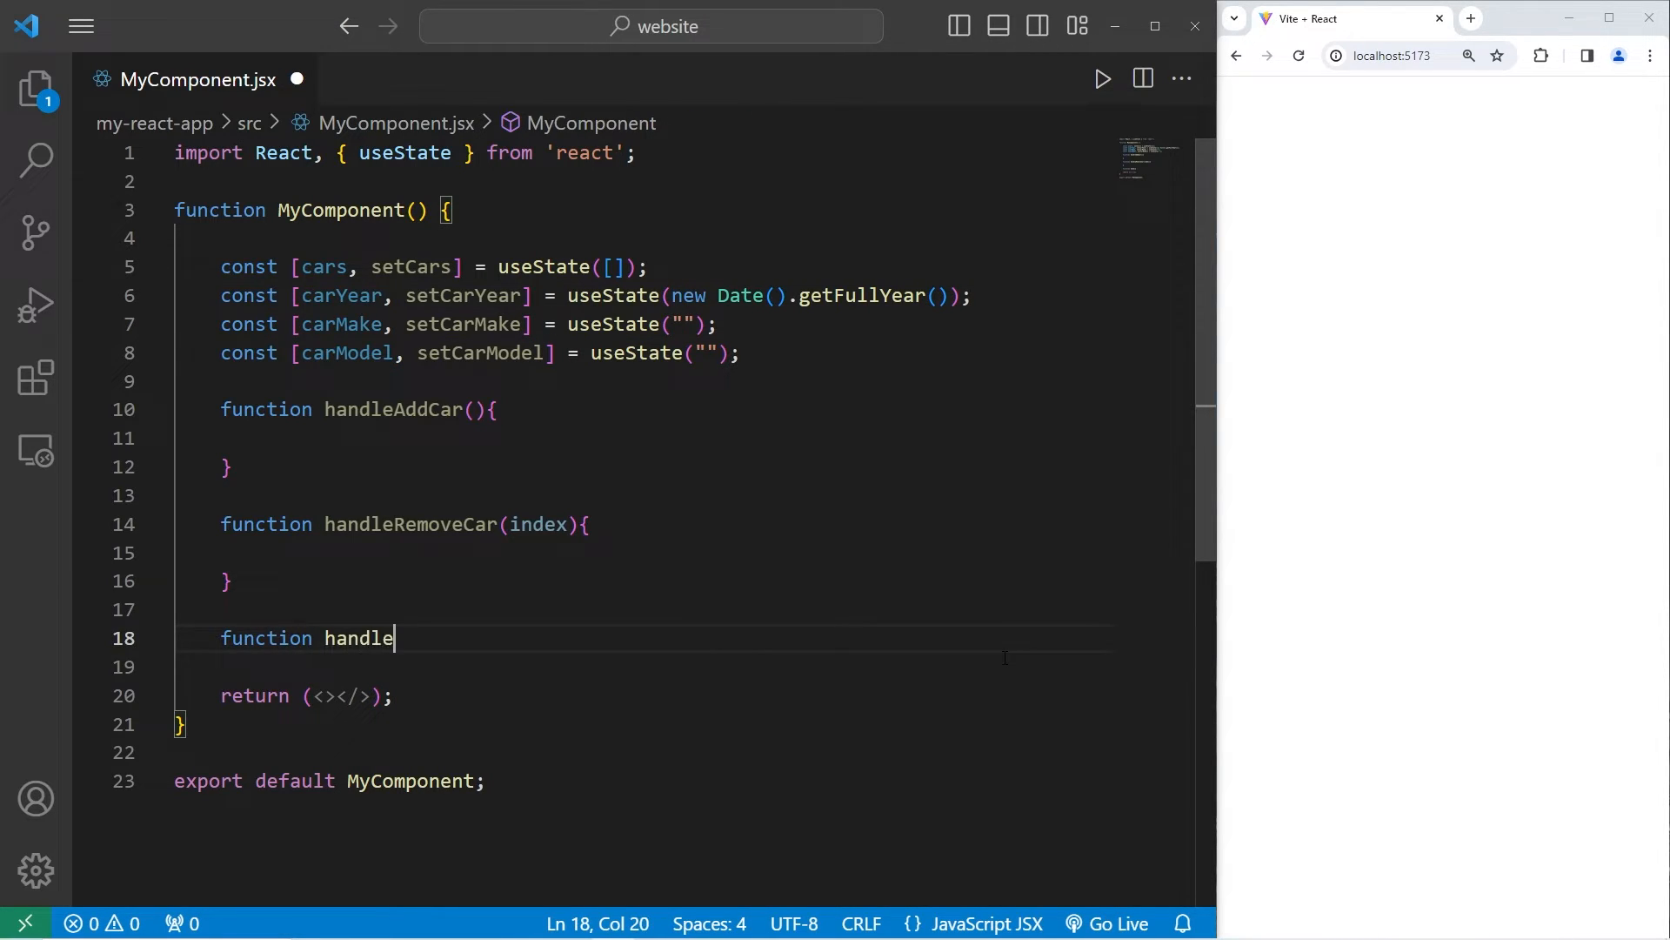
{"action": "type", "text": "YearC"}
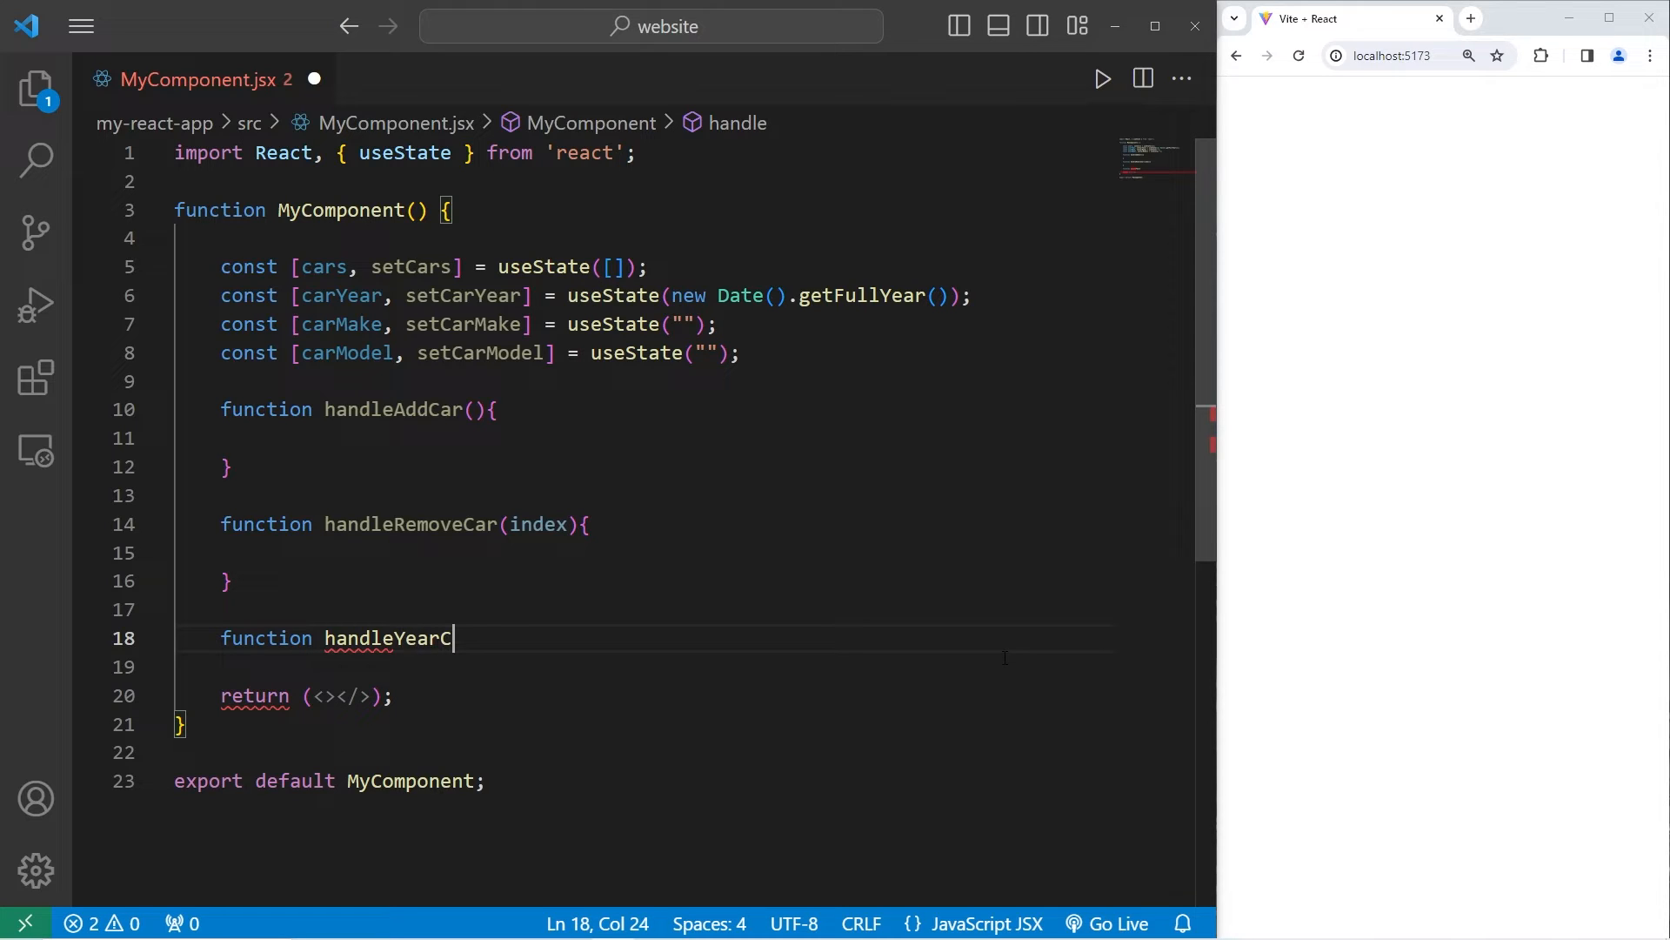
{"action": "type", "text": "hange(){"}
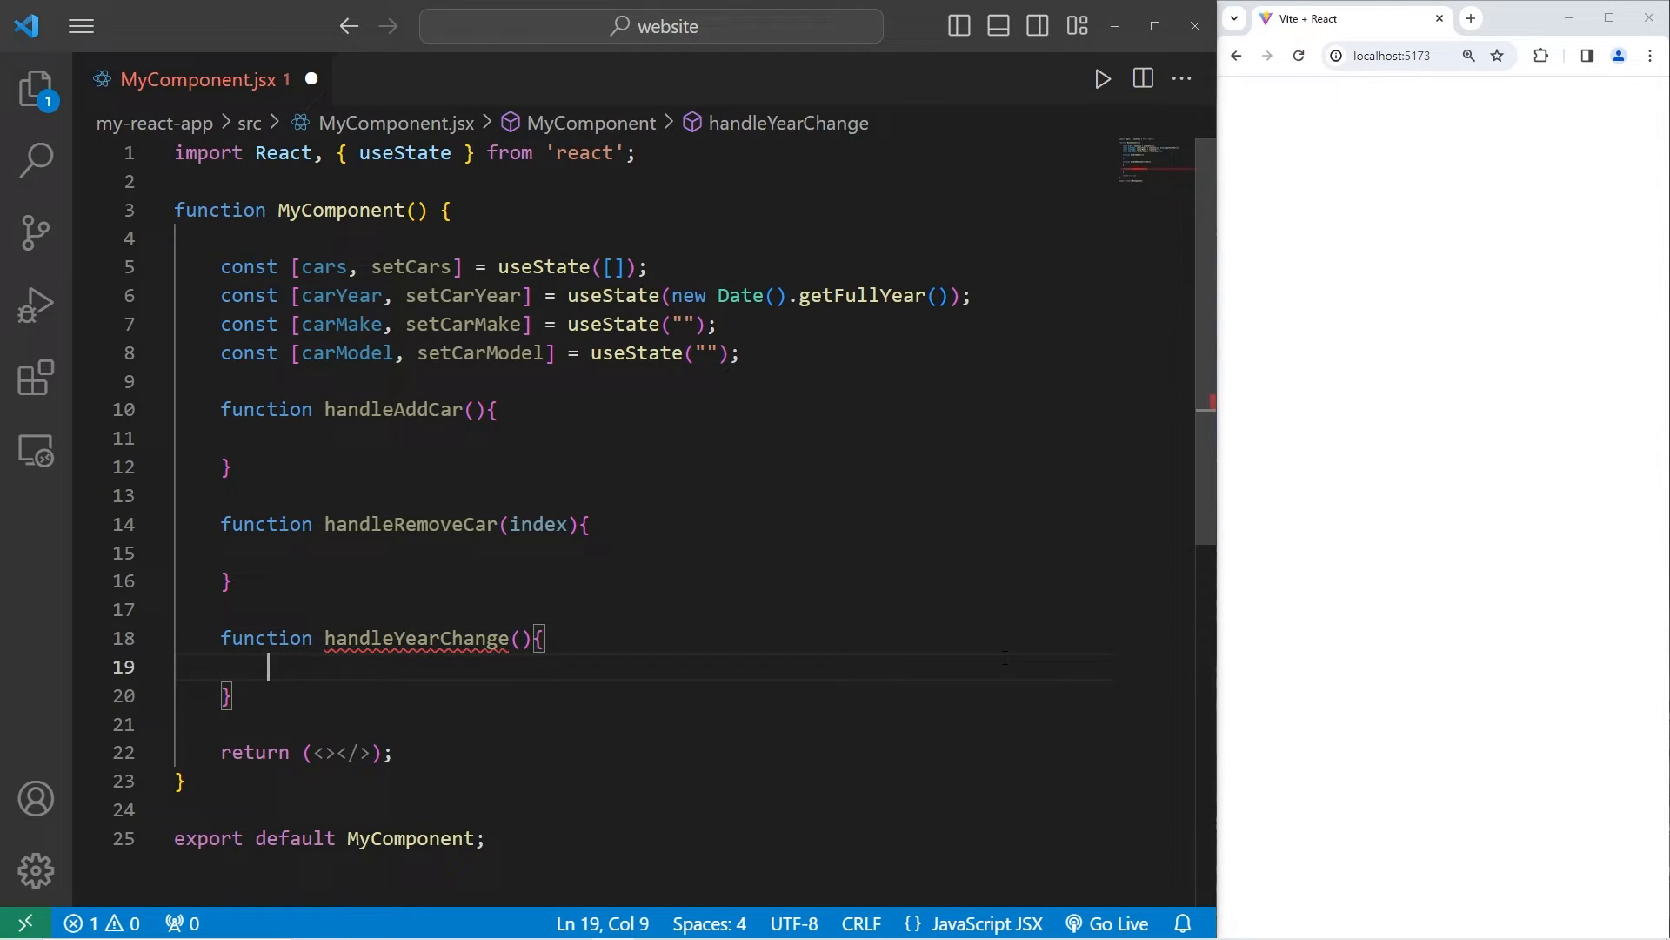
{"action": "type", "text": "even"}
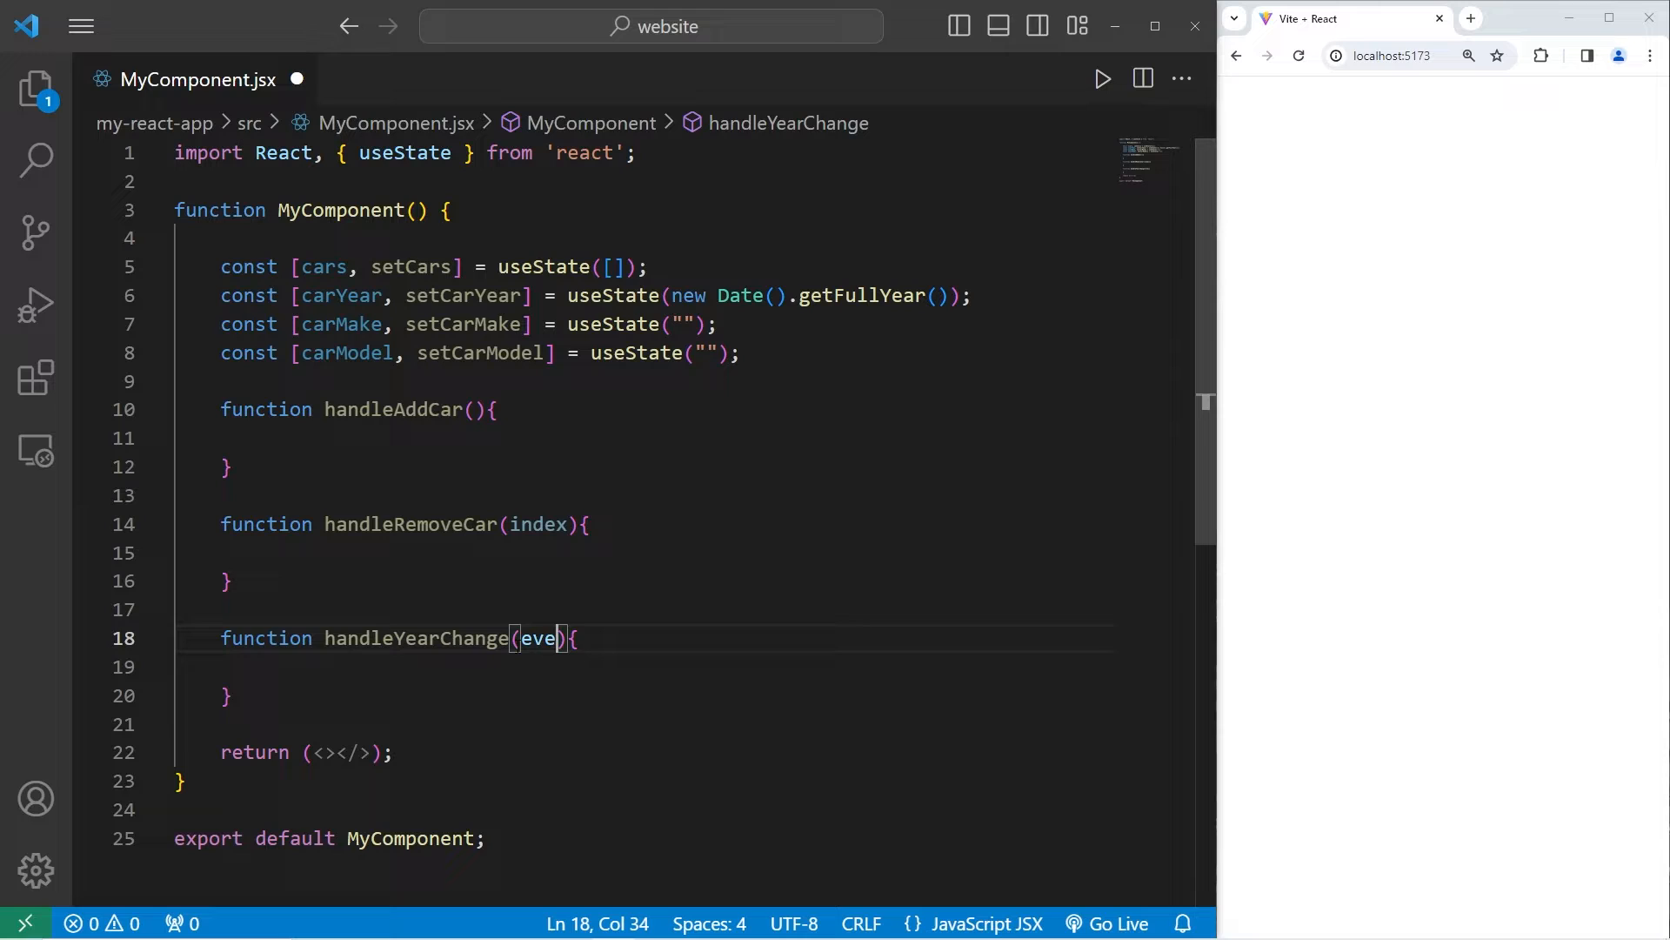
{"action": "type", "text": "nt"}
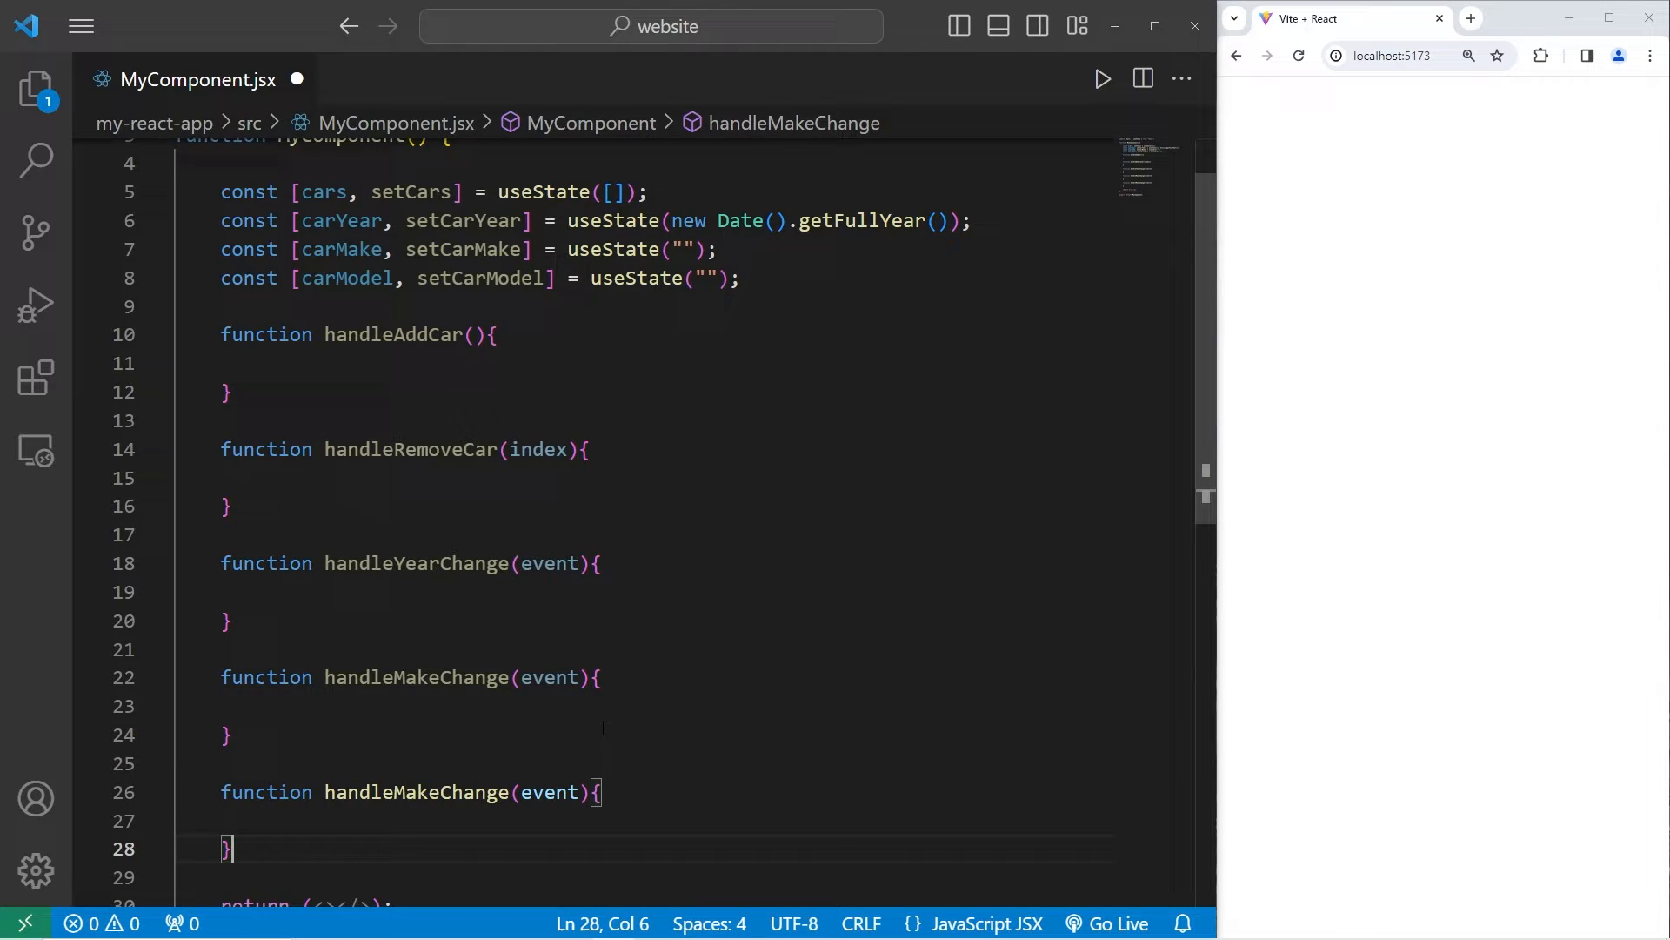
{"action": "double_click", "coordinate": [418, 565]}
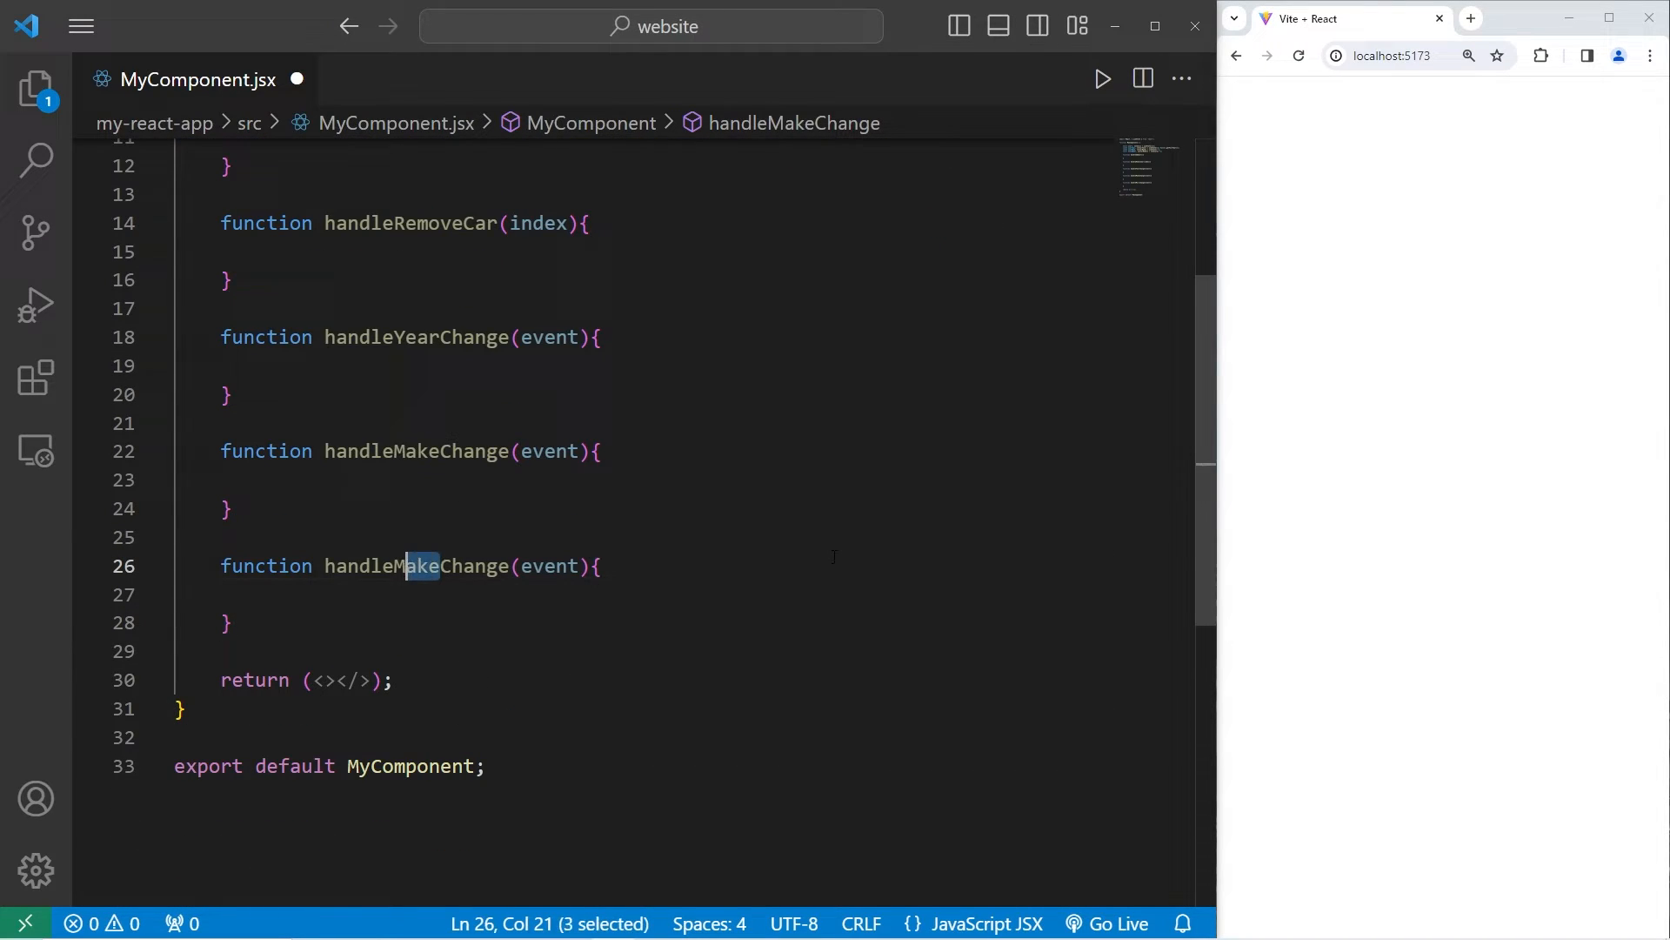
{"action": "type", "text": "Model"}
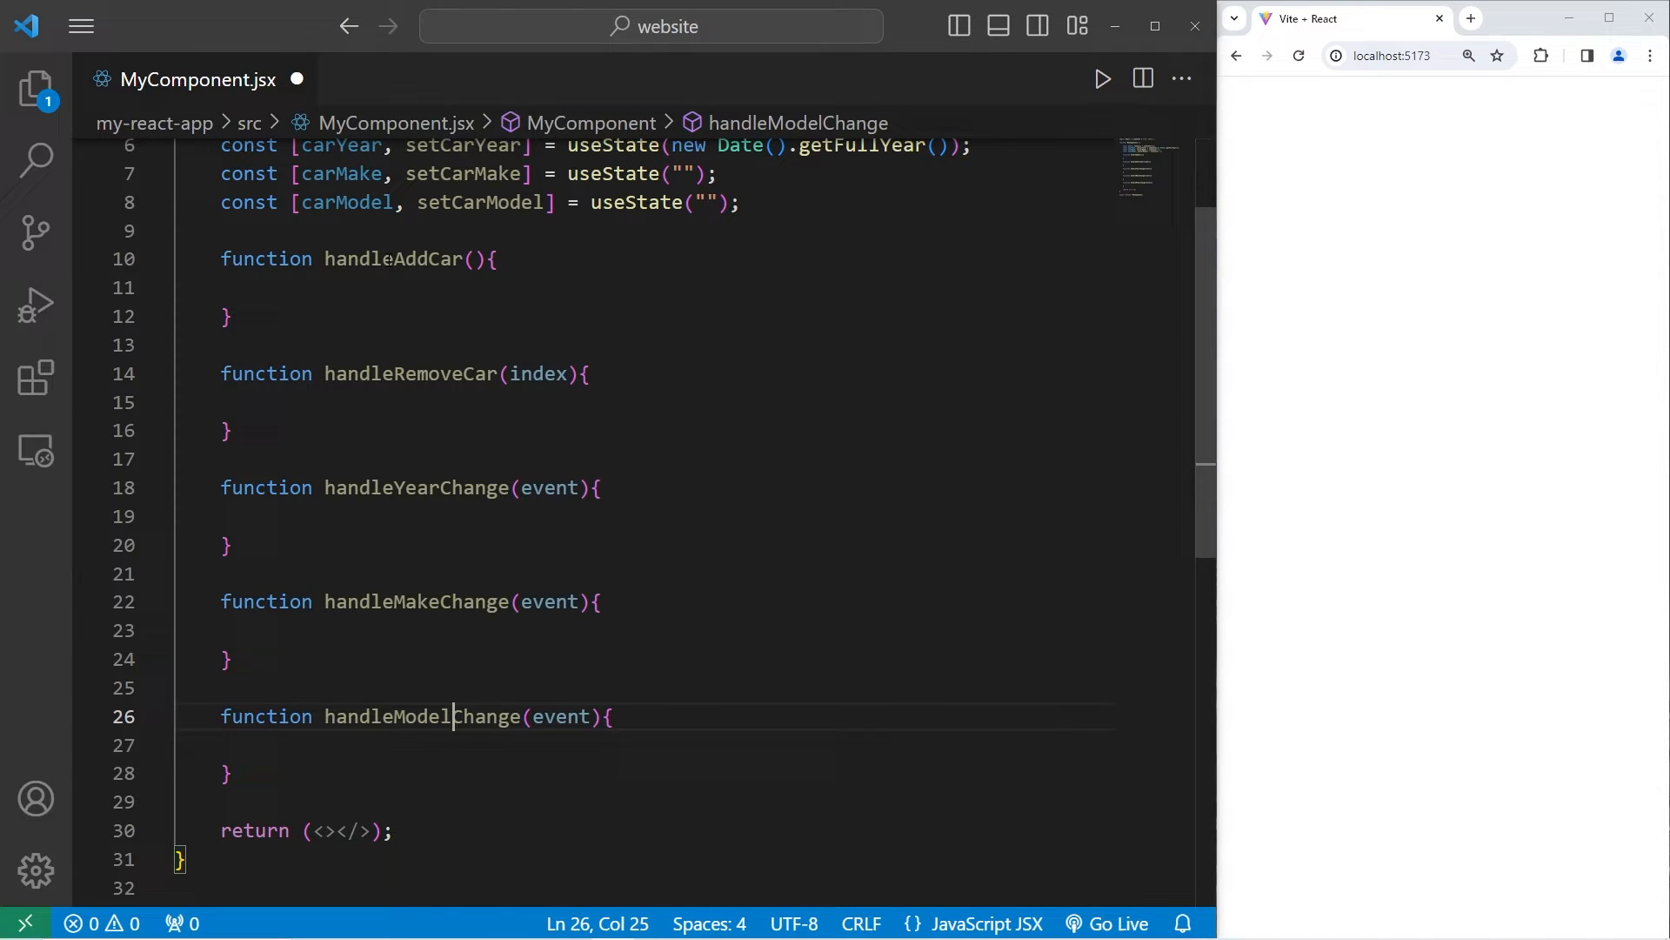
{"action": "double_click", "coordinate": [416, 488]}
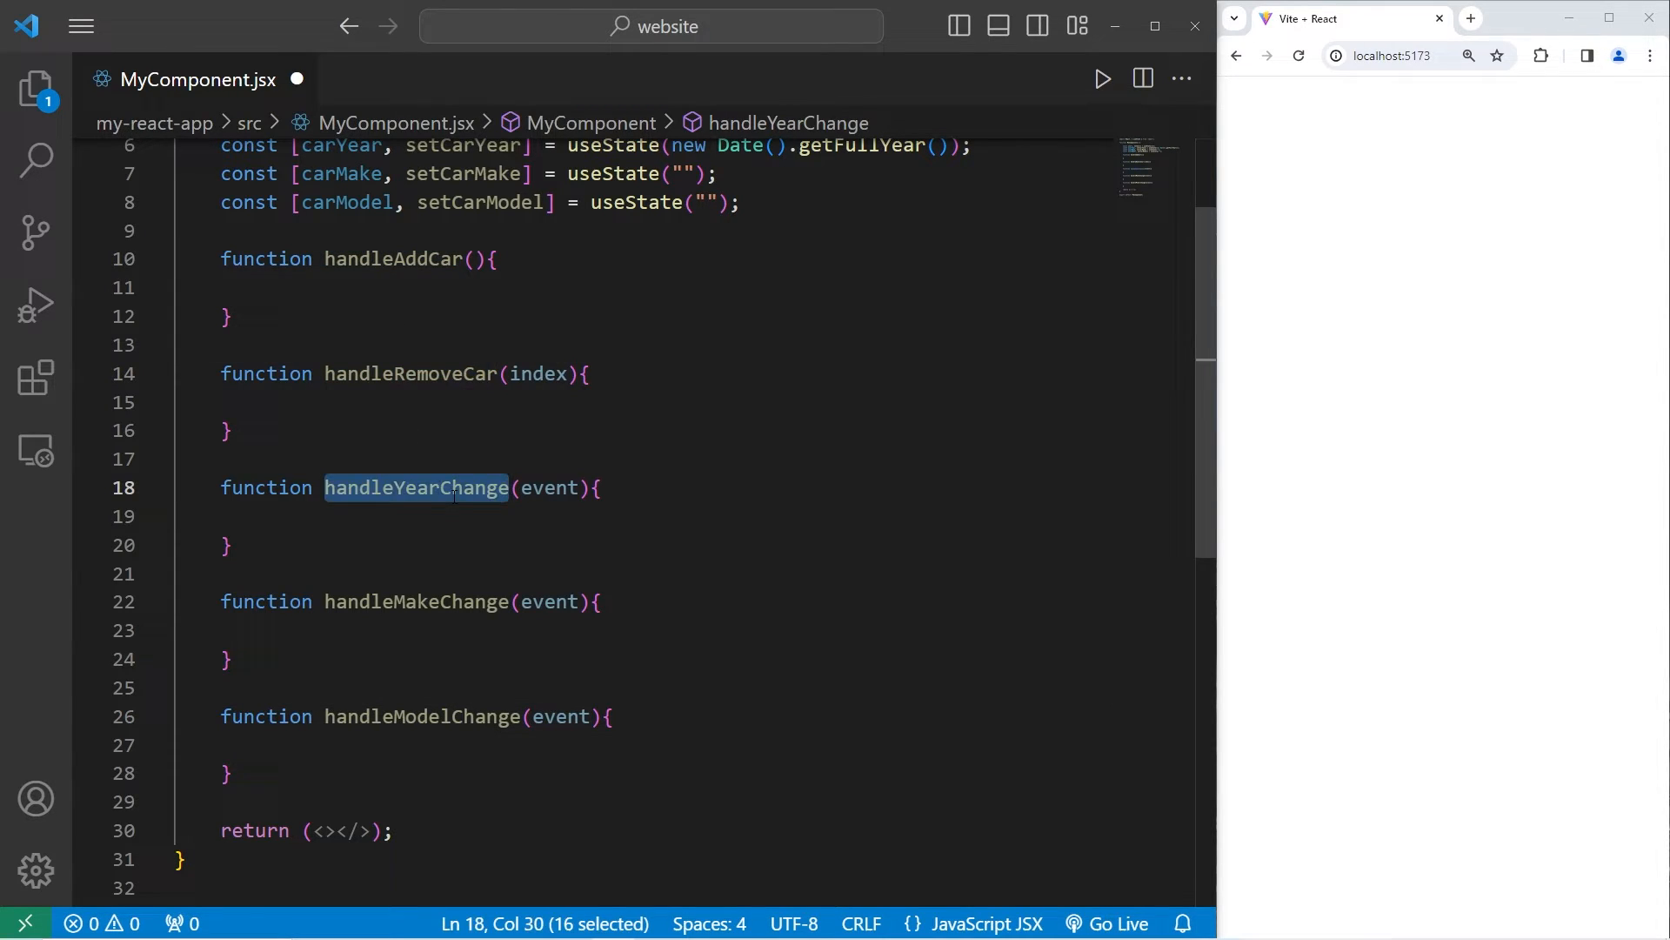
{"action": "double_click", "coordinate": [423, 716]}
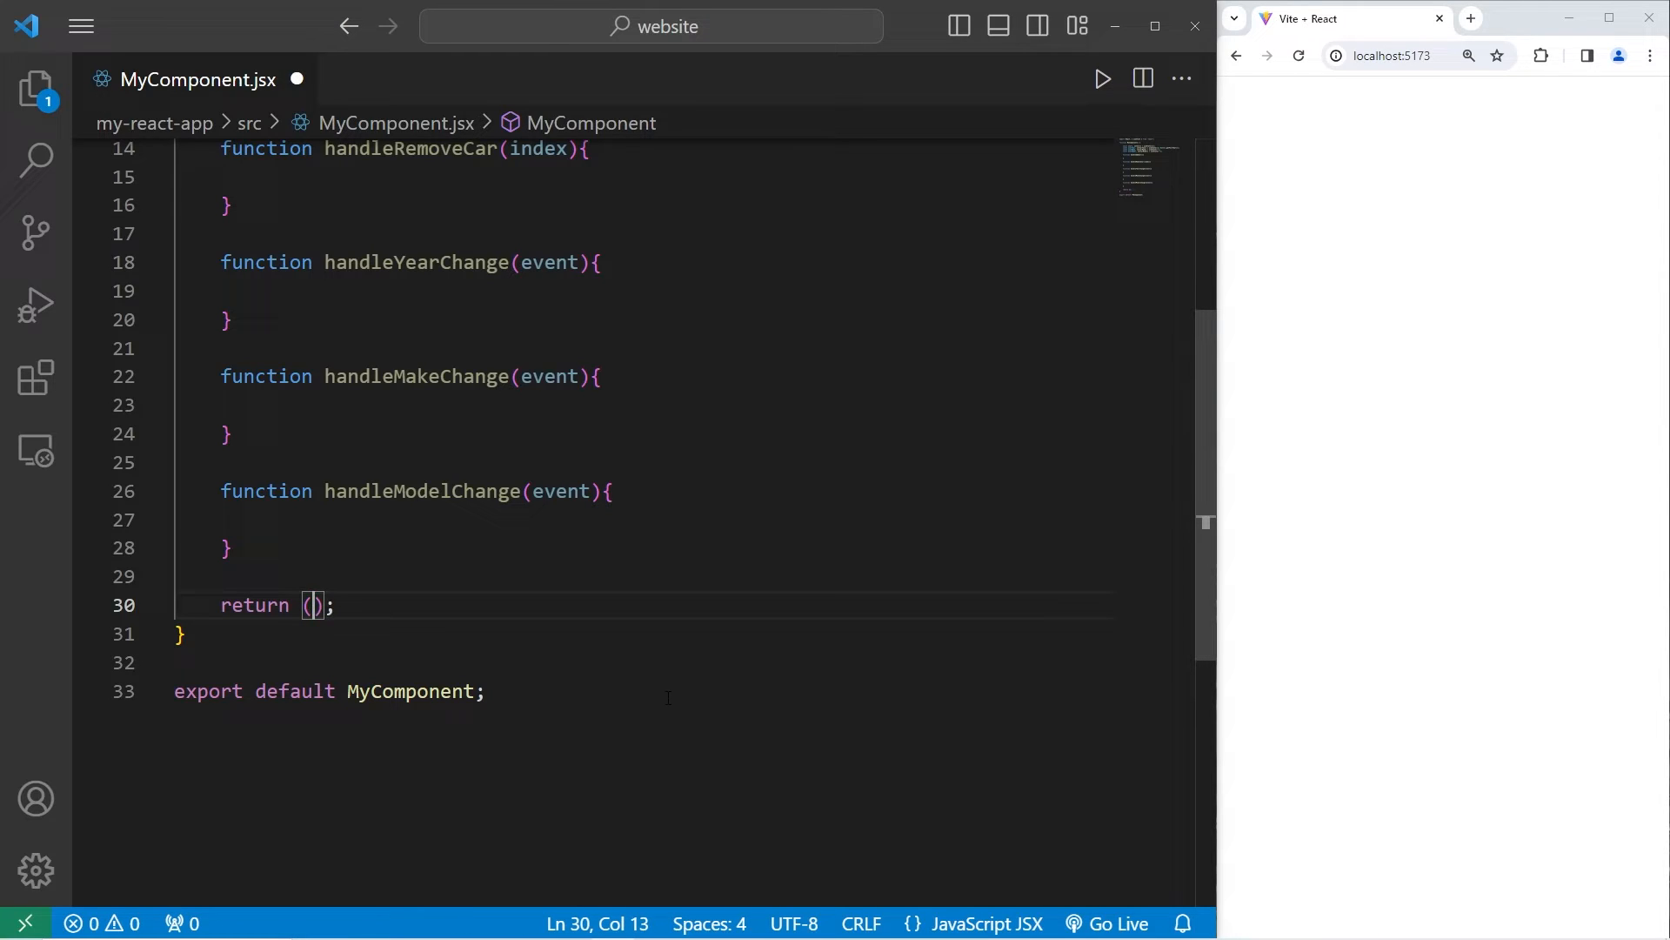
Step: Return a div containing a 'List of Car Objects' heading and an empty ul
{"action": "type", "text": "<div></div>"}
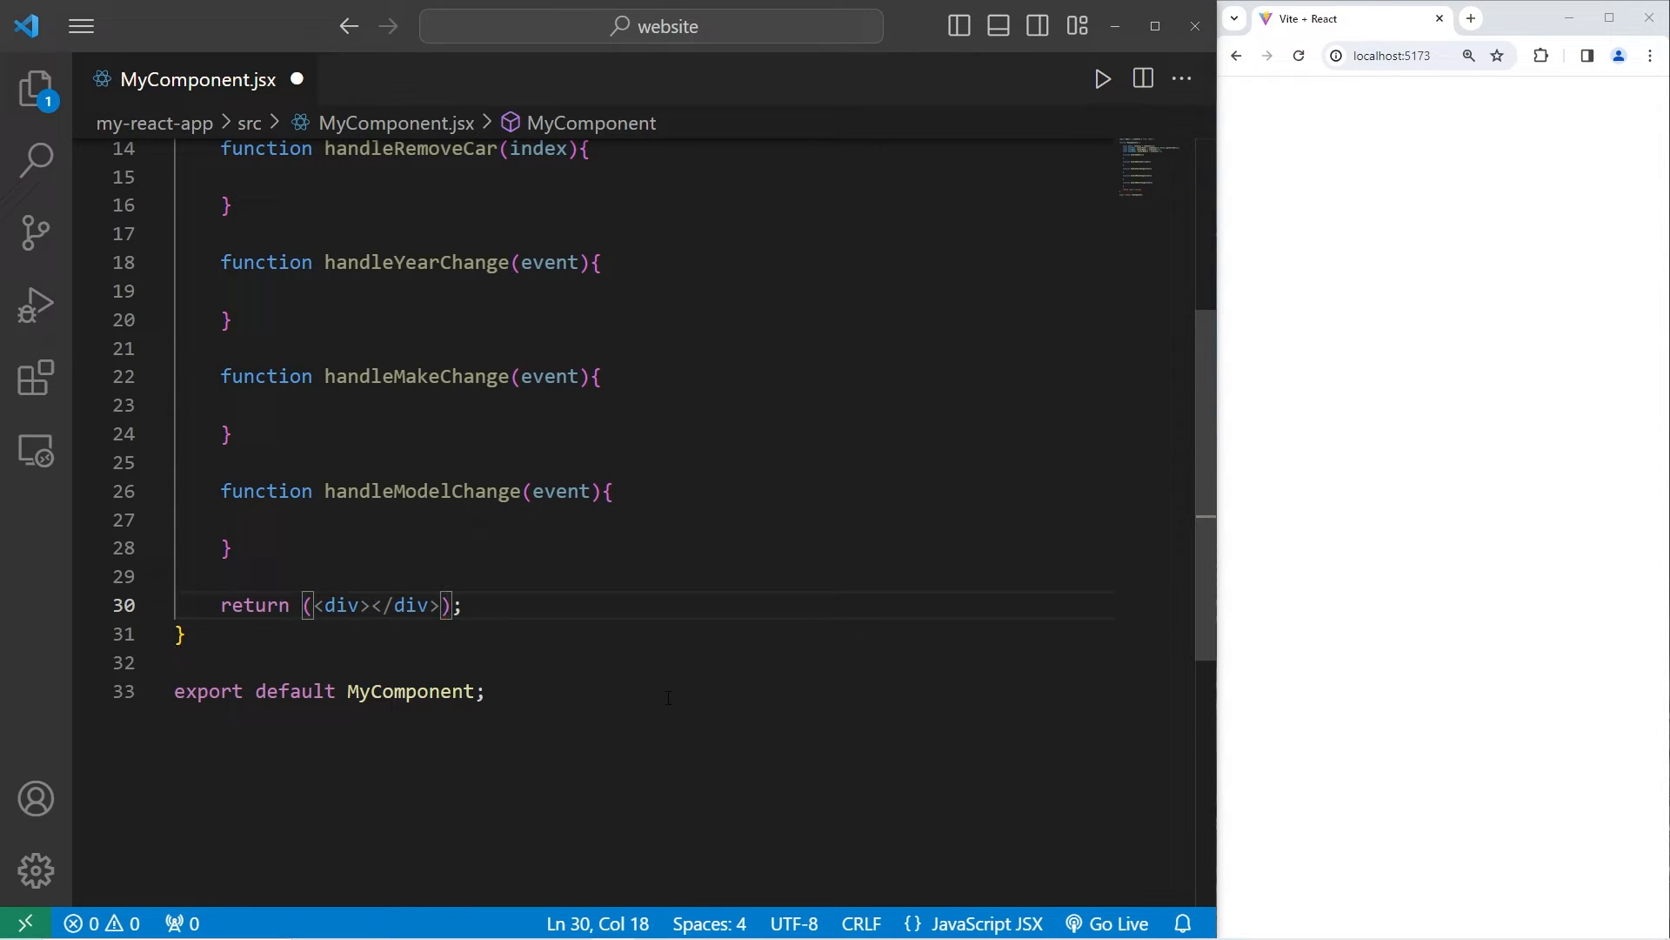
{"action": "key", "text": "Enter"}
{"action": "type", "text": "<h2></h2>"}
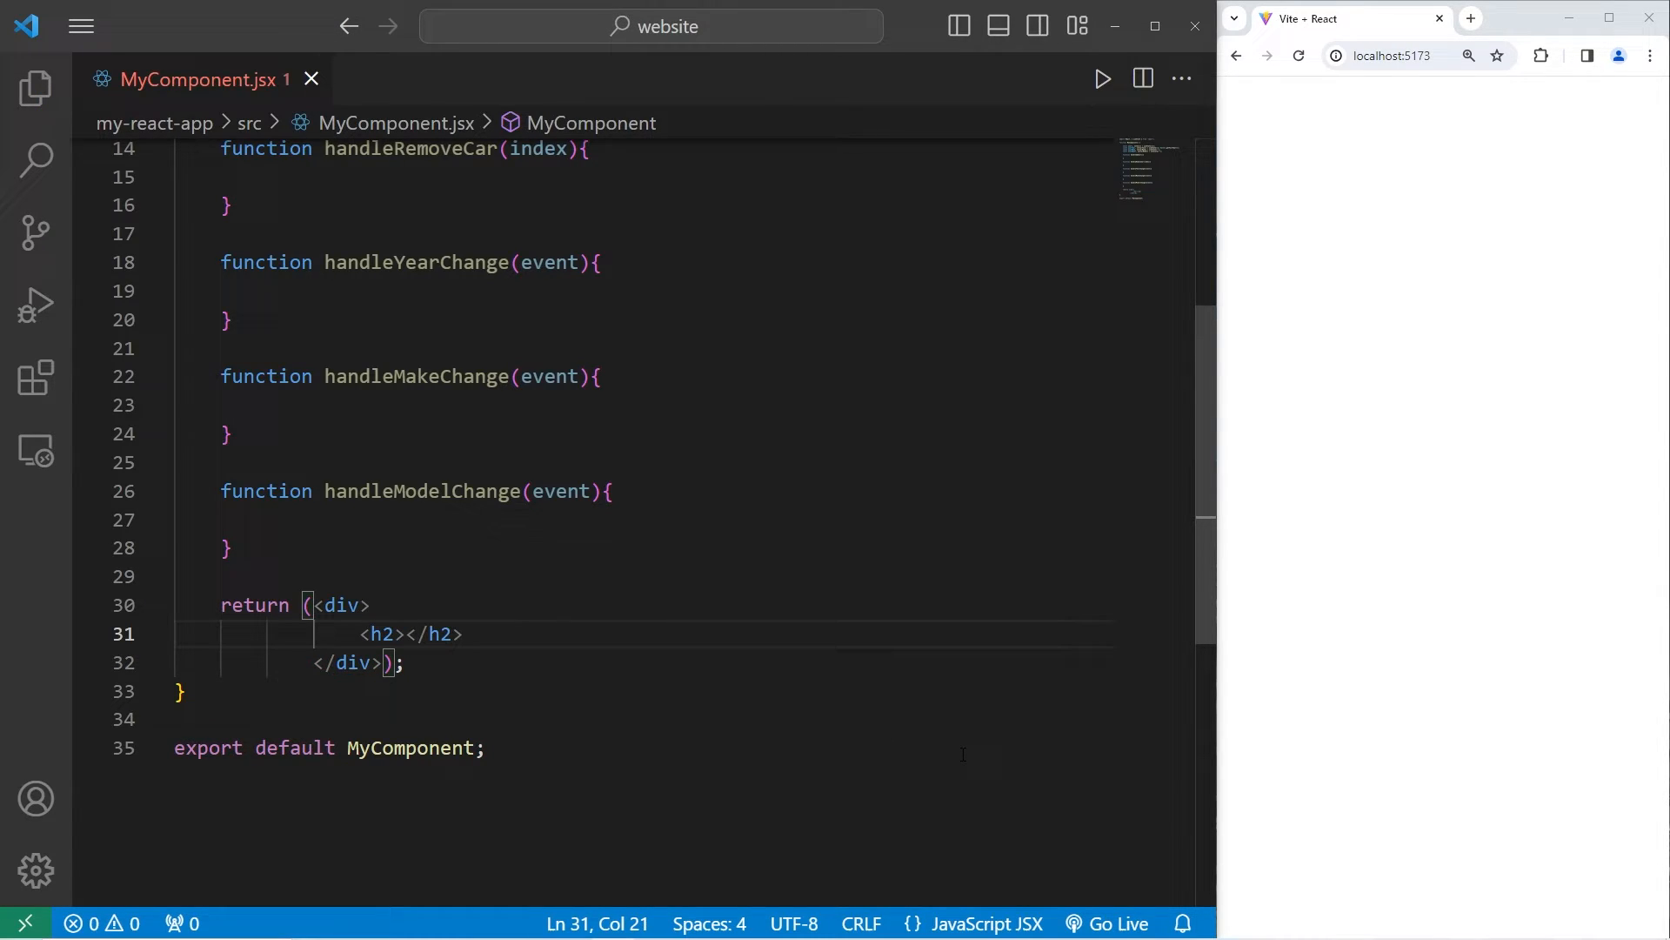
{"action": "type", "text": "List of"}
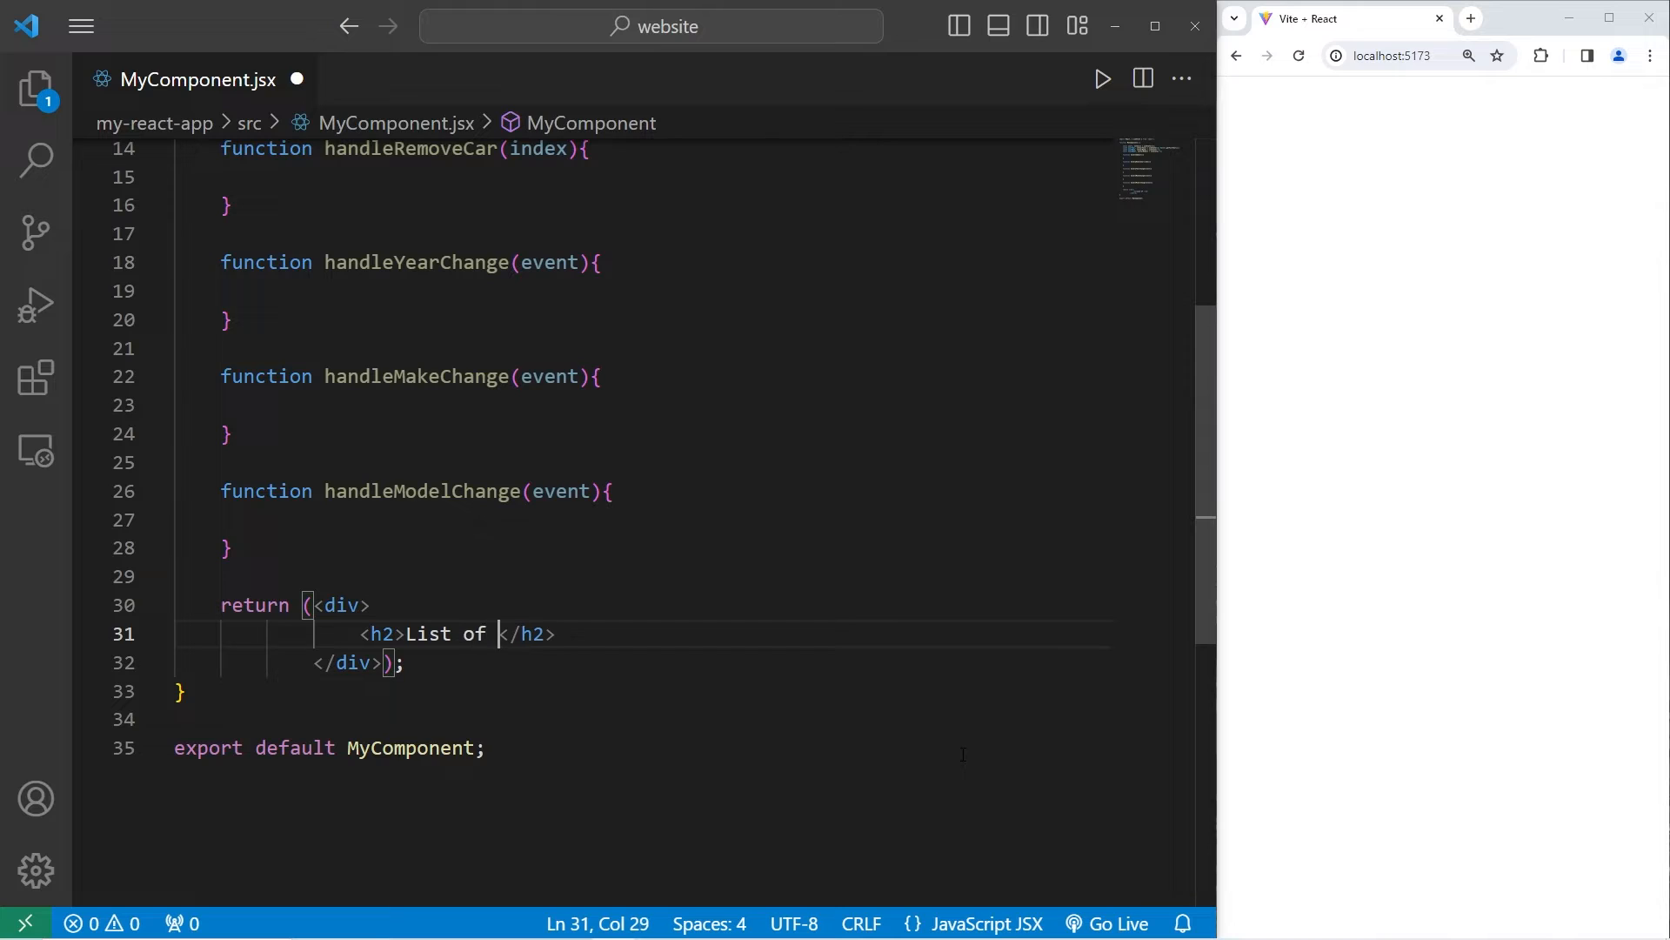
{"action": "type", "text": "Car Objects"}
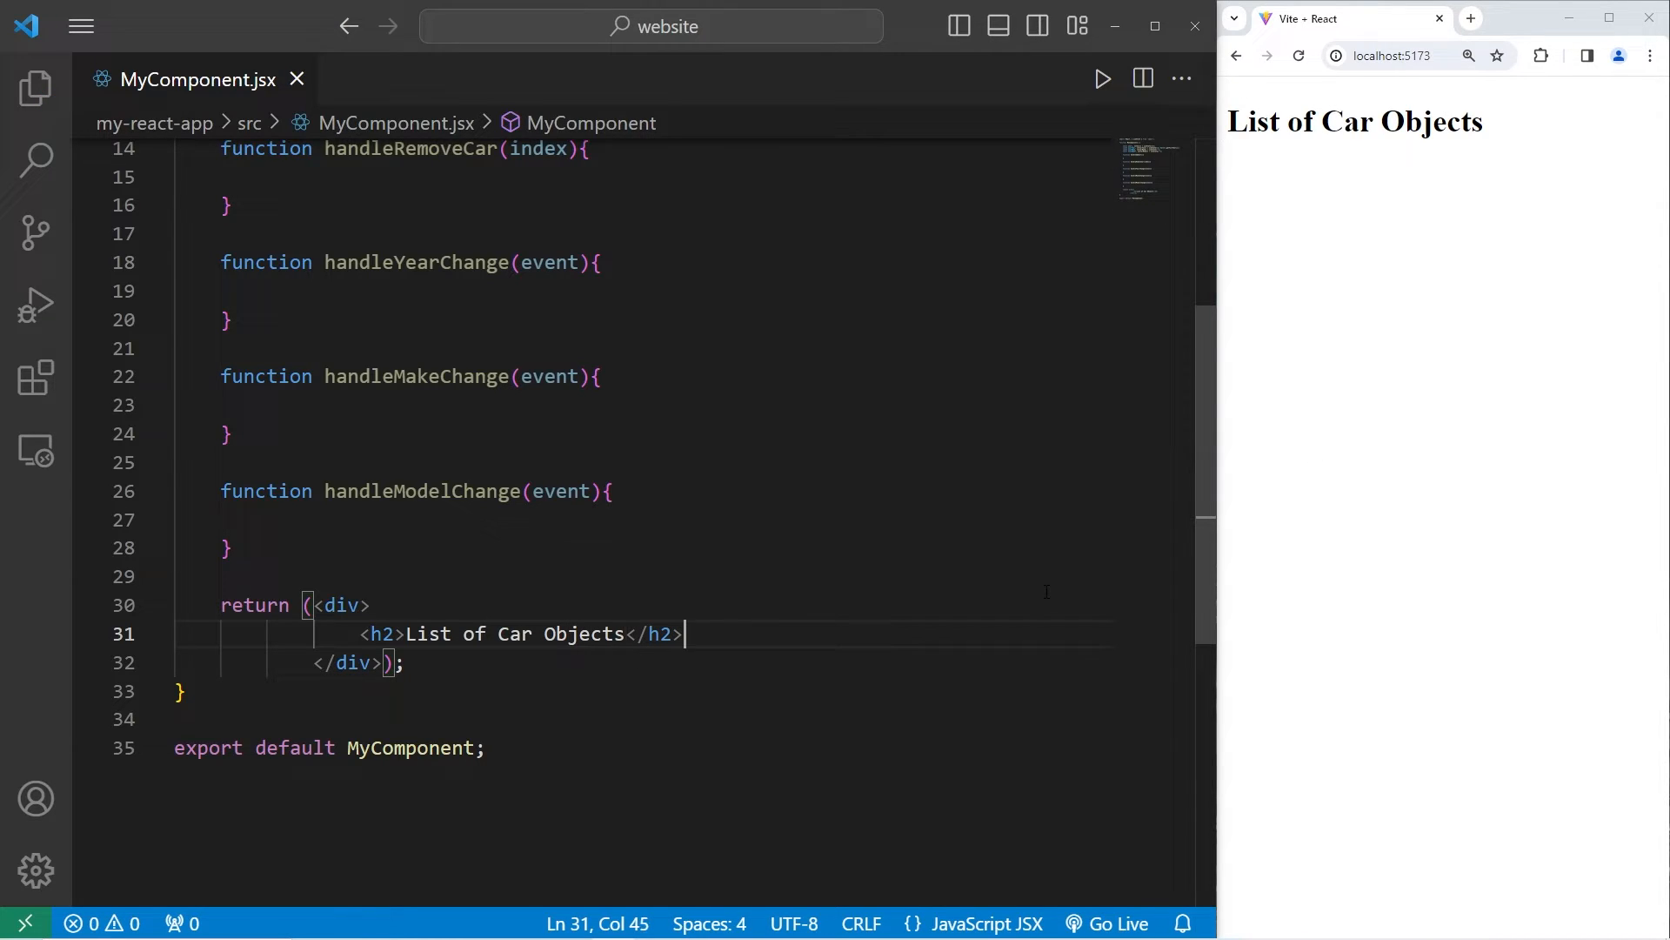
{"action": "type", "text": "<ul>"}
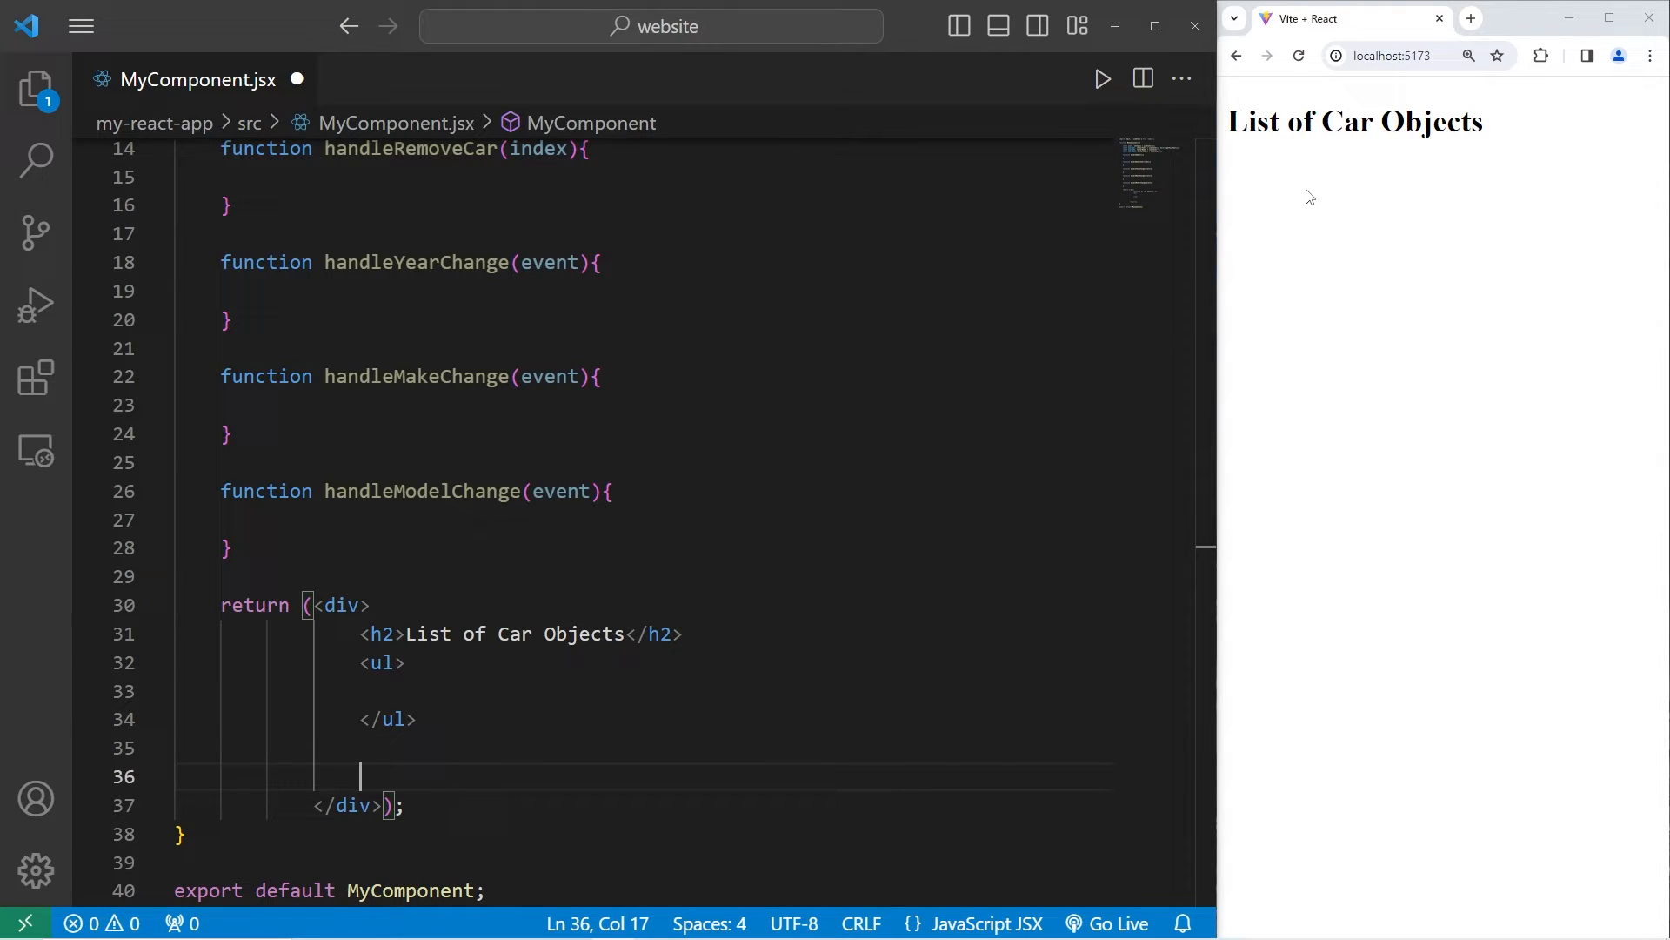
{"action": "double_click", "coordinate": [416, 262]}
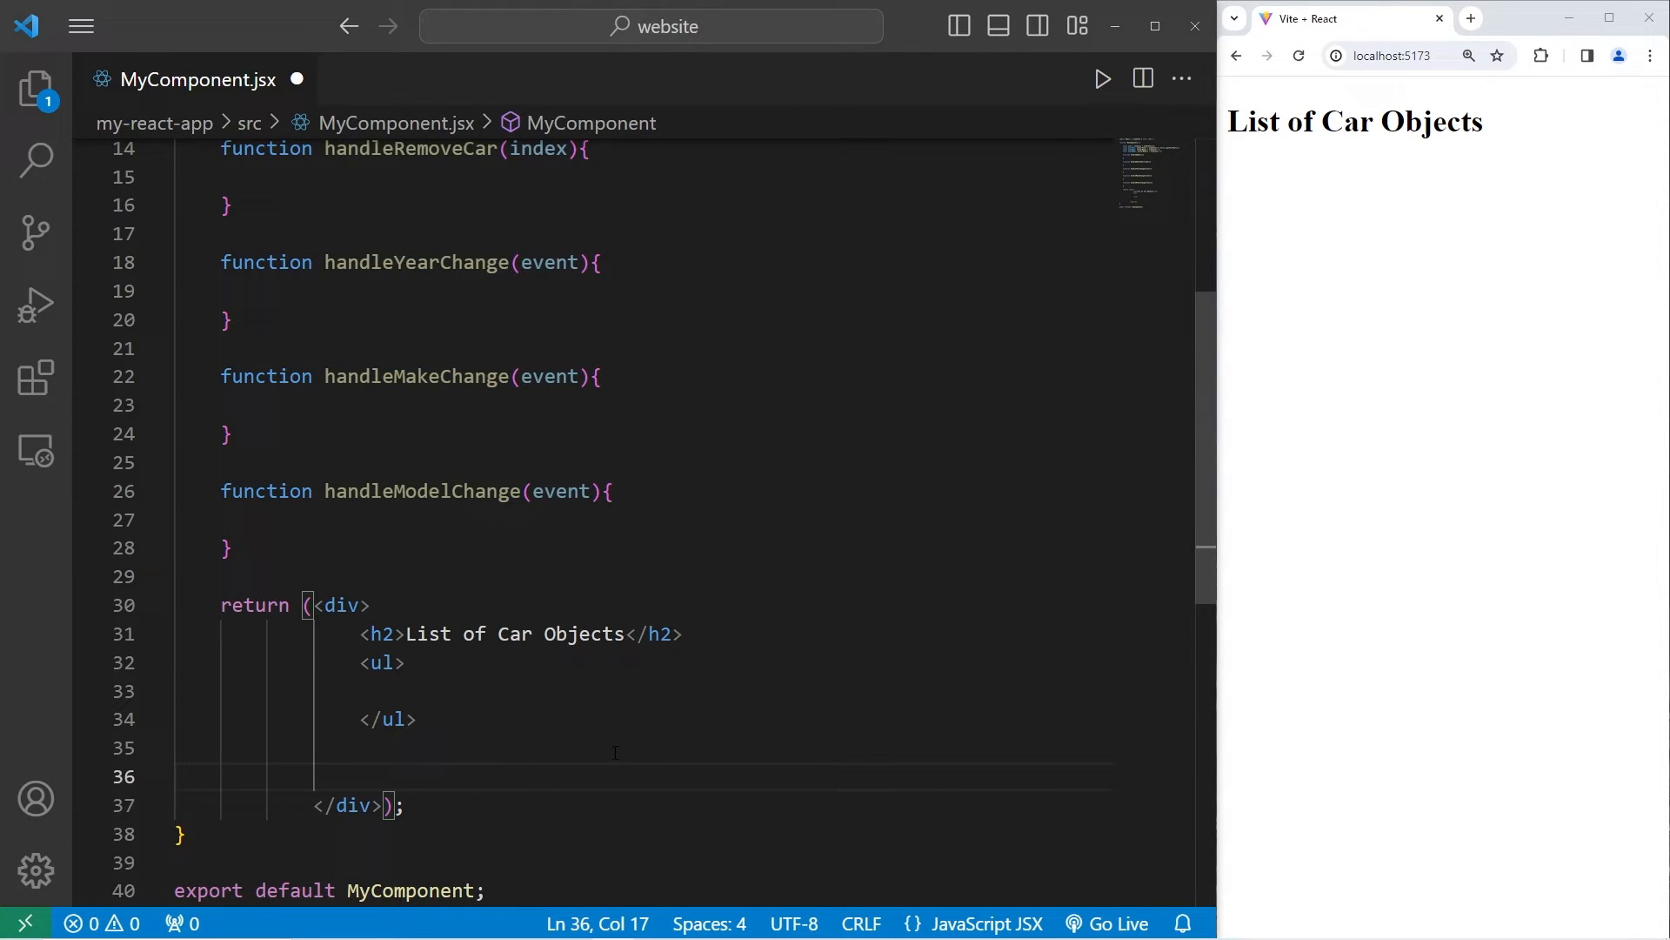
Step: Add <input type="number" value={carYear}/> below the list, showing 2023
{"action": "type", "text": "<"}
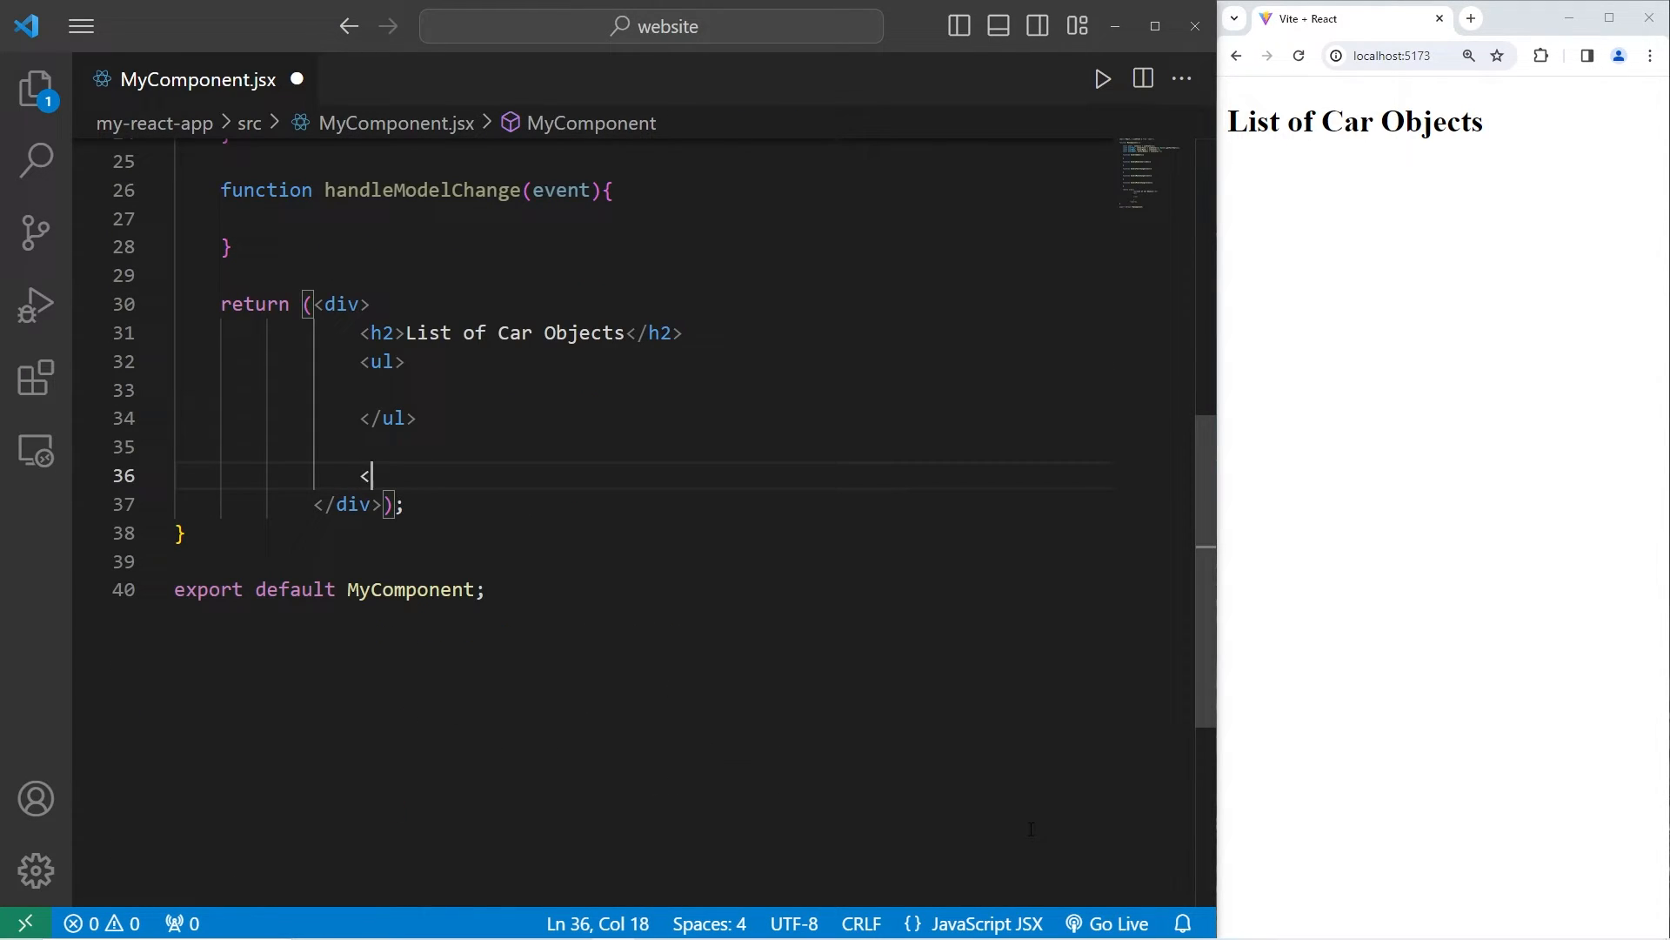
{"action": "type", "text": "input/>"}
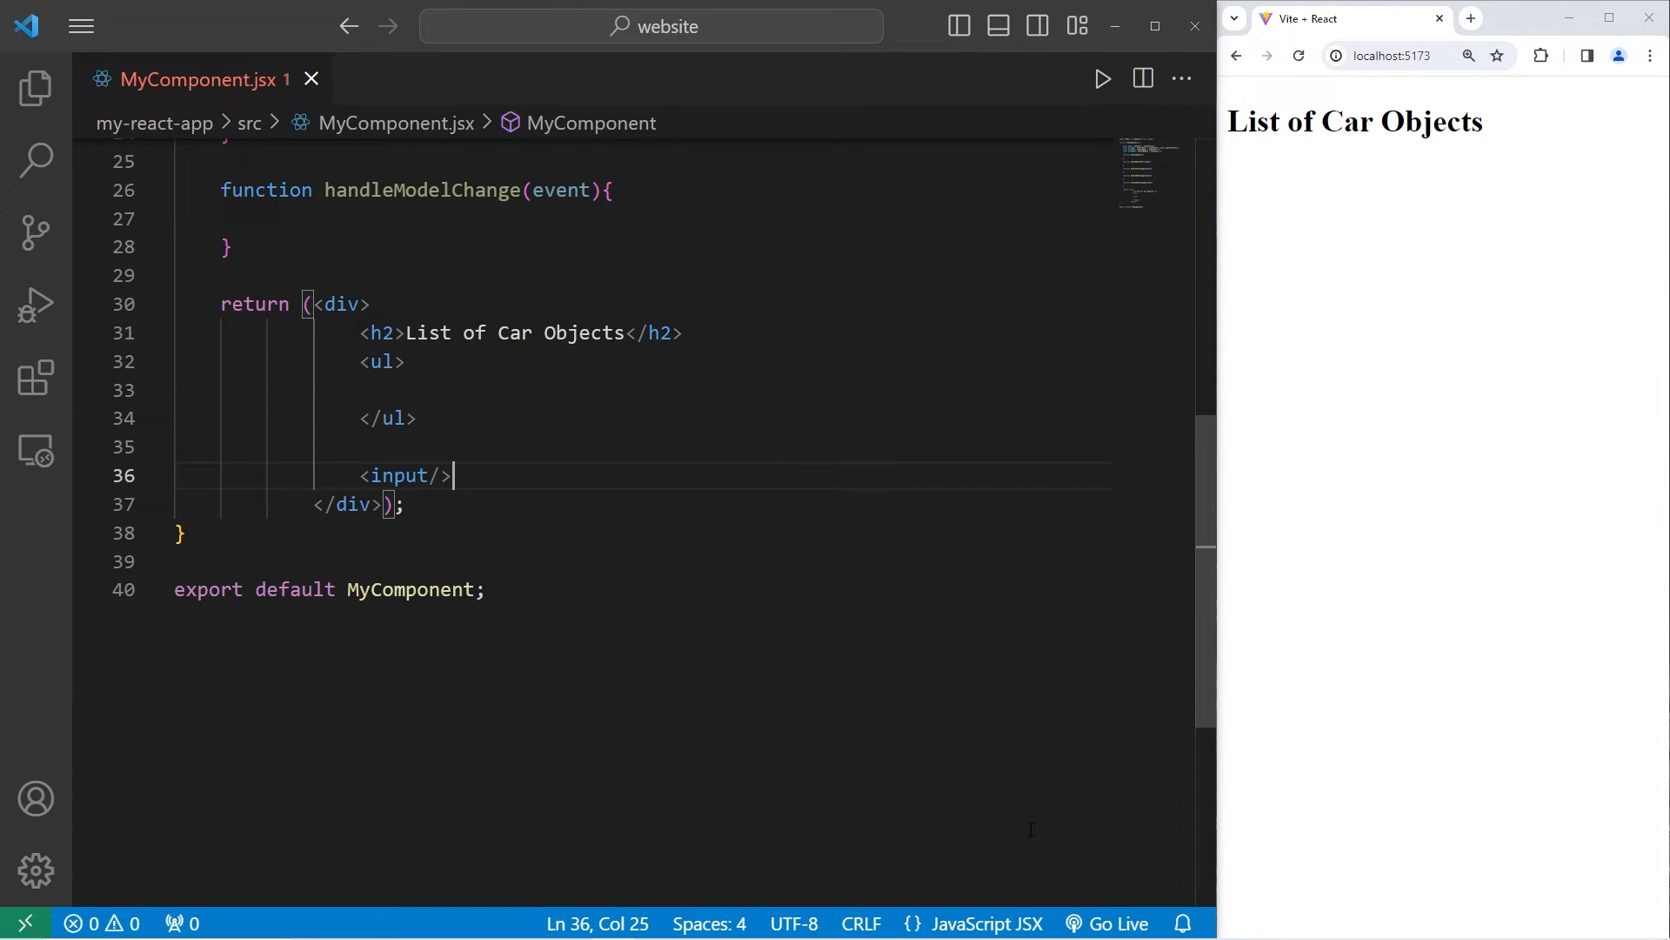
{"action": "type", "text": "type="}
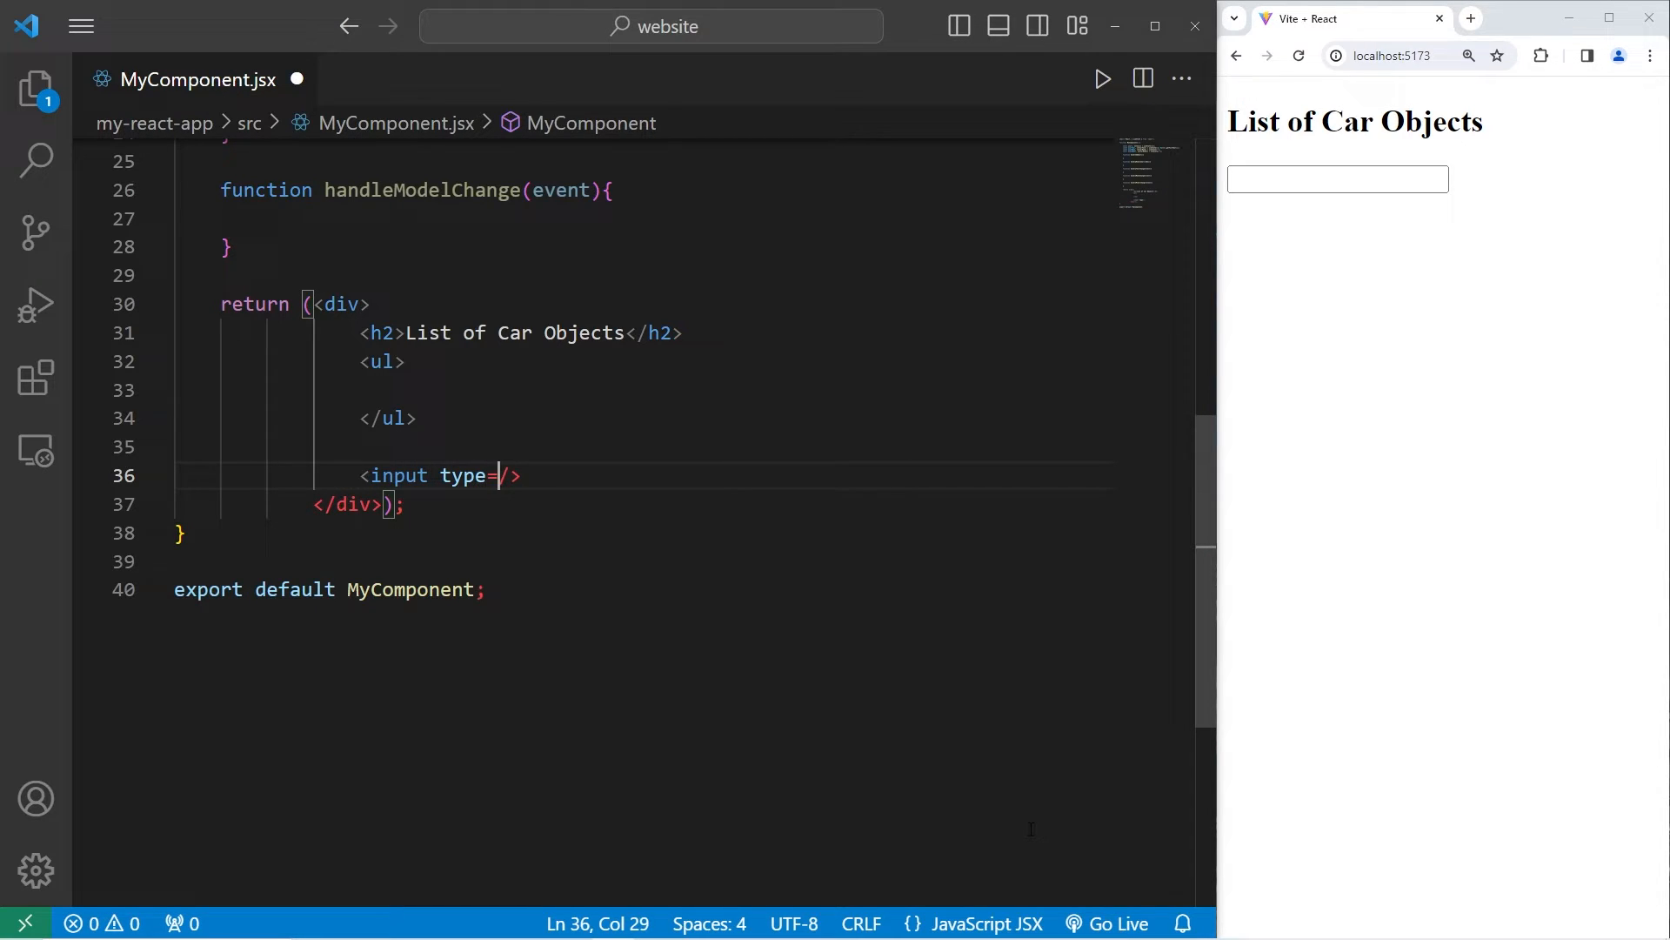
{"action": "type", "text": "\"numb"}
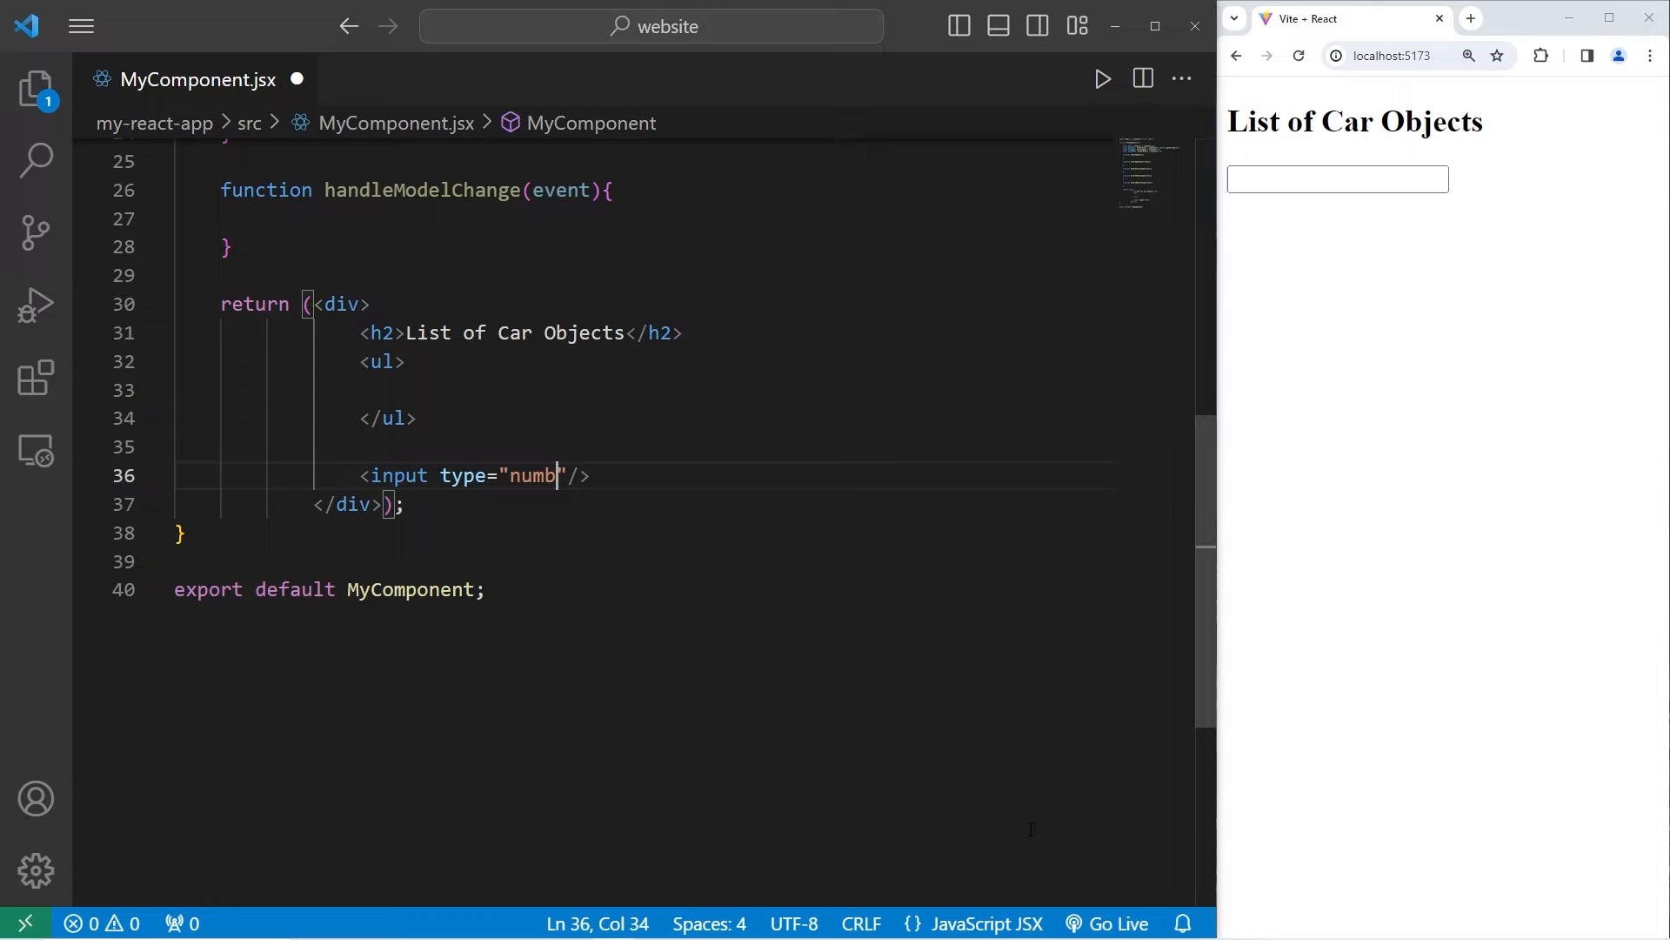
{"action": "type", "text": "er\" v"}
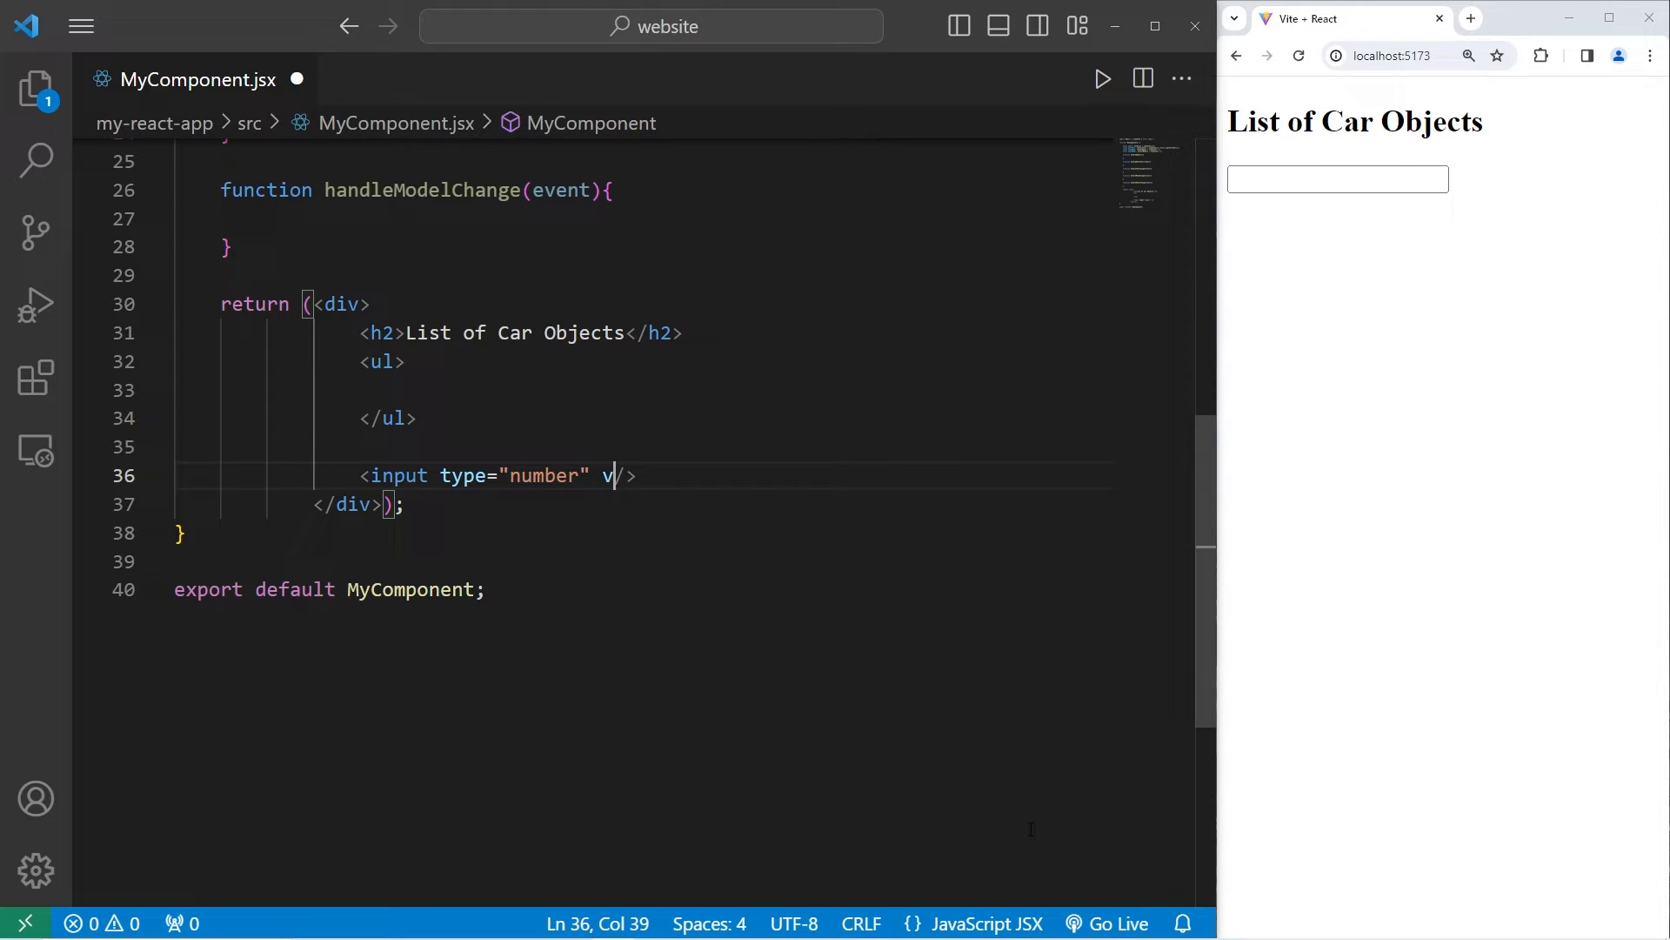
{"action": "type", "text": "alue={}"}
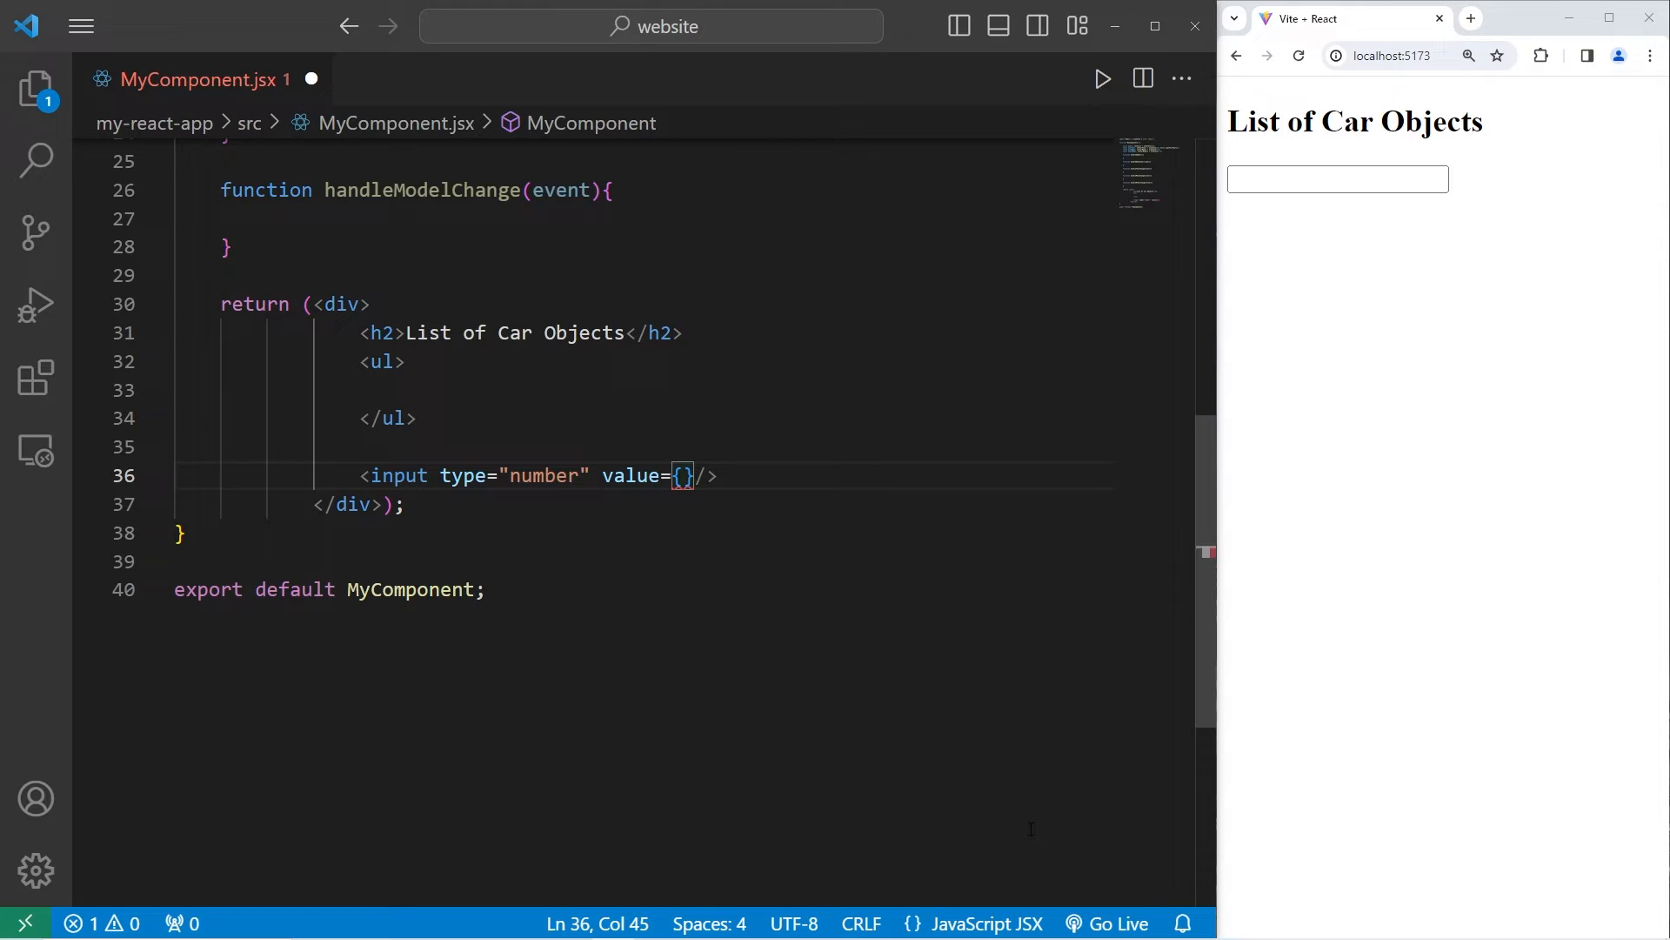
{"action": "type", "text": "carYear"}
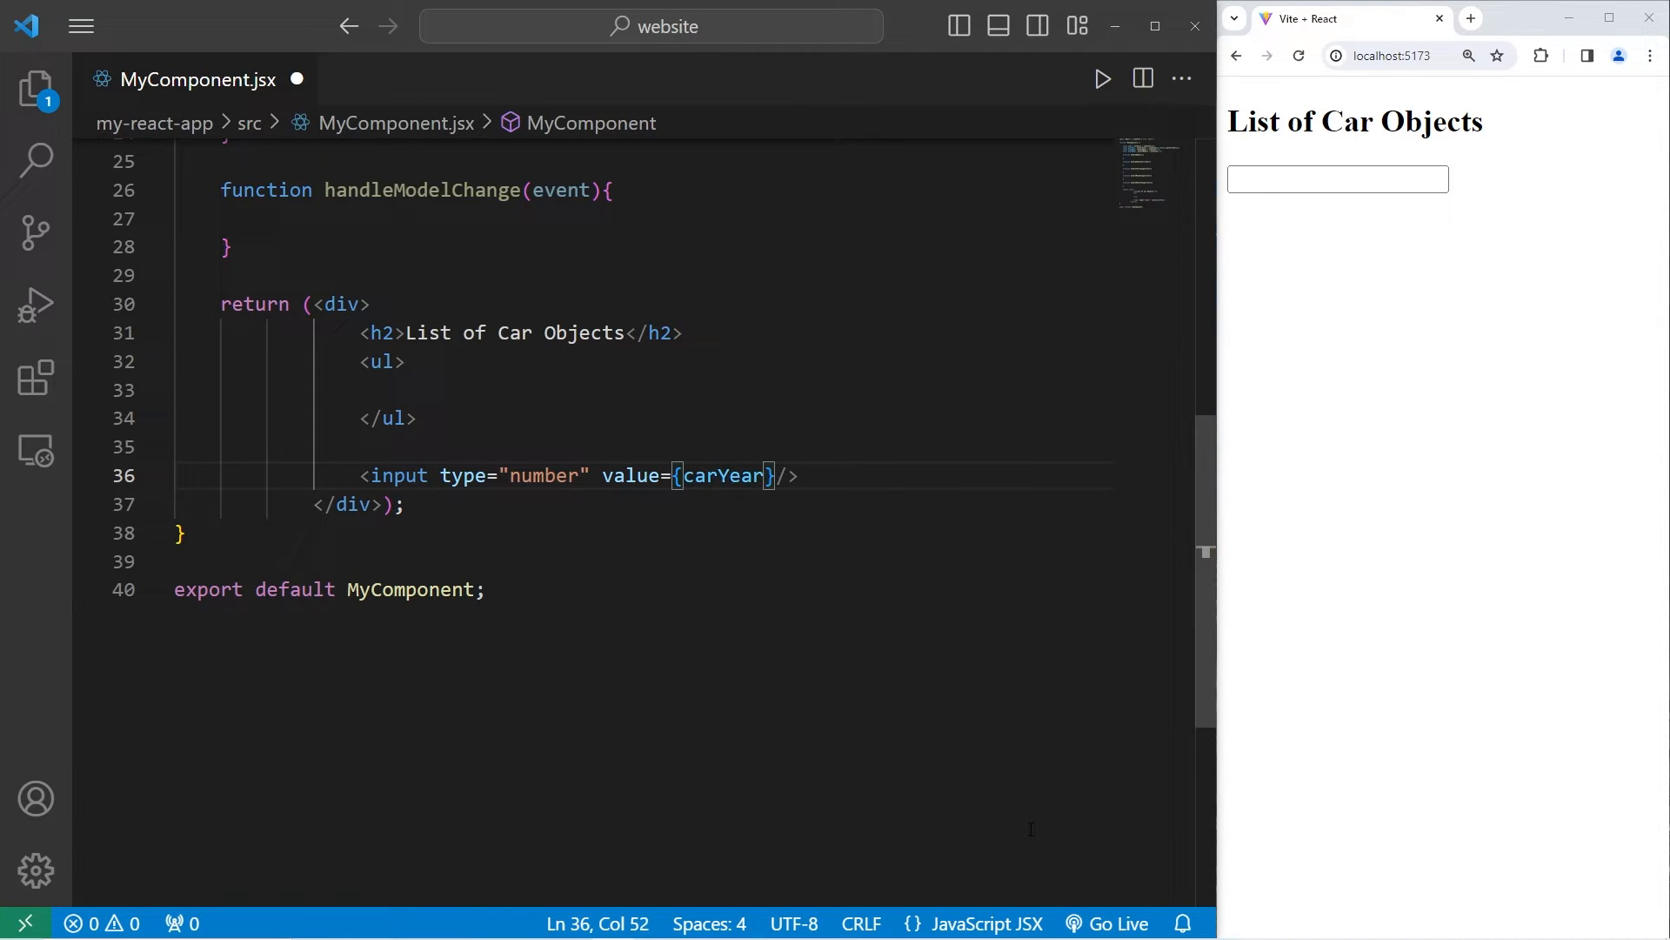
{"action": "type", "text": "2023"}
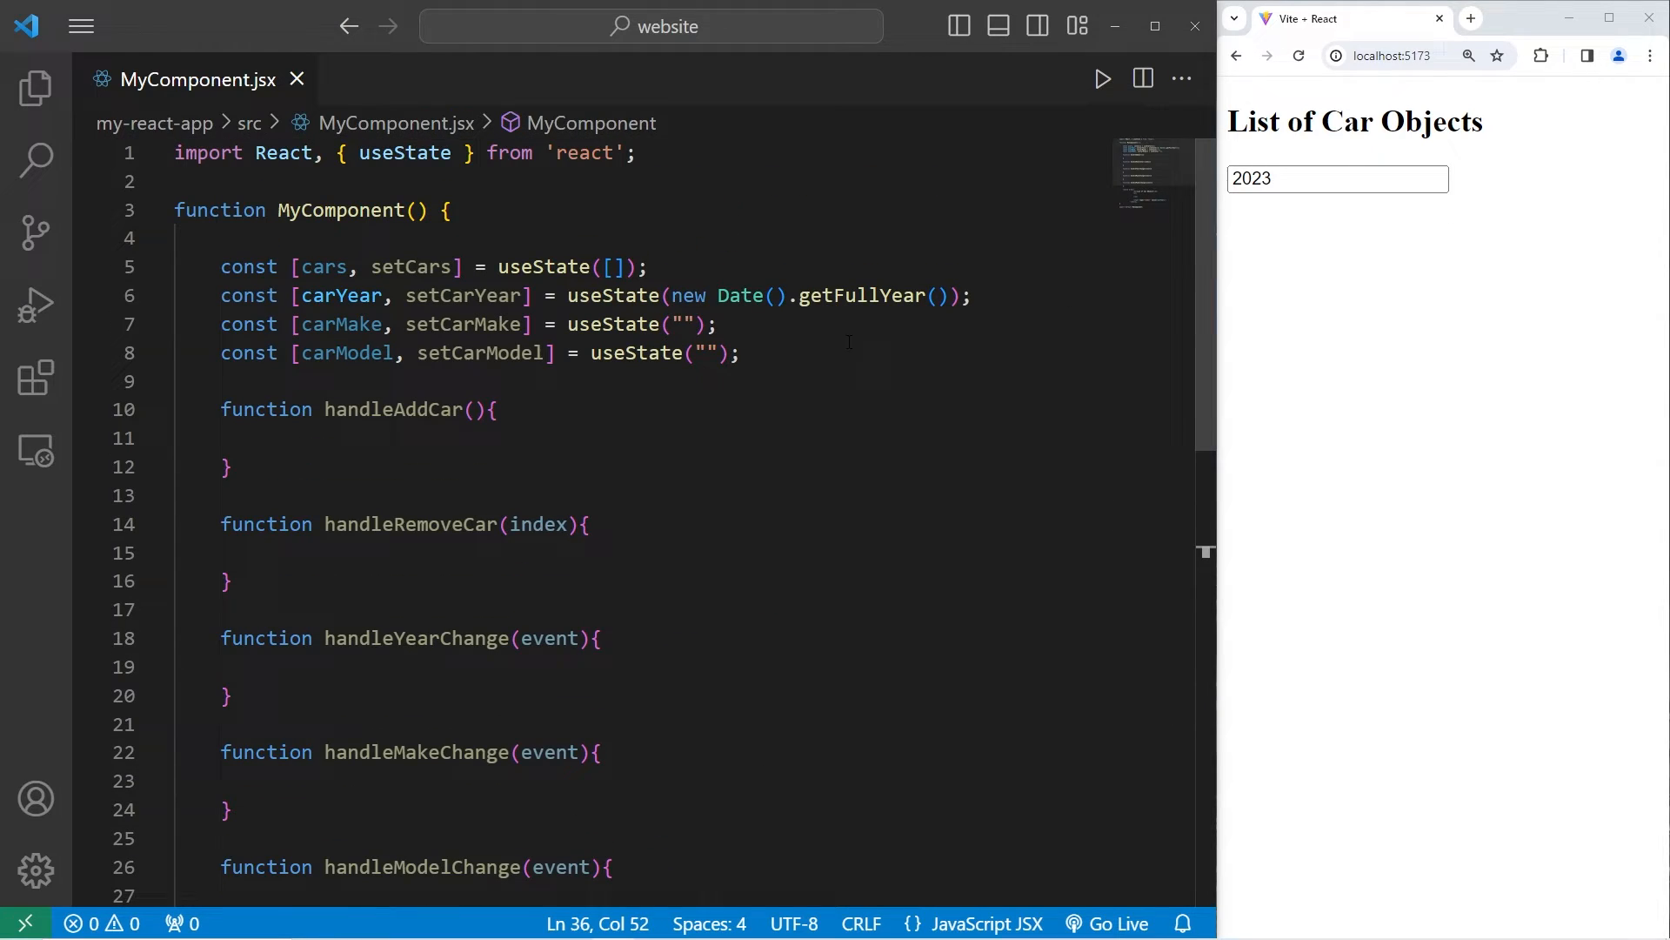
Step: Review the getFullYear initializer, add onChange={handleYearChange}, and duplicate the input line
{"action": "left_click", "coordinate": [775, 295]}
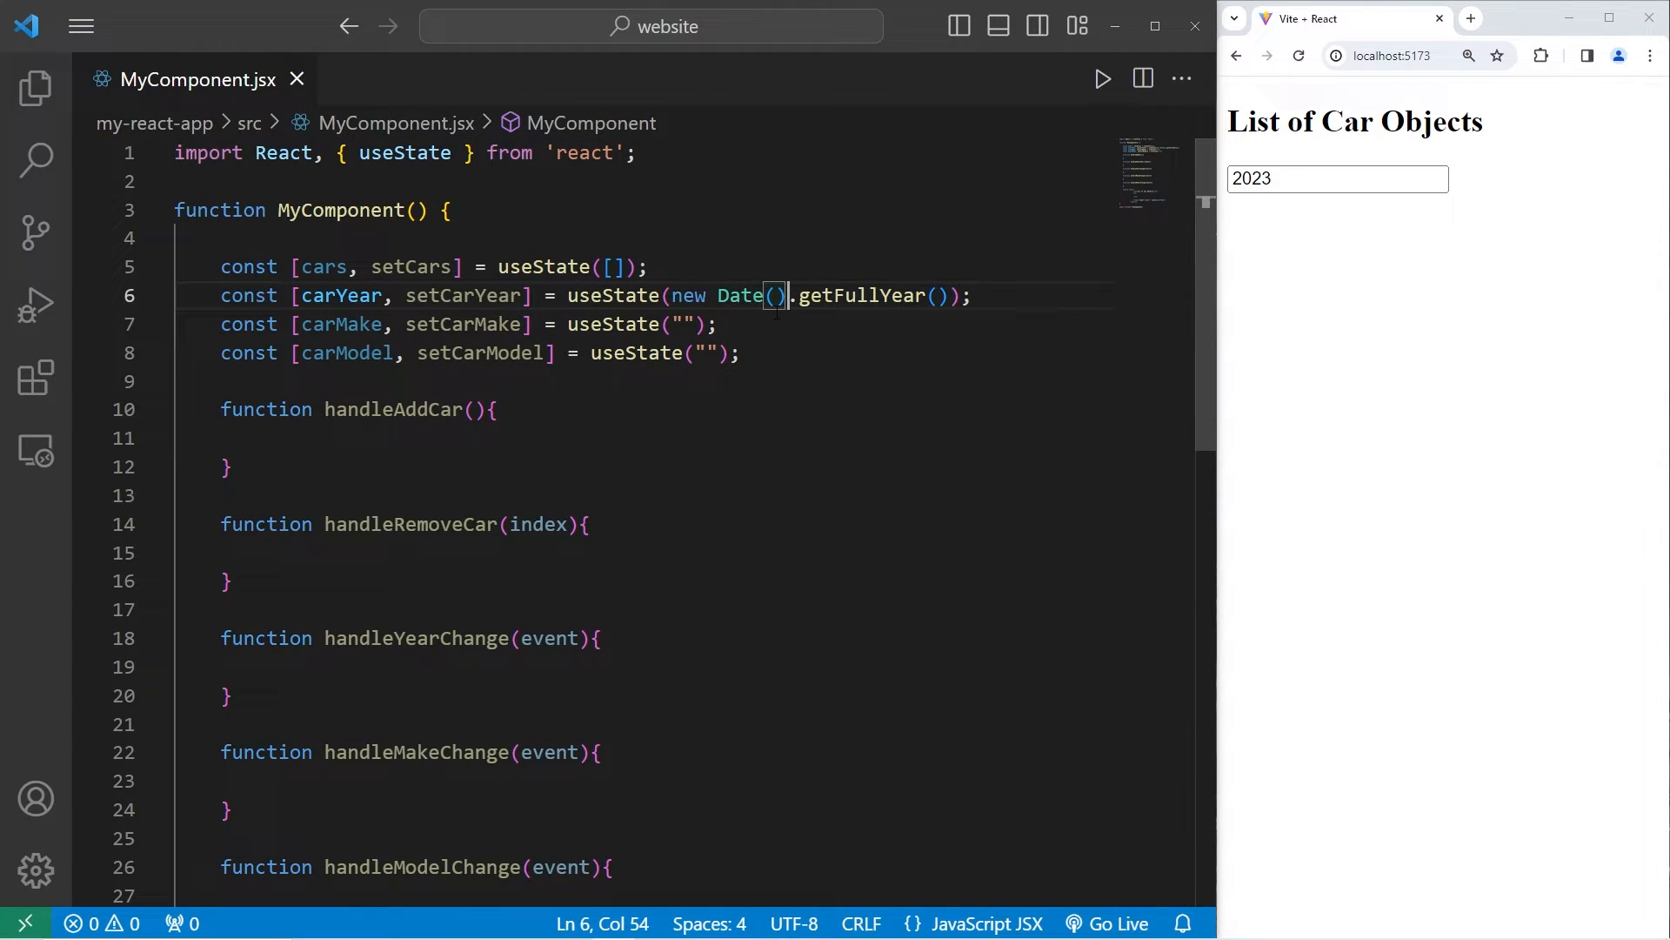
{"action": "left_click_drag", "start_coordinate": [789, 295], "coordinate": [953, 295]}
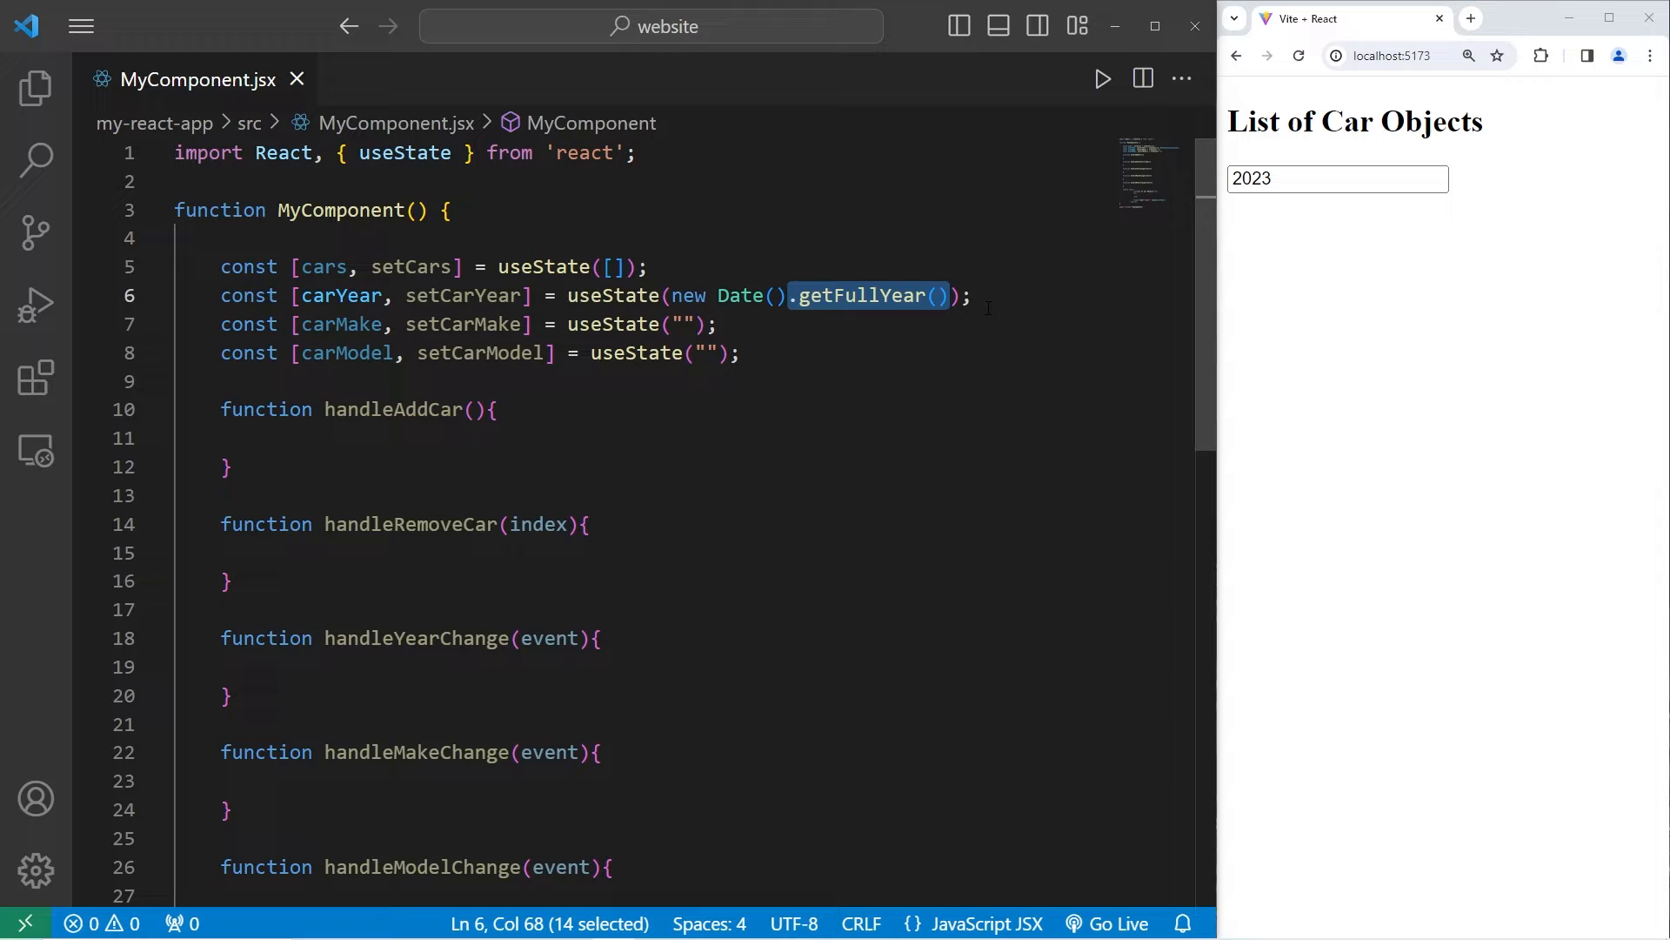
{"action": "left_click", "coordinate": [970, 295]}
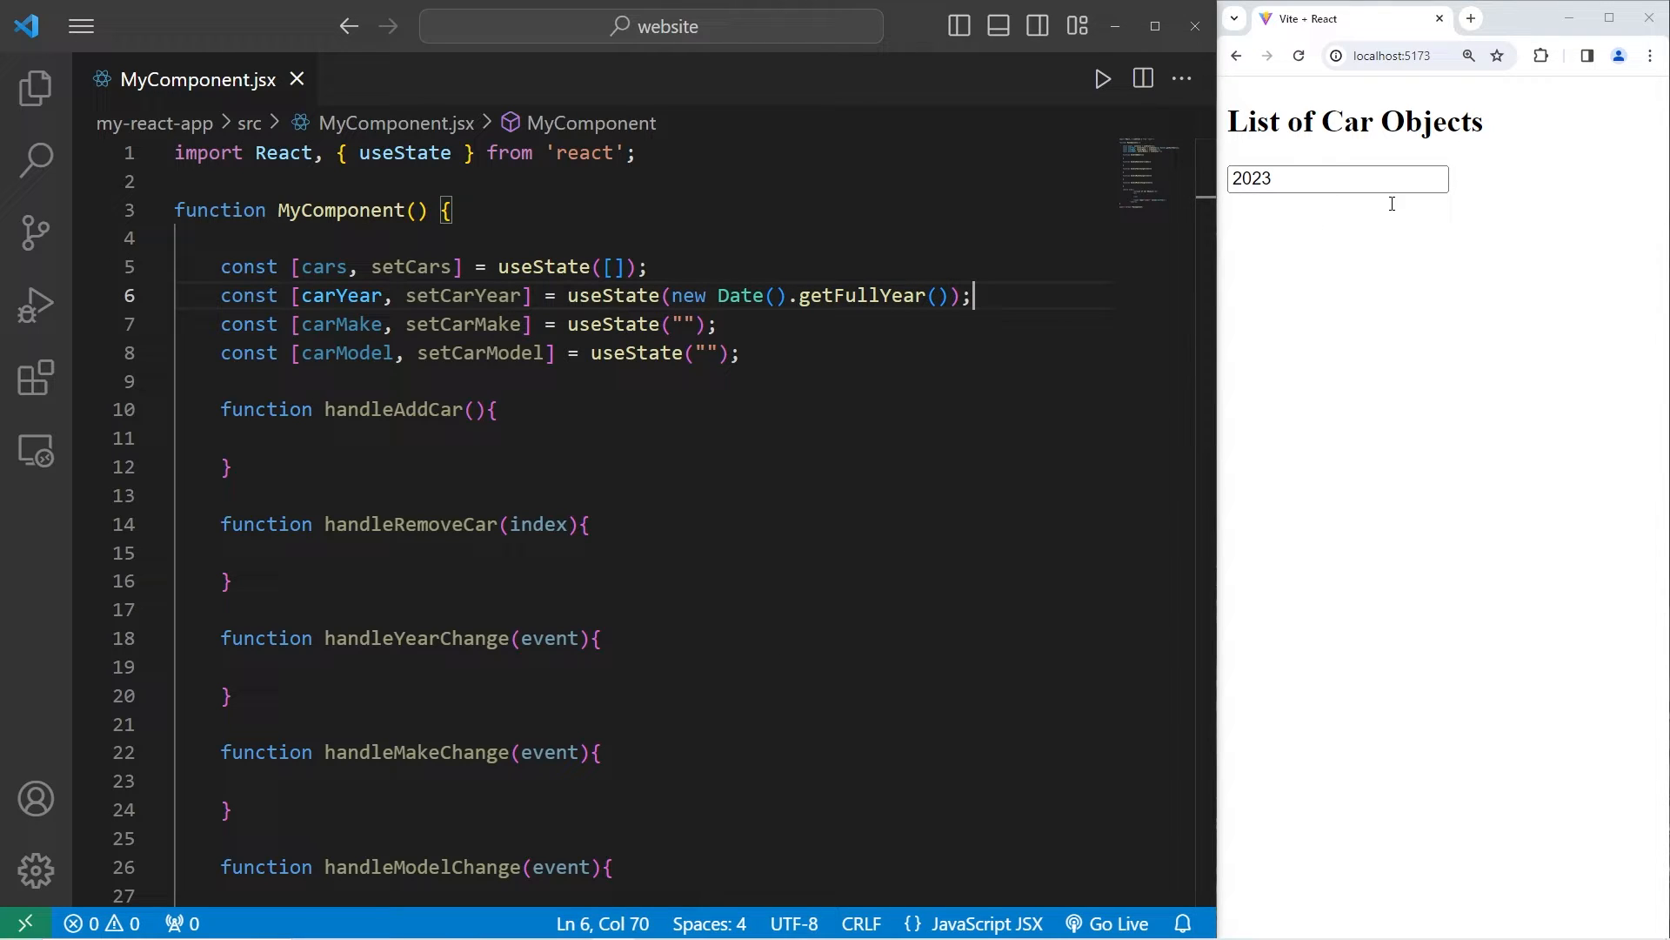
{"action": "scroll", "scroll_direction": "down", "scroll_amount": 3}
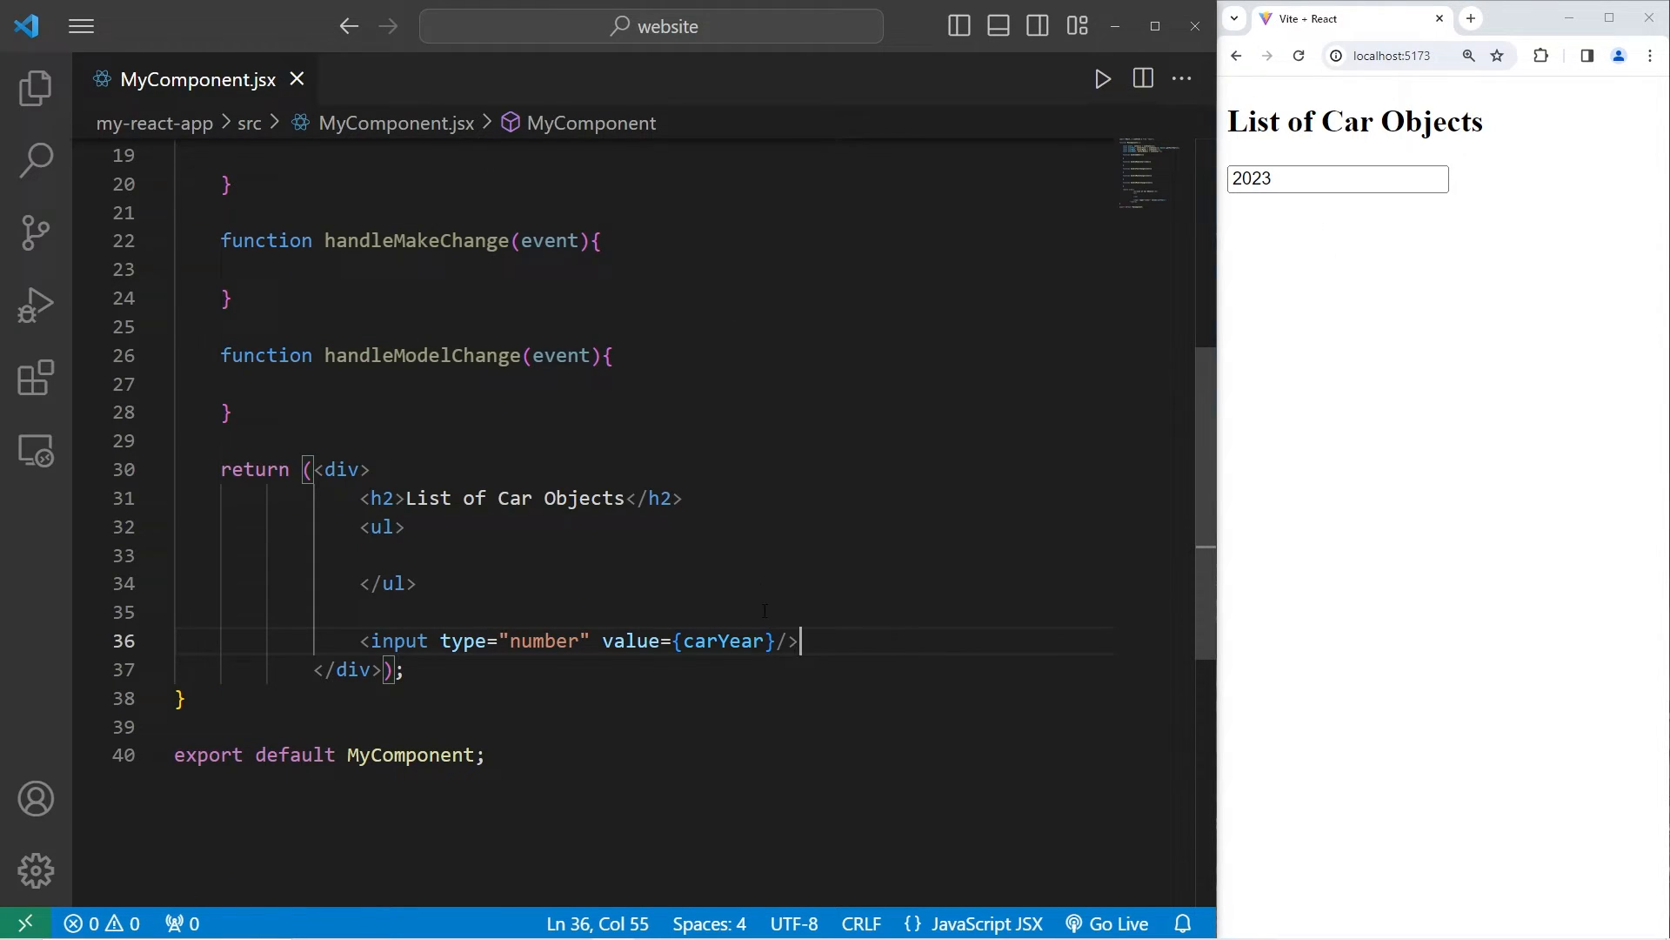
{"action": "type", "text": "onChan"}
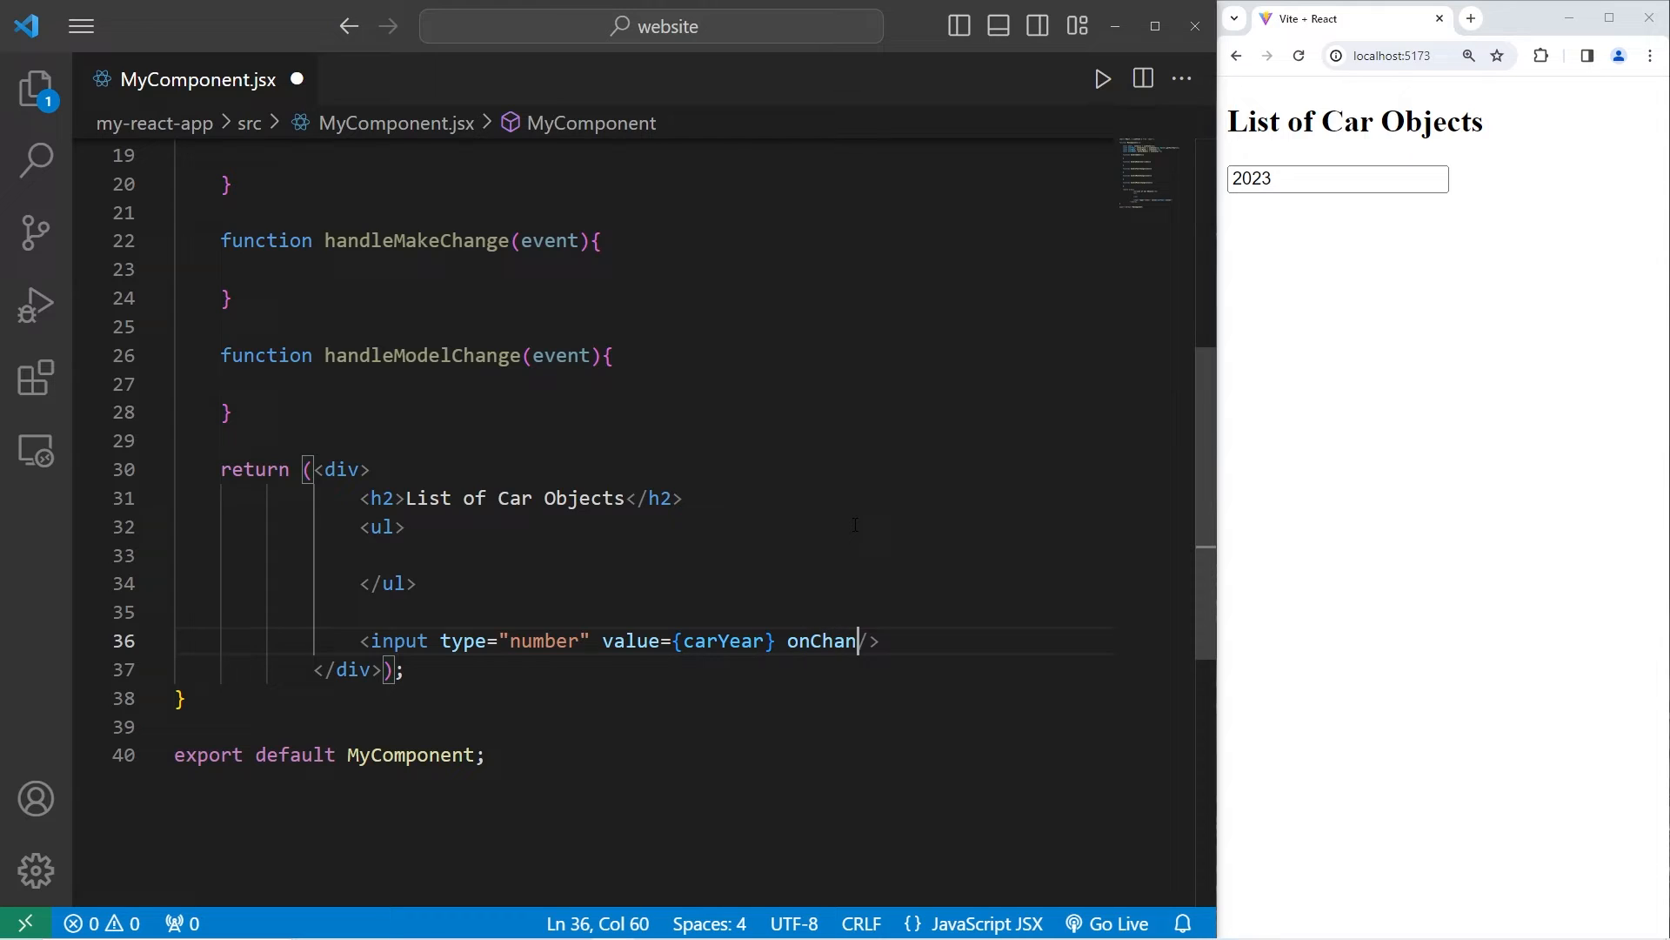
{"action": "type", "text": "ge={}"}
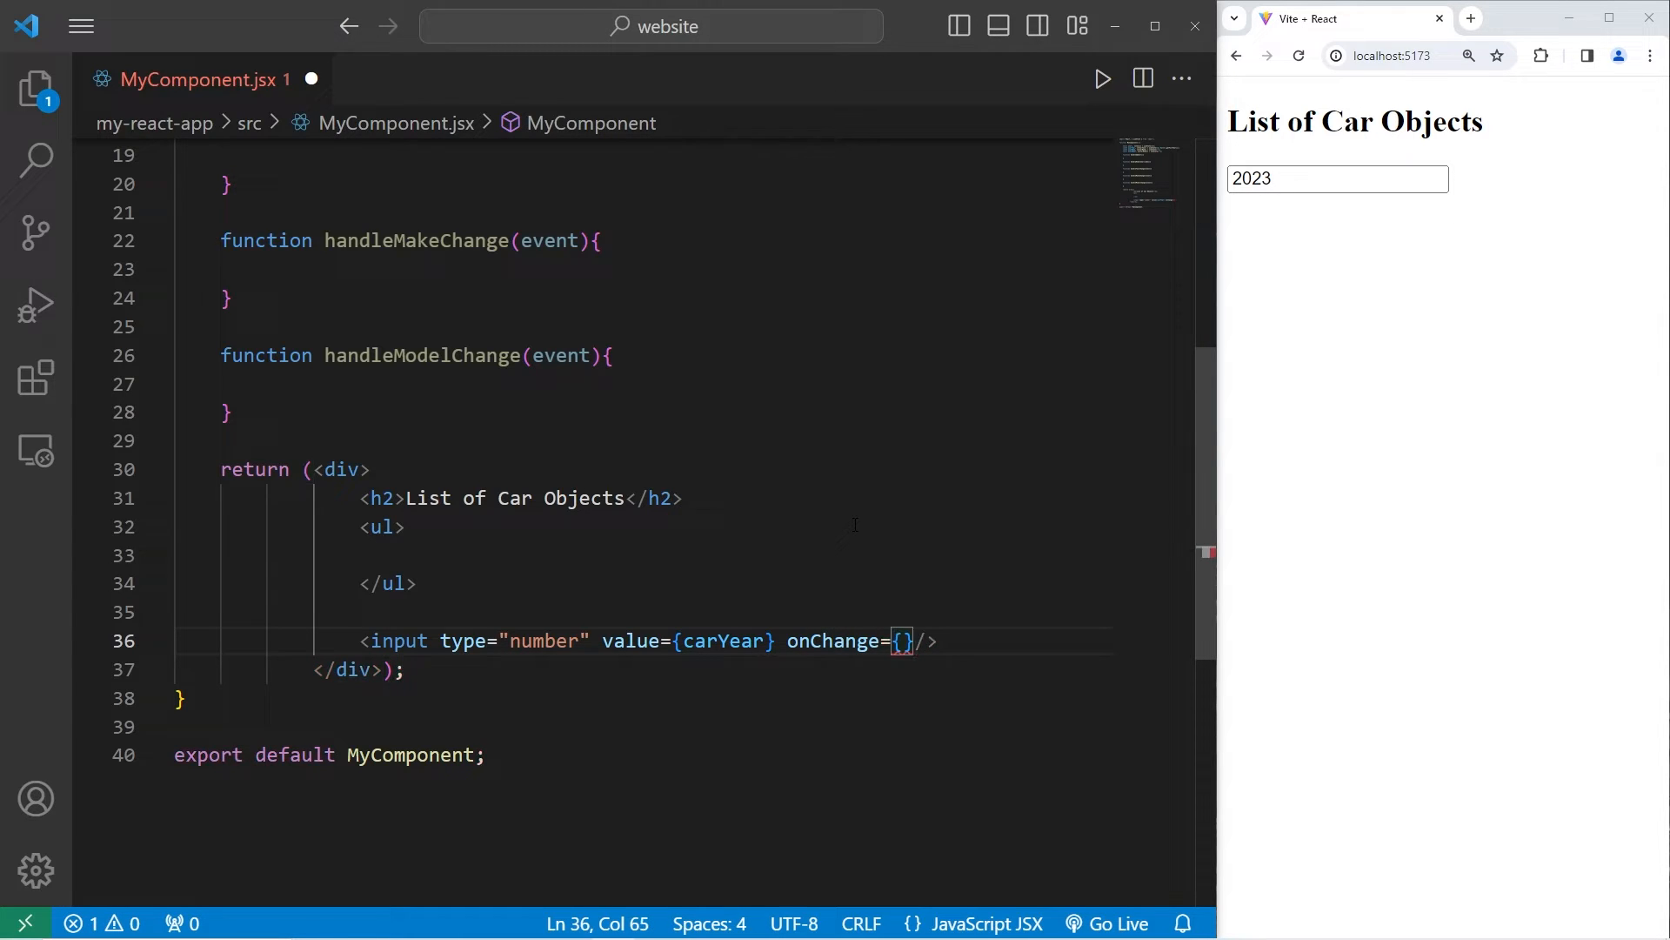
{"action": "double_click", "coordinate": [416, 203]}
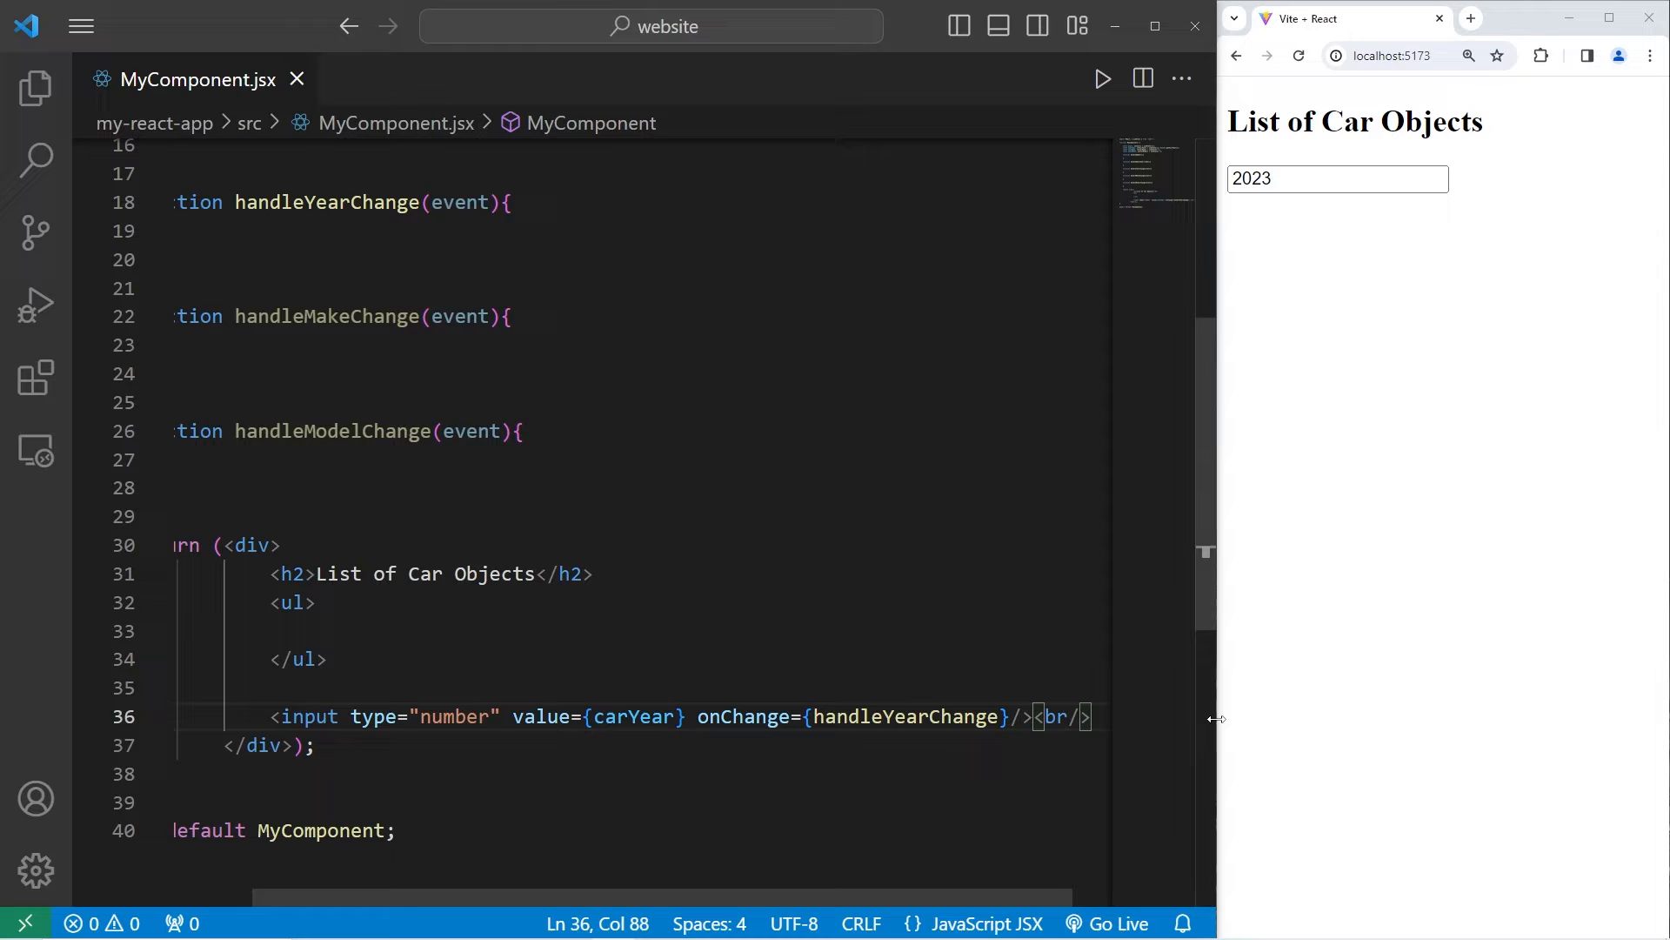
{"action": "key", "text": "Enter"}
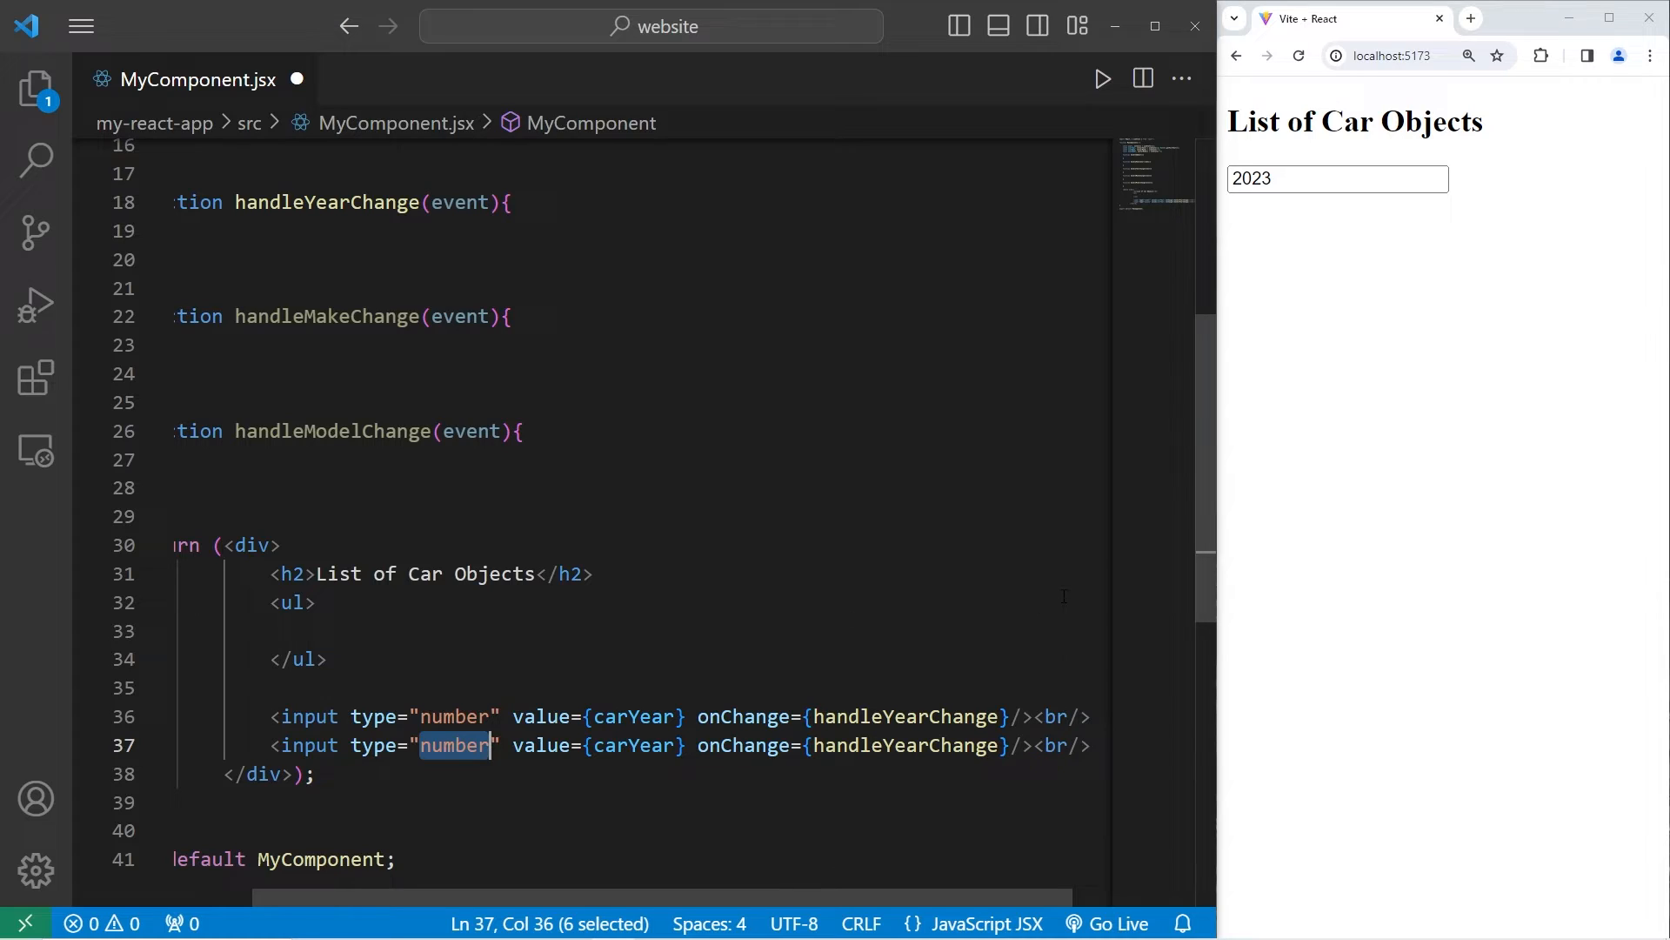
Step: Make the copy a text input for carMake with handleMakeChange and placeholder 'Enter car make'
{"action": "type", "text": "text"}
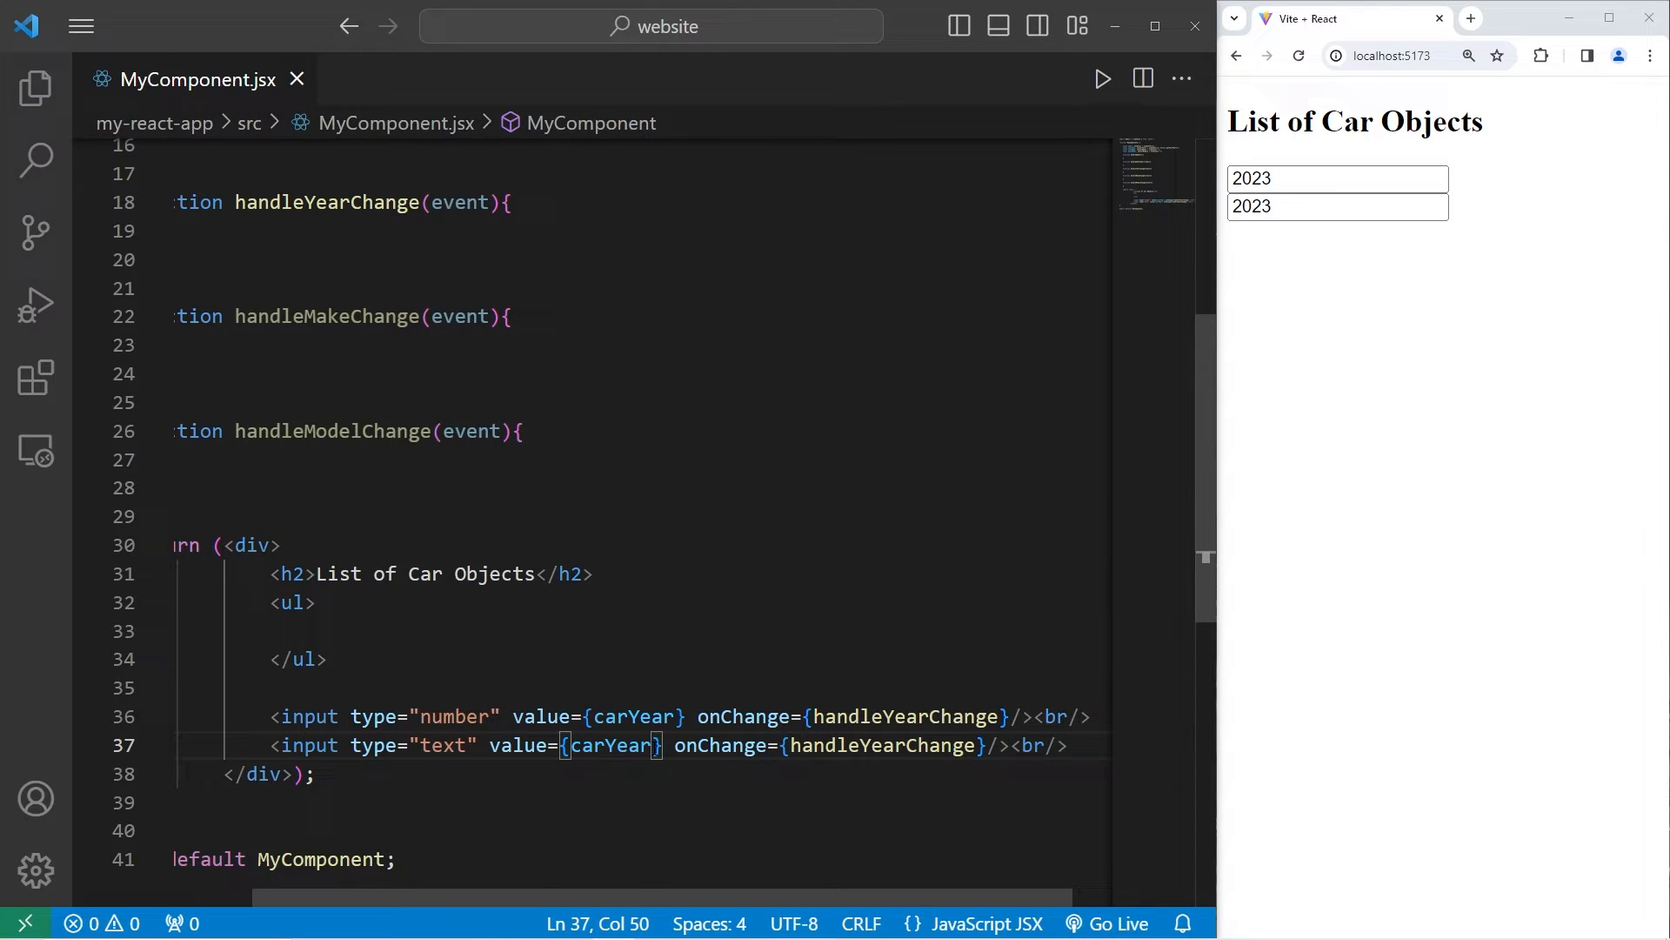
{"action": "double_click", "coordinate": [630, 745]}
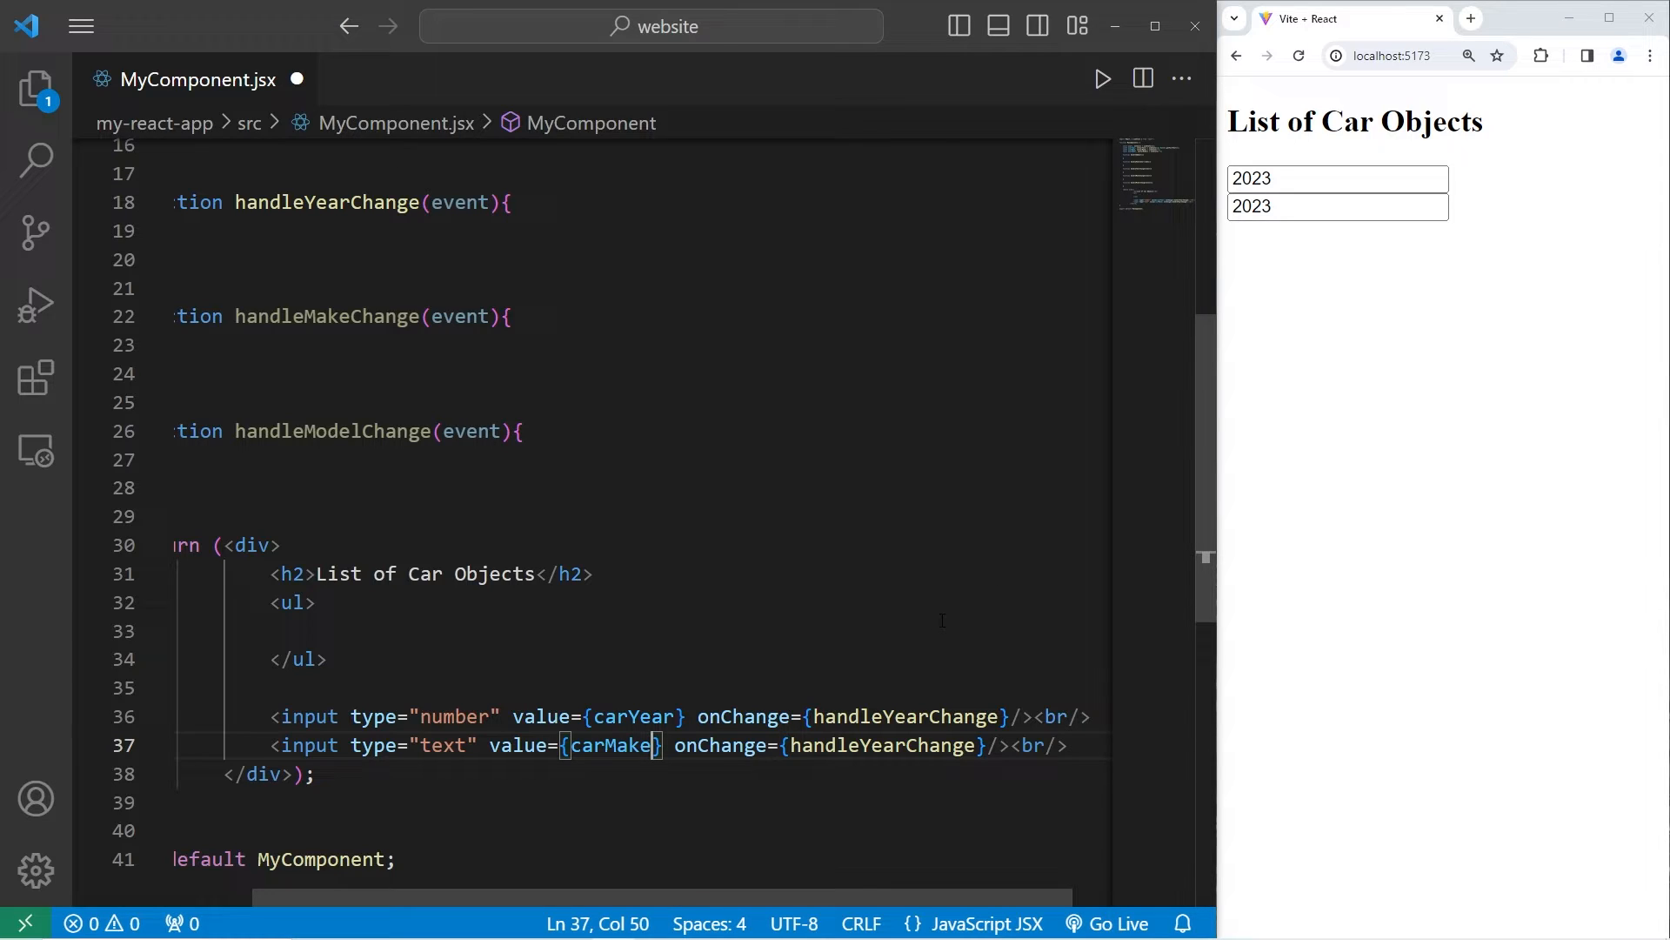
{"action": "double_click", "coordinate": [882, 745]}
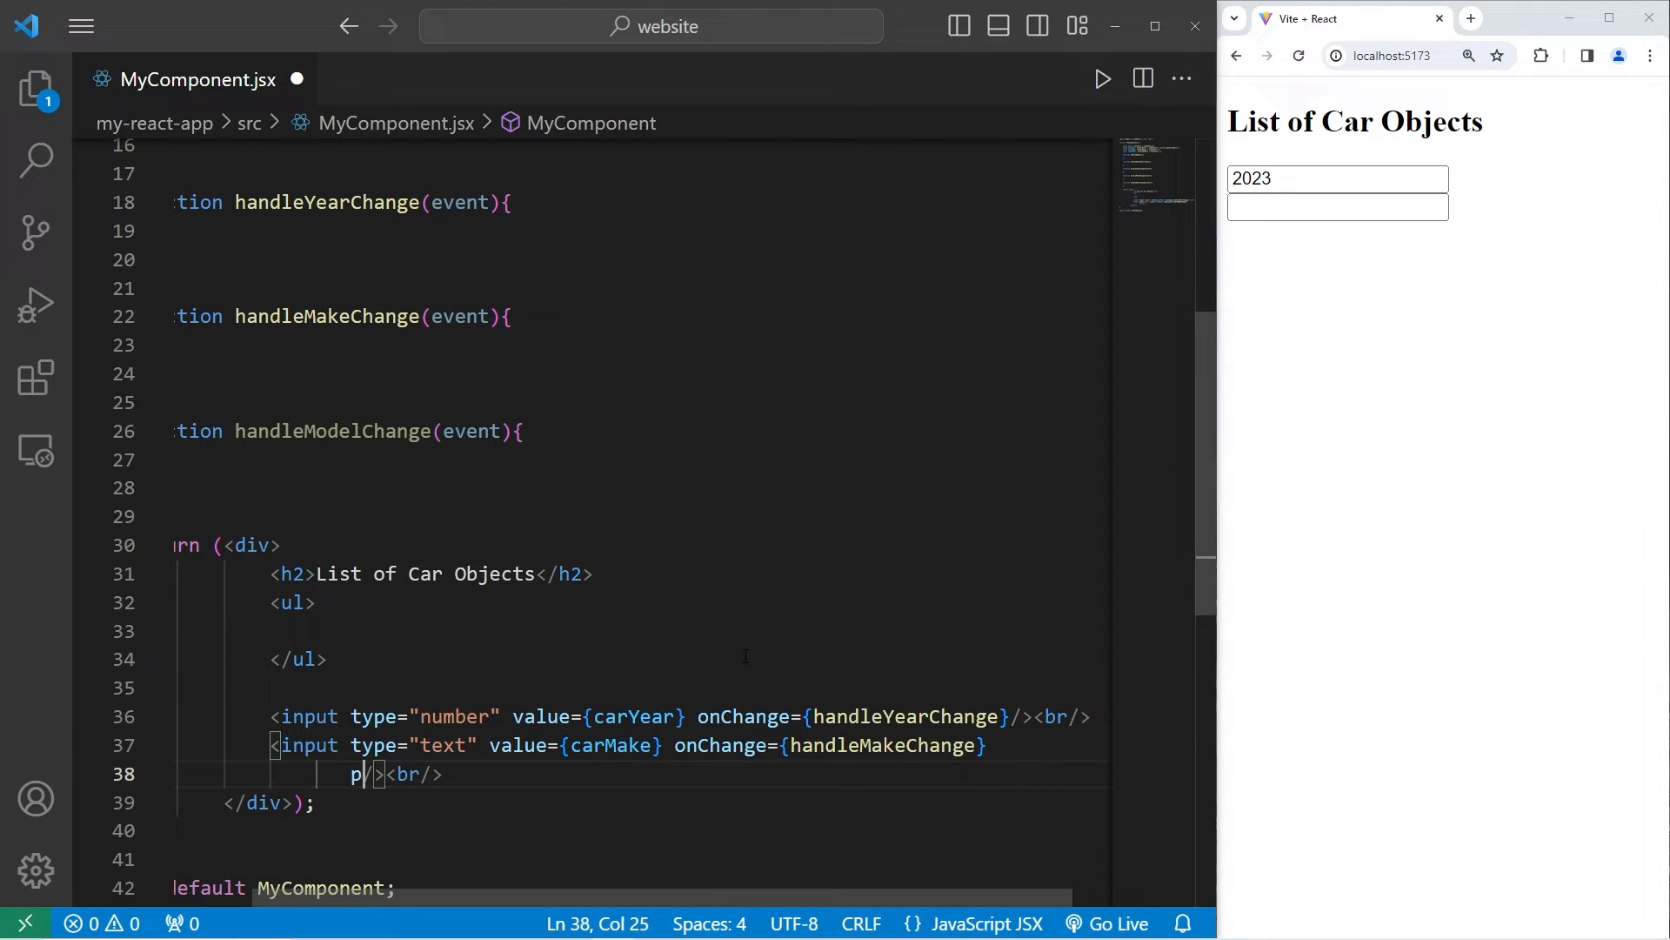
{"action": "type", "text": "laceholder="}
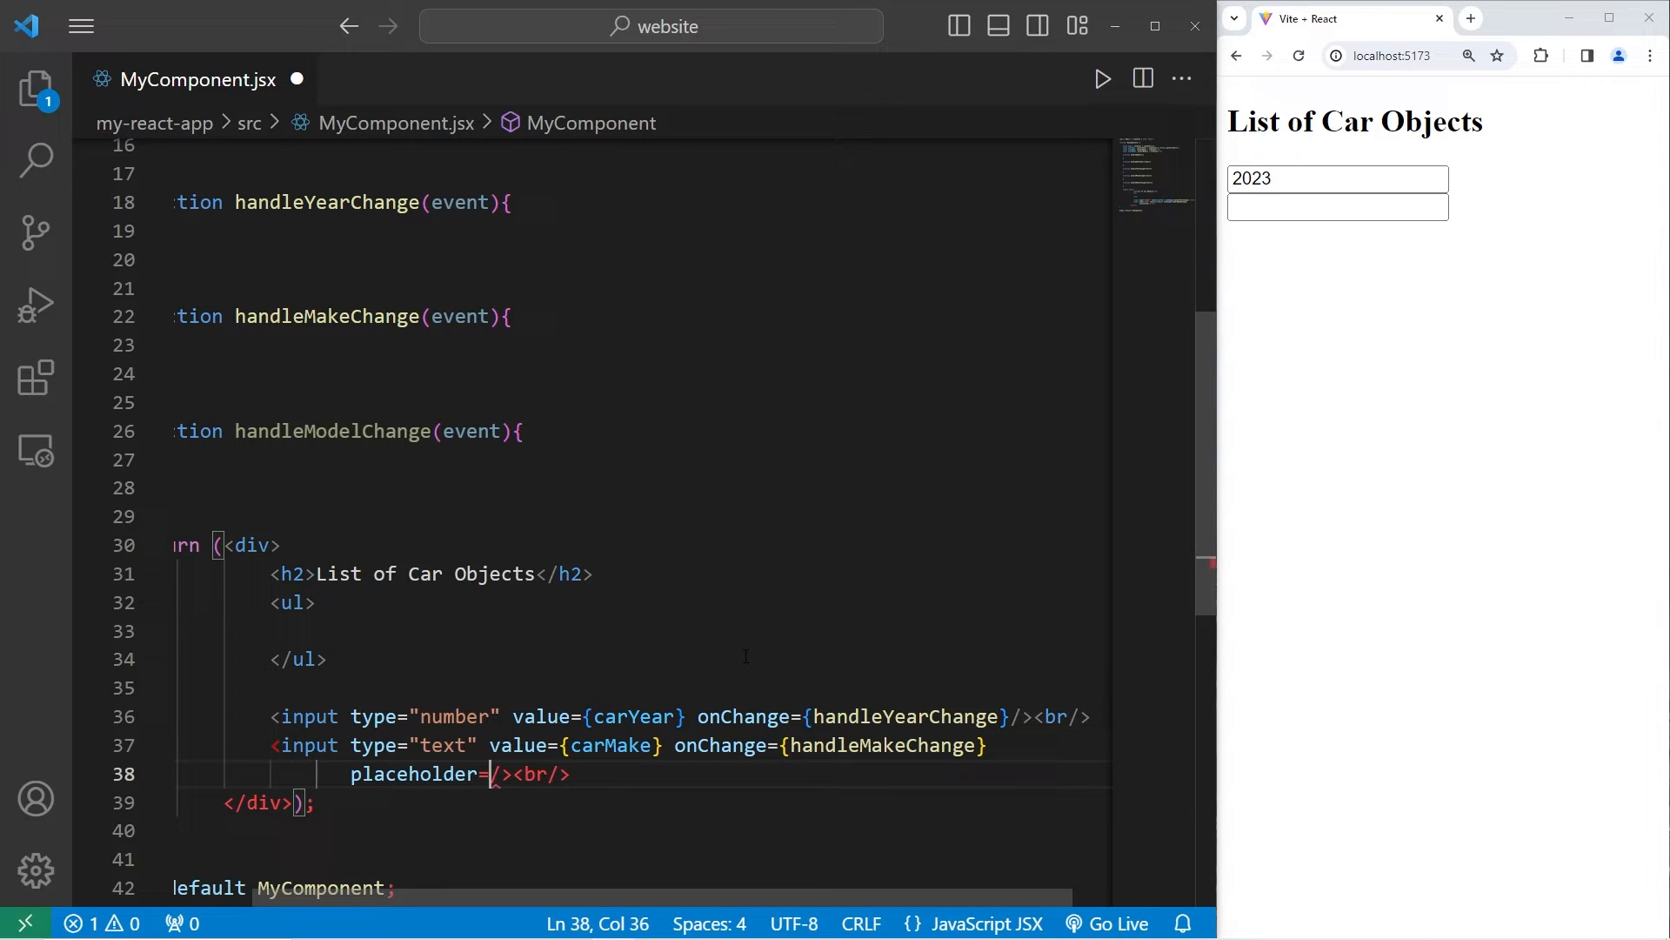
{"action": "type", "text": "\""}
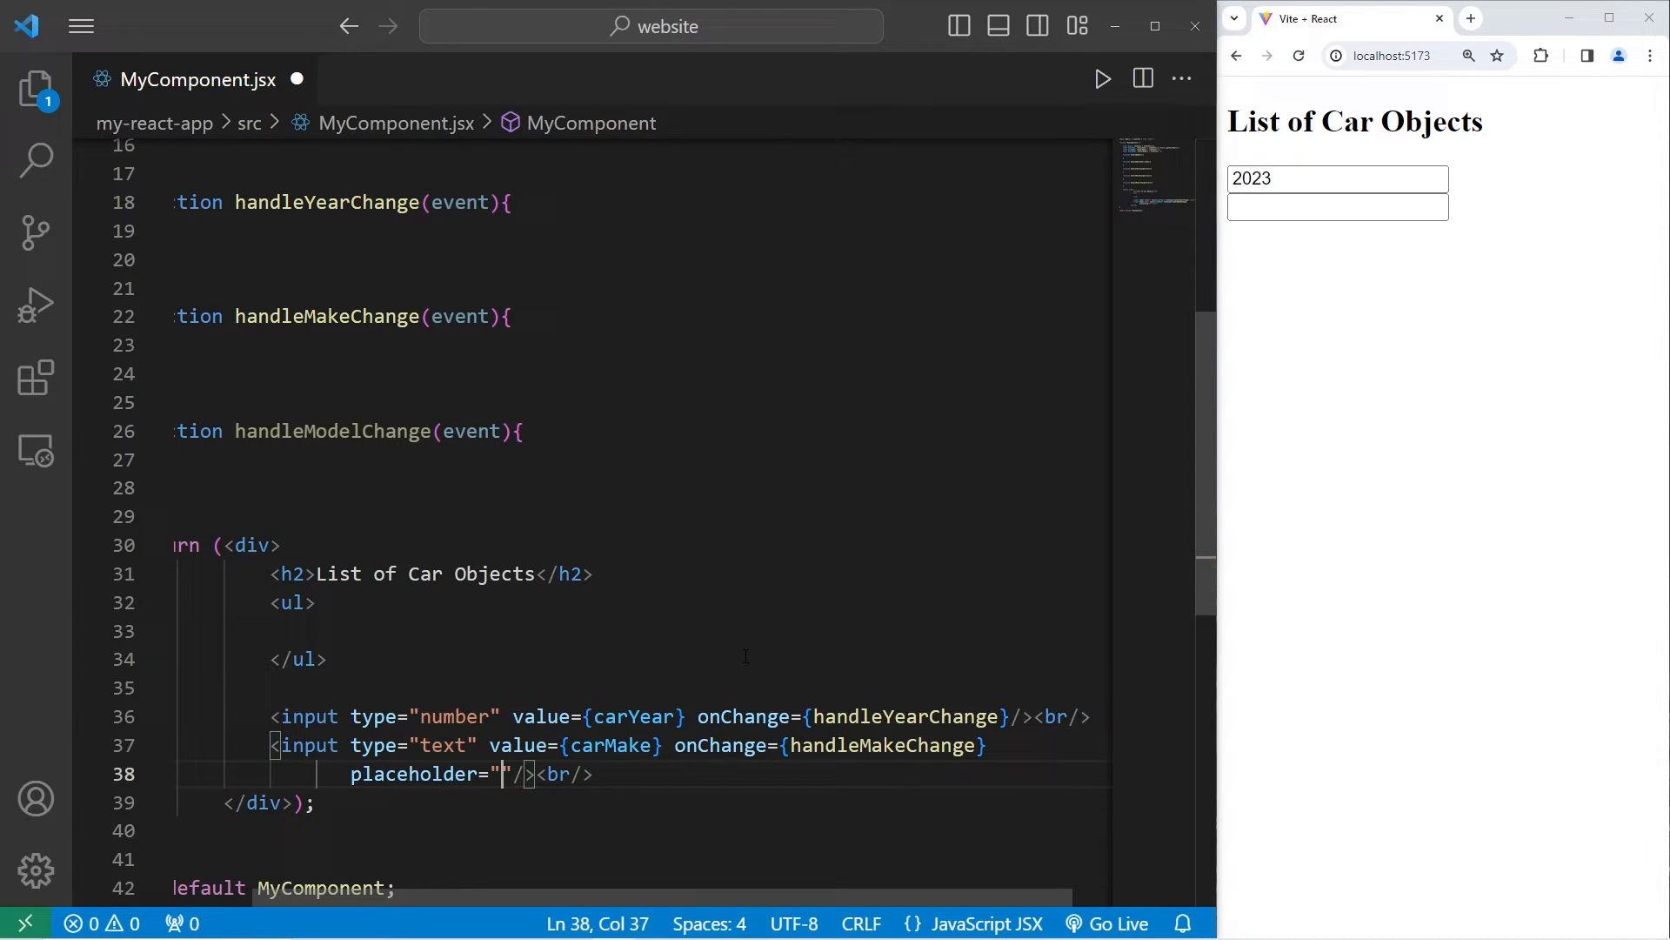
{"action": "type", "text": "Enter car make"}
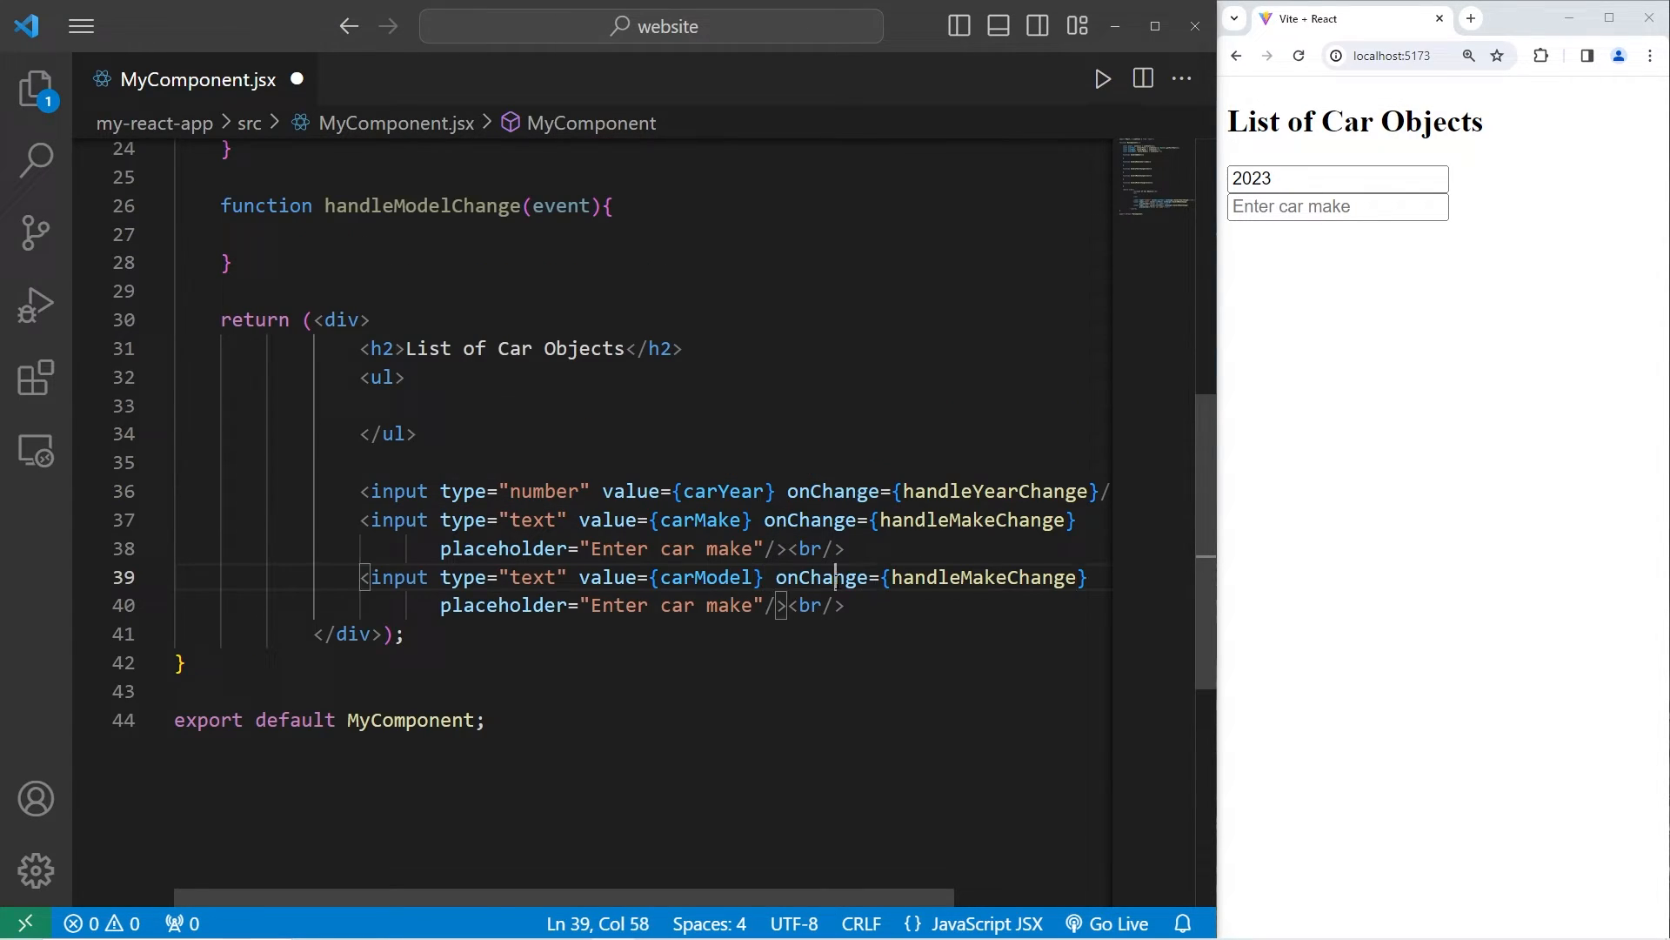
Step: Adapt the third input to handleModelChange with placeholder 'Enter car model'
{"action": "double_click", "coordinate": [422, 205]}
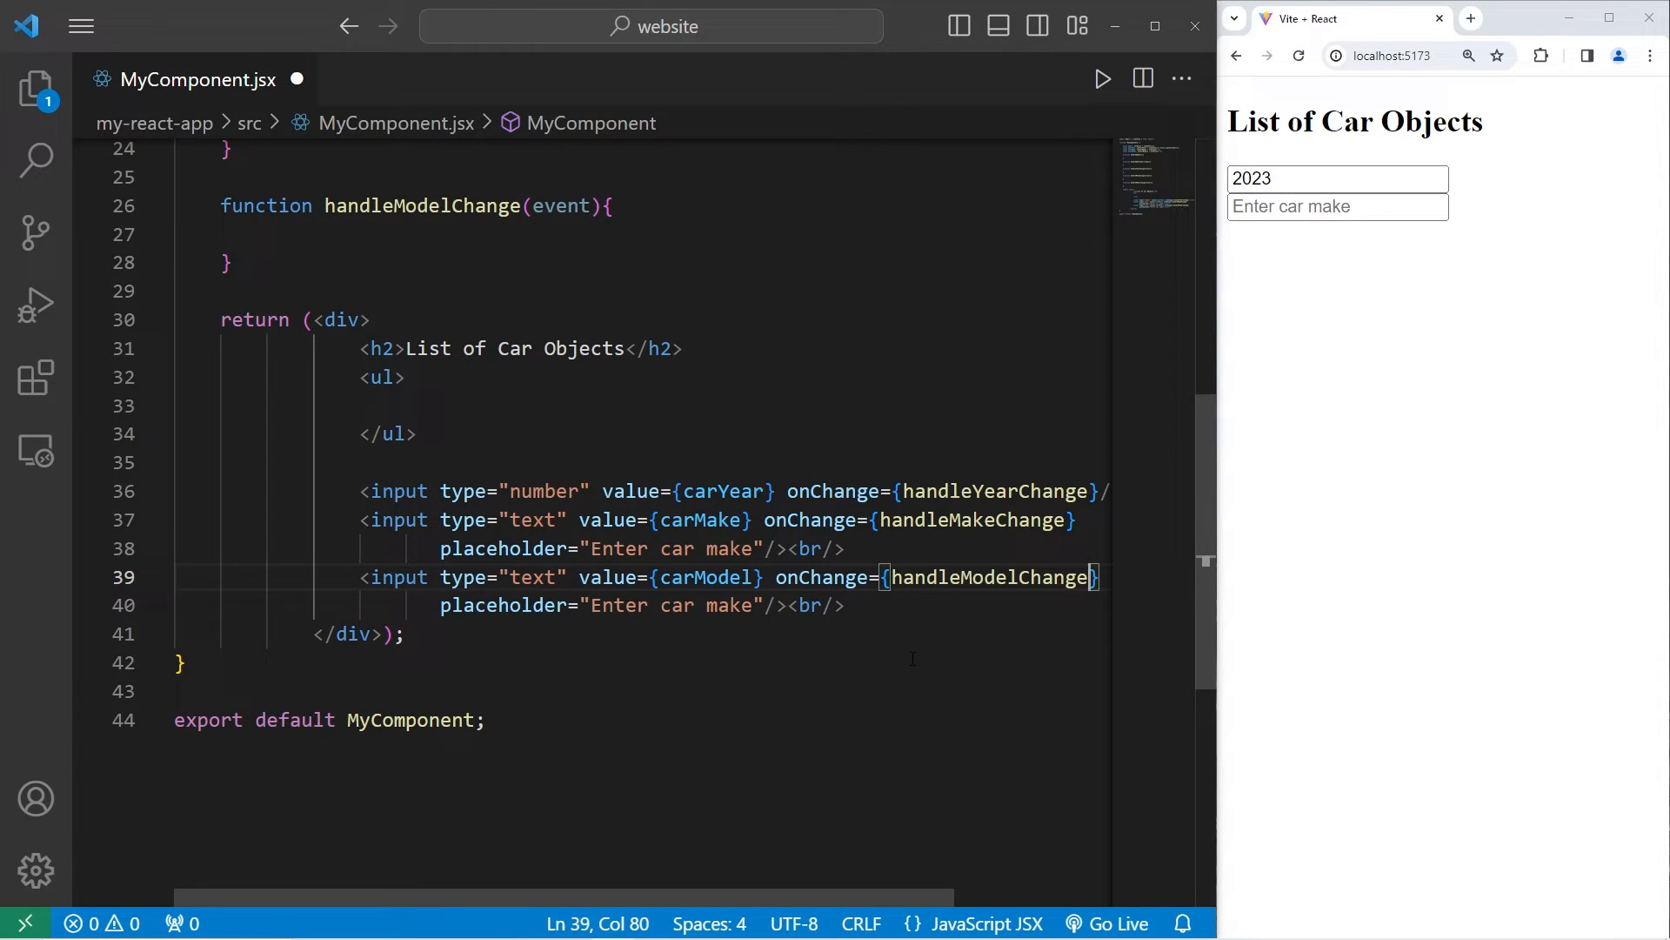
{"action": "double_click", "coordinate": [722, 606]}
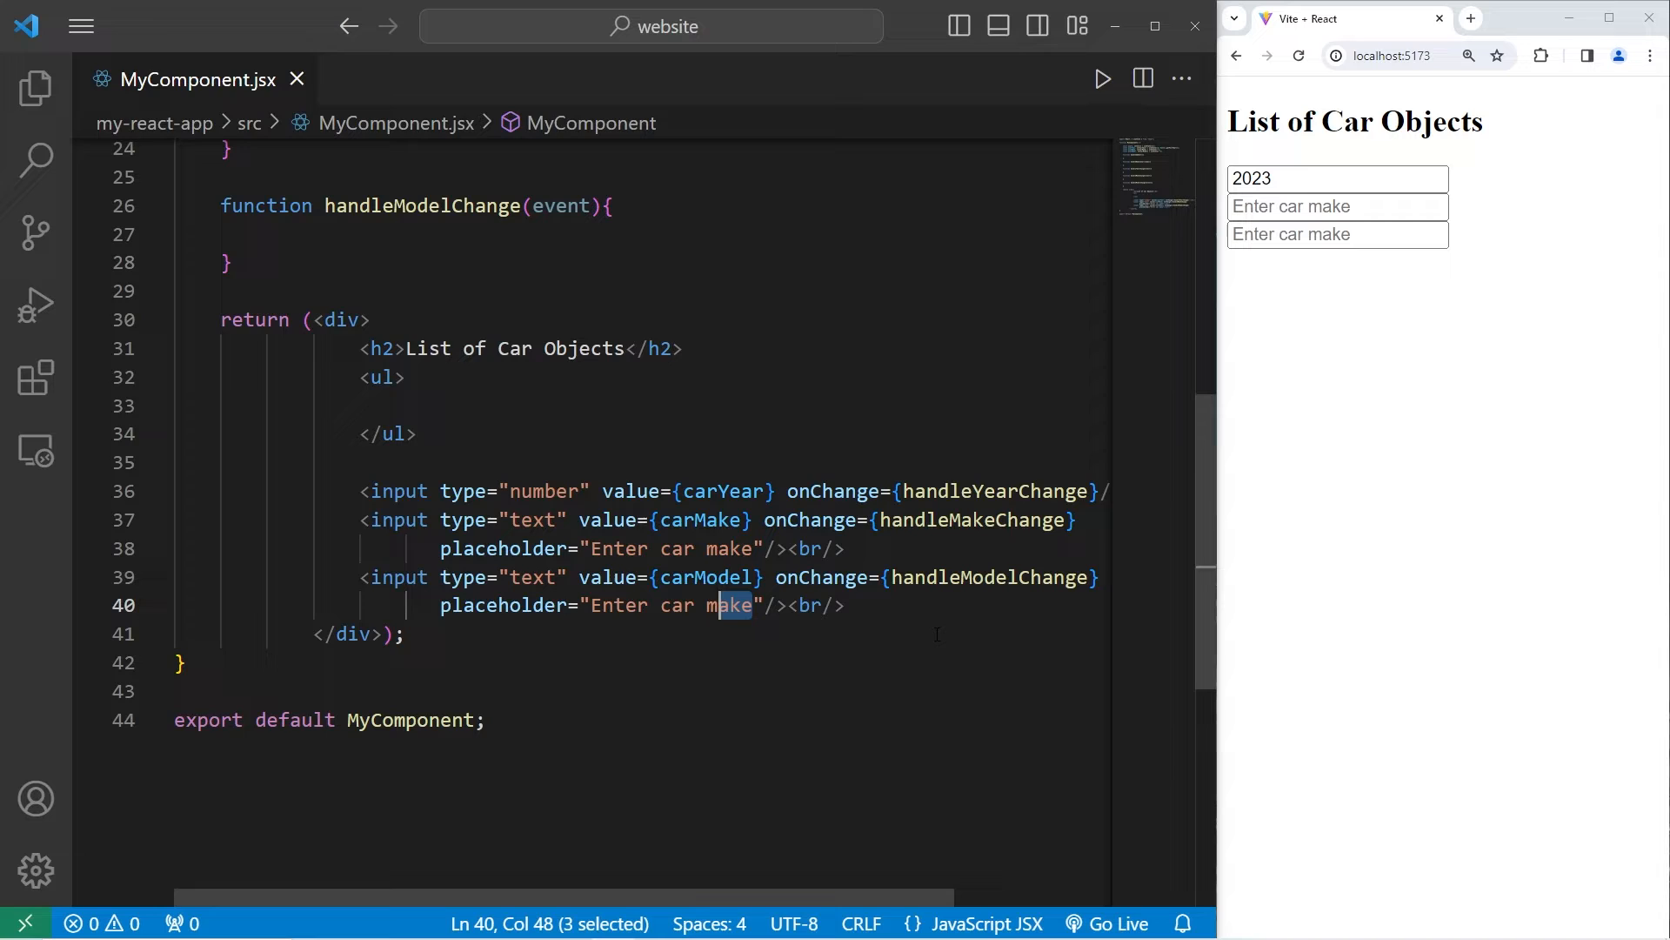
{"action": "type", "text": "model"}
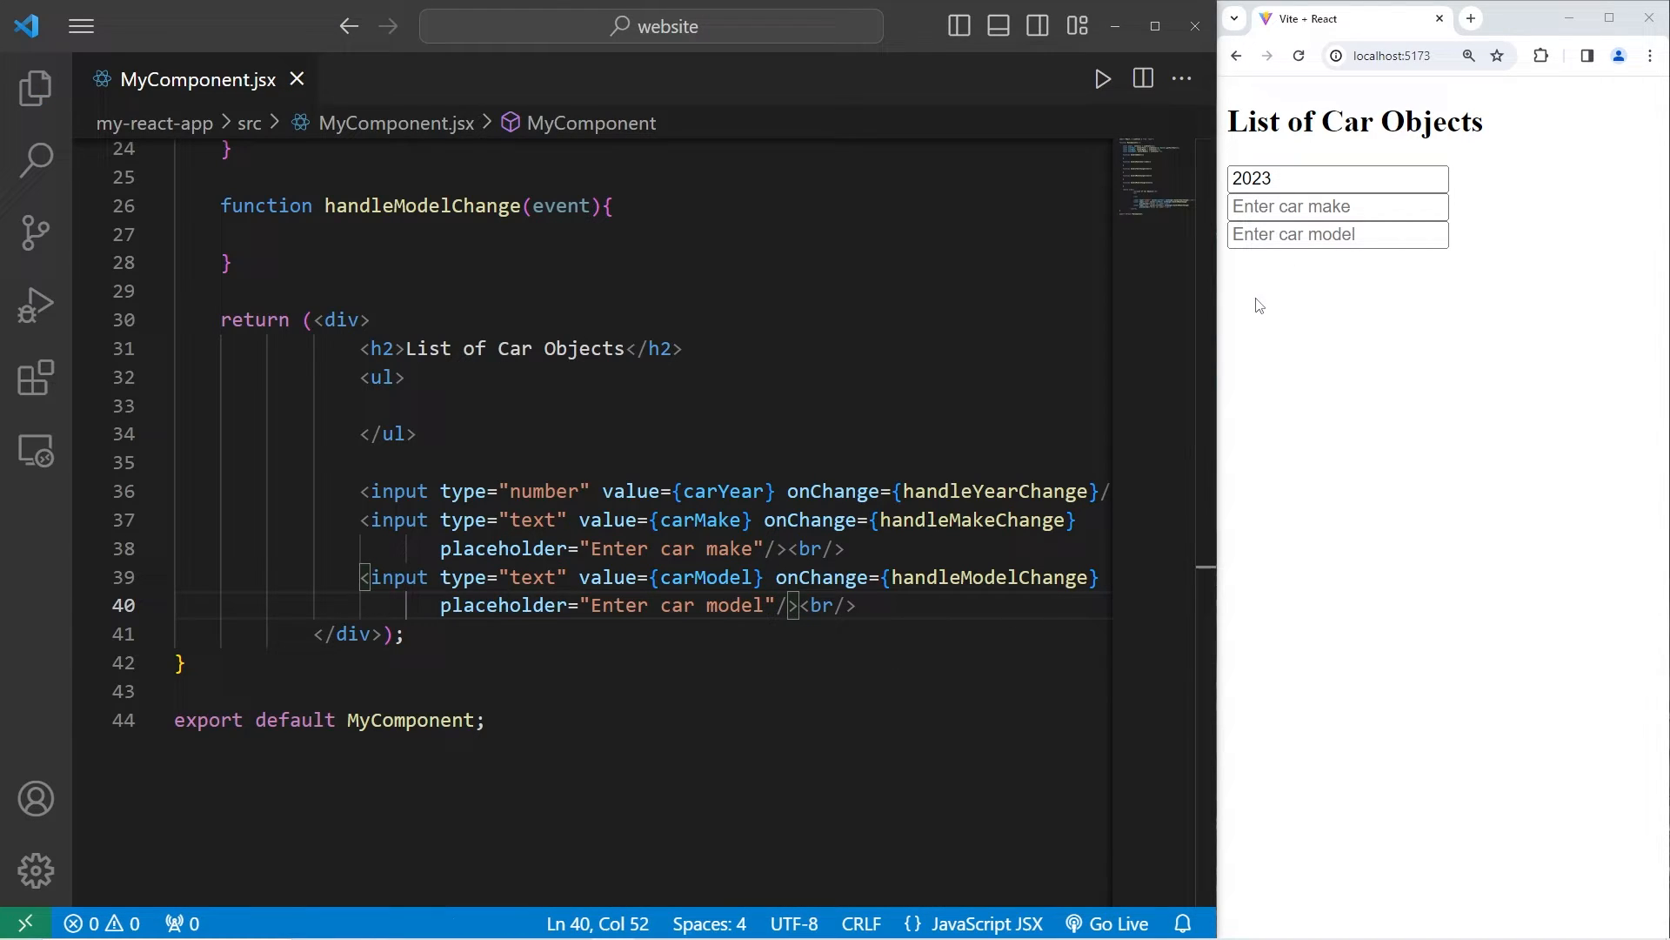
Step: Add an 'Add Car' button below the inputs with an empty onClick={} attribute
{"action": "key", "text": "Enter"}
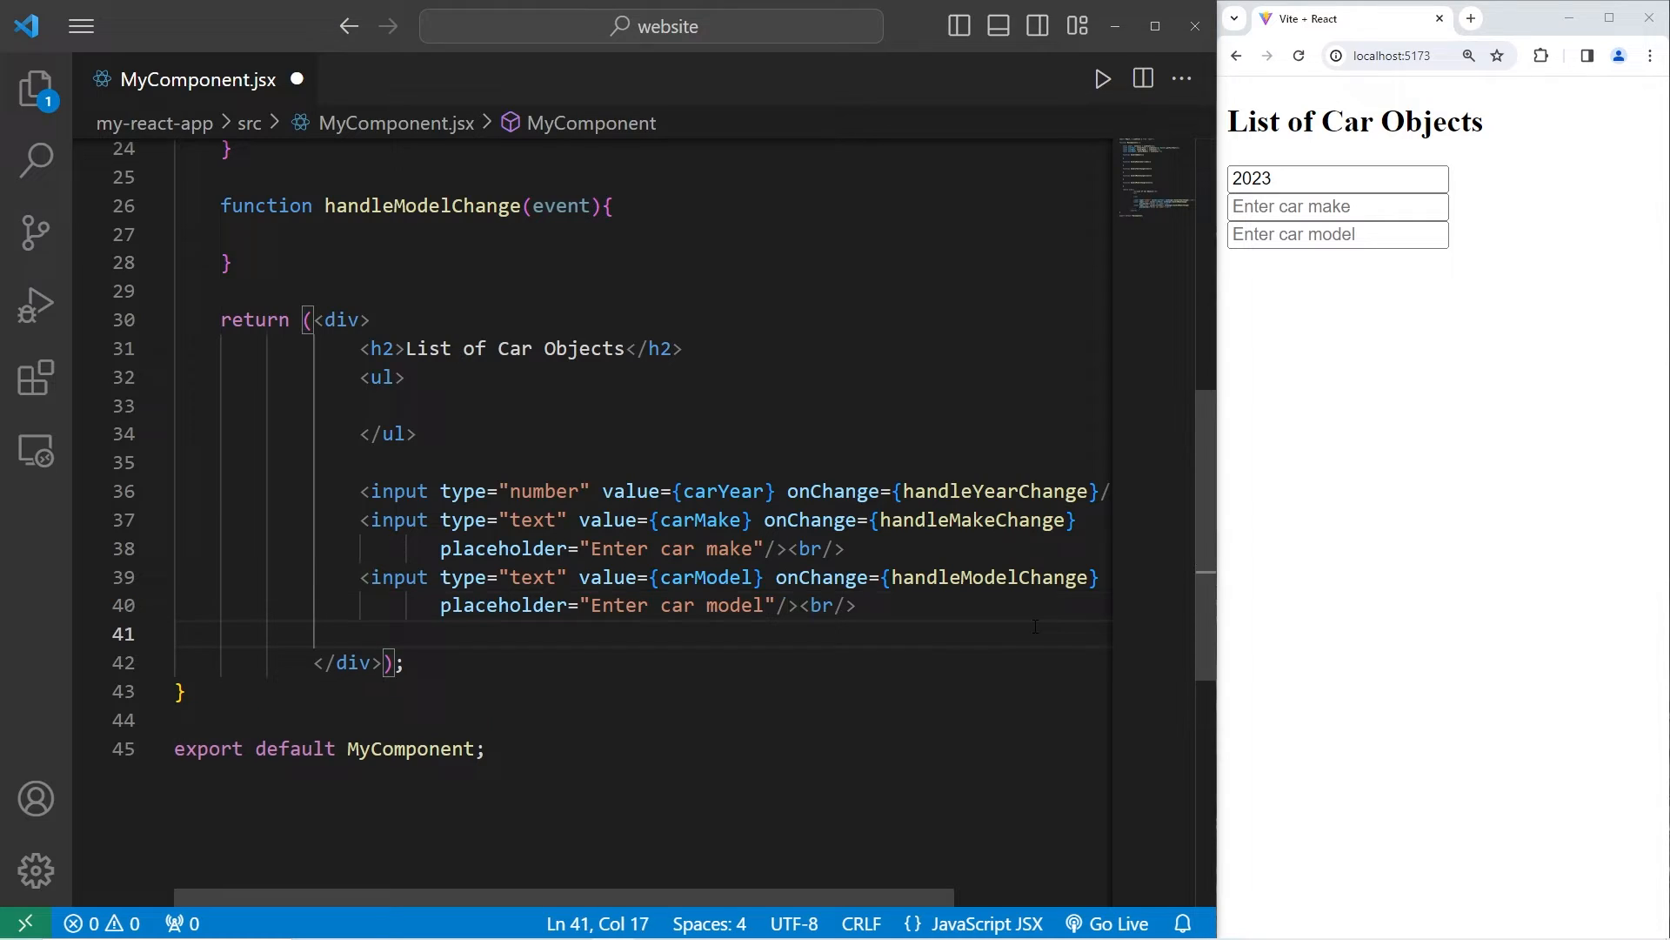
{"action": "type", "text": "<button></button>"}
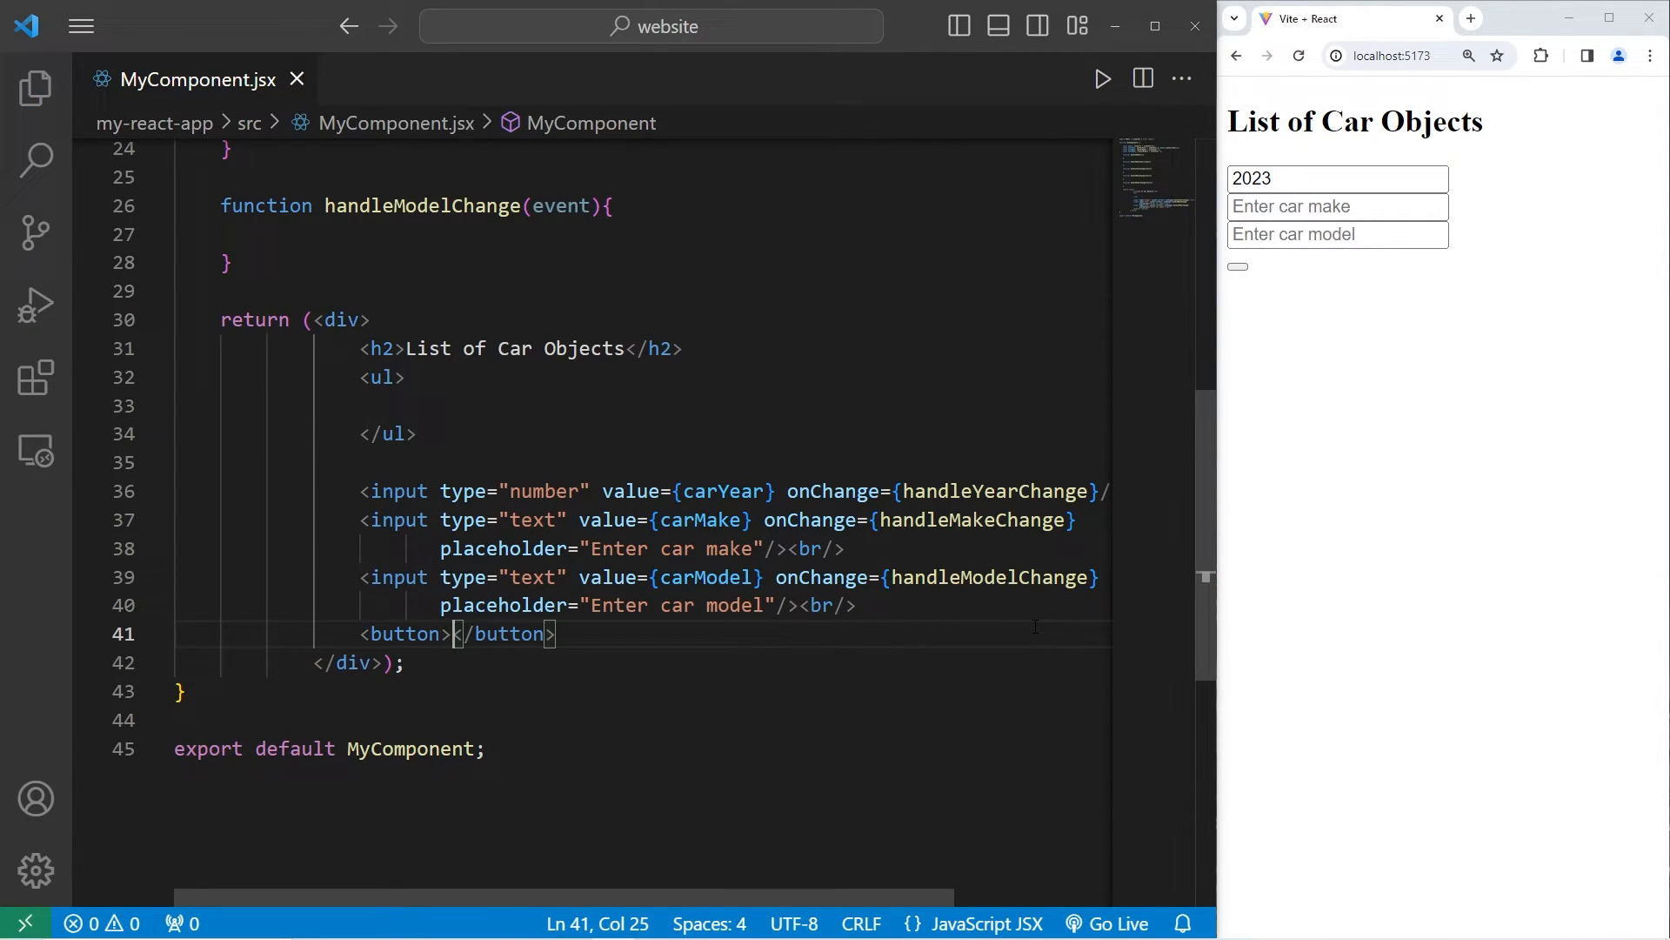
{"action": "type", "text": "Add Car"}
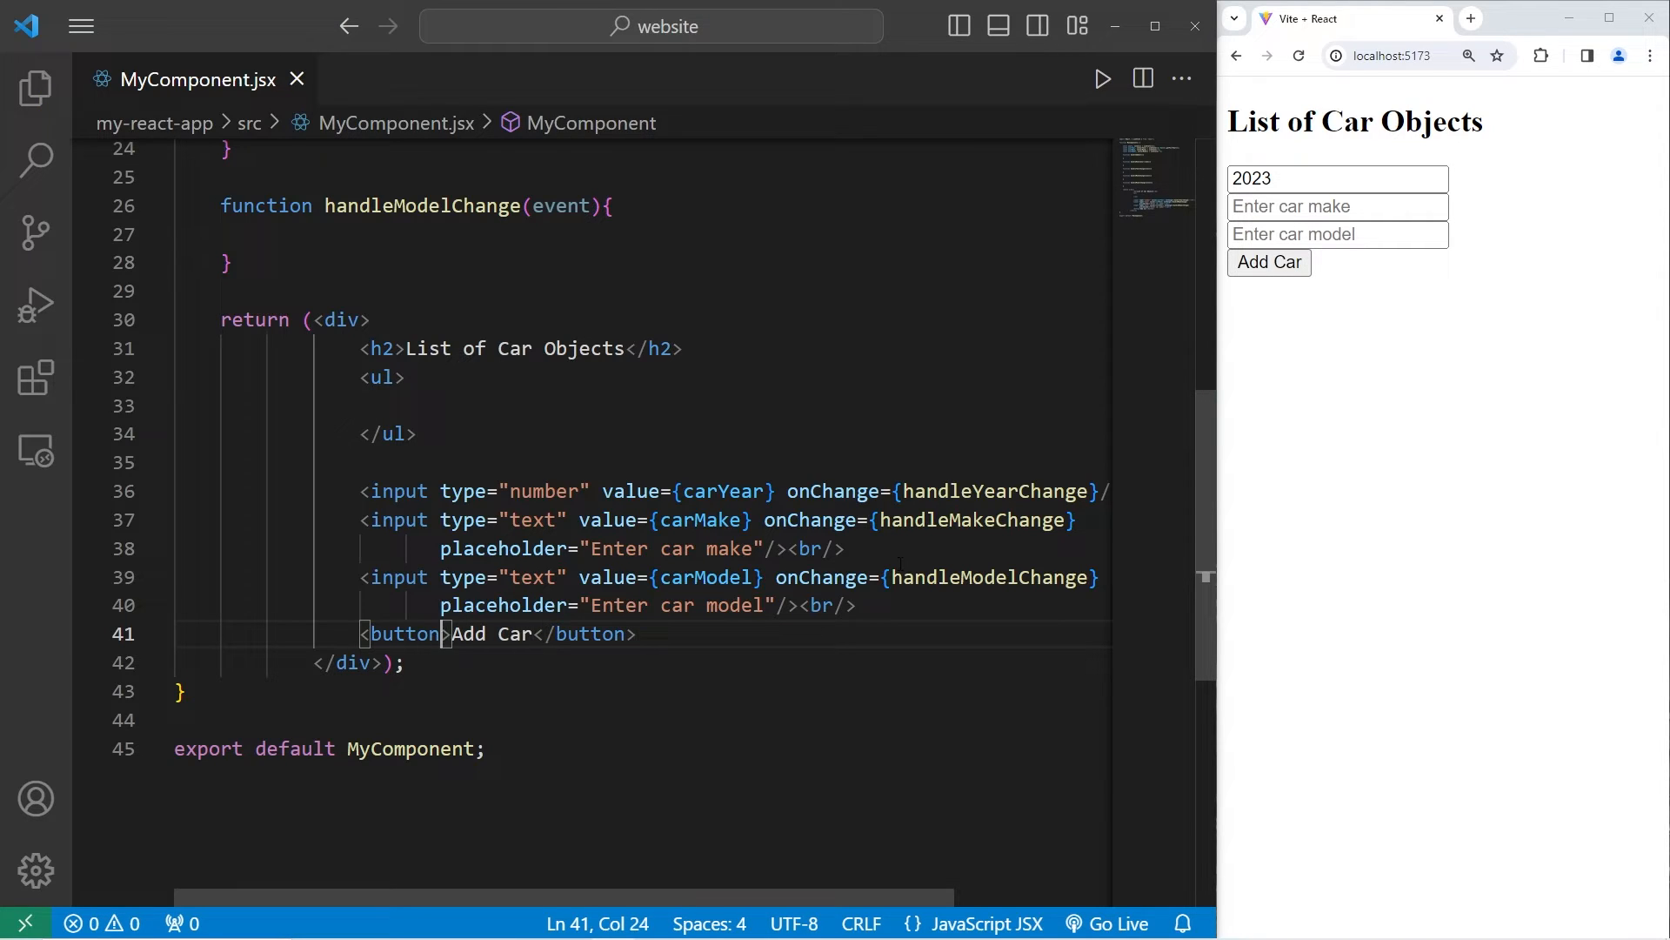
{"action": "type", "text": "onClick"}
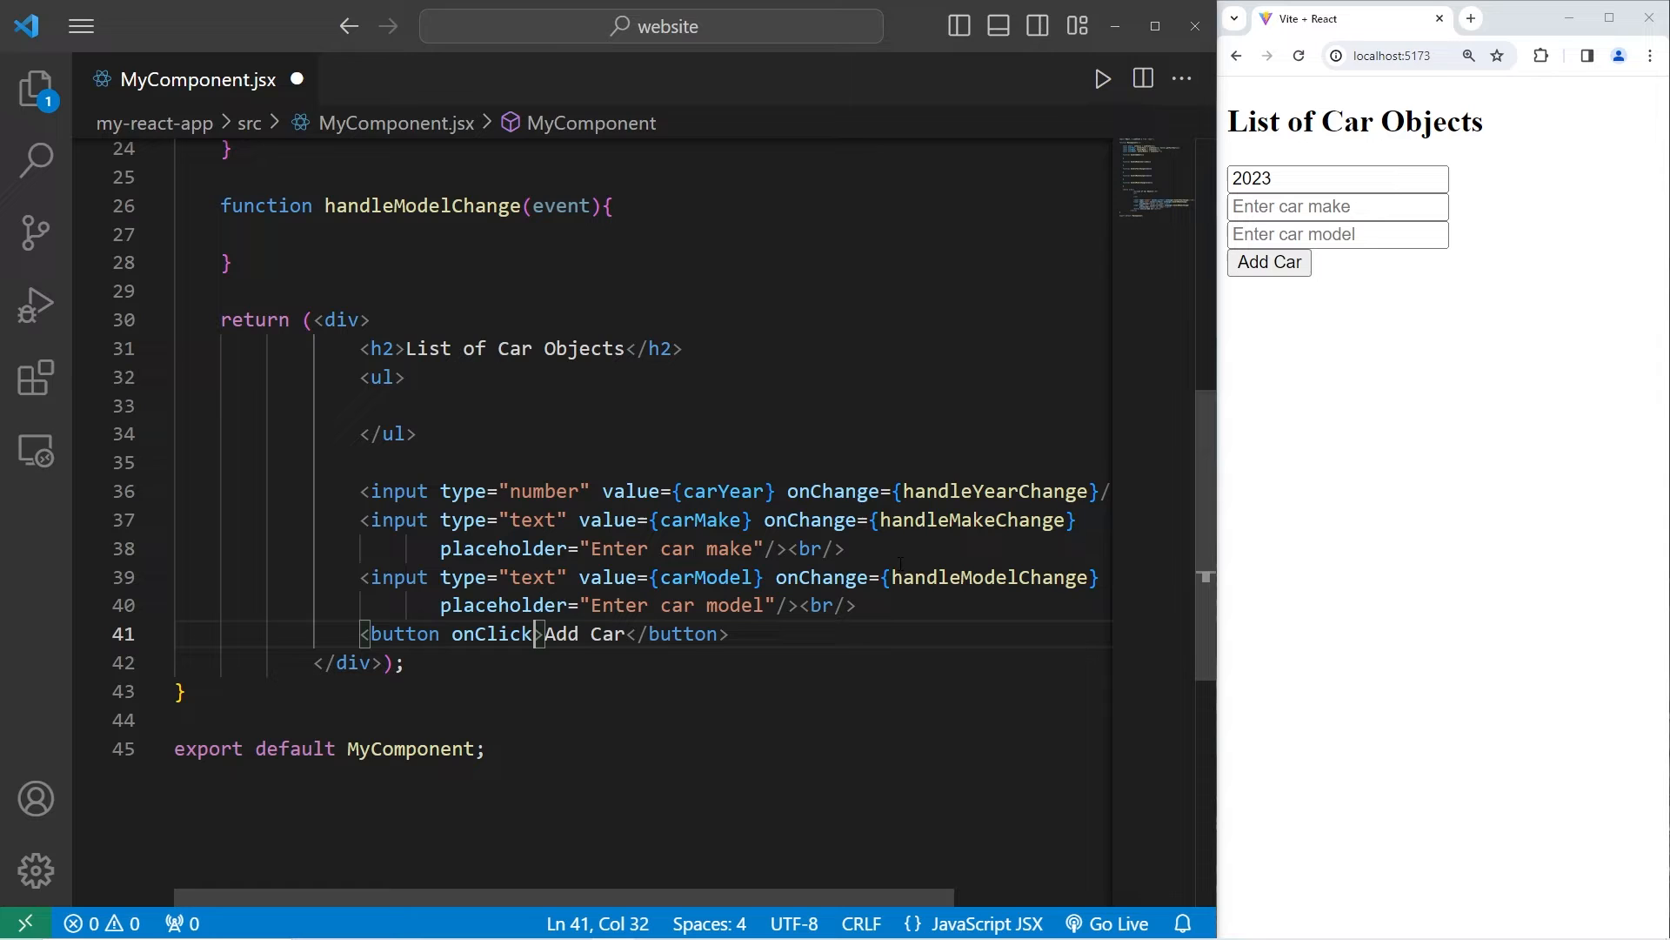
{"action": "type", "text": "={}"}
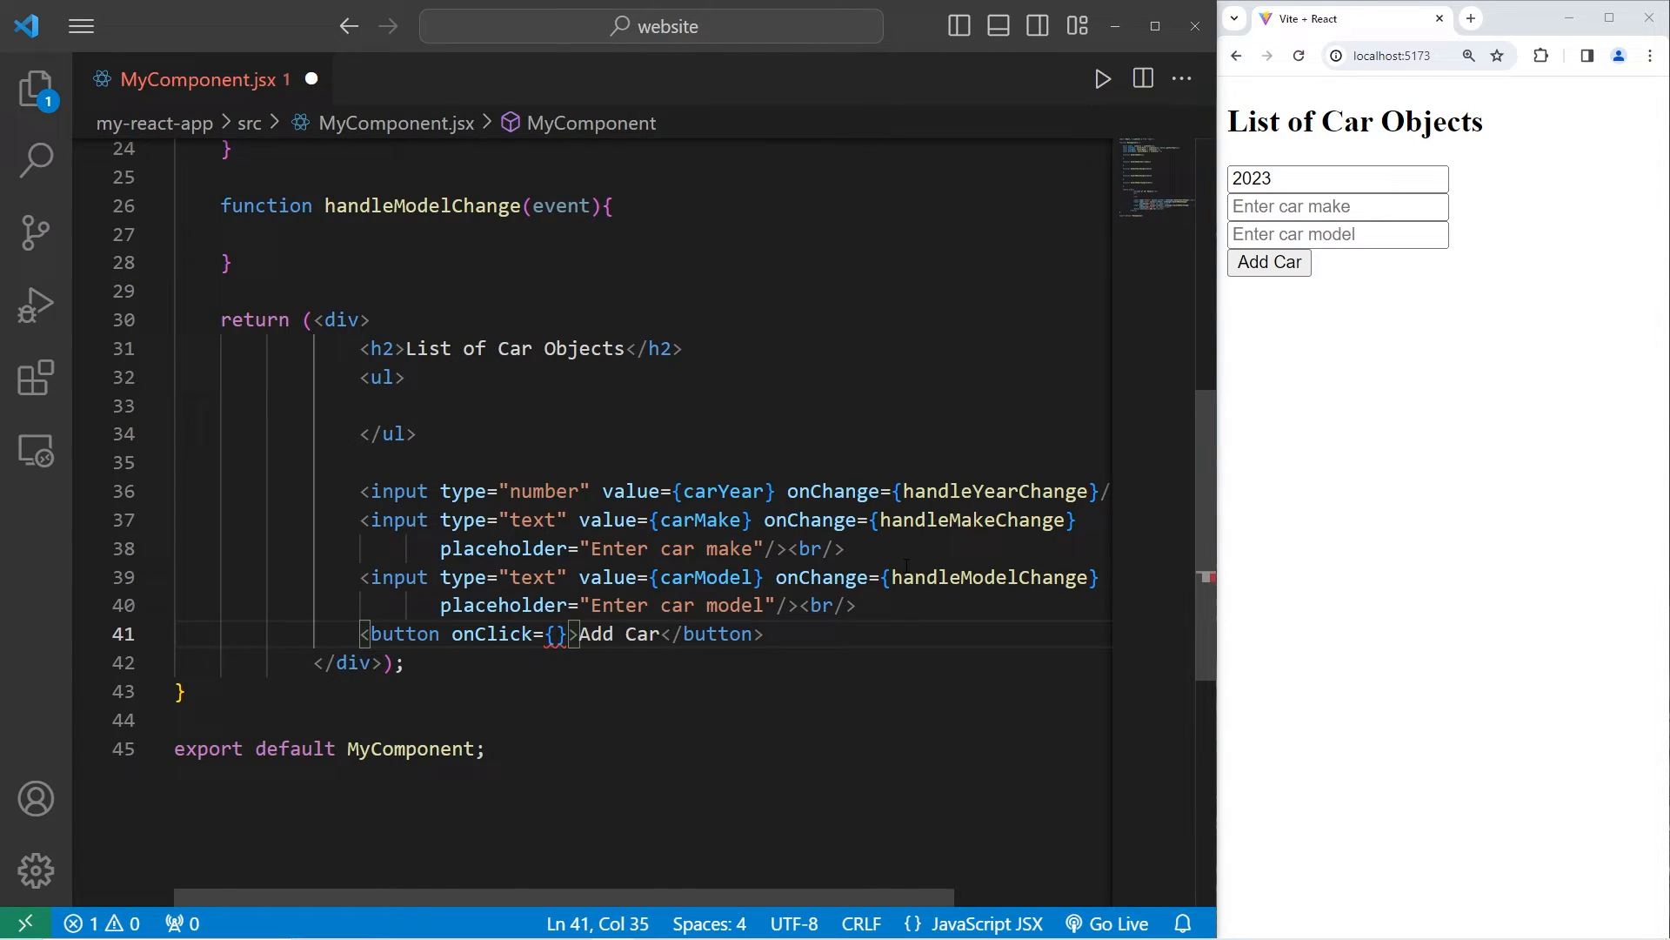
{"action": "double_click", "coordinate": [393, 198]}
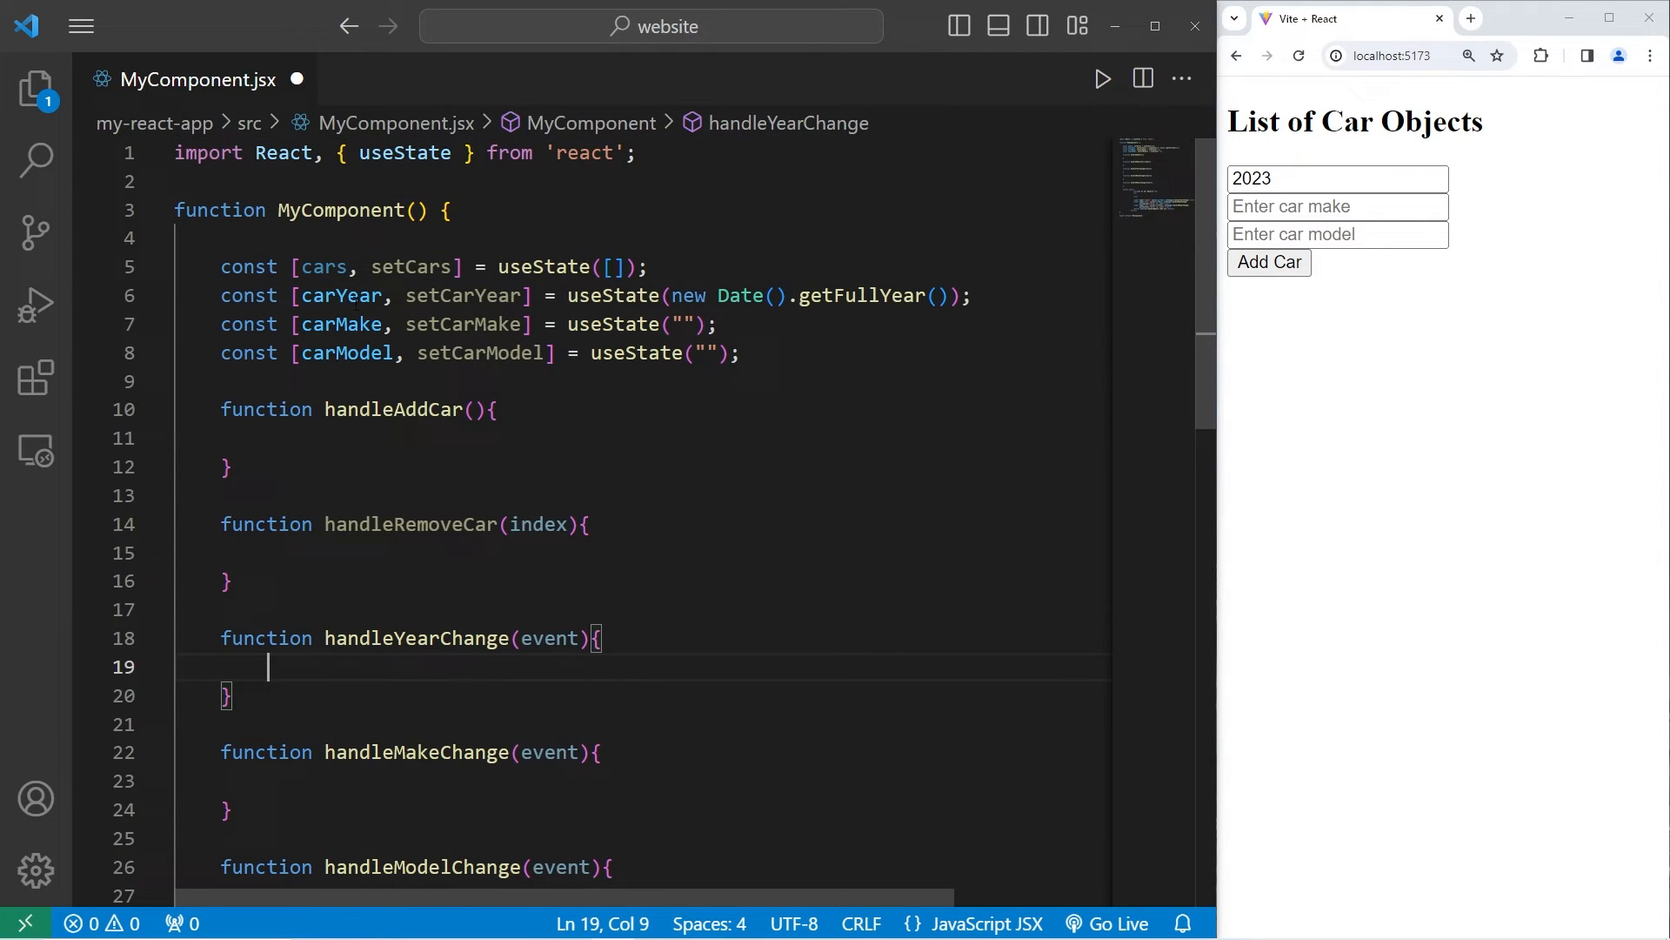
Step: Call setCarYear, setCarMake and setCarModel with event.target.value in their change handlers
{"action": "double_click", "coordinate": [462, 295]}
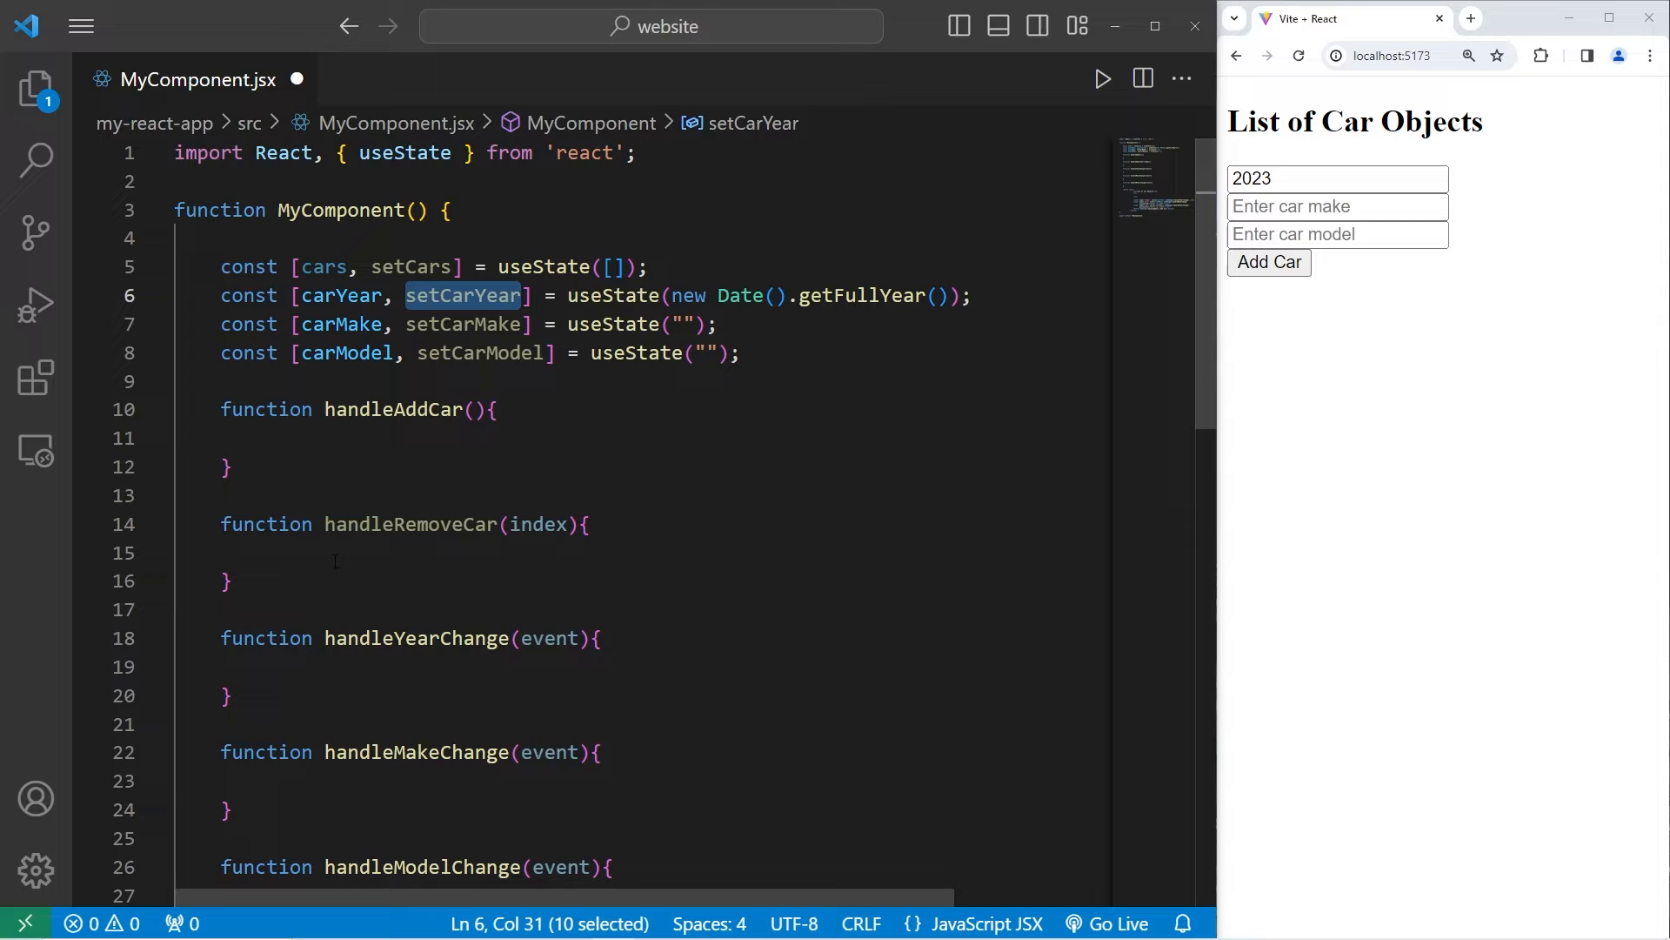
{"action": "type", "text": "setCarYear()"}
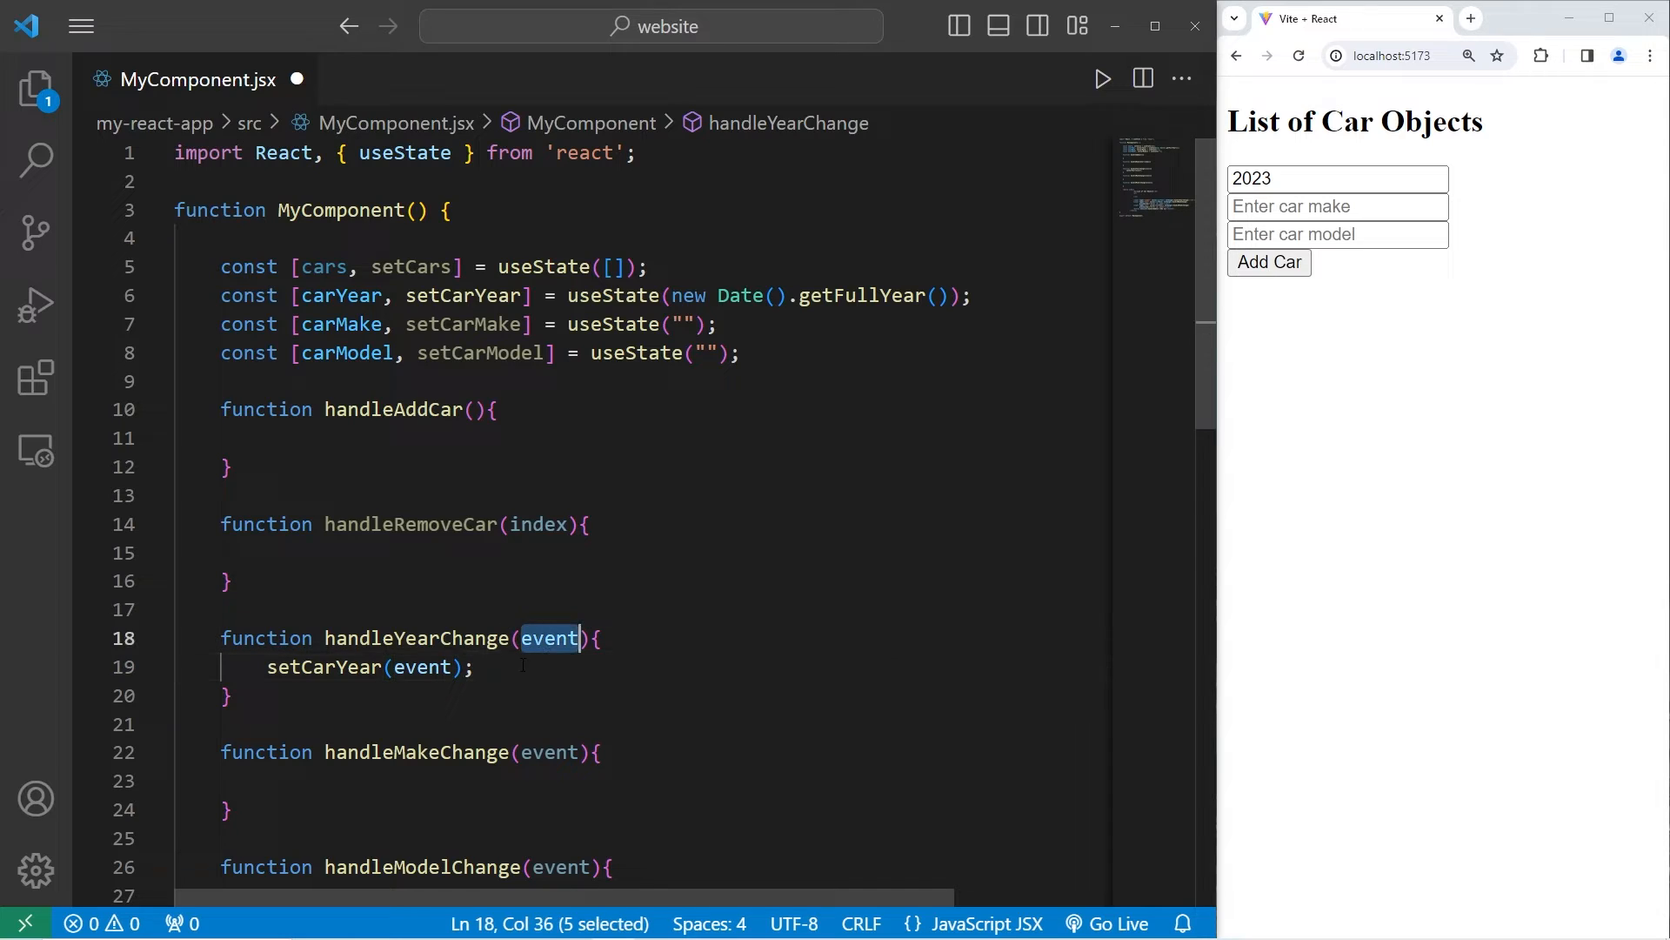
{"action": "type", "text": ".target.value"}
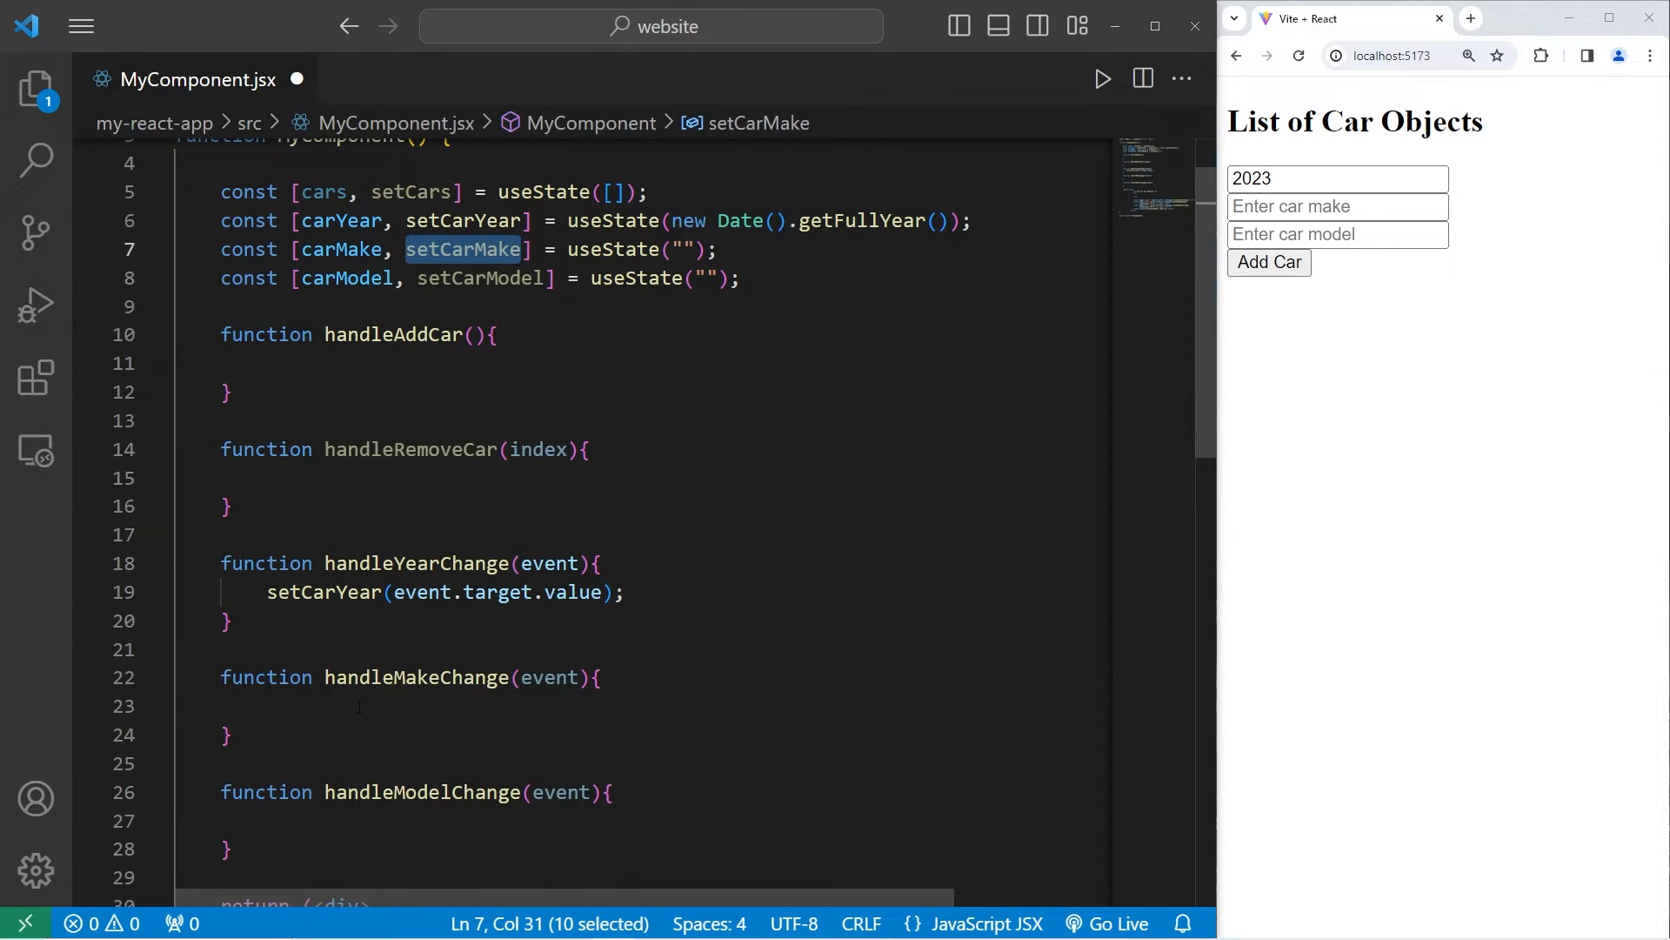
{"action": "type", "text": "setCarMake();"}
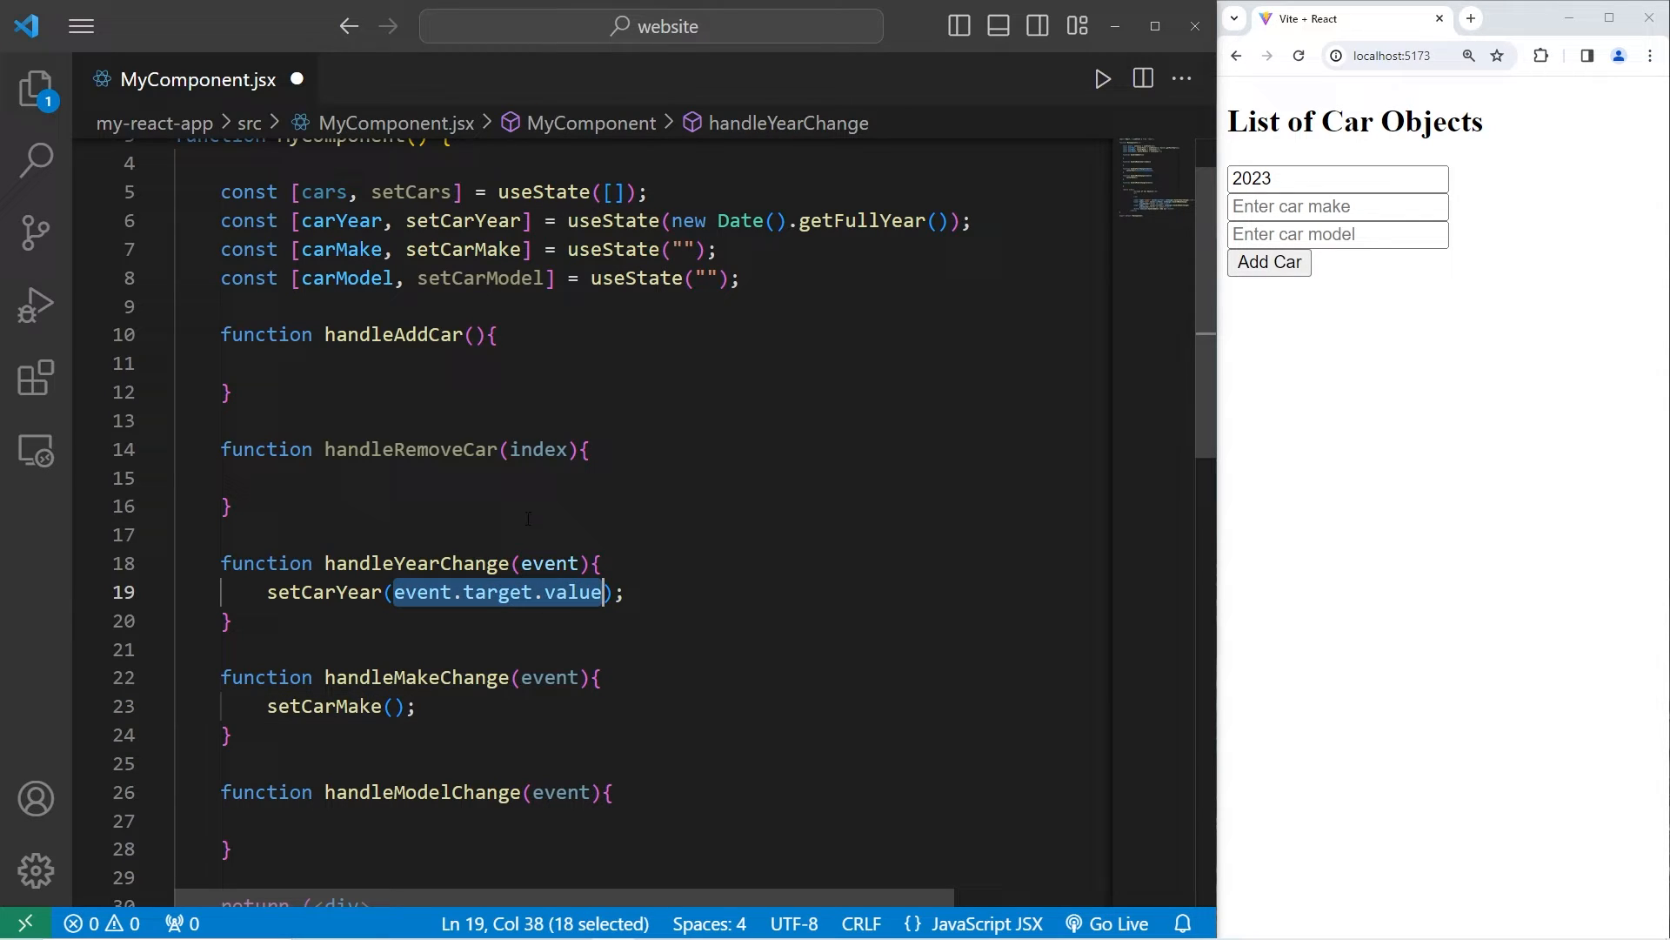
{"action": "type", "text": "event.target.value"}
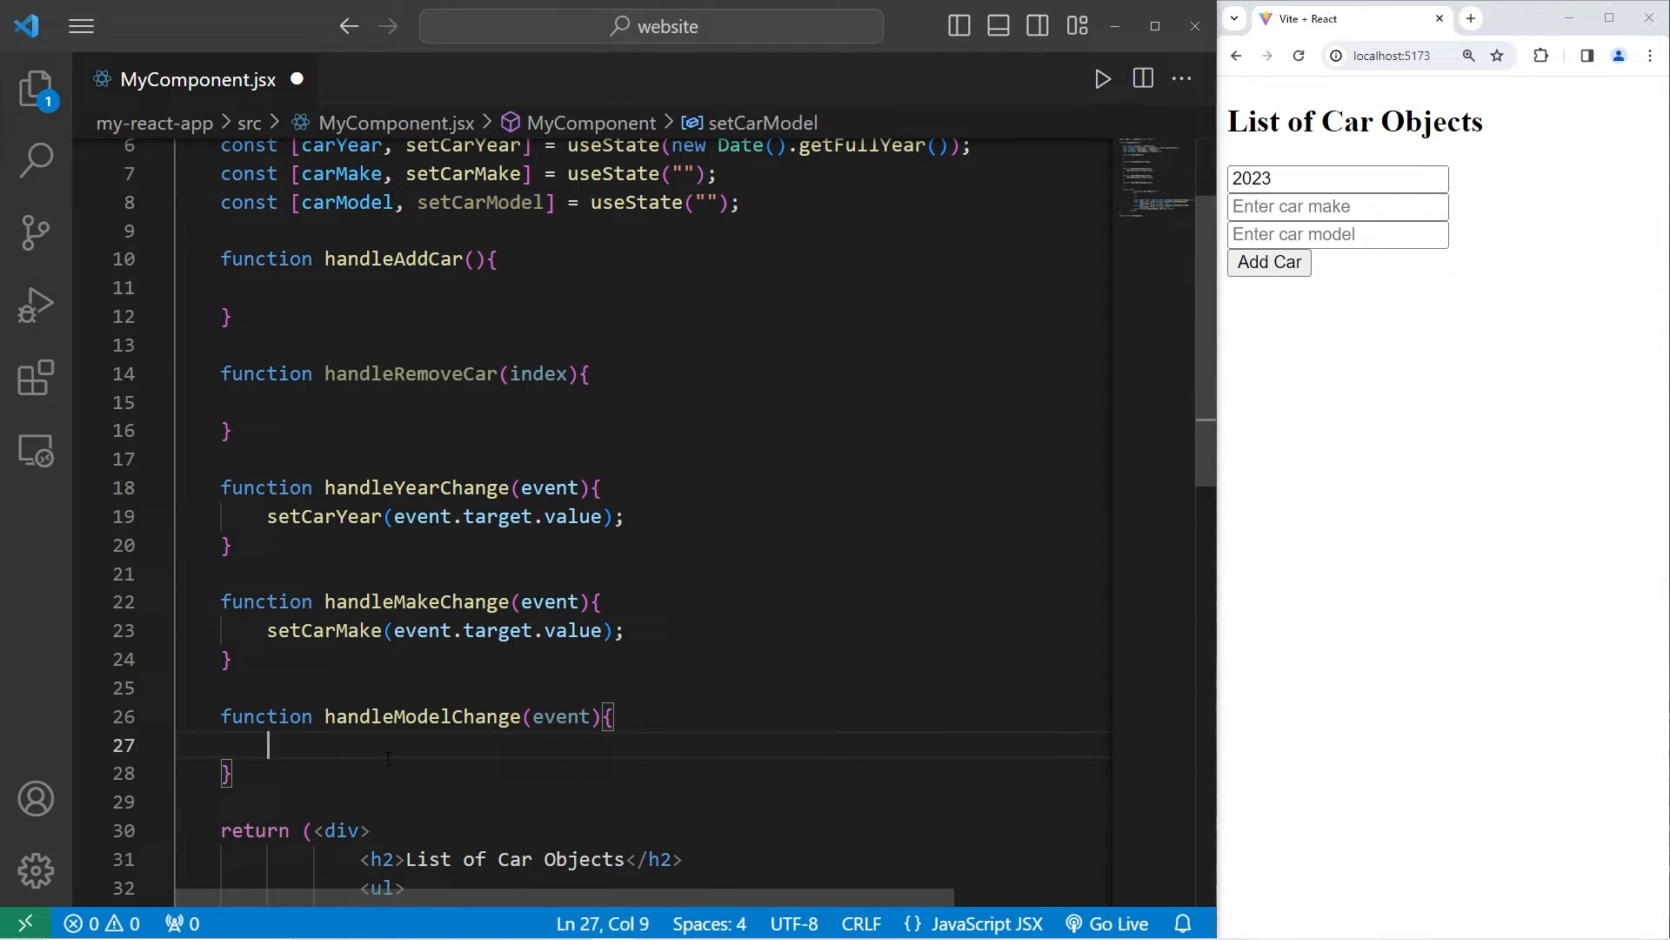
{"action": "type", "text": "setCarModel();"}
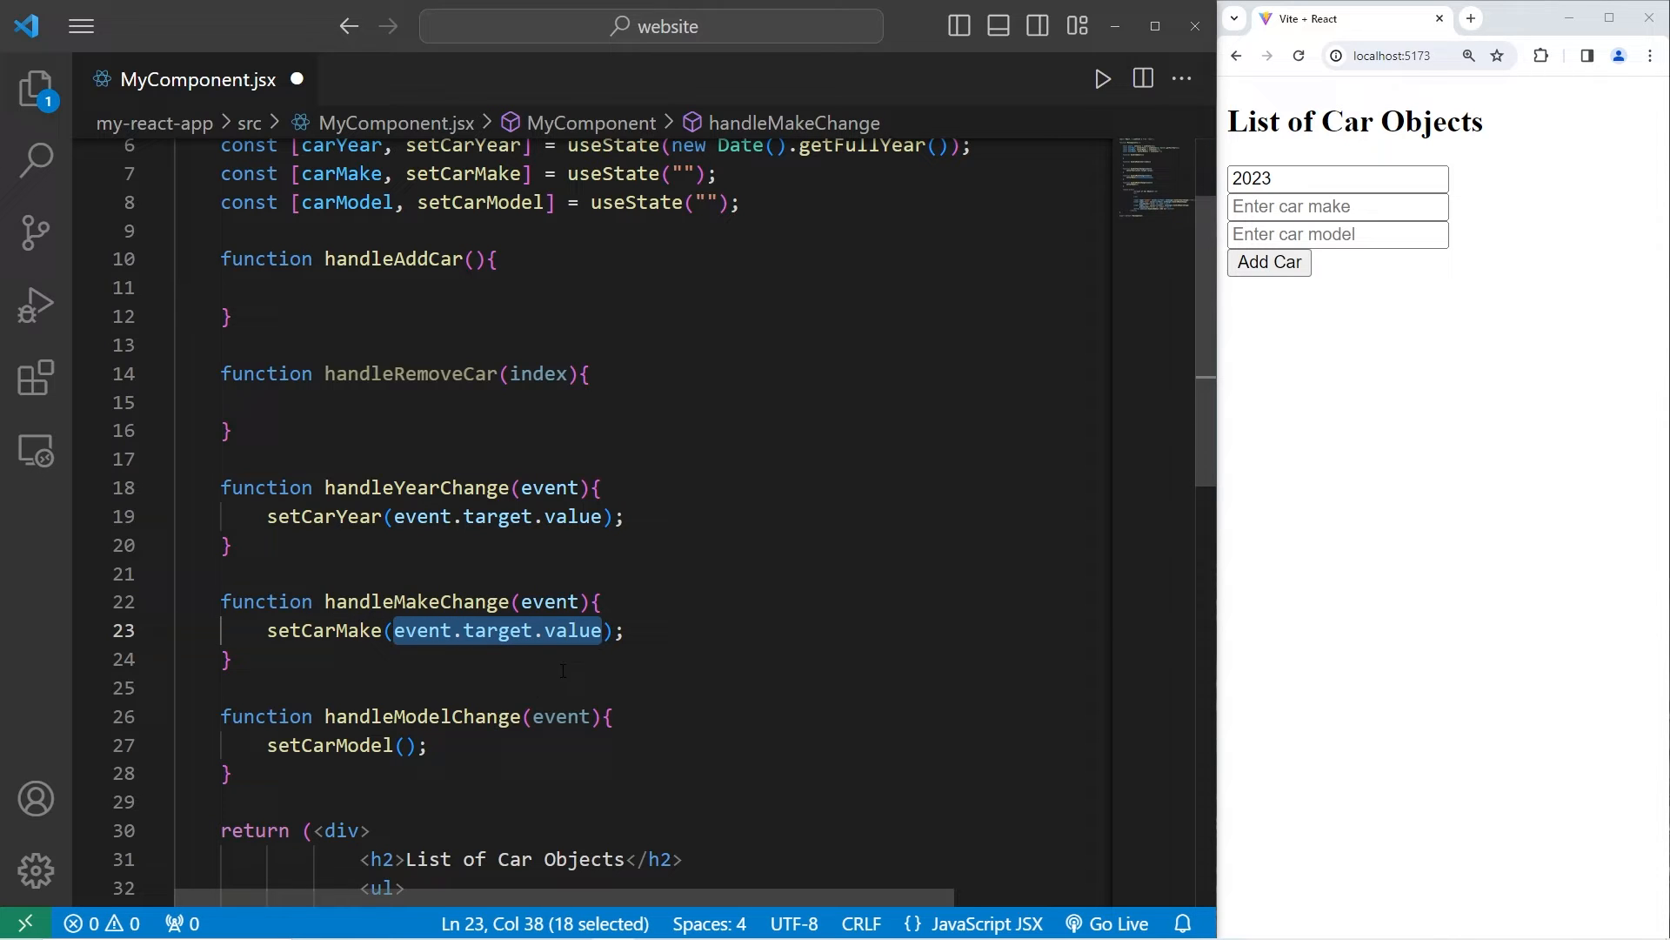
{"action": "type", "text": "event.target.value"}
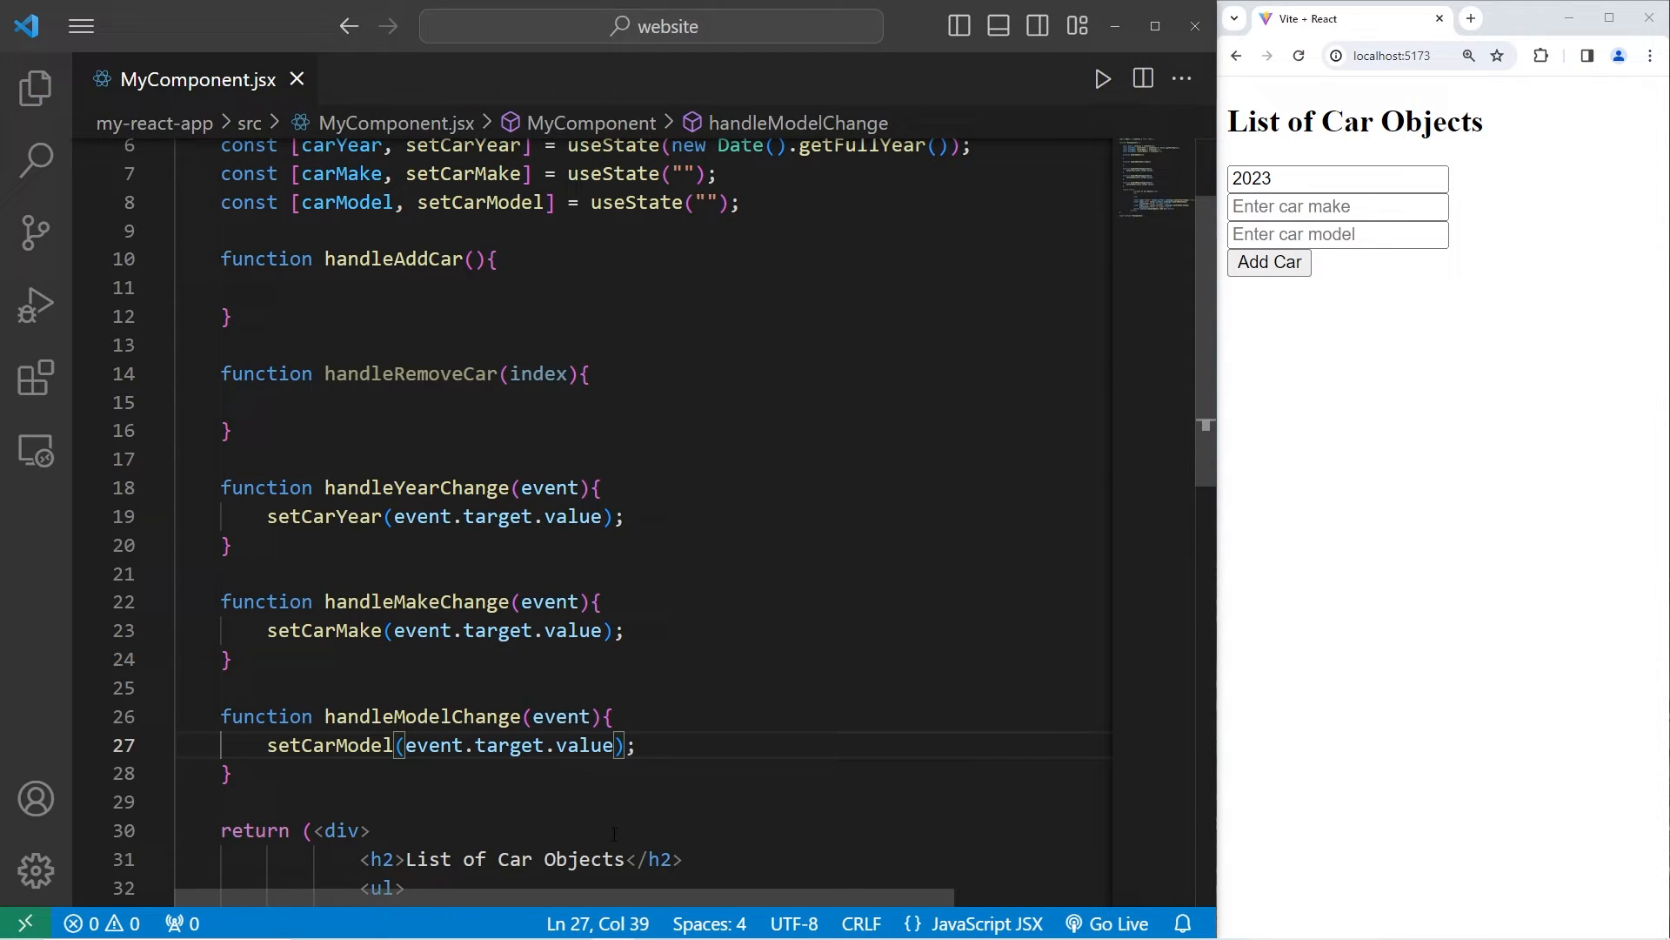
{"action": "left_click", "coordinate": [1338, 234]}
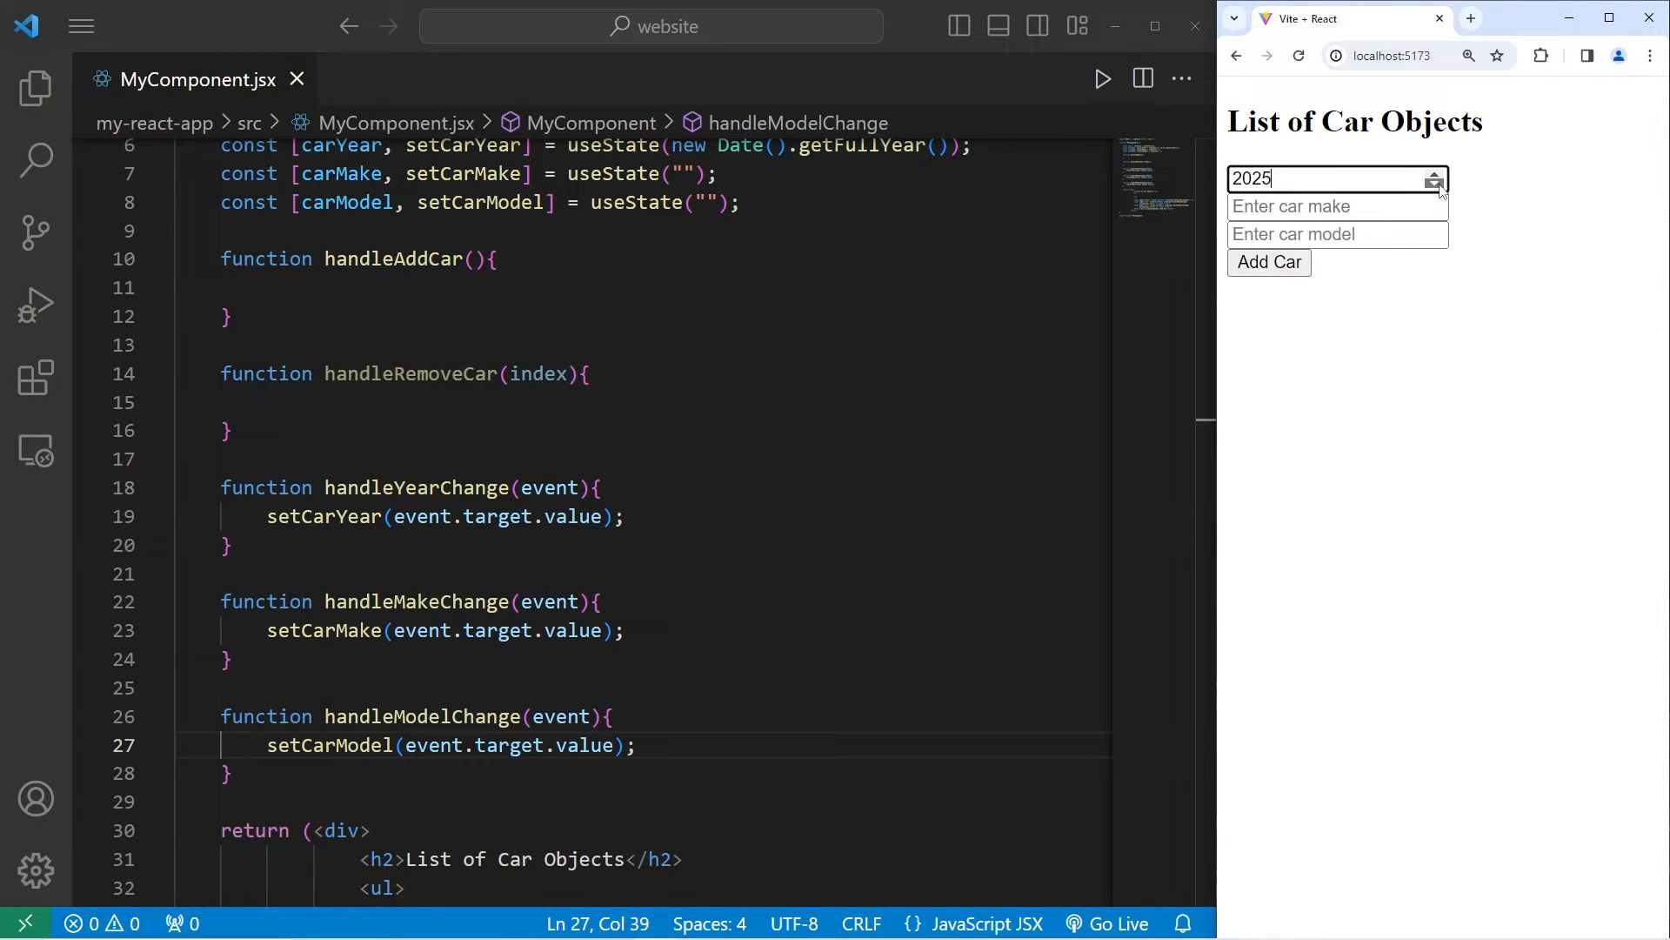
Step: Enter Ford as the make and Mustang as the model in the preview form
{"action": "type", "text": "Ford"}
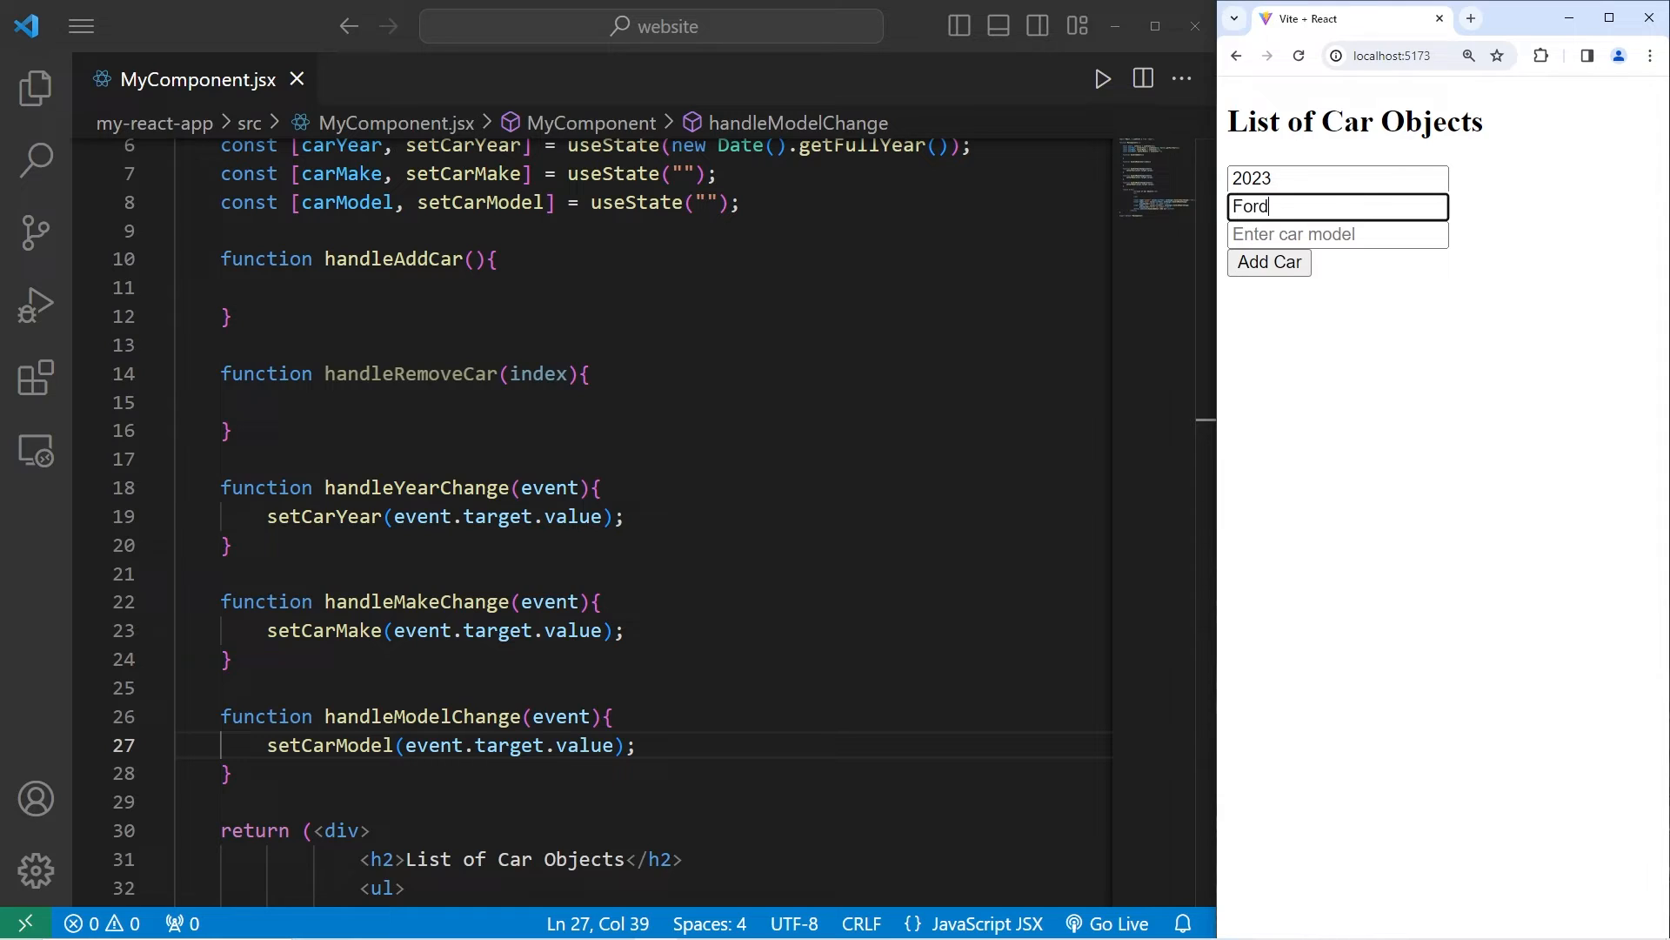
{"action": "type", "text": "Mustang"}
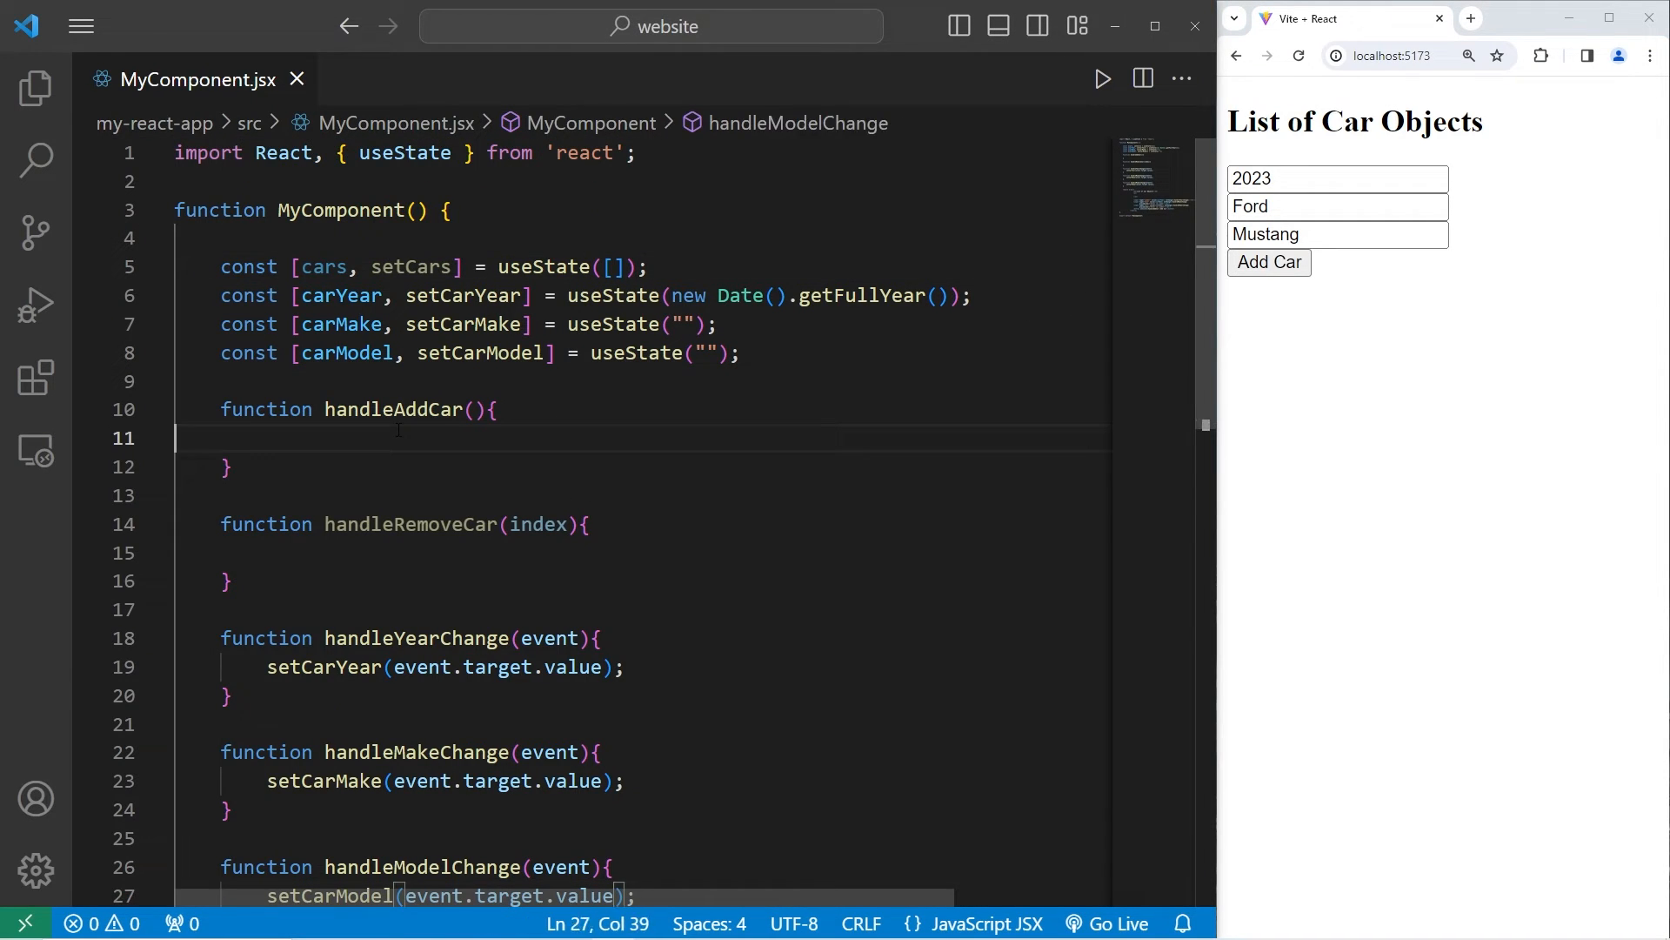
Step: Start a const newCar = {}; declaration on a new line in handleAddCar
{"action": "key", "text": "Enter"}
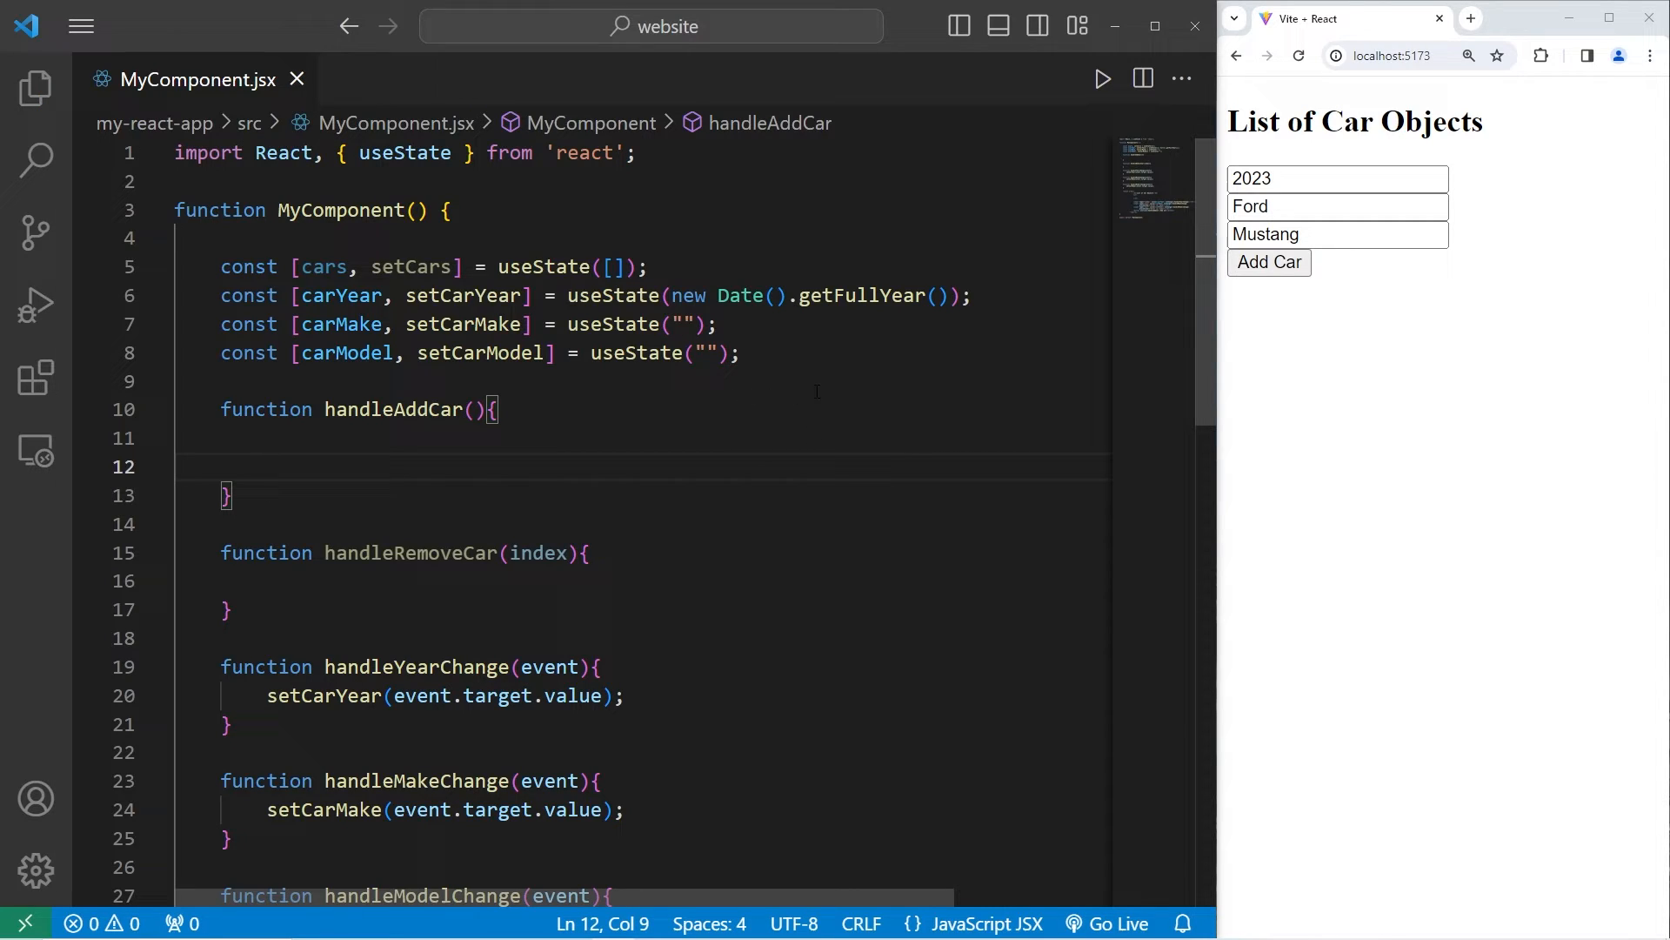
{"action": "double_click", "coordinate": [341, 323]}
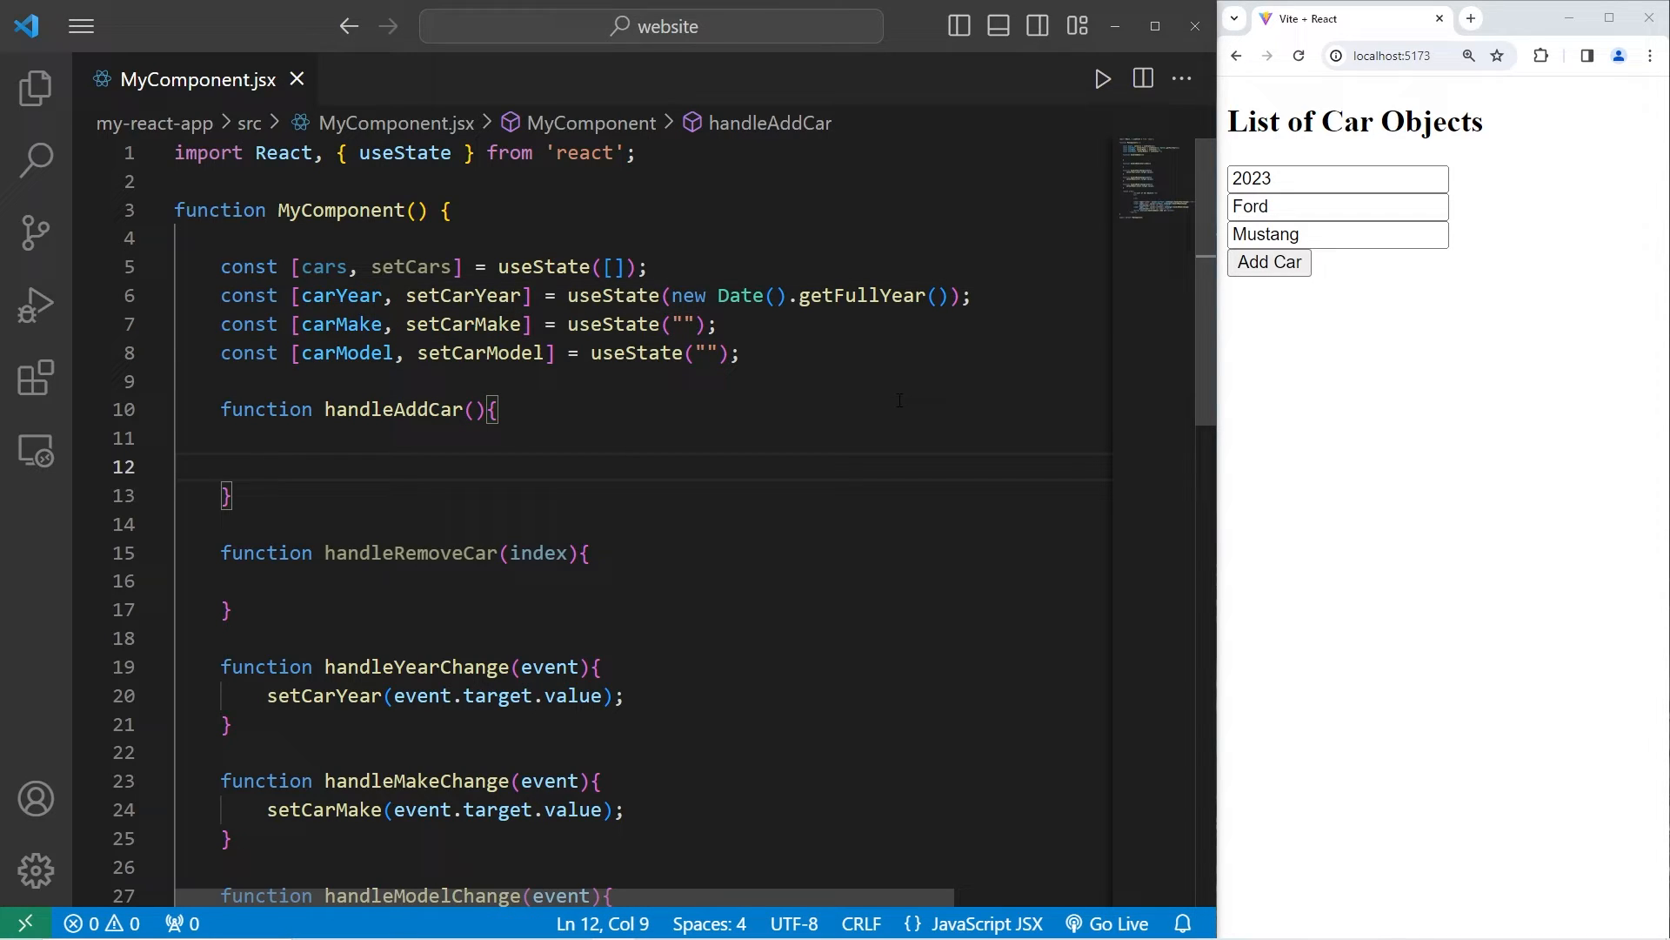
{"action": "type", "text": "const"}
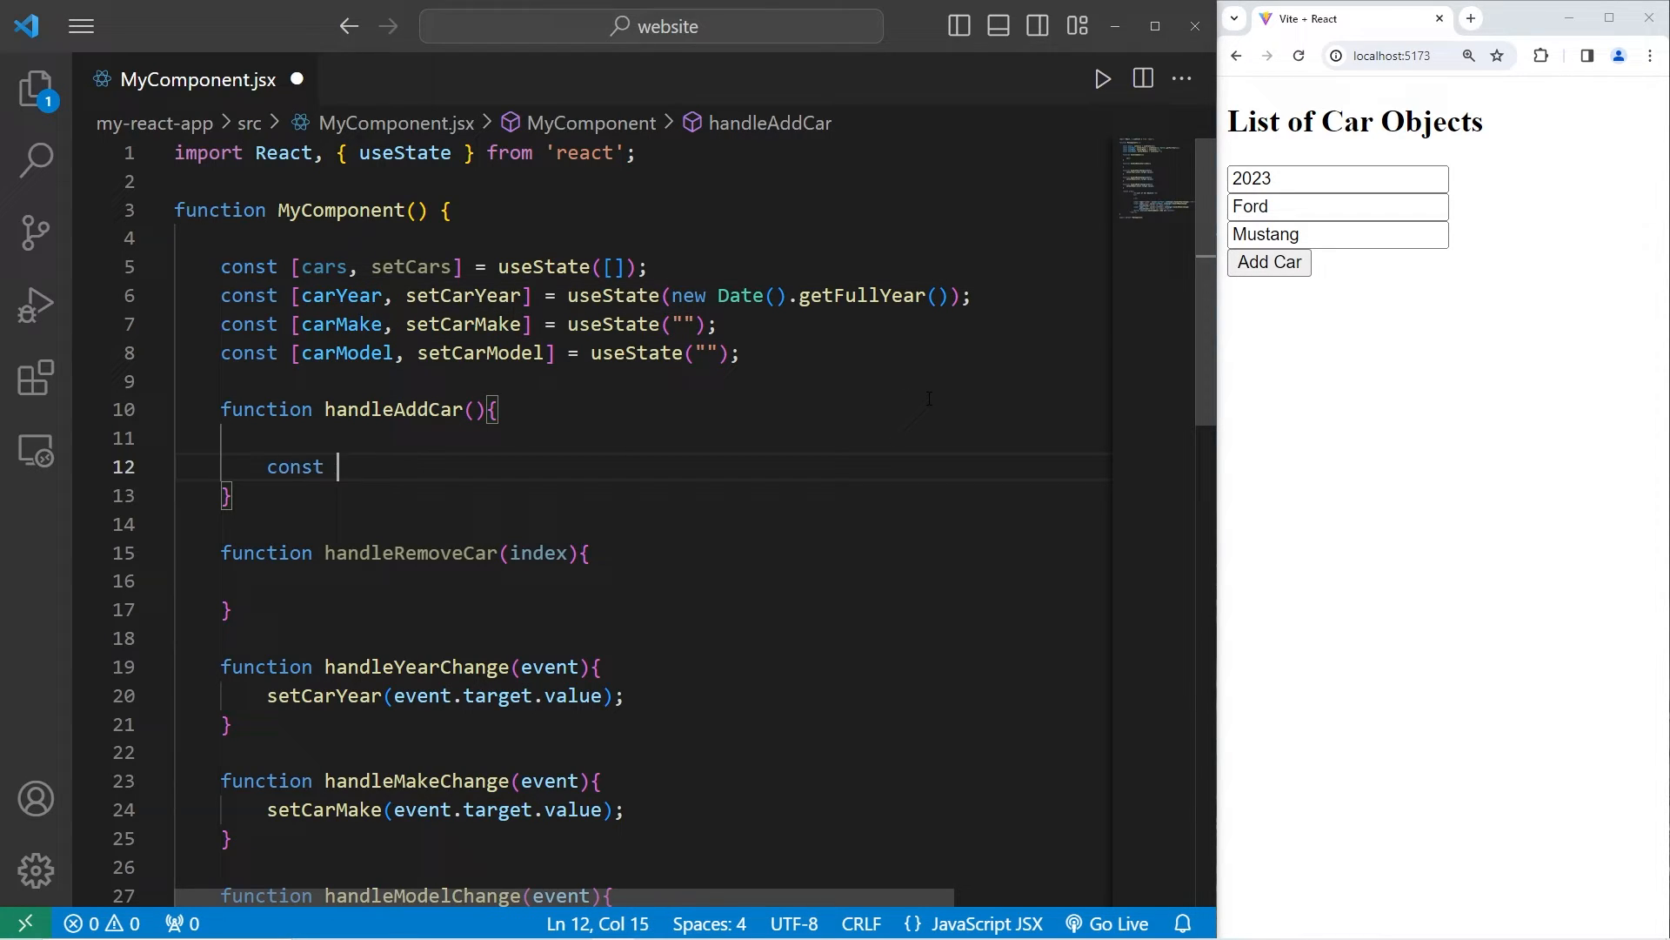
{"action": "type", "text": "newCar ="}
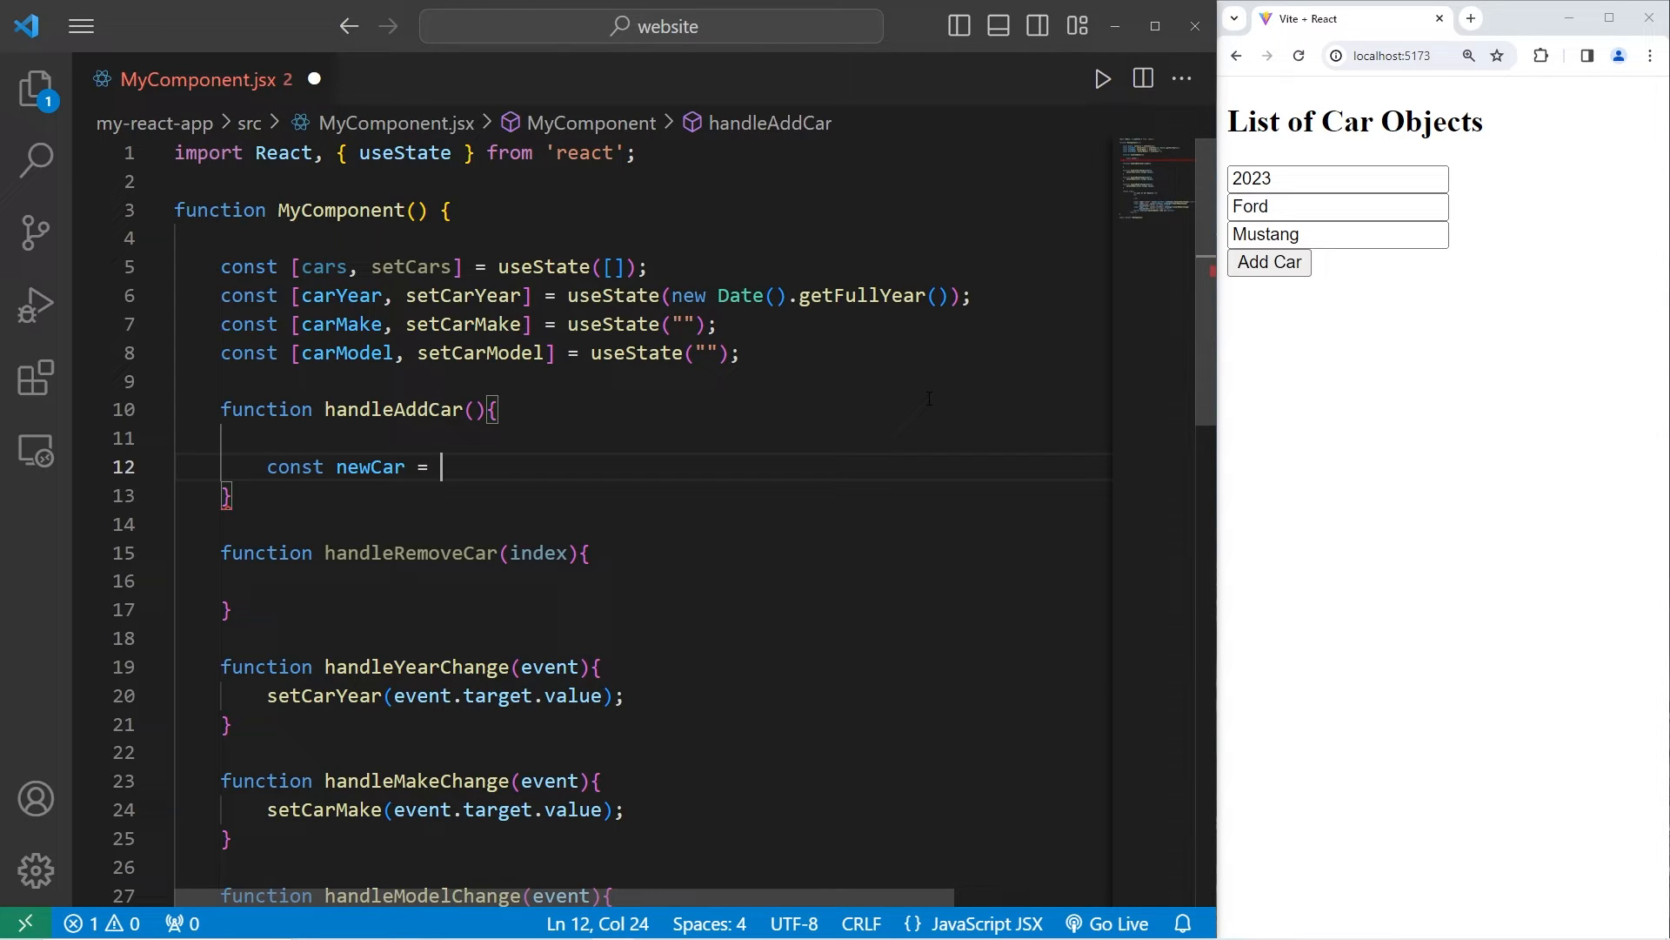
{"action": "type", "text": "{};"}
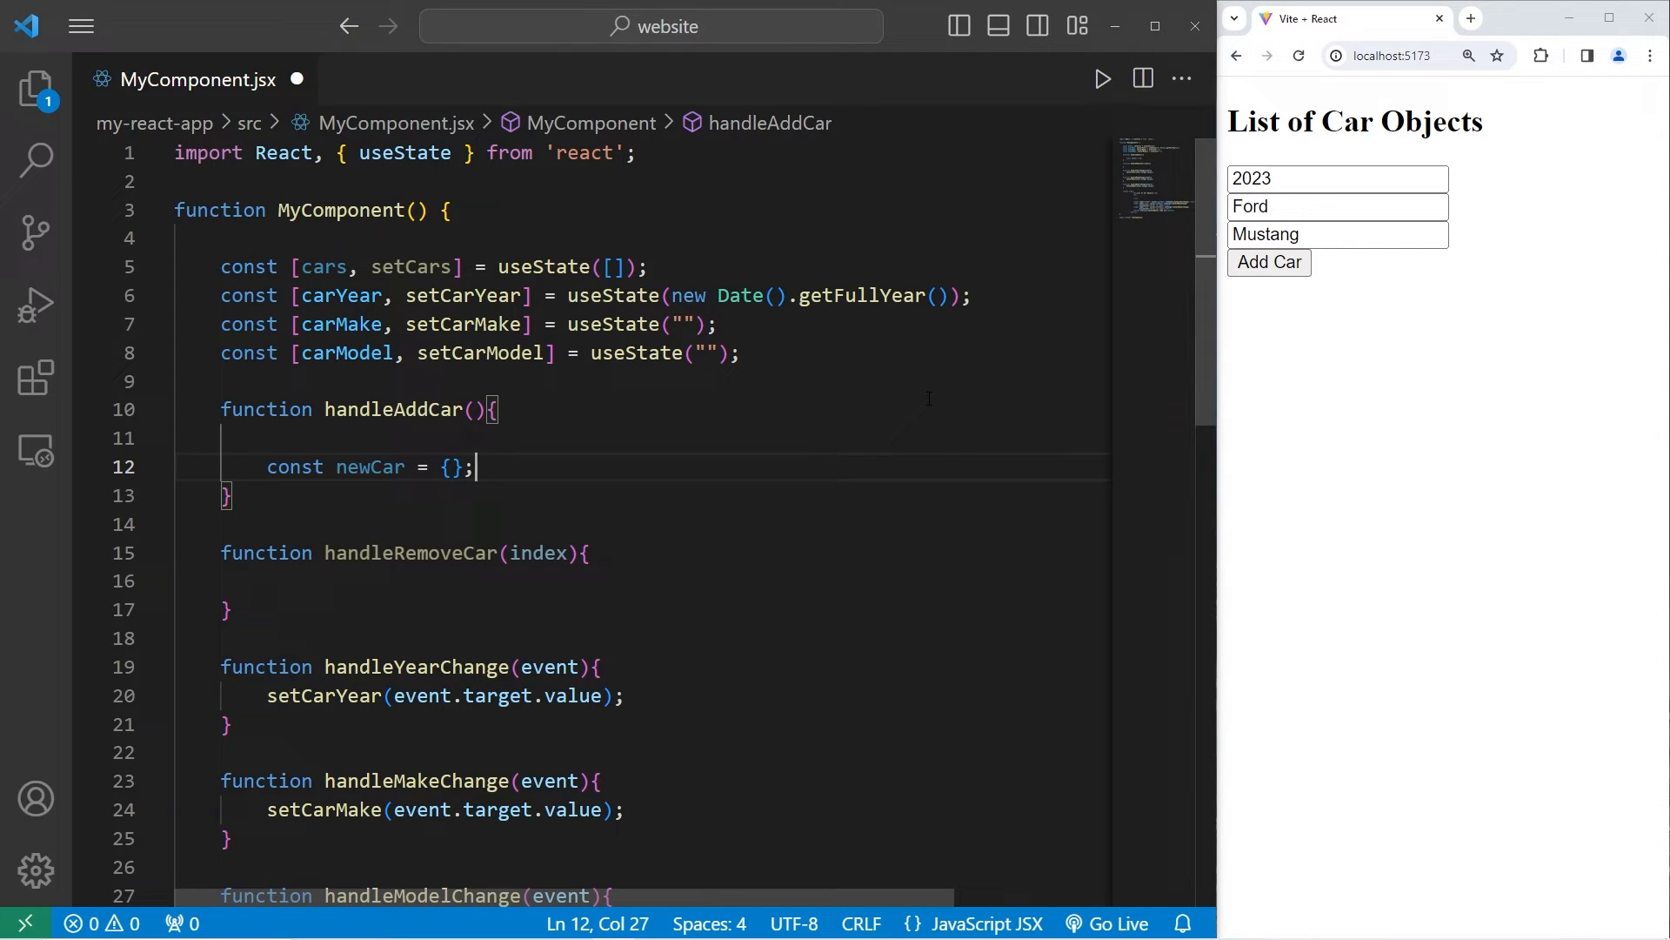
Step: Fill newCar with year: carYear, make: carMake, model: carModel, one per line
{"action": "type", "text": "year:"}
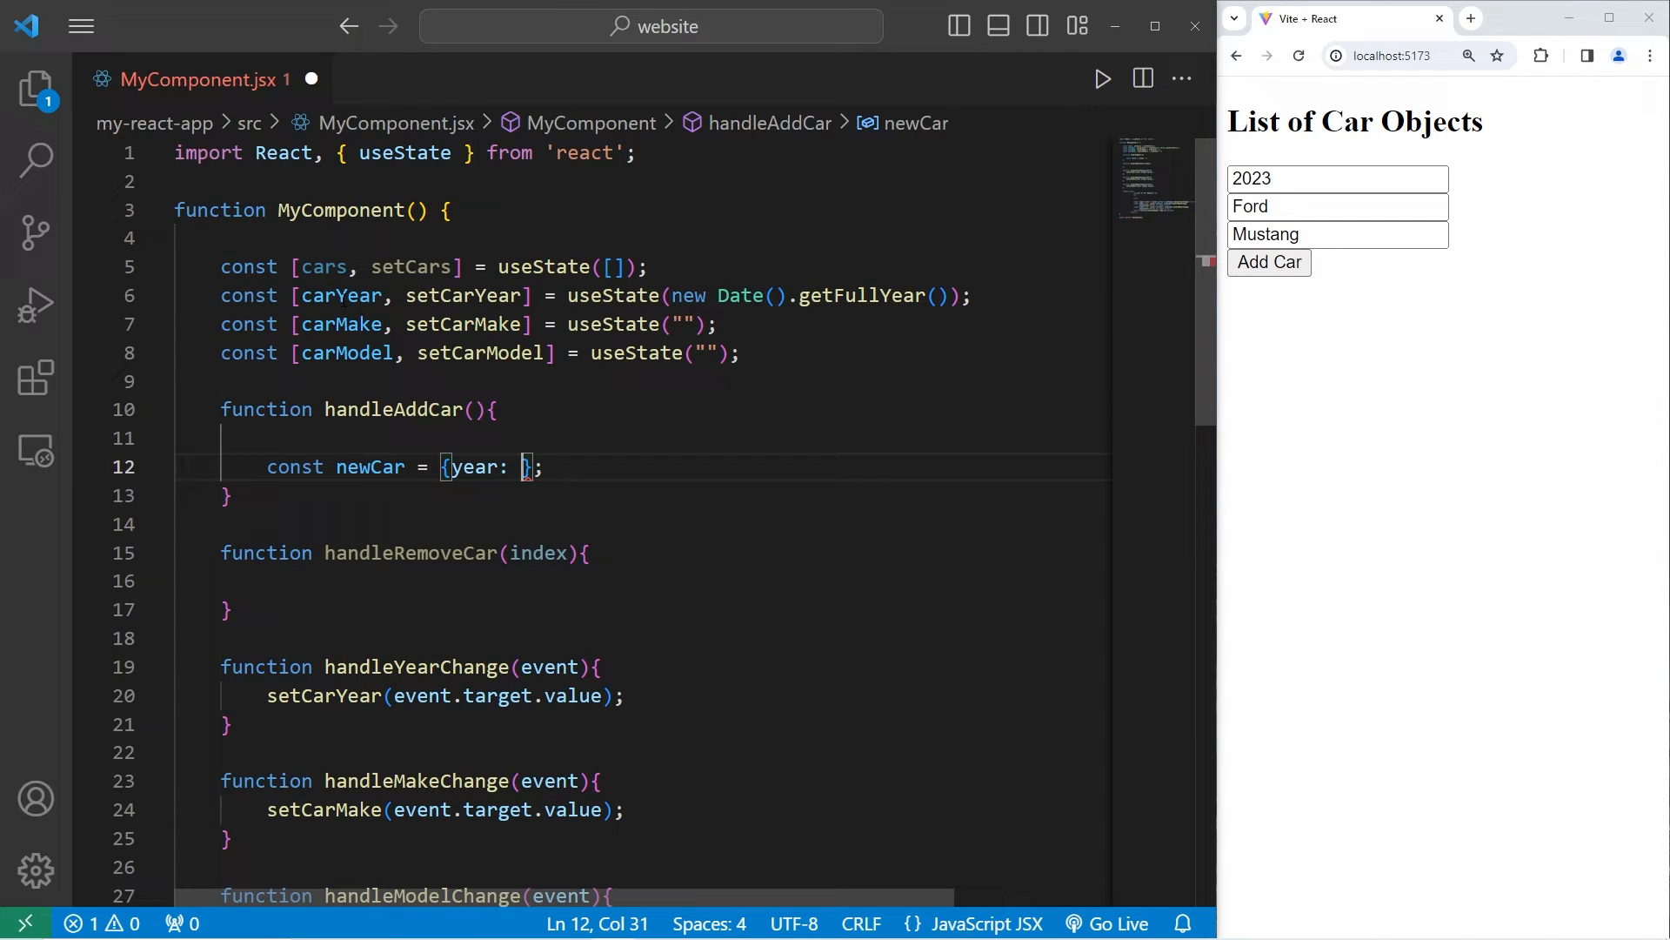
{"action": "type", "text": "carYear"}
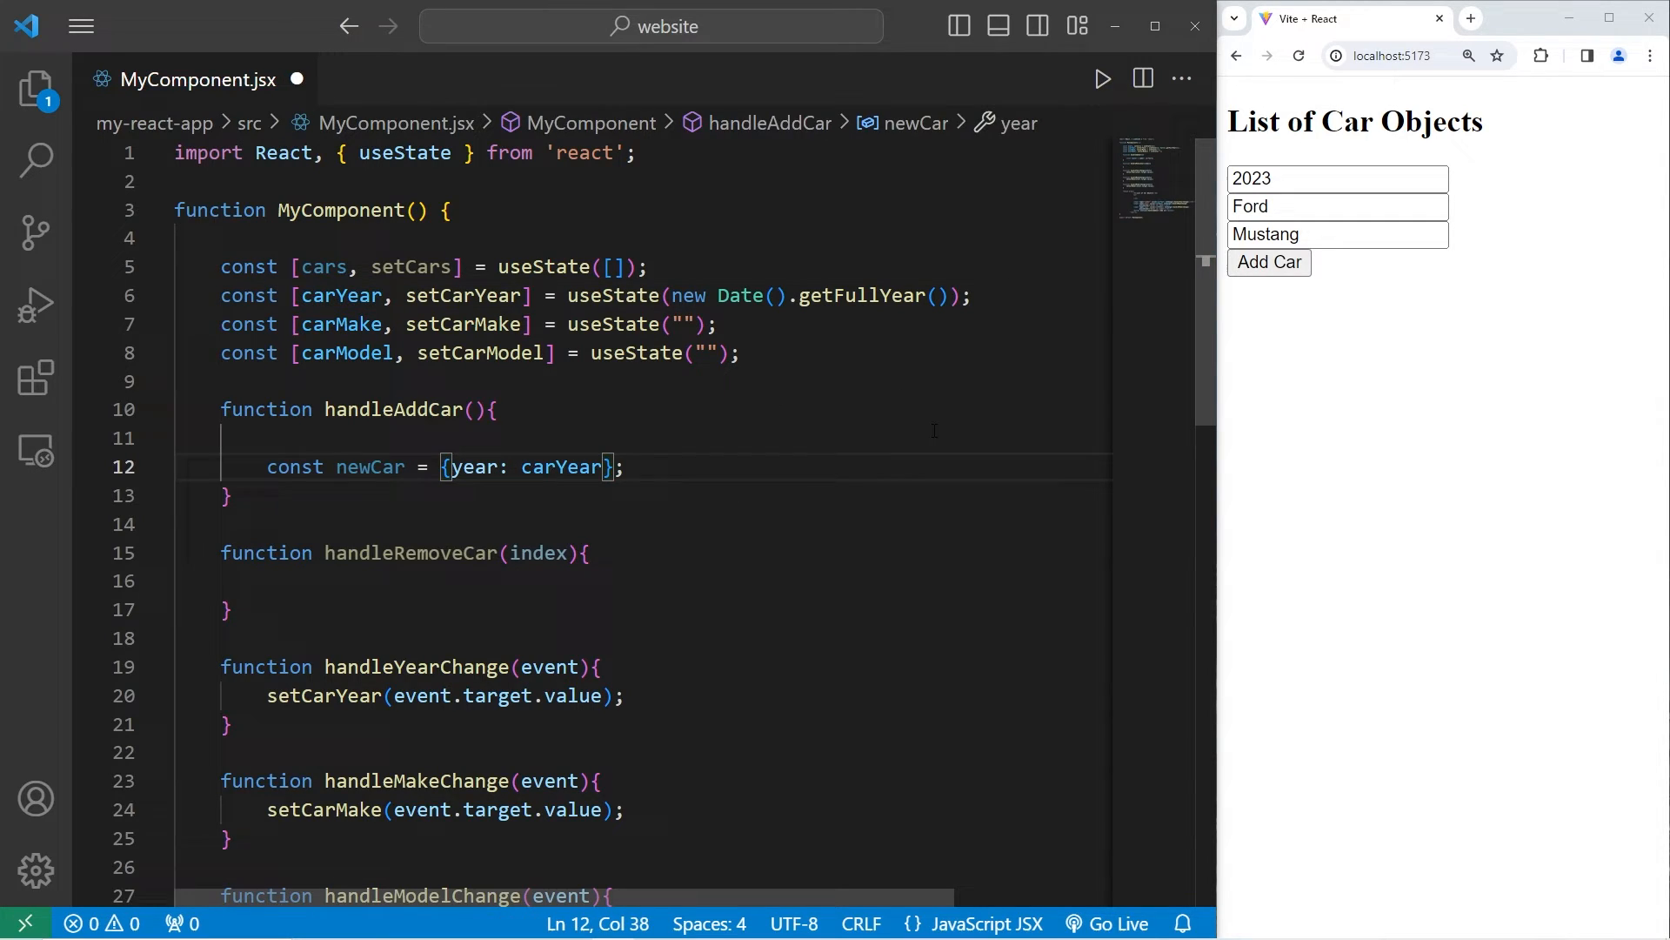
{"action": "type", "text": ", m"}
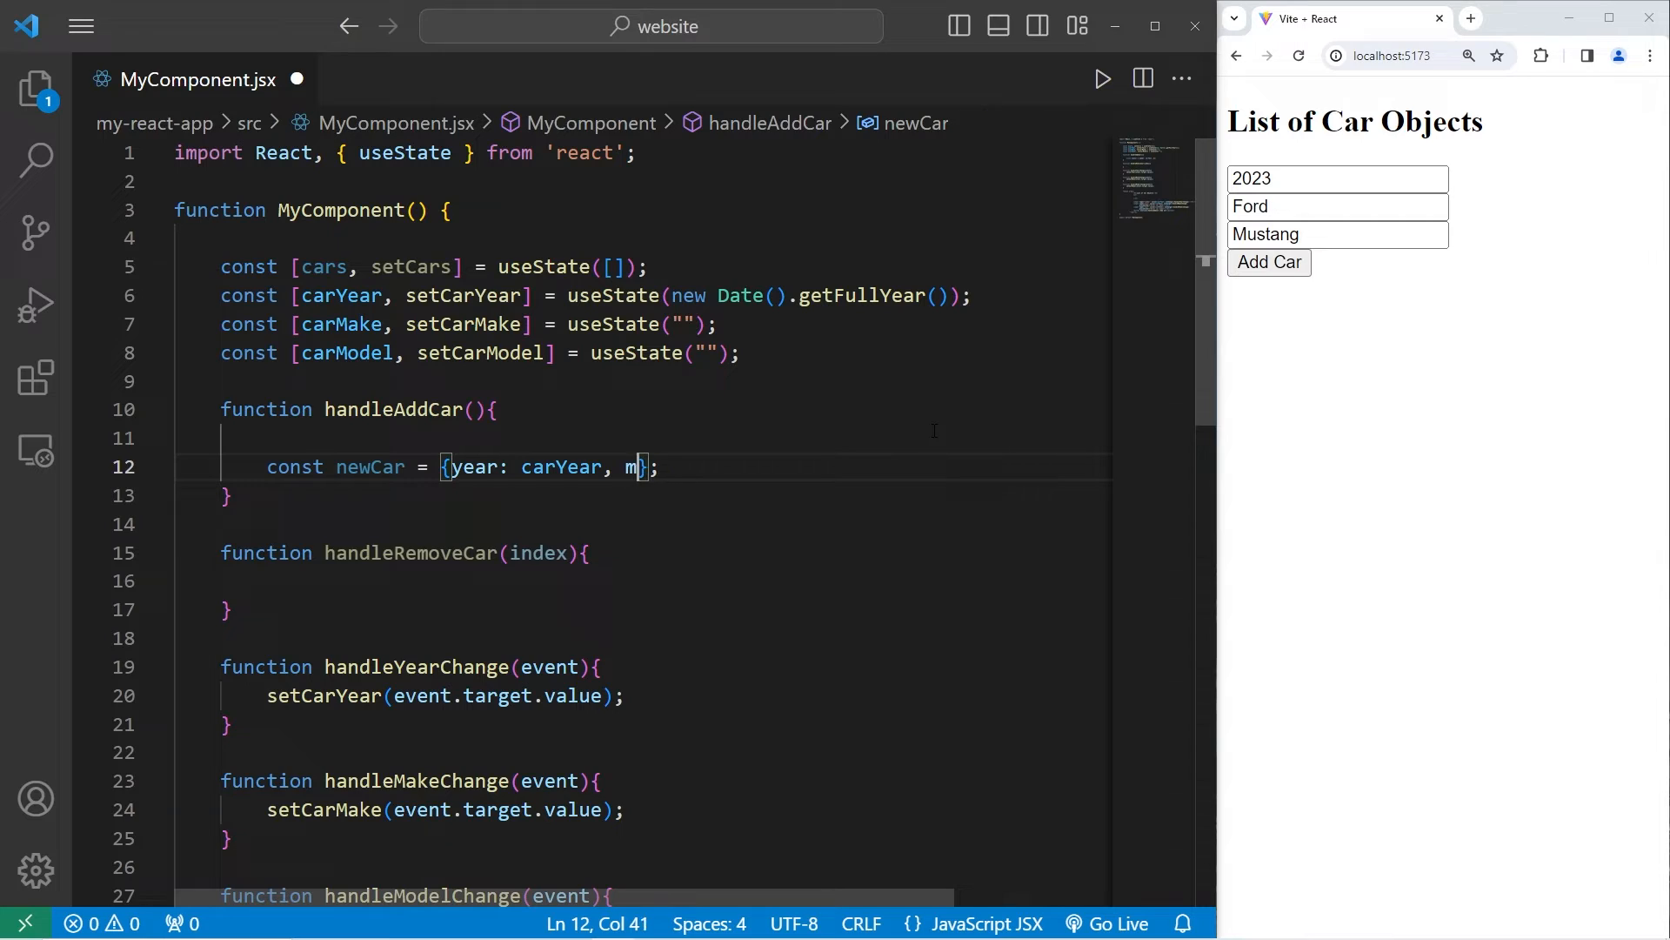
{"action": "type", "text": "ake:"}
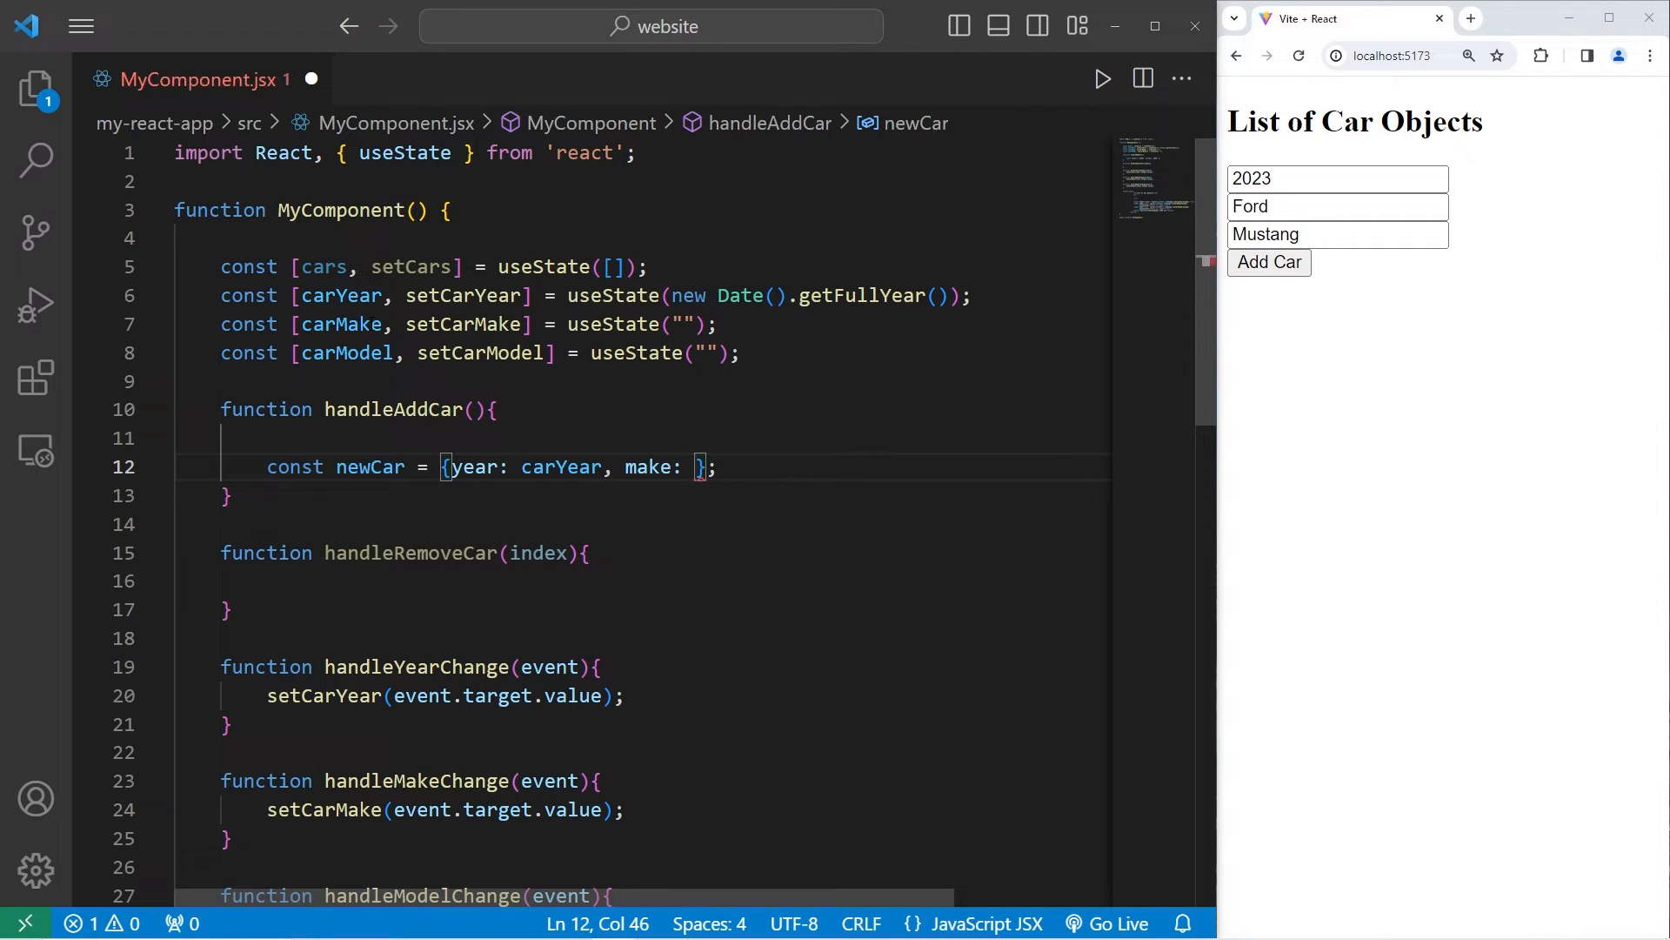
{"action": "type", "text": "carMake,"}
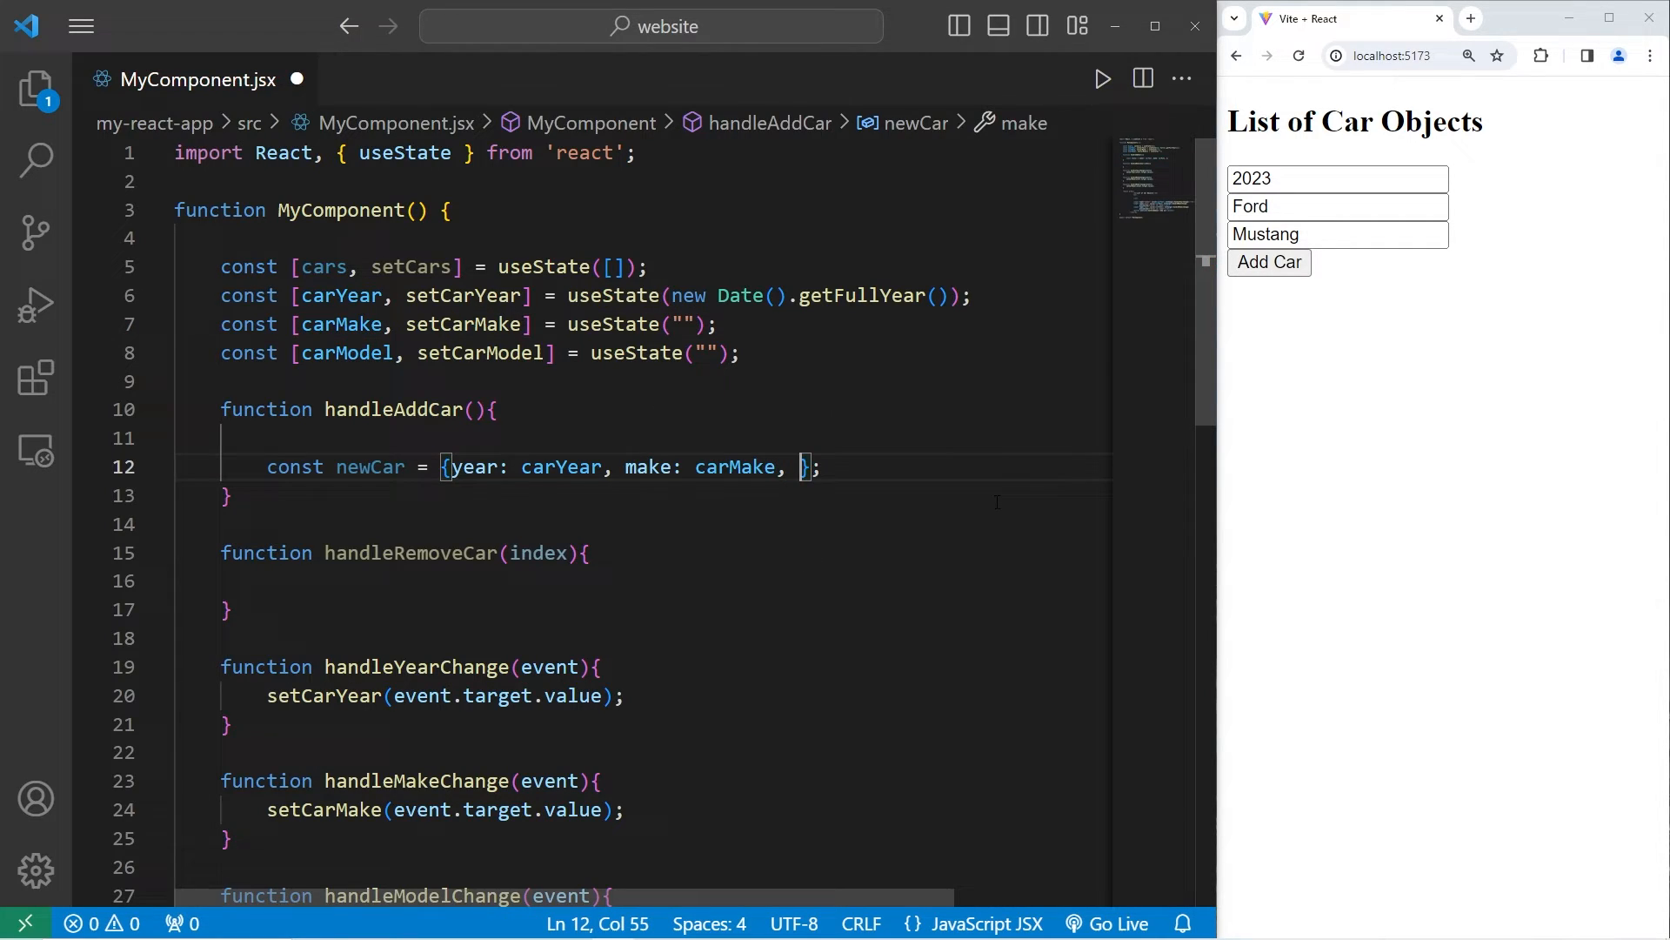
{"action": "type", "text": "model:"}
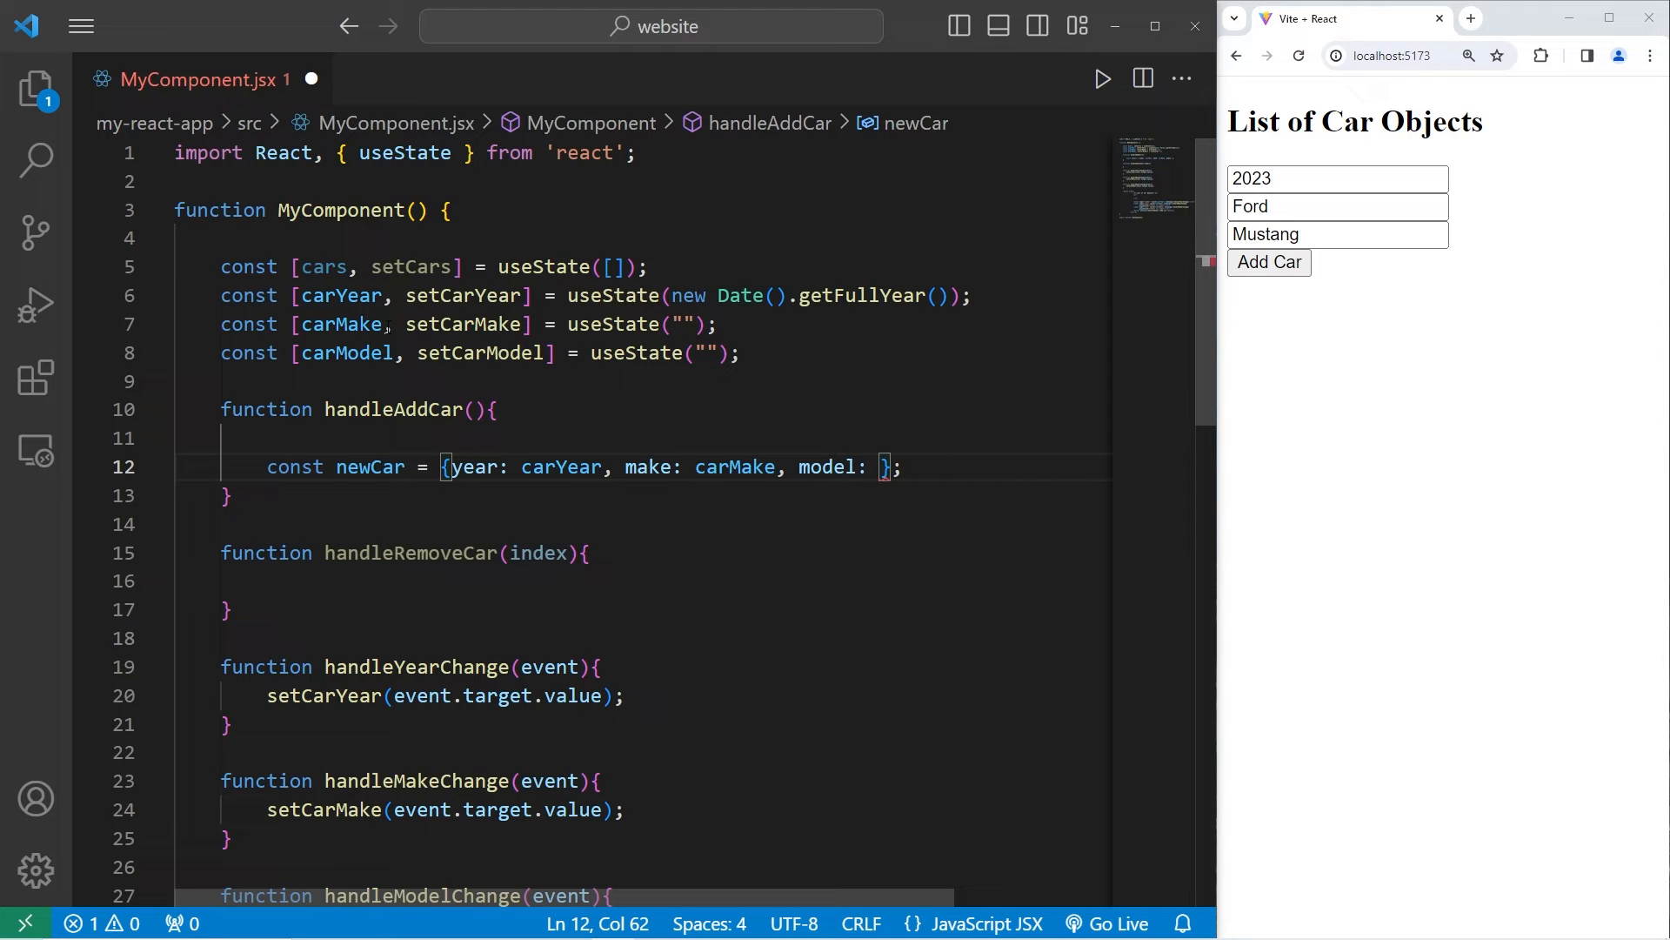
{"action": "type", "text": "carModel"}
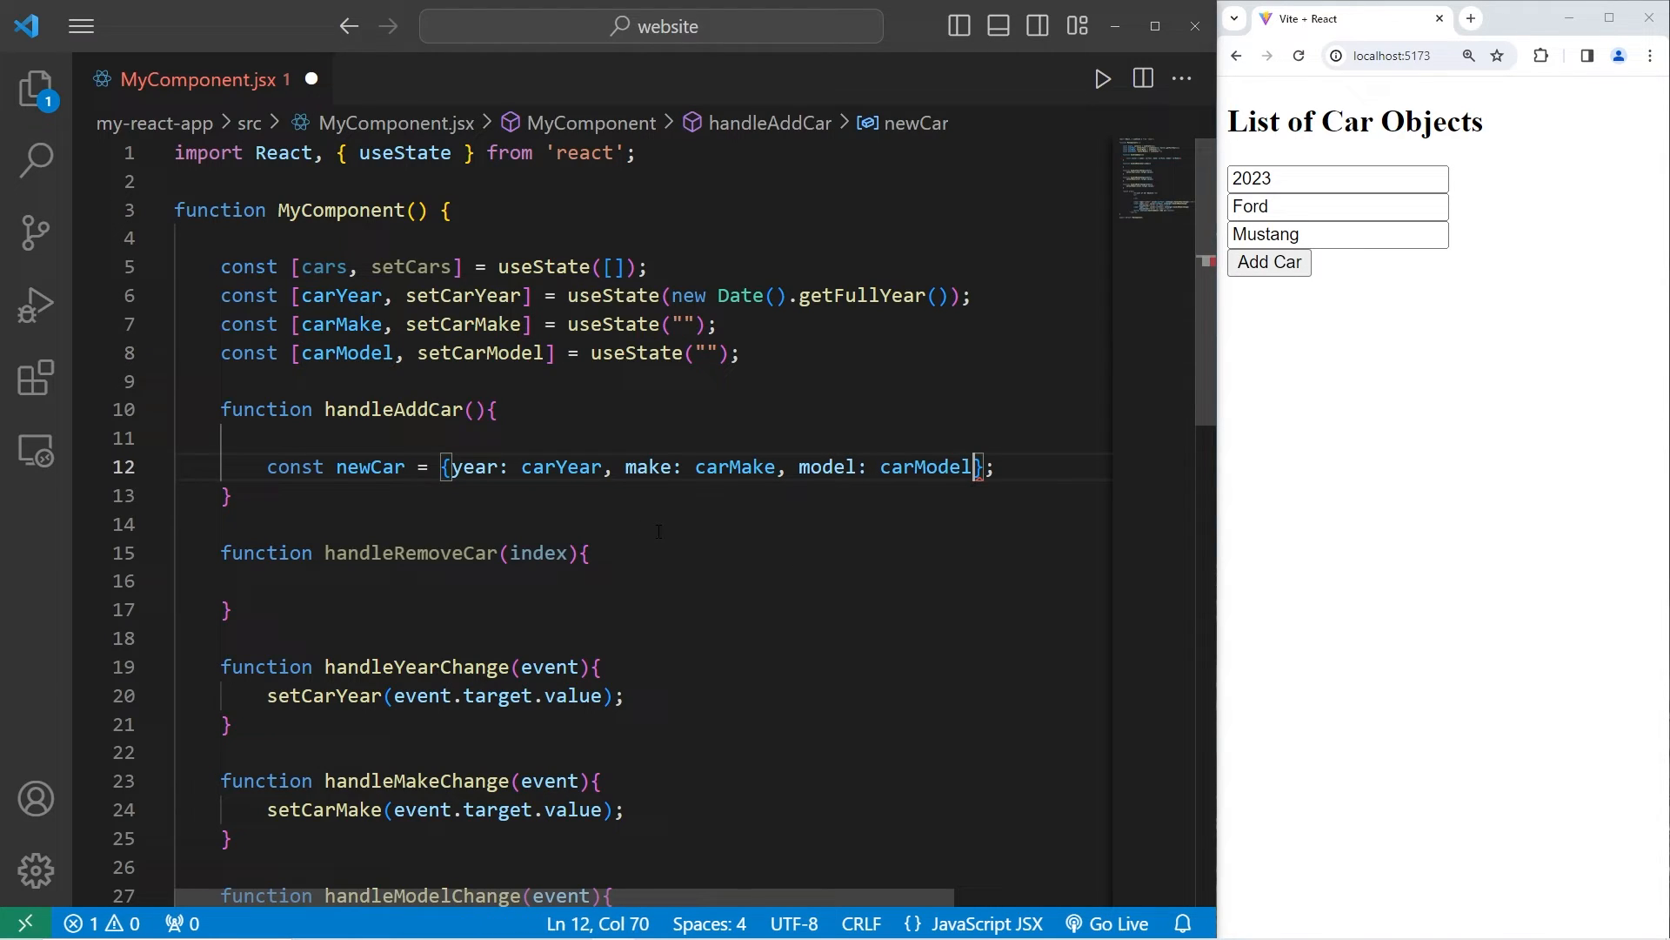
{"action": "key", "text": "Enter"}
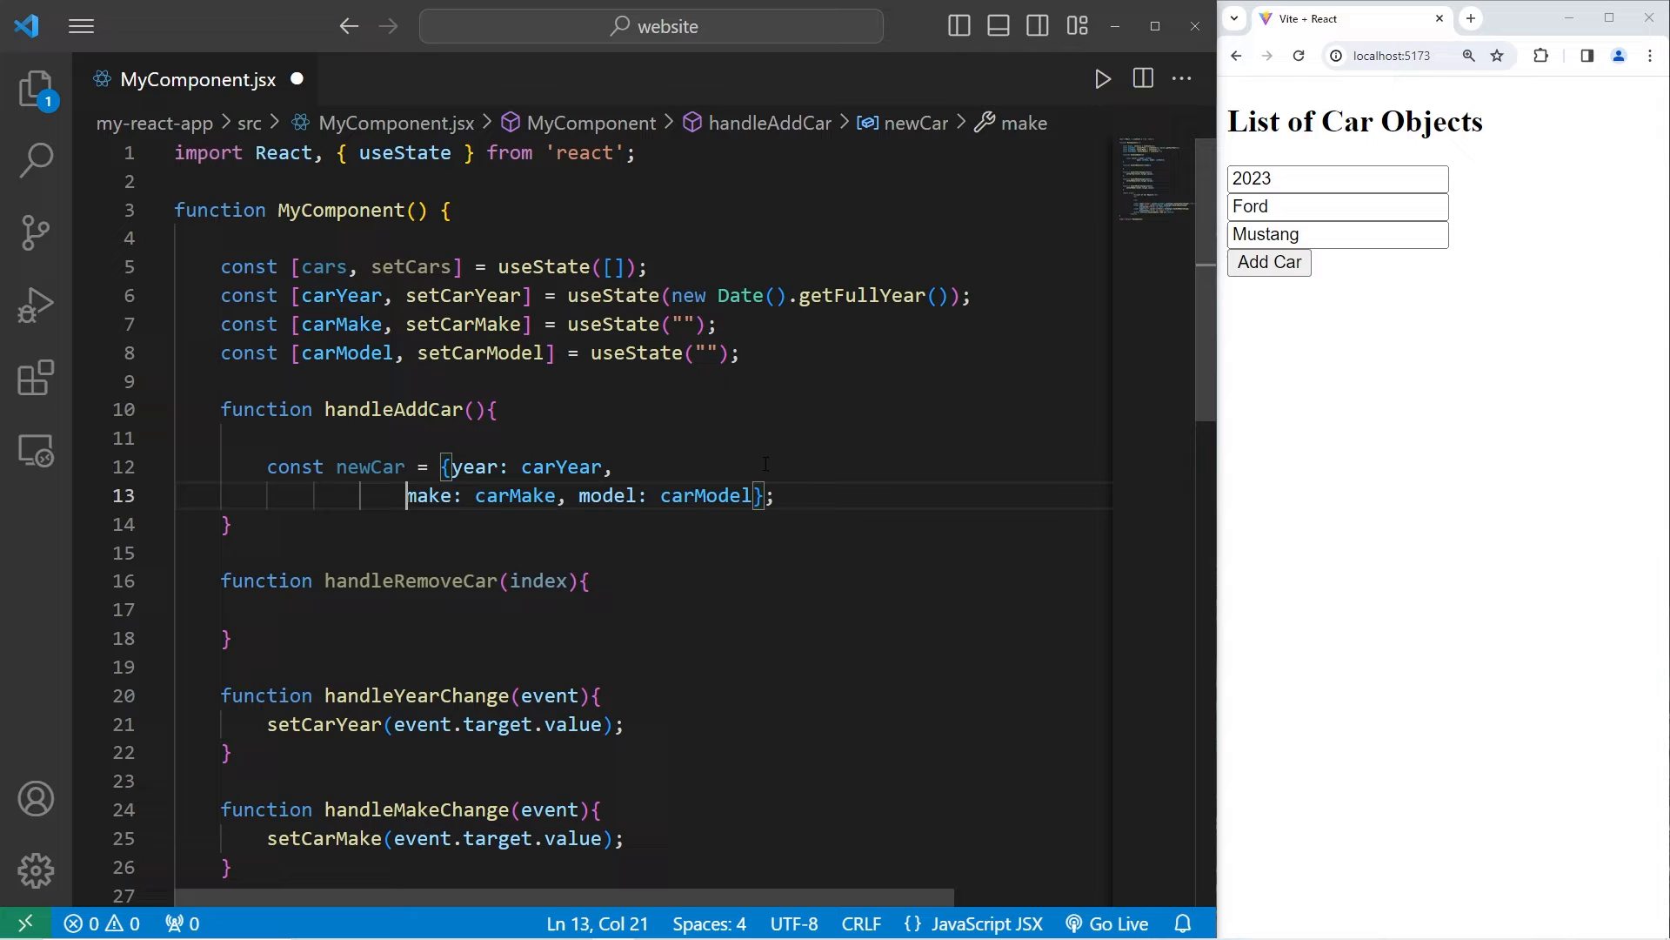
{"action": "key", "text": "Enter"}
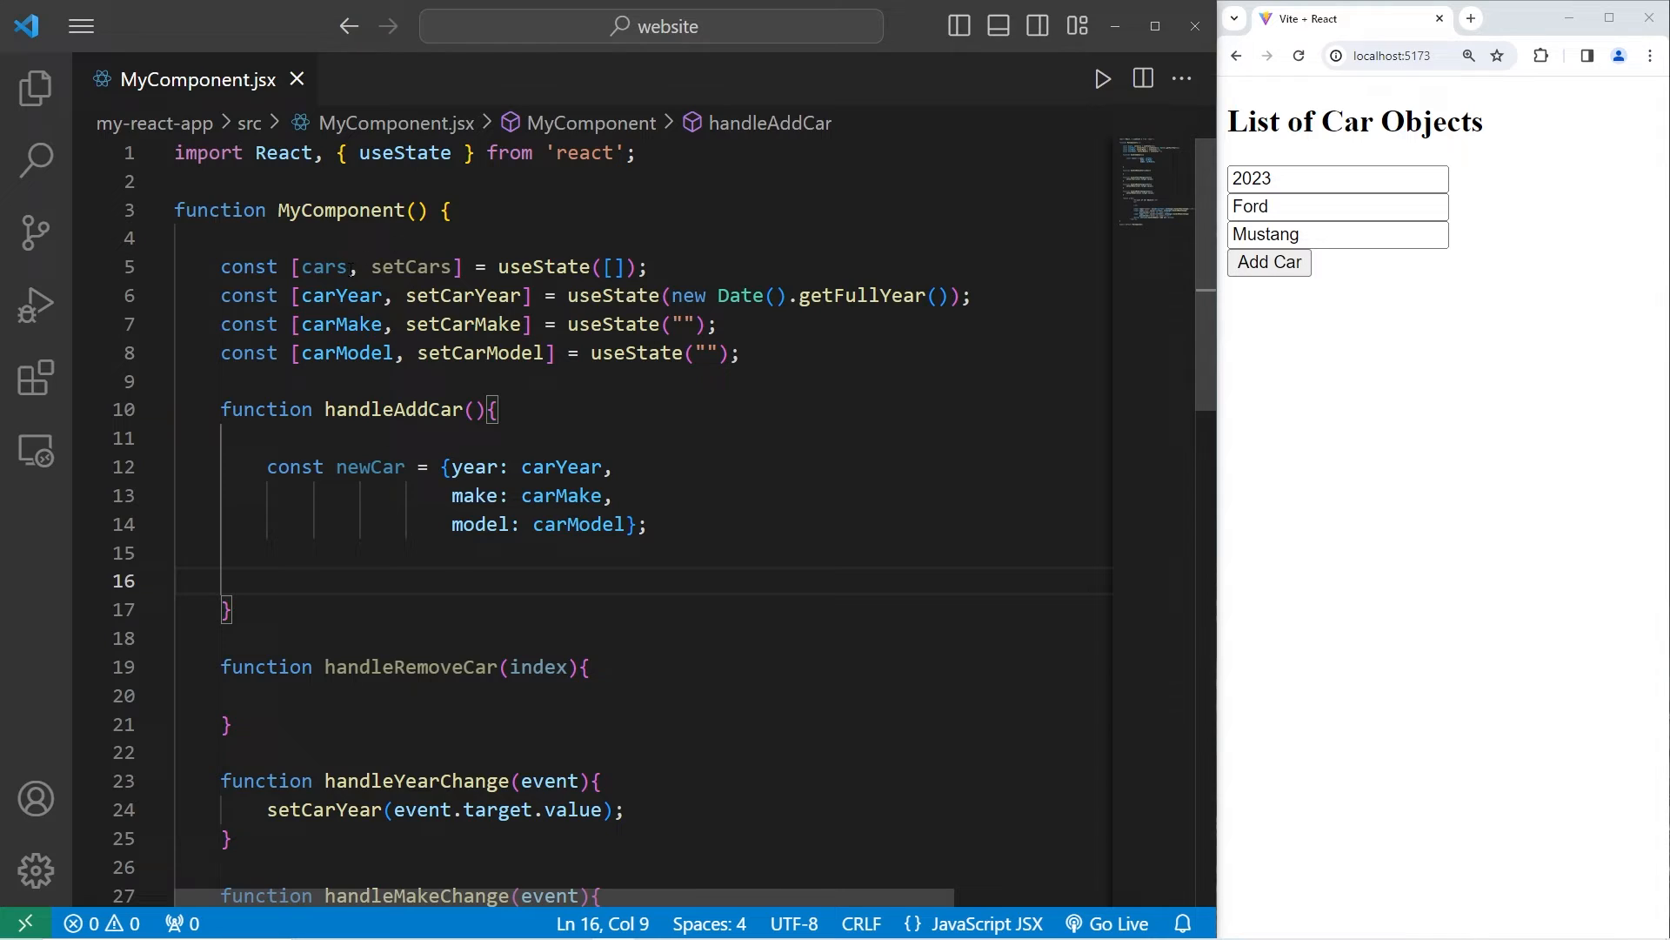
Step: Write a setCars call appending newCar to a spread of cars in handleAddCar
{"action": "double_click", "coordinate": [410, 266]}
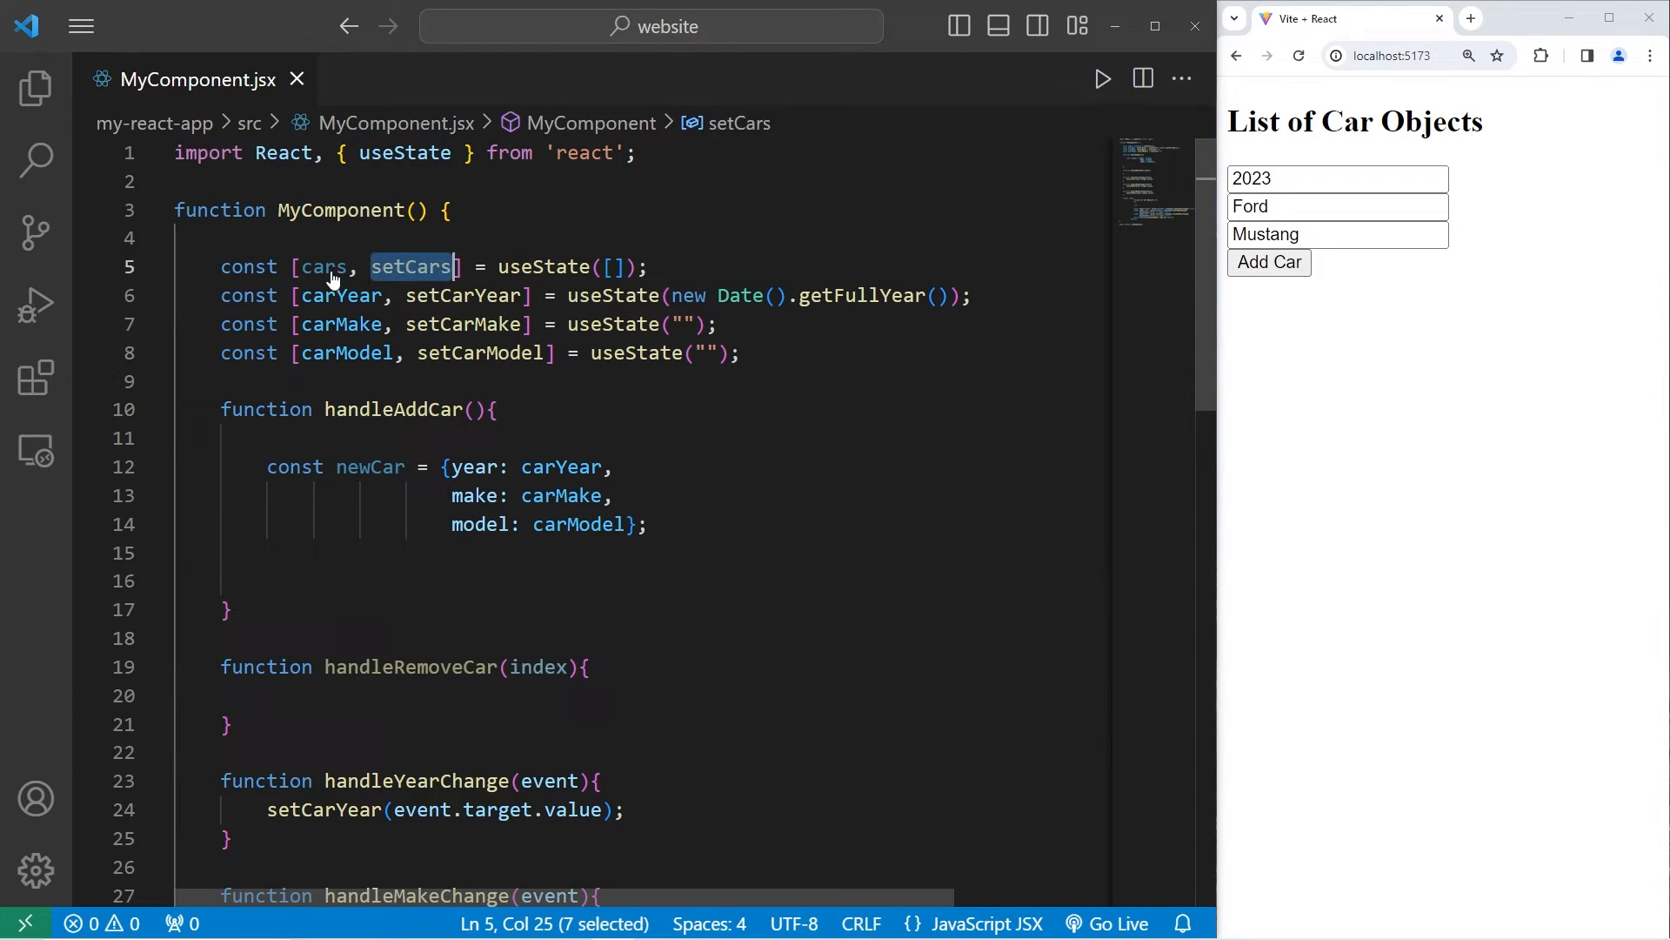
{"action": "type", "text": "setCars"}
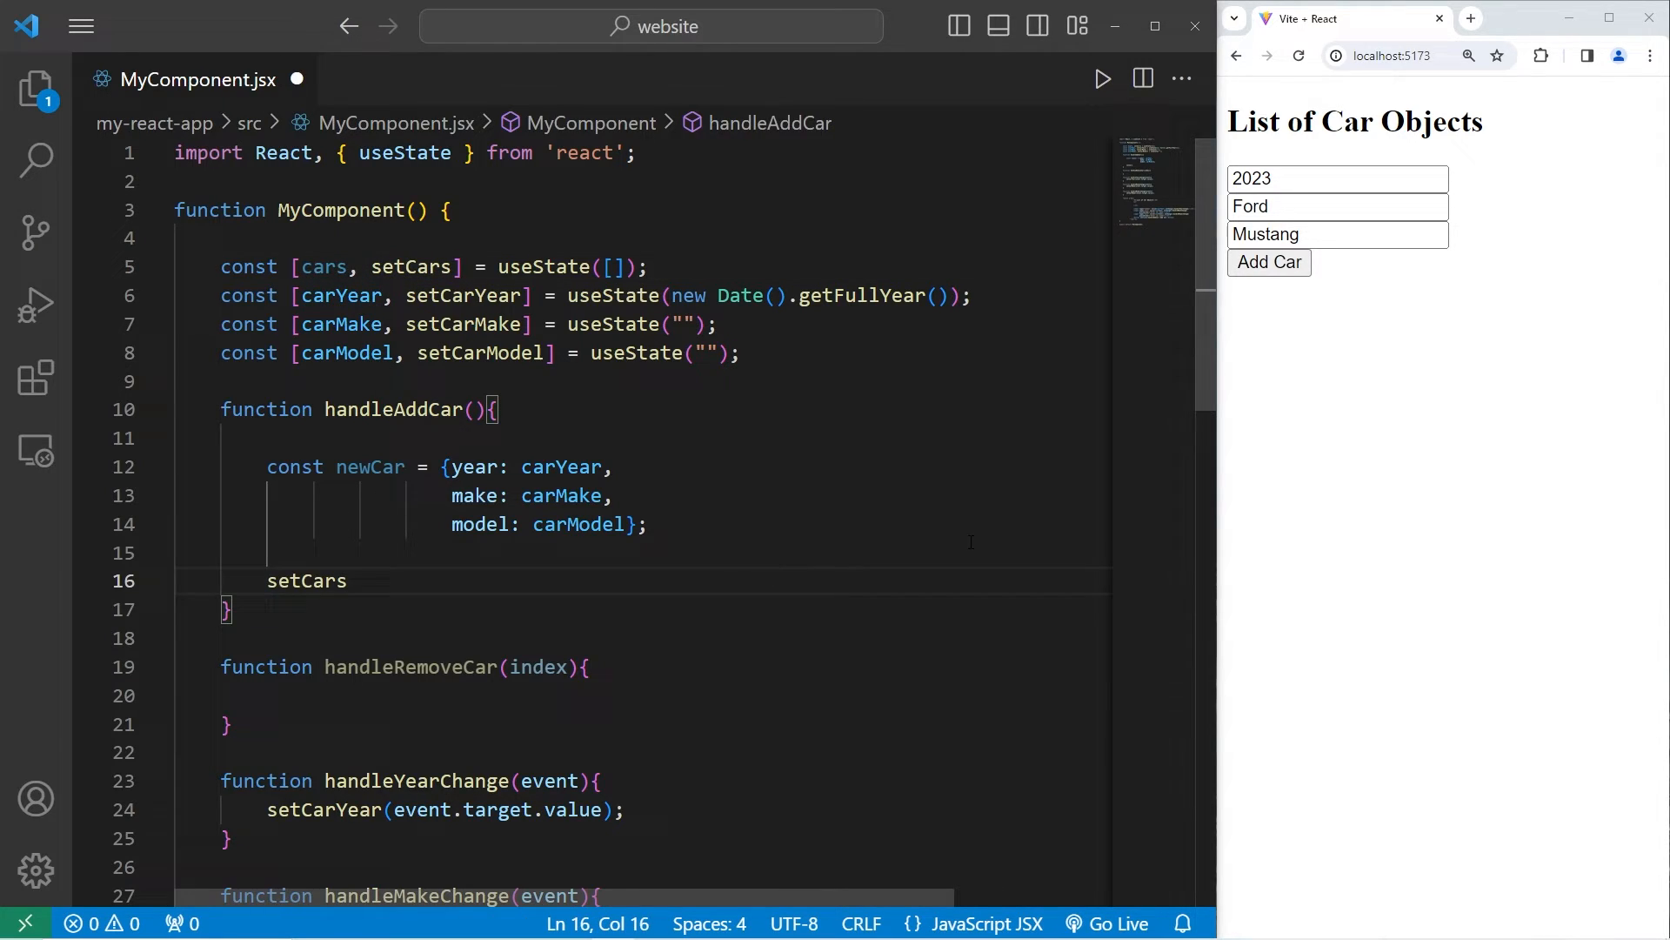
{"action": "type", "text": "();"}
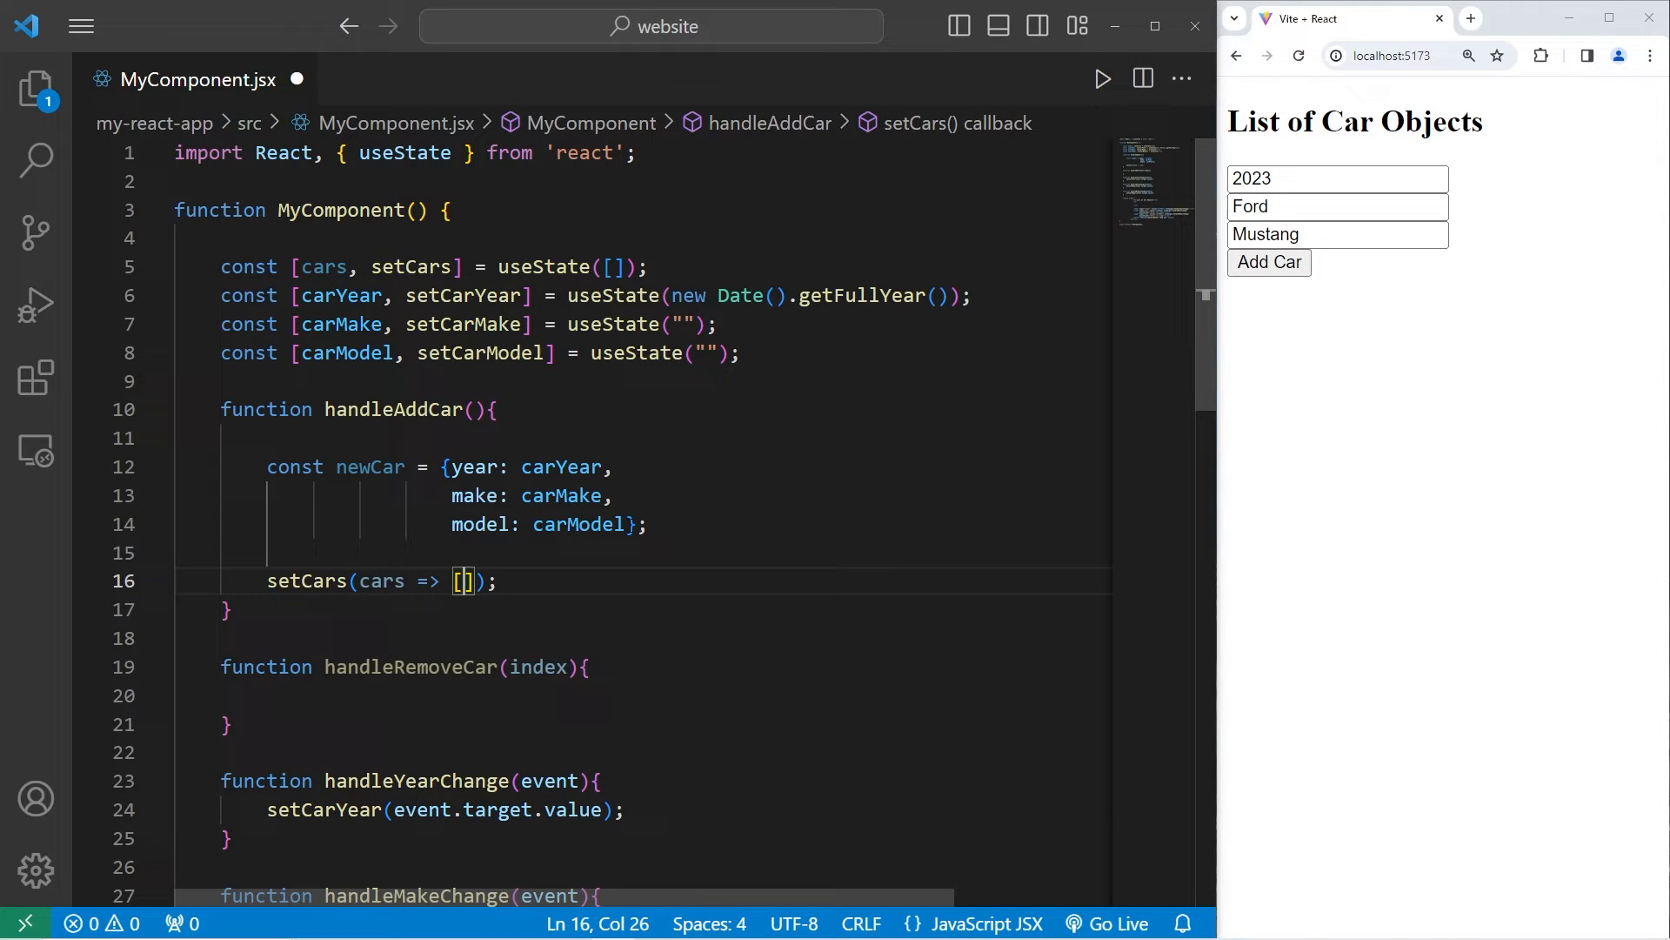
{"action": "type", "text": "...cars"}
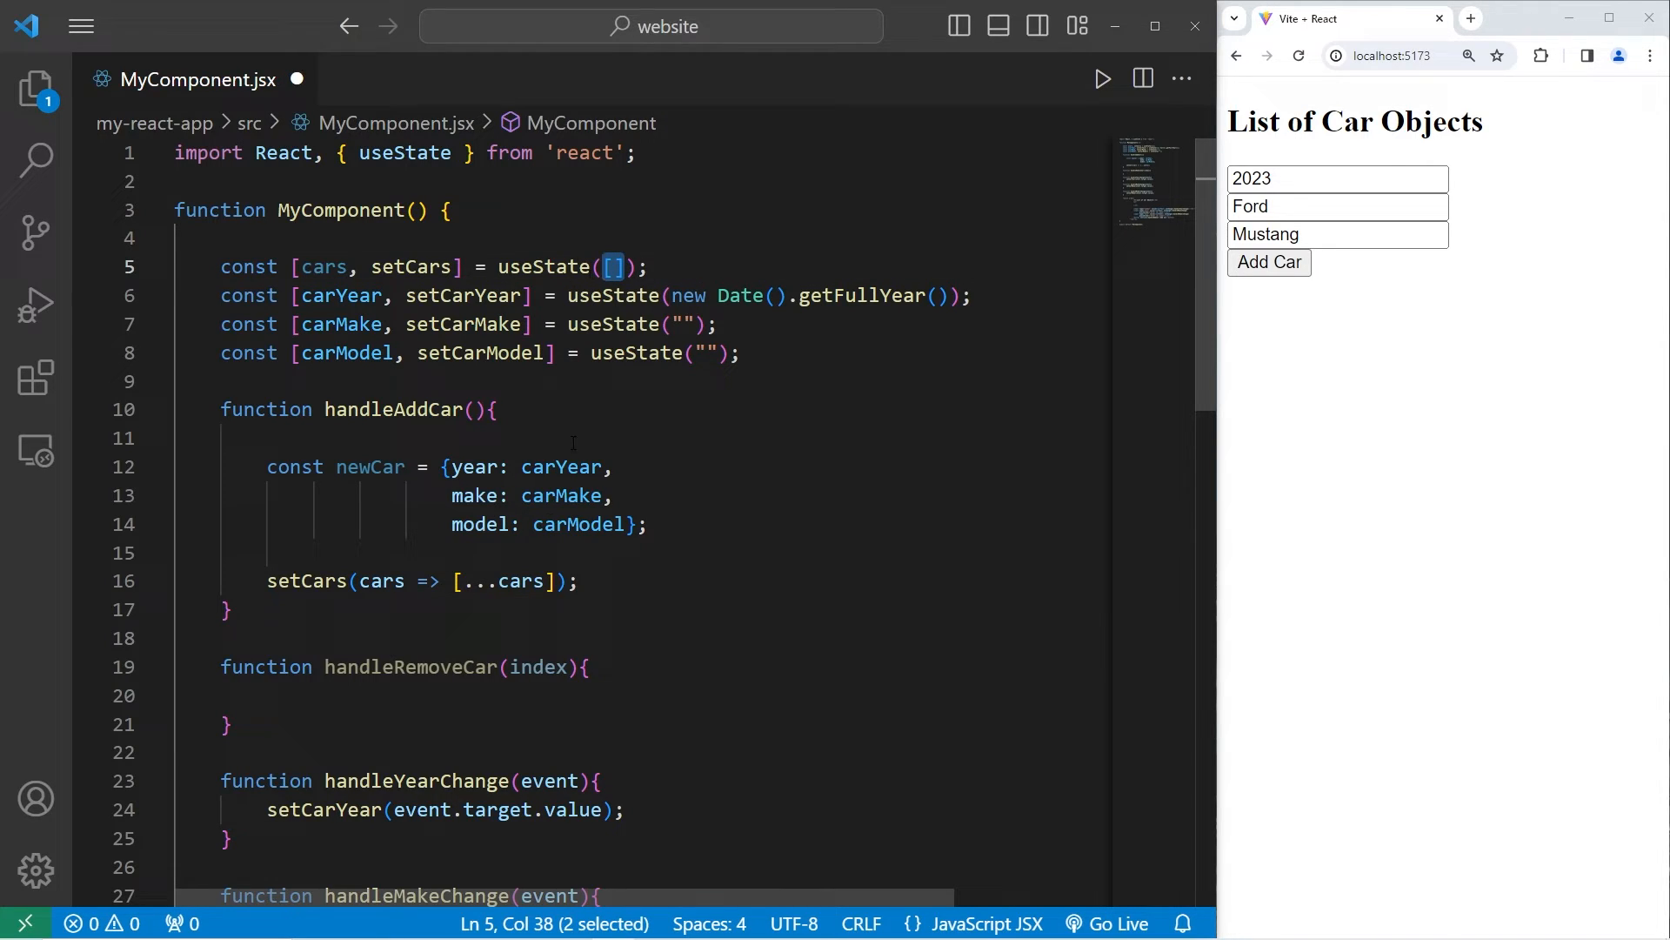
{"action": "left_click", "coordinate": [554, 580]}
{"action": "type", "text": ", "}
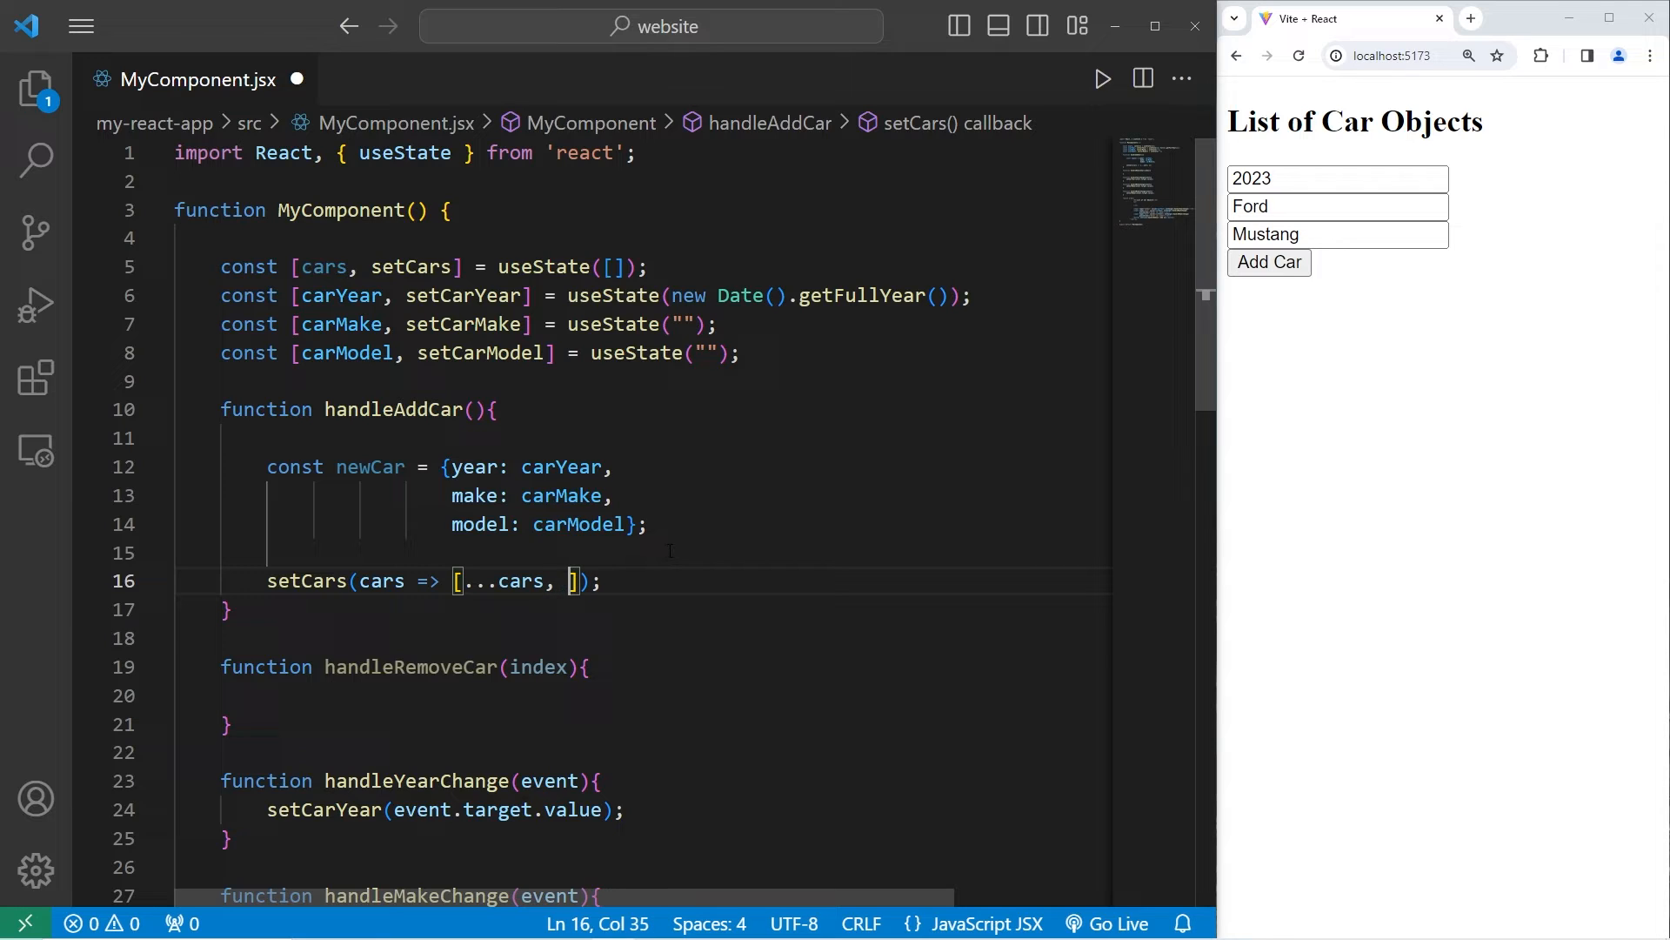
{"action": "double_click", "coordinate": [370, 466]}
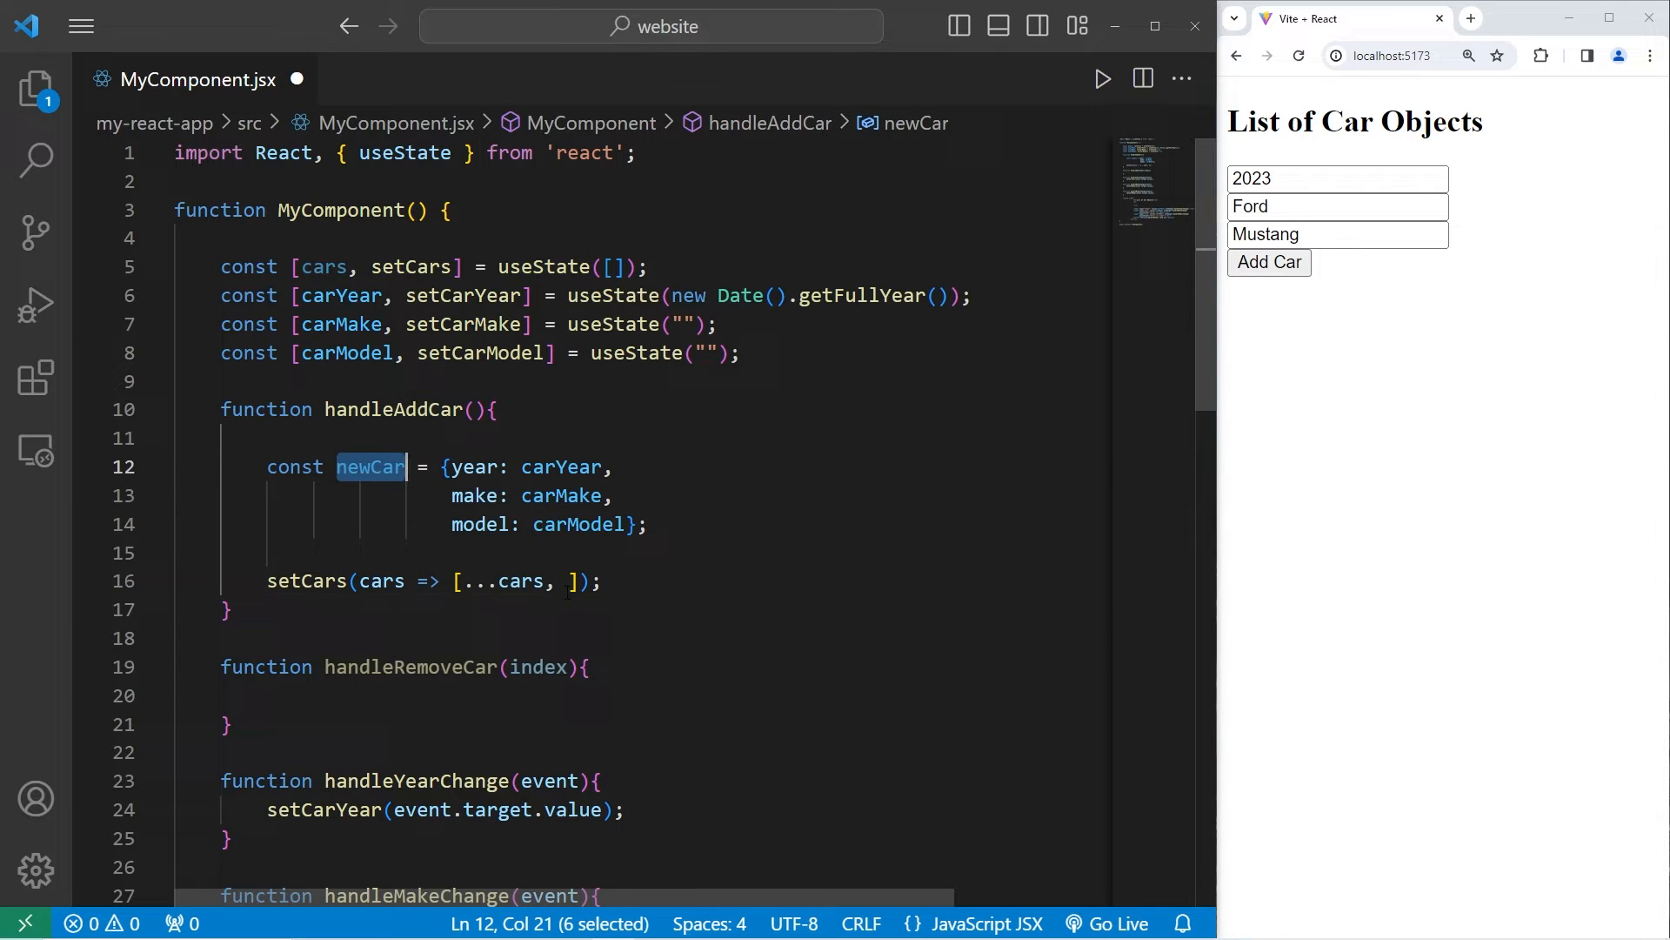
{"action": "type", "text": "newCar"}
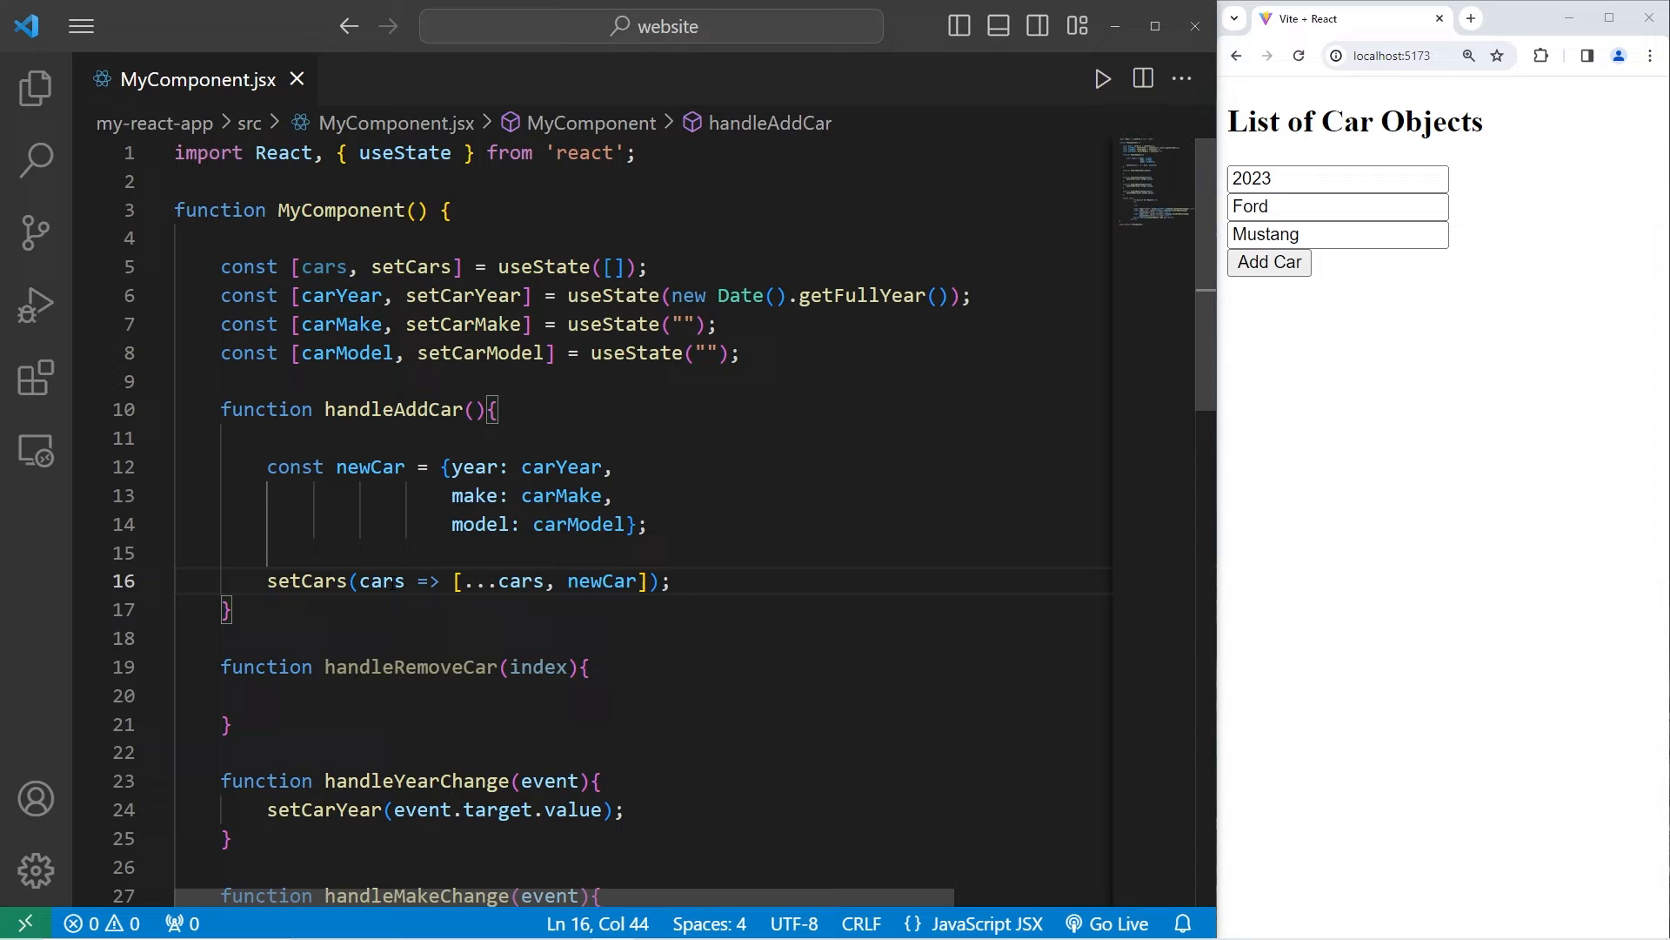
Step: Rename both cars references in the setCars updater to c
{"action": "double_click", "coordinate": [380, 580]}
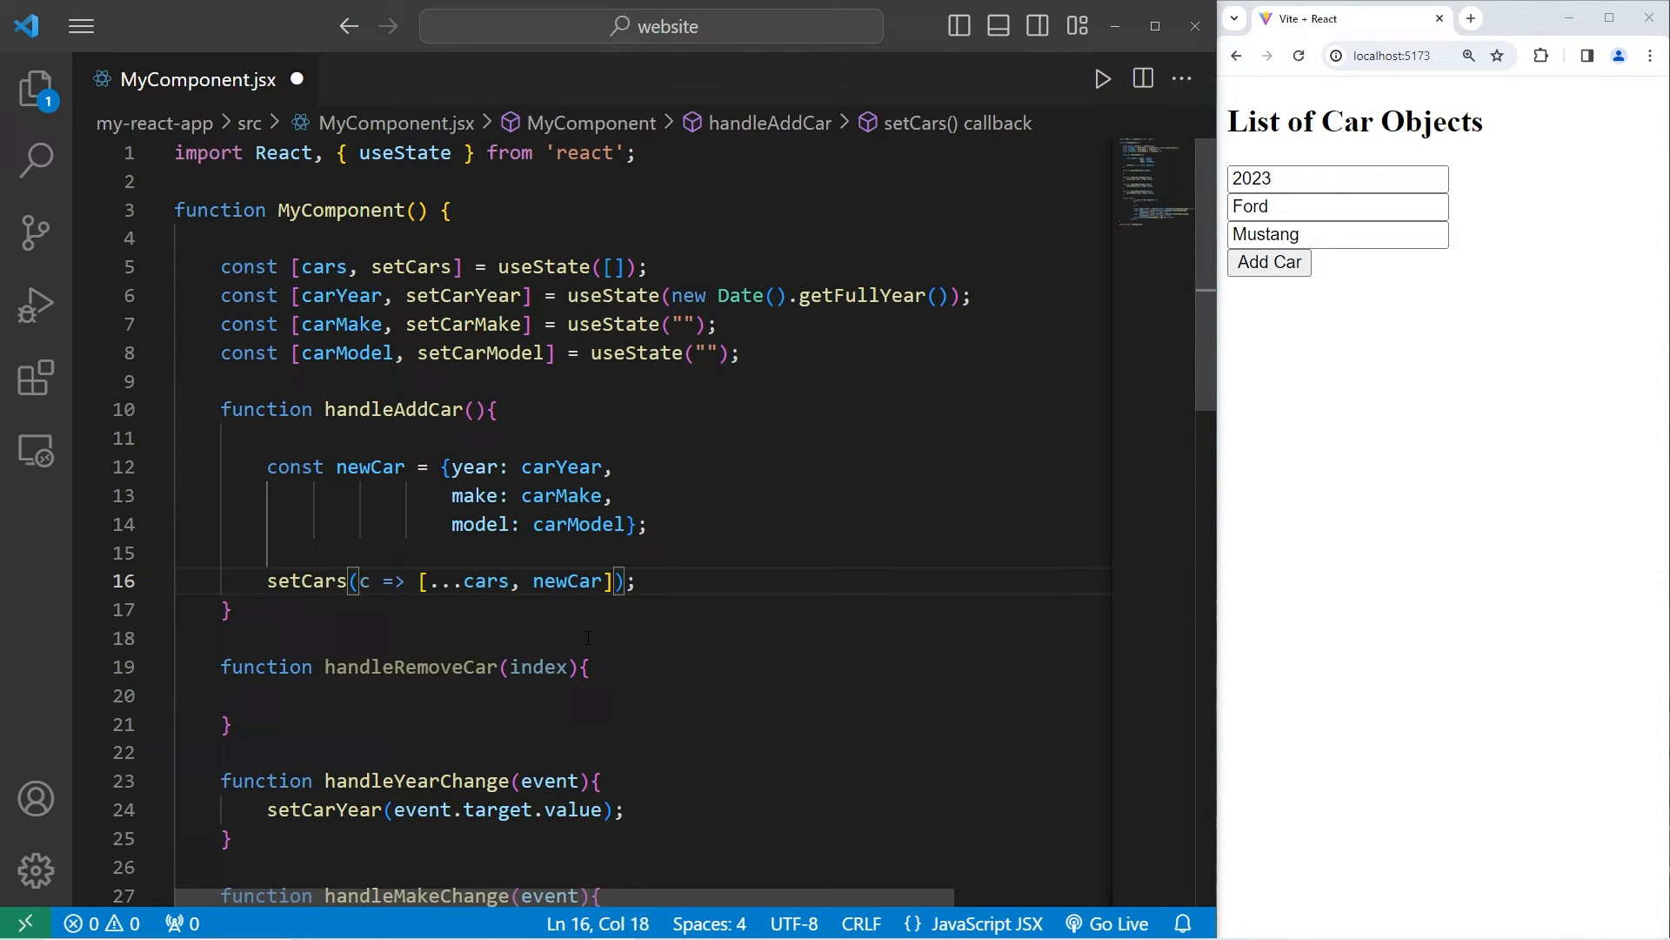
{"action": "double_click", "coordinate": [482, 580]}
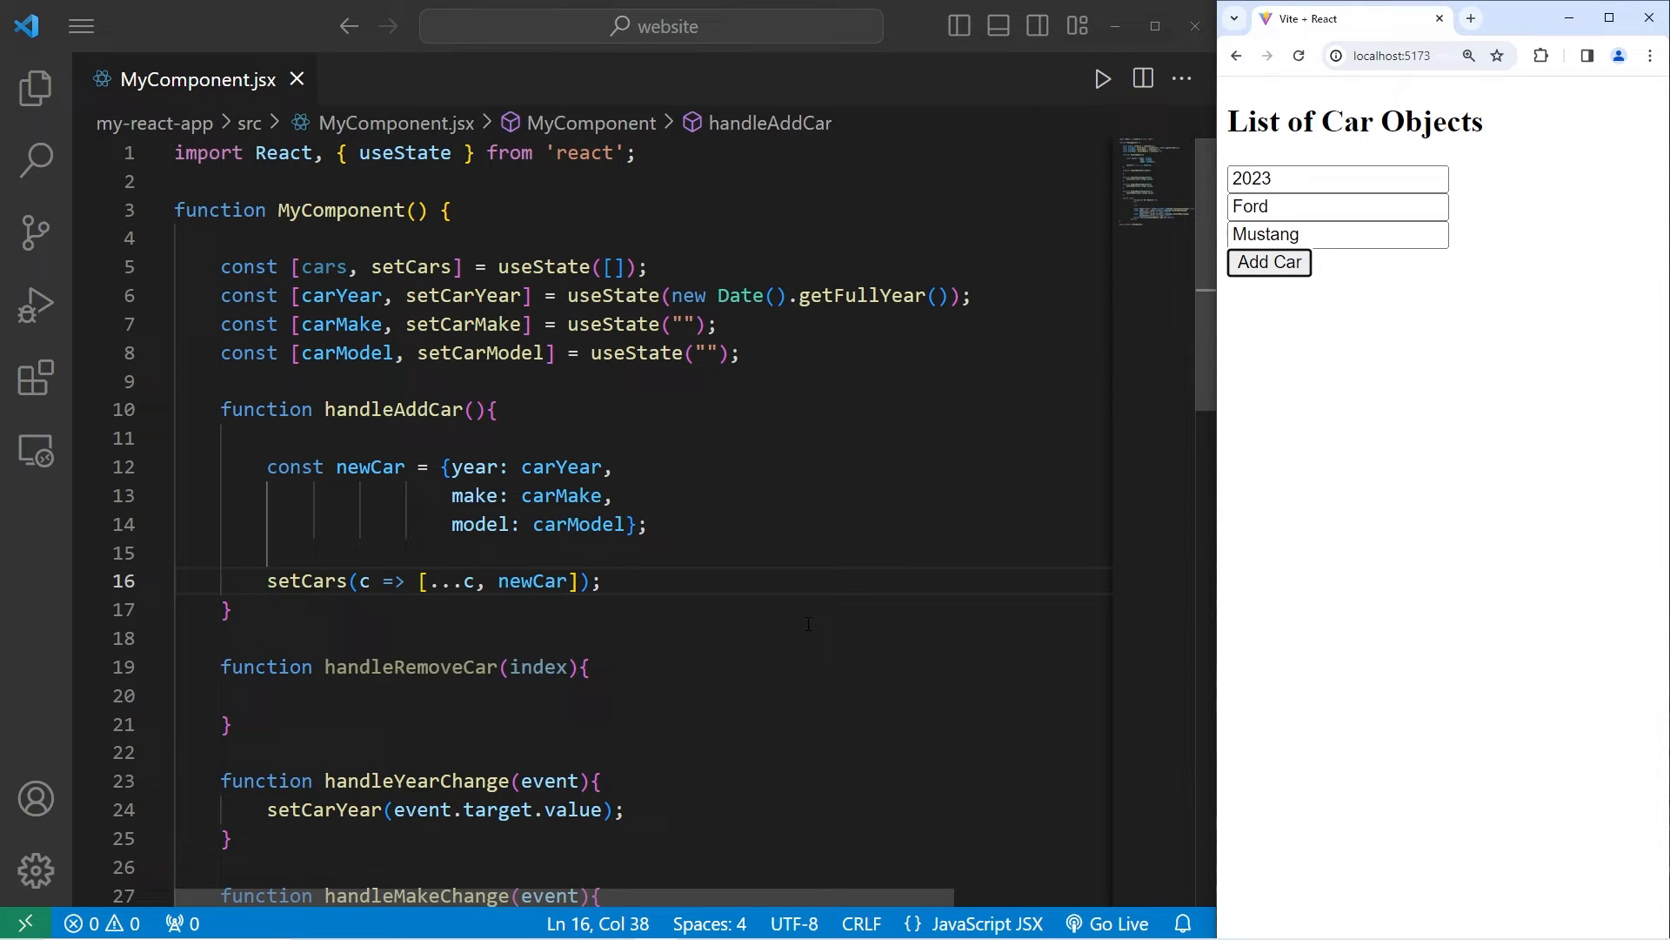
{"action": "scroll", "scroll_direction": "down", "scroll_amount": 3}
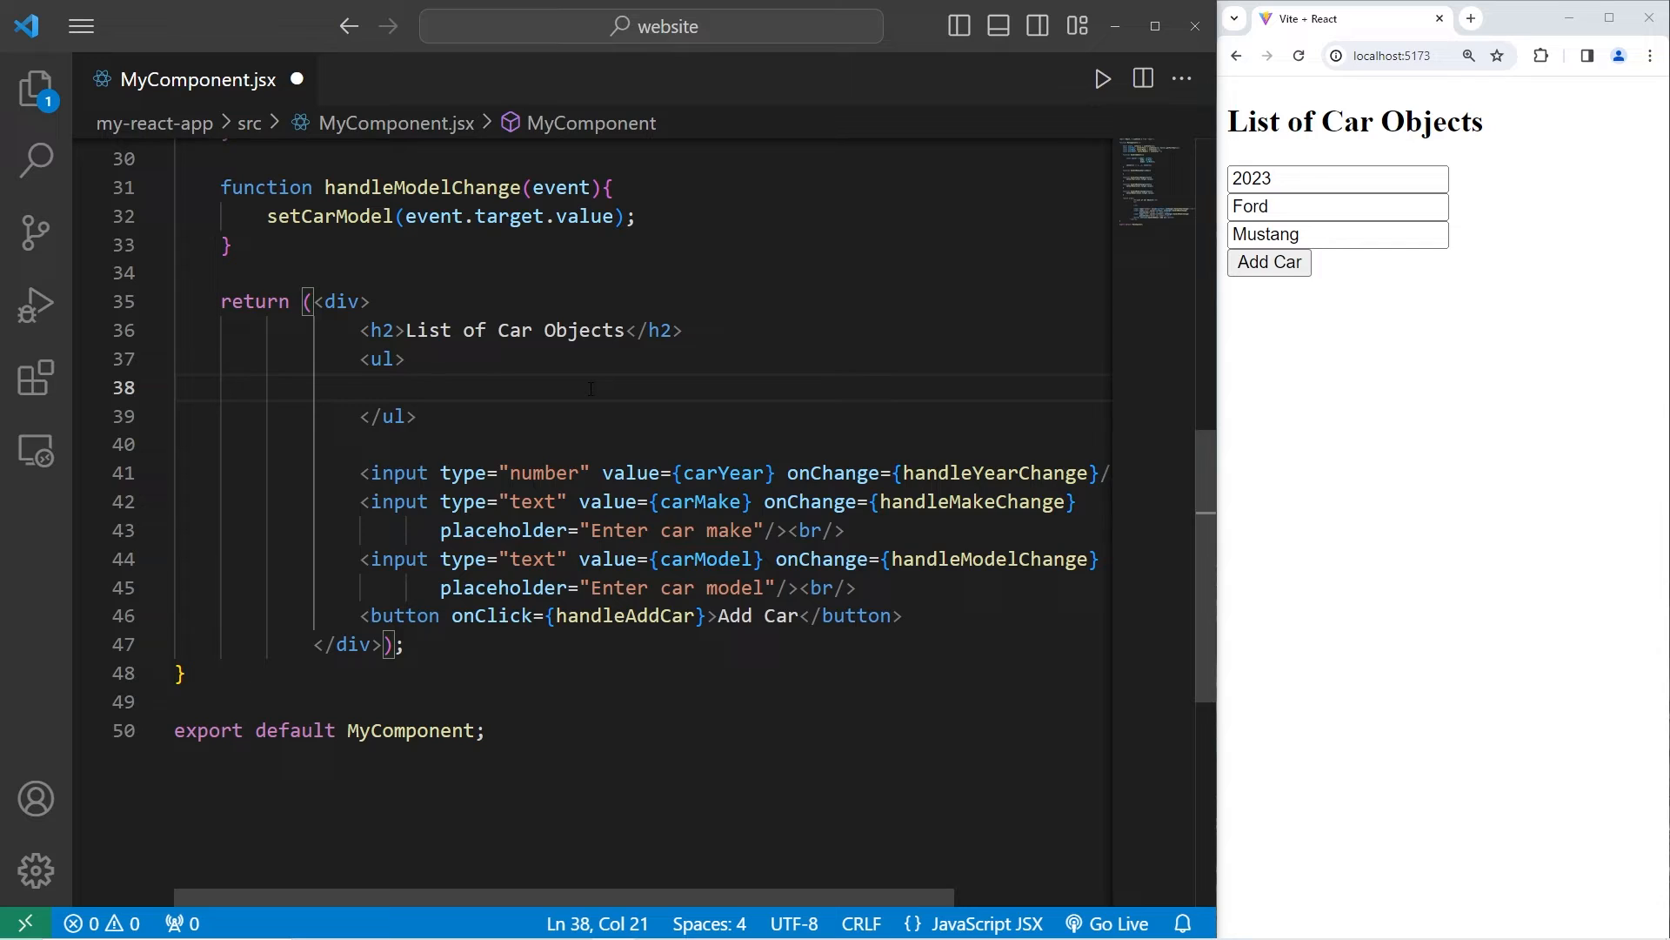
Step: Start {cars.map((car, index) => ...)} inside the unordered list
{"action": "type", "text": "{}"}
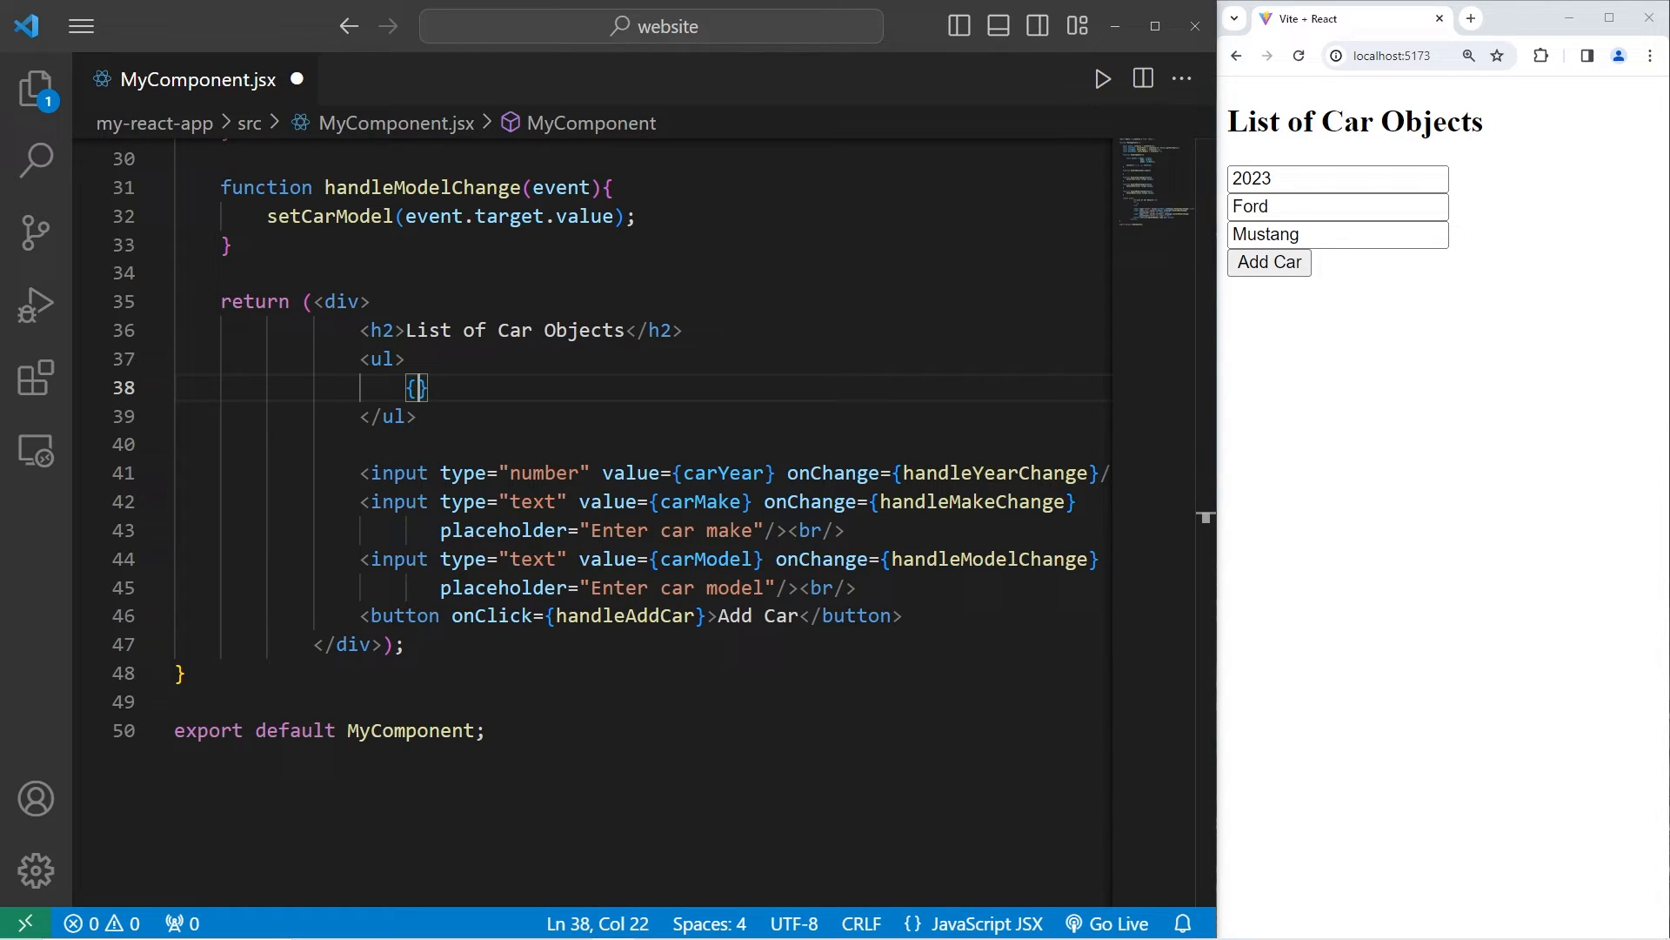
{"action": "type", "text": "cars"}
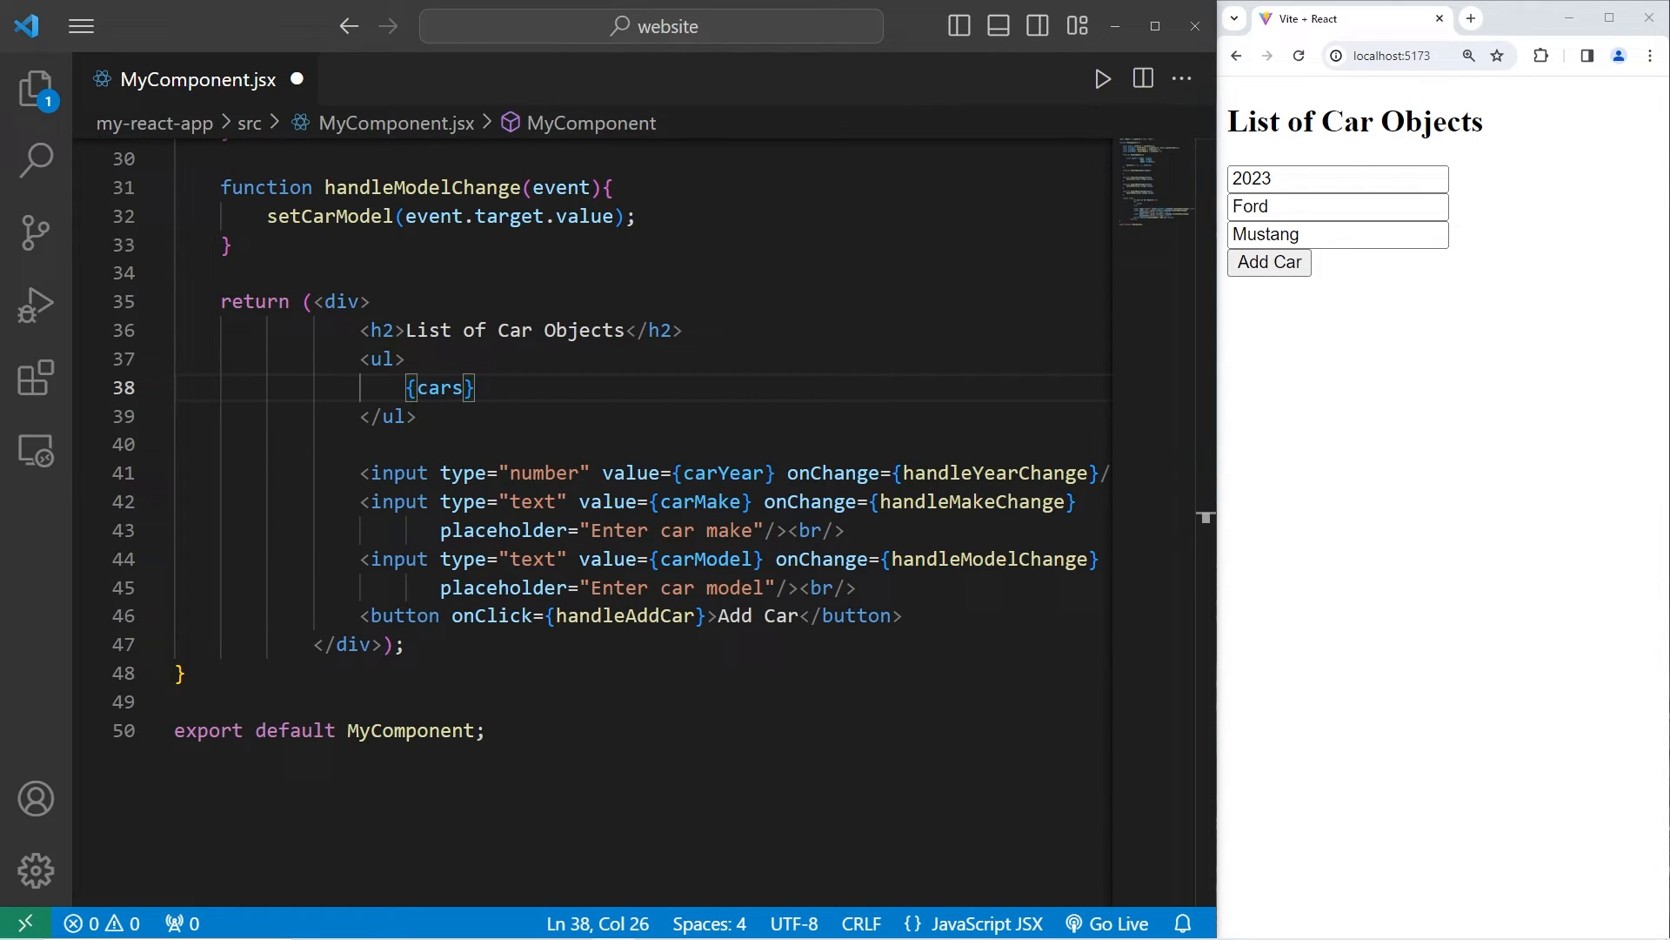
{"action": "type", "text": ".map()"}
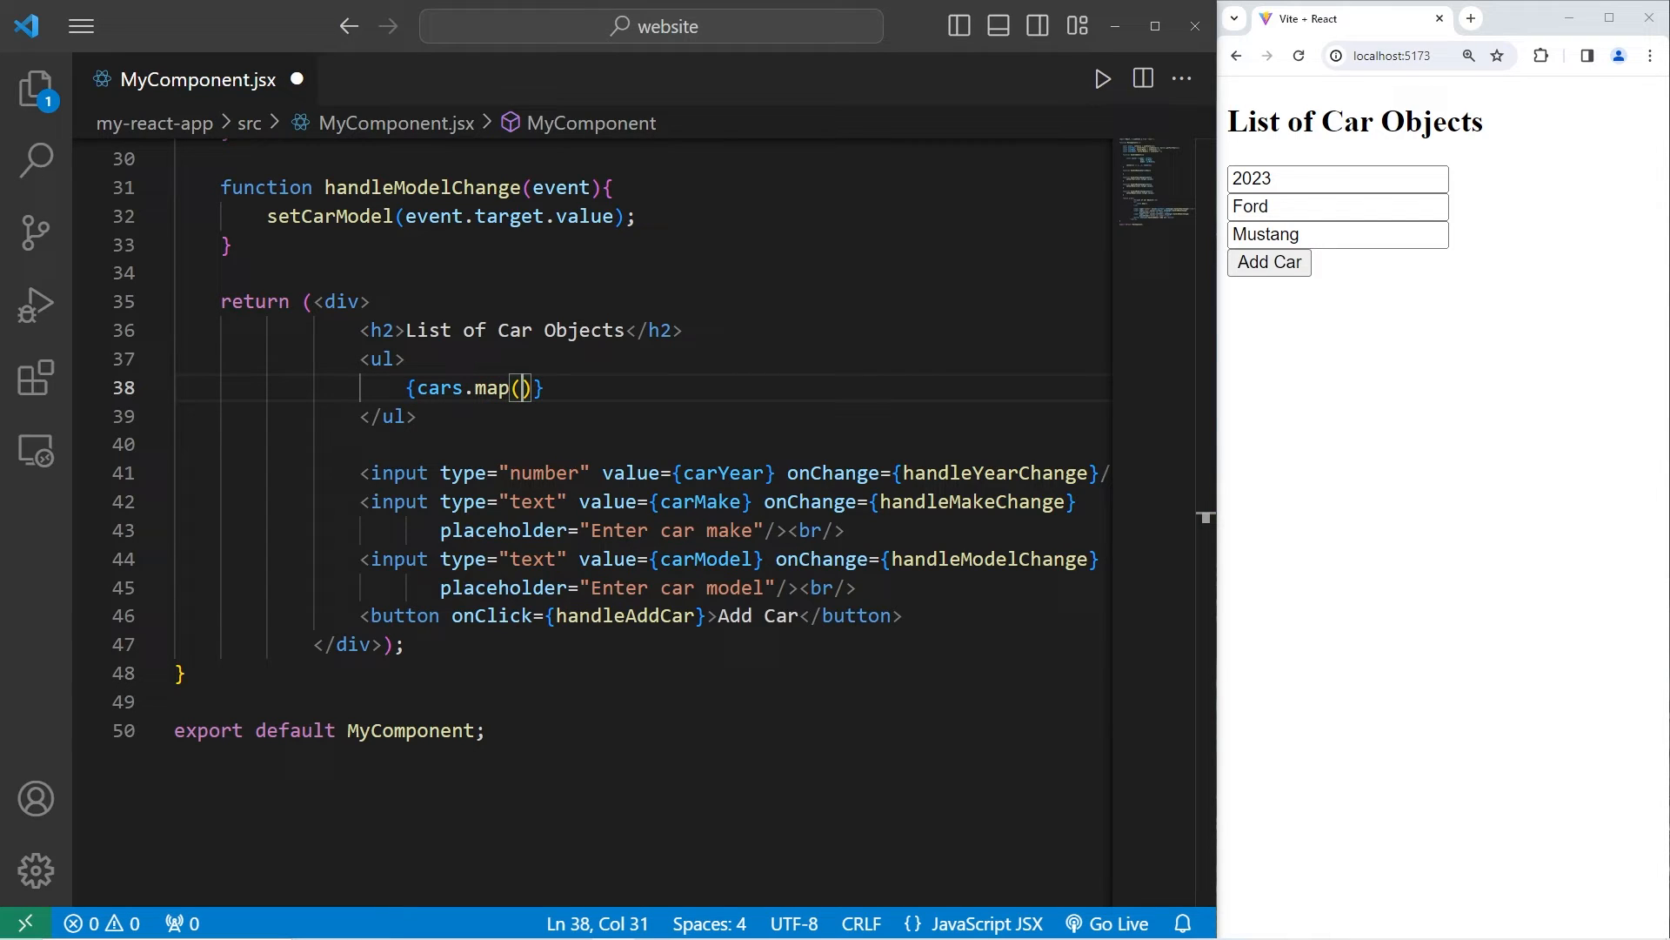
{"action": "type", "text": "("}
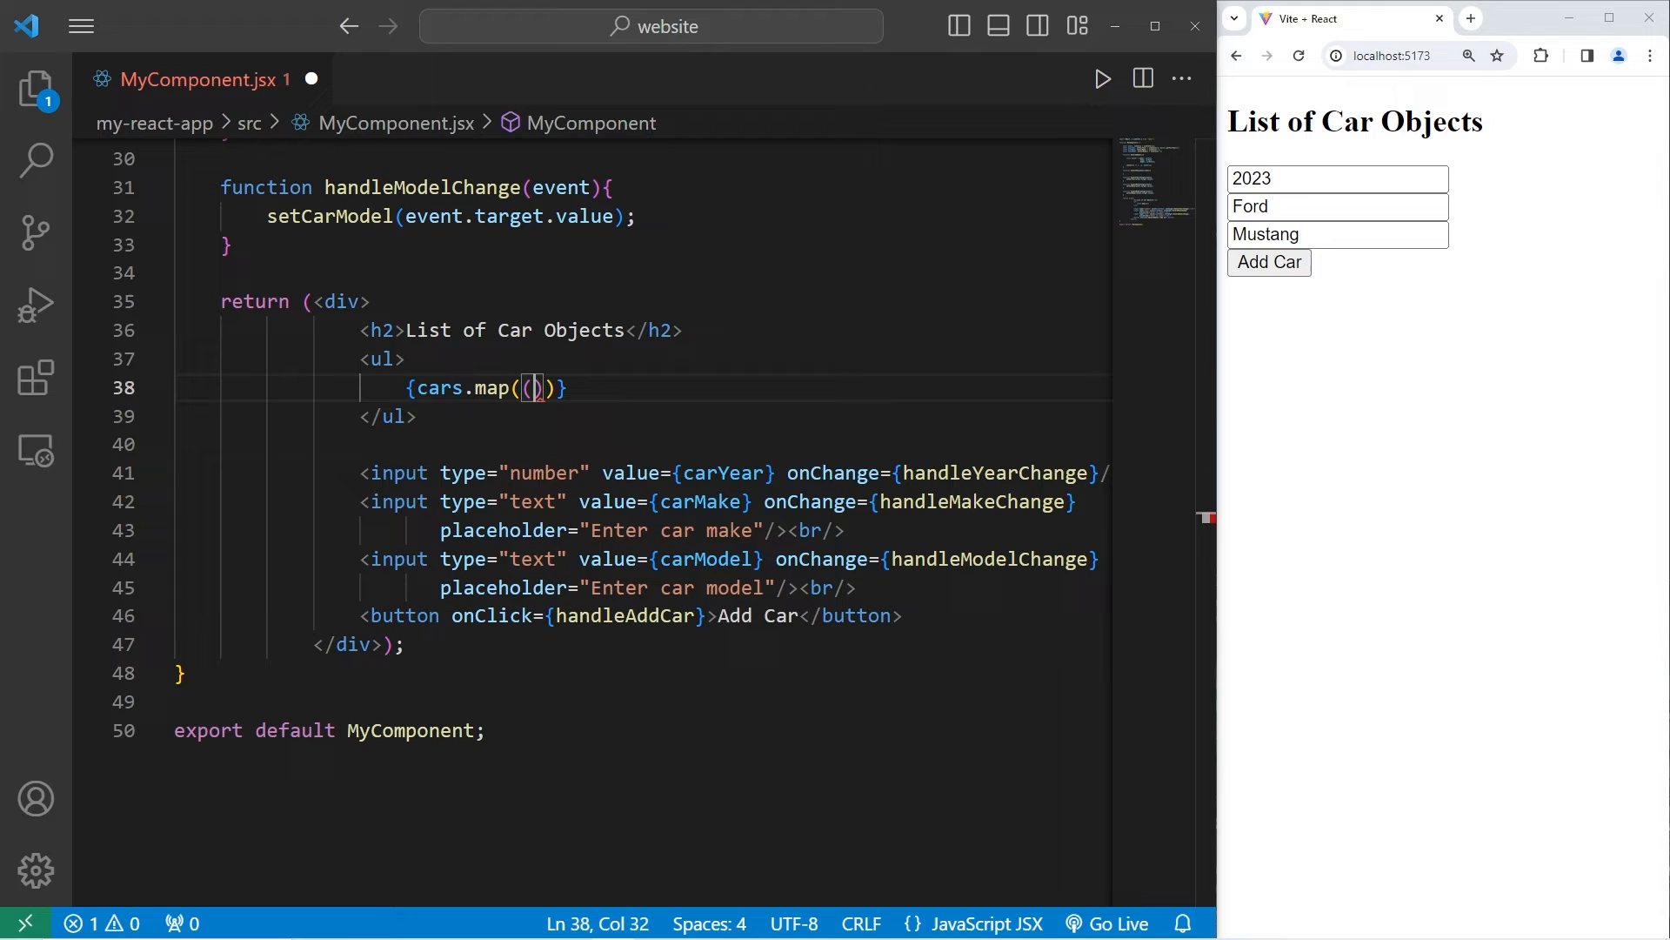
{"action": "type", "text": "element"}
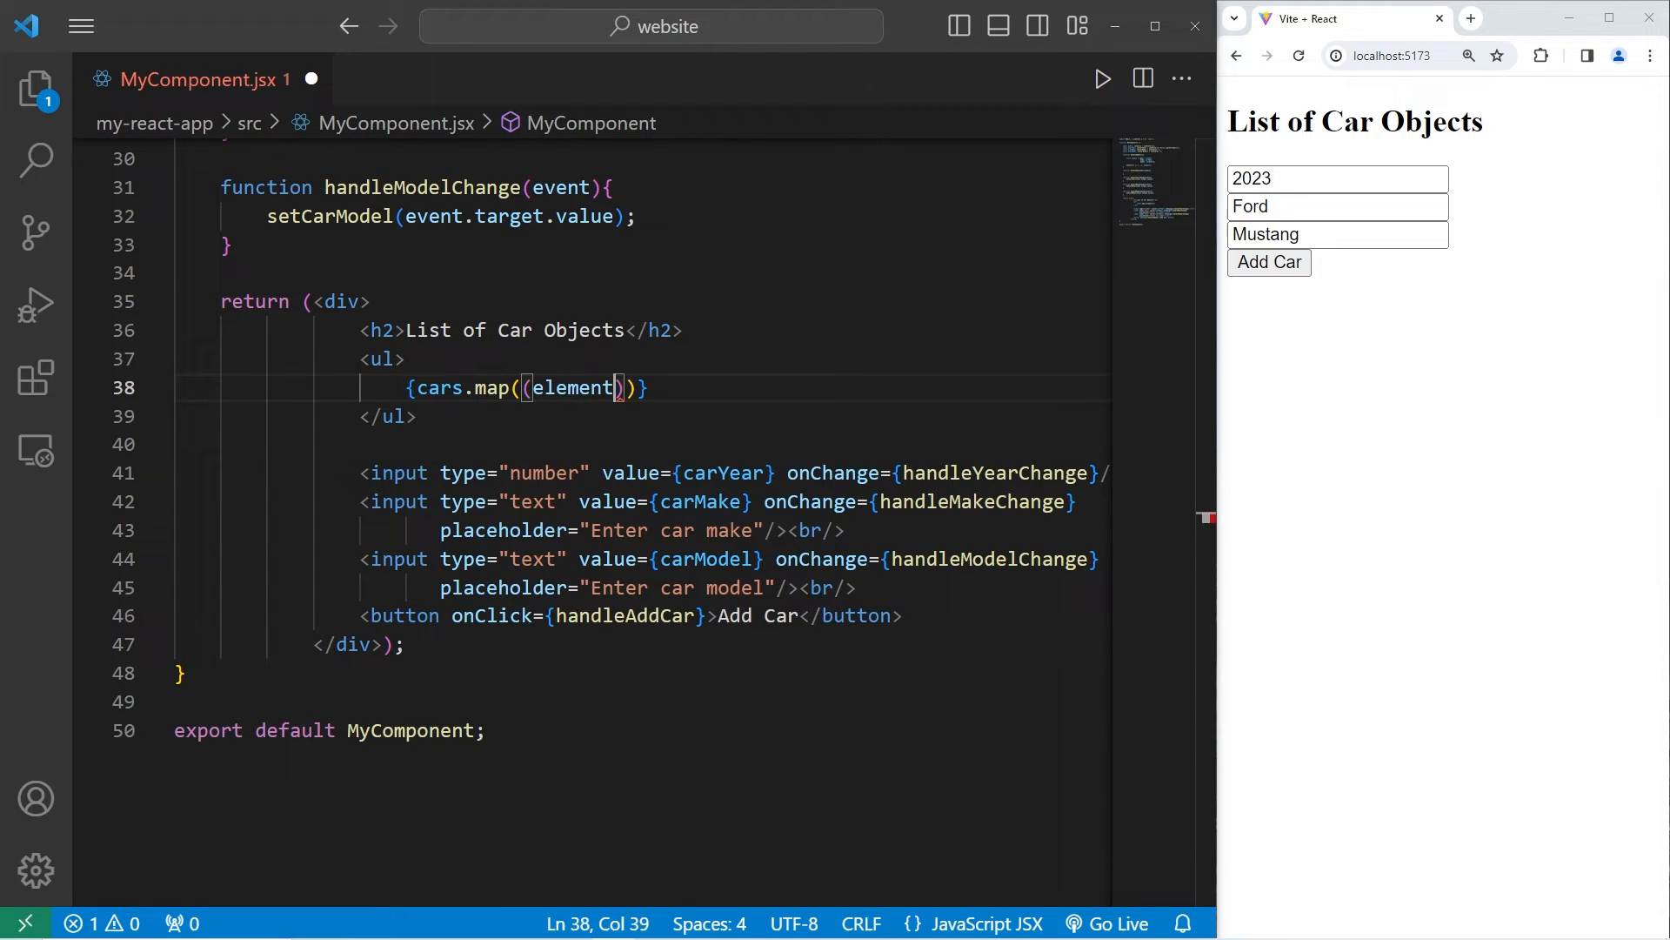
{"action": "type", "text": ", index"}
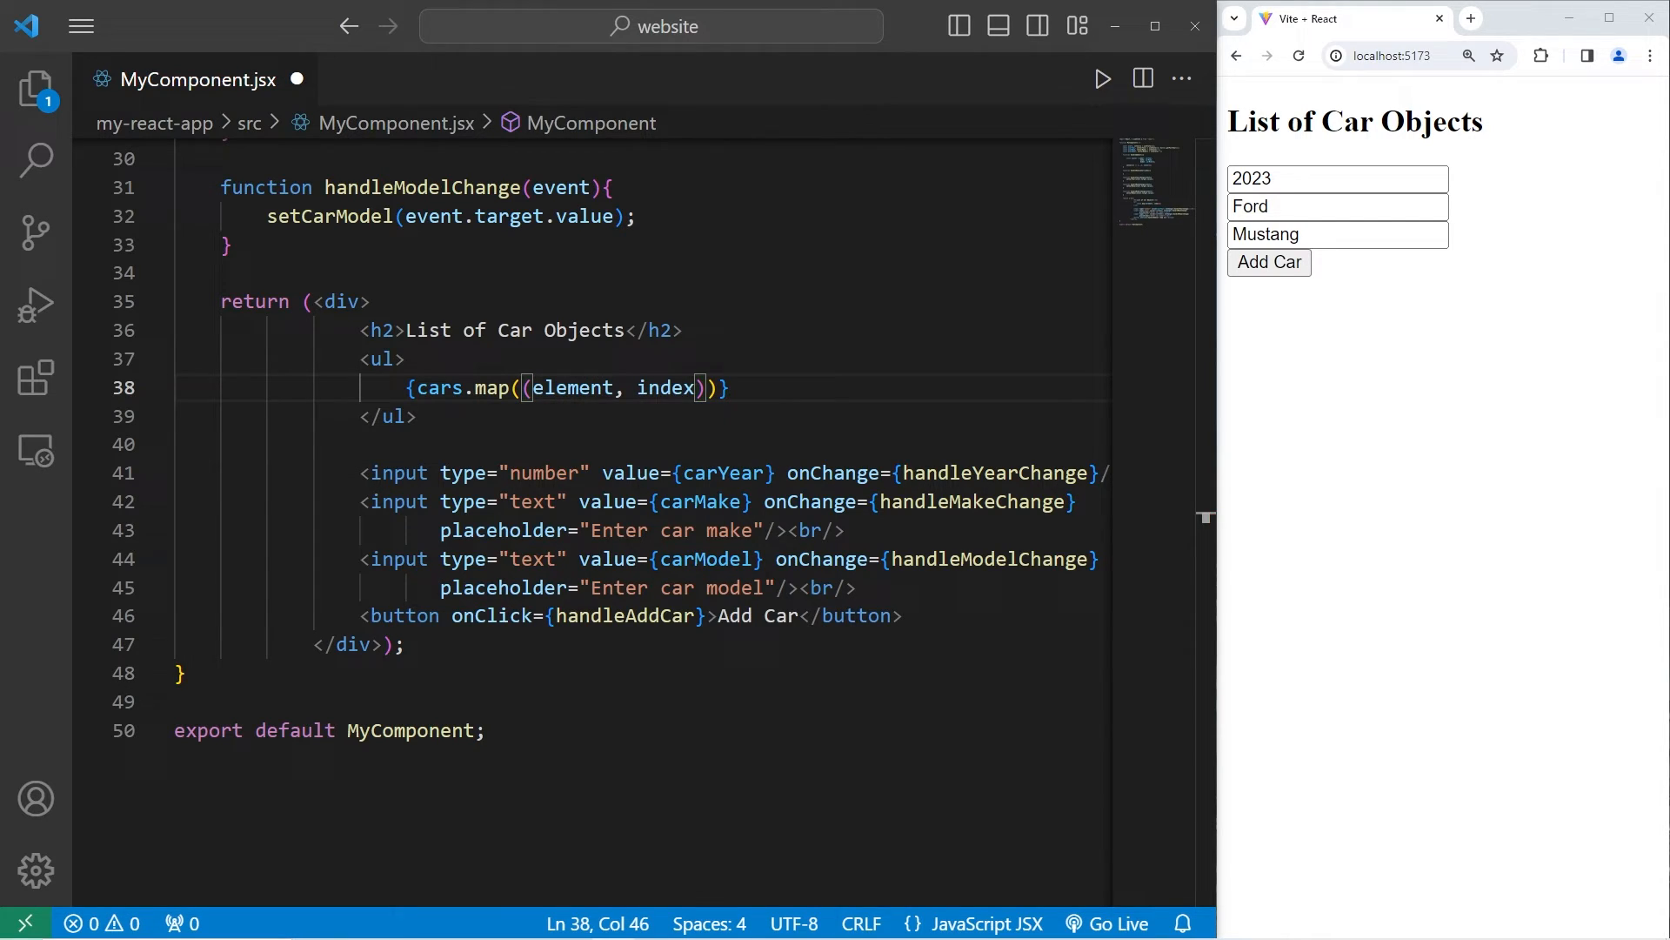
{"action": "double_click", "coordinate": [572, 388]}
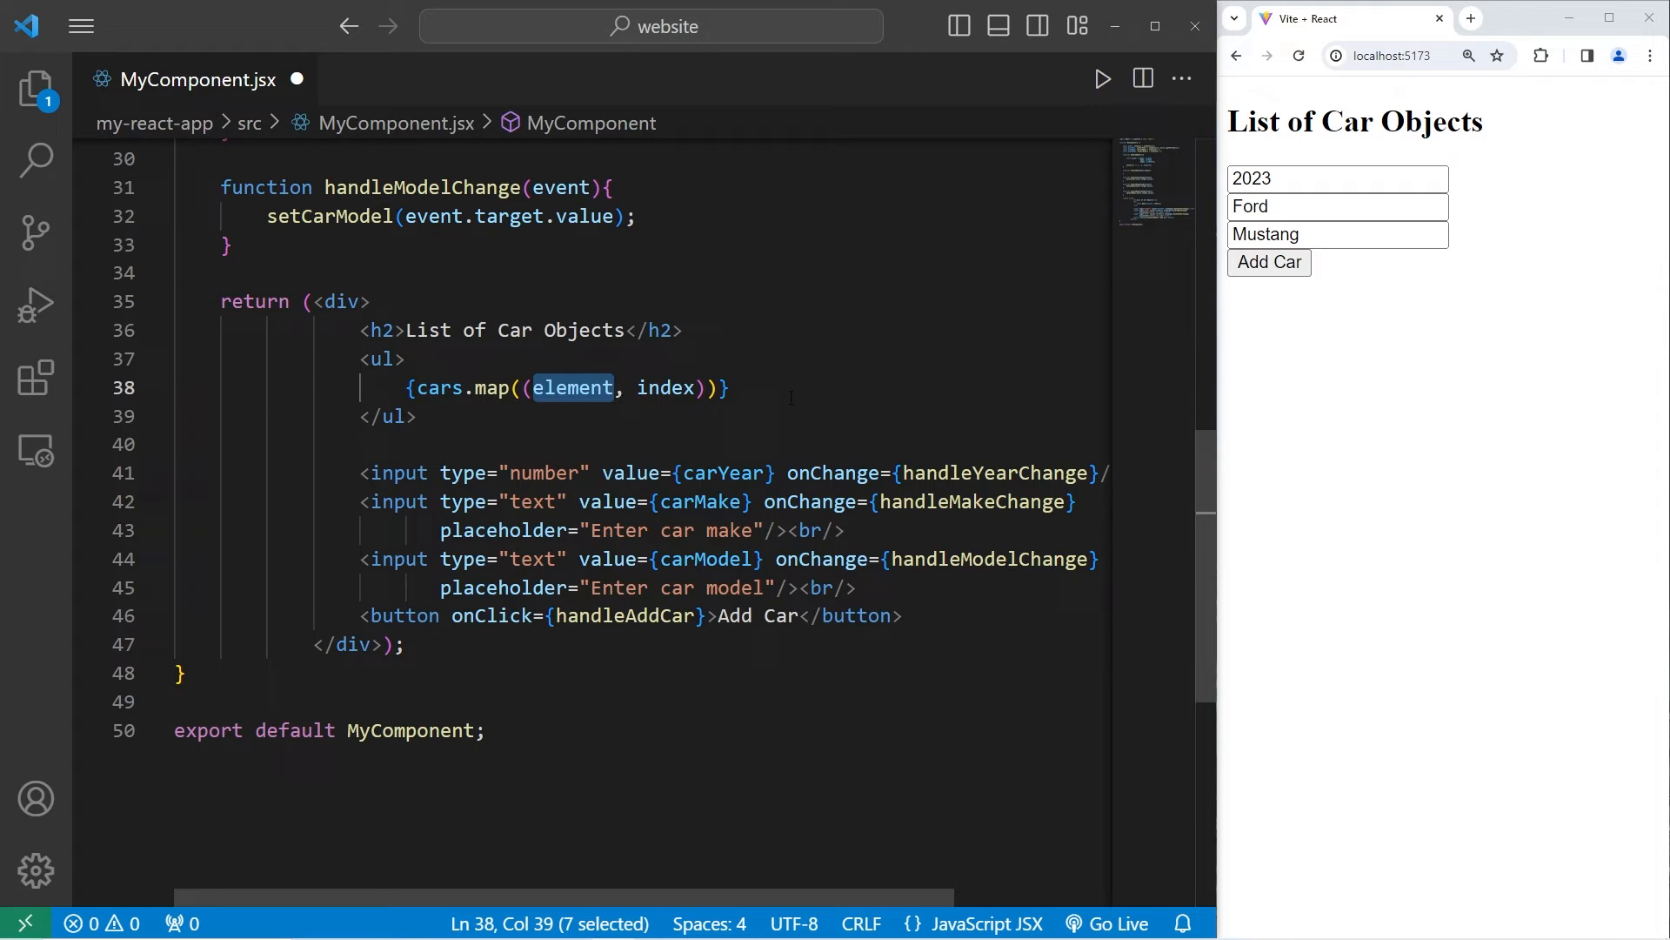
{"action": "type", "text": "car"}
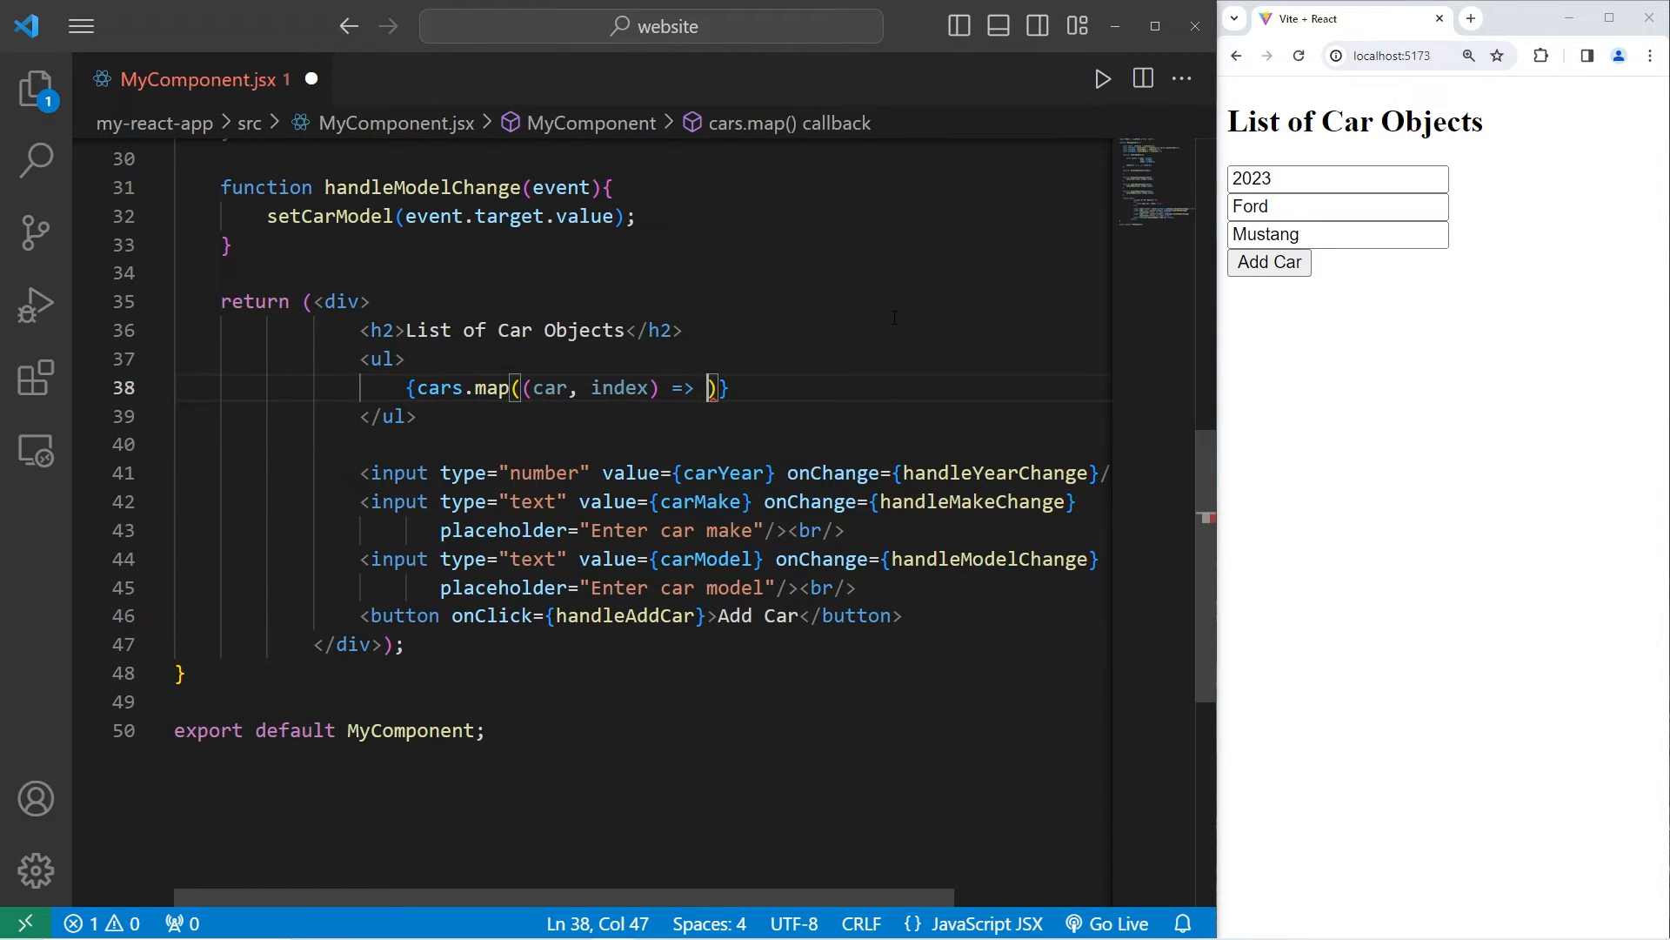
Step: Render each car as <li key={index}> showing {car.year} {car.make}
{"action": "type", "text": "<li"}
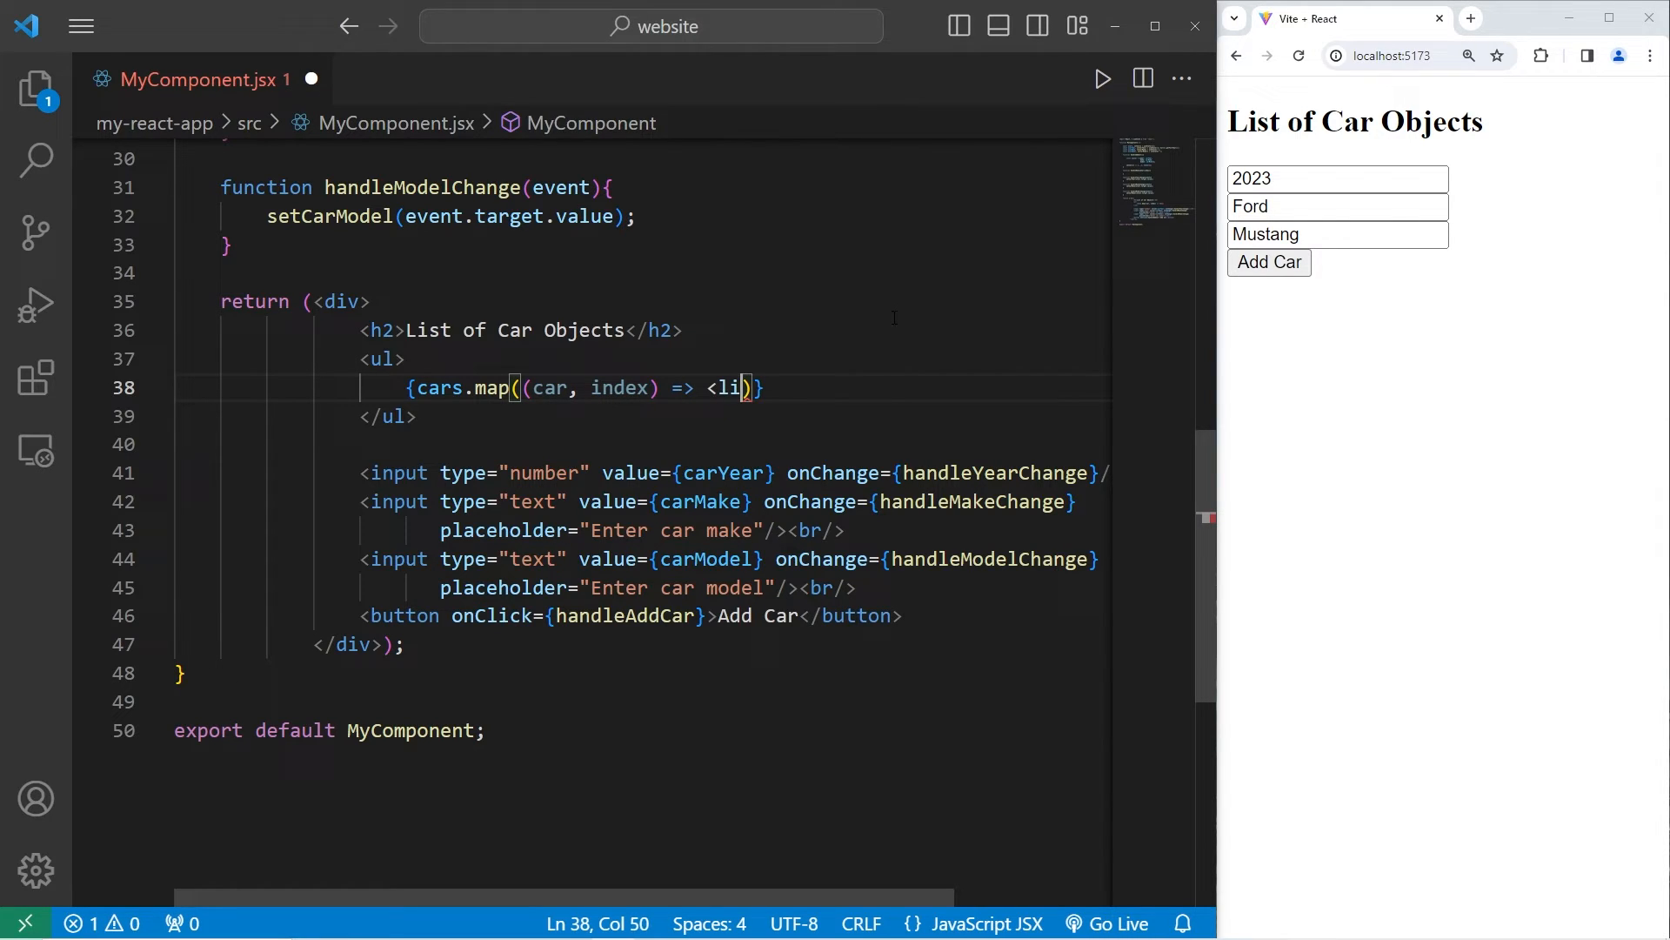
{"action": "type", "text": "></li>)}"}
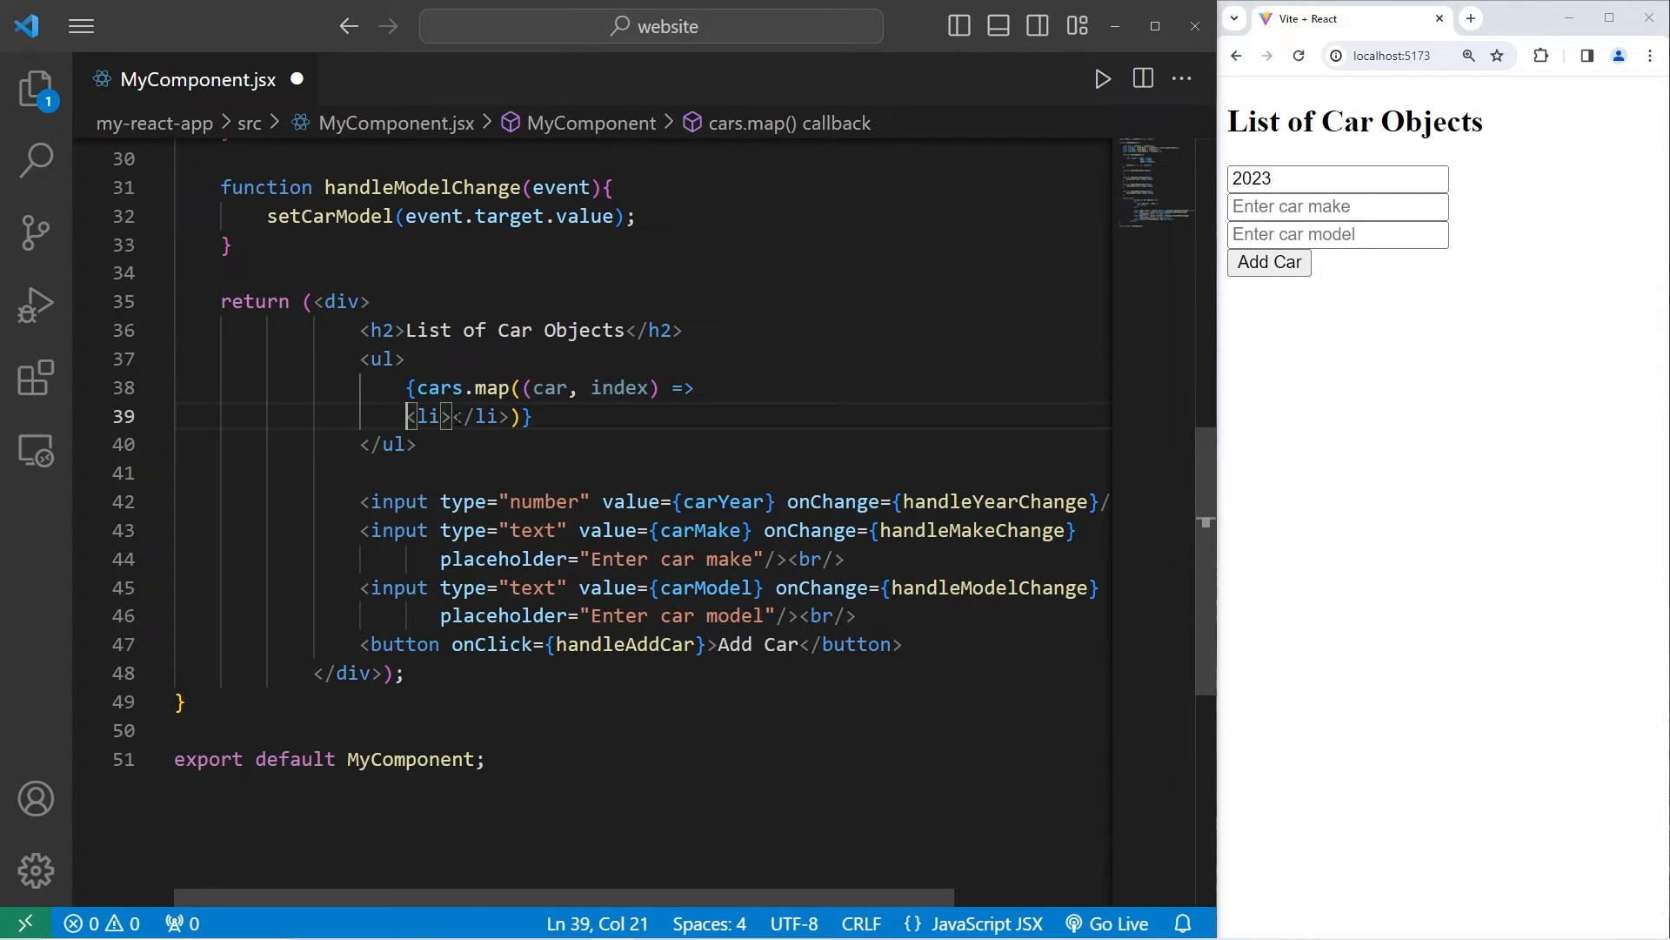
{"action": "key", "text": "enter"}
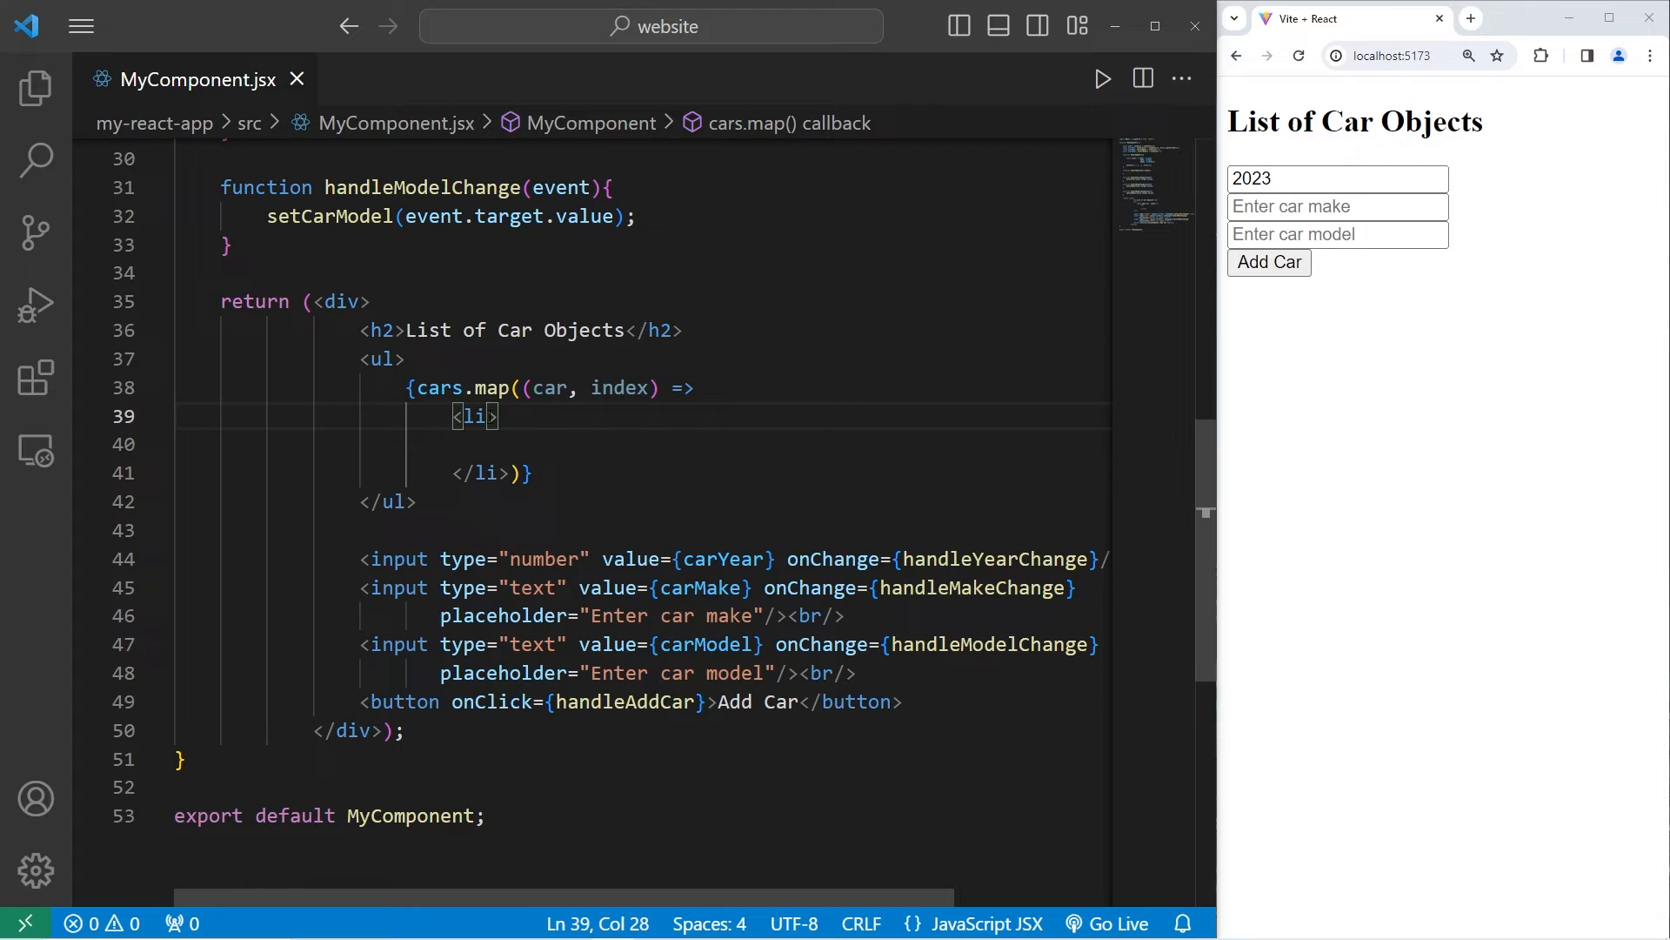
{"action": "mouse_move", "coordinate": [806, 487]}
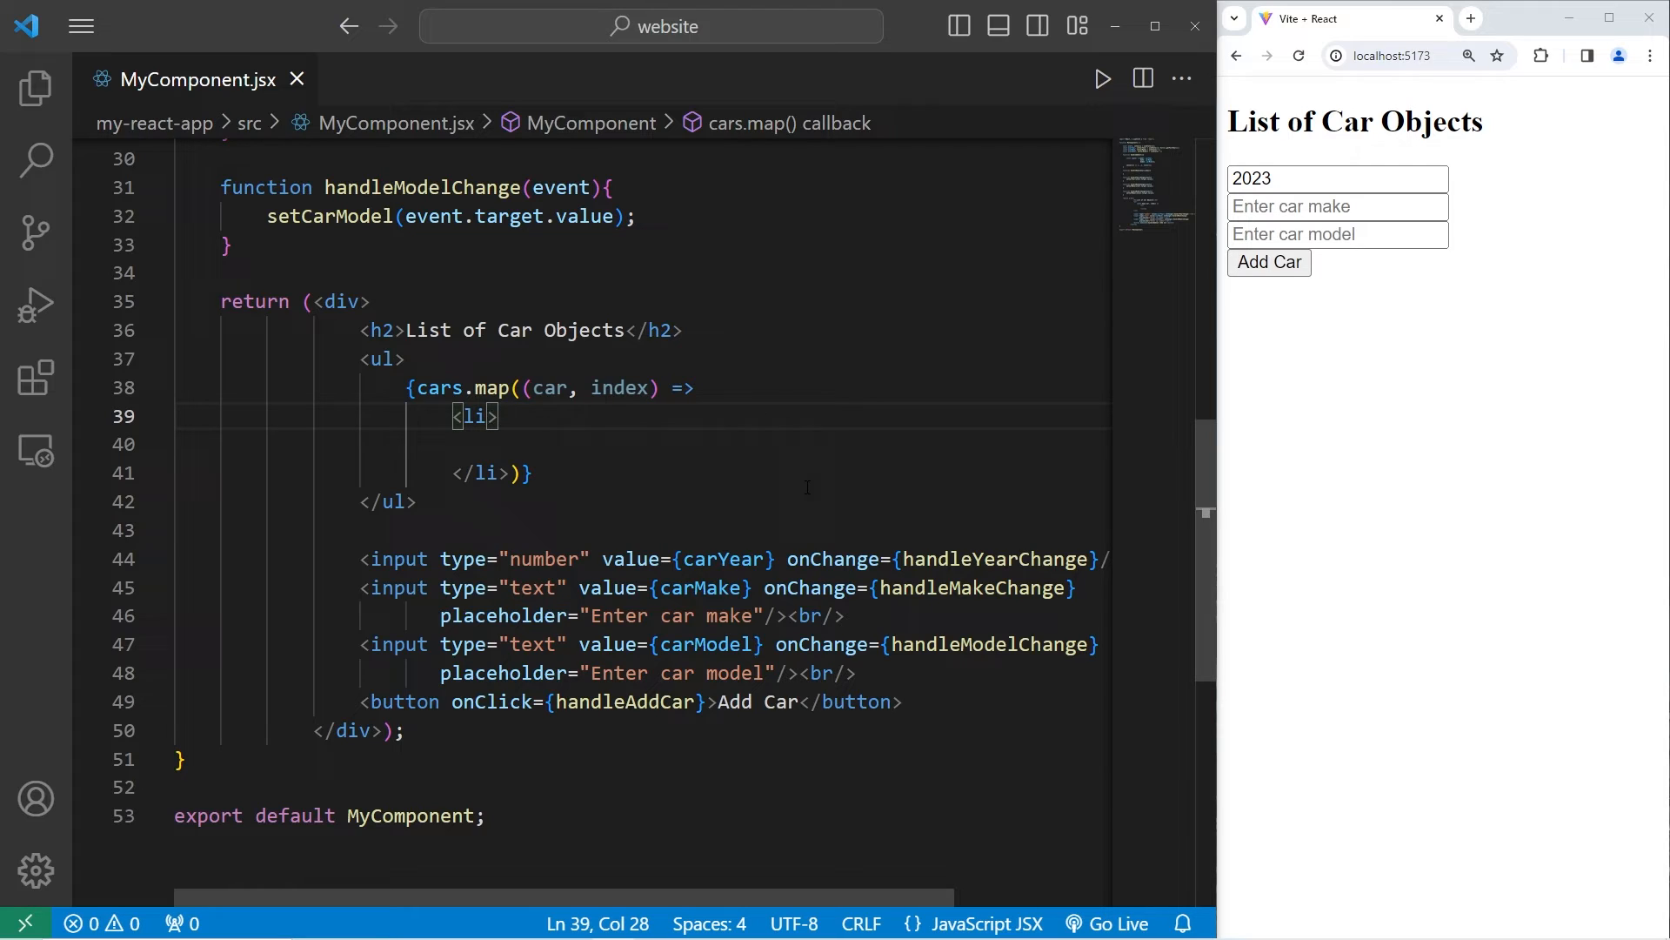
{"action": "type", "text": "key"}
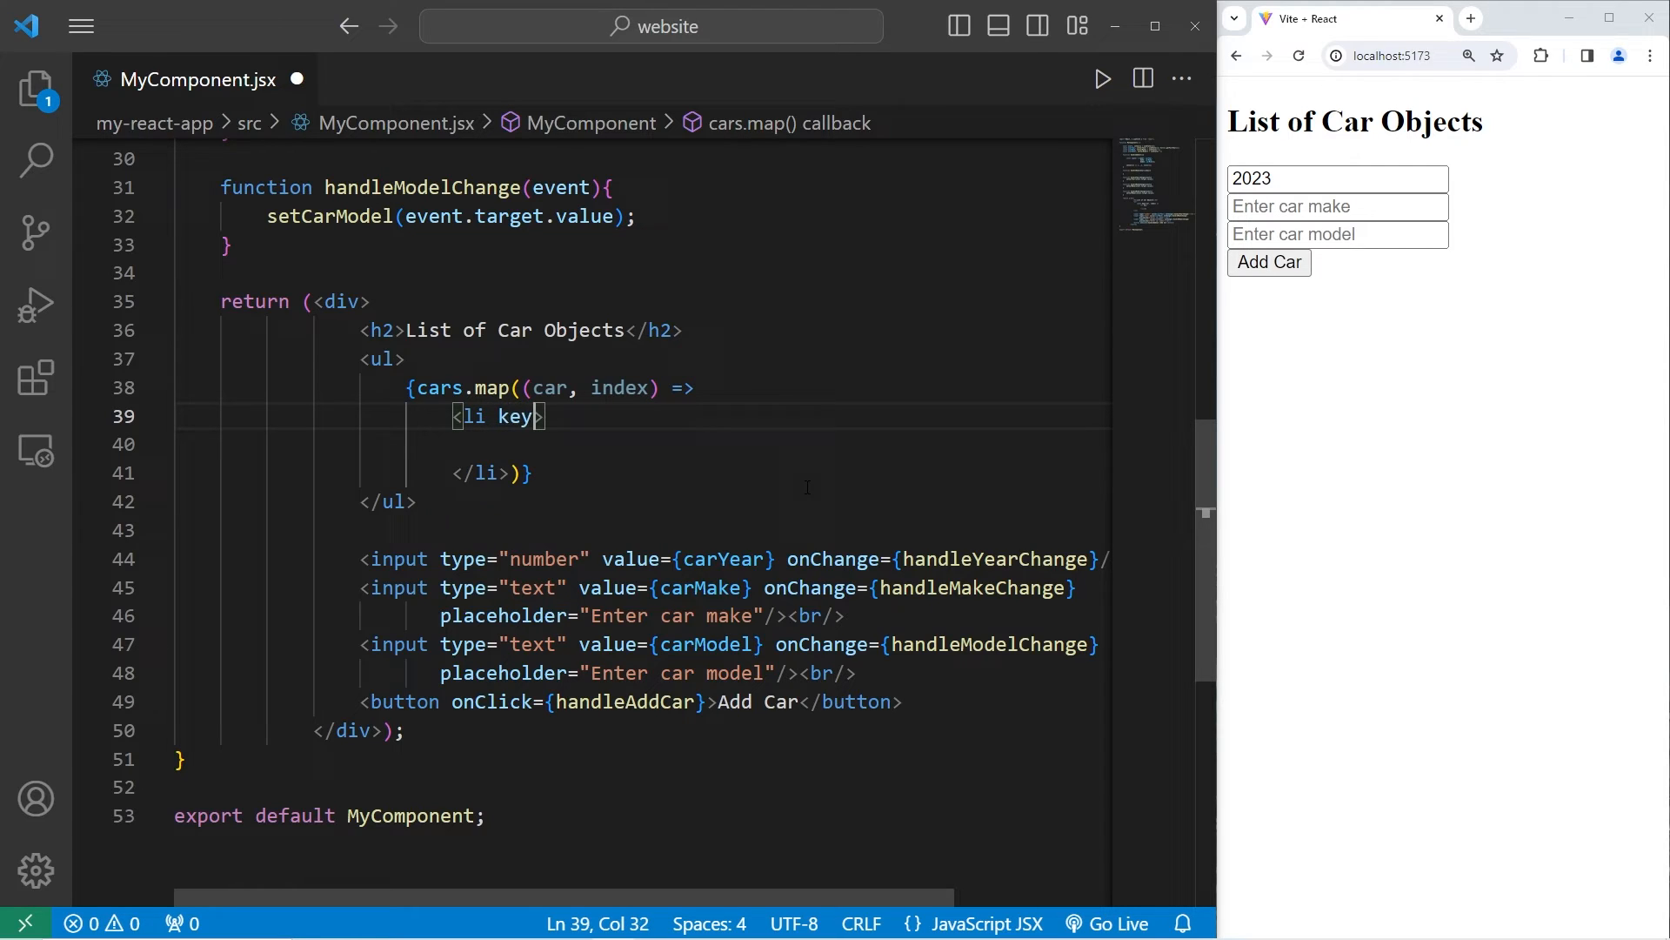
{"action": "type", "text": "="}
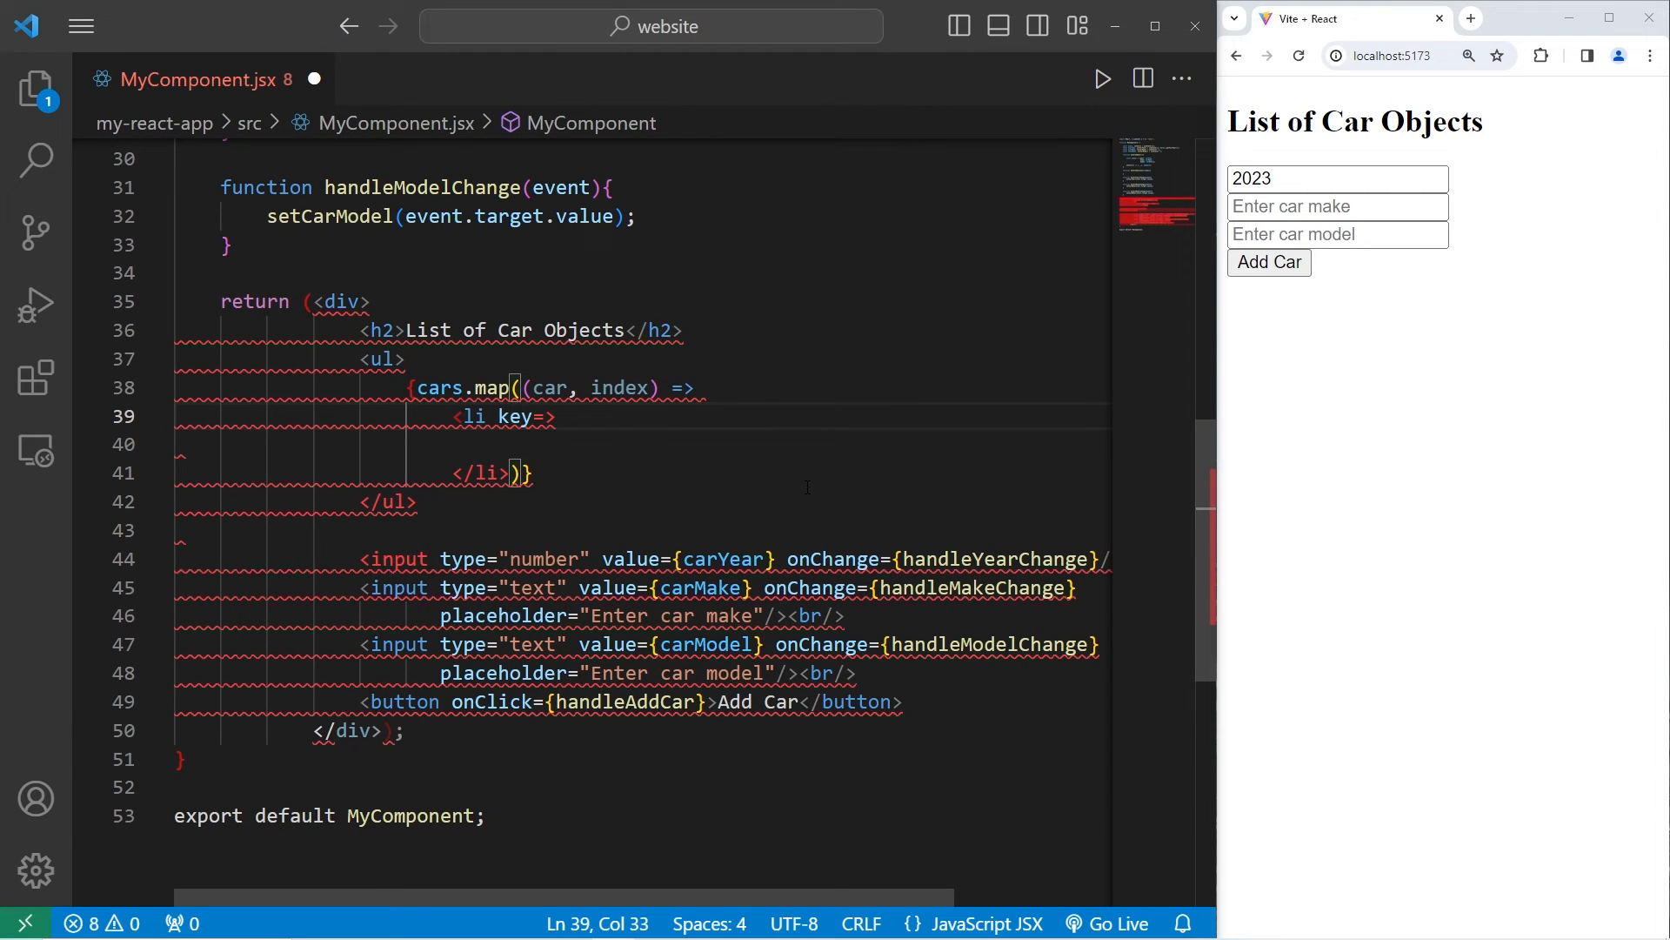
{"action": "type", "text": "{"}
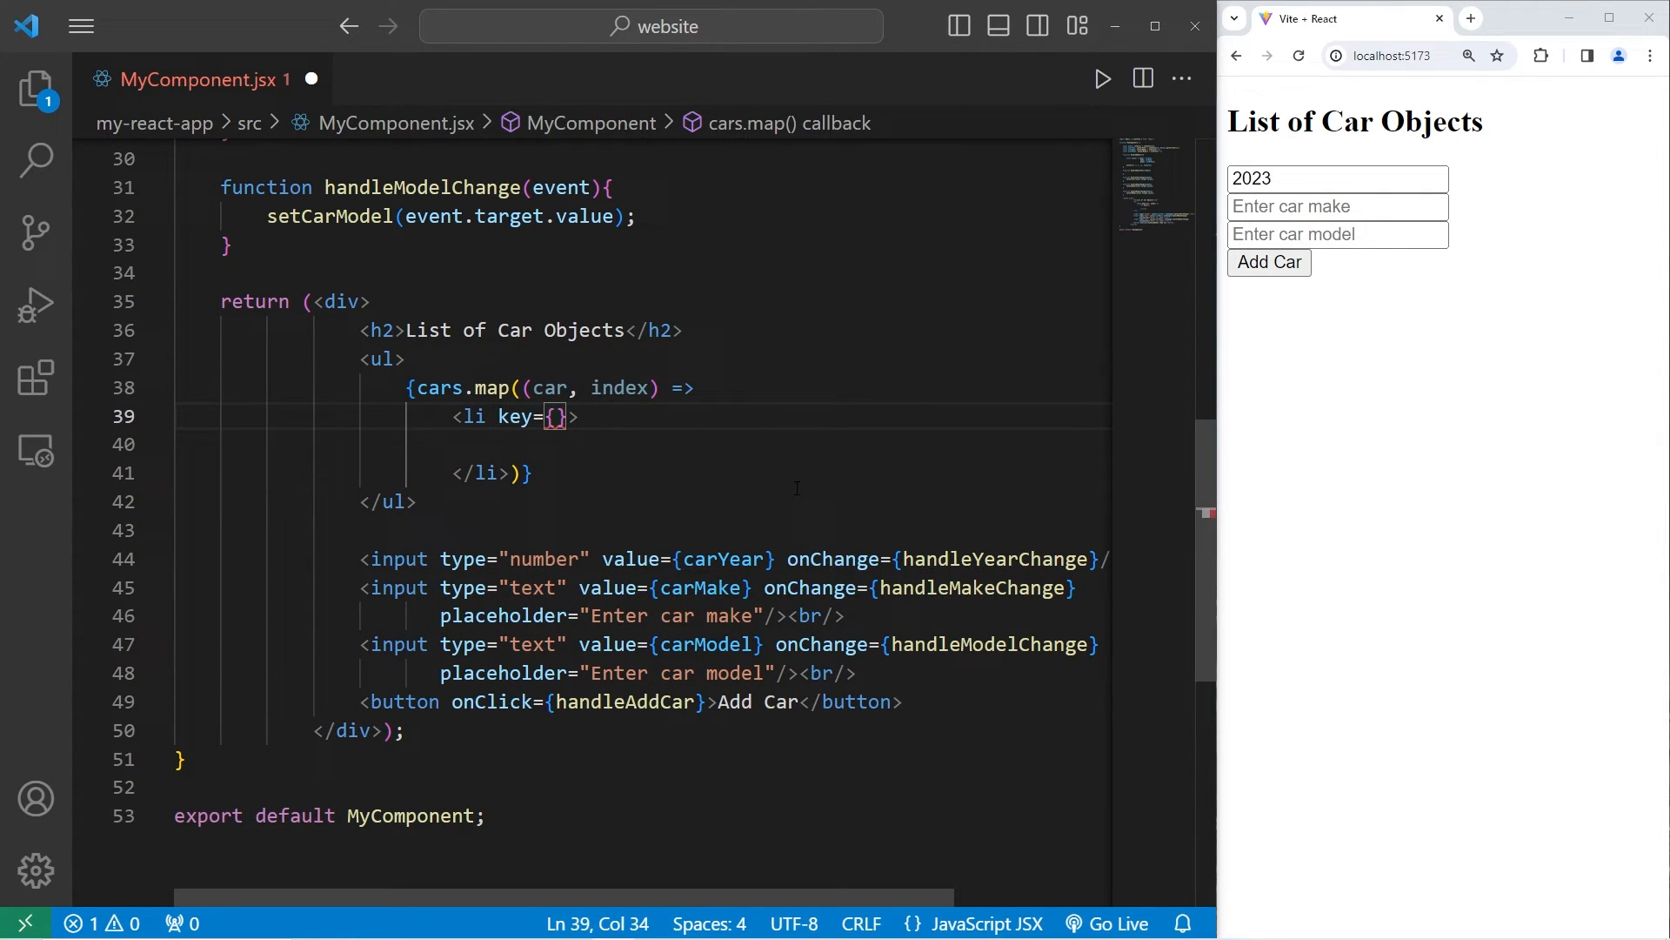
{"action": "type", "text": "index"}
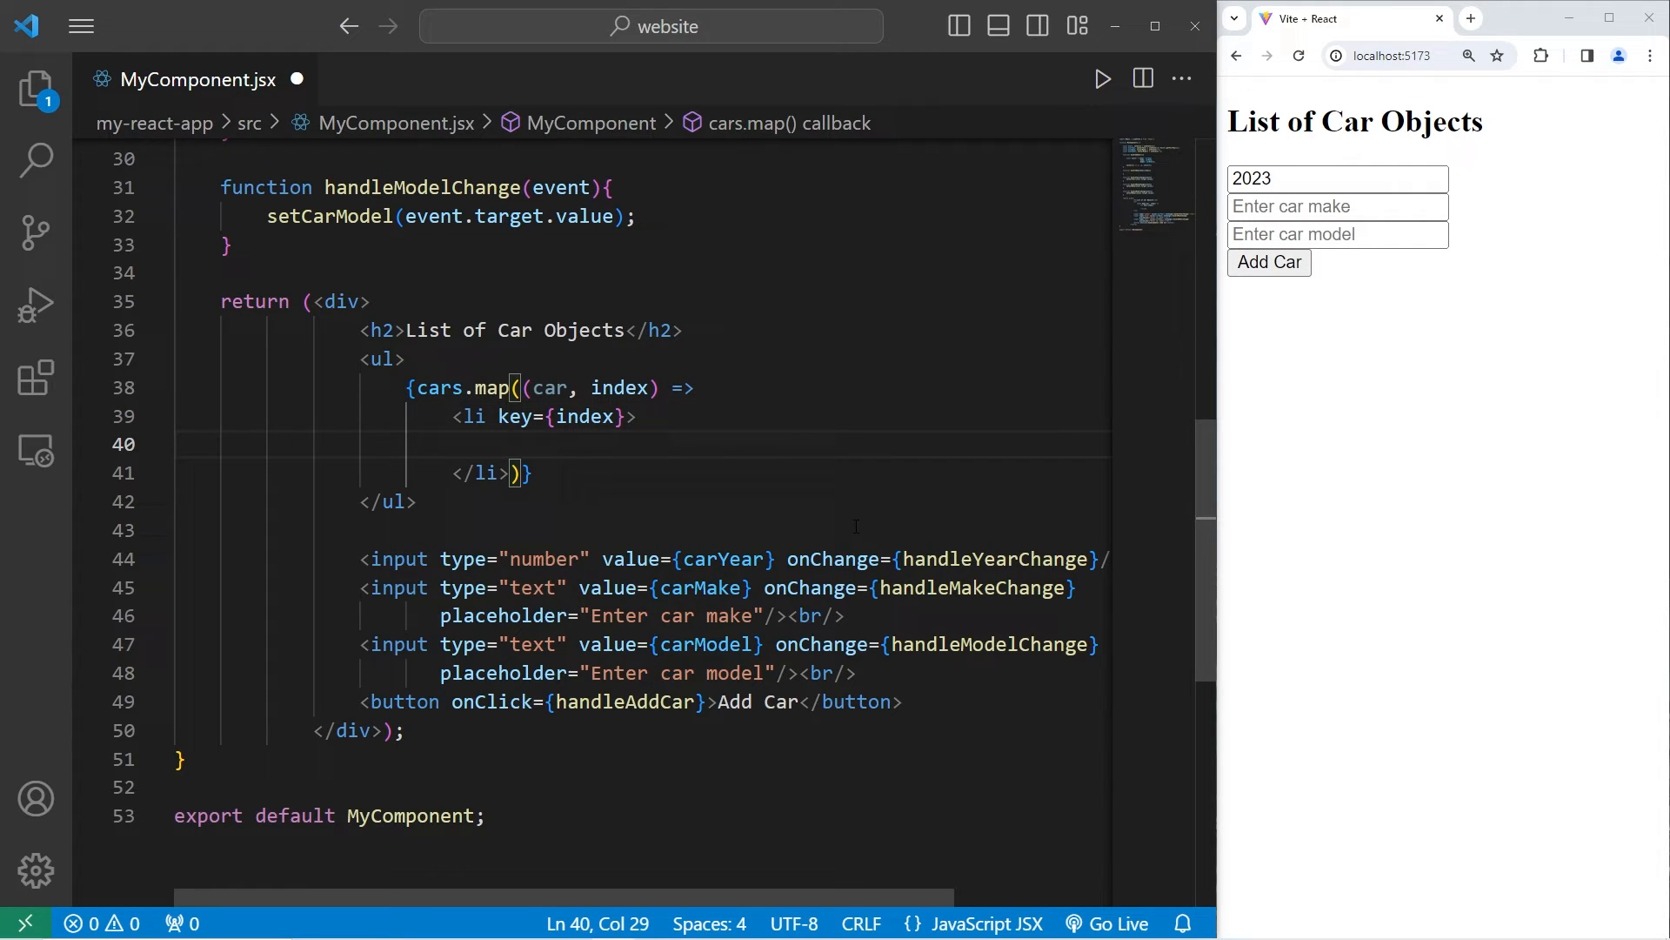
{"action": "type", "text": "{car.}"}
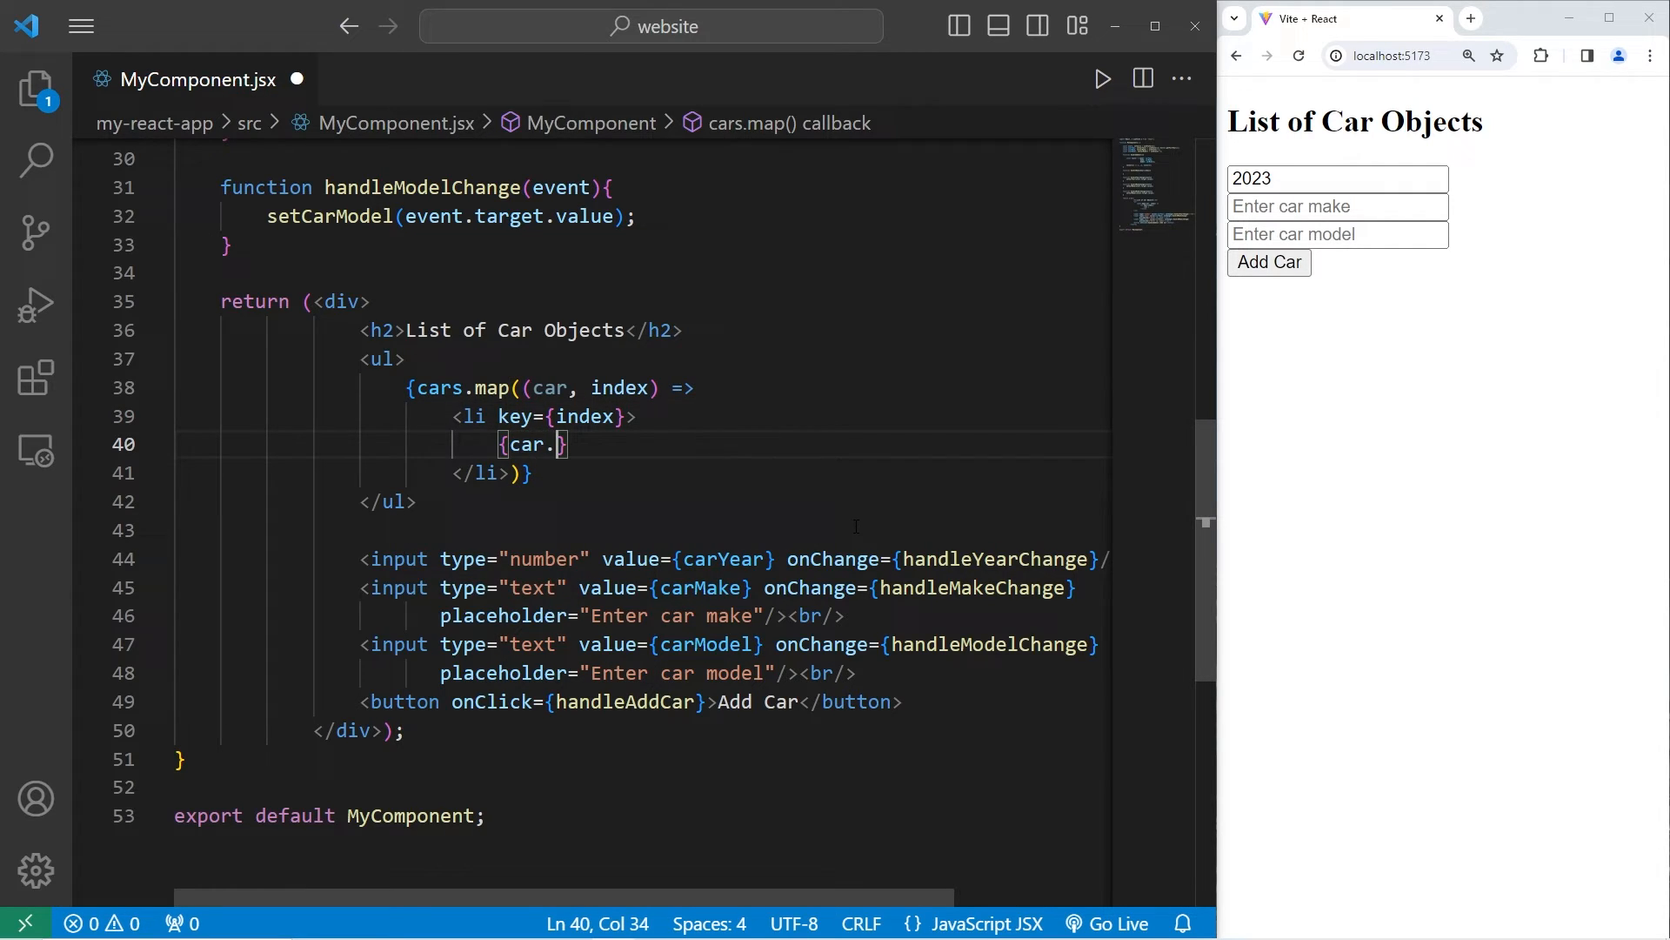
{"action": "type", "text": "year}"}
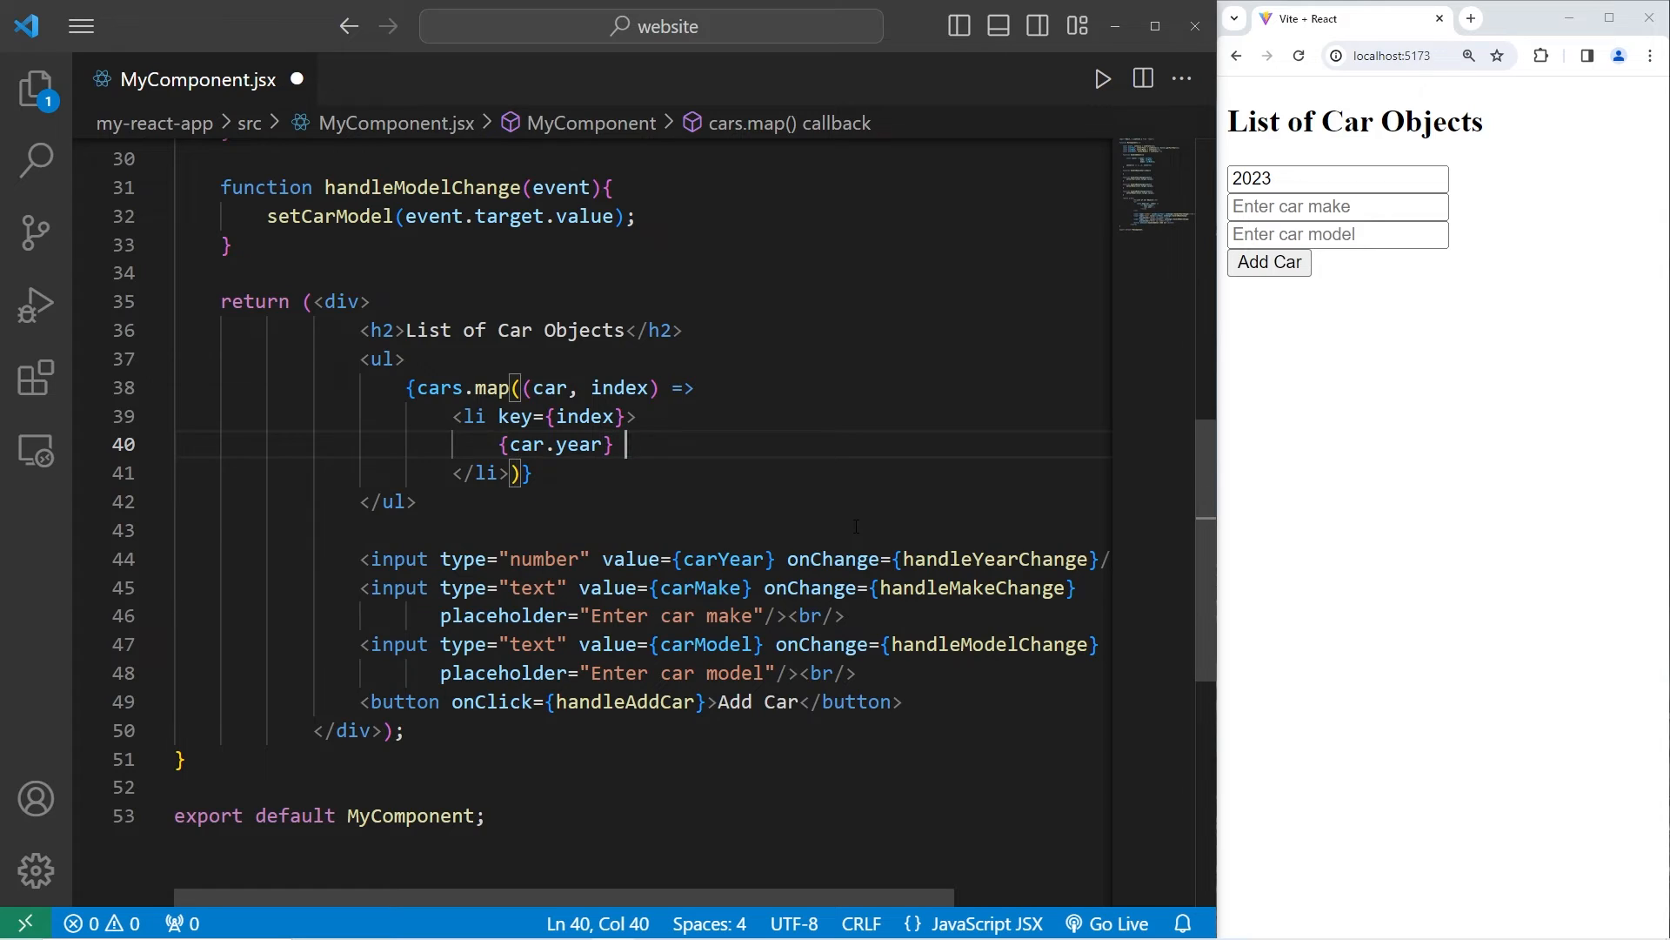
{"action": "type", "text": "{car.make} {car.model"}
{"action": "left_click", "coordinate": [1337, 207]}
{"action": "type", "text": "Ford"}
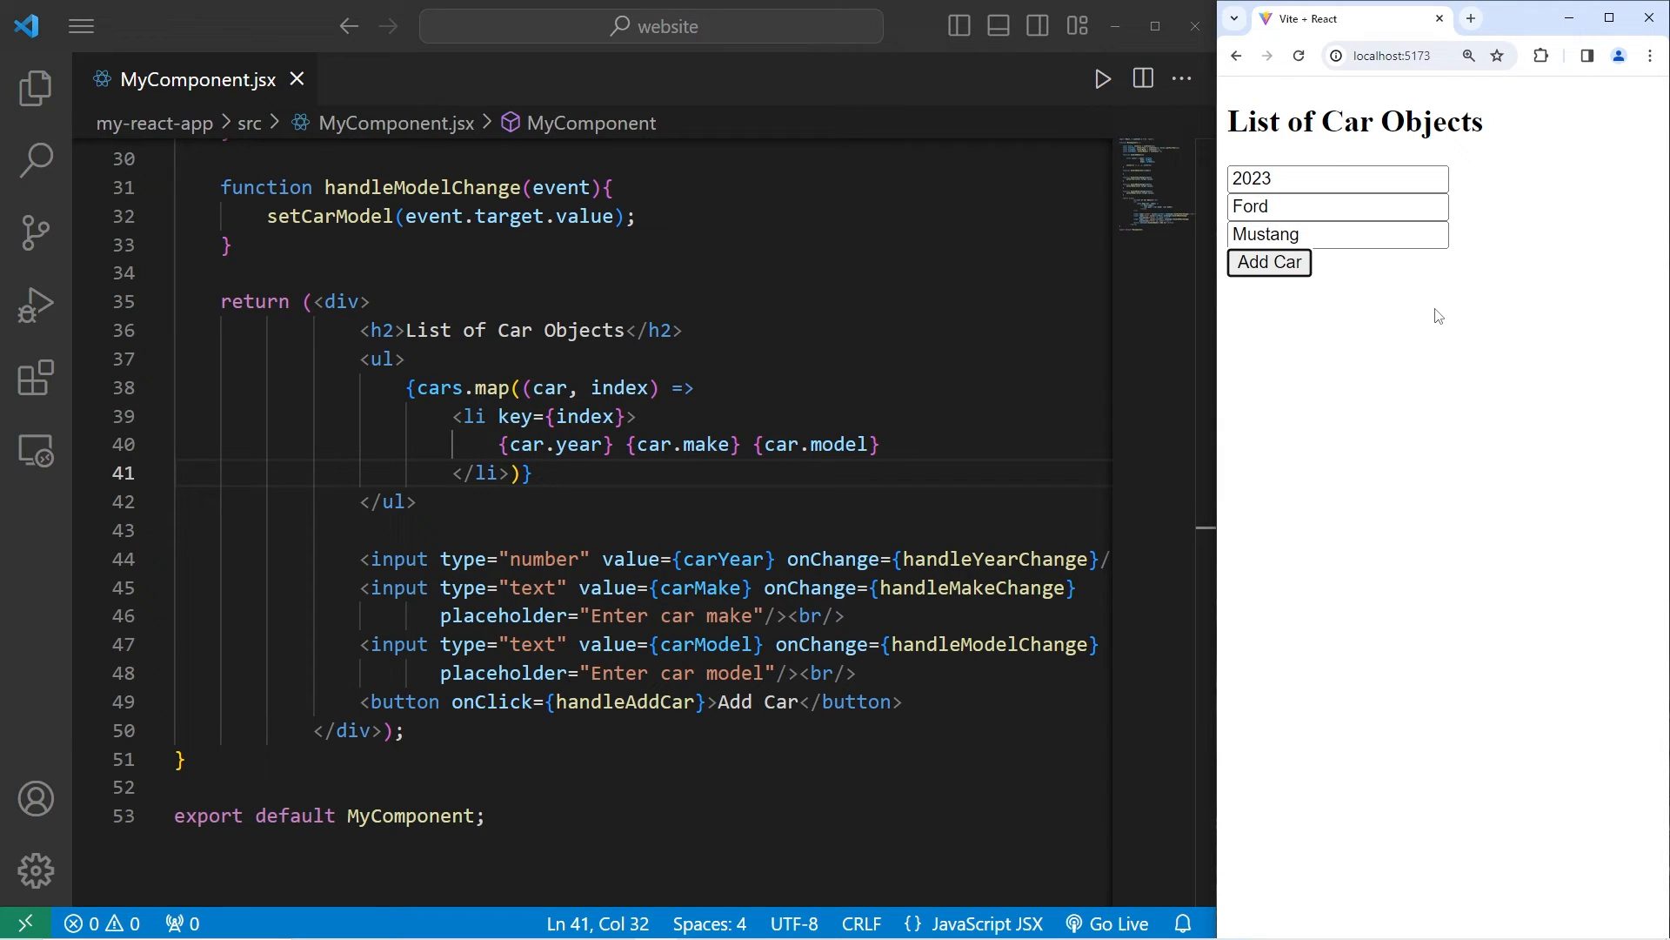
Step: Add 2023 Ford Mustang, 2024 Chevrolet Corvette and 2022 Dodge Challenger to the preview list
{"action": "left_click", "coordinate": [1268, 262]}
{"action": "type", "text": "Chevrolet"}
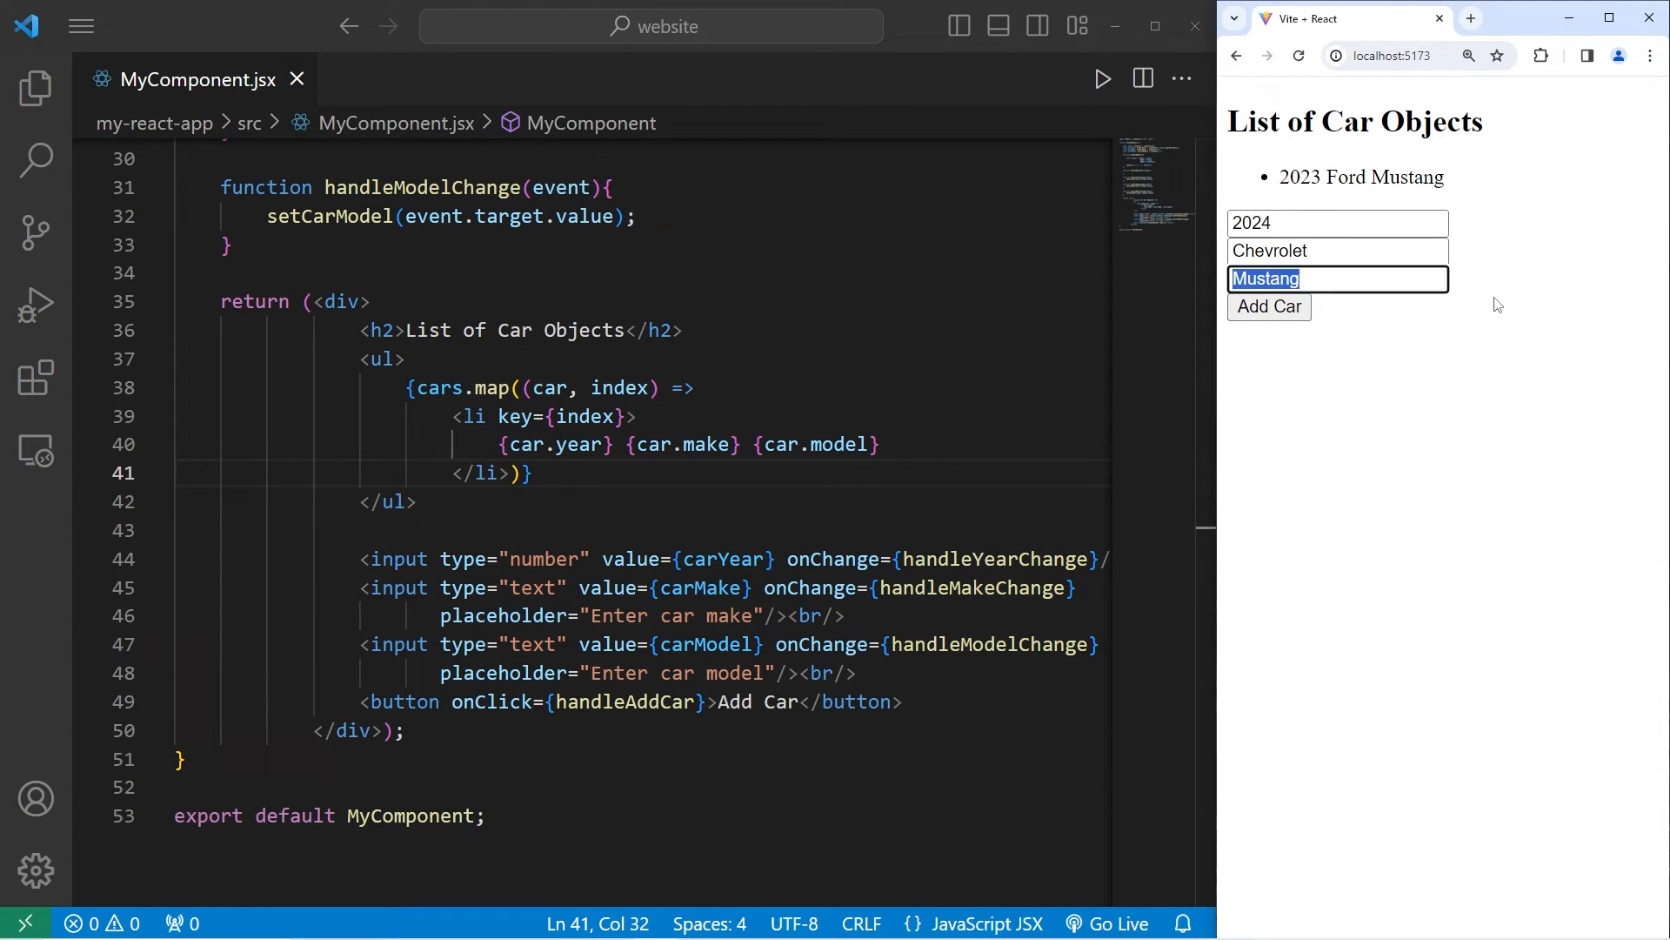
{"action": "left_click", "coordinate": [1268, 305]}
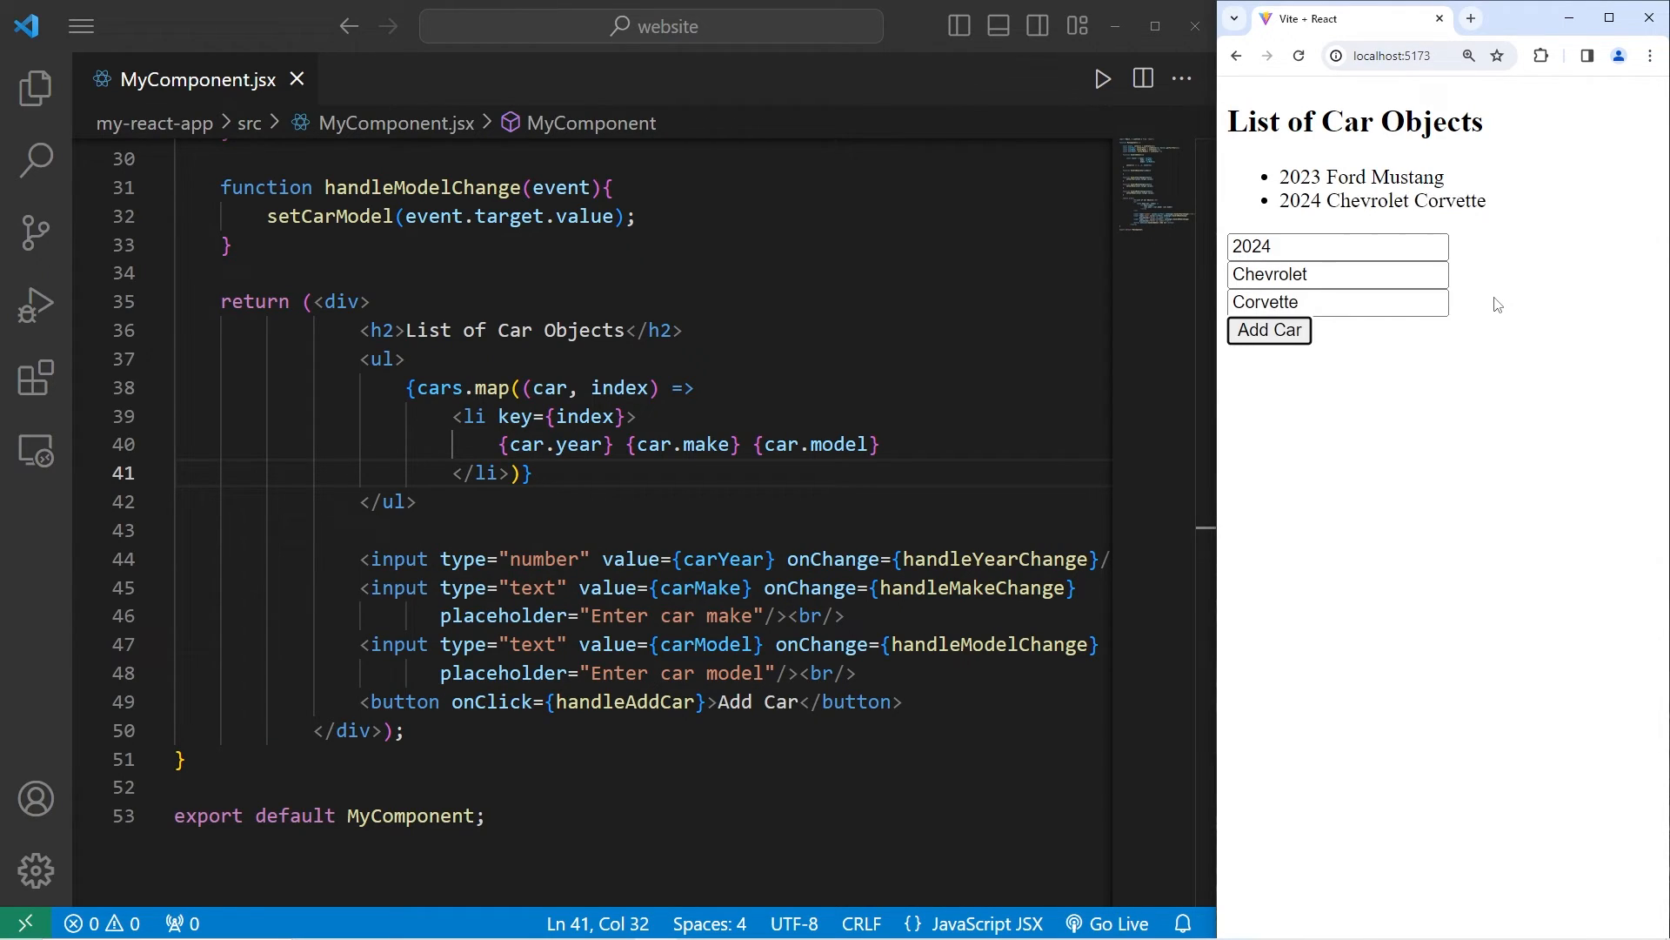
{"action": "type", "text": "2022"}
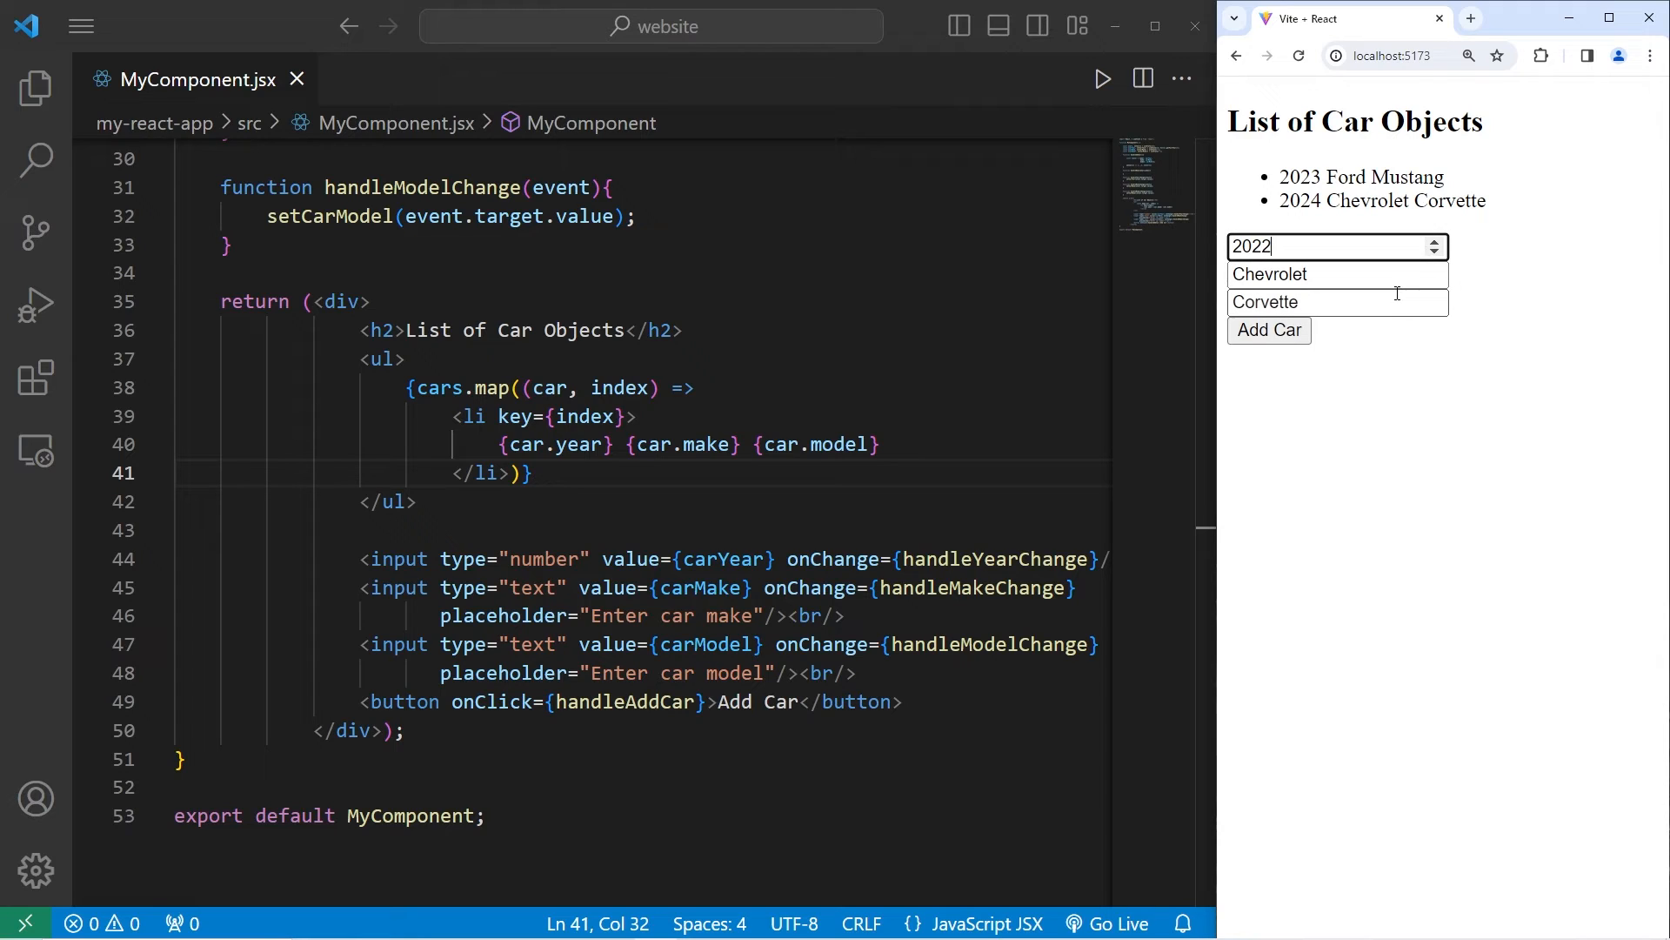
{"action": "type", "text": "Dodge"}
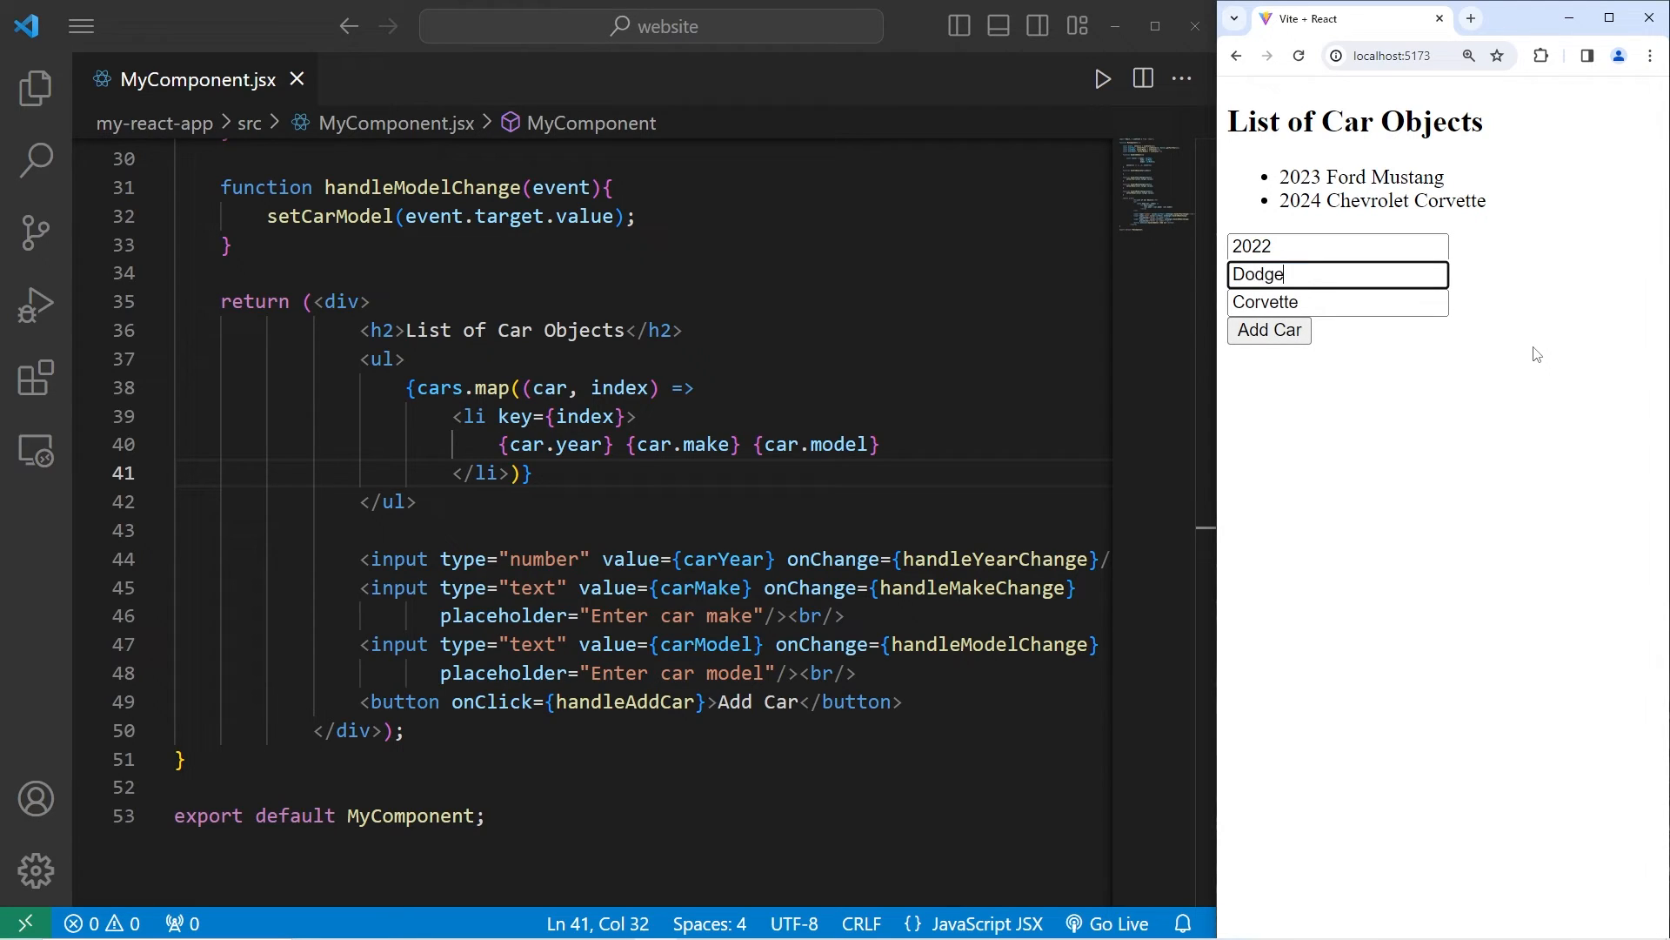
{"action": "type", "text": "Challenge"}
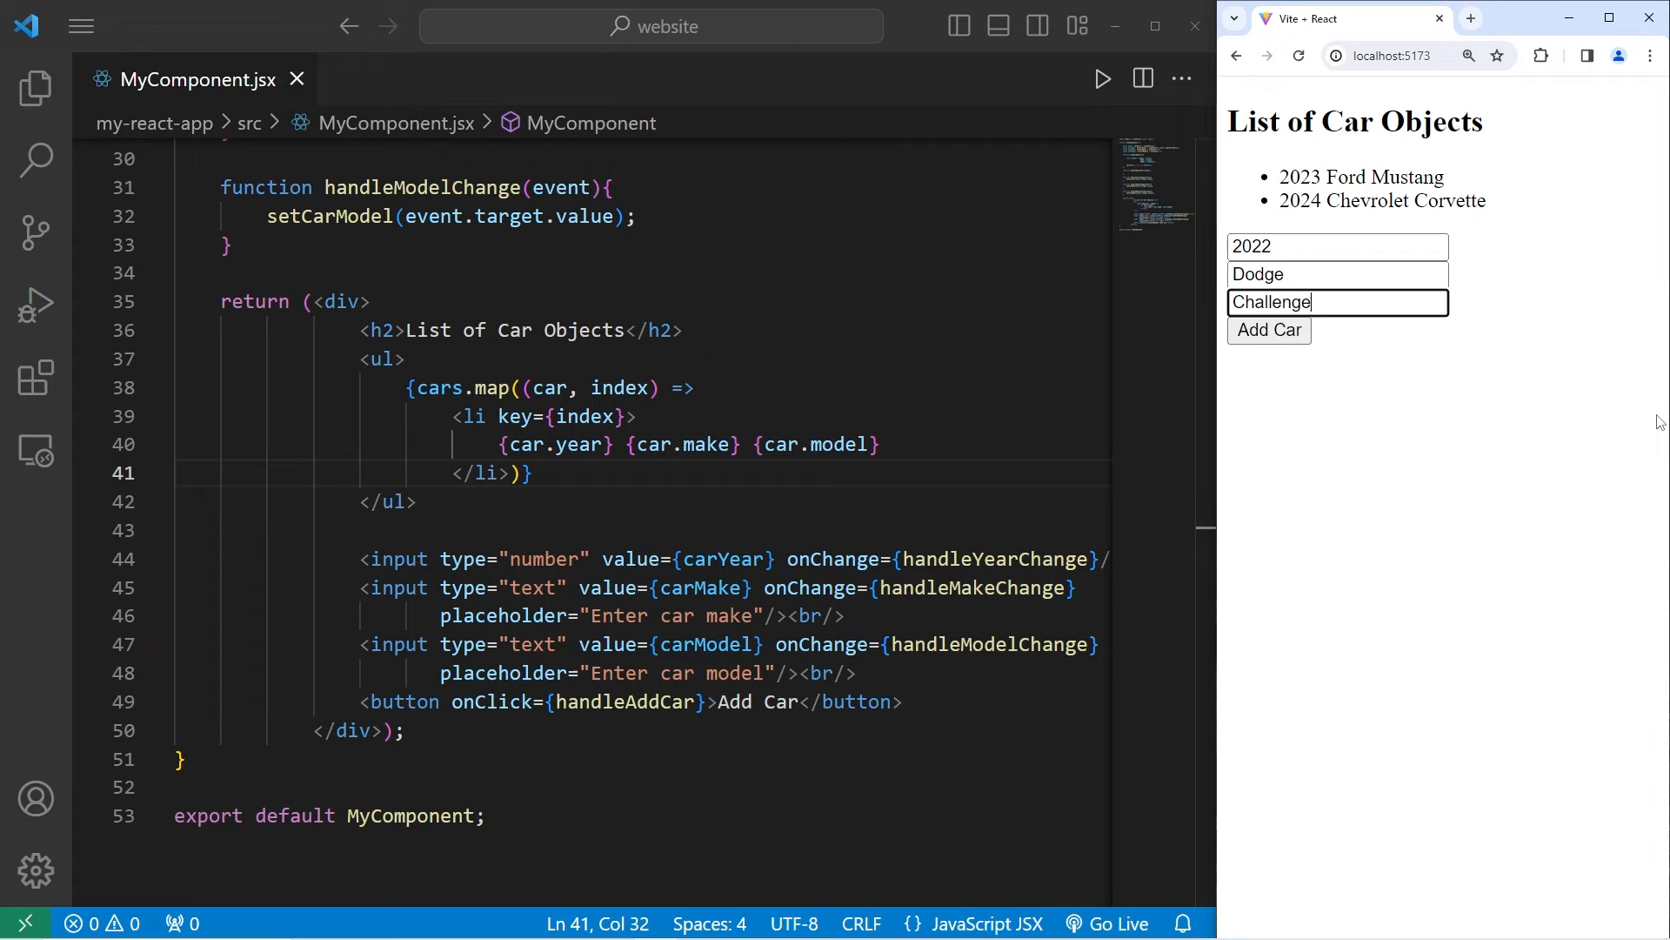
{"action": "left_click", "coordinate": [1268, 329]}
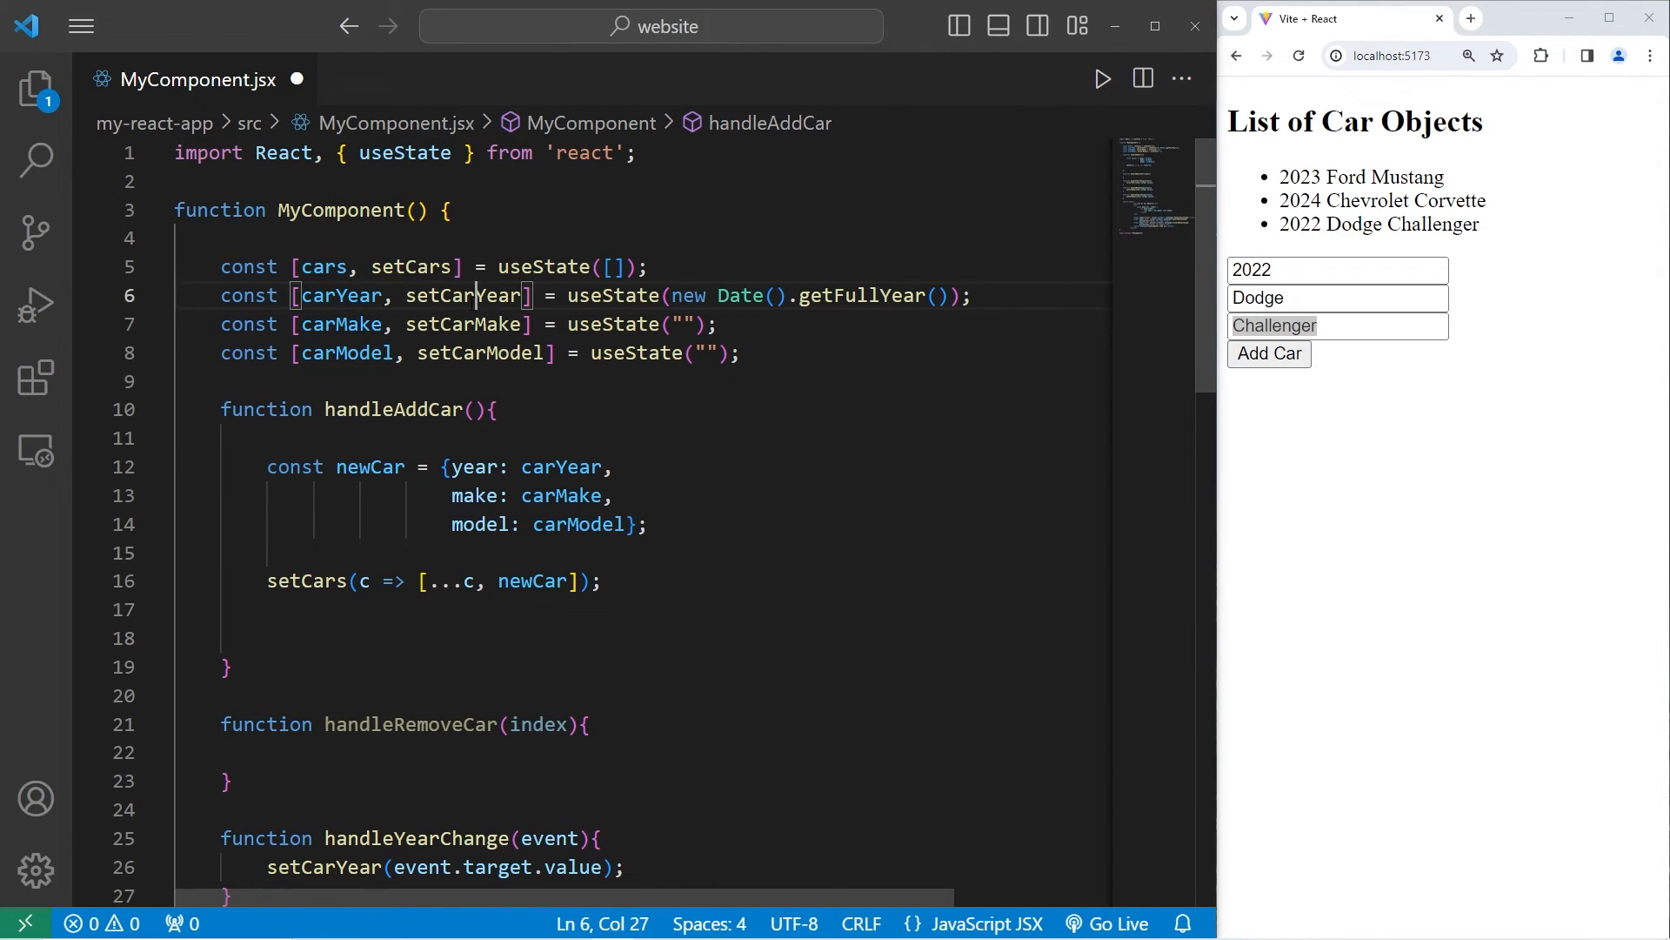
Step: Add setCarYear(new Date().getFullYear()), setCarMake("") and setCarModel("") after setCars
{"action": "type", "text": "setCarYear();"}
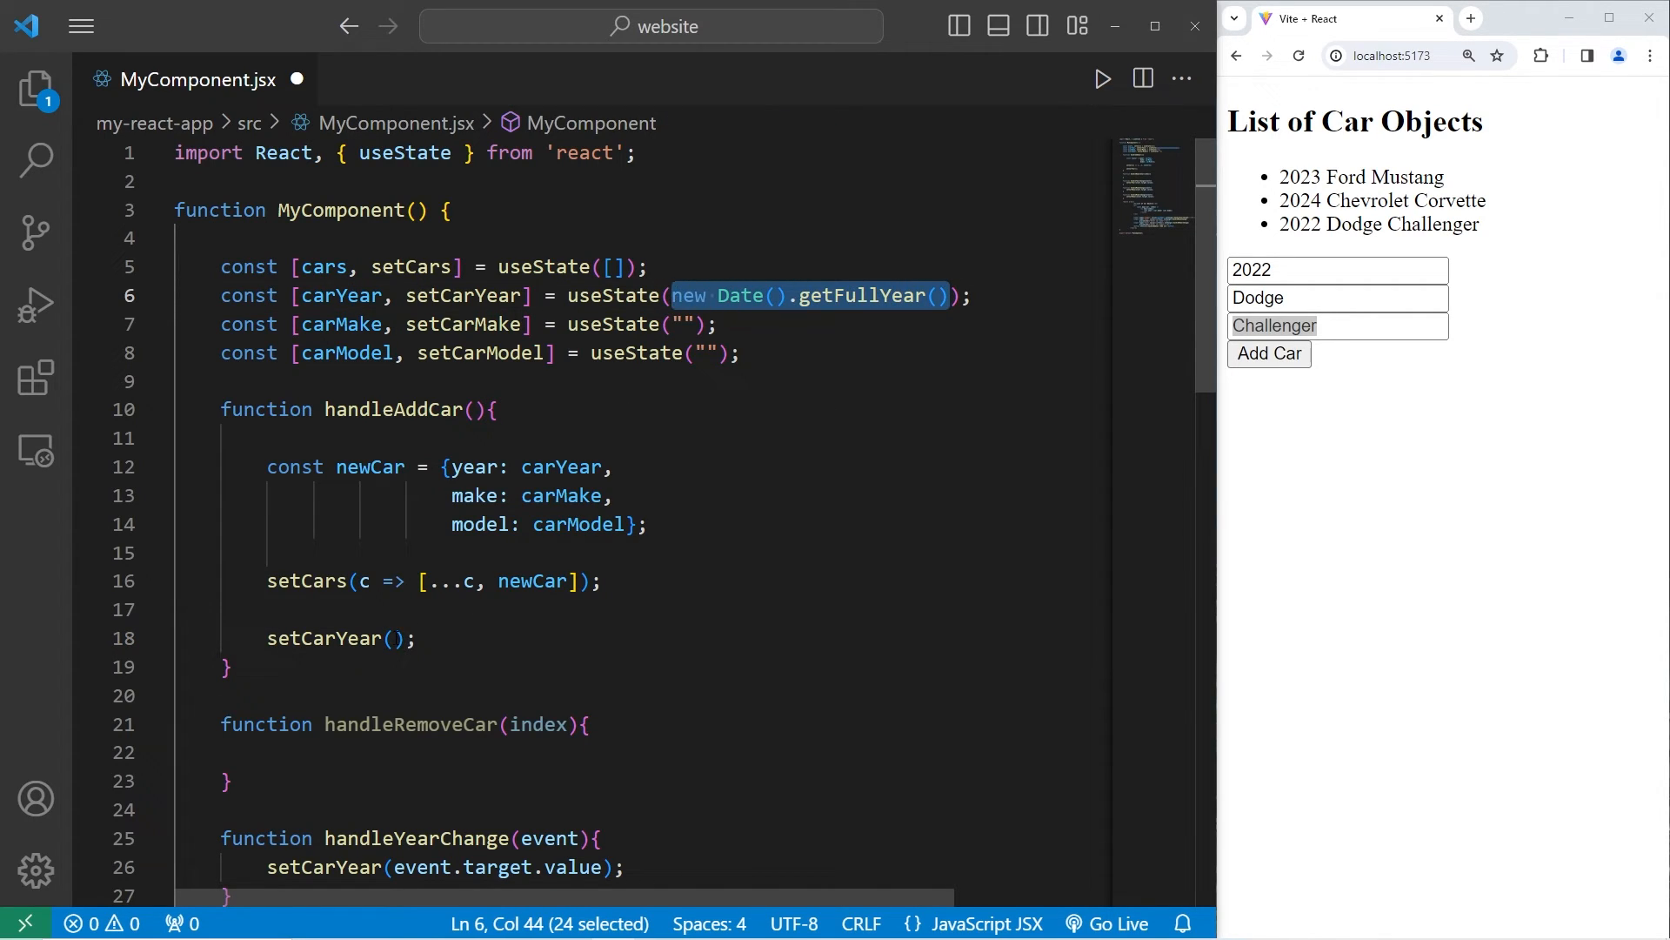
{"action": "type", "text": "new Date().getFullYear()"}
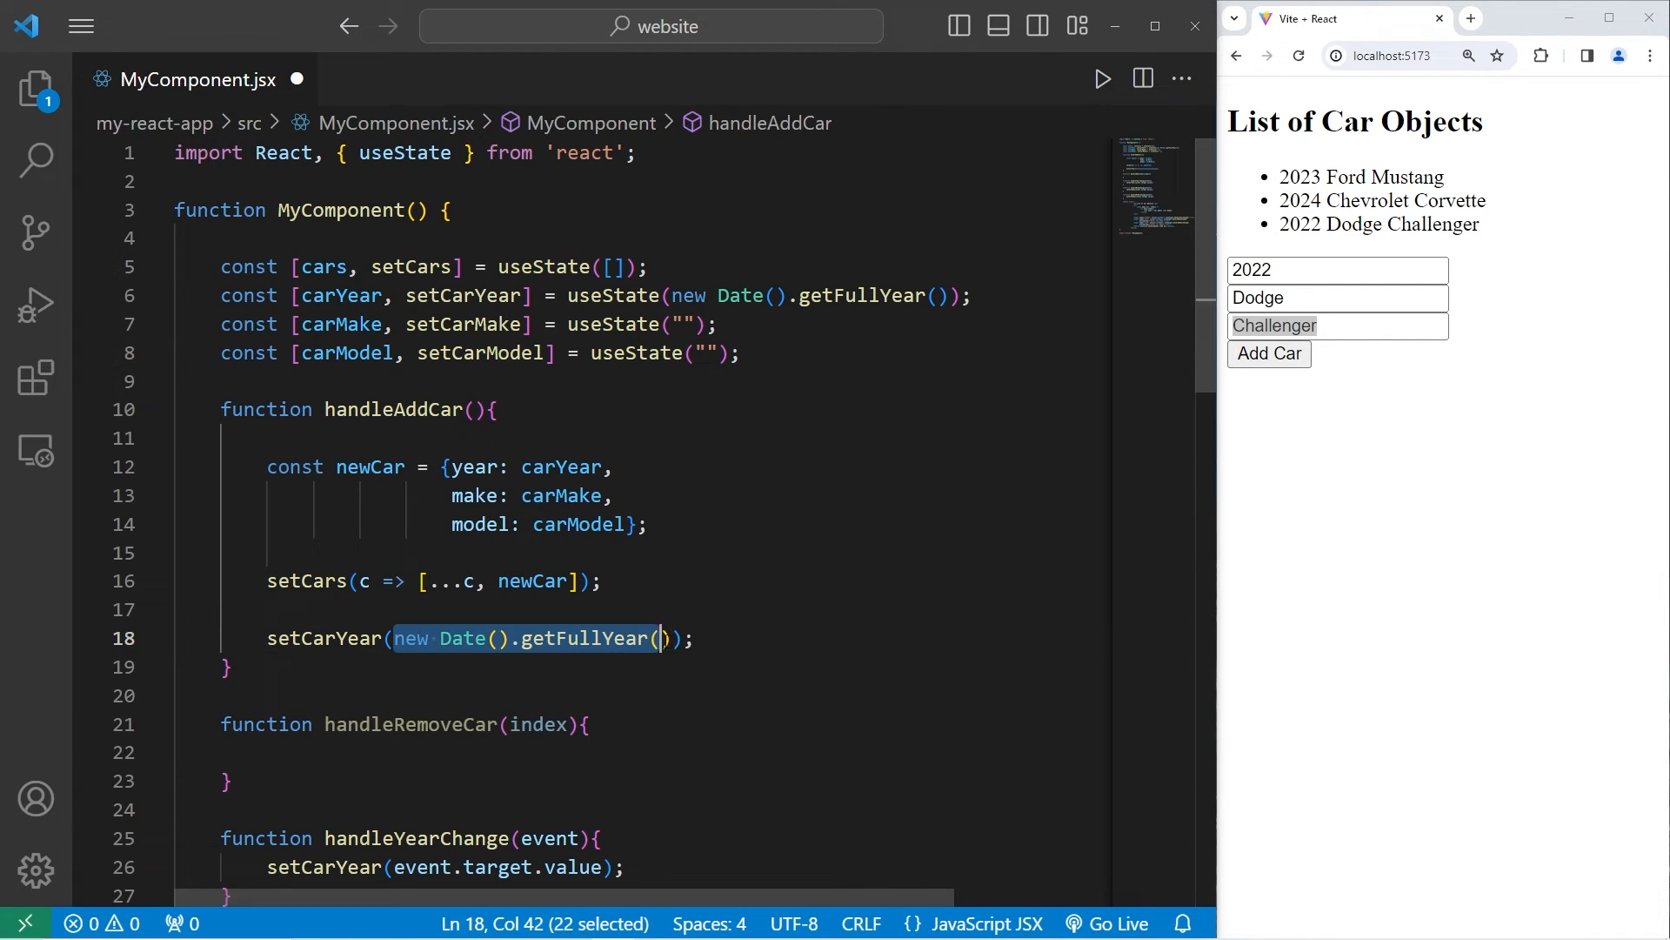
{"action": "key", "text": "enter"}
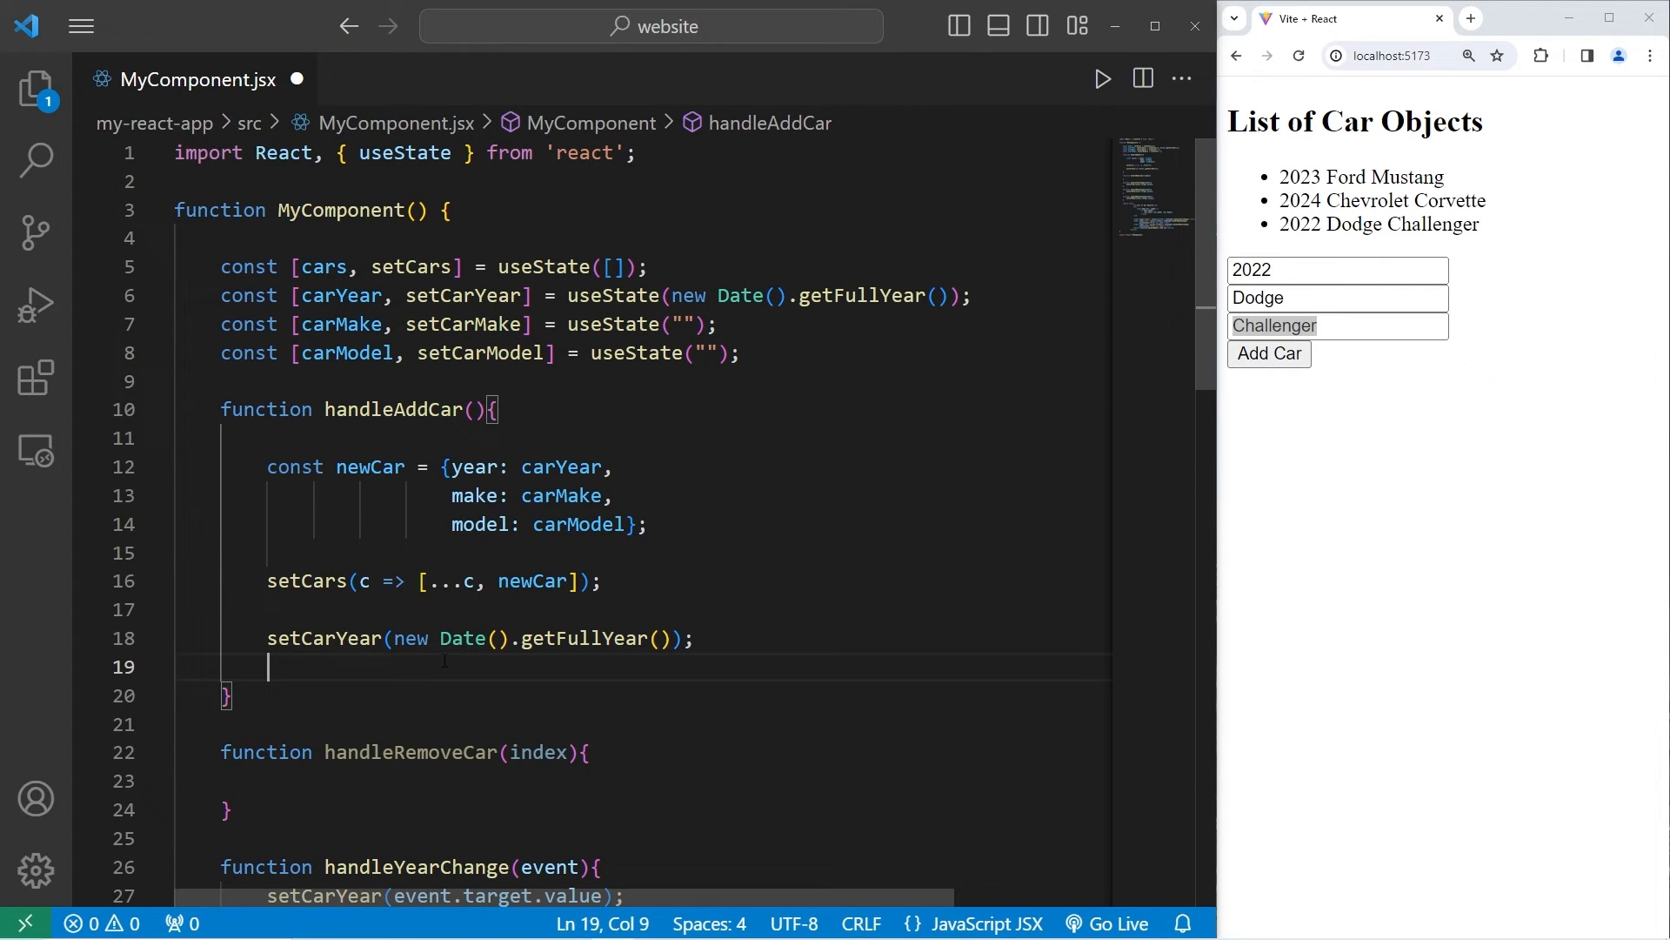
{"action": "type", "text": "setCarMake()"}
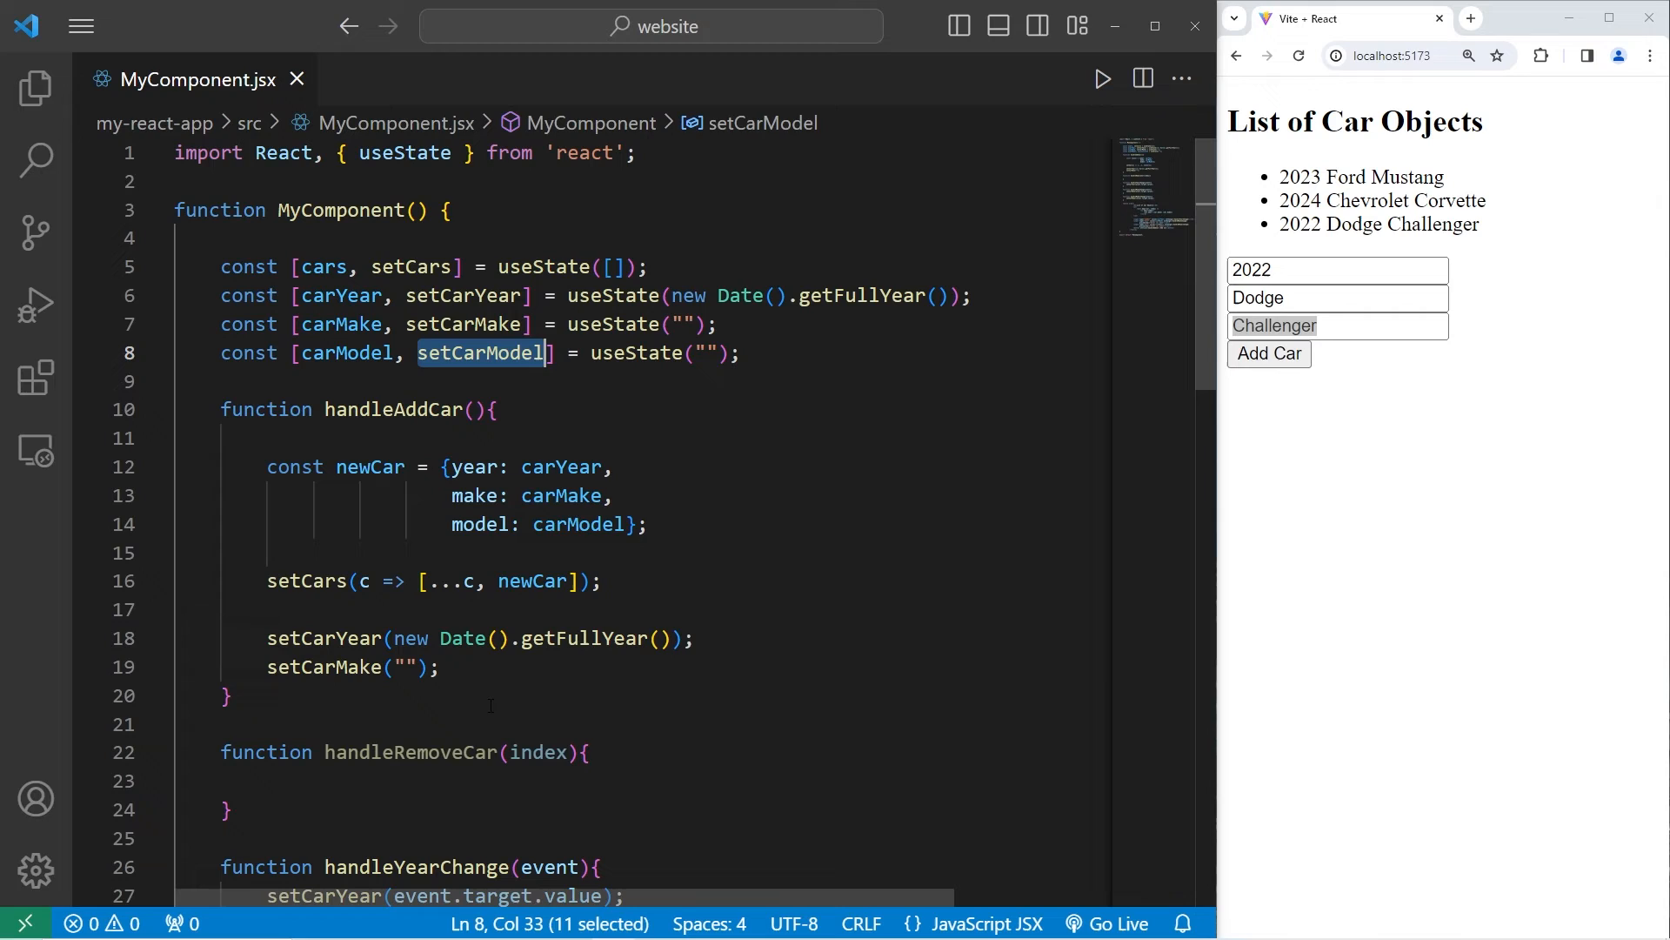
{"action": "type", "text": "setCarModel"}
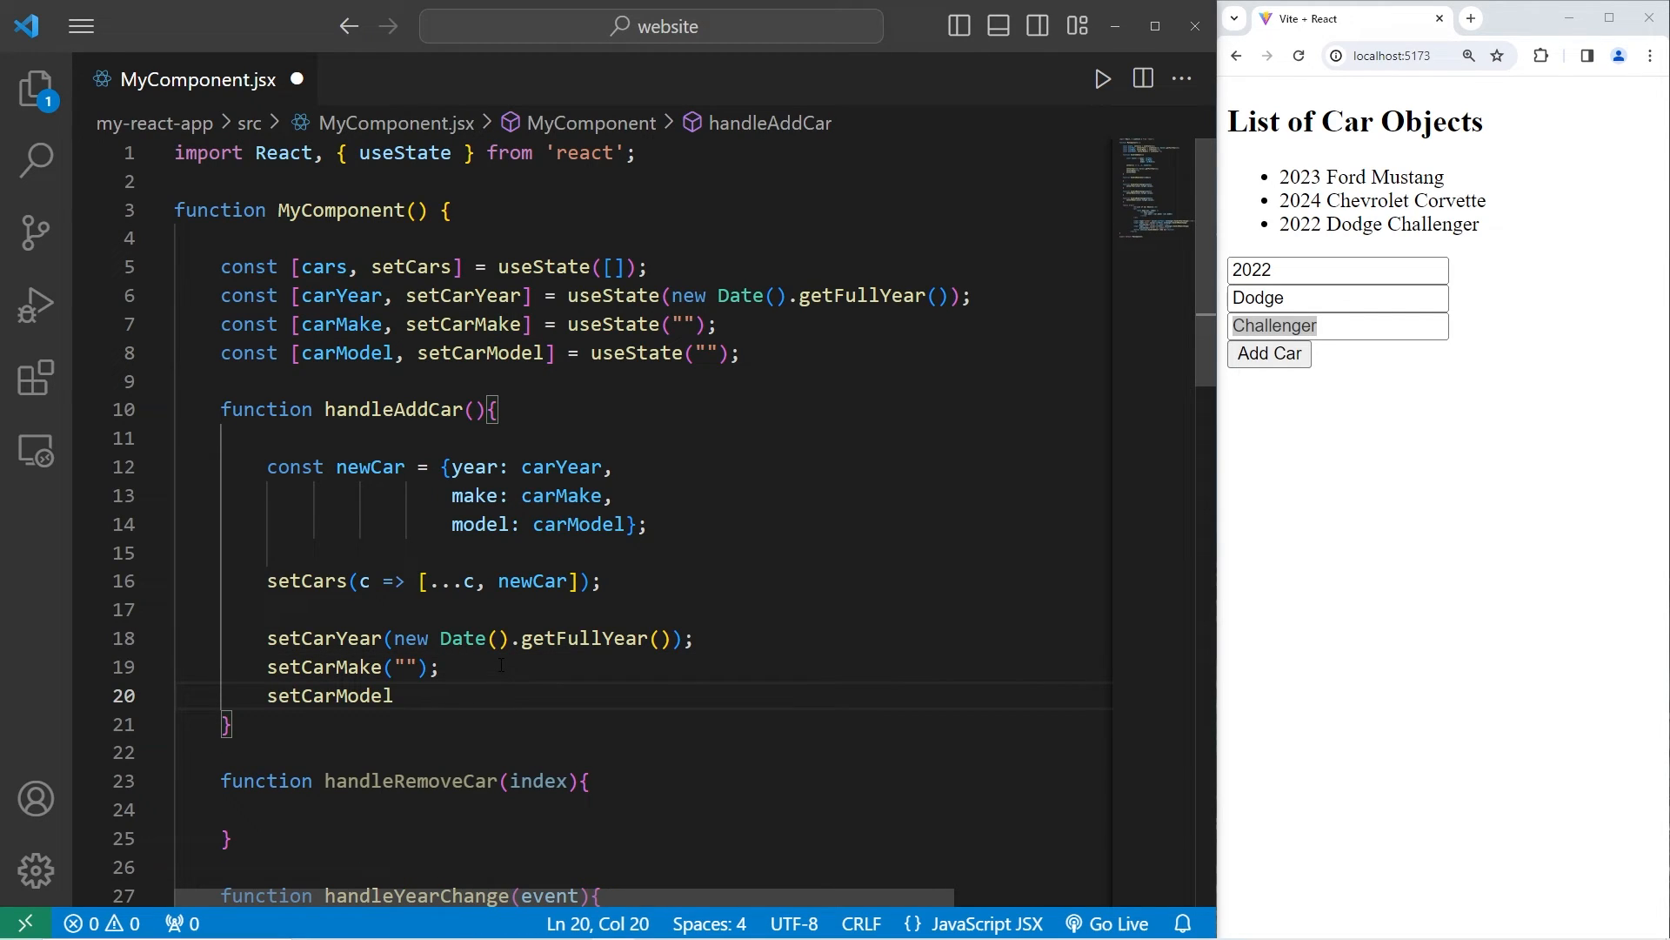
{"action": "type", "text": "();"}
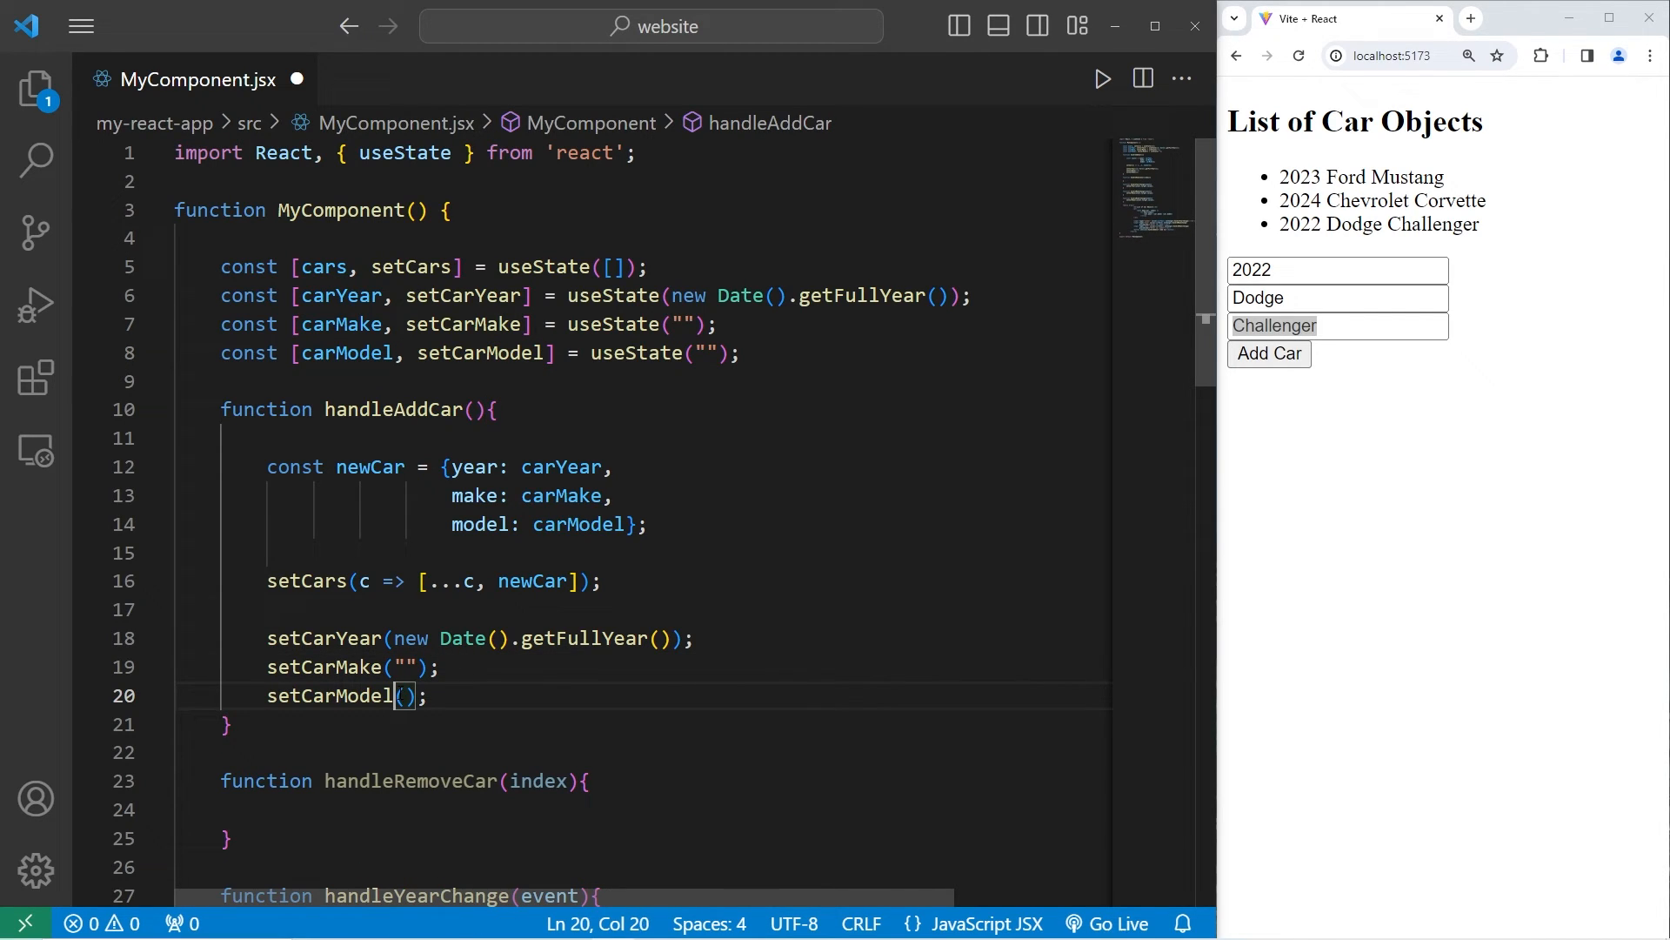
{"action": "type", "text": "\"\""}
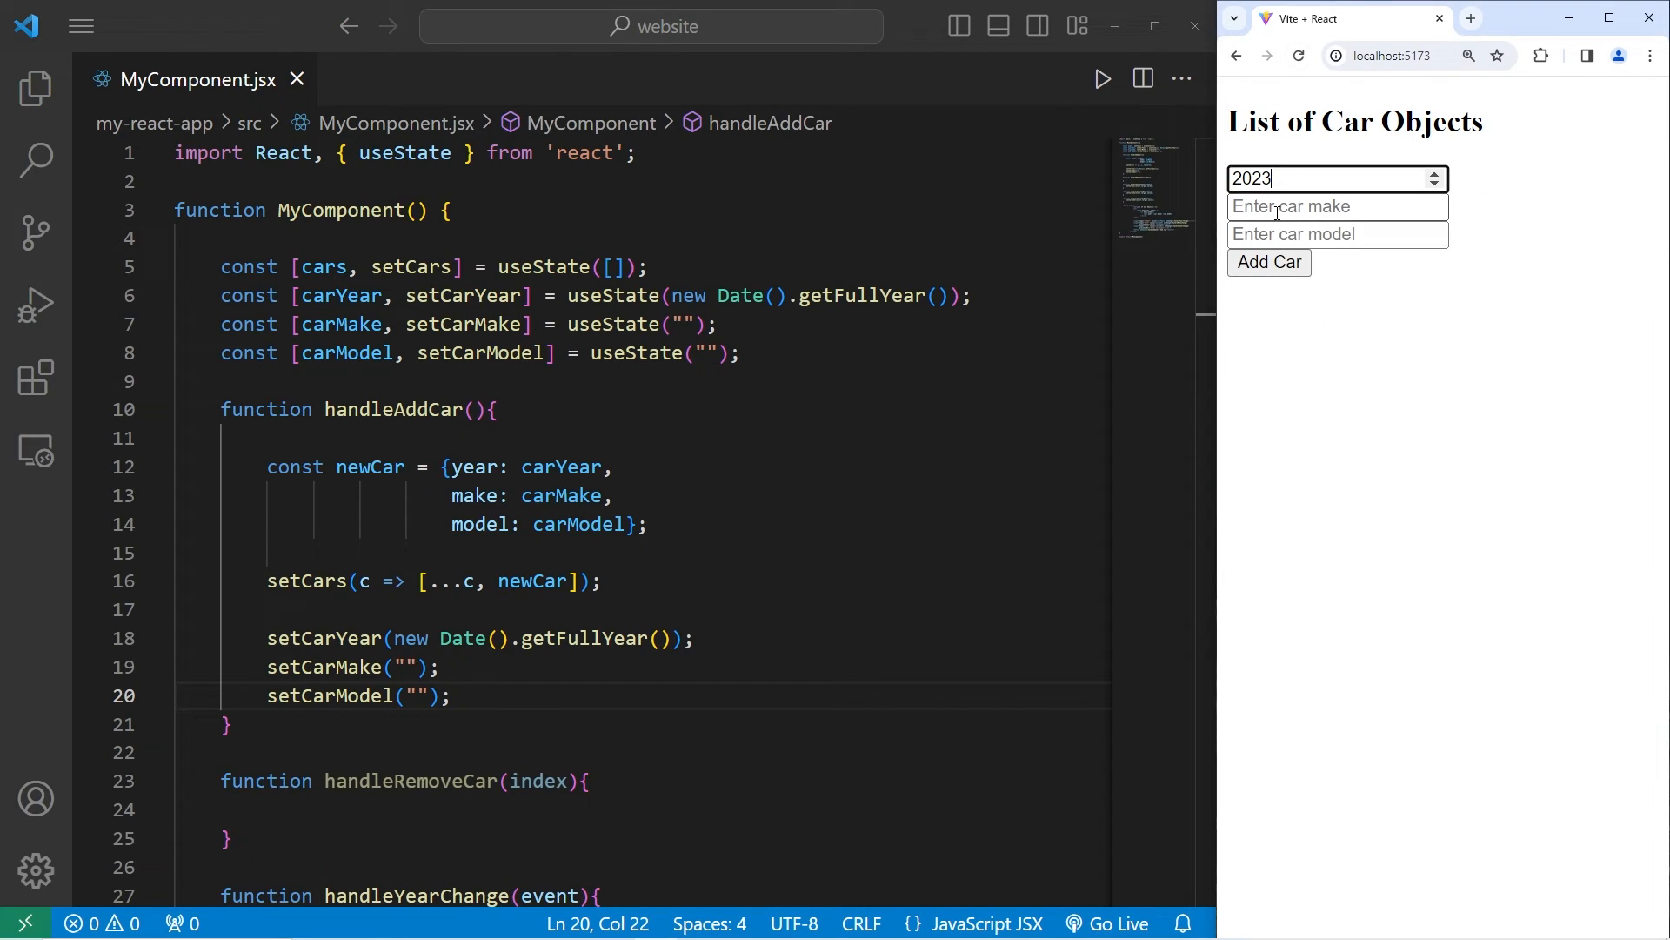
Step: Add 2023 Ford Mustang and 2025 Chevrolet Camaro in the preview, watching the fields reset
{"action": "type", "text": "Ford"}
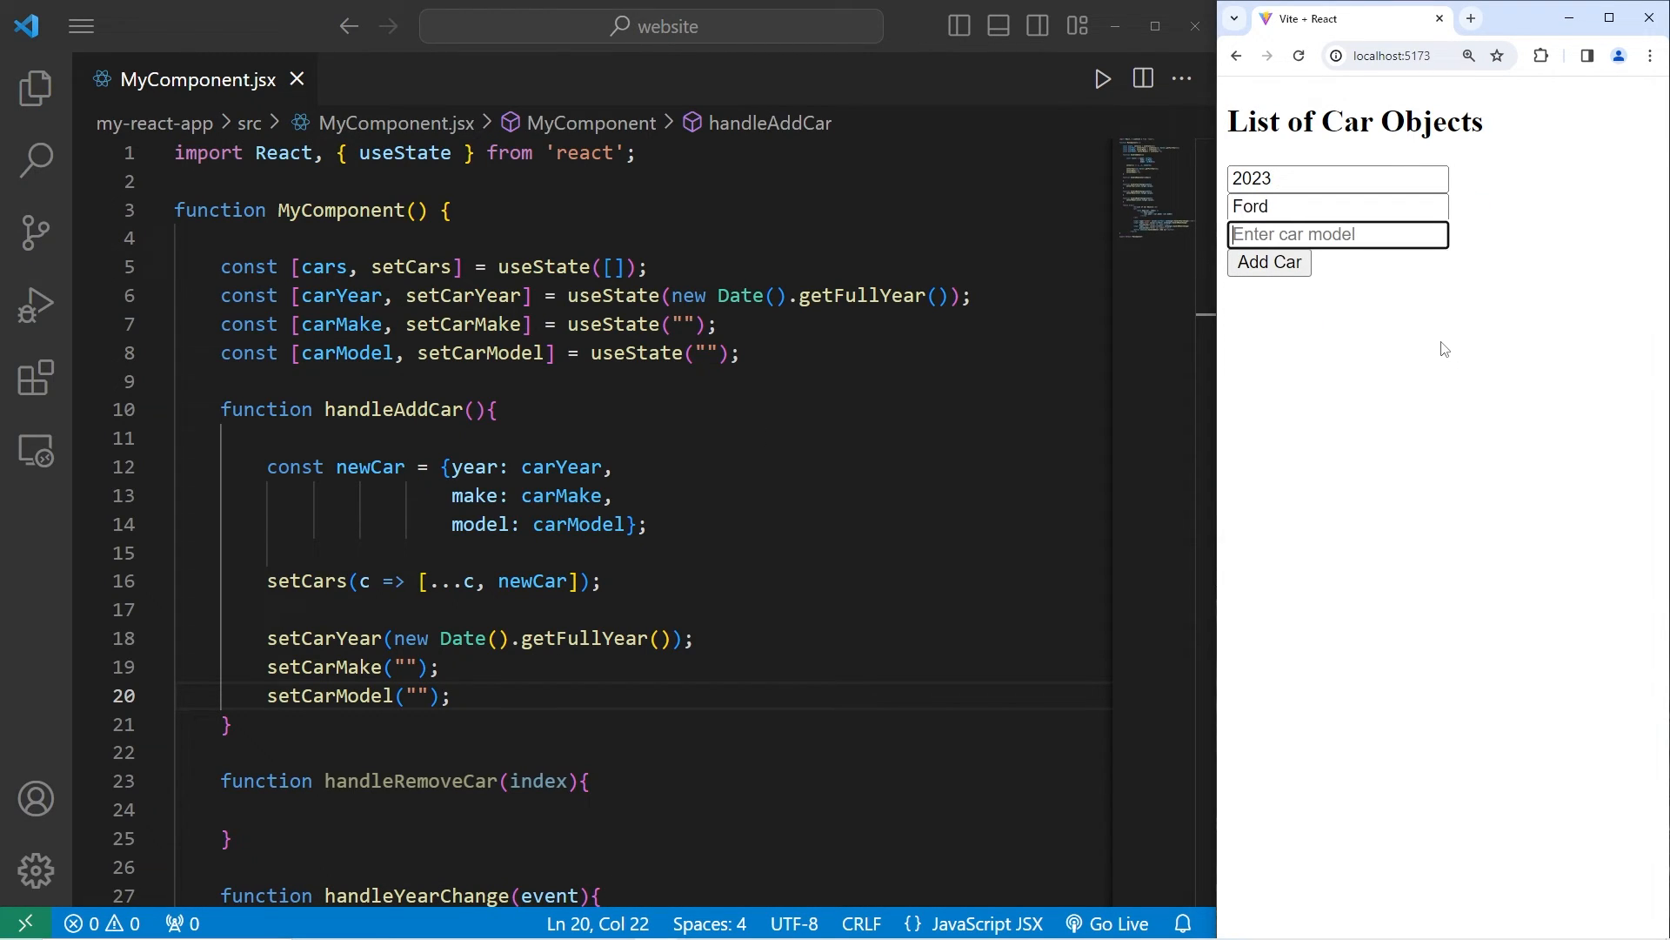
{"action": "left_click", "coordinate": [1269, 262]}
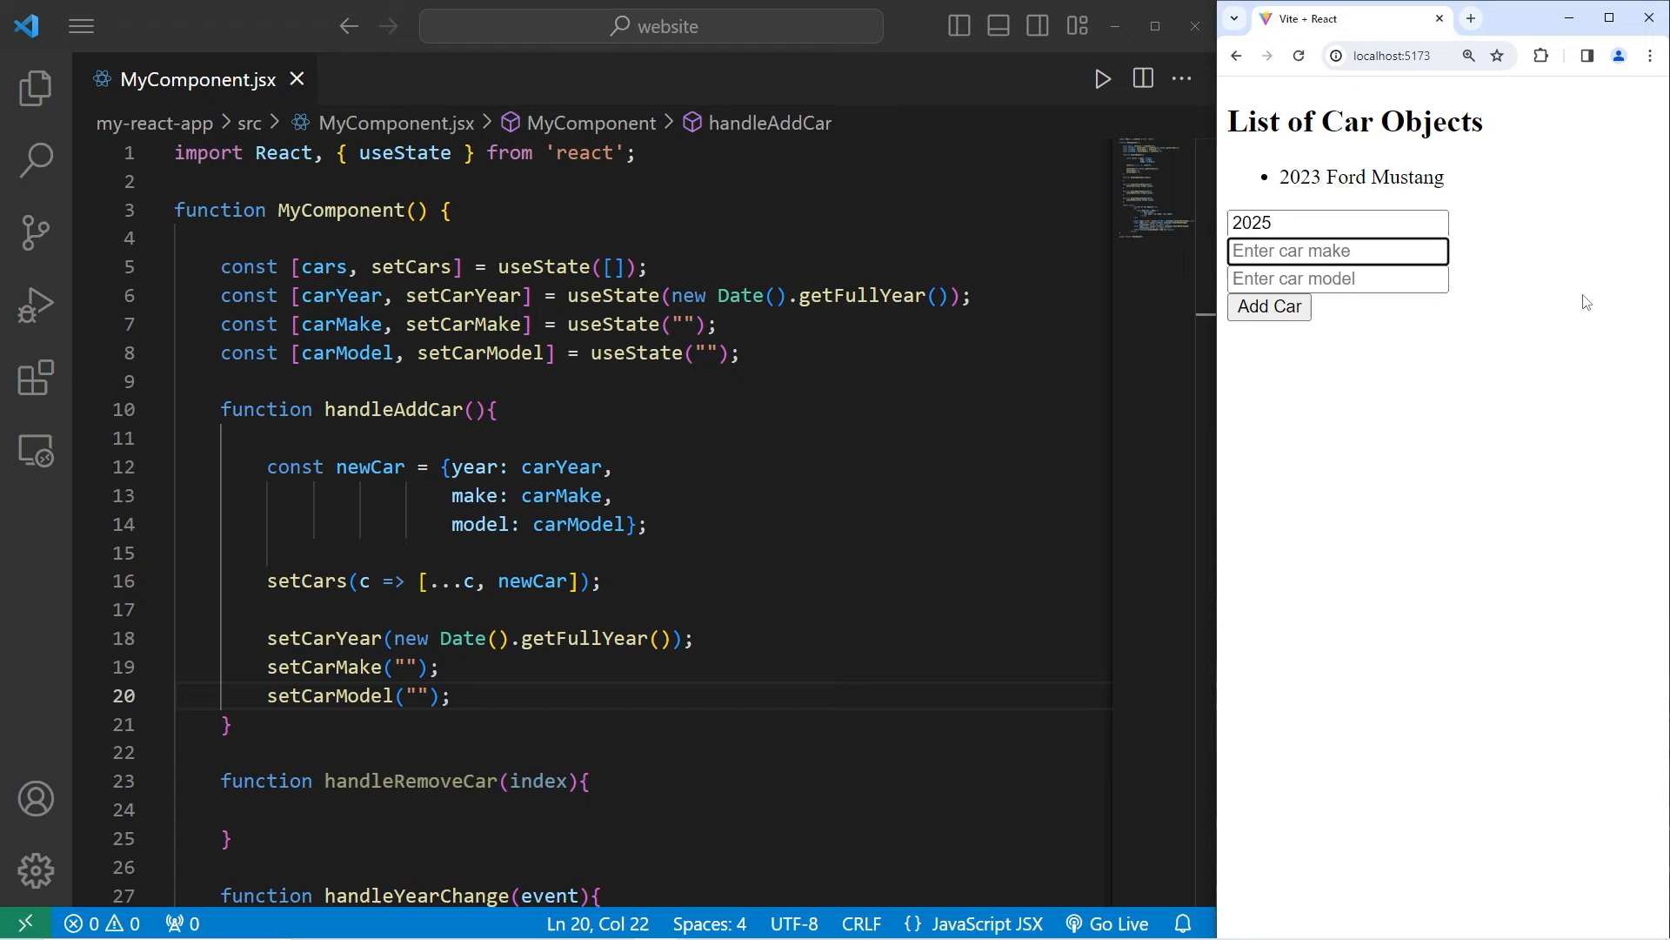
{"action": "type", "text": "Chevrolet"}
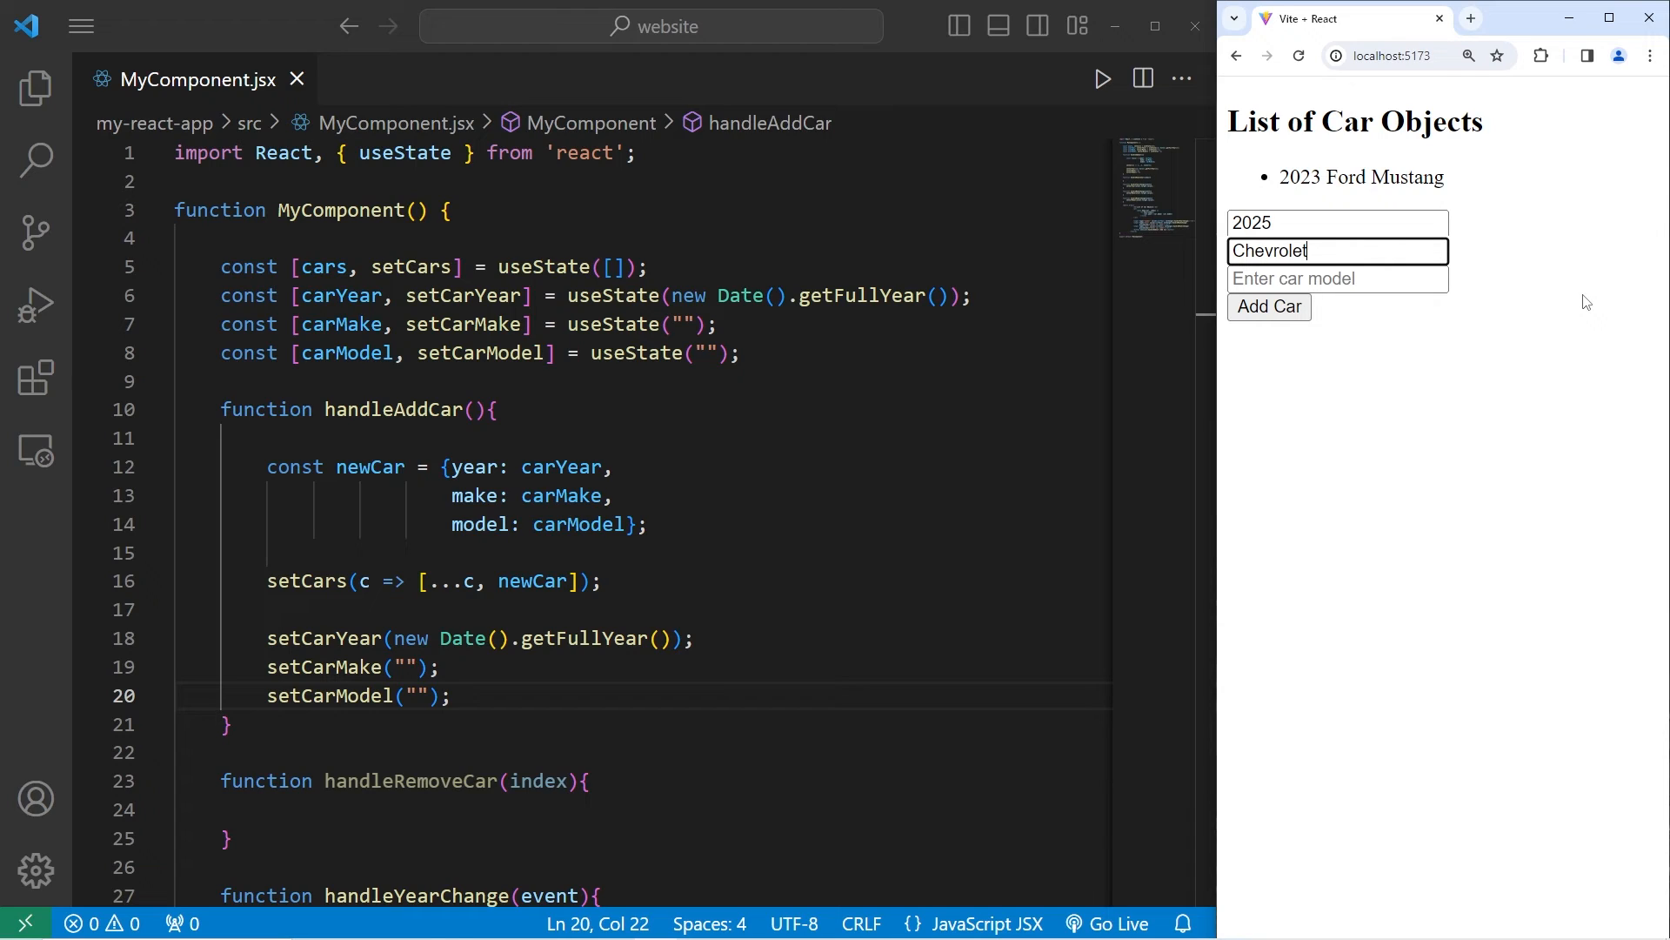
{"action": "type", "text": "Camaro"}
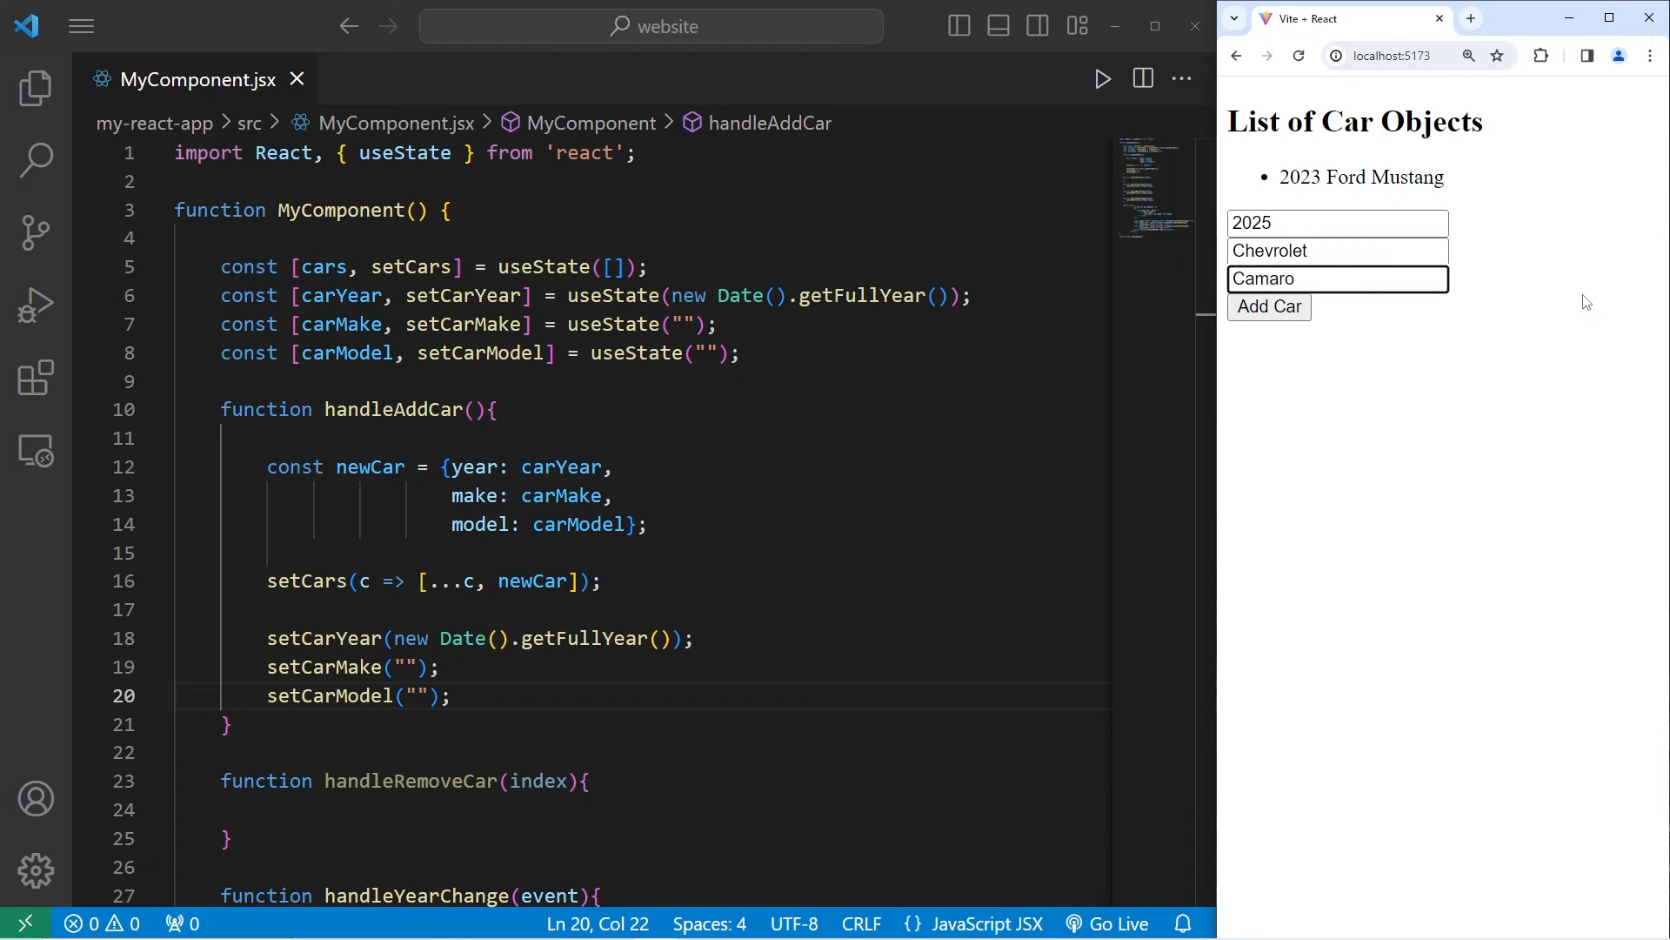
{"action": "left_click", "coordinate": [1268, 307]}
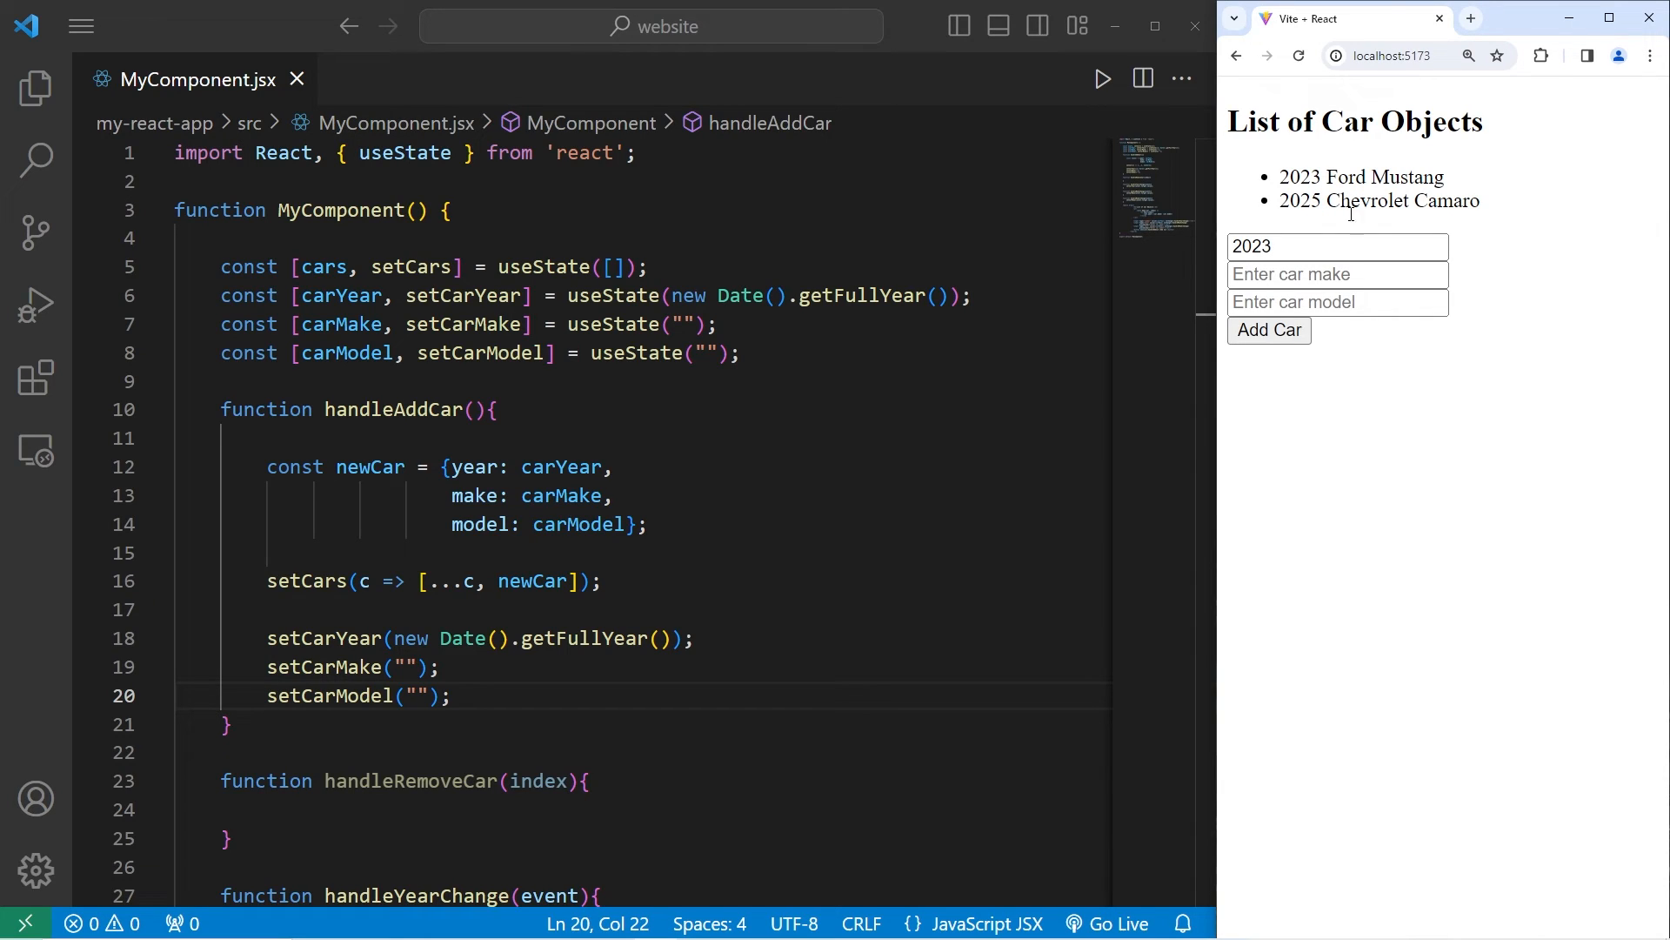
{"action": "left_click", "coordinate": [1336, 302]}
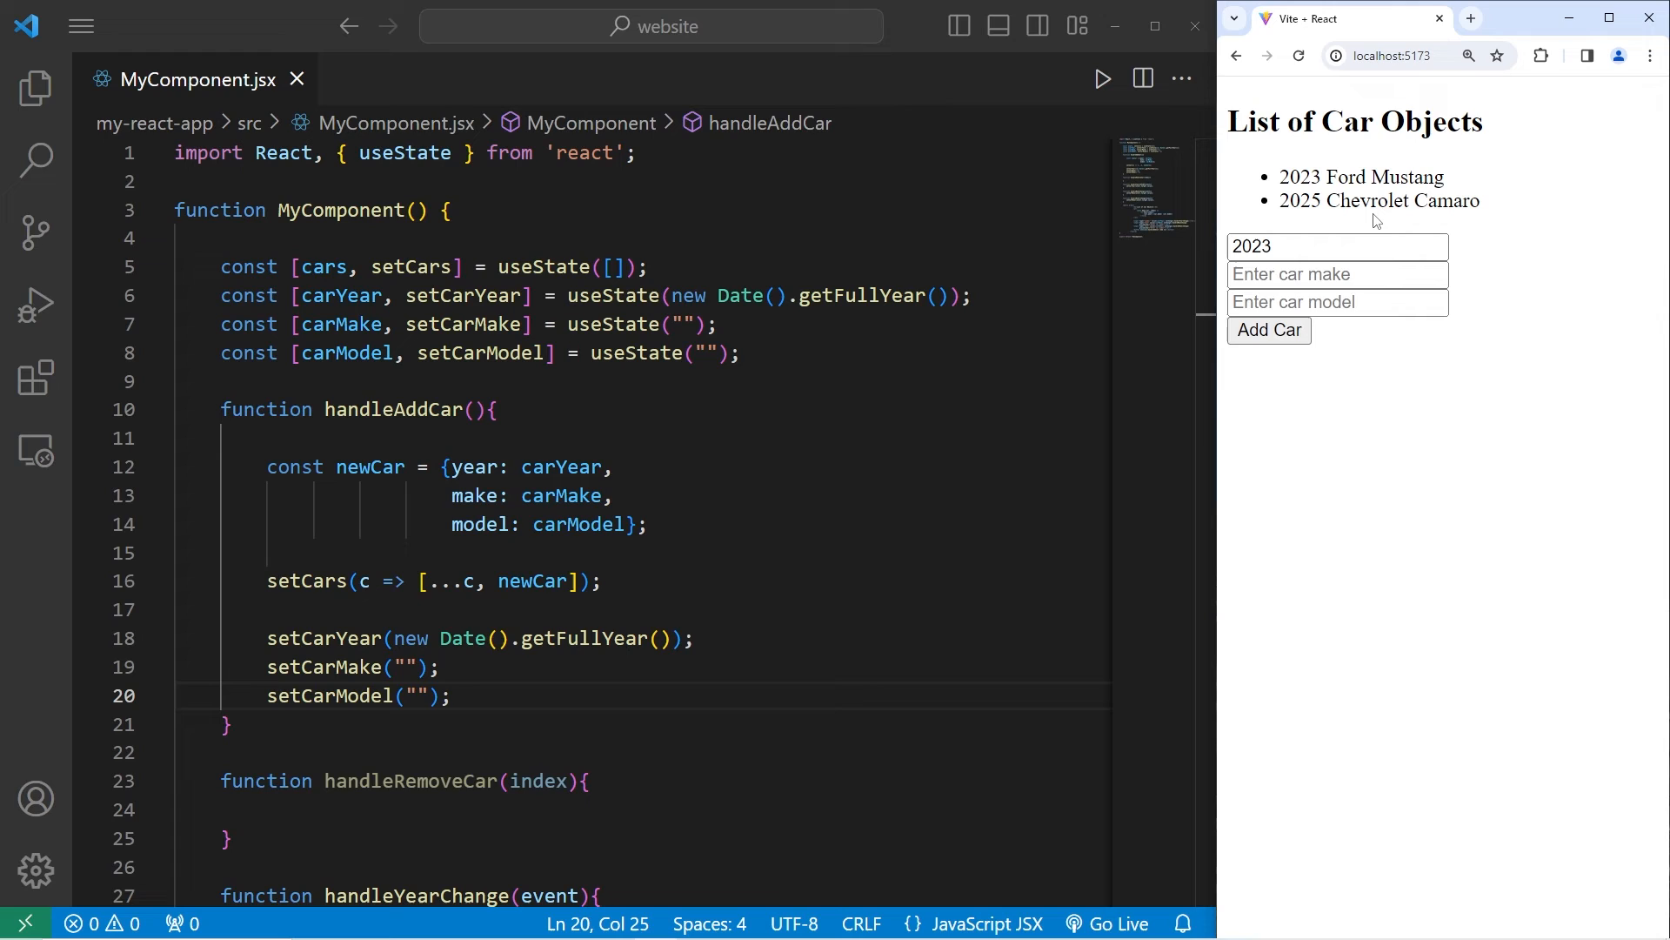
{"action": "mouse_move", "coordinate": [1379, 200]}
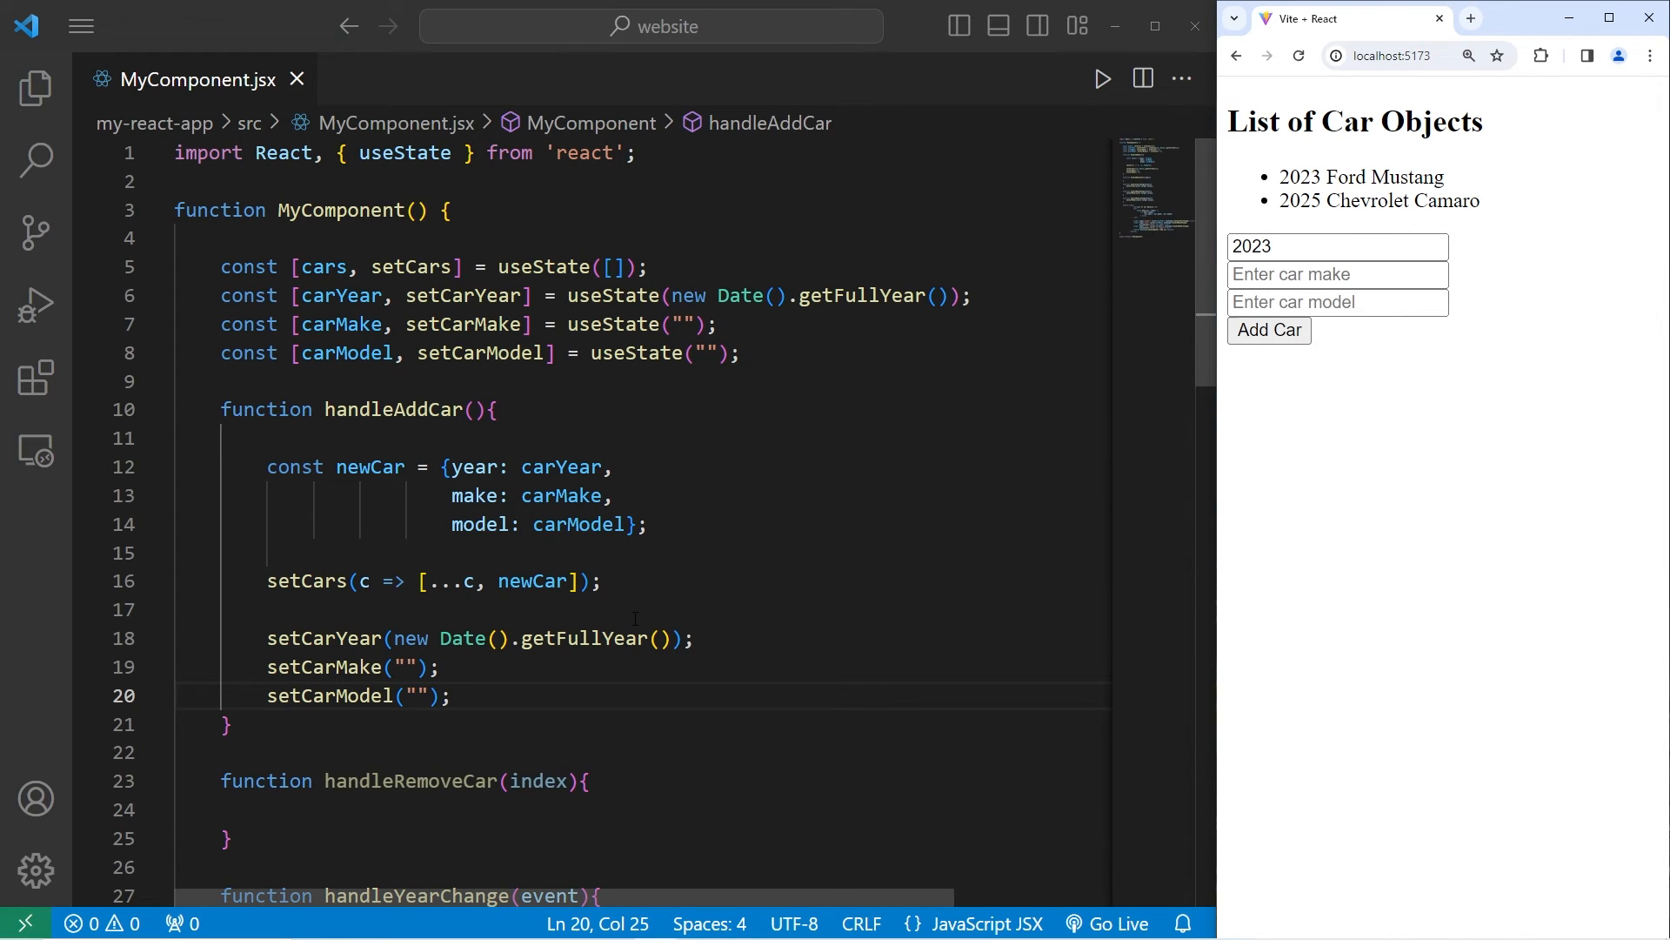
Step: Add onClick={() => handleRemoveCar(index)} to the li in cars.map
{"action": "scroll", "scroll_direction": "down", "scroll_amount": 3}
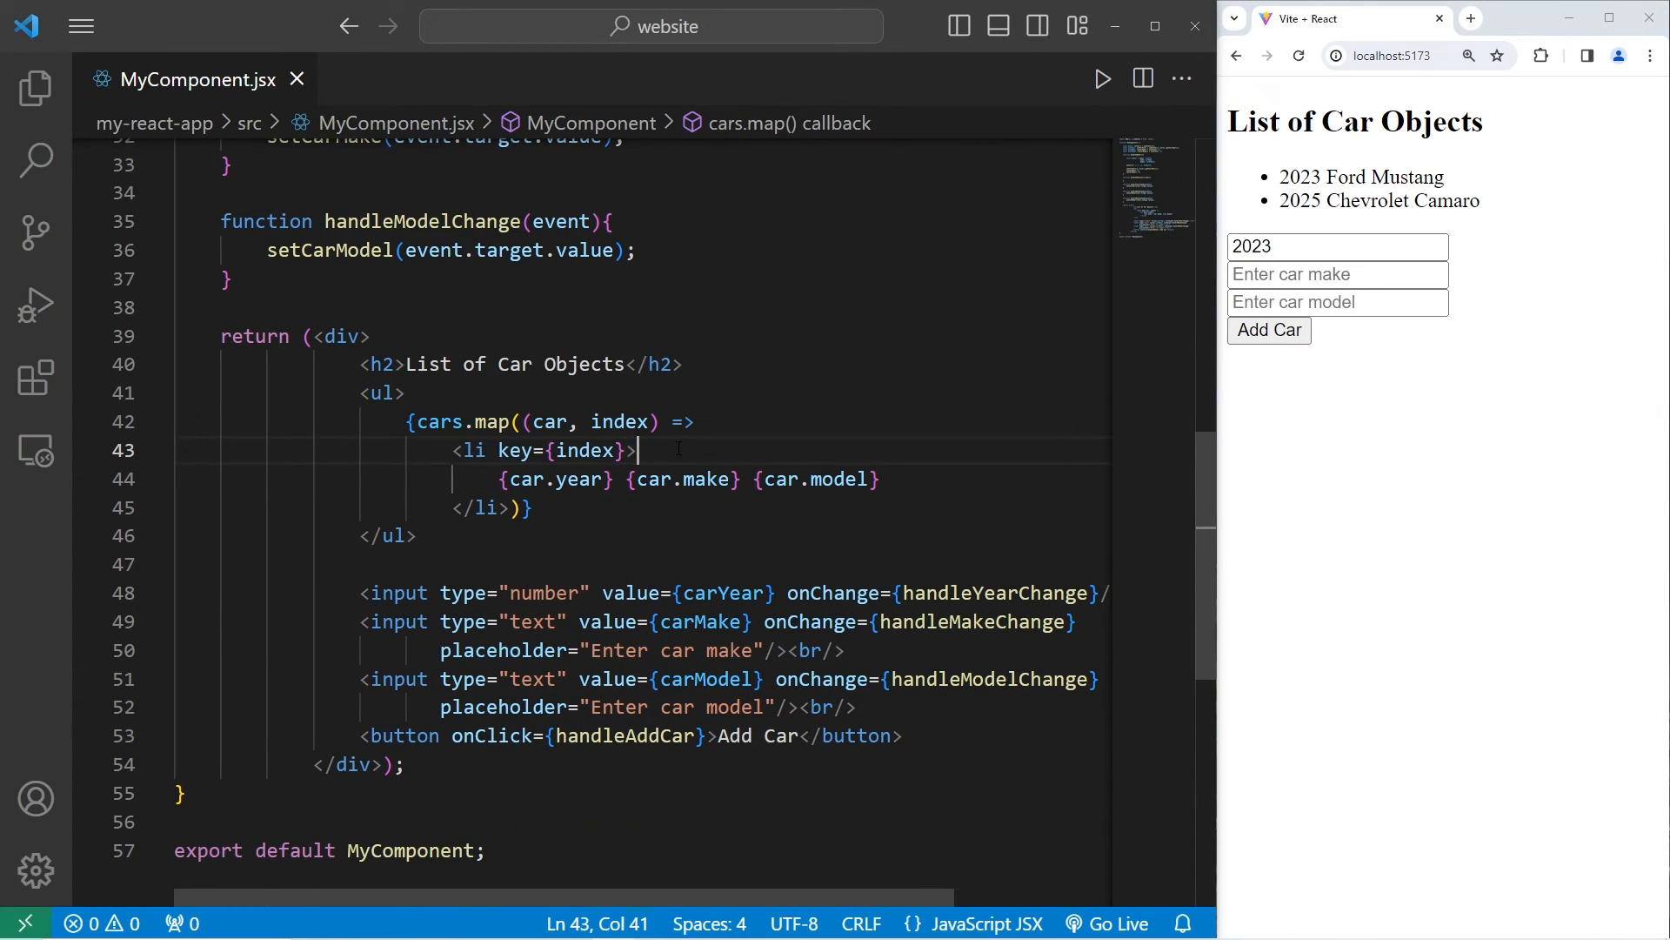
{"action": "type", "text": "on"}
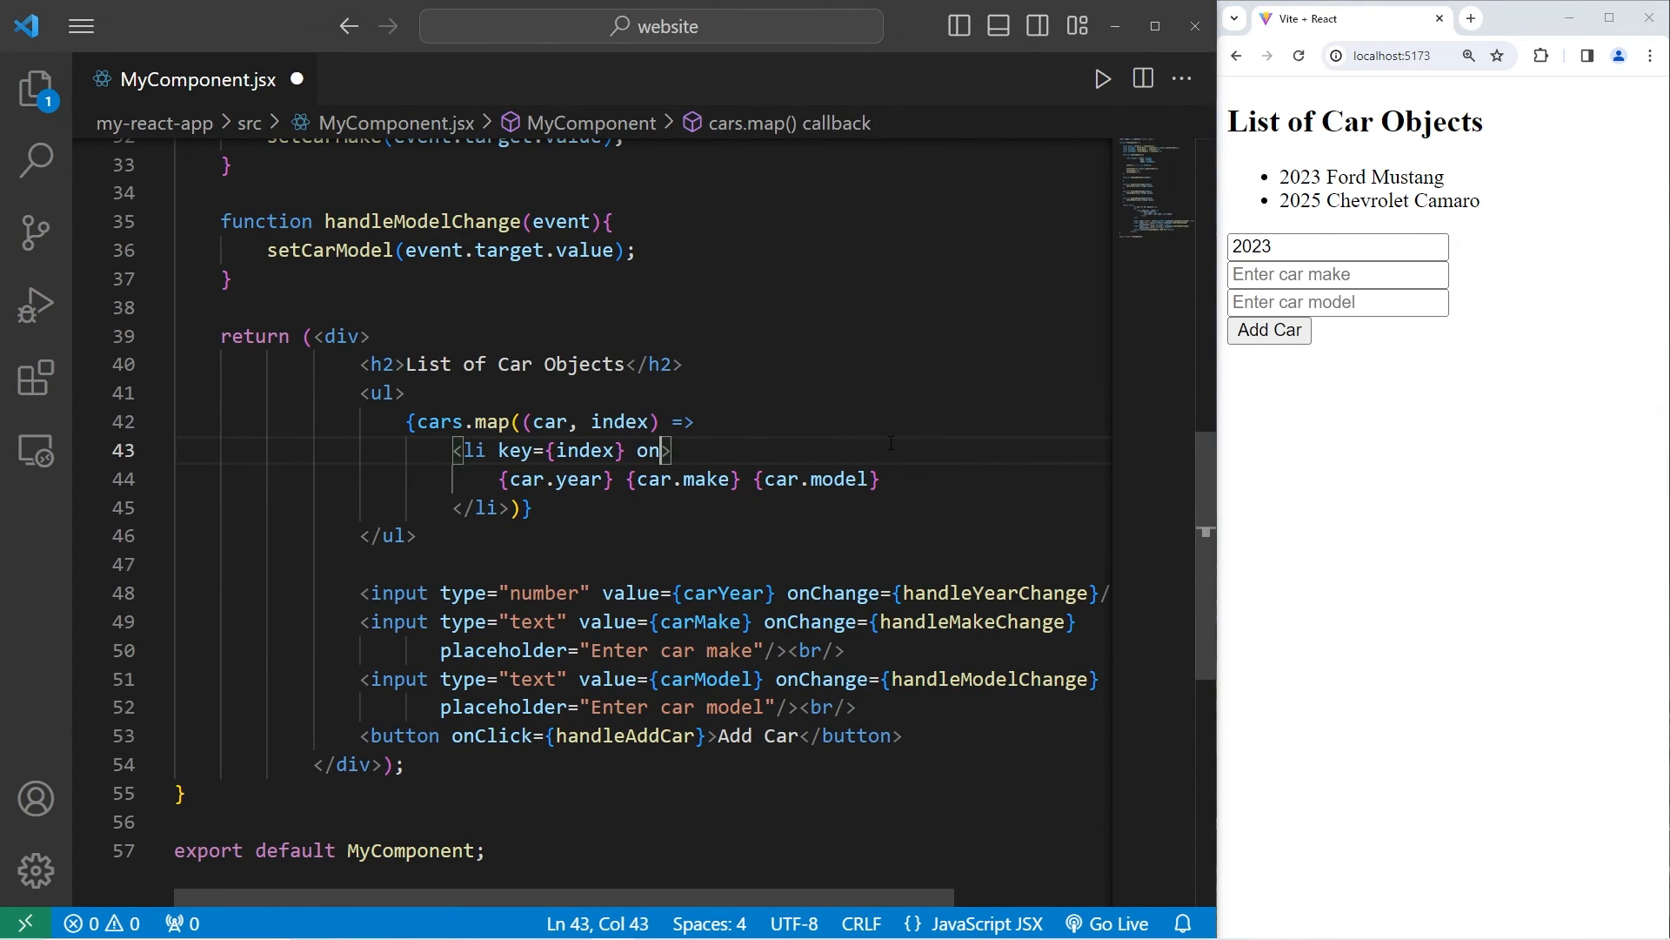
{"action": "type", "text": "Click={"}
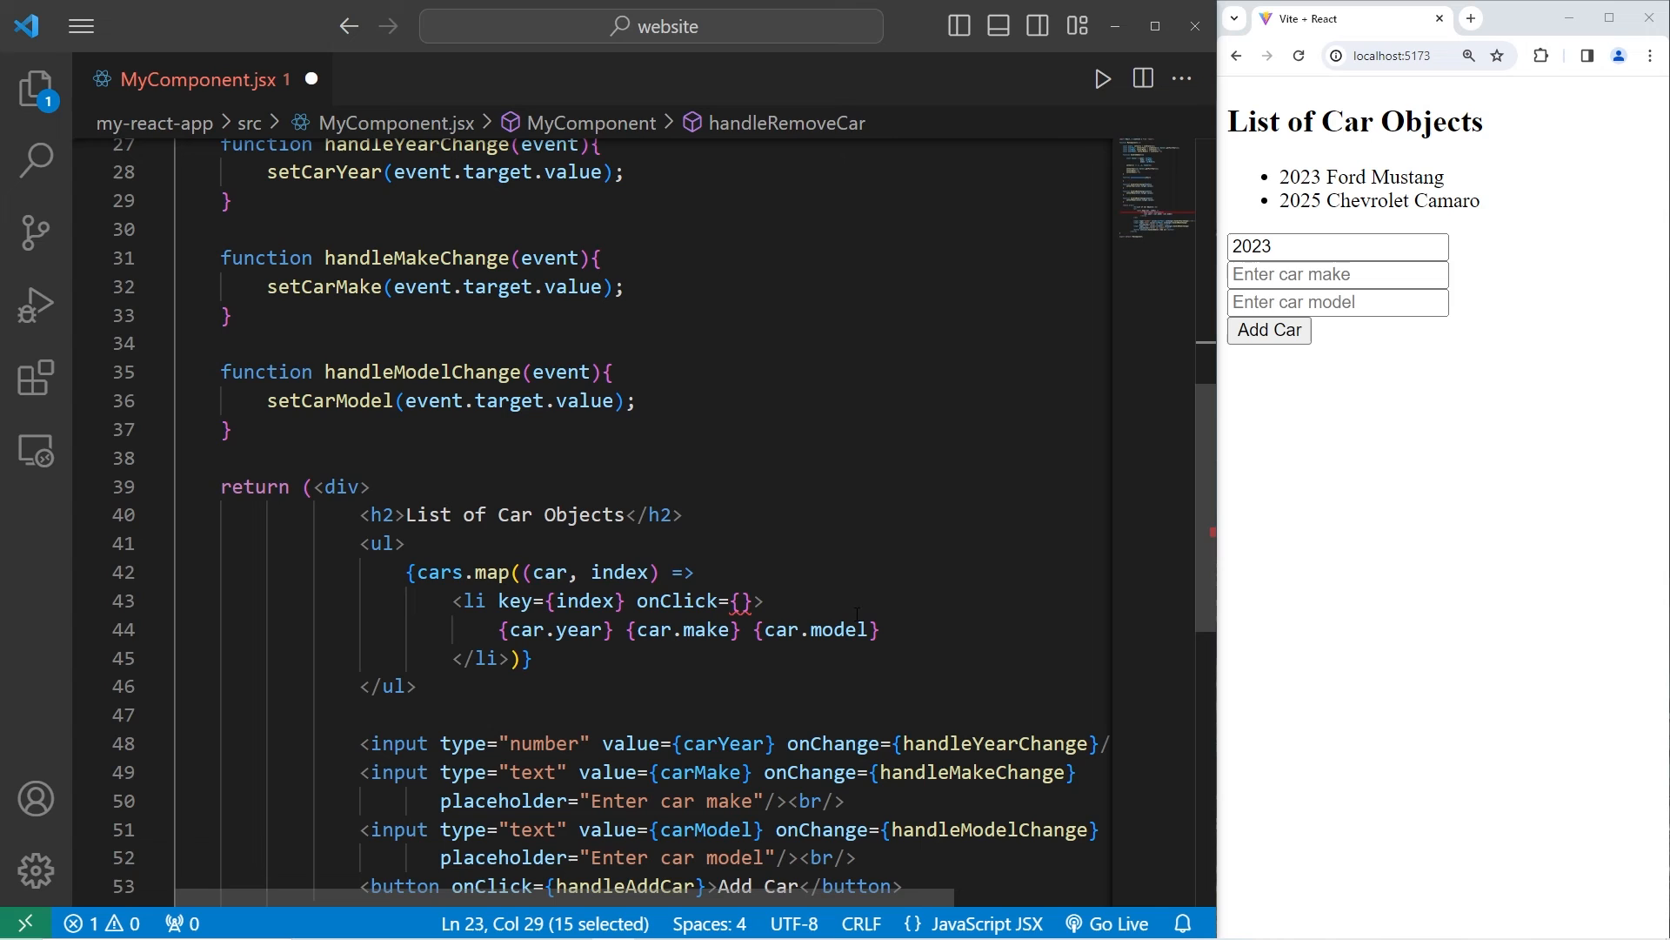
{"action": "type", "text": "handleRemoveCar"}
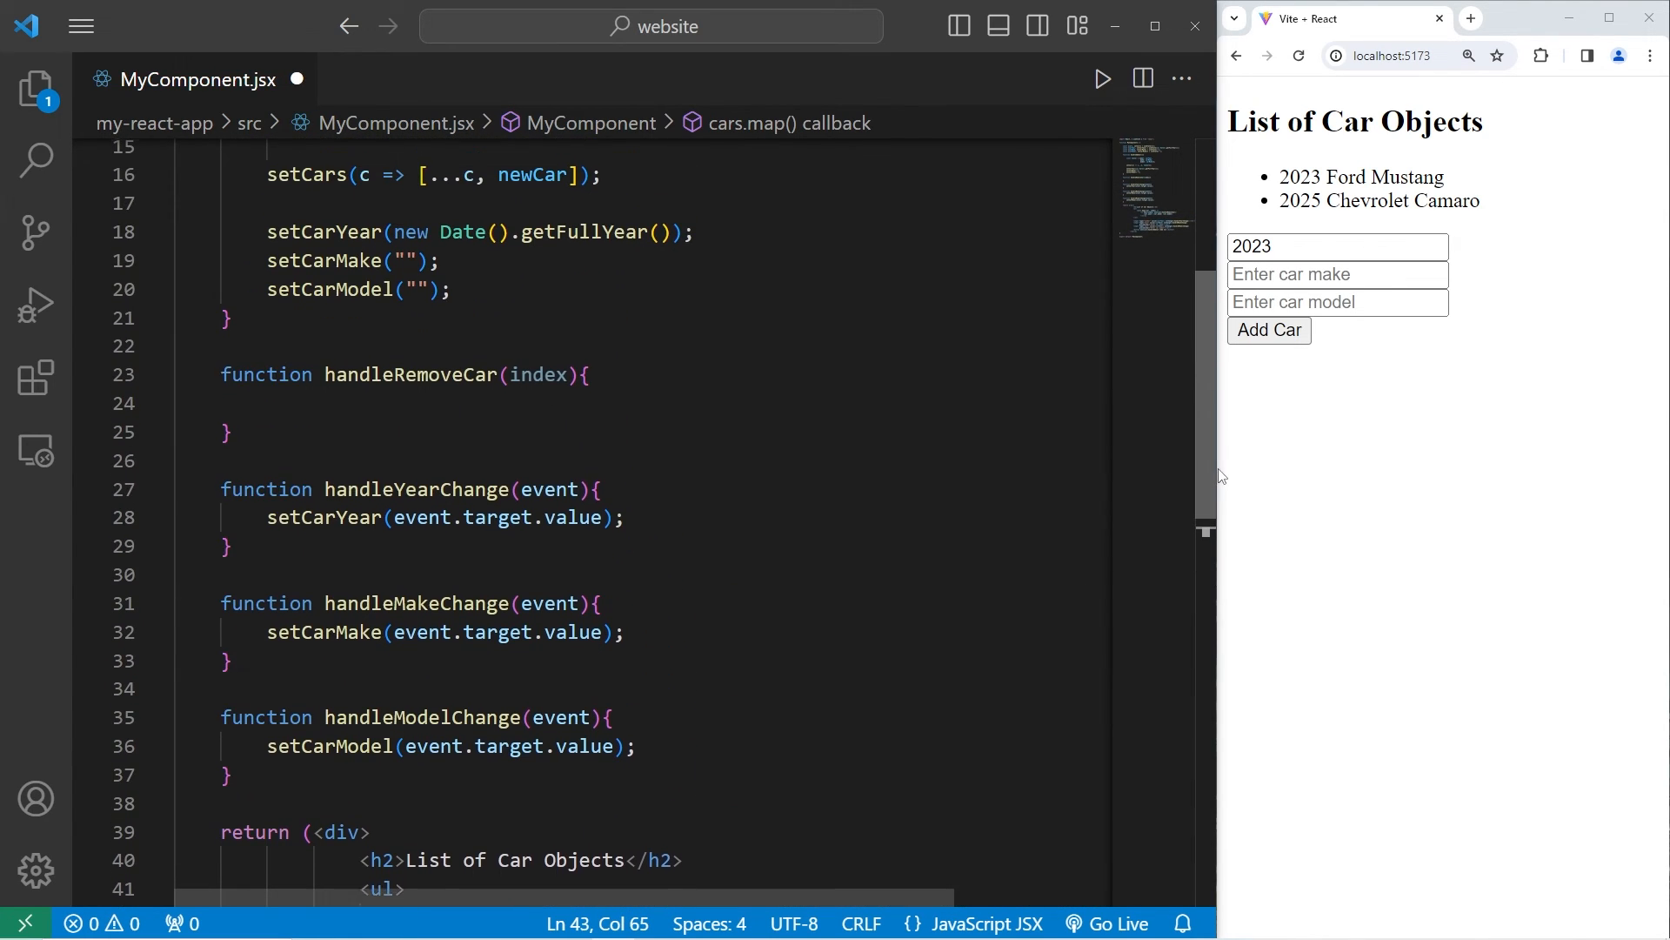
{"action": "double_click", "coordinate": [537, 388]}
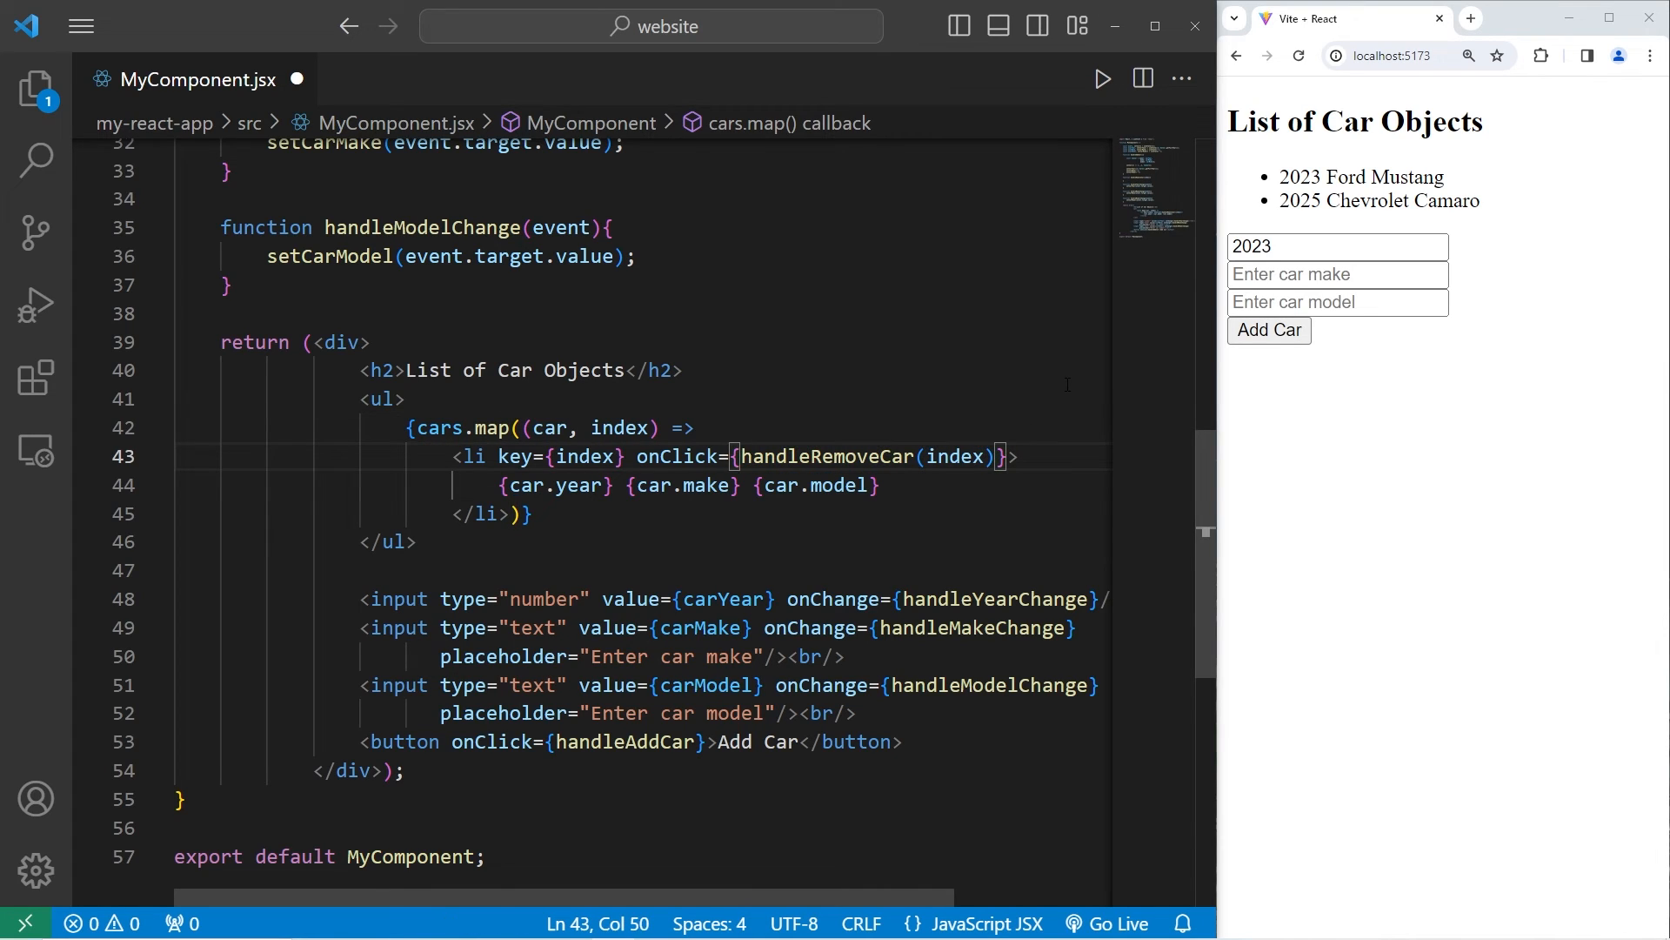
{"action": "type", "text": "() =>"}
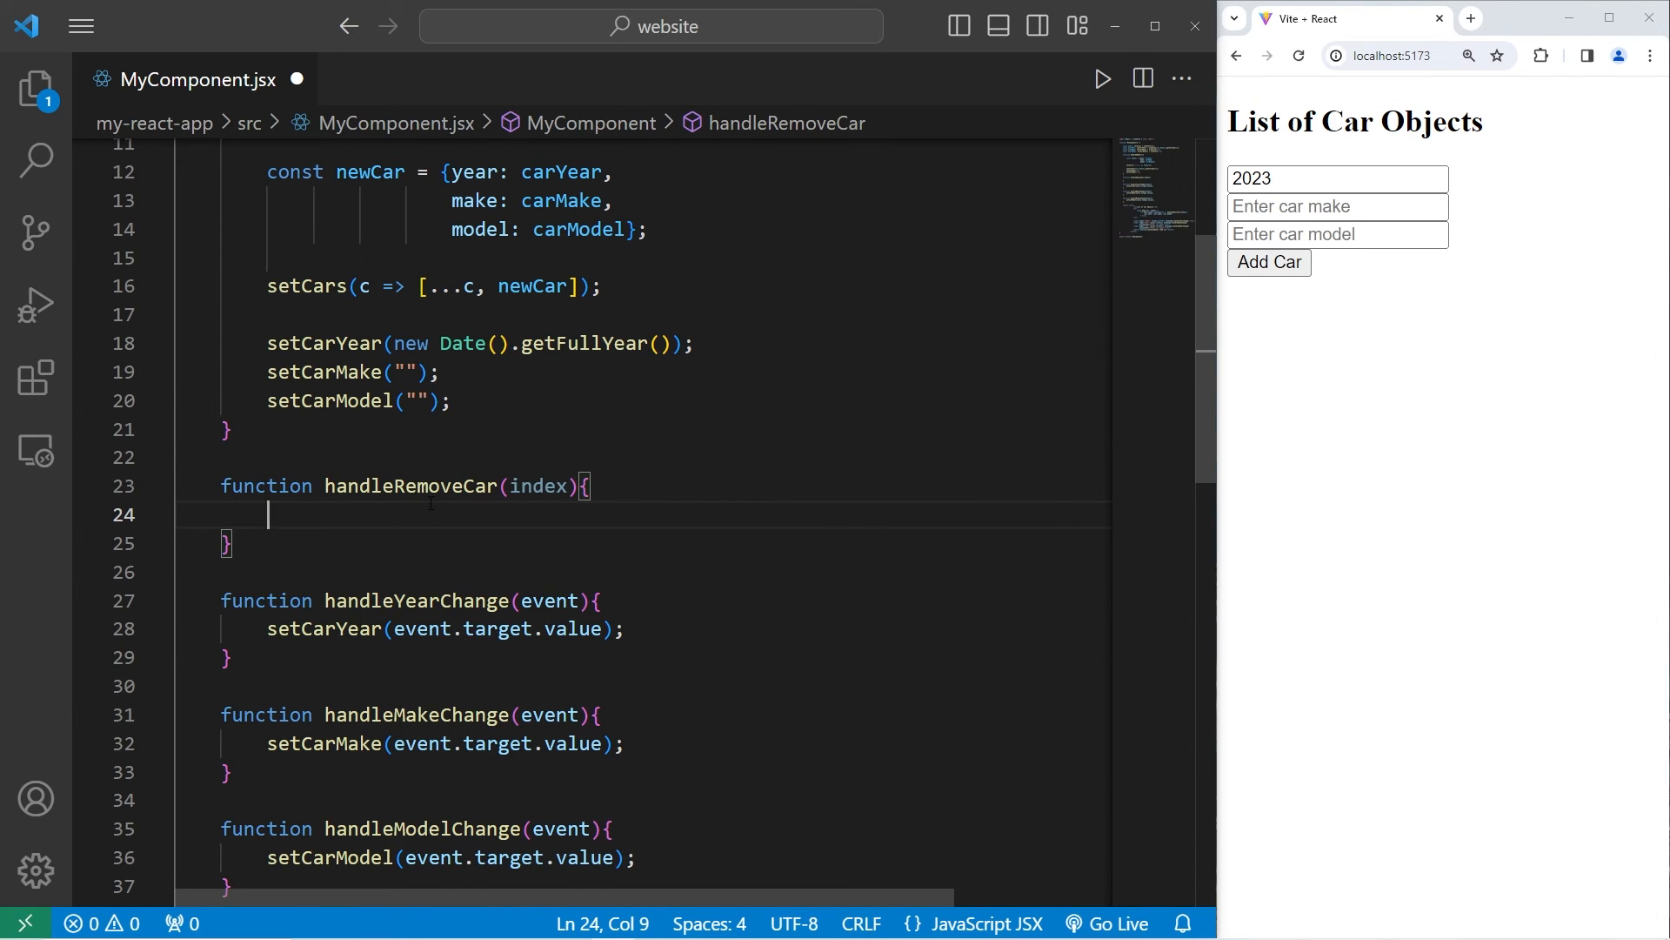
Step: Start a setCars(c => ...) call inside handleRemoveCar
{"action": "double_click", "coordinate": [411, 267]}
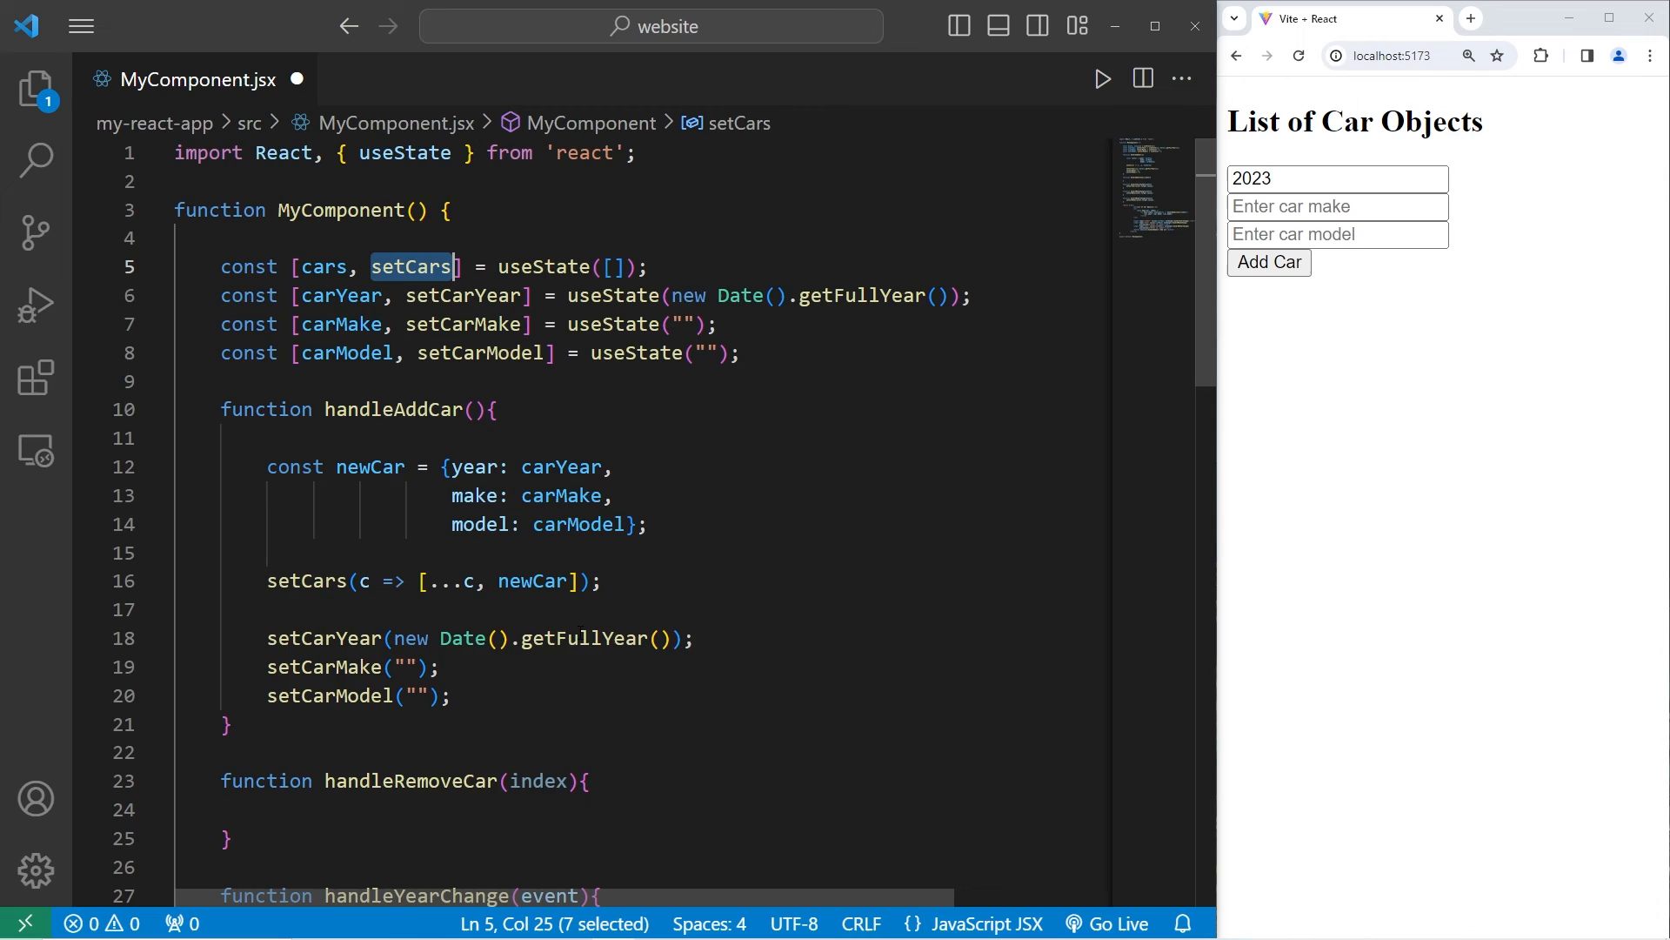
{"action": "type", "text": "setCars"}
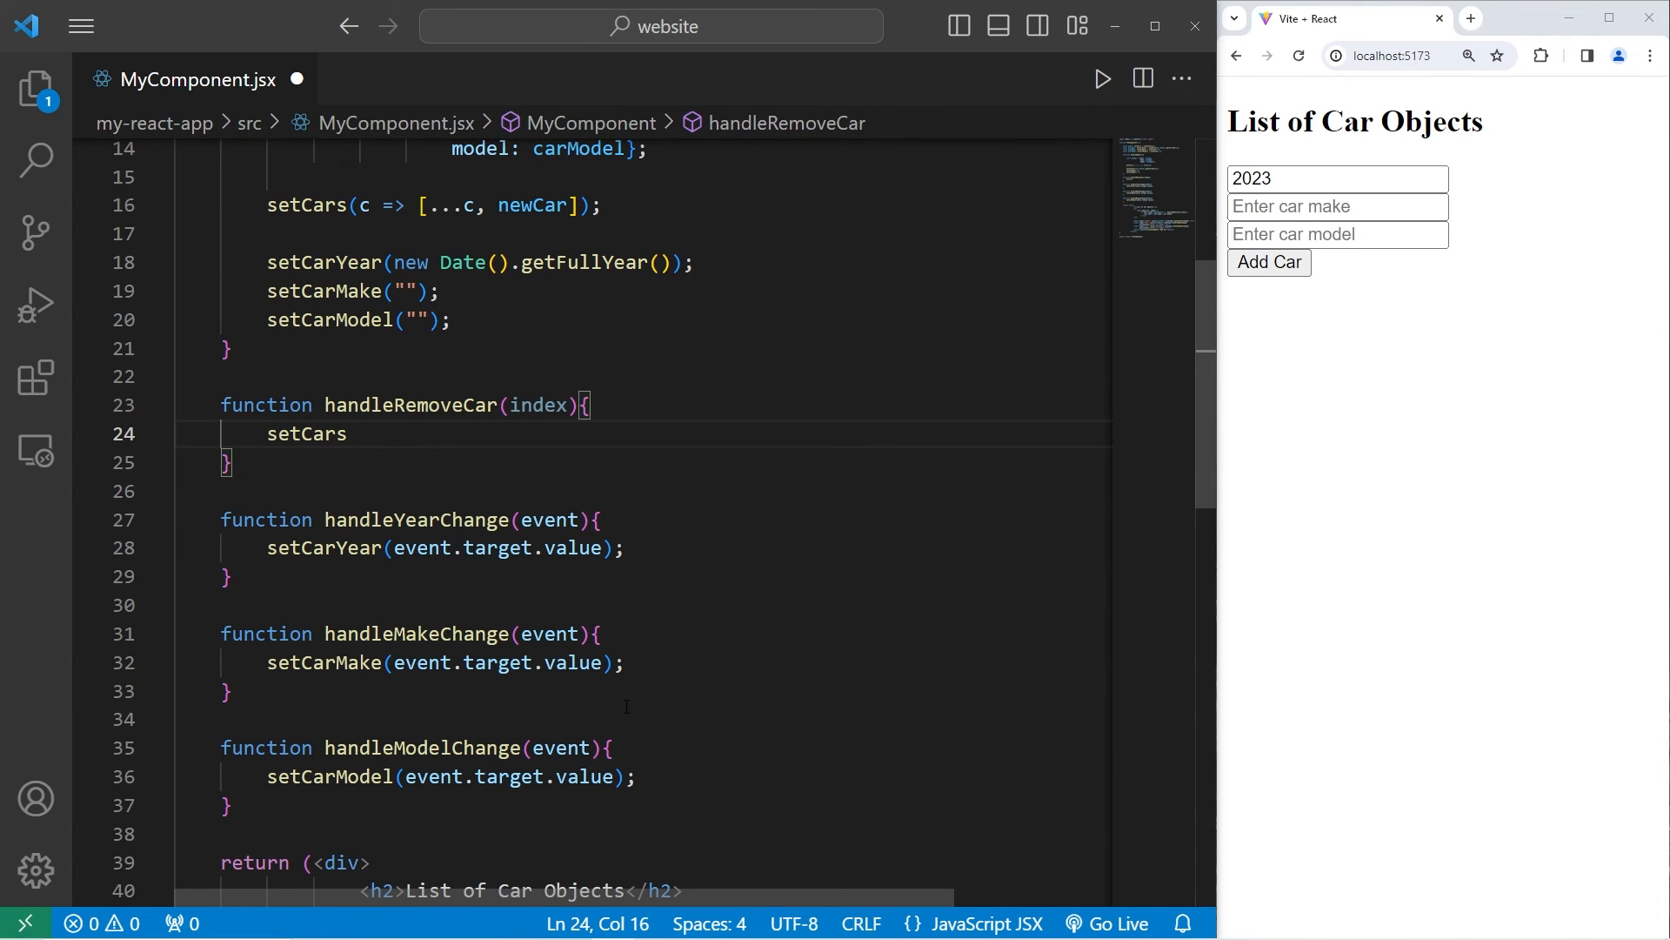
{"action": "type", "text": "();"}
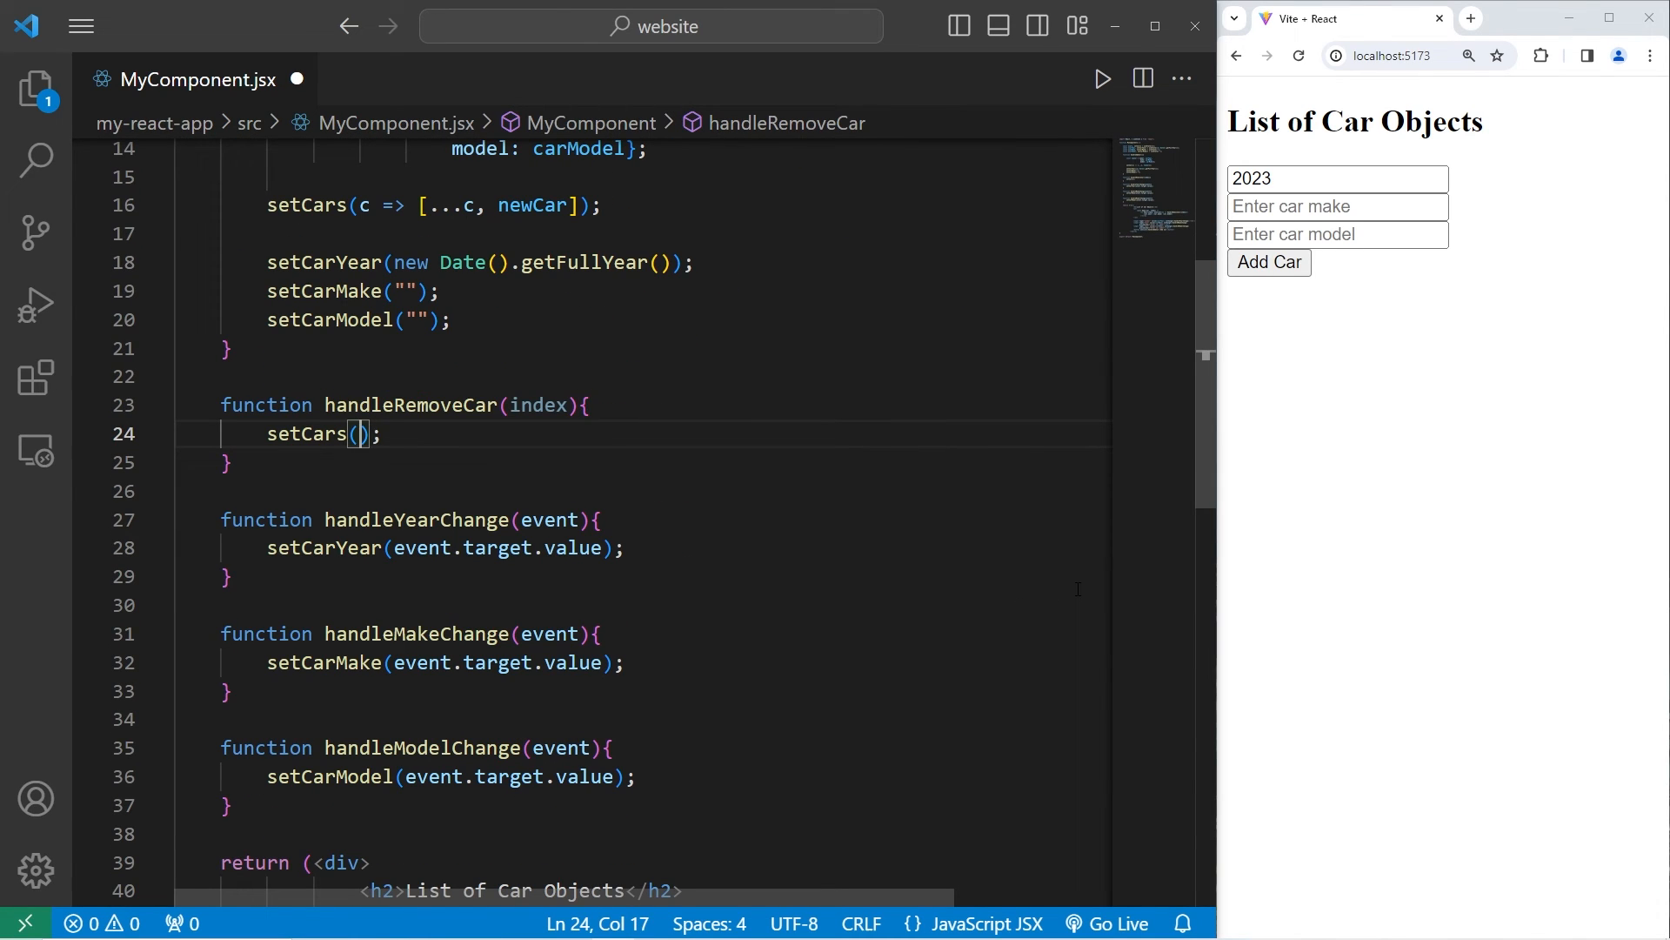
{"action": "type", "text": "ca"}
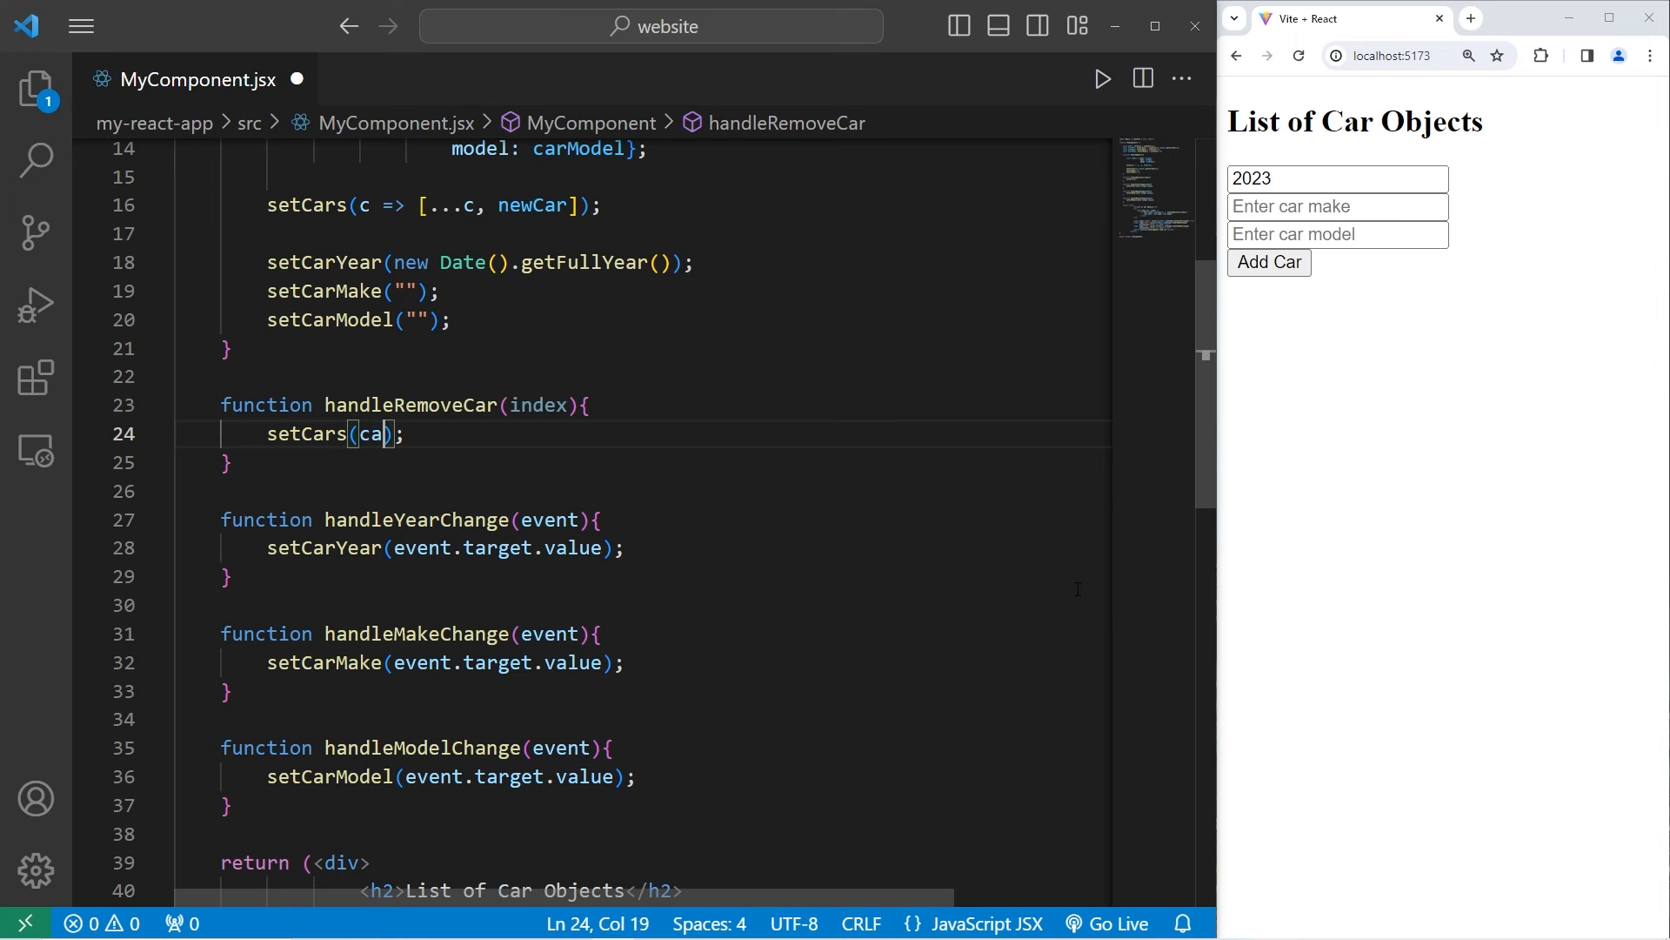
{"action": "key", "text": "Backspace"}
{"action": "type", "text": " ="}
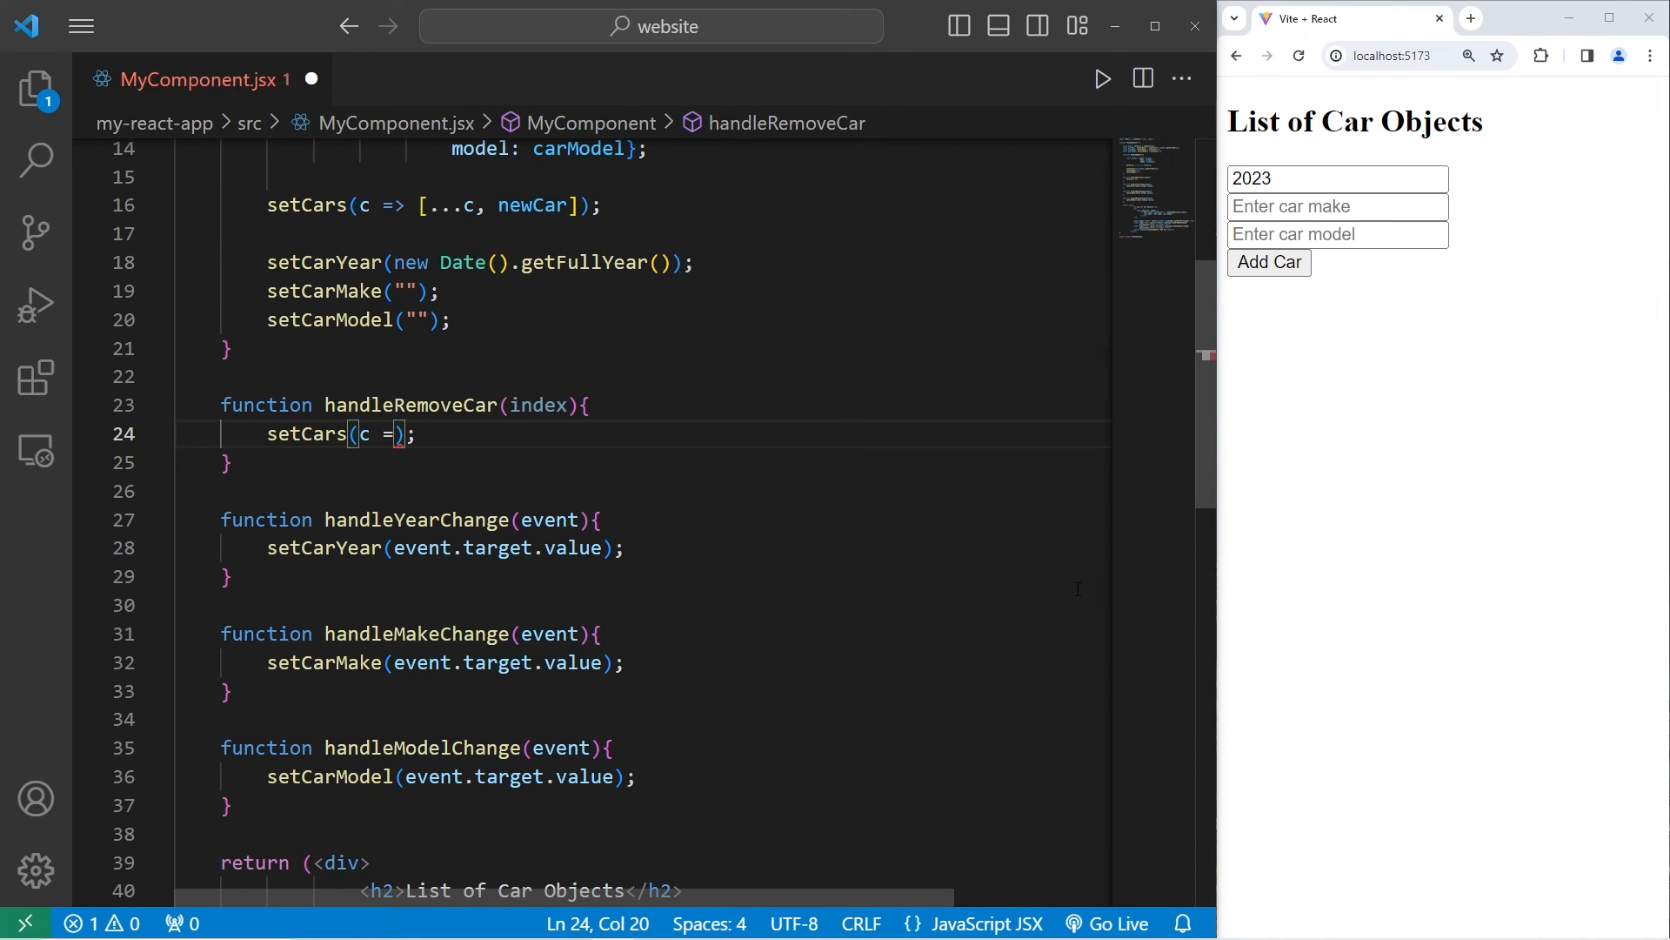
{"action": "type", "text": ">"}
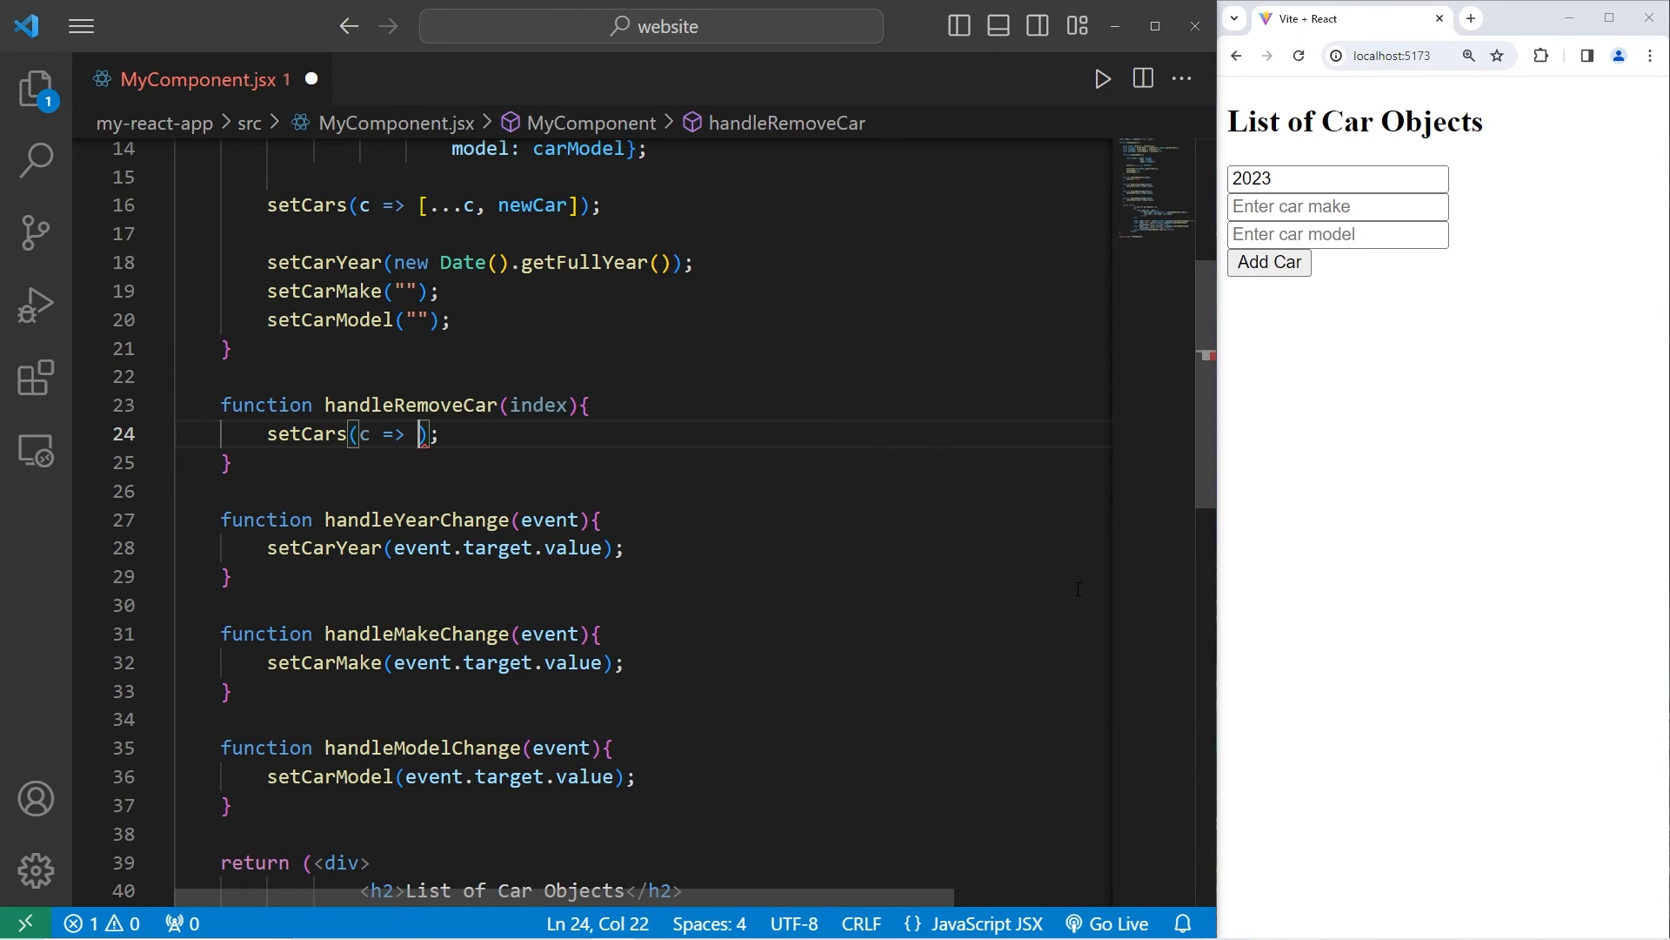
{"action": "type", "text": "c"}
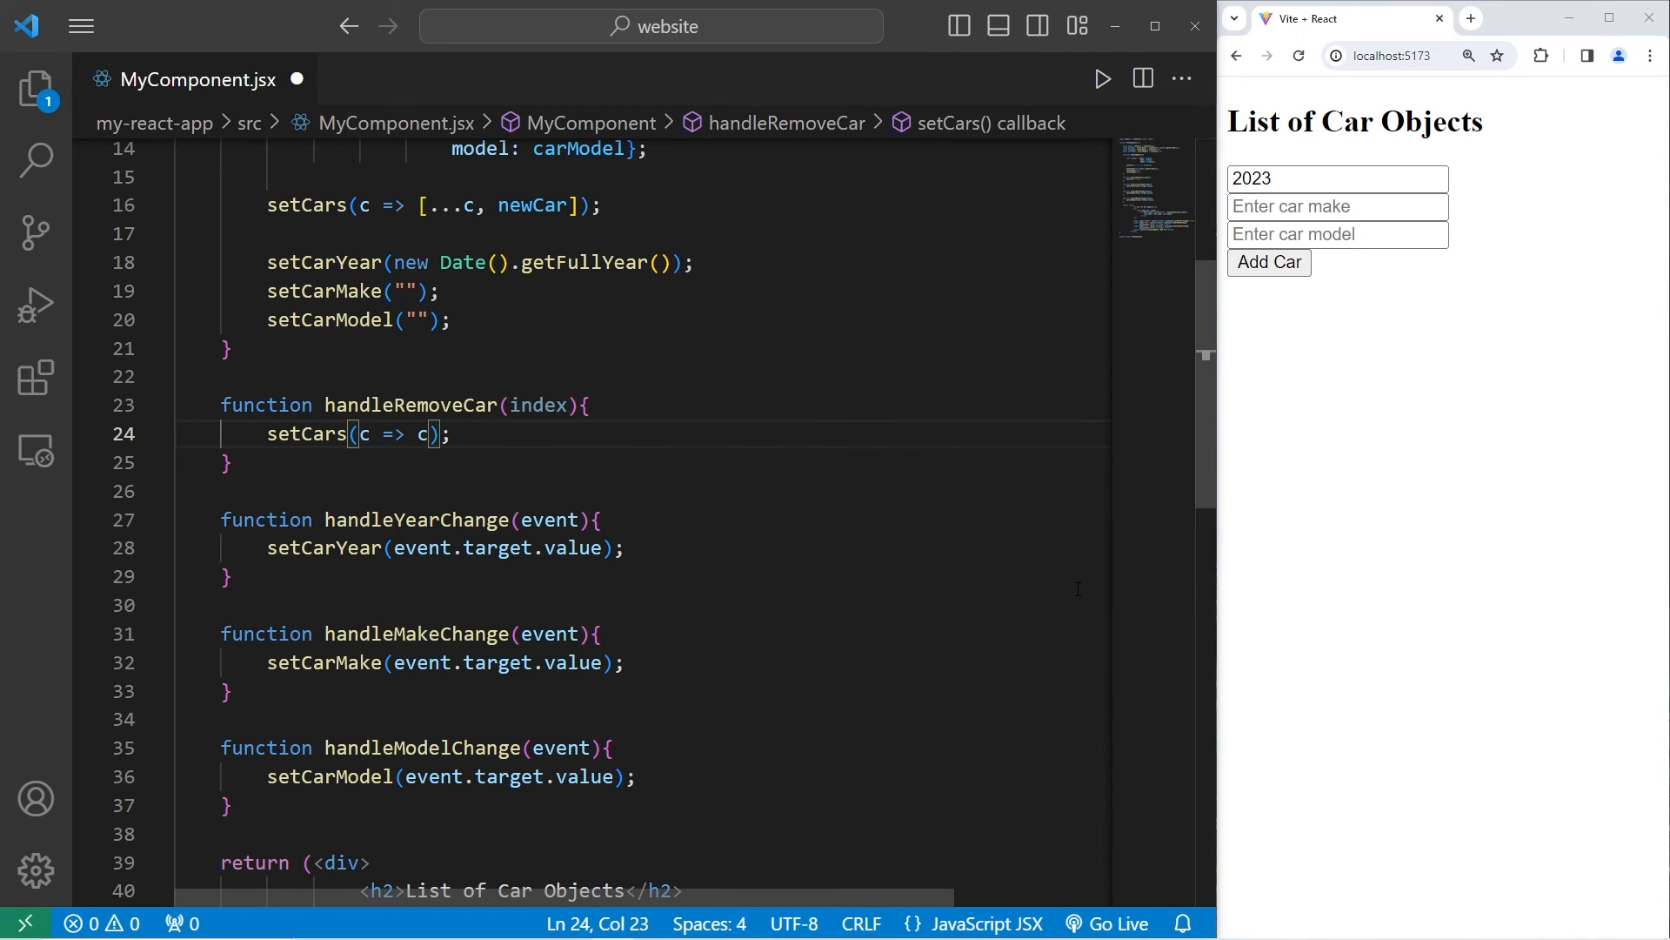
Step: Extend it to c.filter((element, index)) and select both index parameters for renaming
{"action": "type", "text": "."}
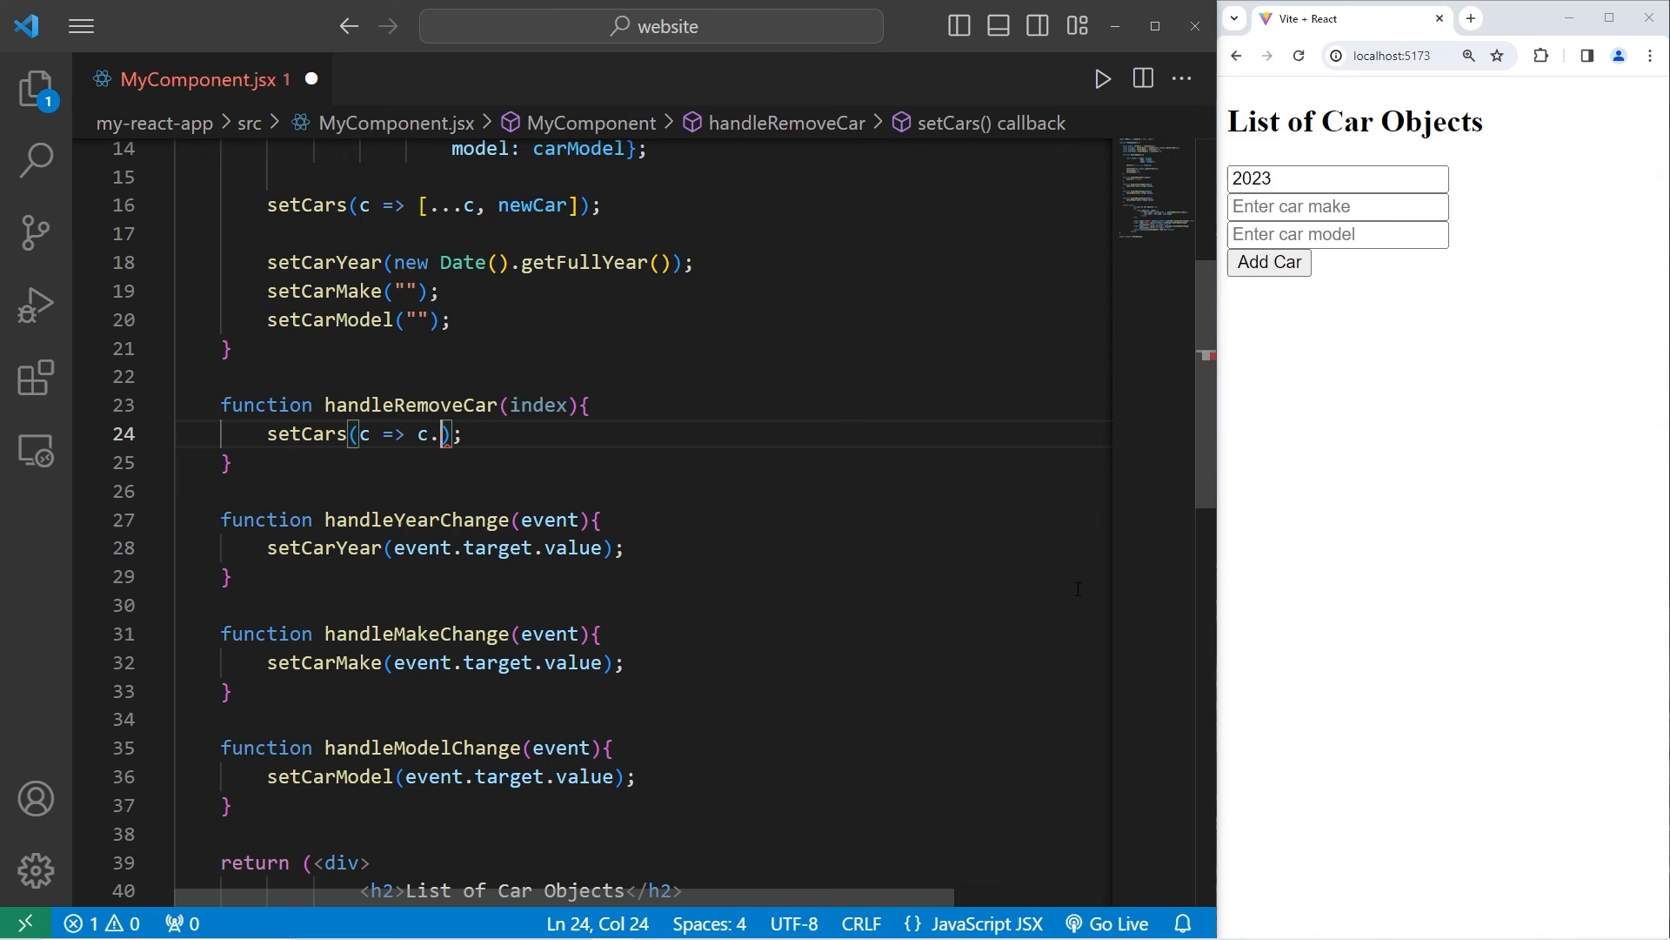
{"action": "type", "text": "filter"}
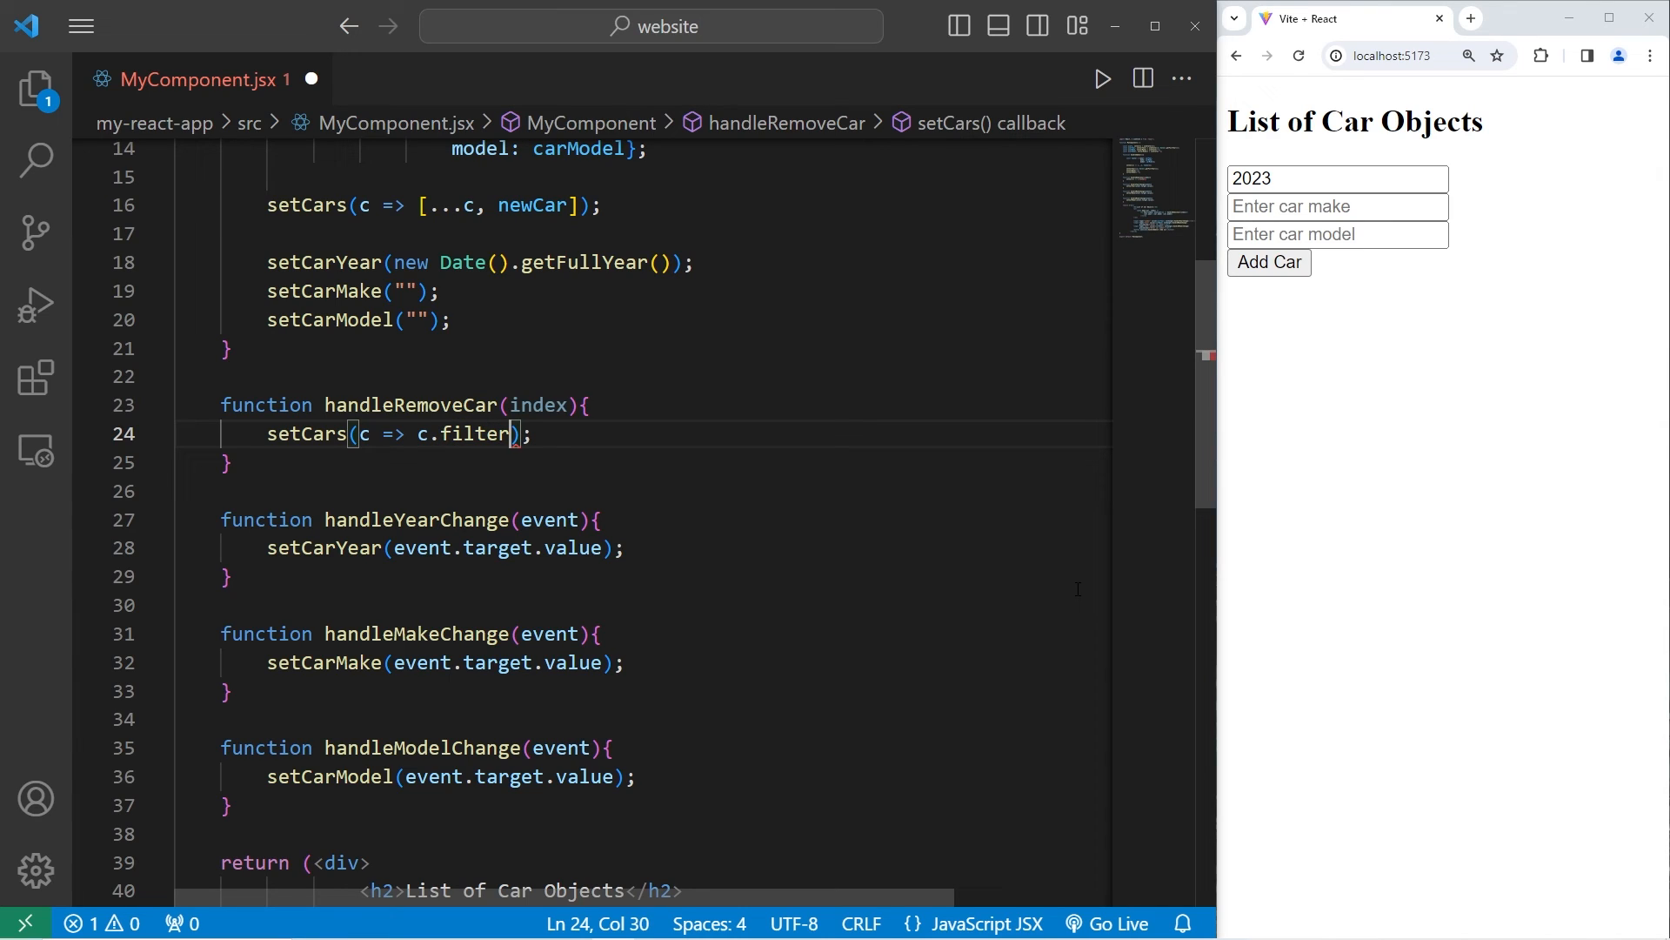
{"action": "type", "text": "()"}
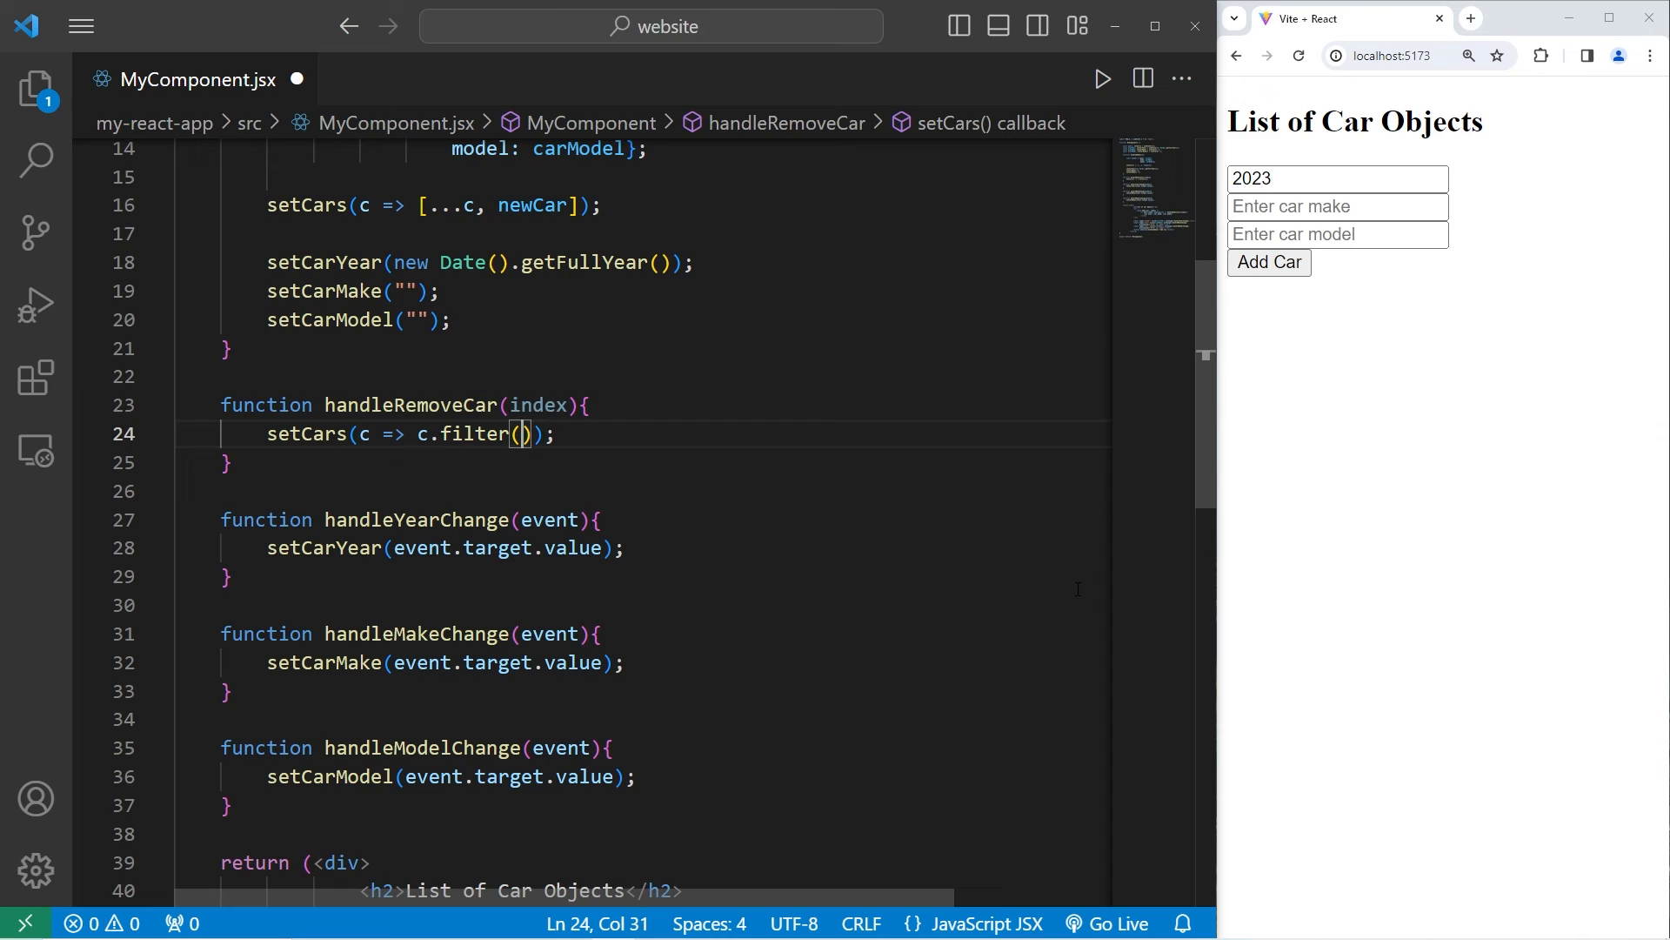
{"action": "type", "text": "("}
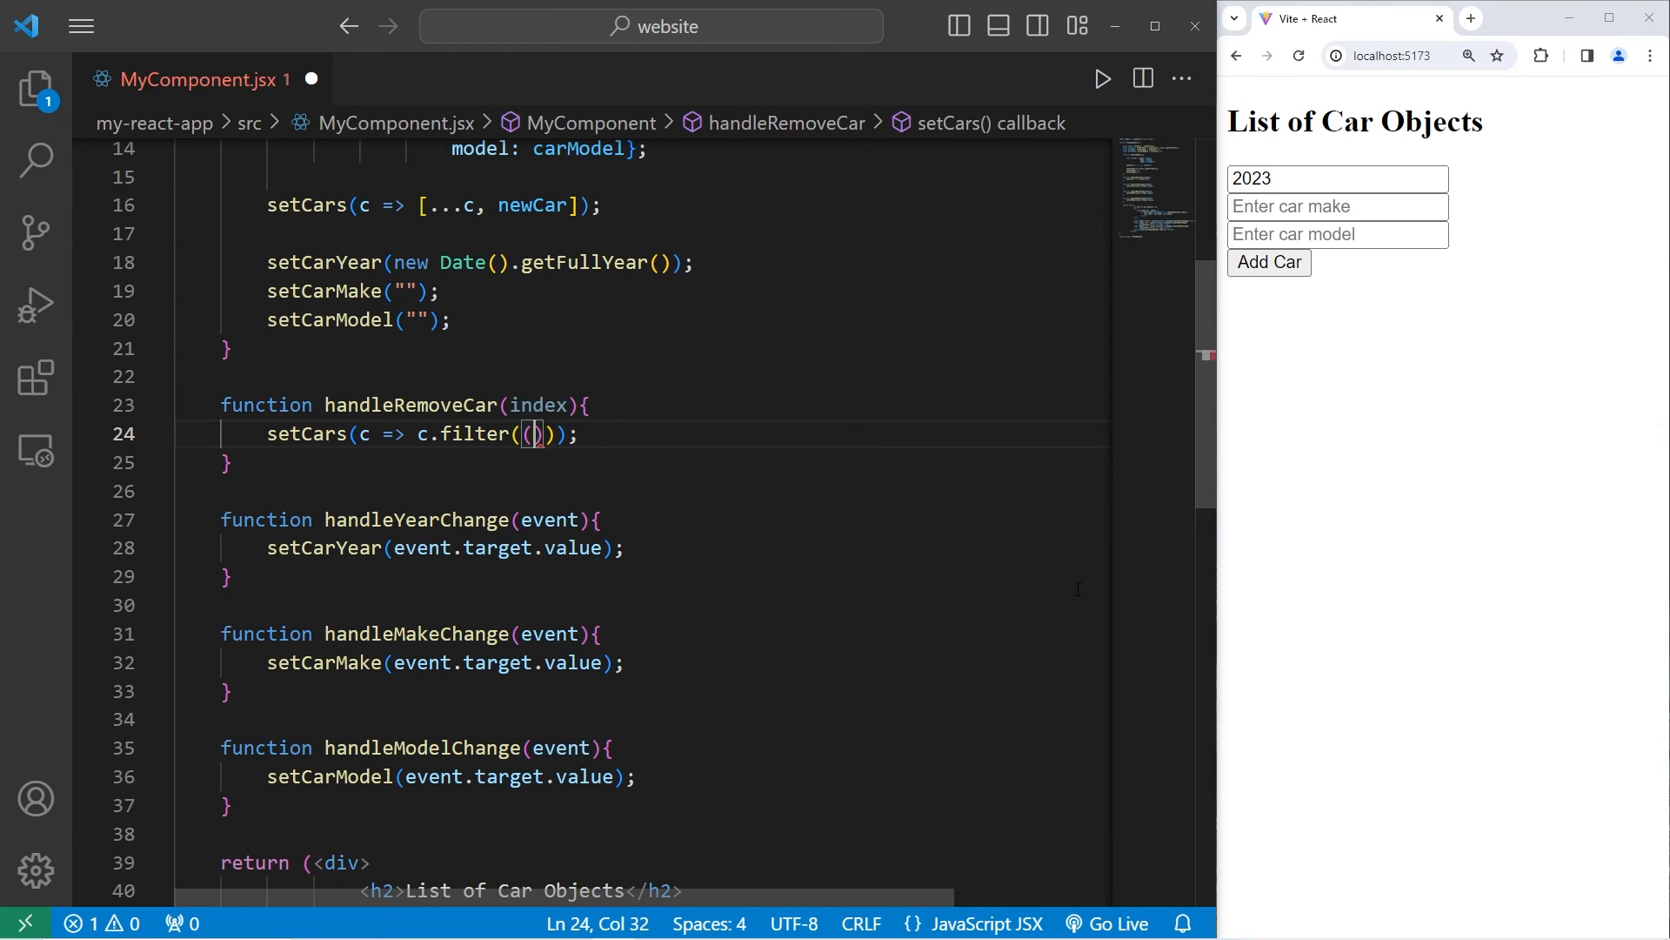
{"action": "type", "text": "element, in"}
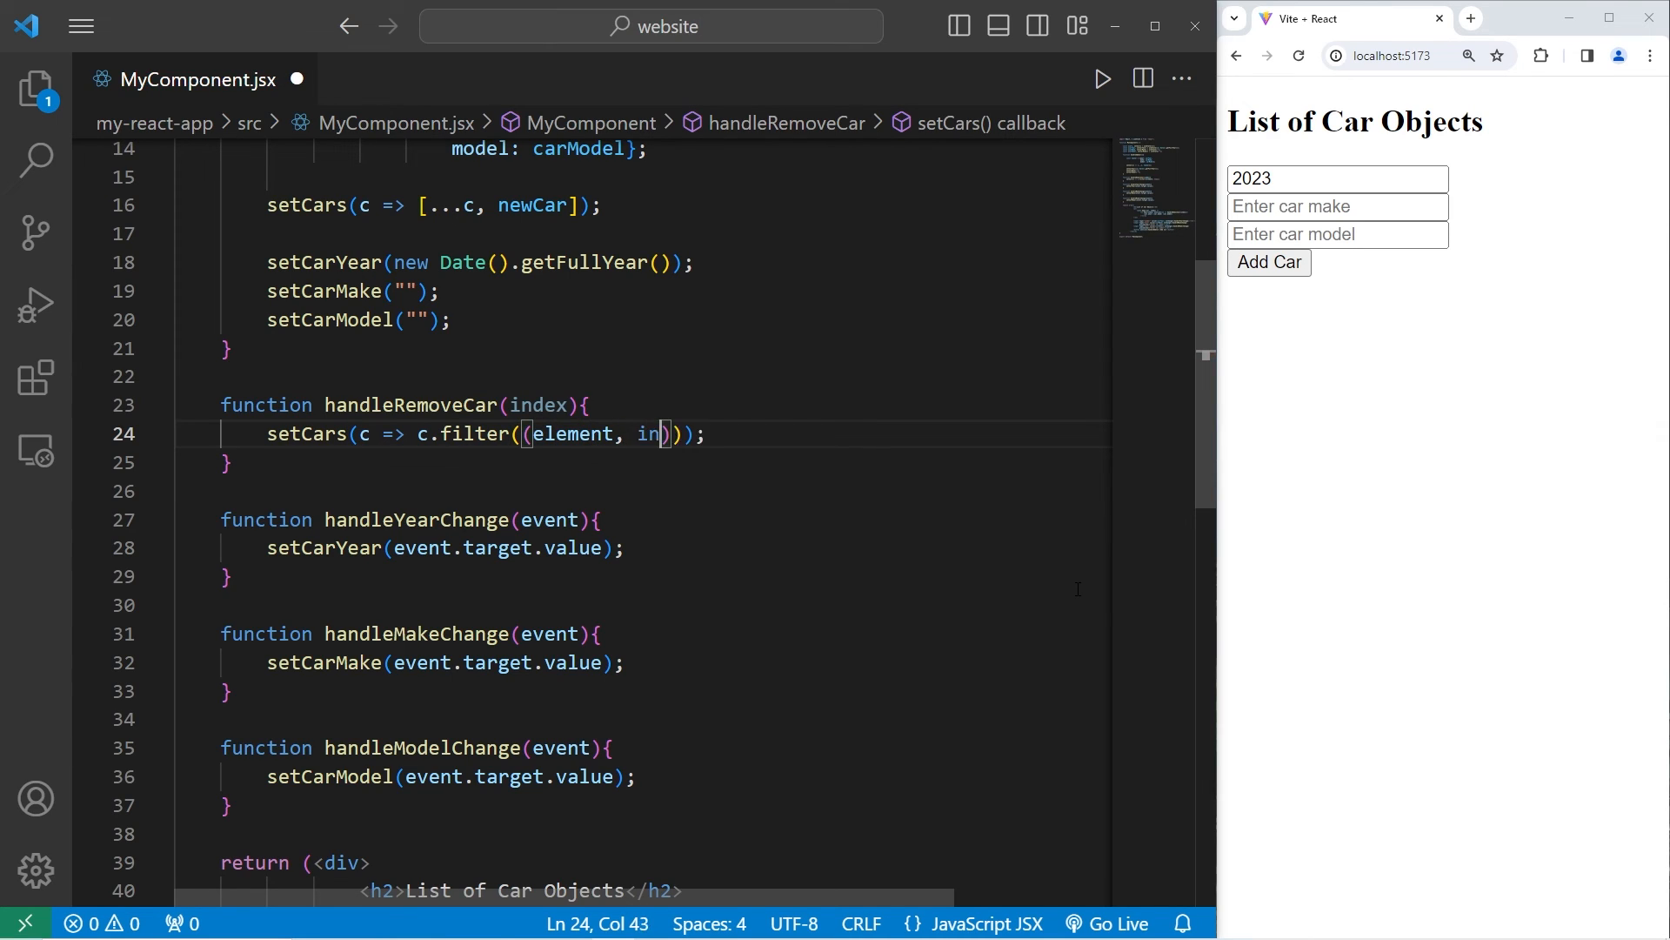
{"action": "type", "text": "dex"}
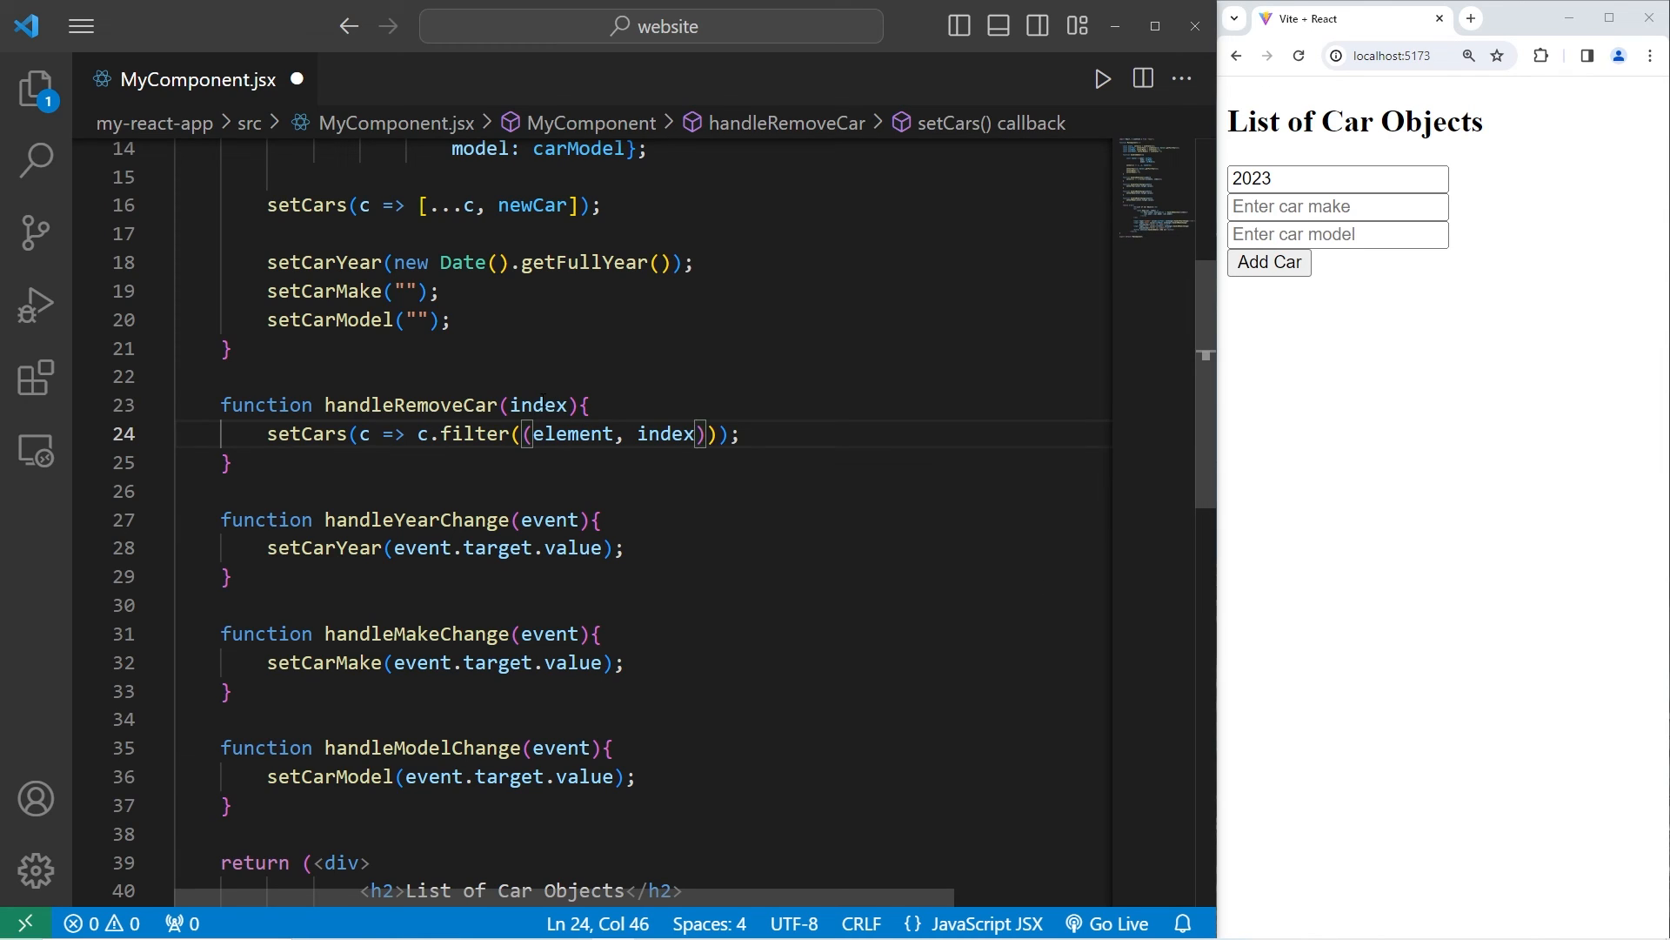
{"action": "double_click", "coordinate": [537, 404]}
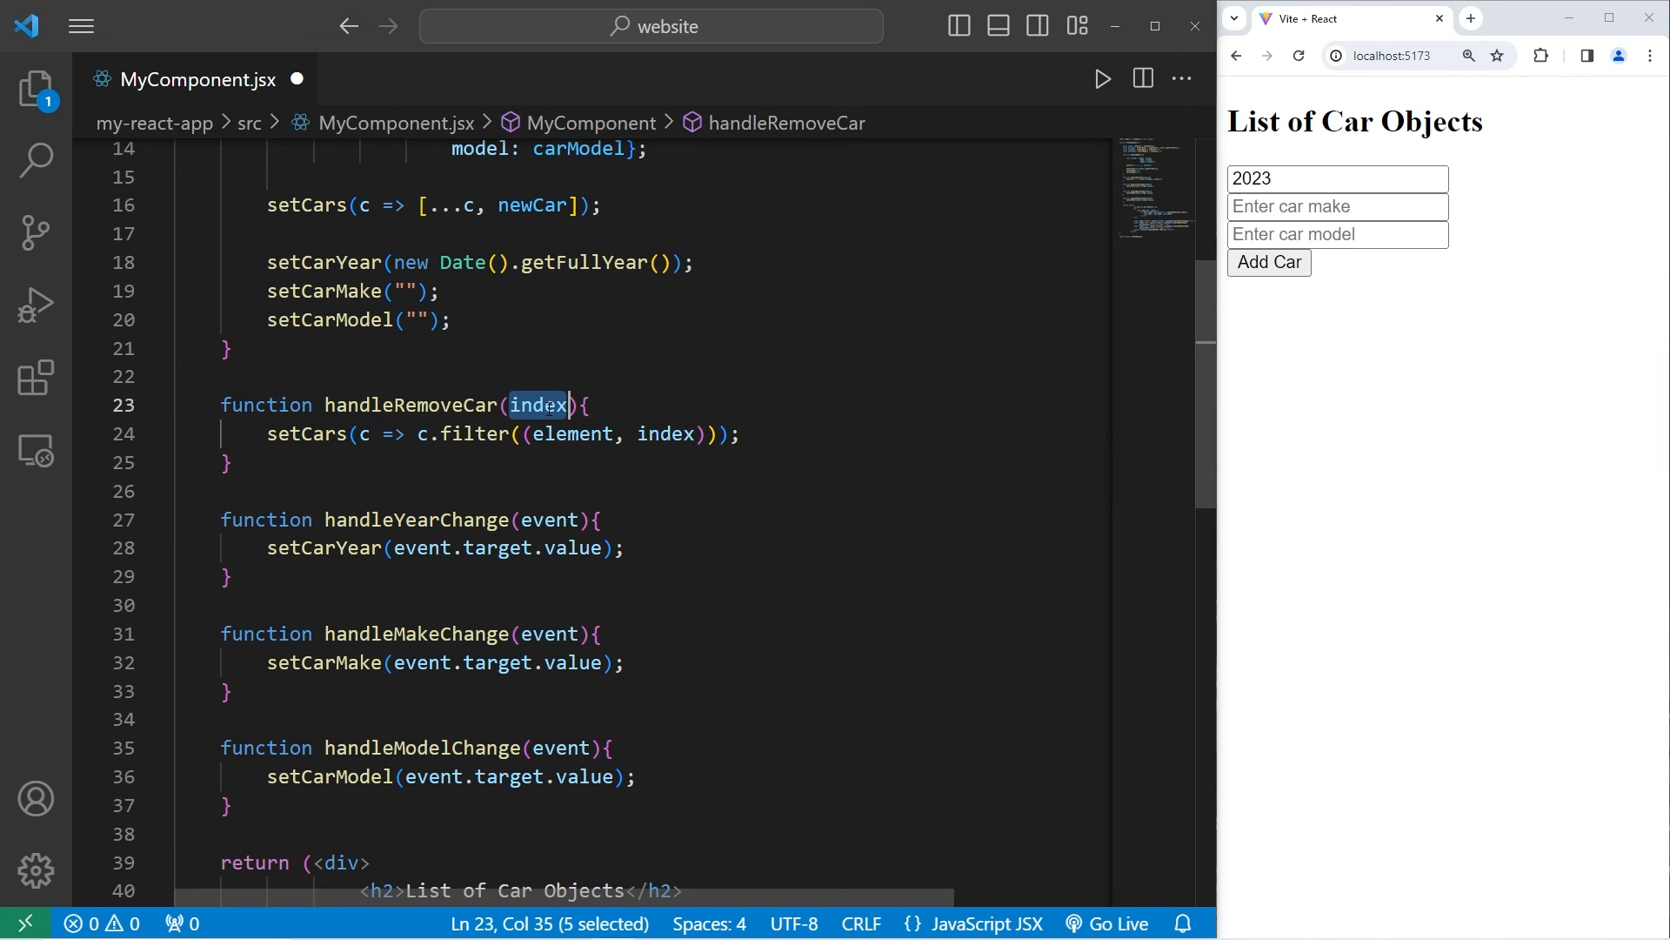
{"action": "double_click", "coordinate": [664, 433]}
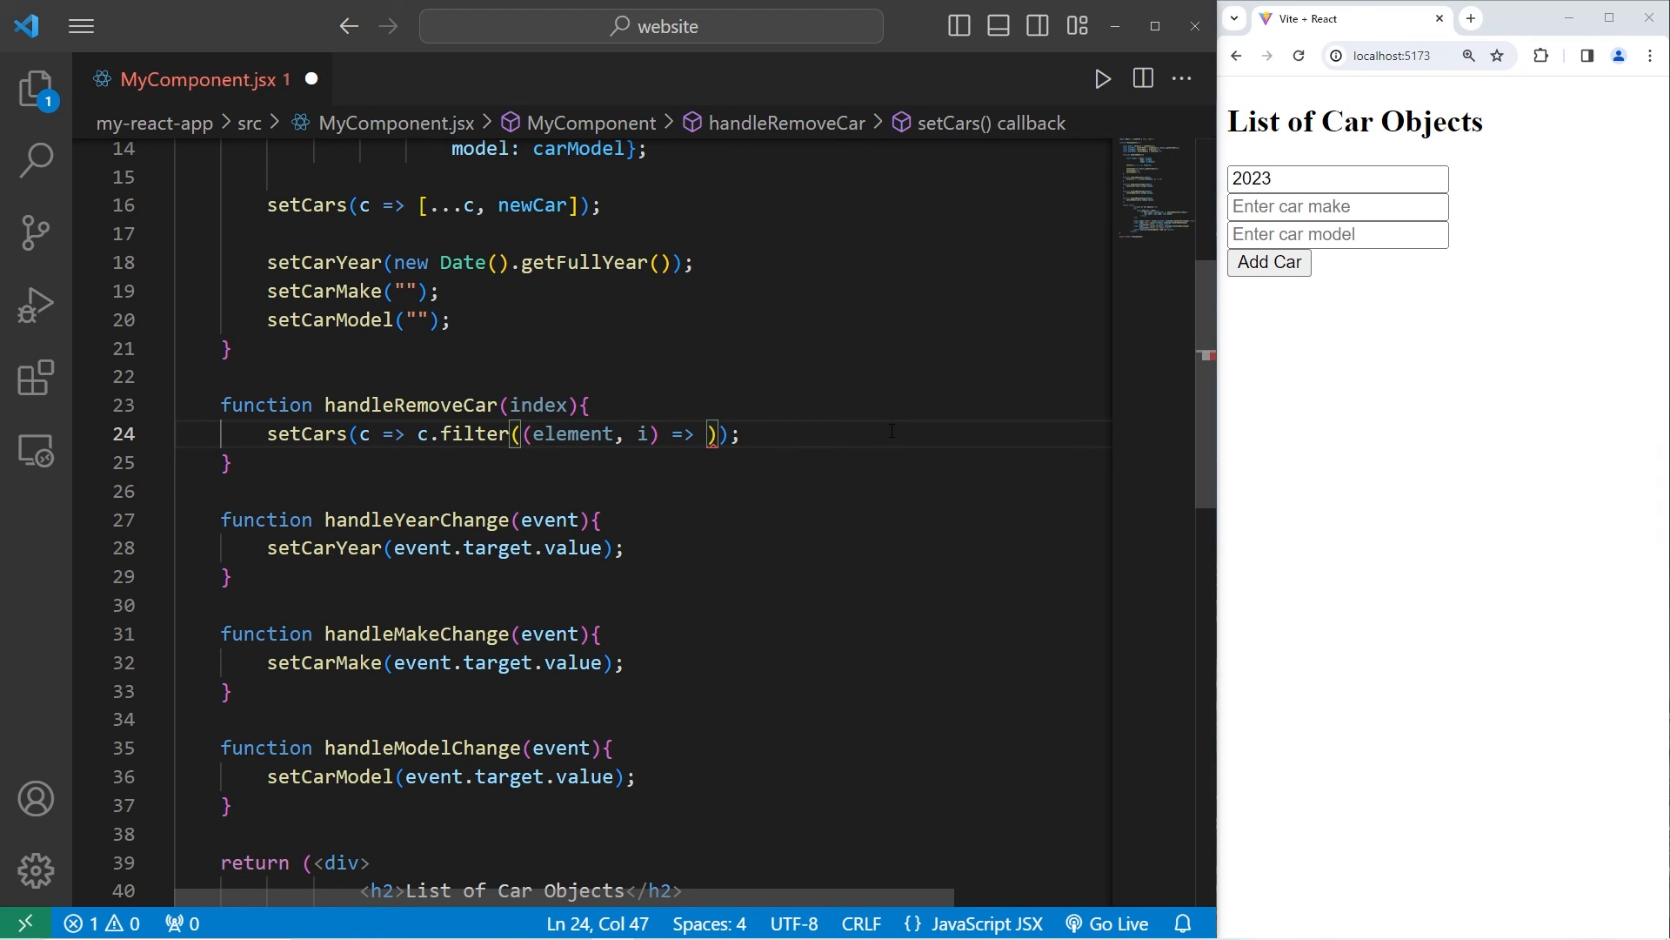
Step: Set the filter condition to i !== index and rename the element parameter to _
{"action": "type", "text": "i"}
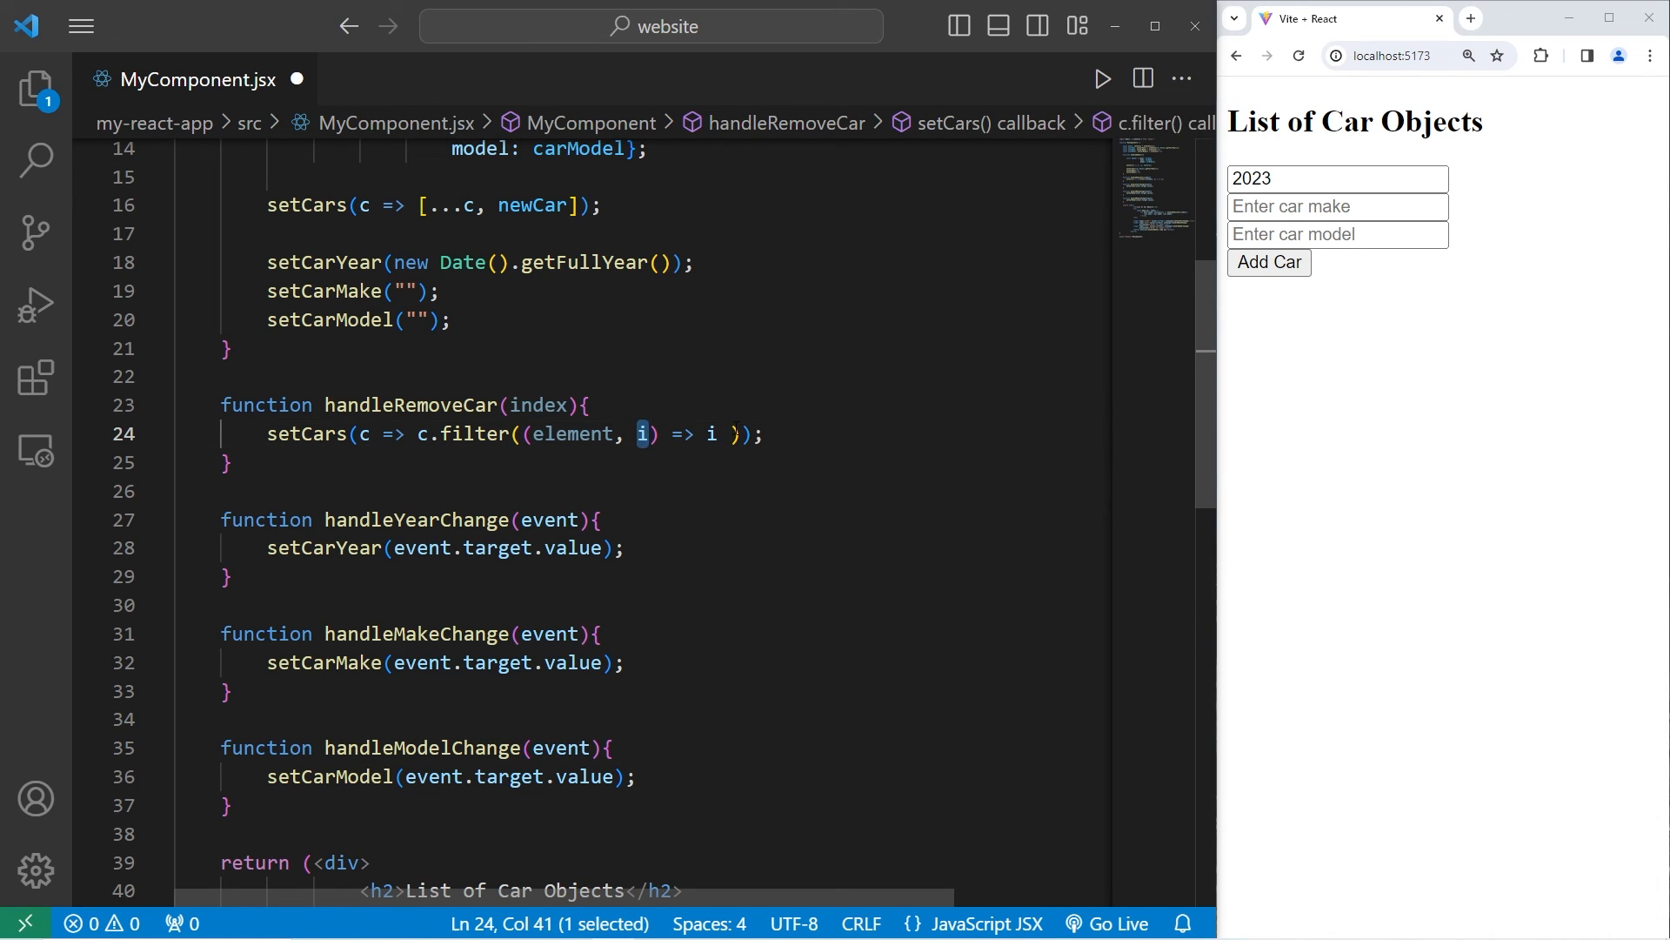
{"action": "type", "text": "!=="}
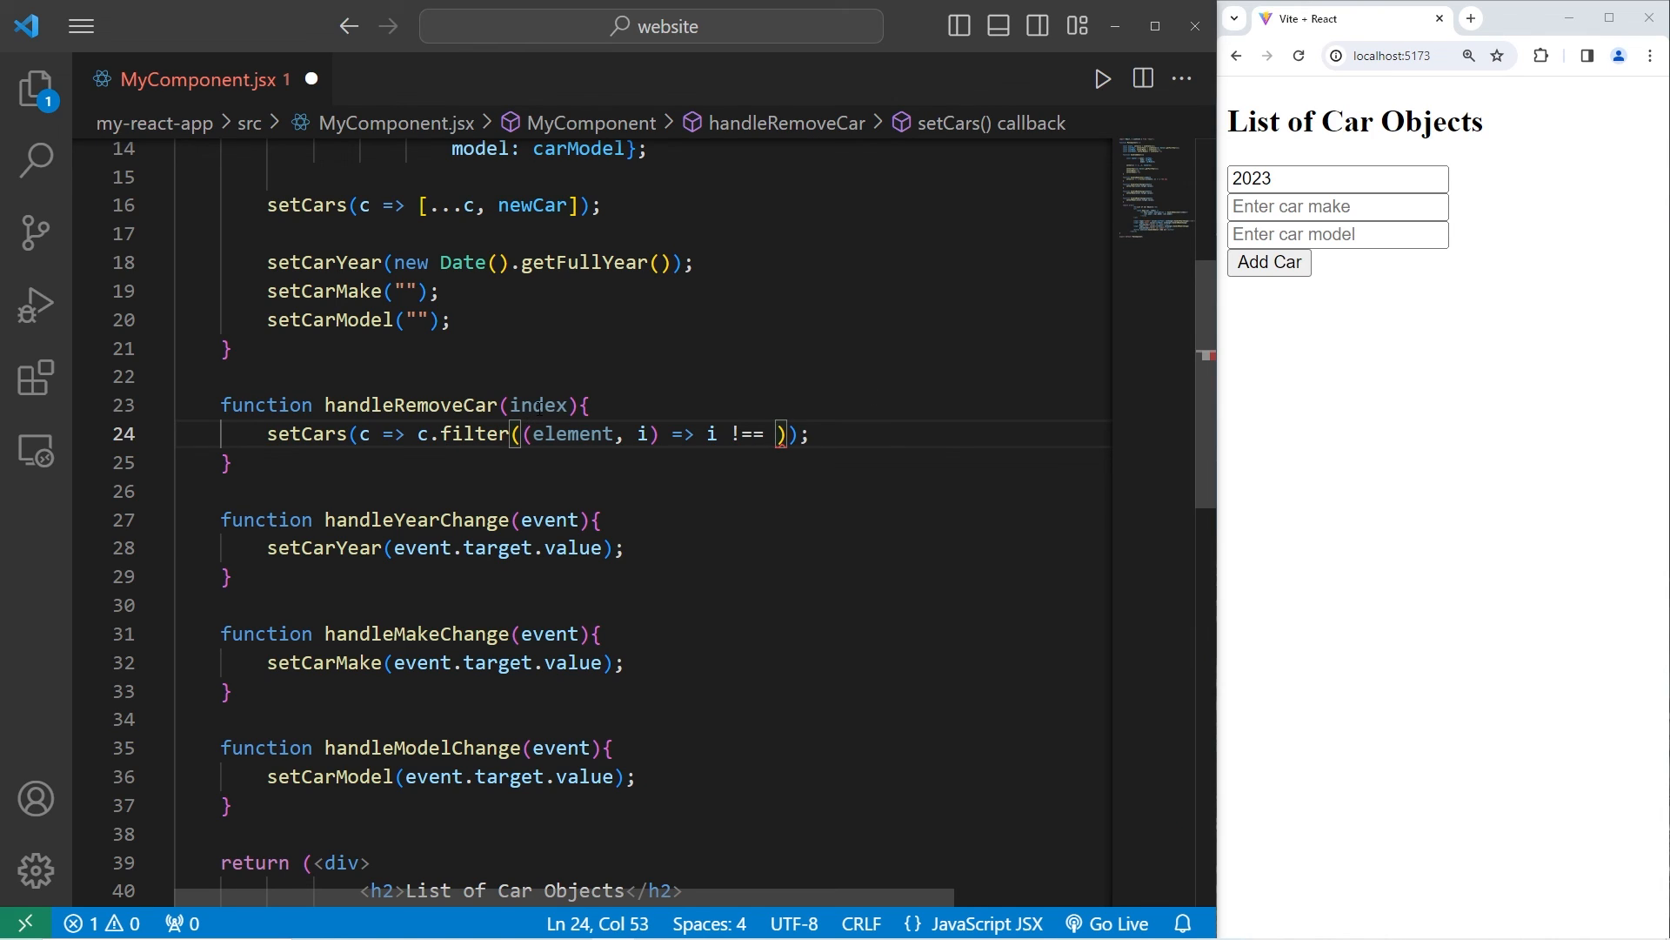
{"action": "type", "text": "index"}
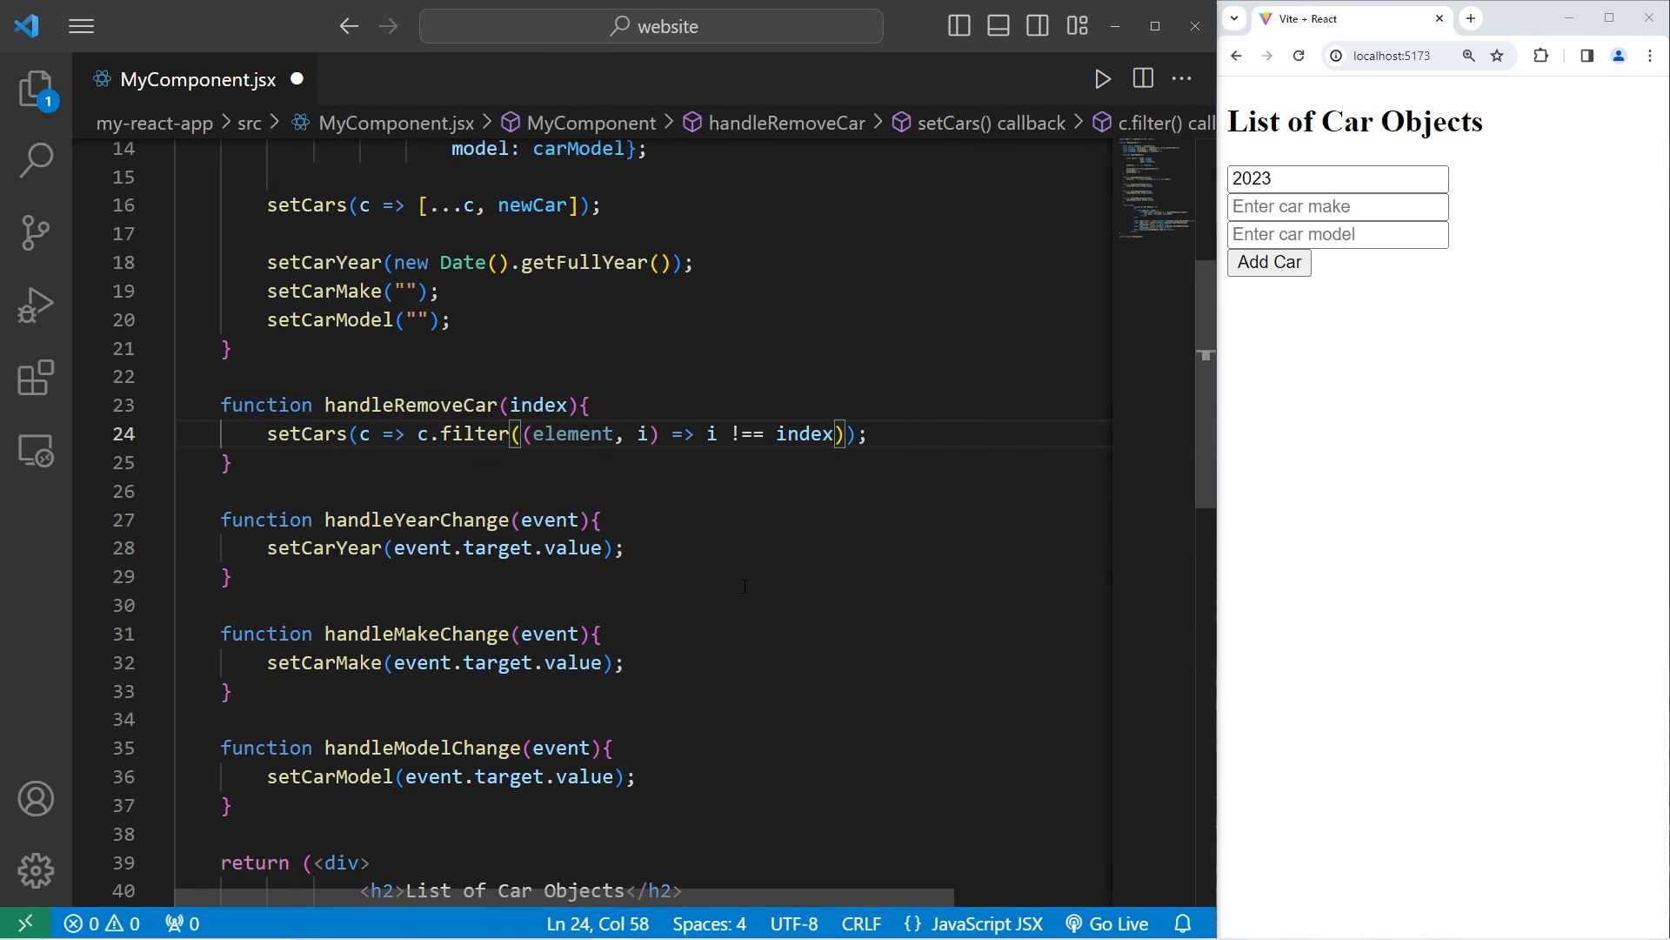
{"action": "double_click", "coordinate": [573, 433]}
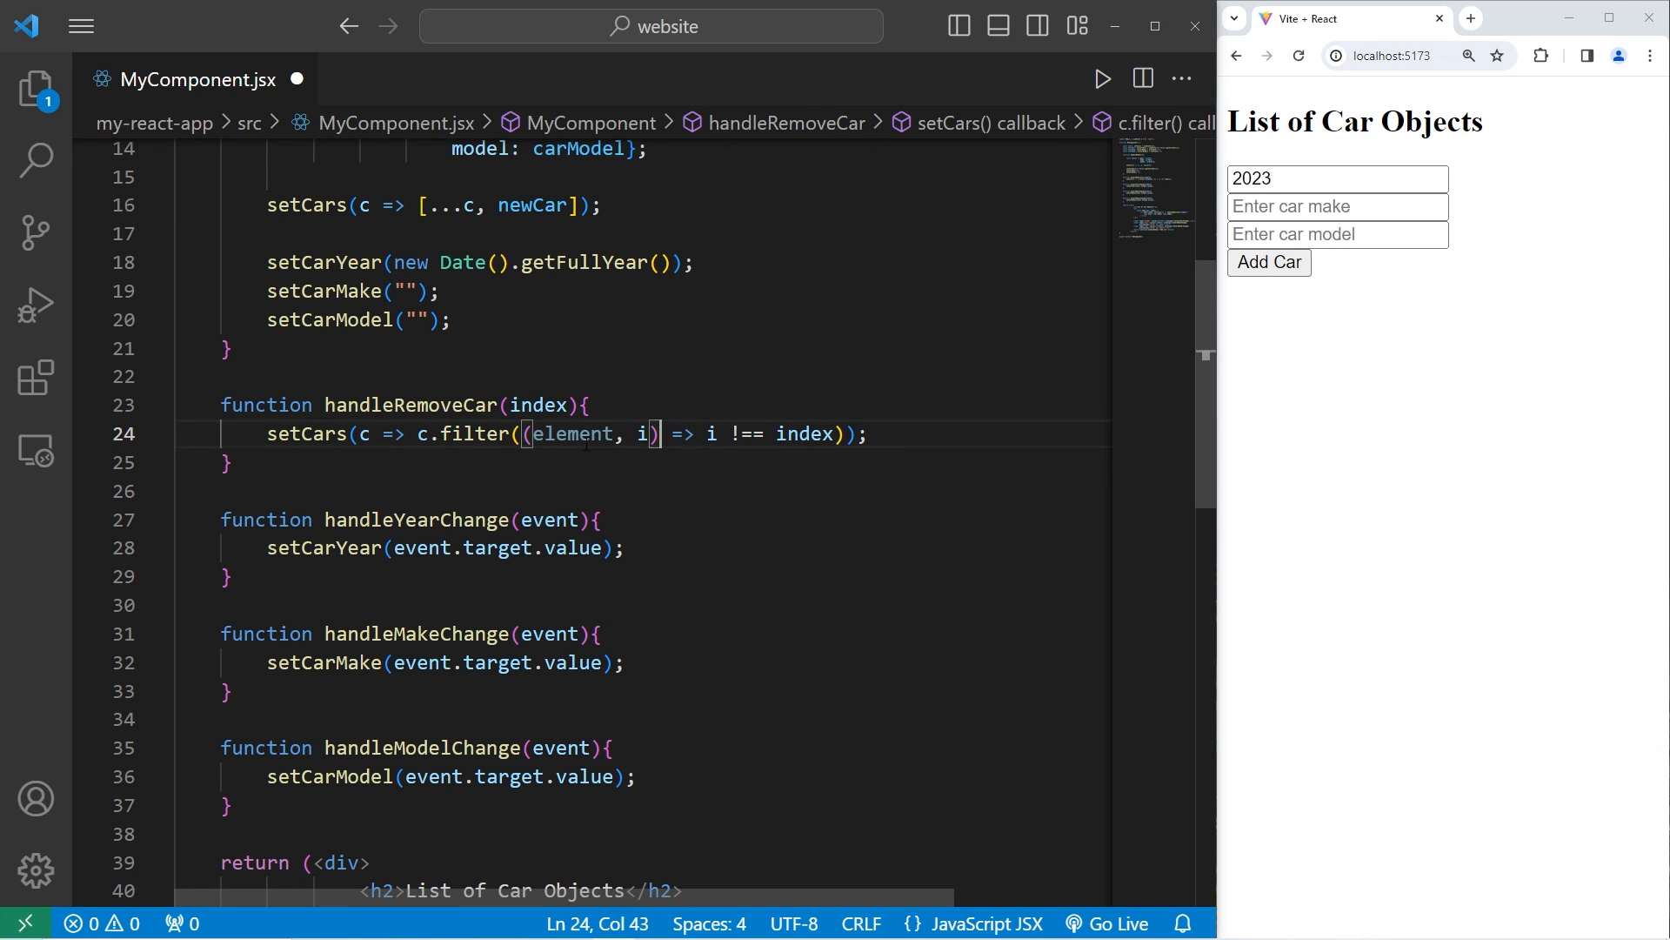
{"action": "double_click", "coordinate": [575, 433]}
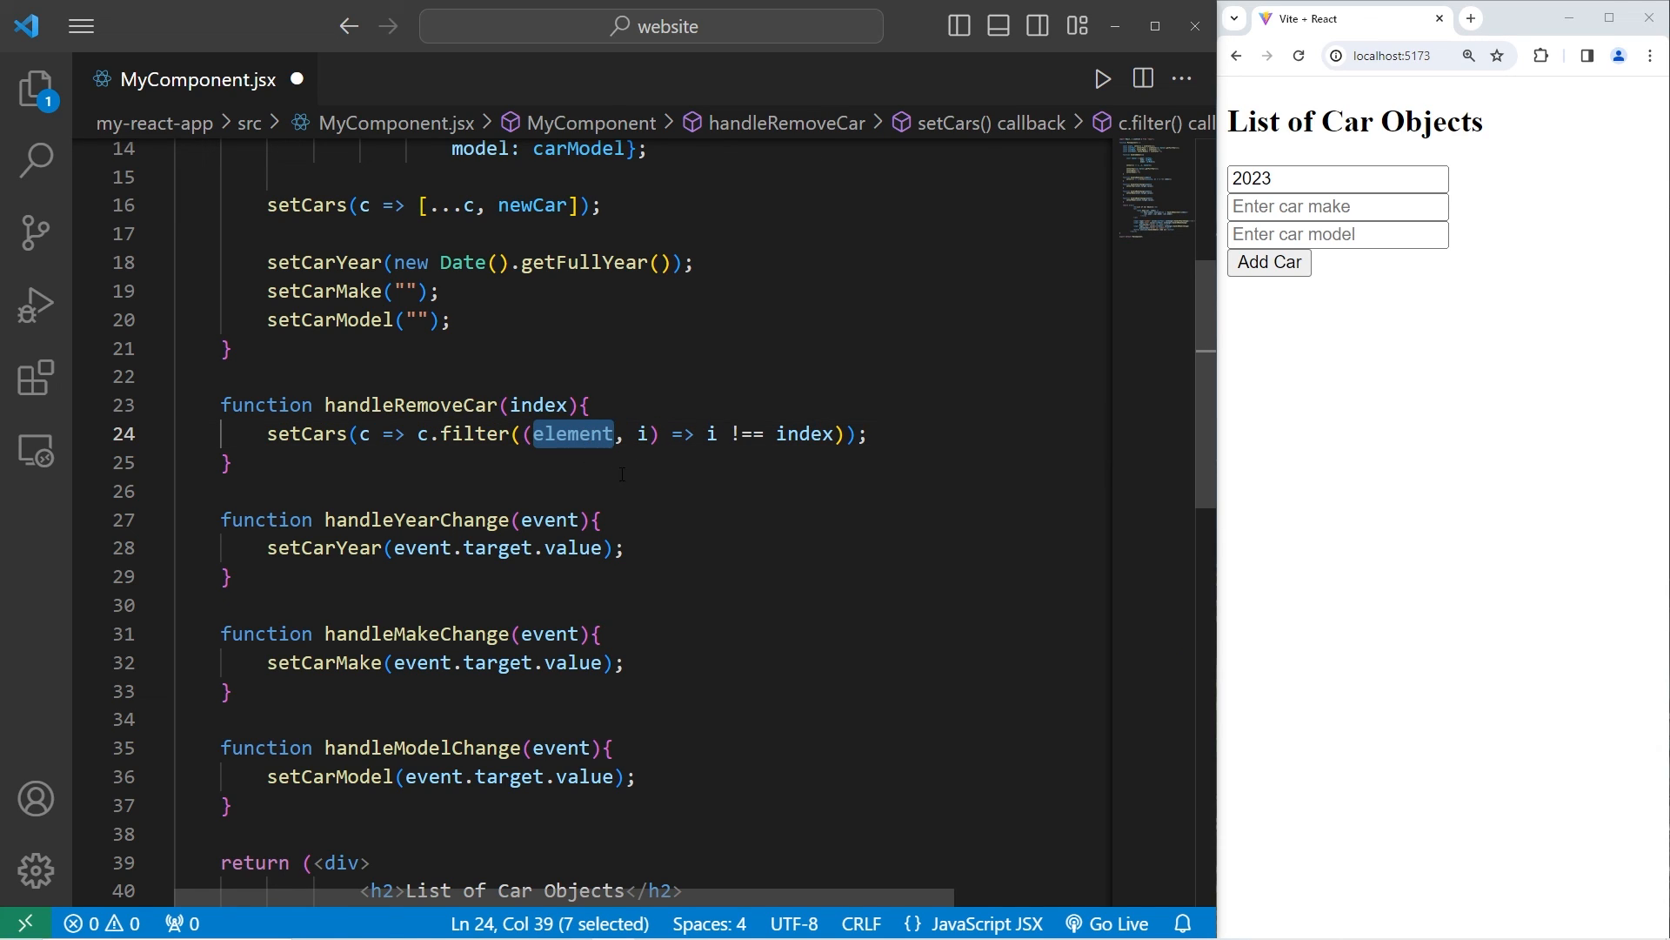
{"action": "left_click", "coordinate": [649, 433]}
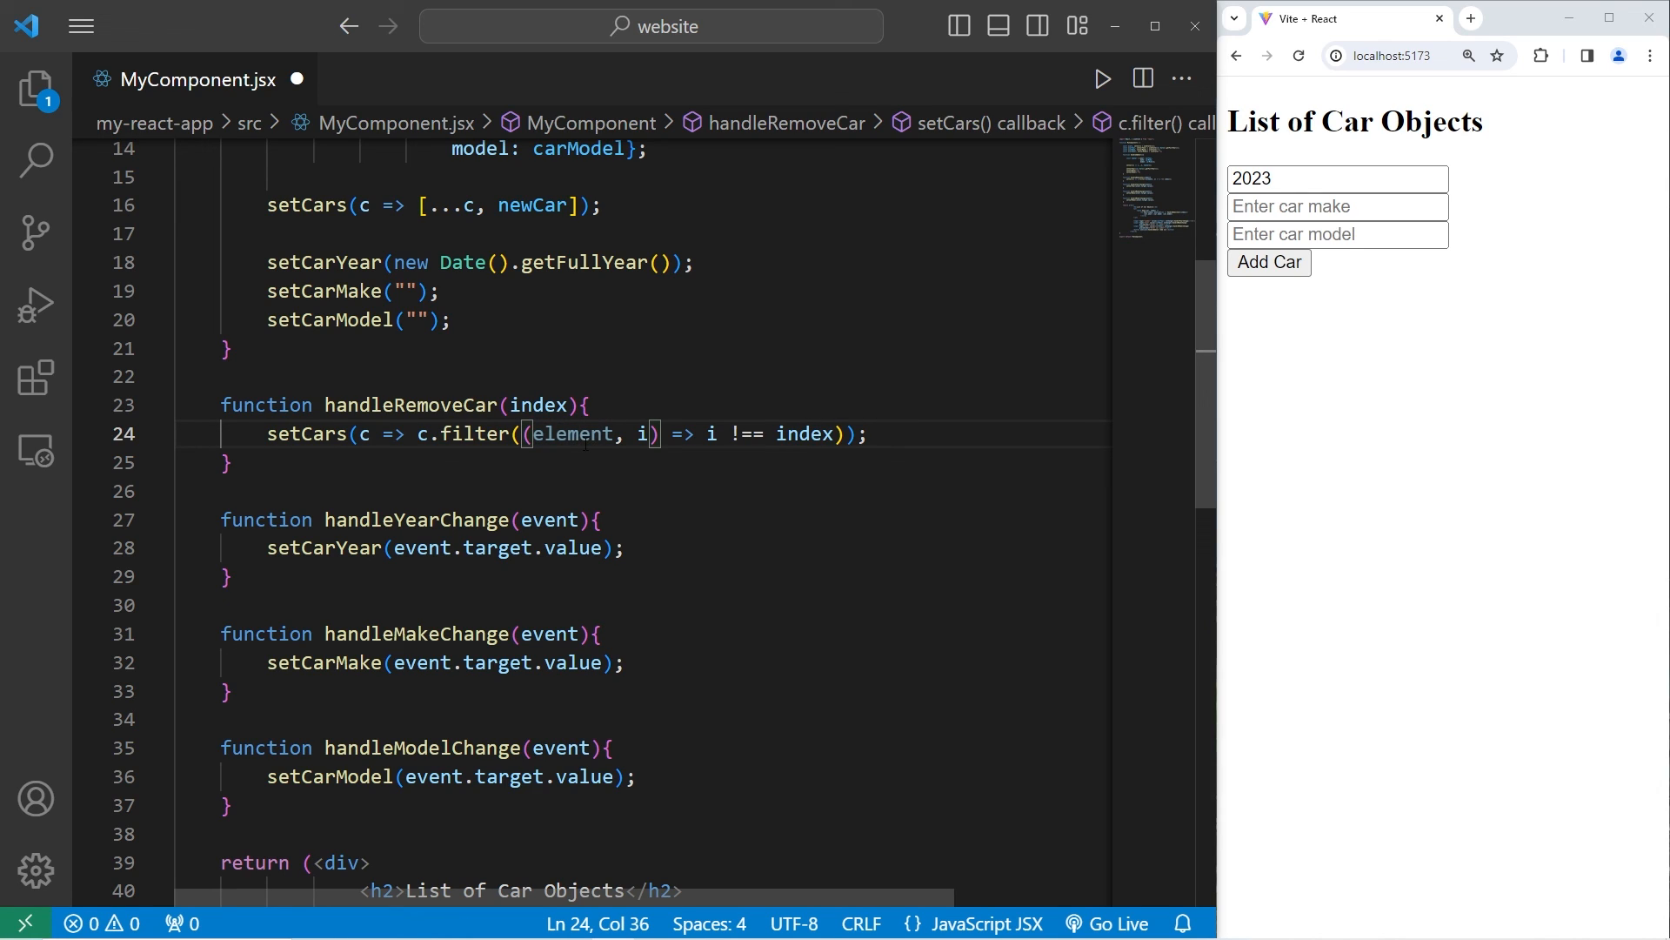
{"action": "double_click", "coordinate": [574, 434]}
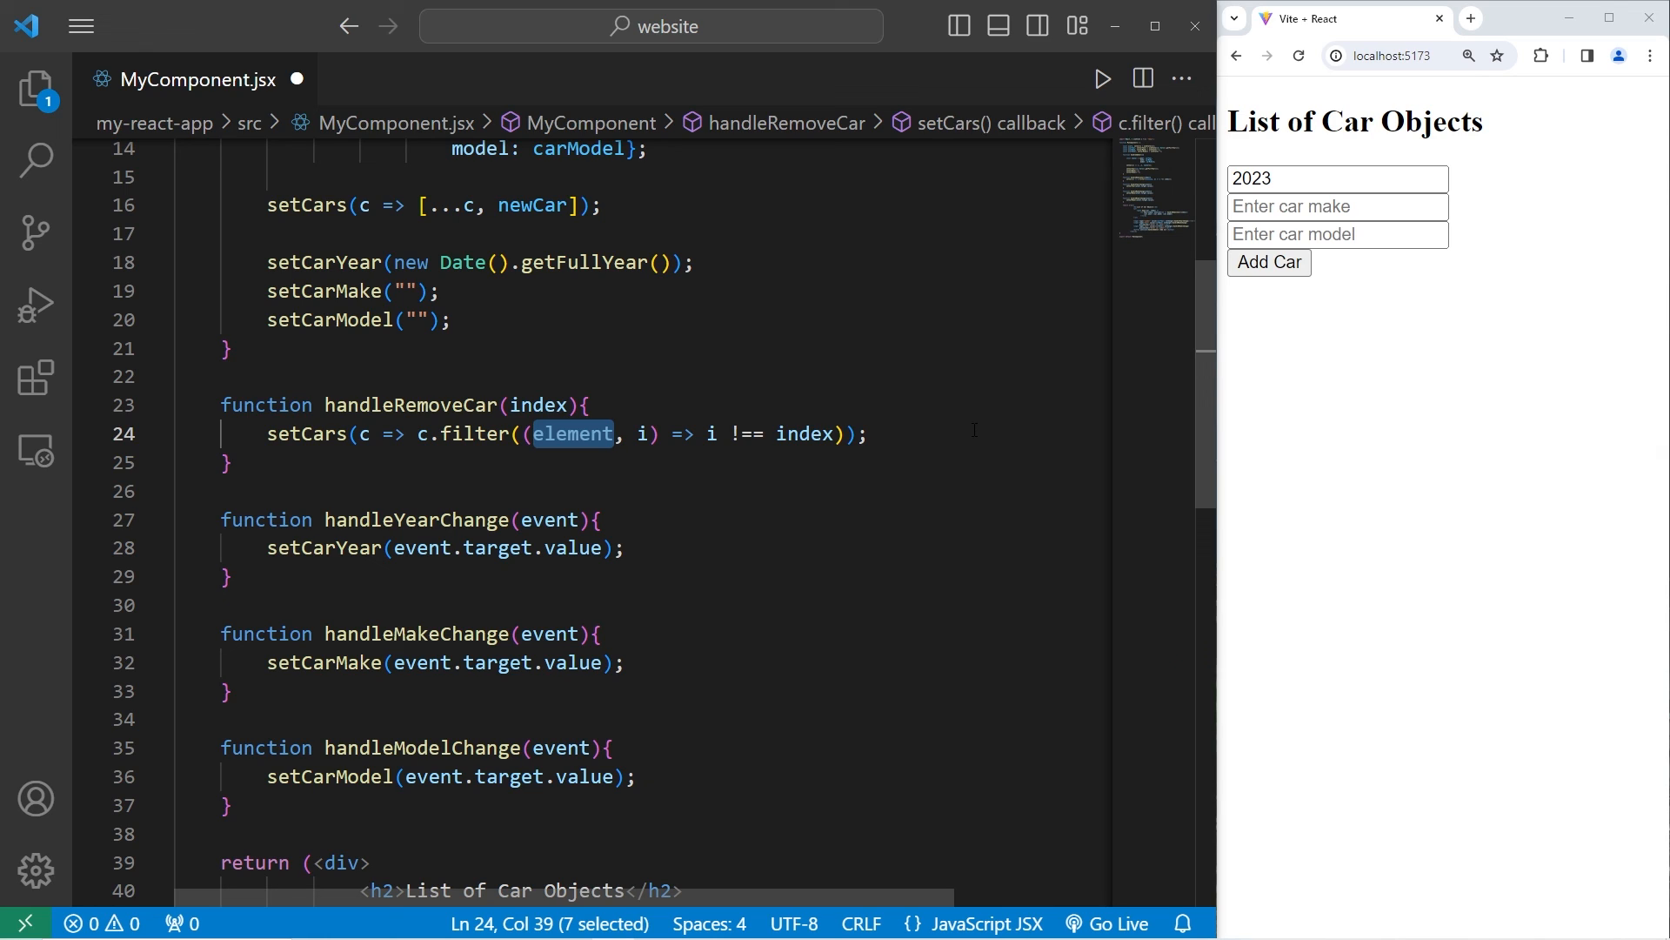
{"action": "type", "text": "_"}
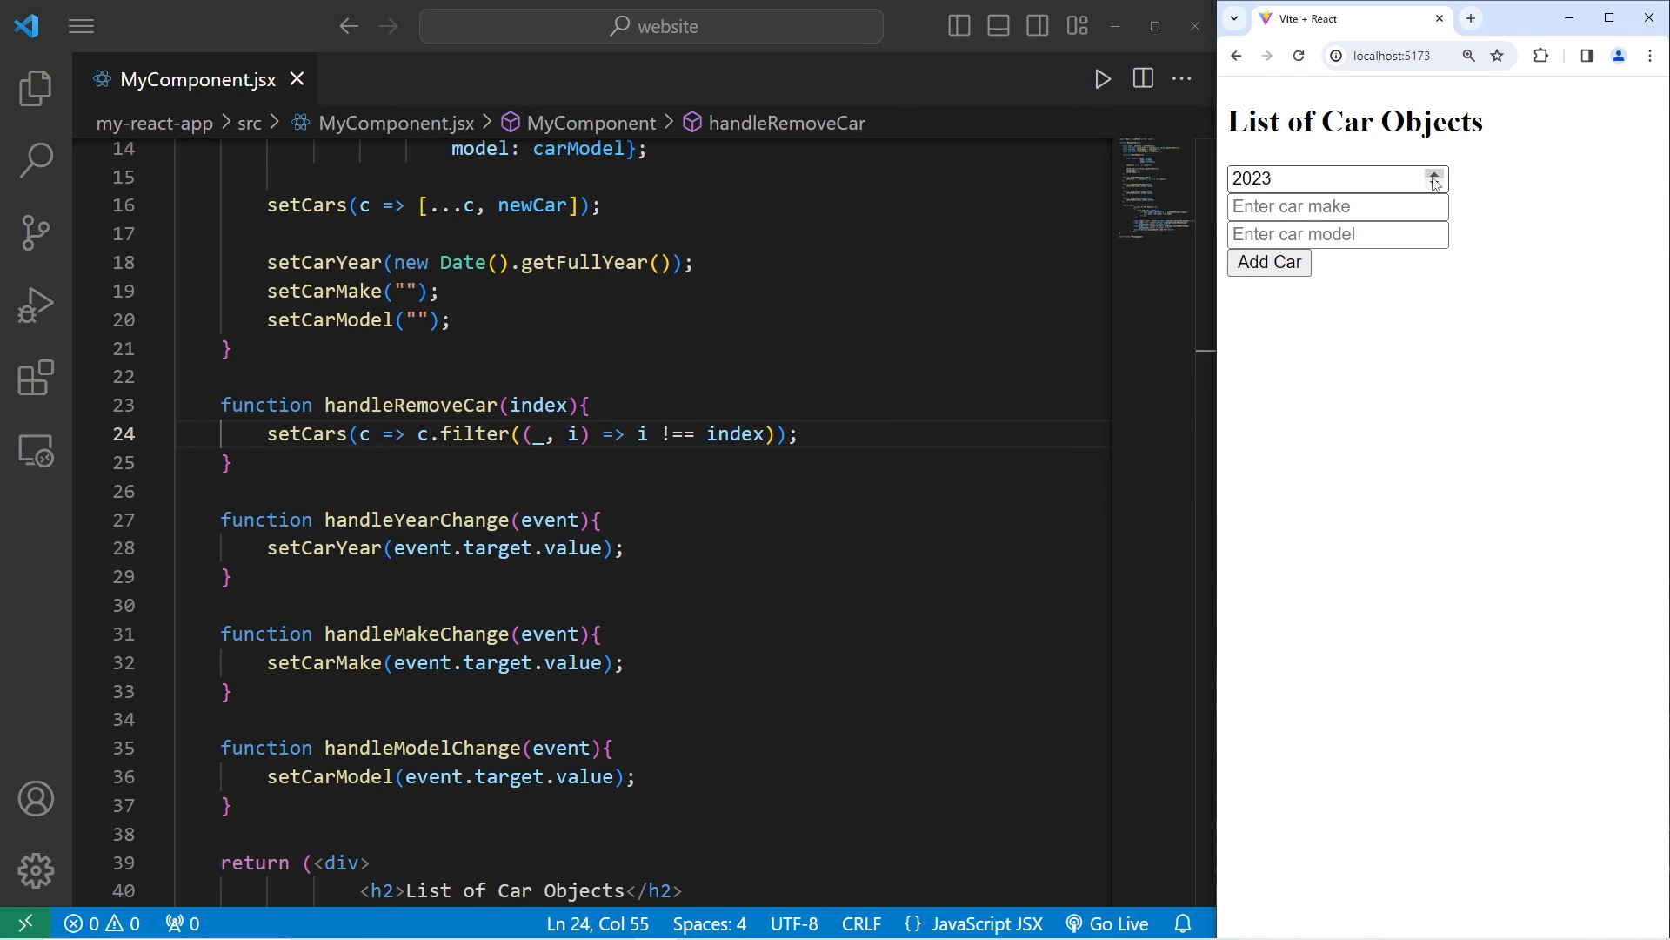
Step: Enter Mustang as the model and add the 2023 Ford Mustang to the list
{"action": "left_click", "coordinate": [1337, 205]}
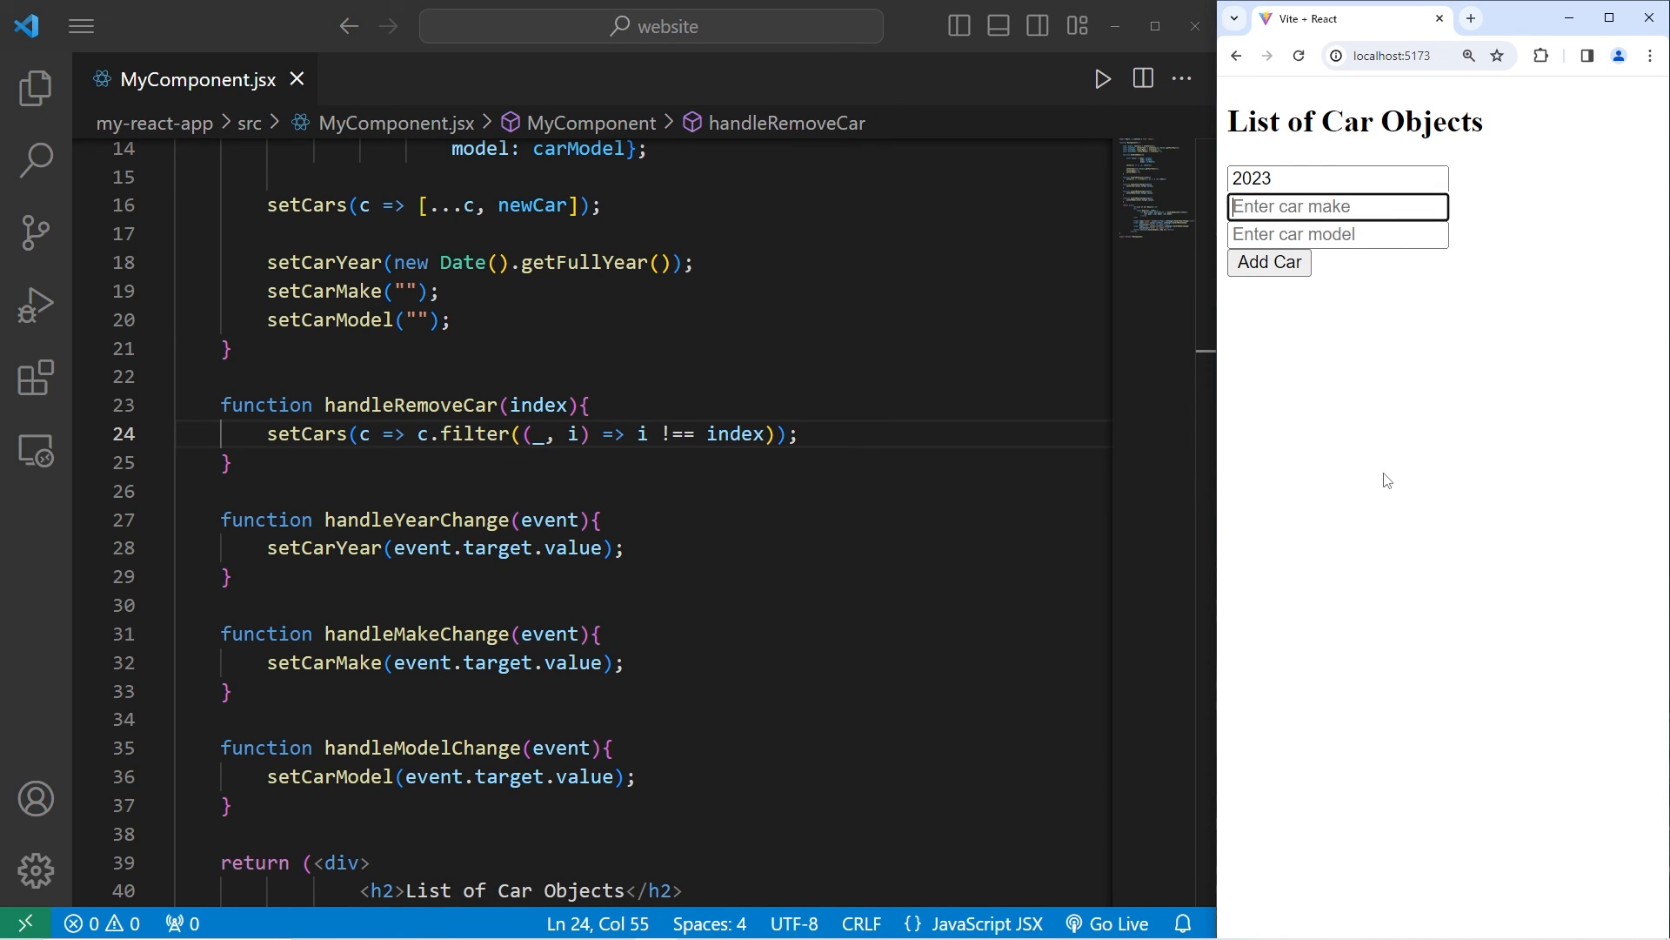
{"action": "type", "text": "M"}
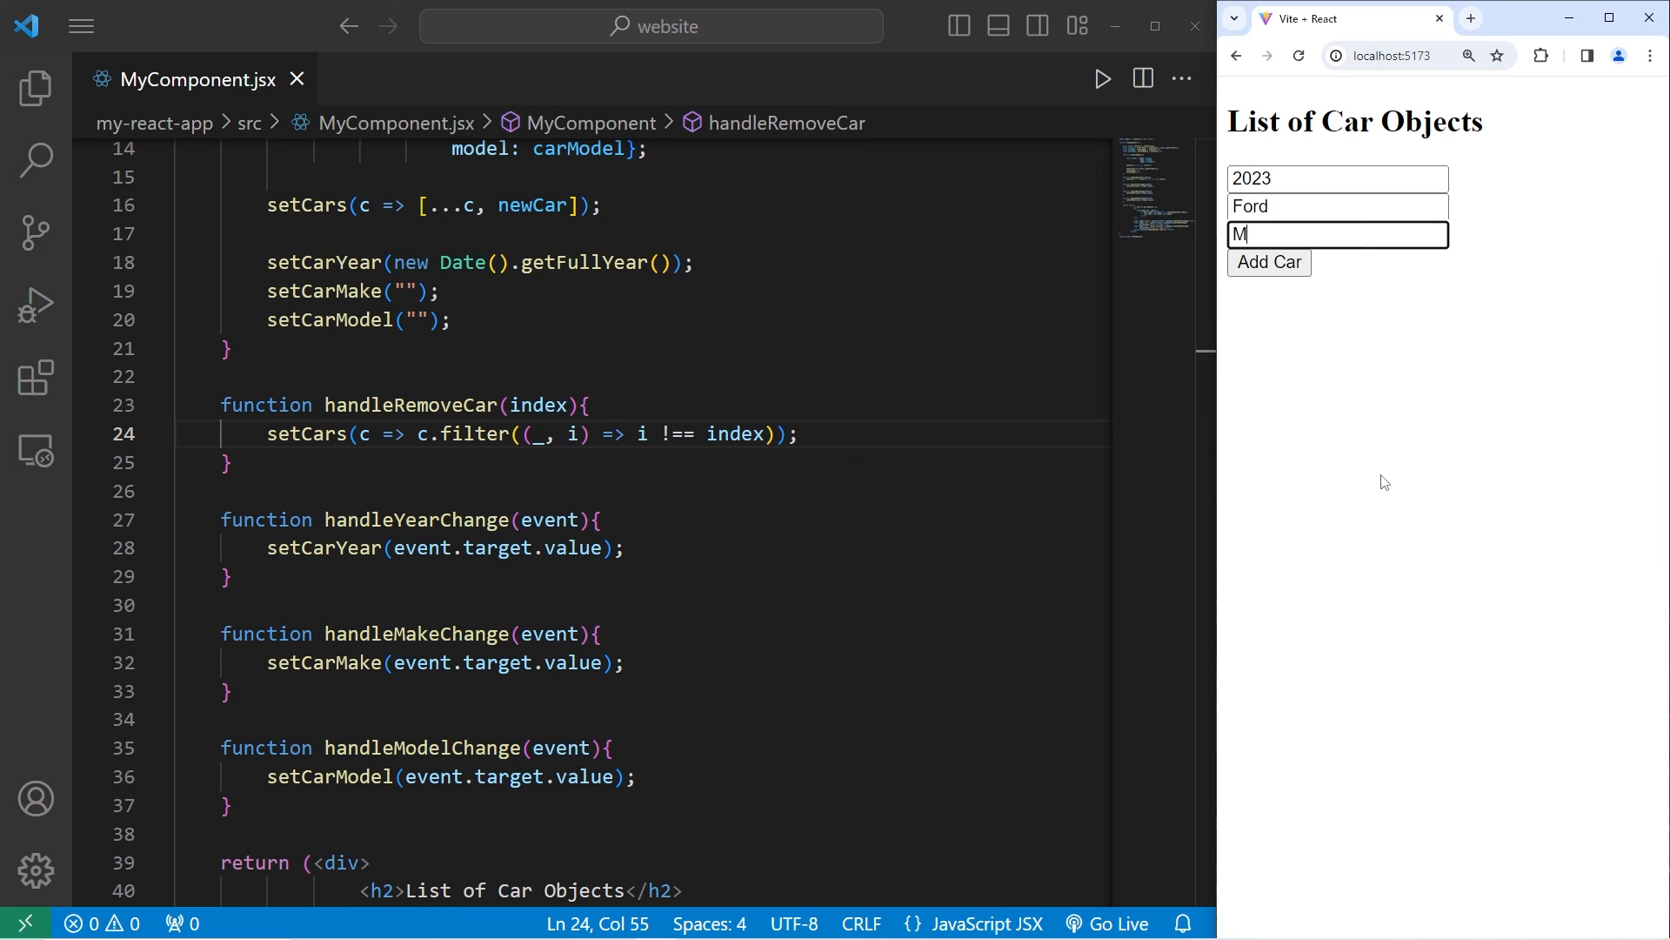
{"action": "type", "text": "ustang"}
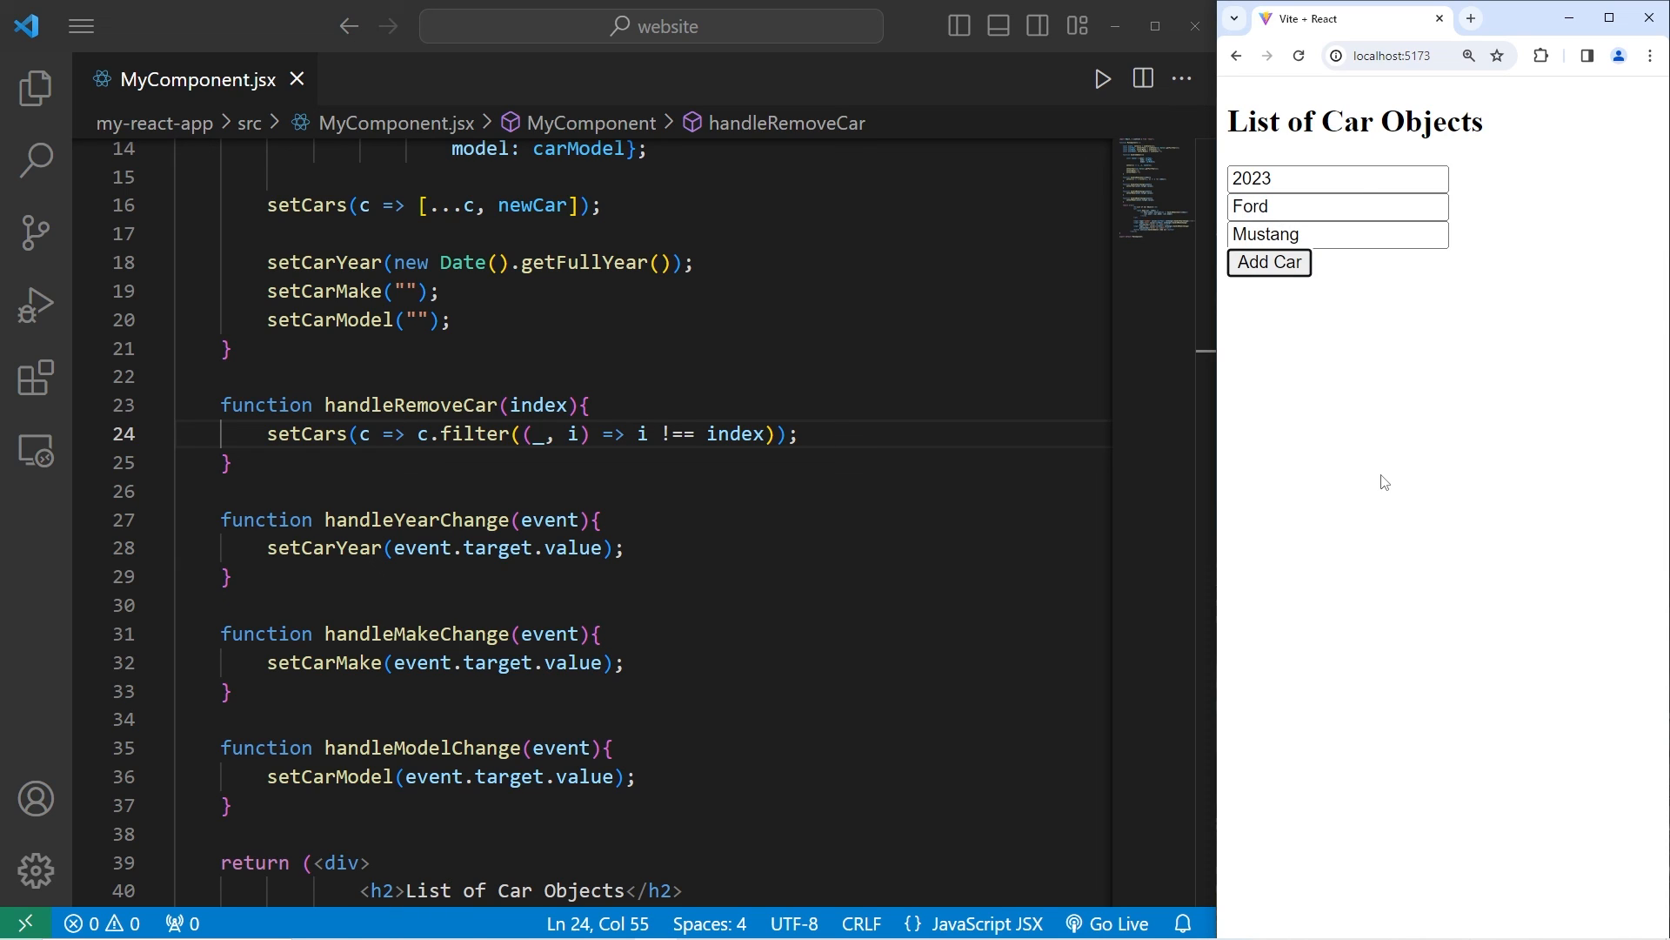
{"action": "left_click", "coordinate": [1267, 262]}
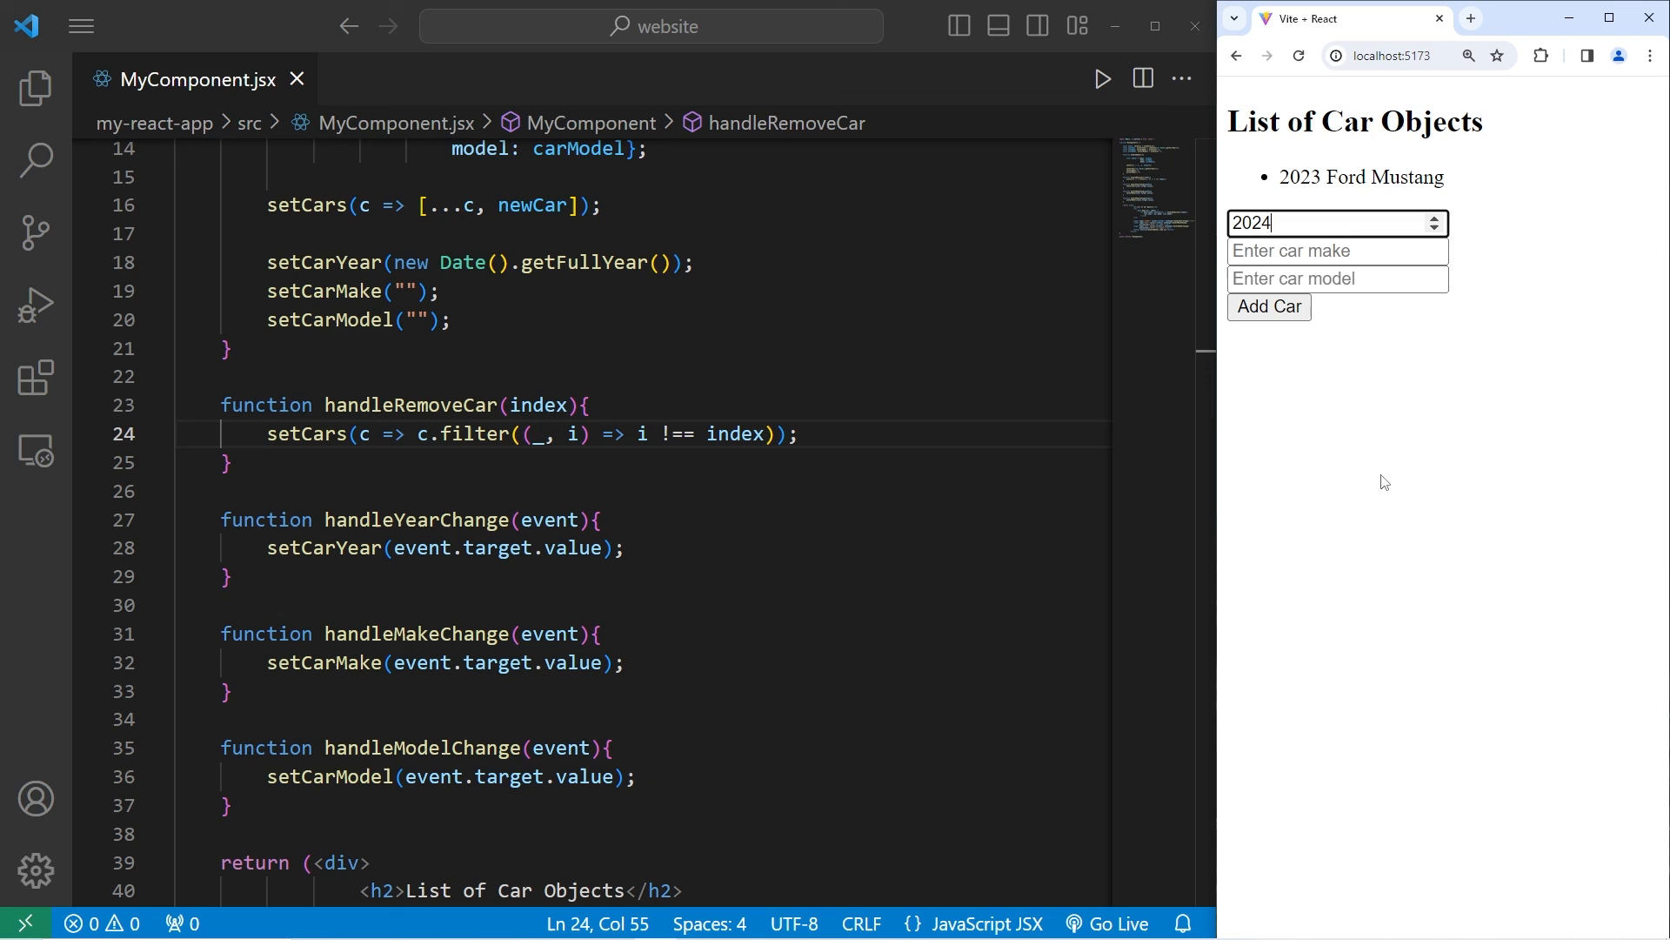
Step: Add the 2024 Chevrolet Corvette and the 2022 Dodge Challenger through the form
{"action": "type", "text": "Chev"}
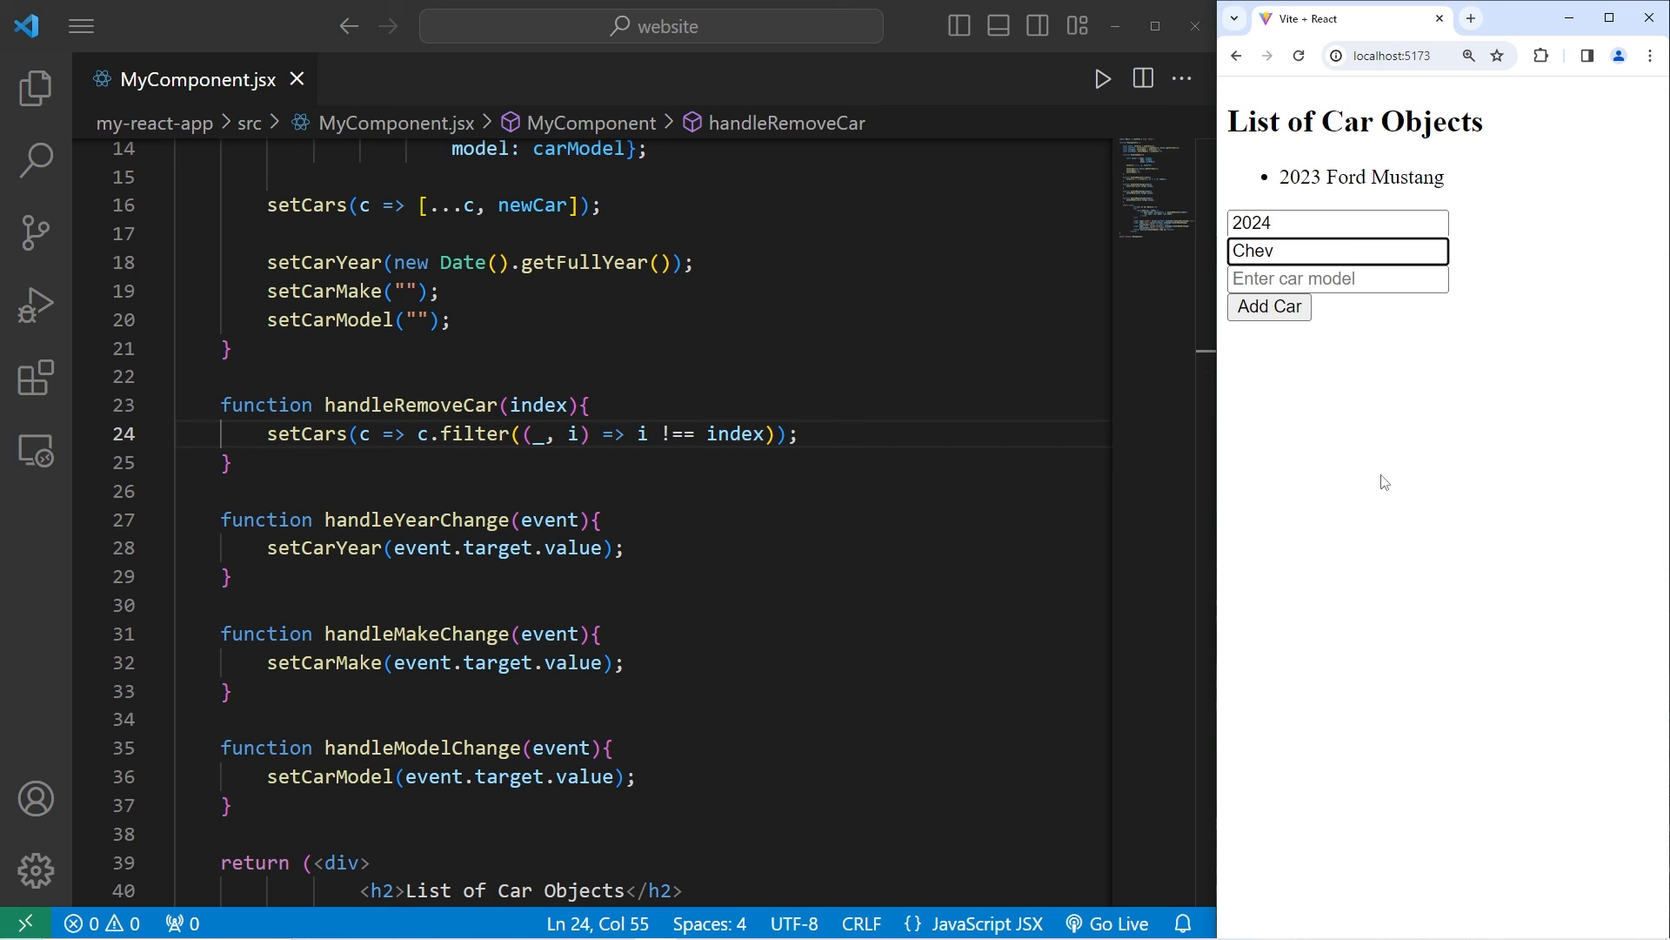
{"action": "type", "text": "Corvette"}
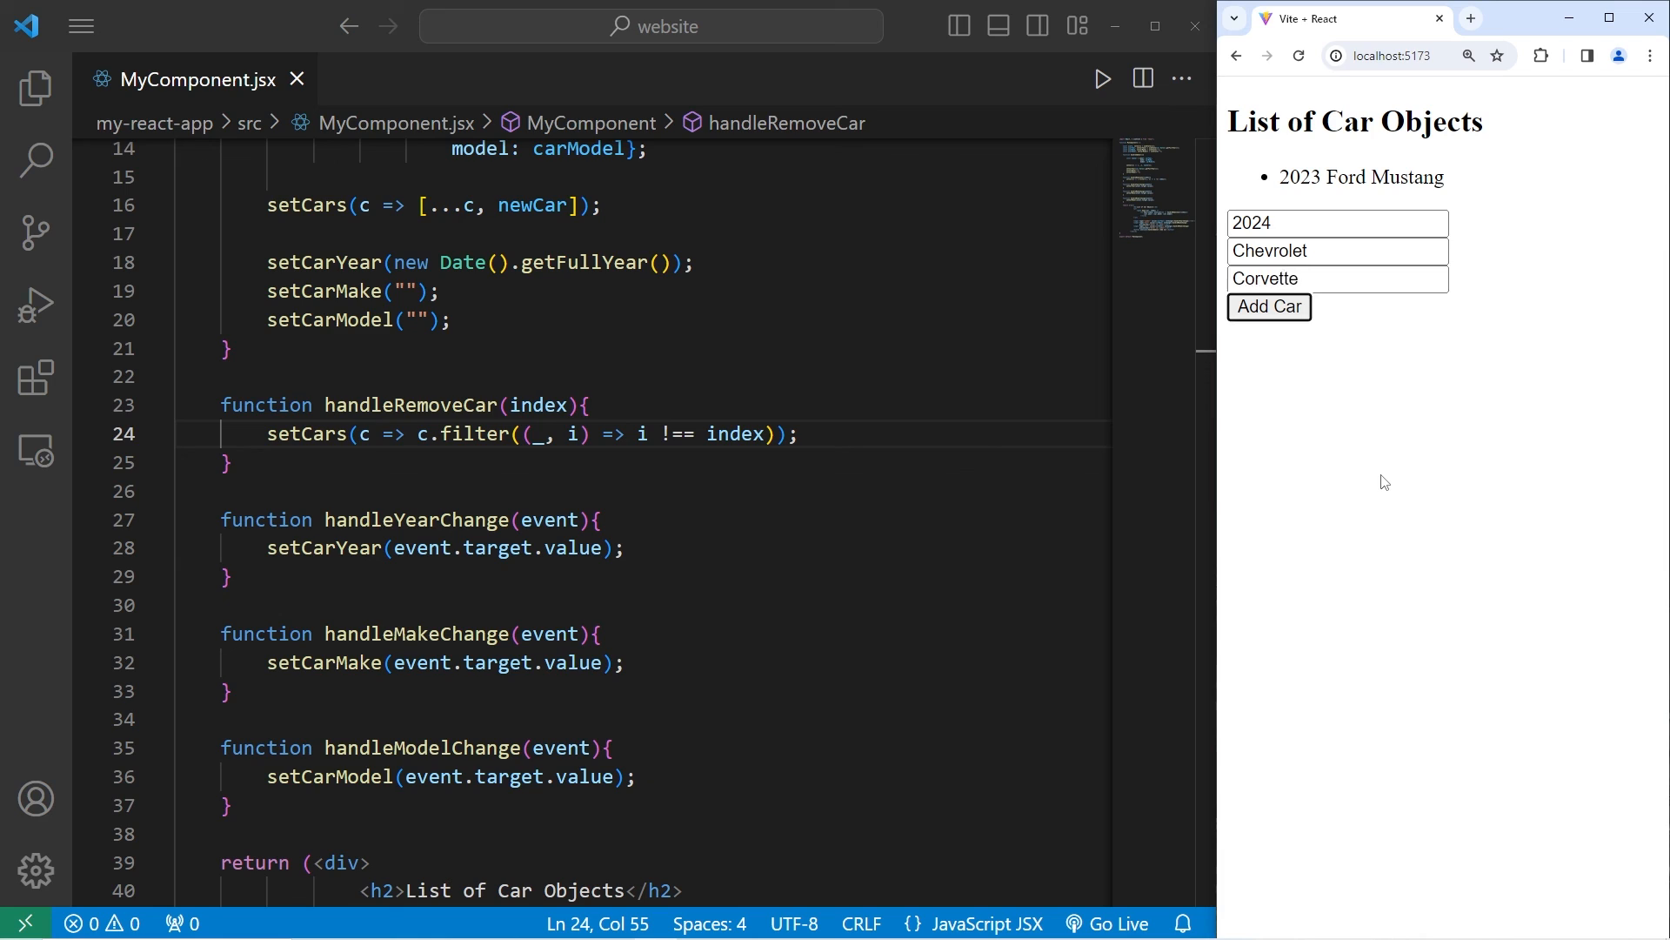
{"action": "left_click", "coordinate": [1267, 307]}
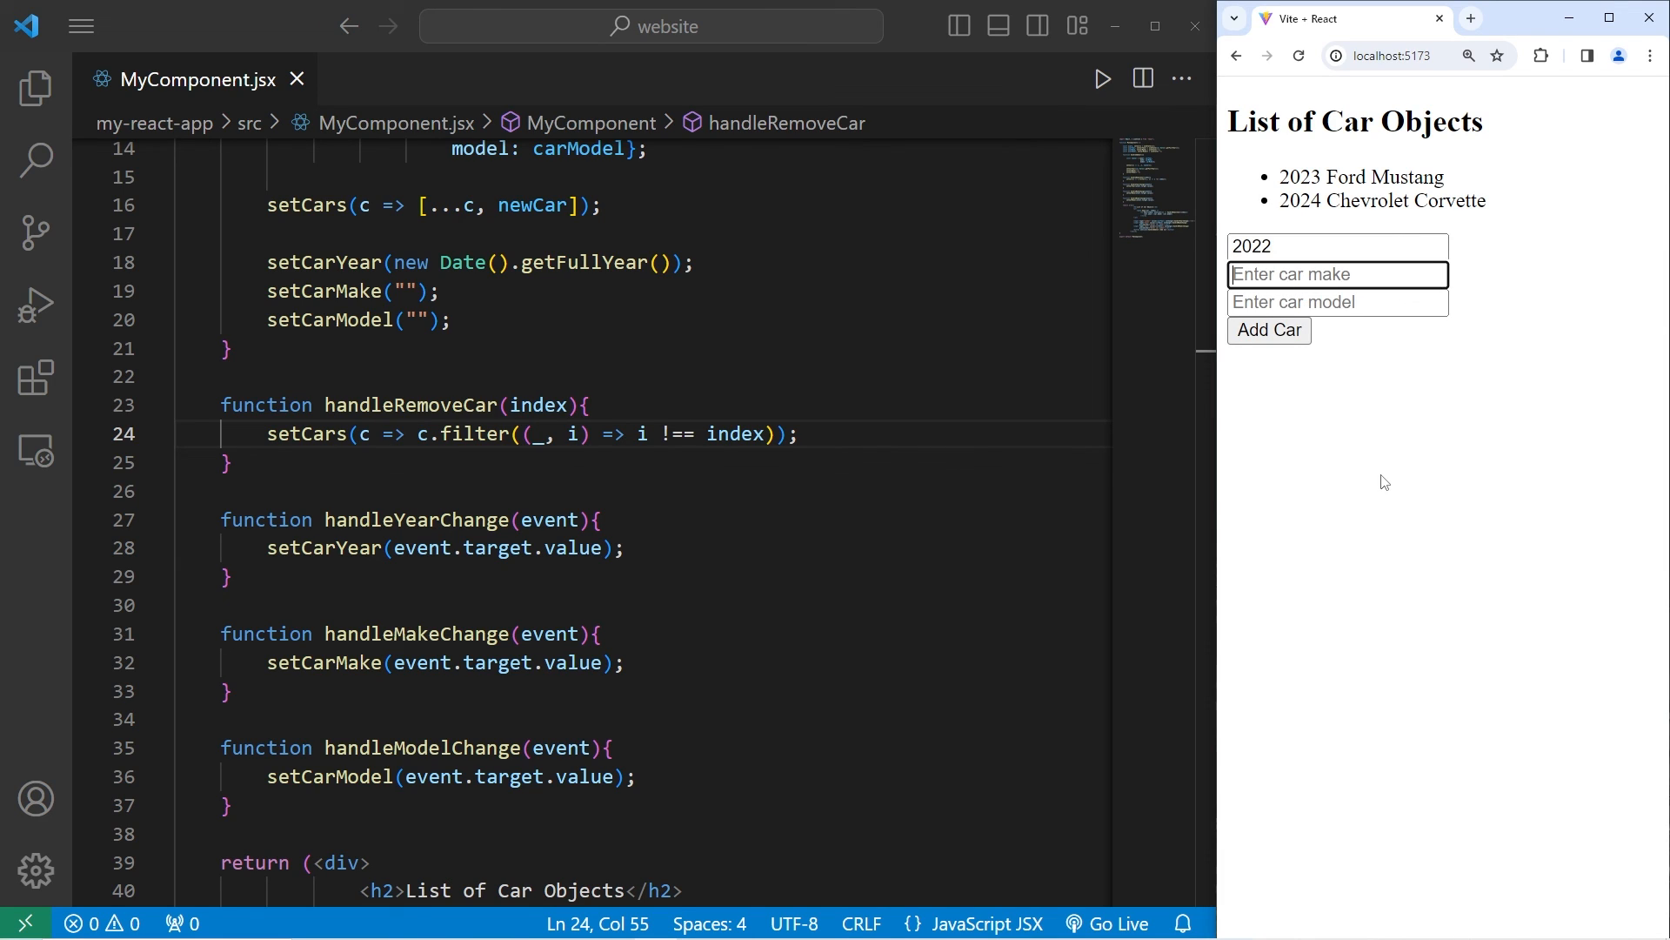
{"action": "type", "text": "Dodge"}
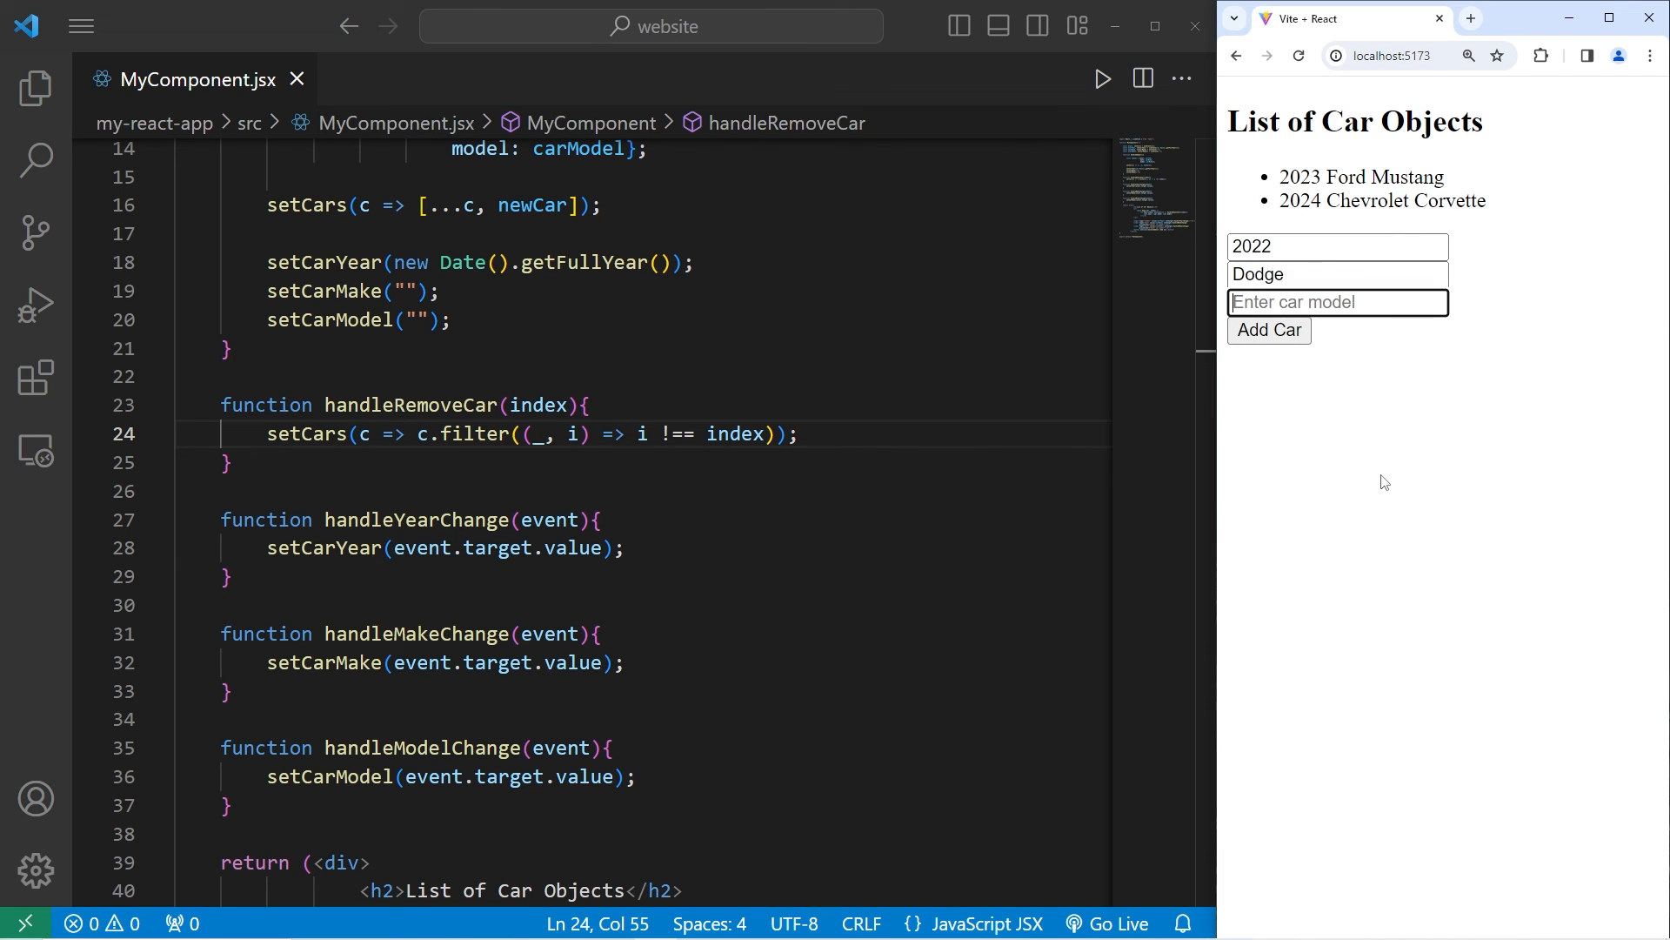
{"action": "type", "text": "Challenger"}
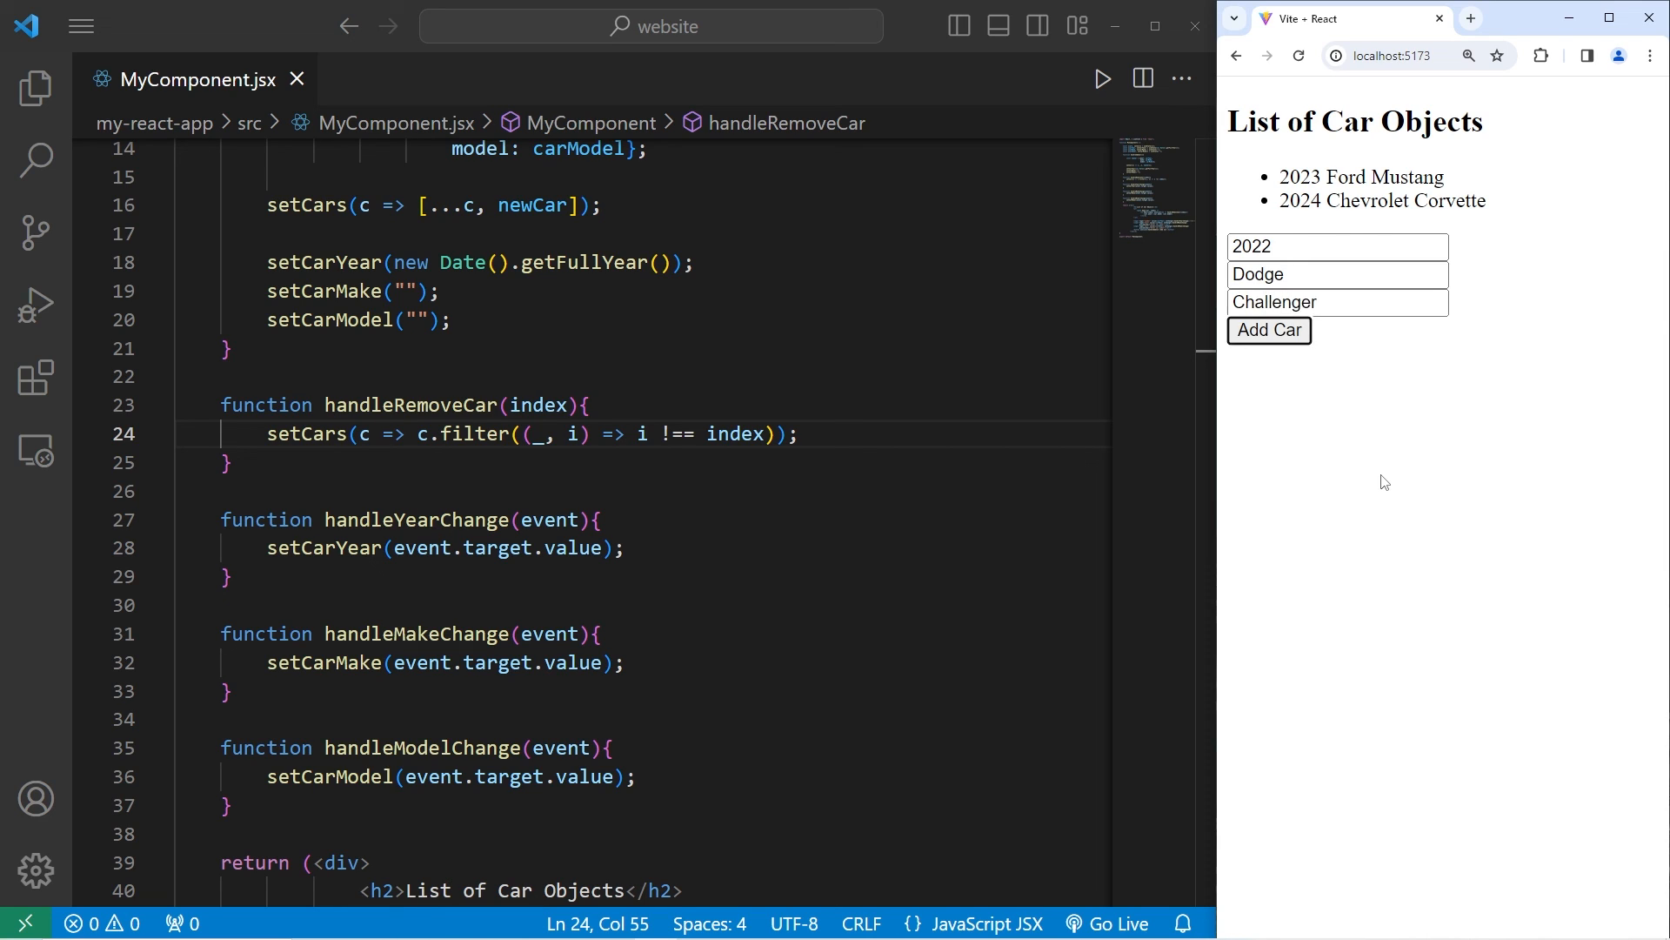
{"action": "left_click", "coordinate": [1268, 329]}
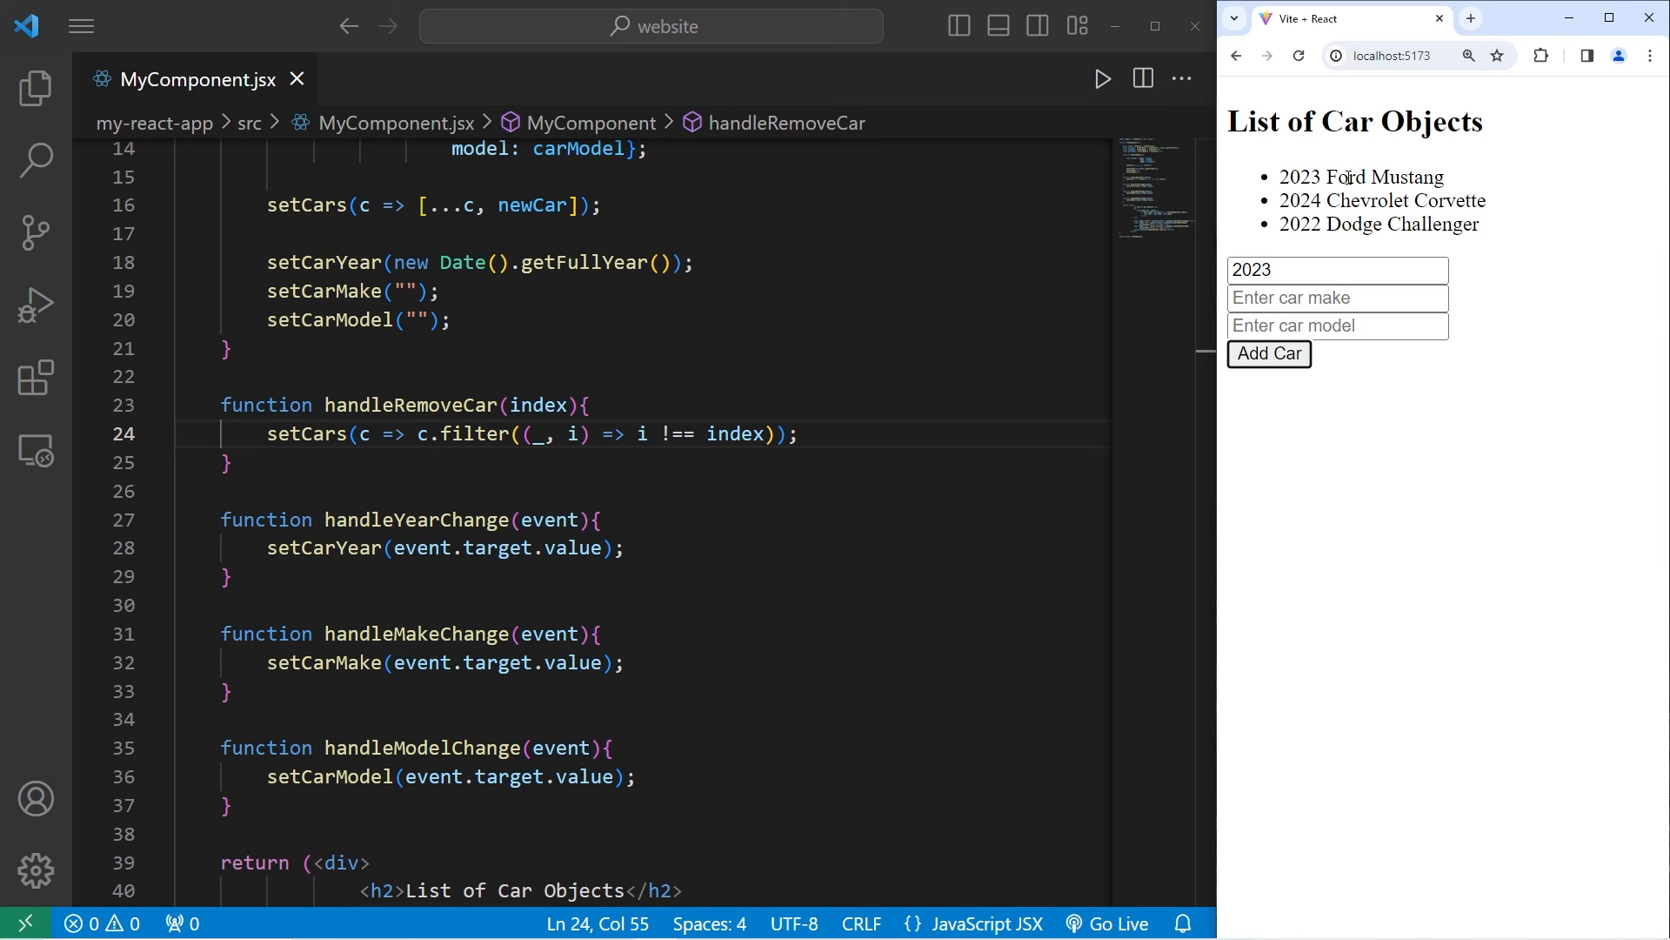